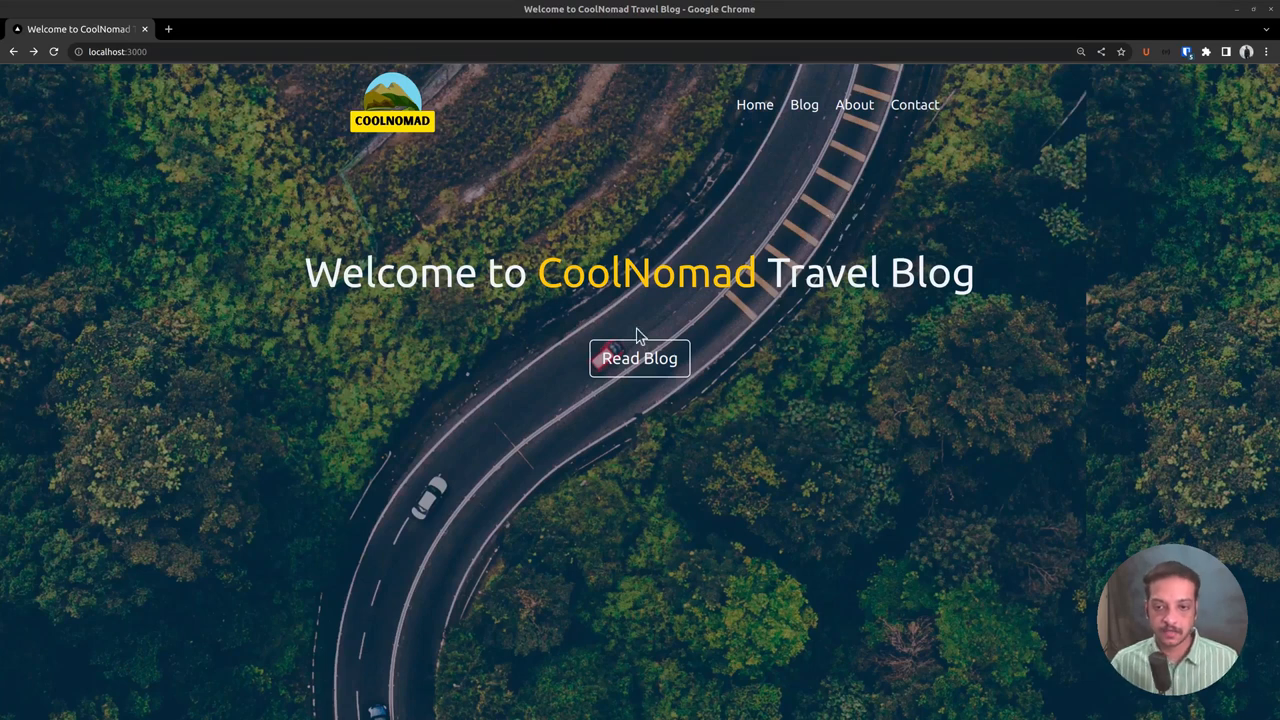
{"action": "mouse_move", "coordinate": [758, 322]}
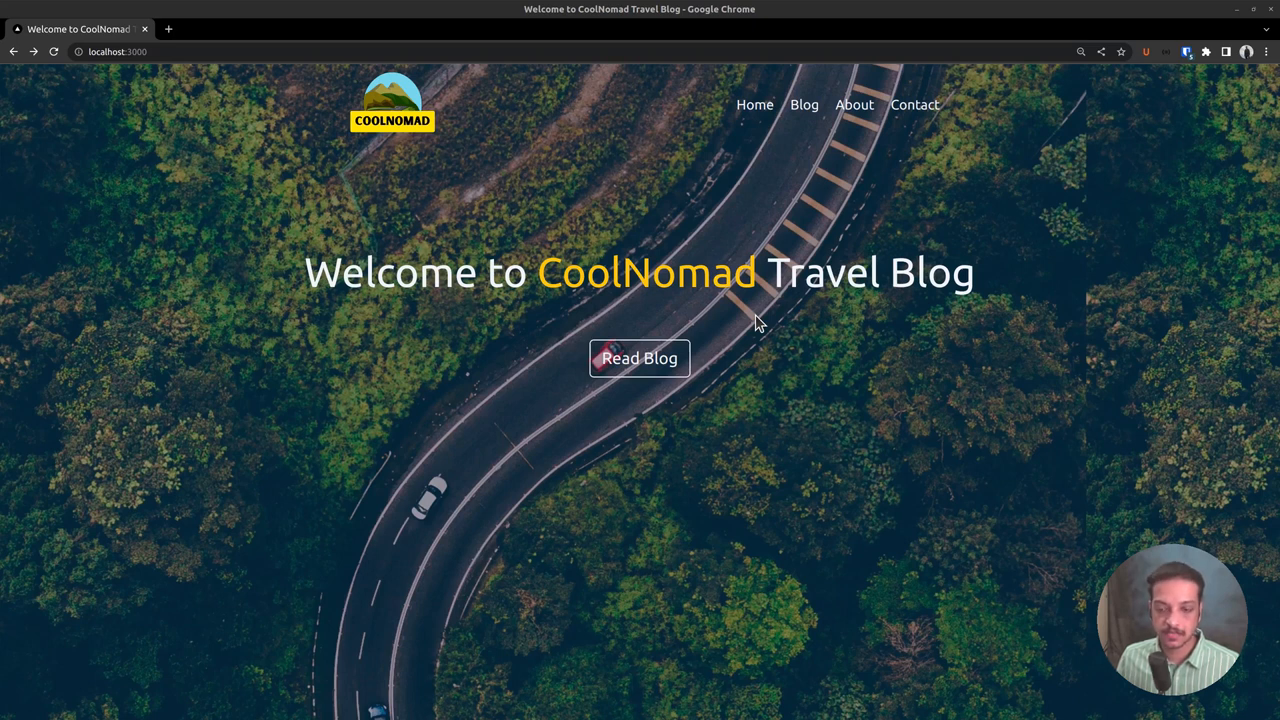
{"action": "mouse_move", "coordinate": [756, 348]}
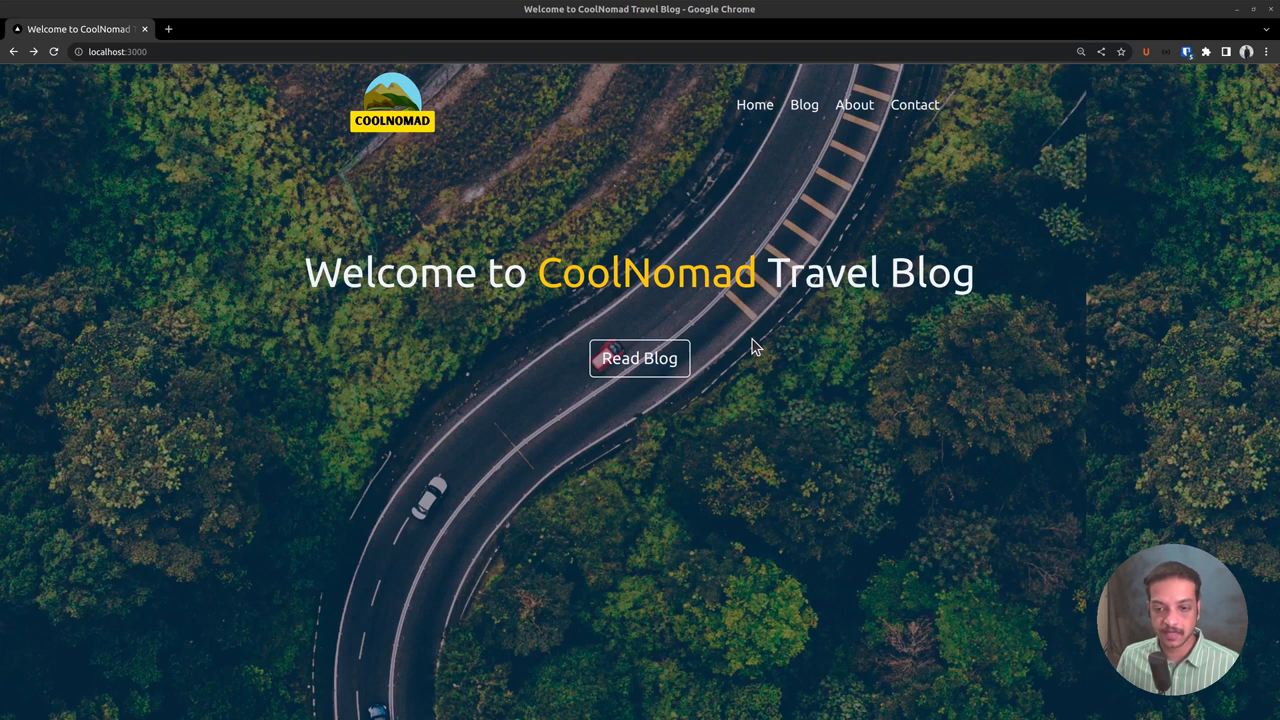
{"action": "mouse_move", "coordinate": [1004, 204]}
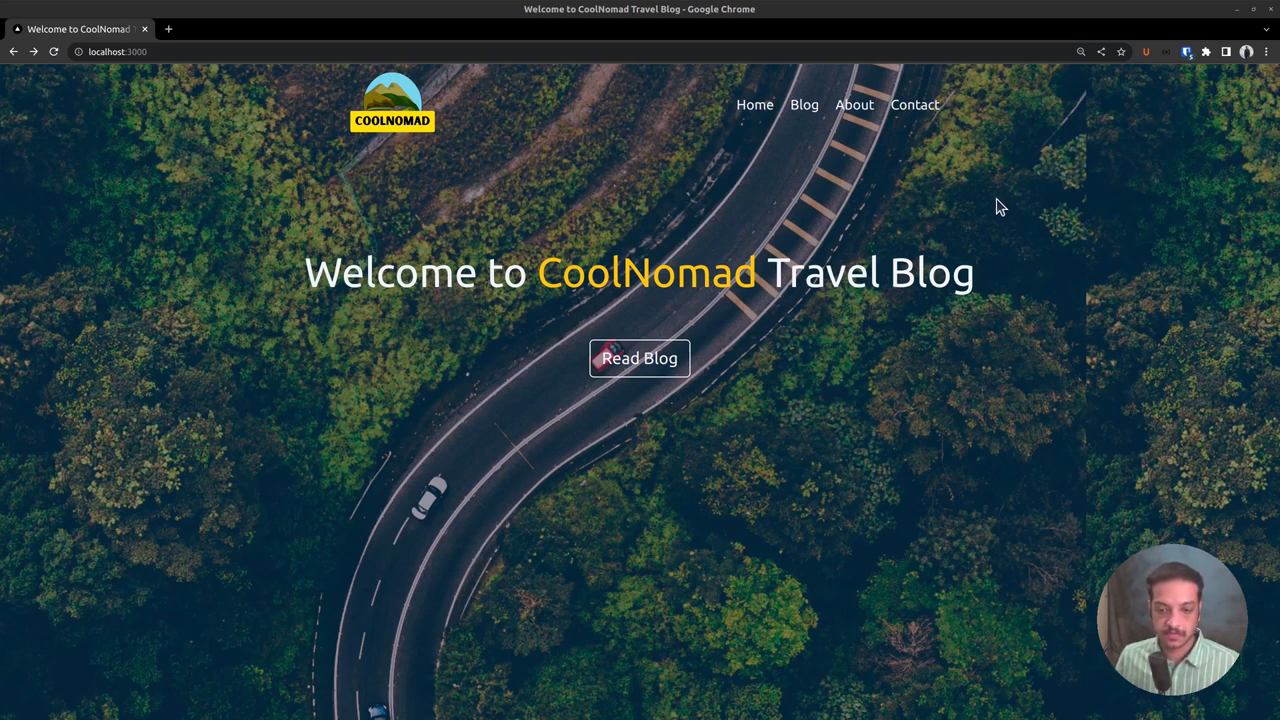
{"action": "mouse_move", "coordinate": [864, 224]}
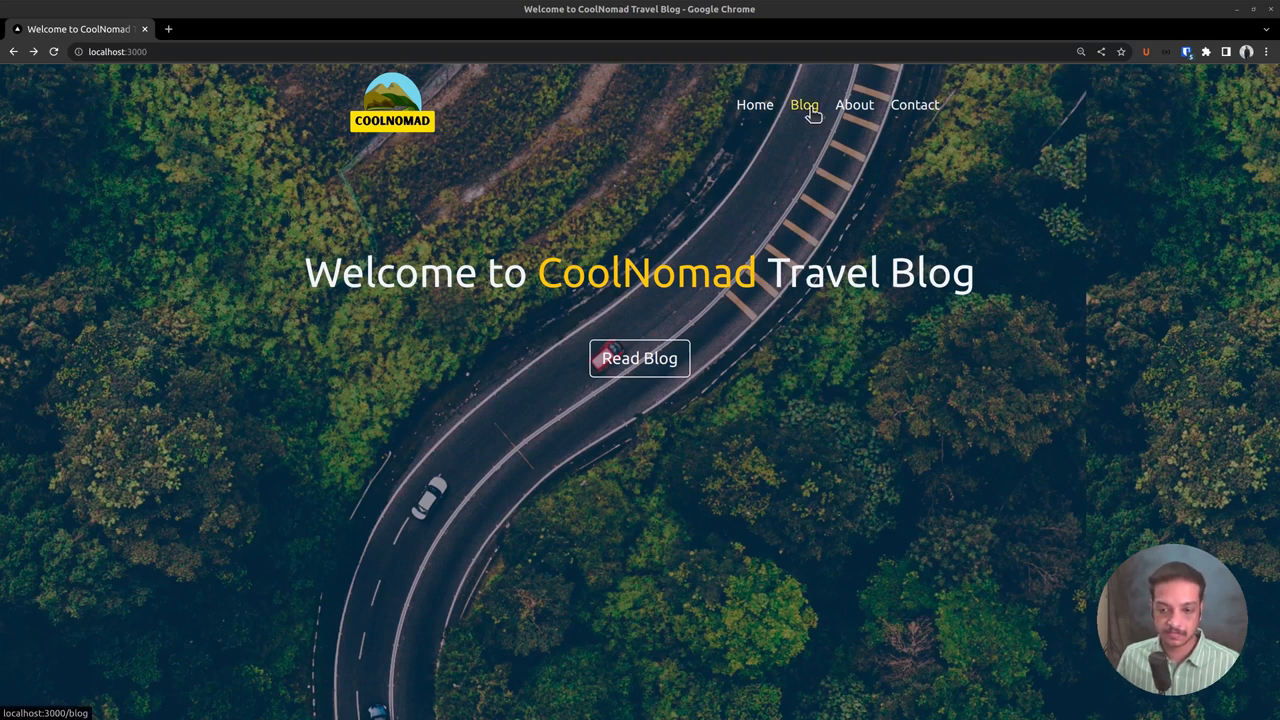
Navigate to the /blog route via the Blog header link.
{"action": "left_click", "coordinate": [804, 104]}
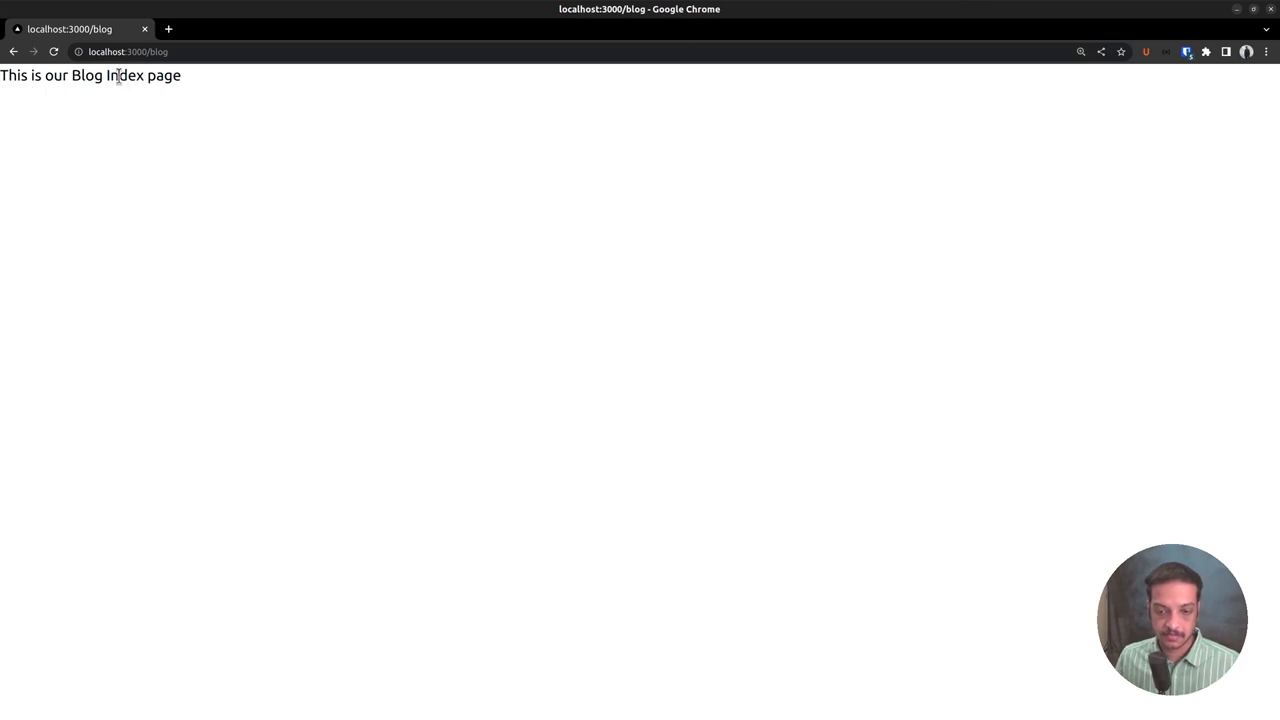
{"action": "mouse_move", "coordinate": [198, 80]}
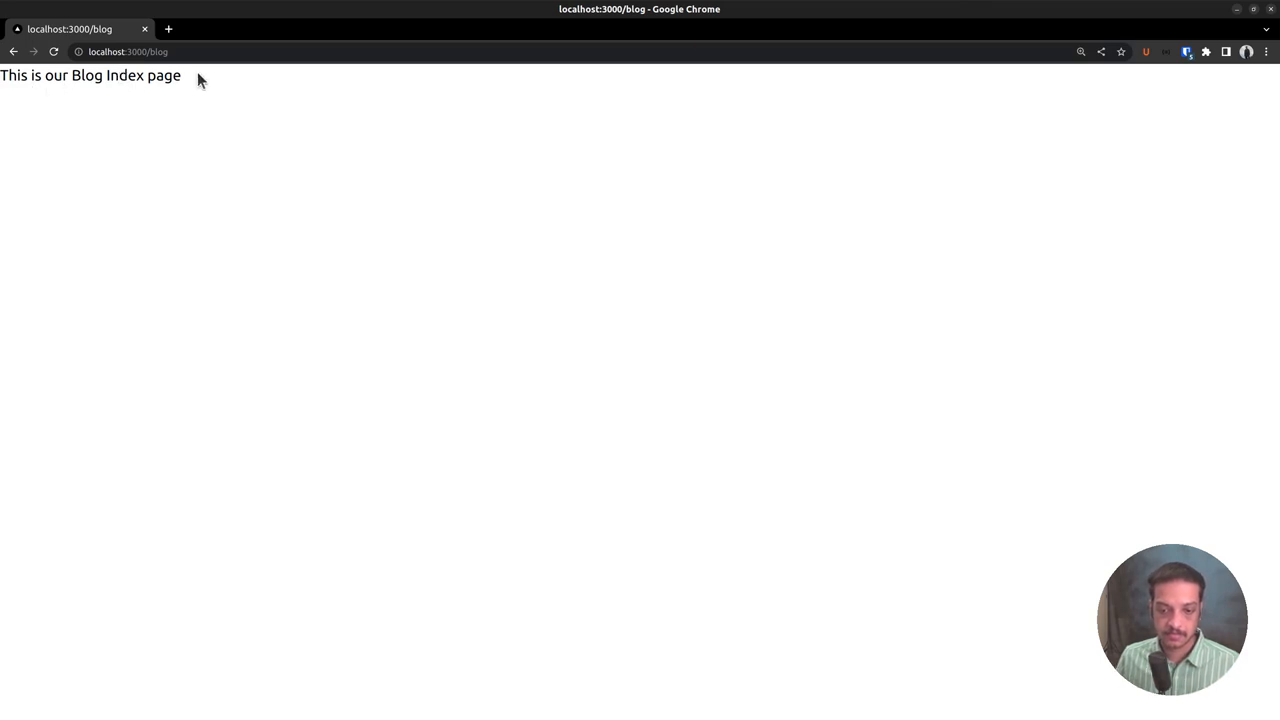
{"action": "mouse_move", "coordinate": [212, 140]}
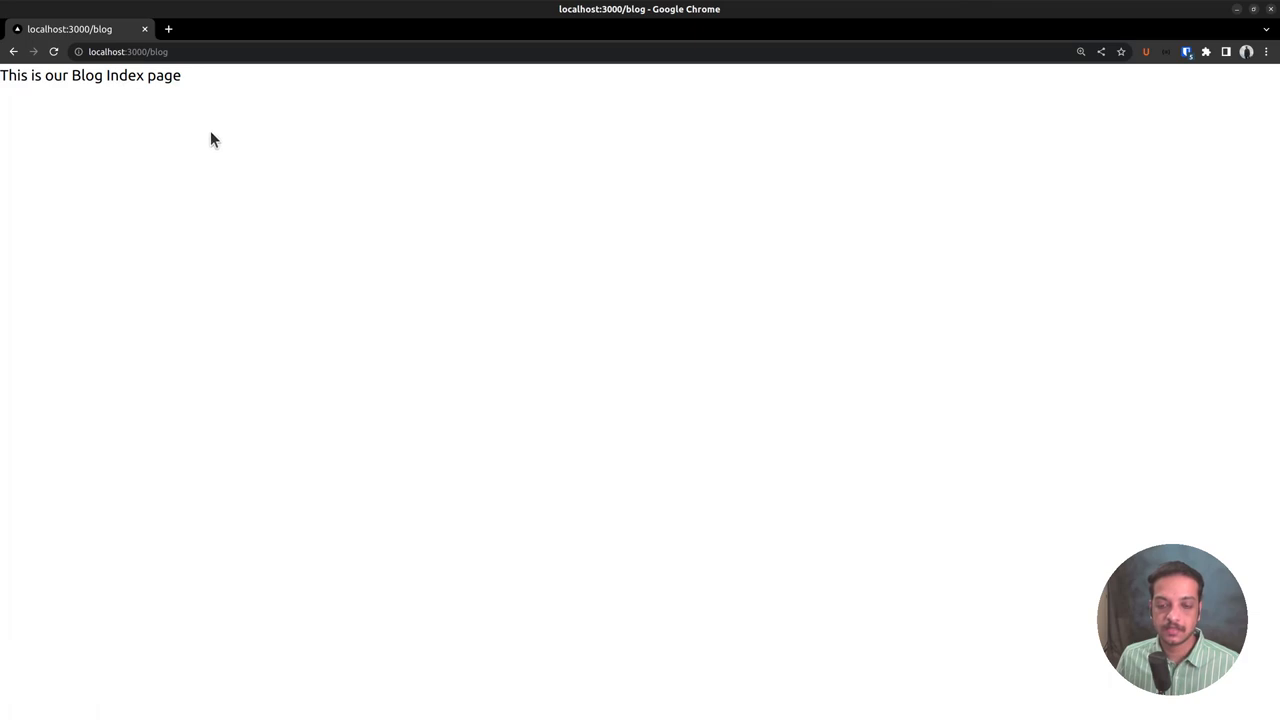
{"action": "mouse_move", "coordinate": [596, 228]}
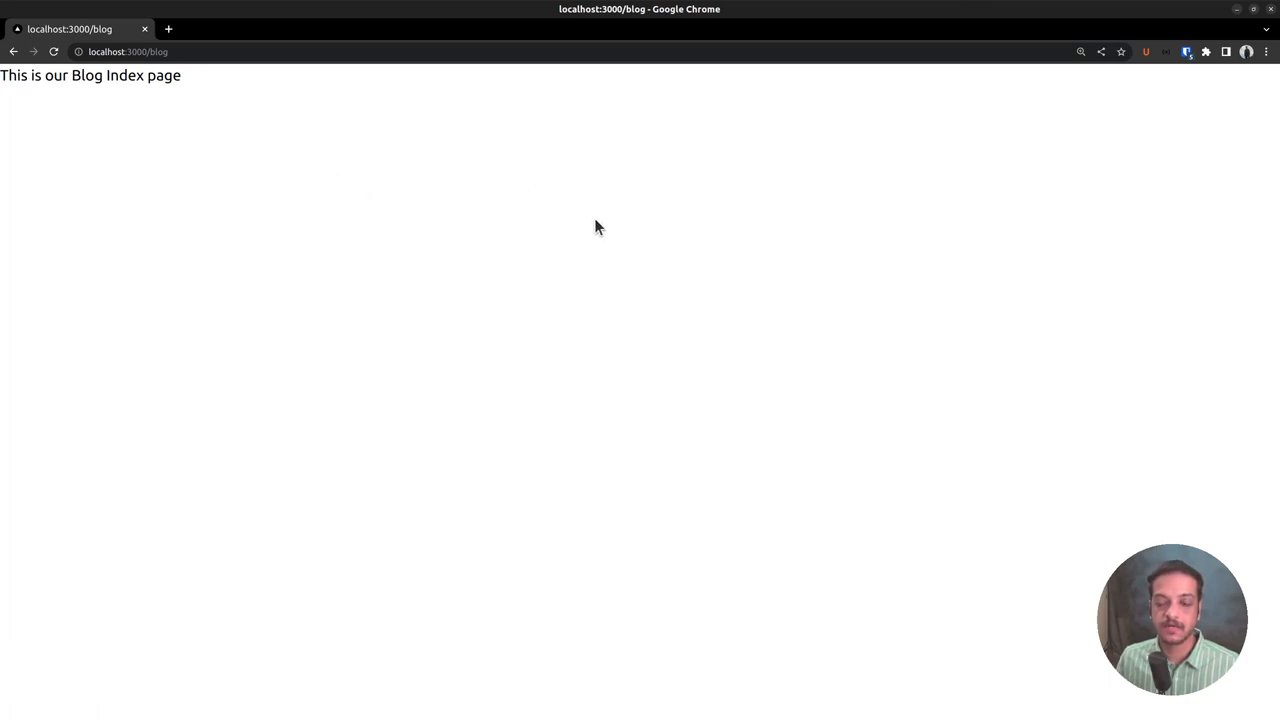
{"action": "mouse_move", "coordinate": [536, 512]}
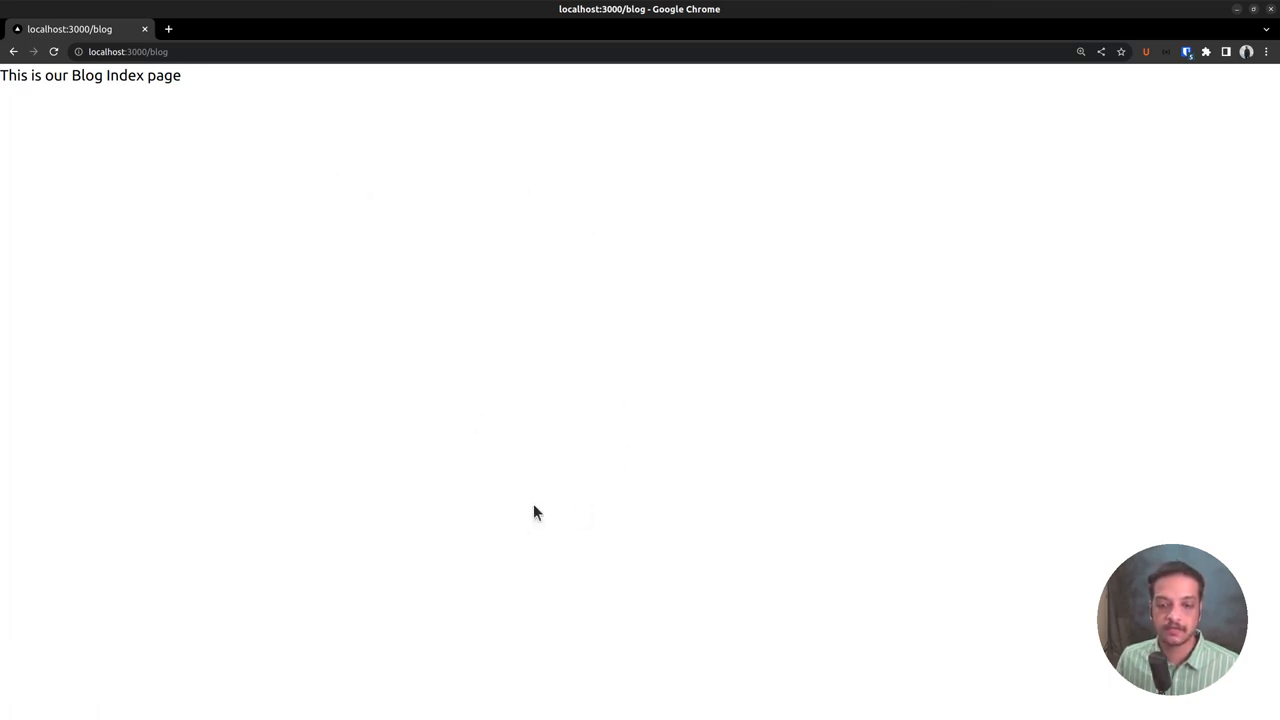
{"action": "mouse_move", "coordinate": [516, 422]}
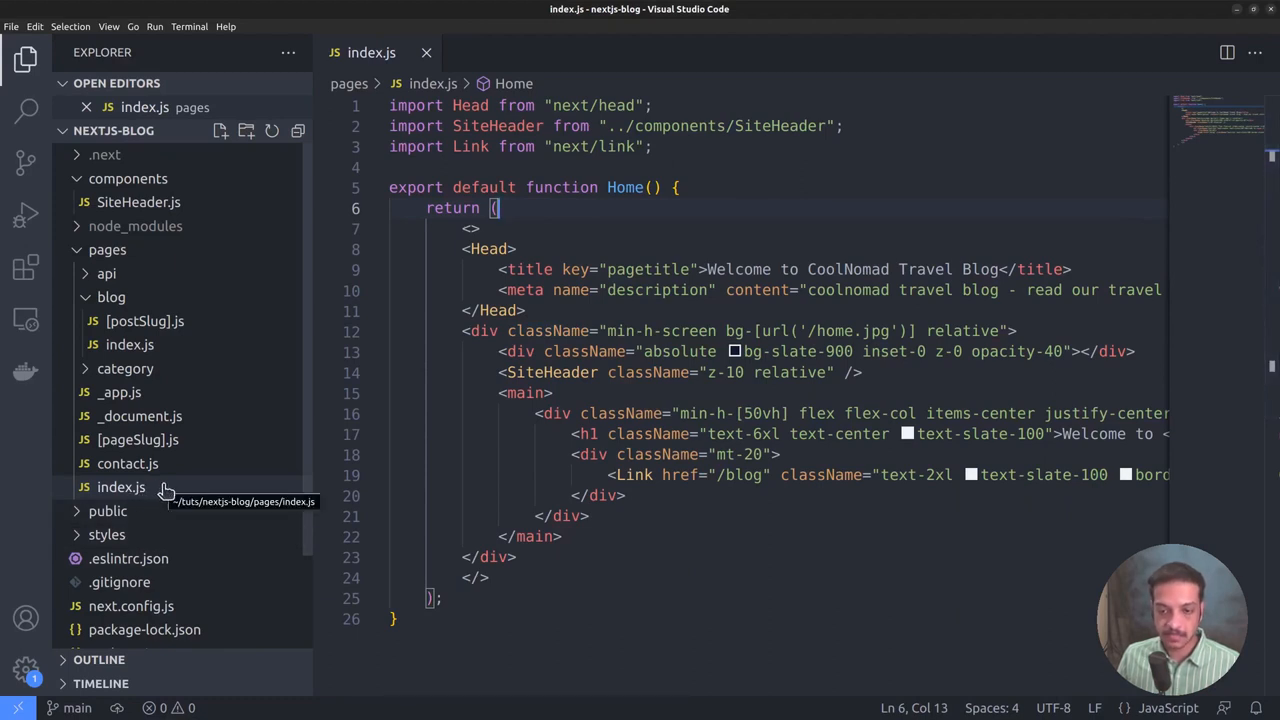
{"action": "mouse_move", "coordinate": [120, 332]}
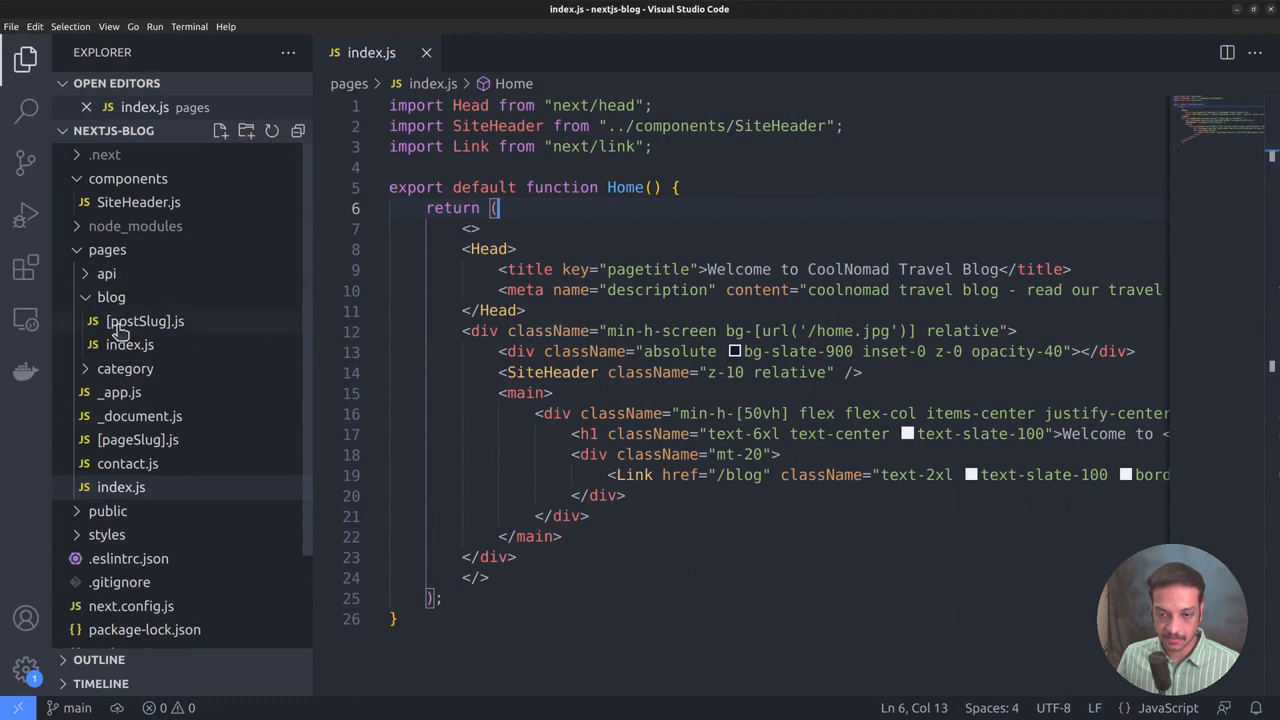
{"action": "mouse_move", "coordinate": [128, 344]}
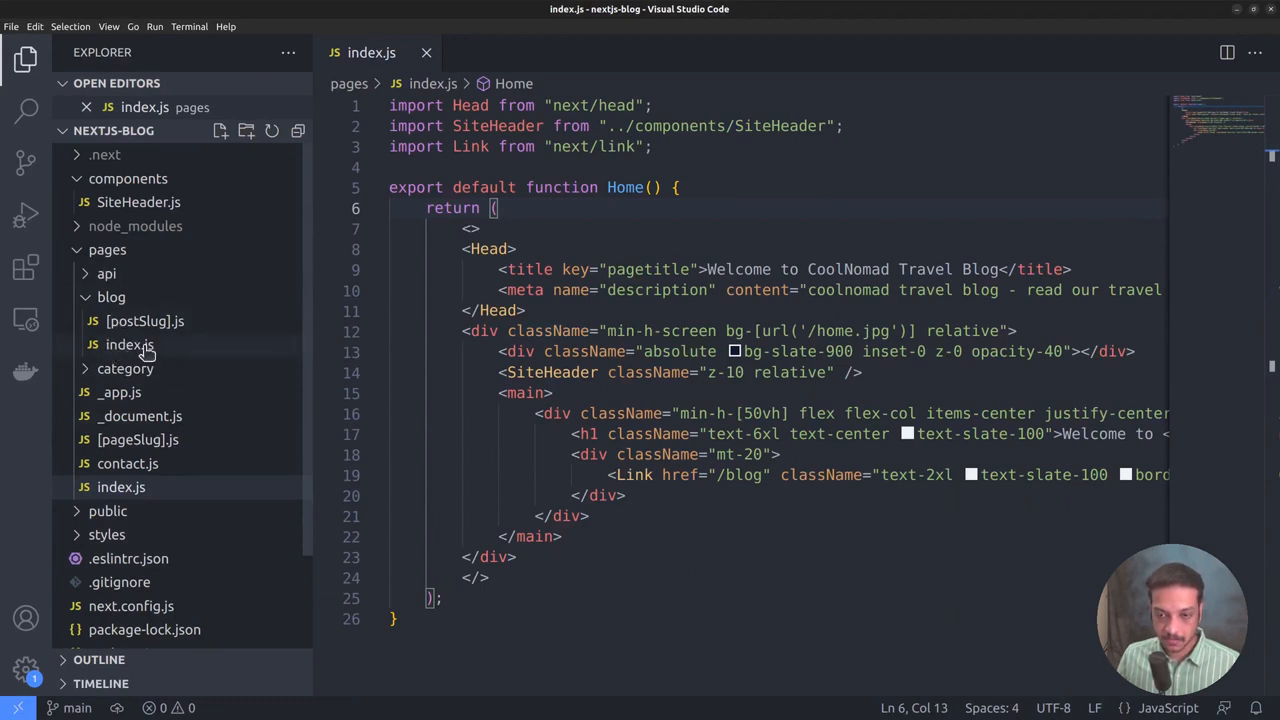
{"action": "mouse_move", "coordinate": [112, 296]}
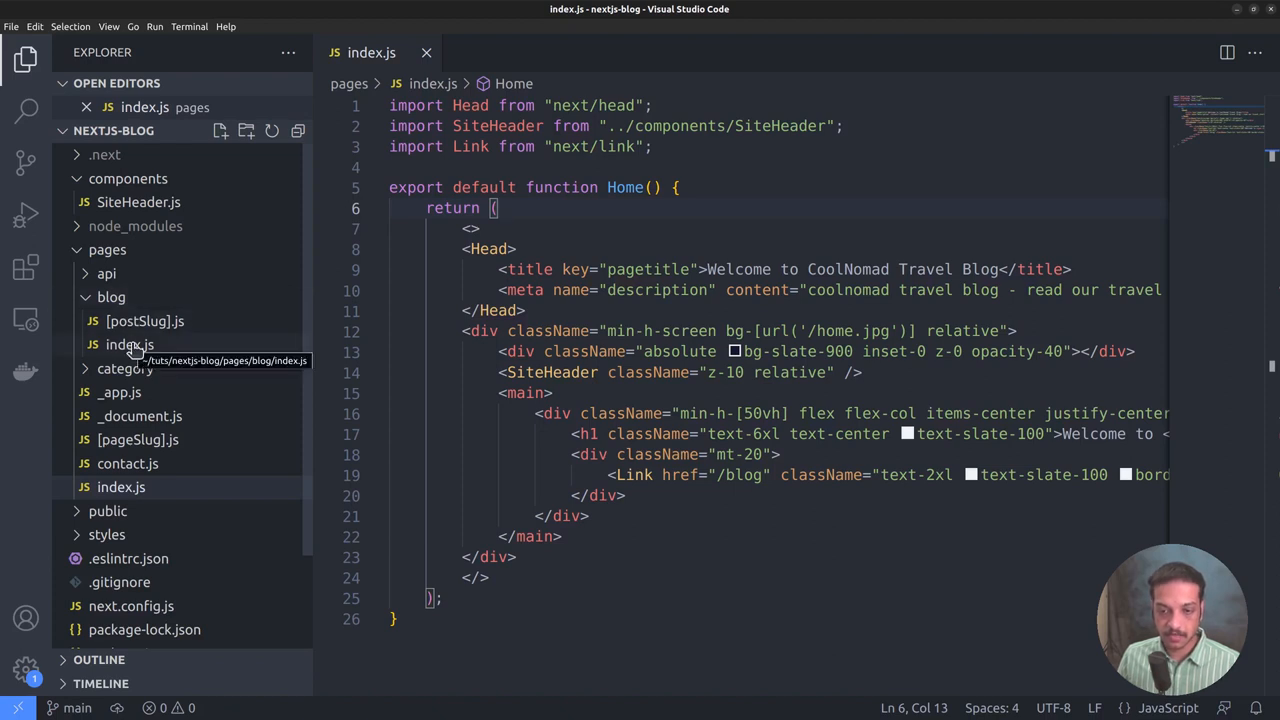
Open pages/blog/index.js from the Explorer tree.
{"action": "left_click", "coordinate": [128, 344]}
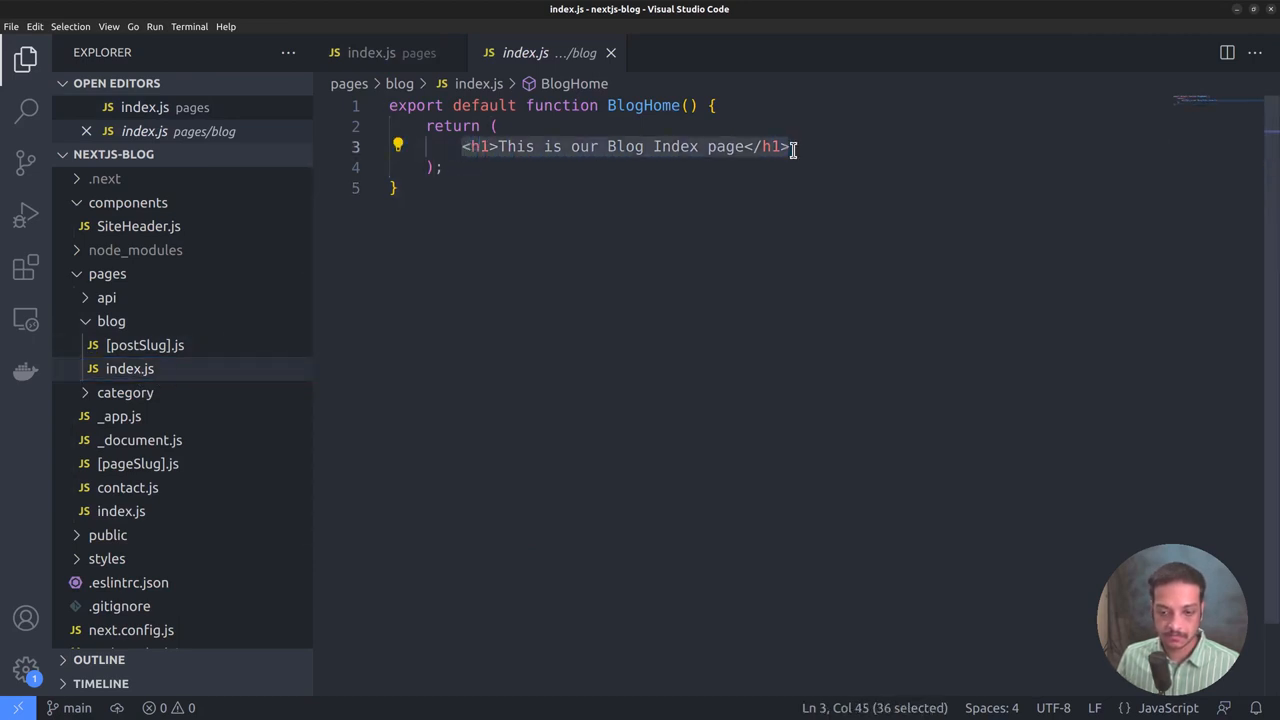
{"action": "mouse_move", "coordinate": [660, 160]}
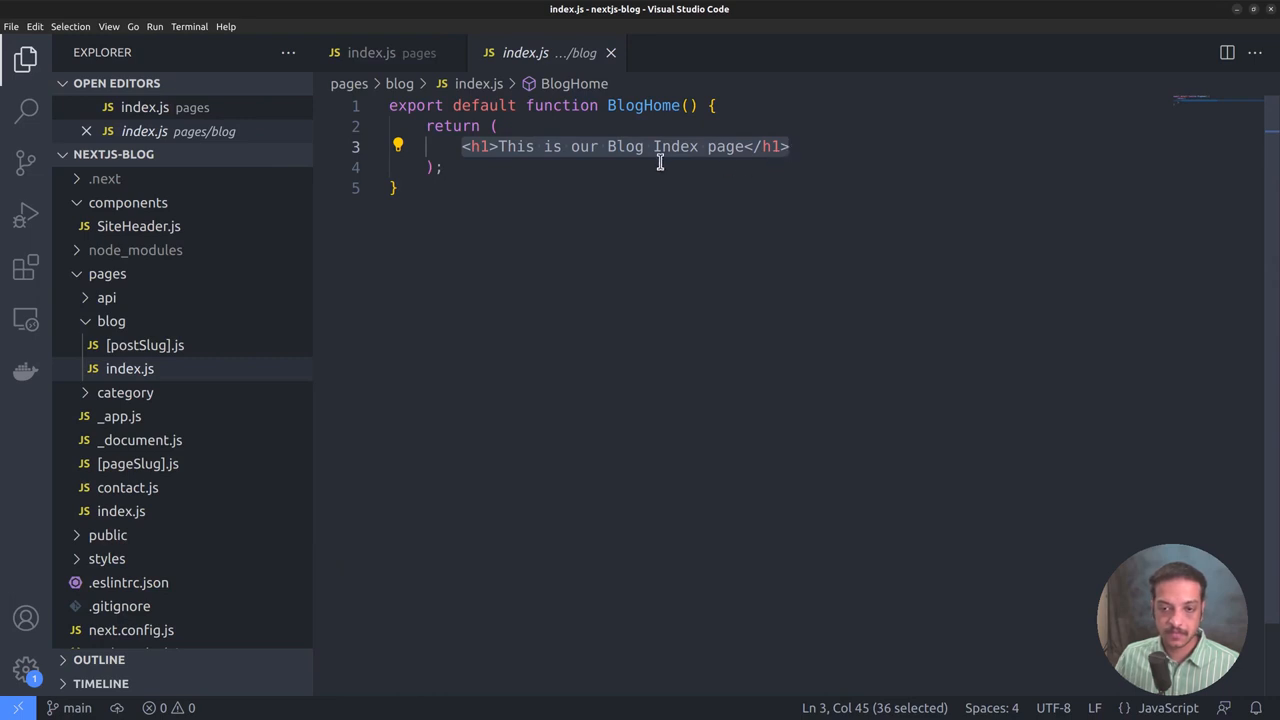
Swap the <h1> placeholder for an empty <></> fragment and add a blank top line.
{"action": "left_click", "coordinate": [652, 146]}
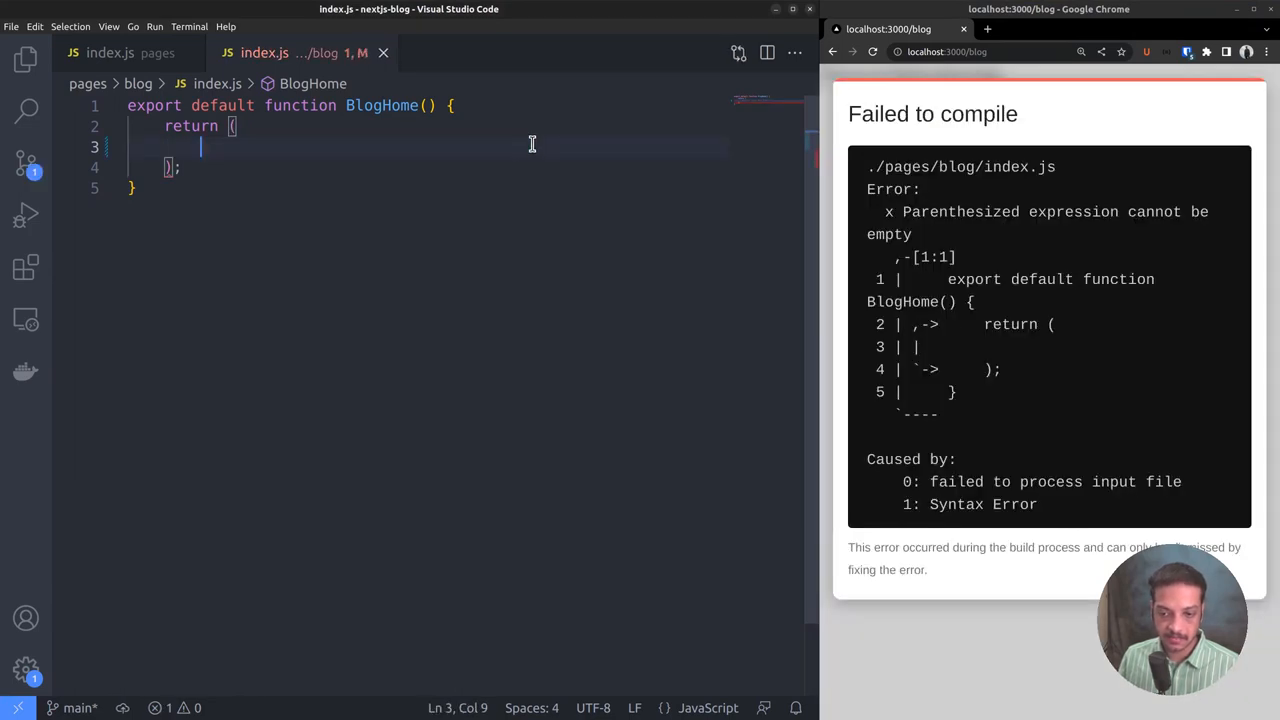
{"action": "type", "text": "<>"}
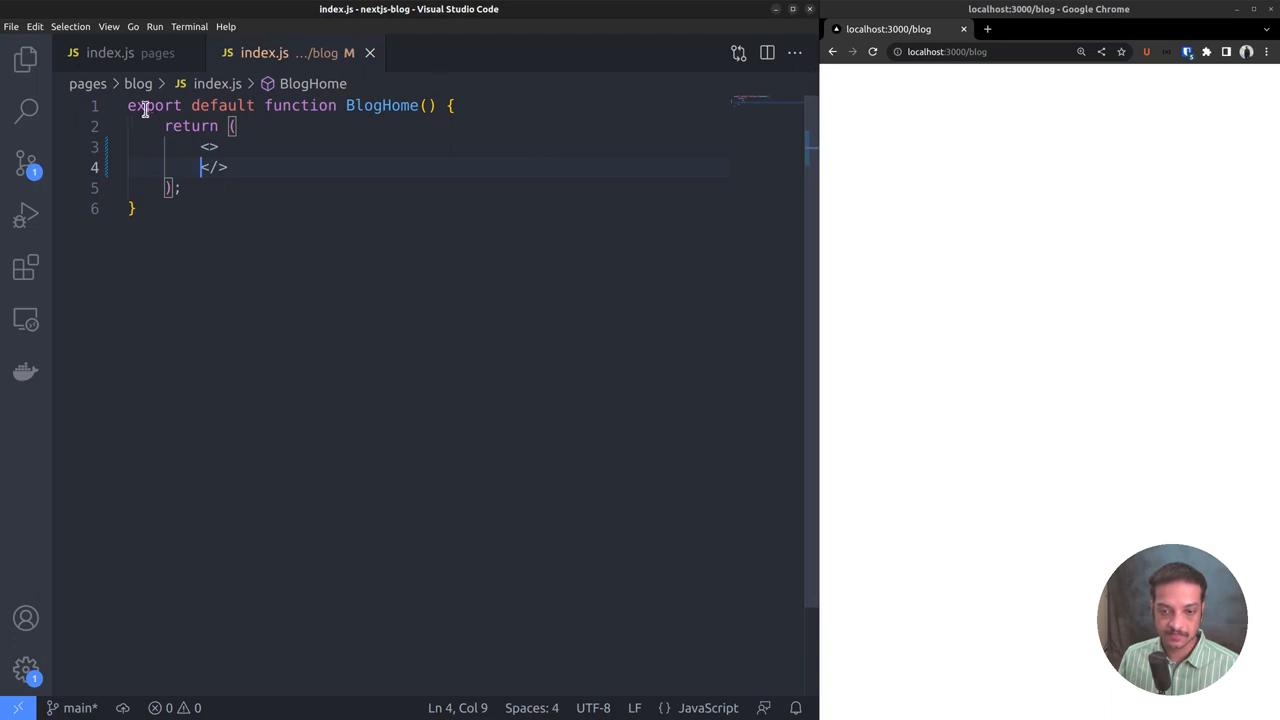
{"action": "key", "text": "Enter"}
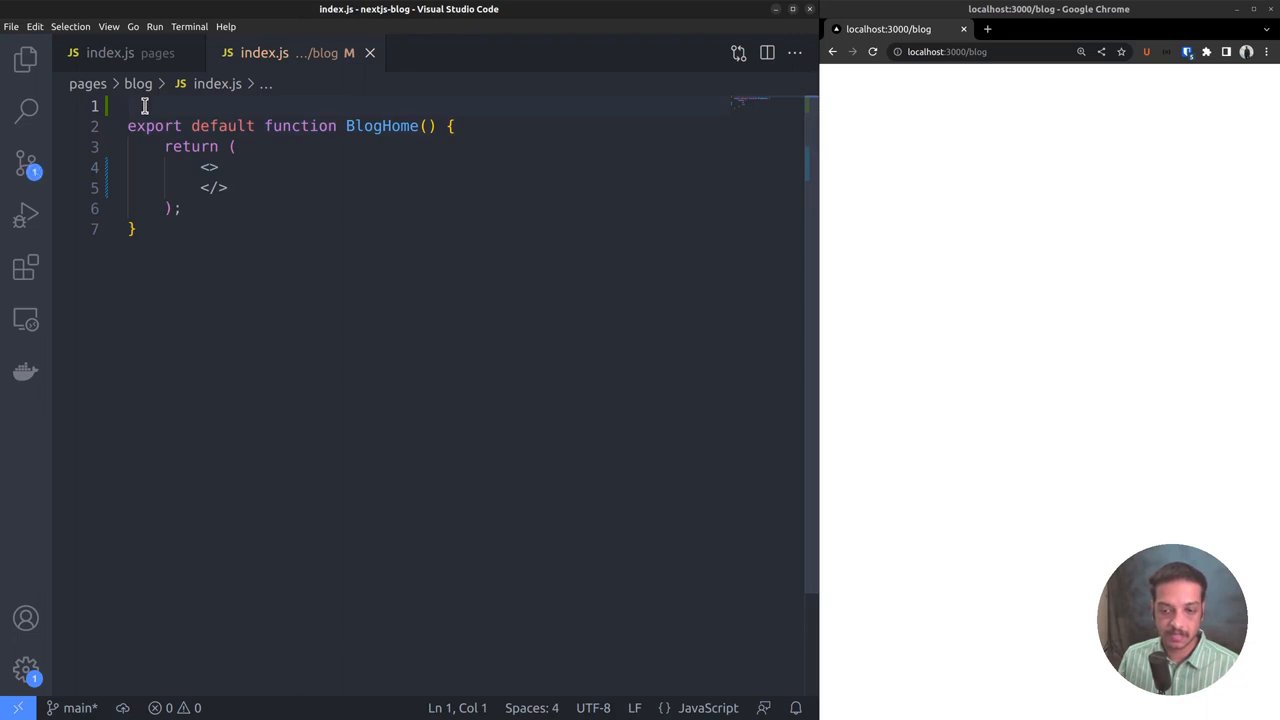
Import Head, Link, Image from next and SiteHeader from ../../components, followed by a blank line.
{"action": "type", "text": "import Head from \"next/head\";"}
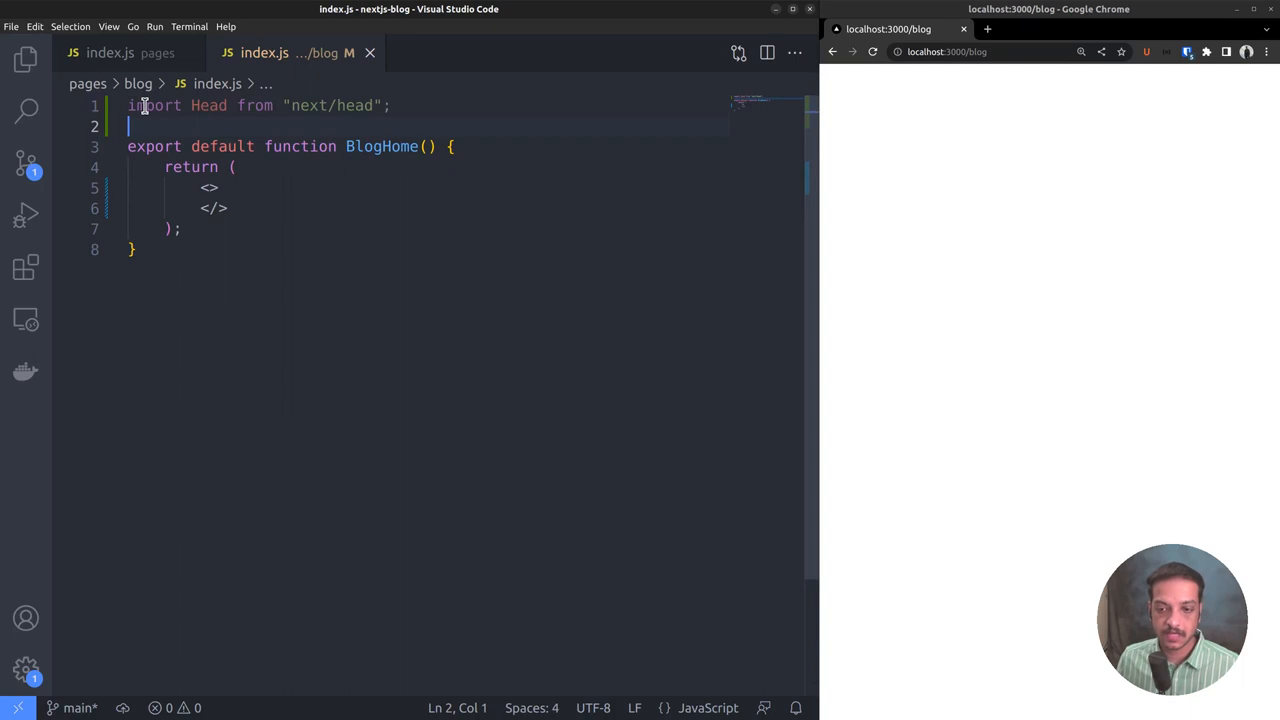
{"action": "type", "text": "import Link from \"next/link\";"}
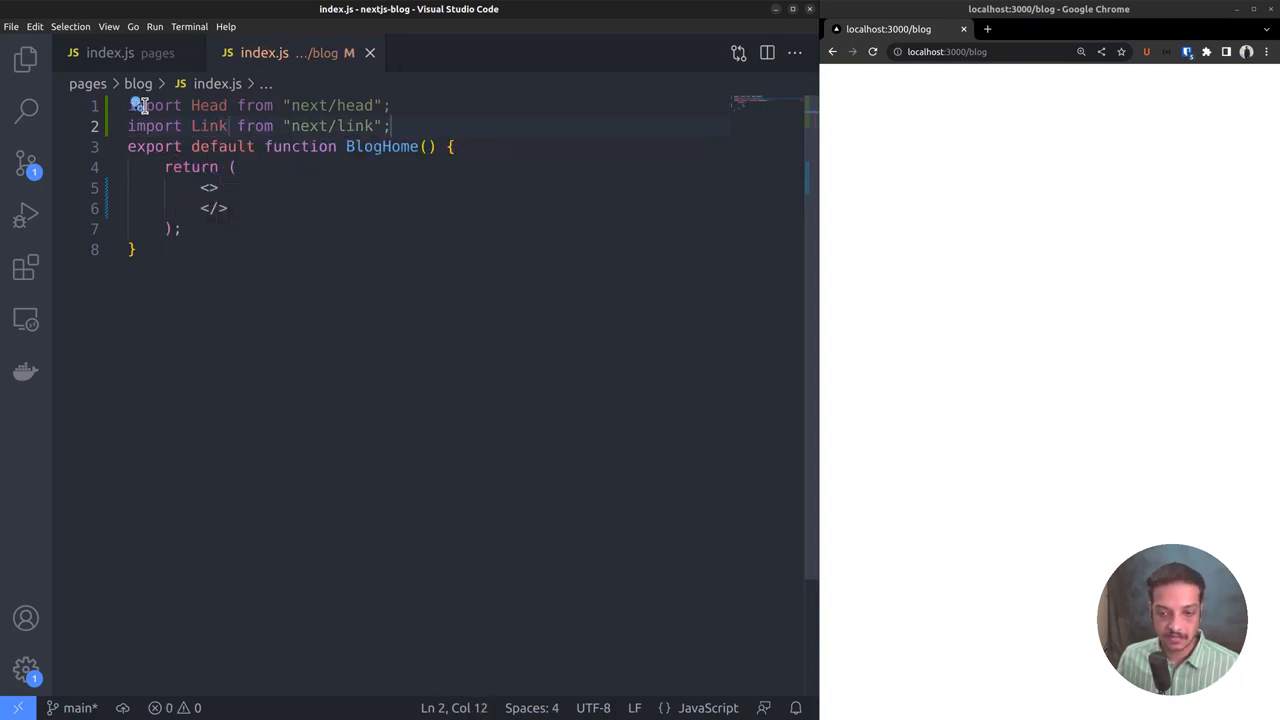
{"action": "type", "text": "import"}
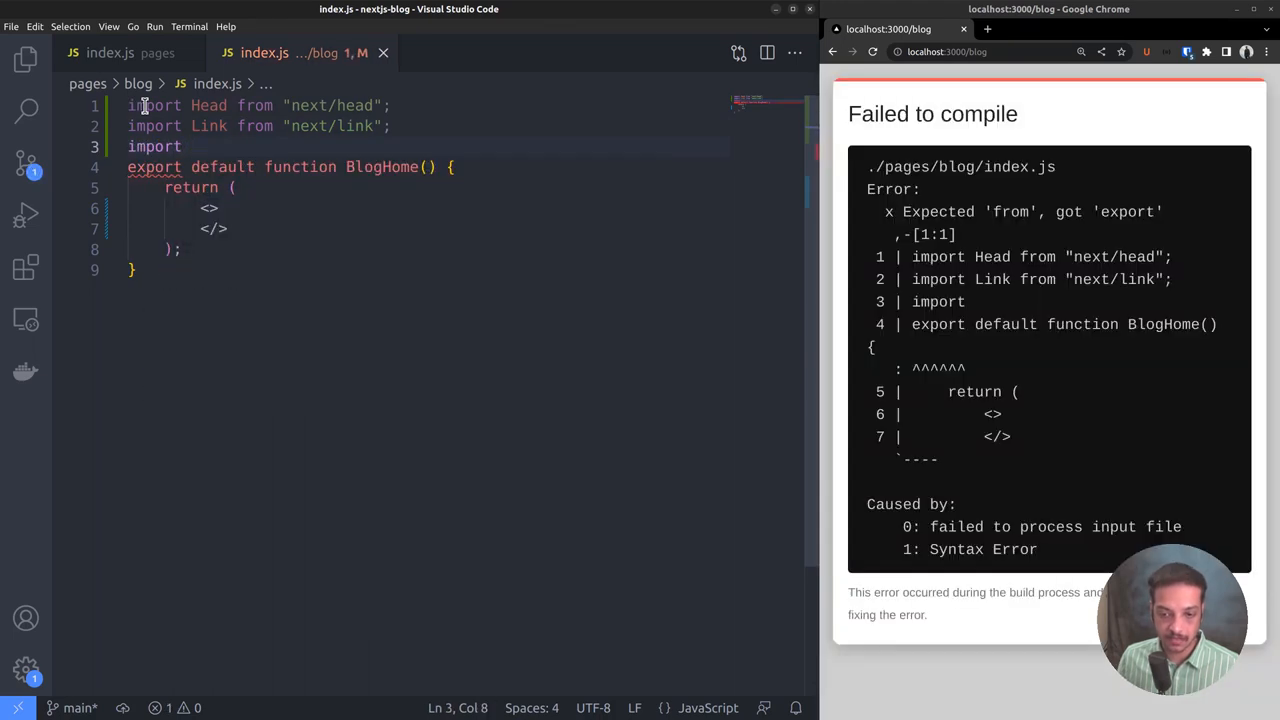
{"action": "type", "text": "Image from \"next/image\";"}
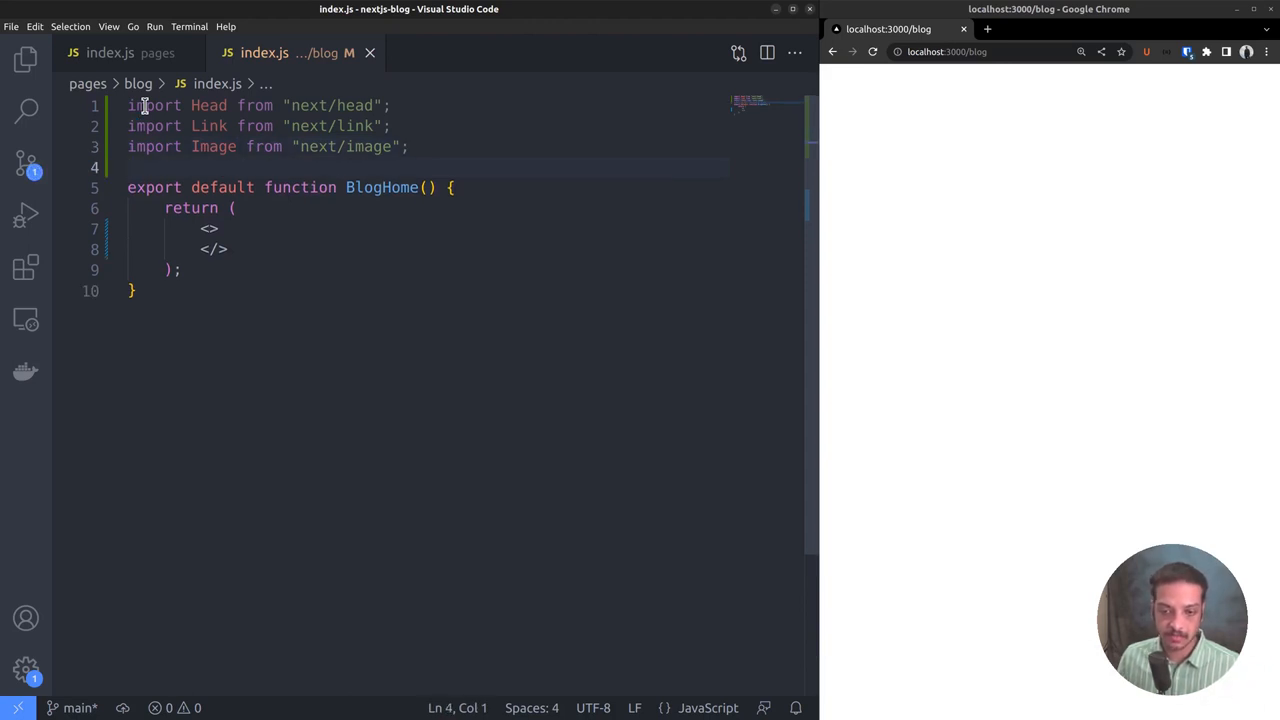
{"action": "left_click", "coordinate": [24, 60]}
{"action": "type", "text": "import SiteHeader from \"../../components/SiteHeader\";"}
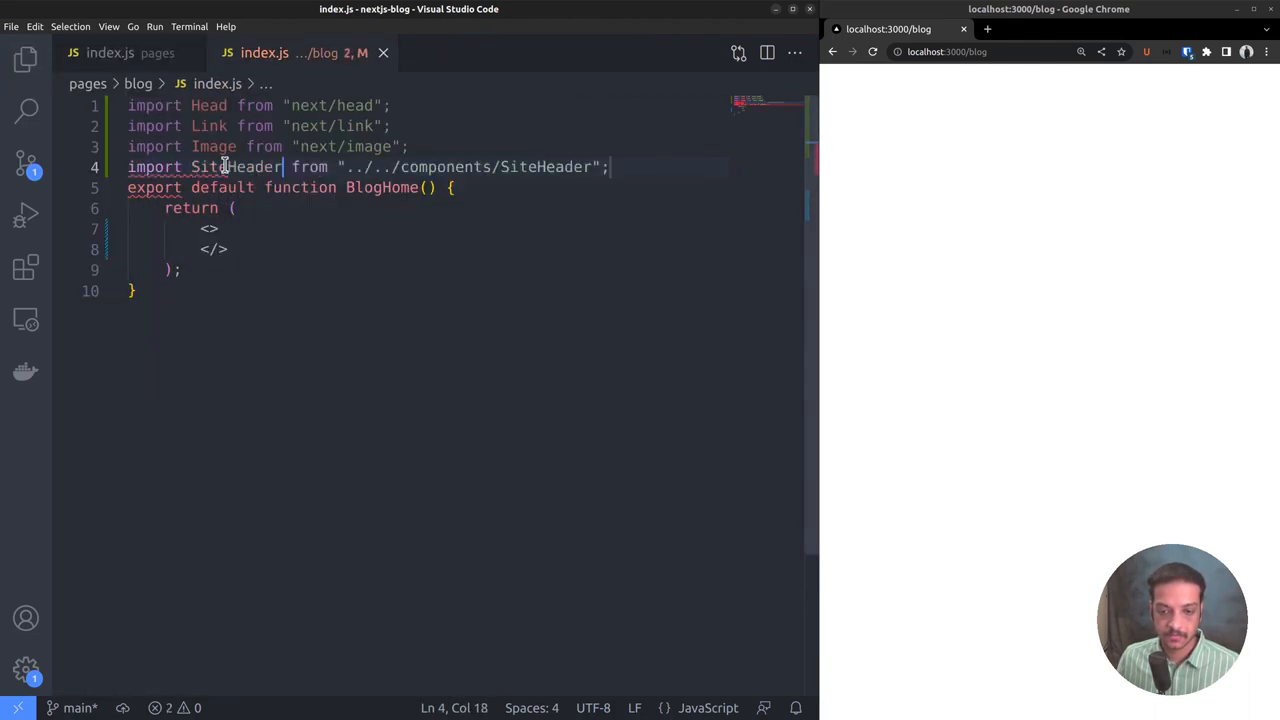
{"action": "key", "text": "Enter"}
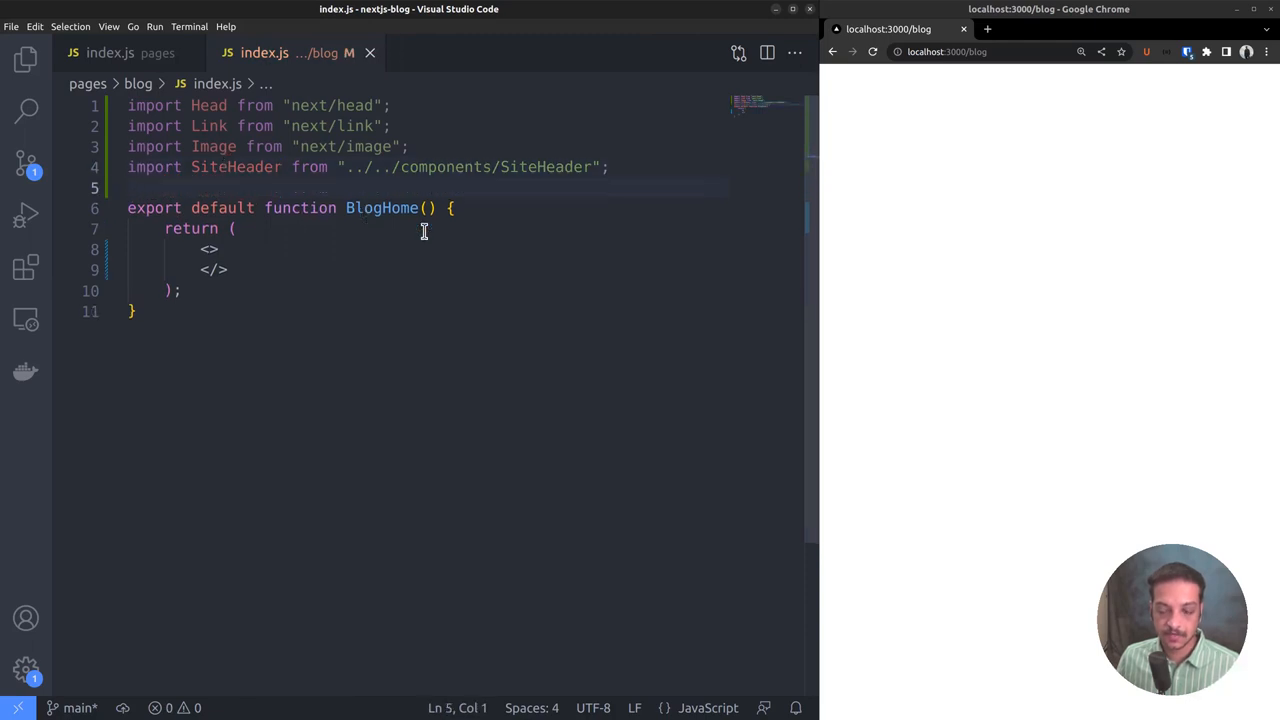
{"action": "mouse_move", "coordinate": [428, 208]}
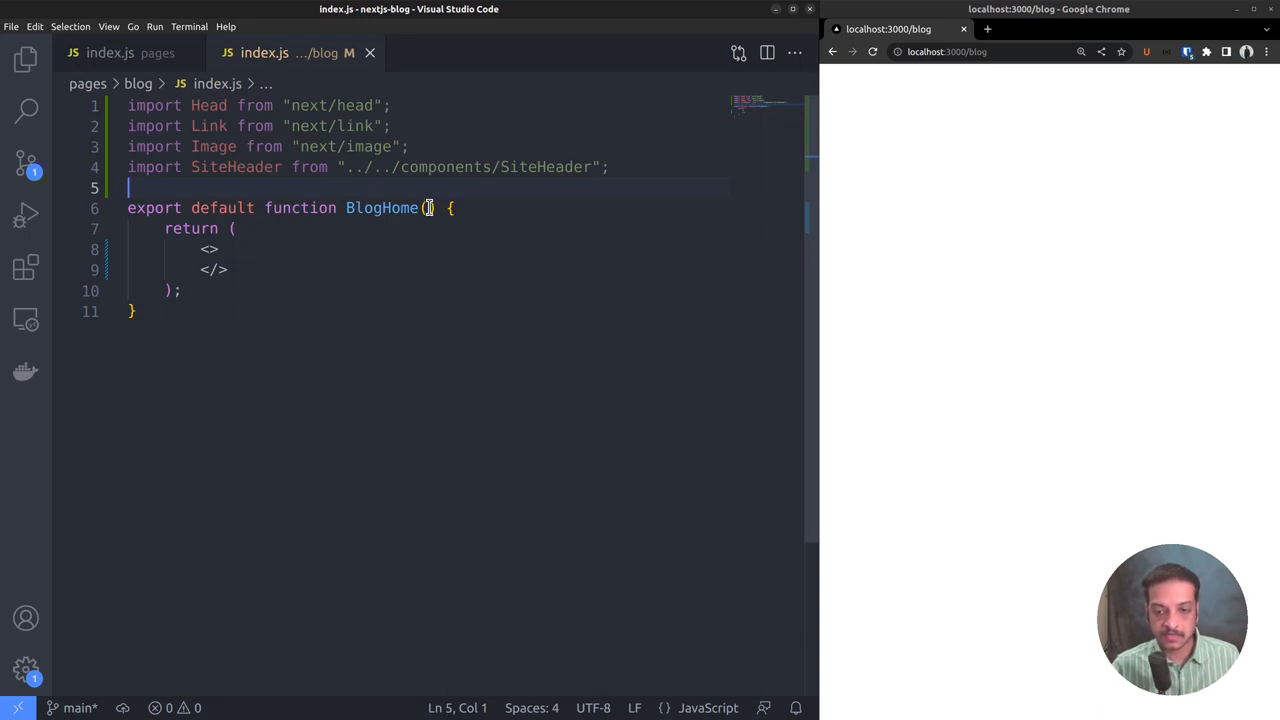
Destructure { allPosts } in BlogHome's parameters, keeping the empty fragment return.
{"action": "left_click", "coordinate": [496, 208]}
{"action": "type", "text": "{"}
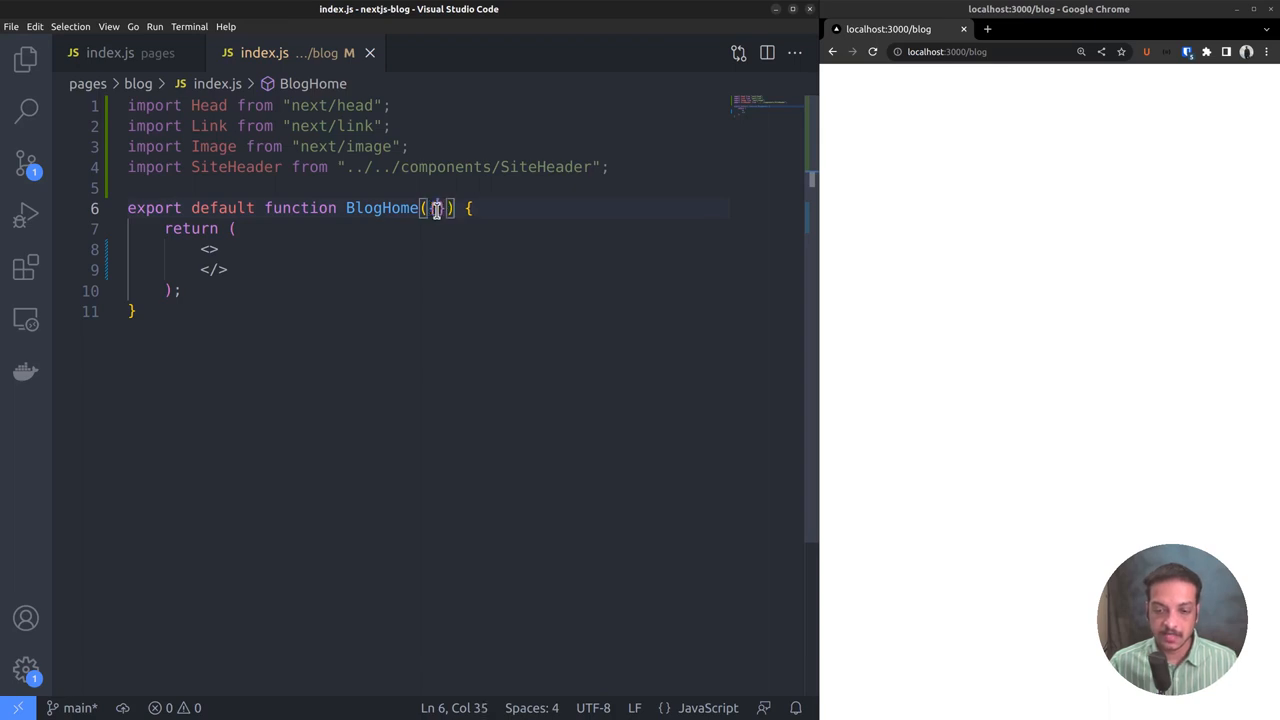
{"action": "type", "text": "allPosts"}
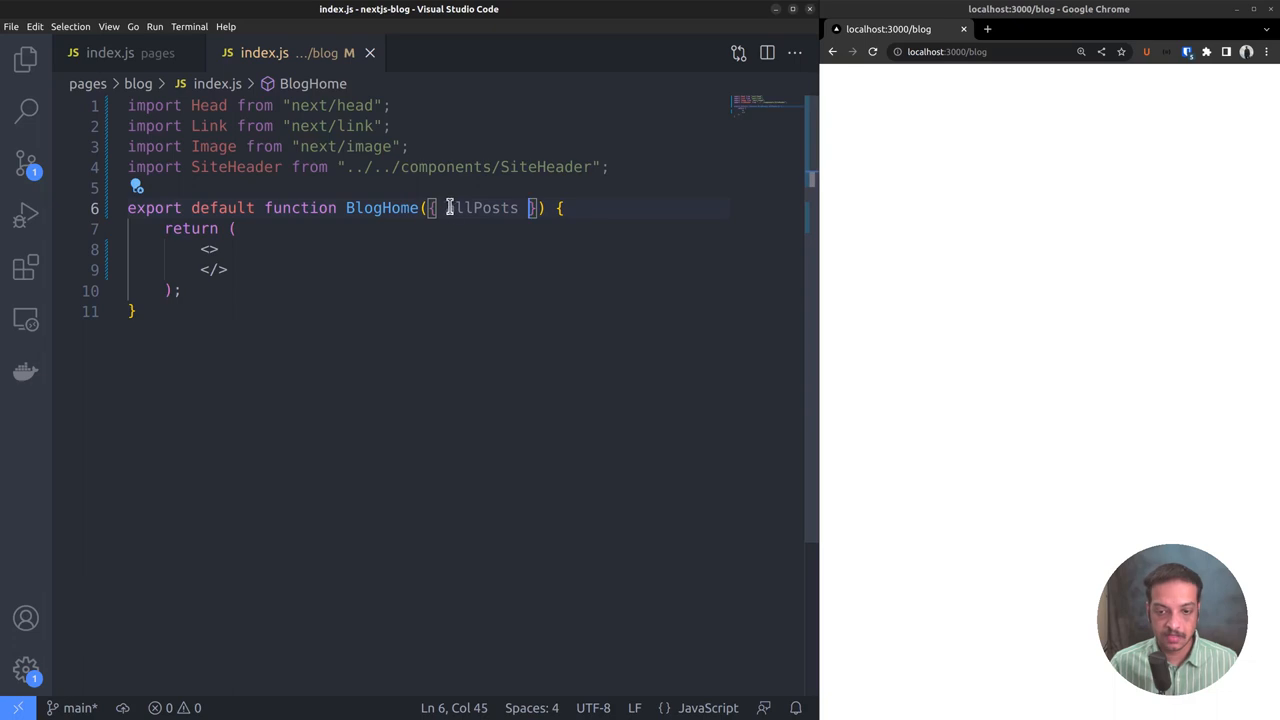
{"action": "mouse_move", "coordinate": [484, 206]}
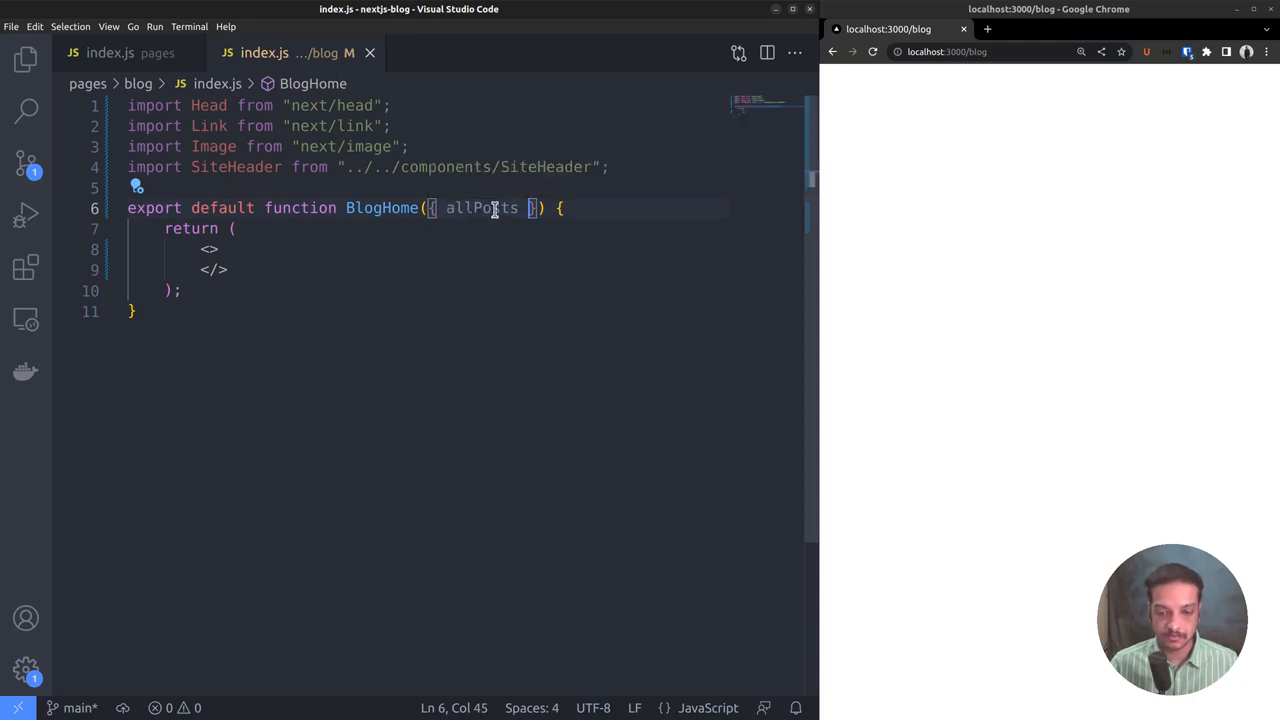
{"action": "mouse_move", "coordinate": [490, 206]}
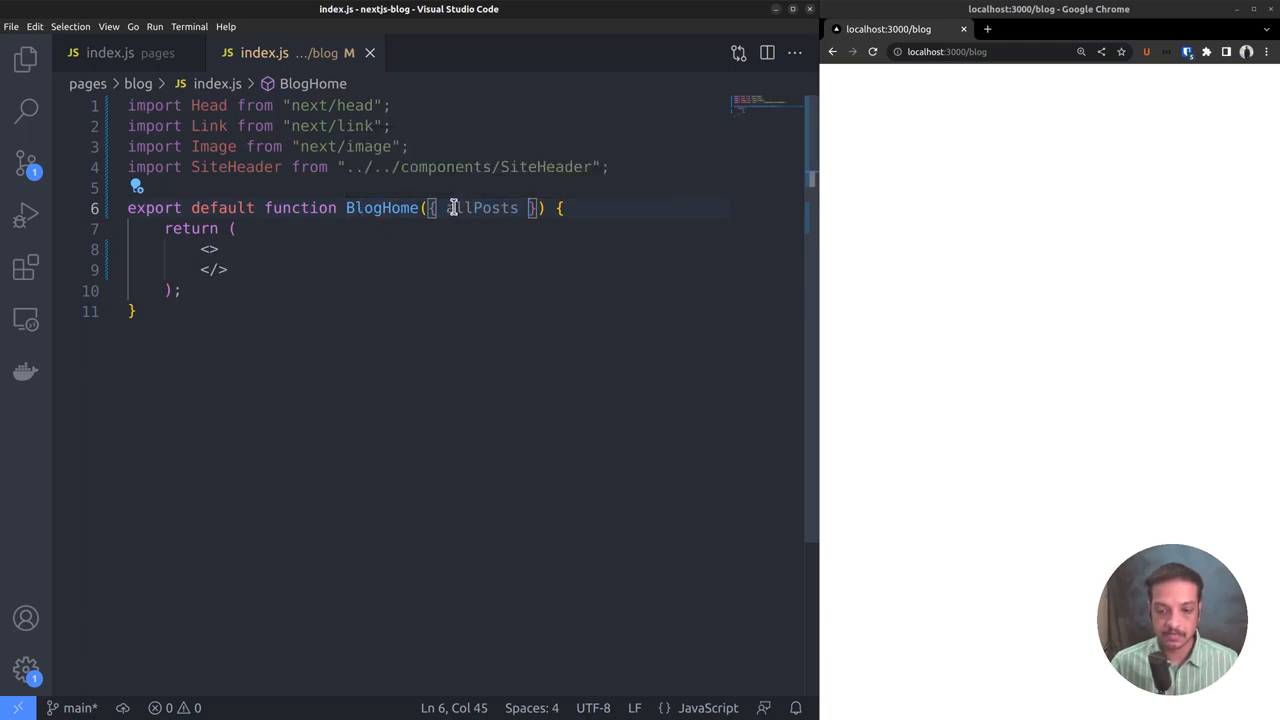
{"action": "mouse_move", "coordinate": [480, 206]}
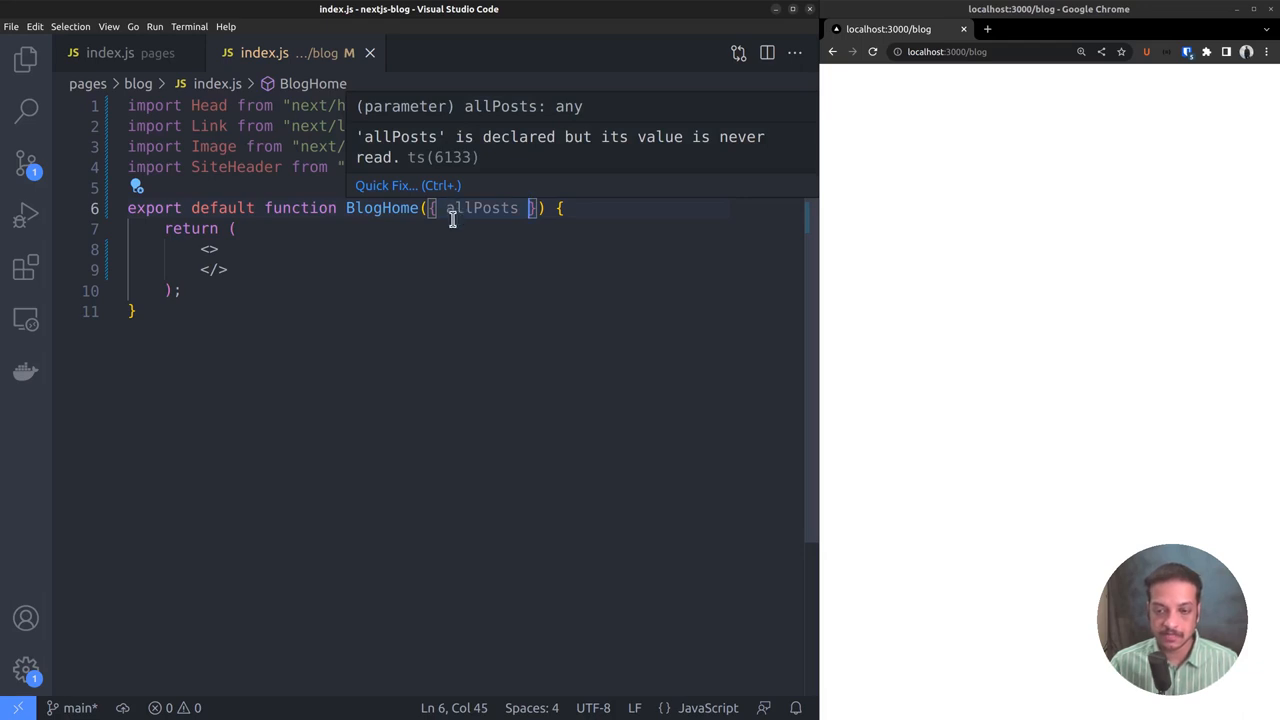
{"action": "mouse_move", "coordinate": [460, 208]}
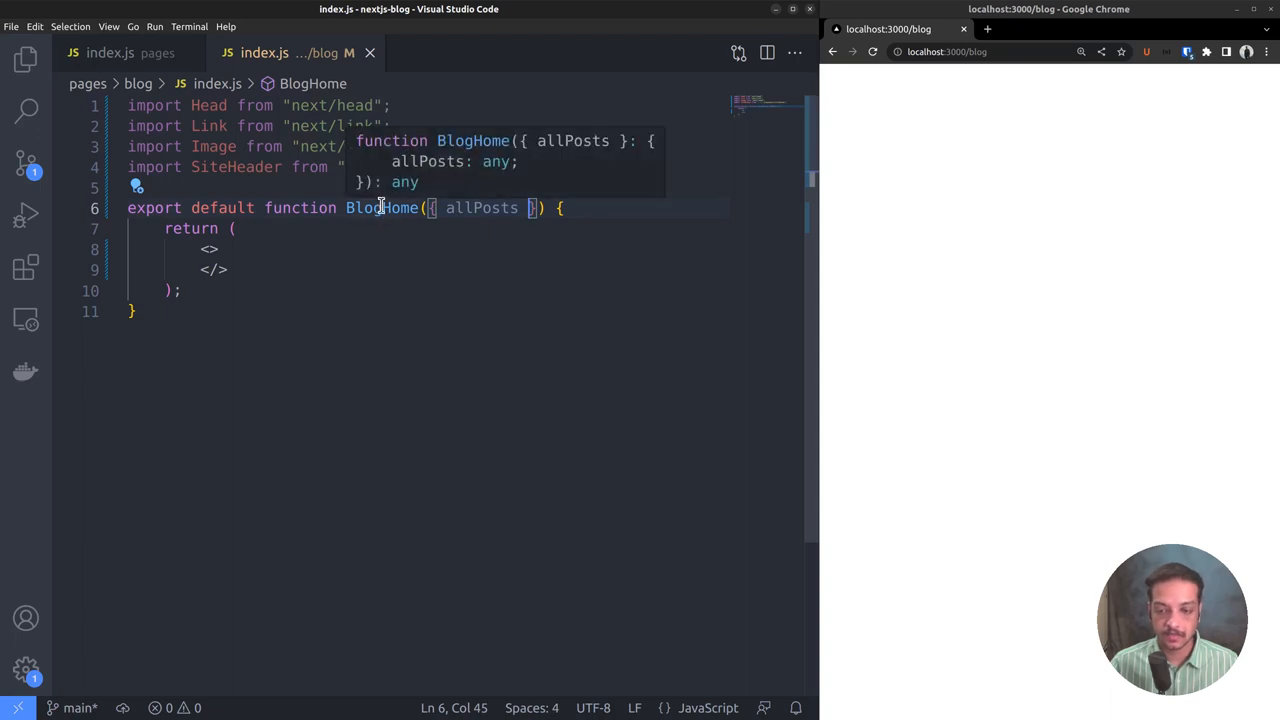
{"action": "mouse_move", "coordinate": [440, 208]}
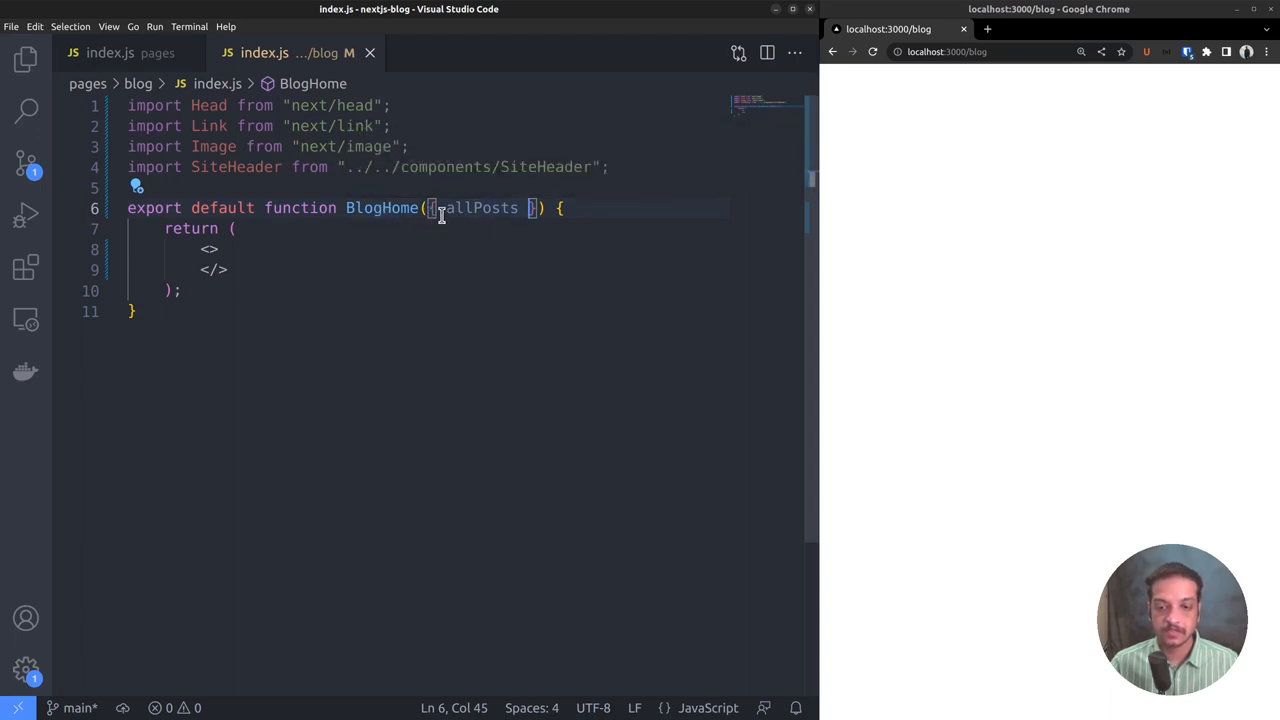
{"action": "left_click", "coordinate": [610, 166]}
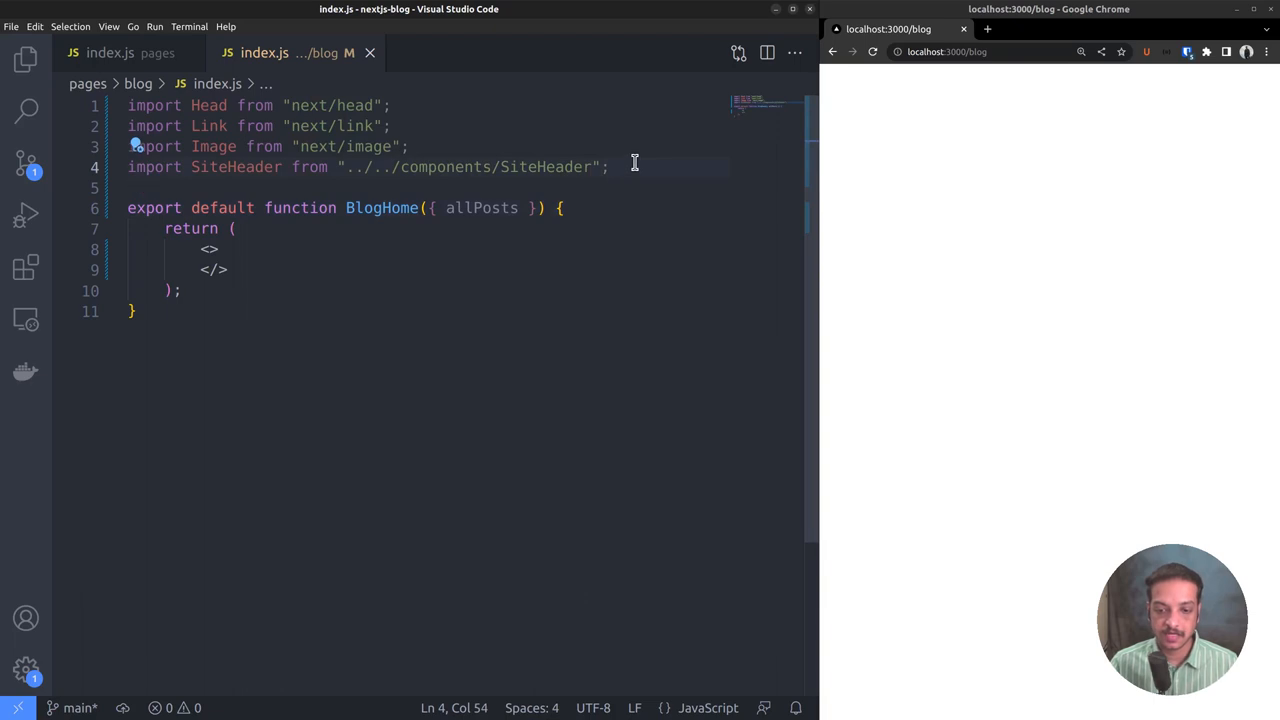
Write an empty 'export async function getStaticProps() { }' between the imports and BlogHome.
{"action": "key", "text": "Enter"}
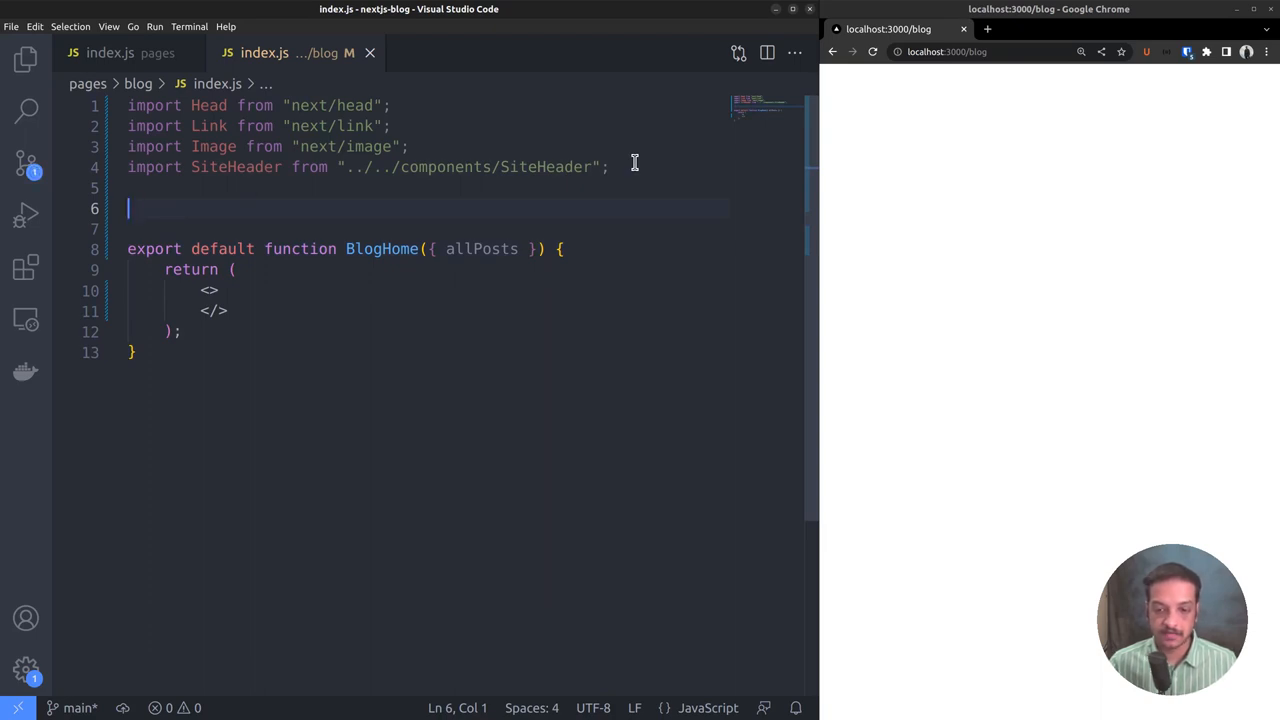
{"action": "type", "text": "e"}
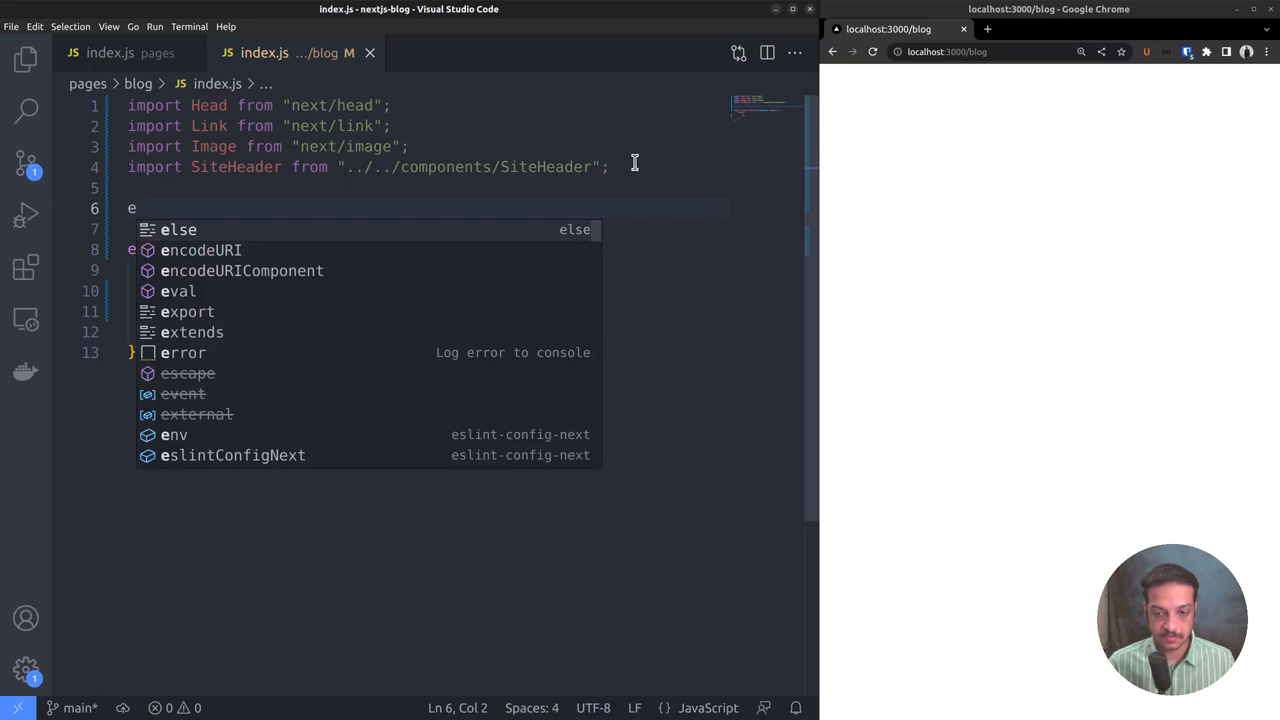
{"action": "type", "text": "xport async function get"}
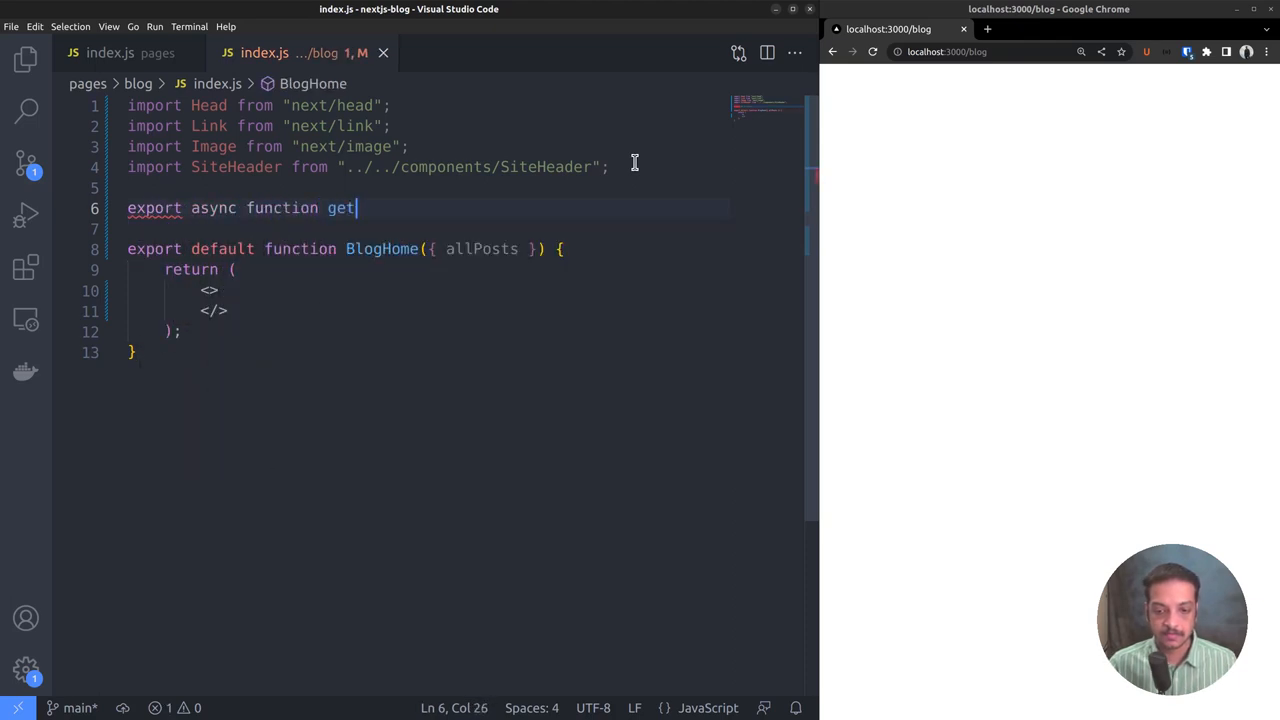
{"action": "type", "text": "StaticProps() {"}
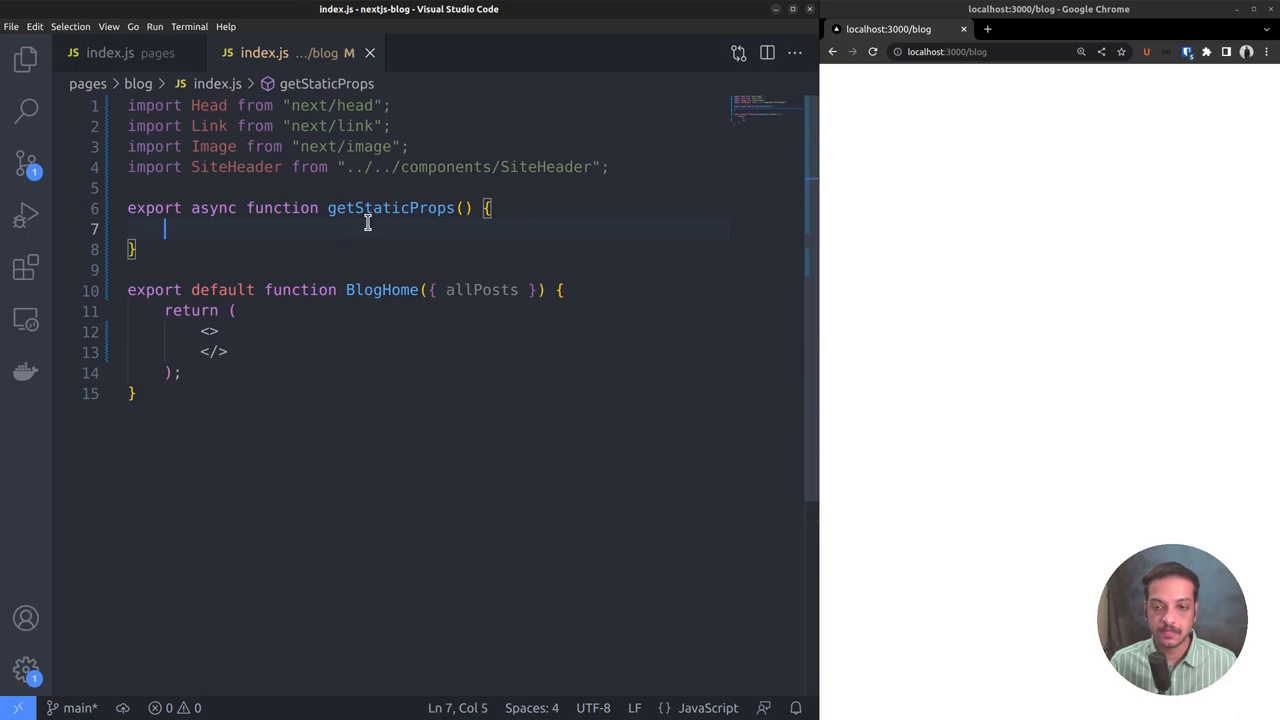
{"action": "mouse_move", "coordinate": [376, 296]}
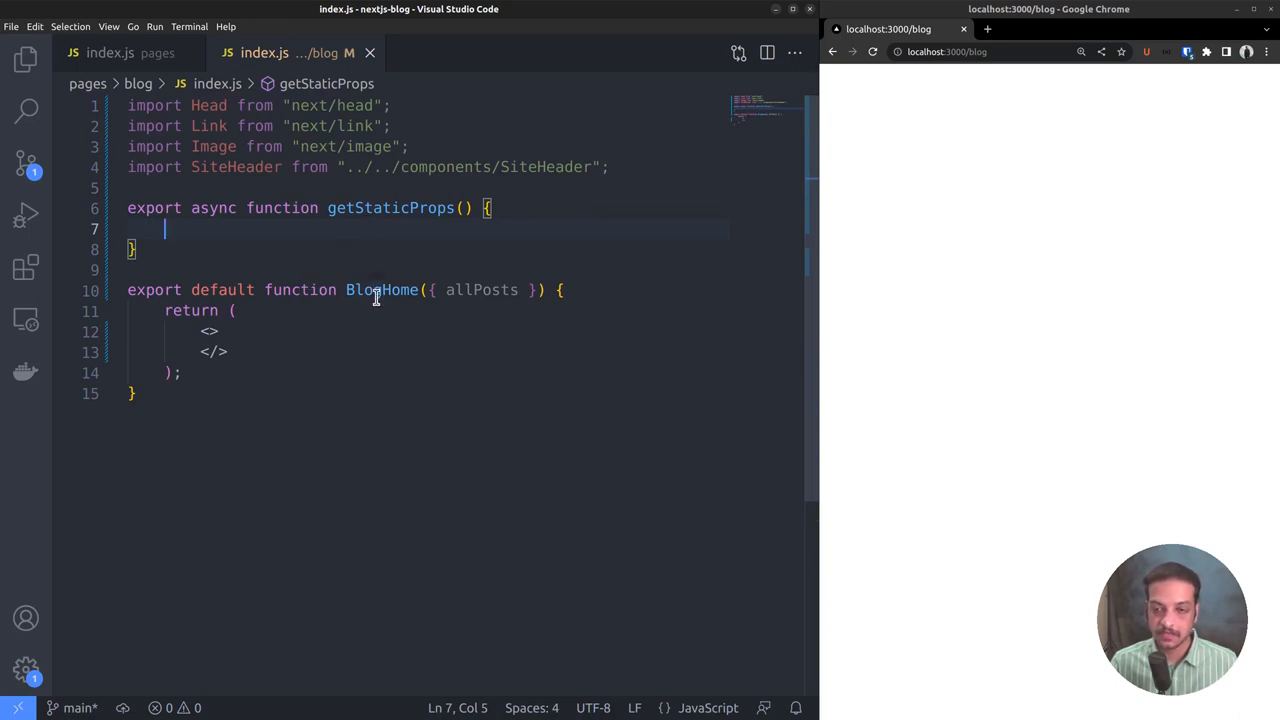
{"action": "mouse_move", "coordinate": [222, 288]}
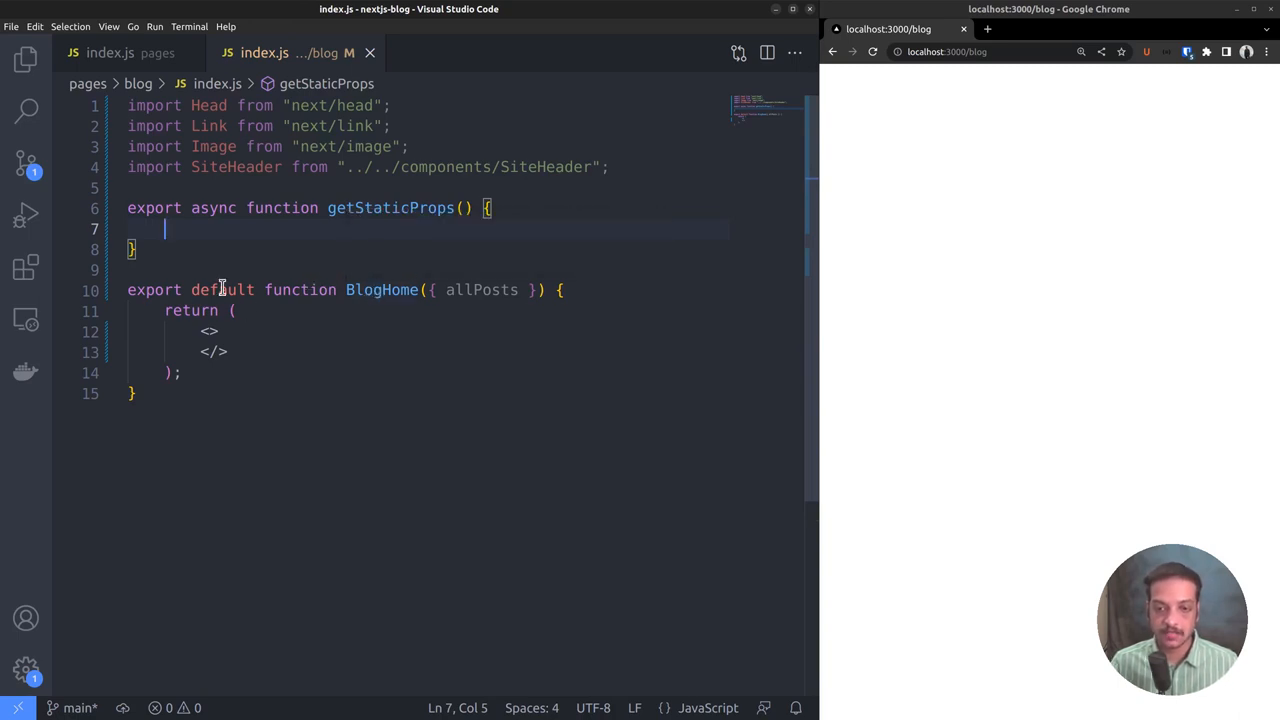
{"action": "mouse_move", "coordinate": [258, 464]}
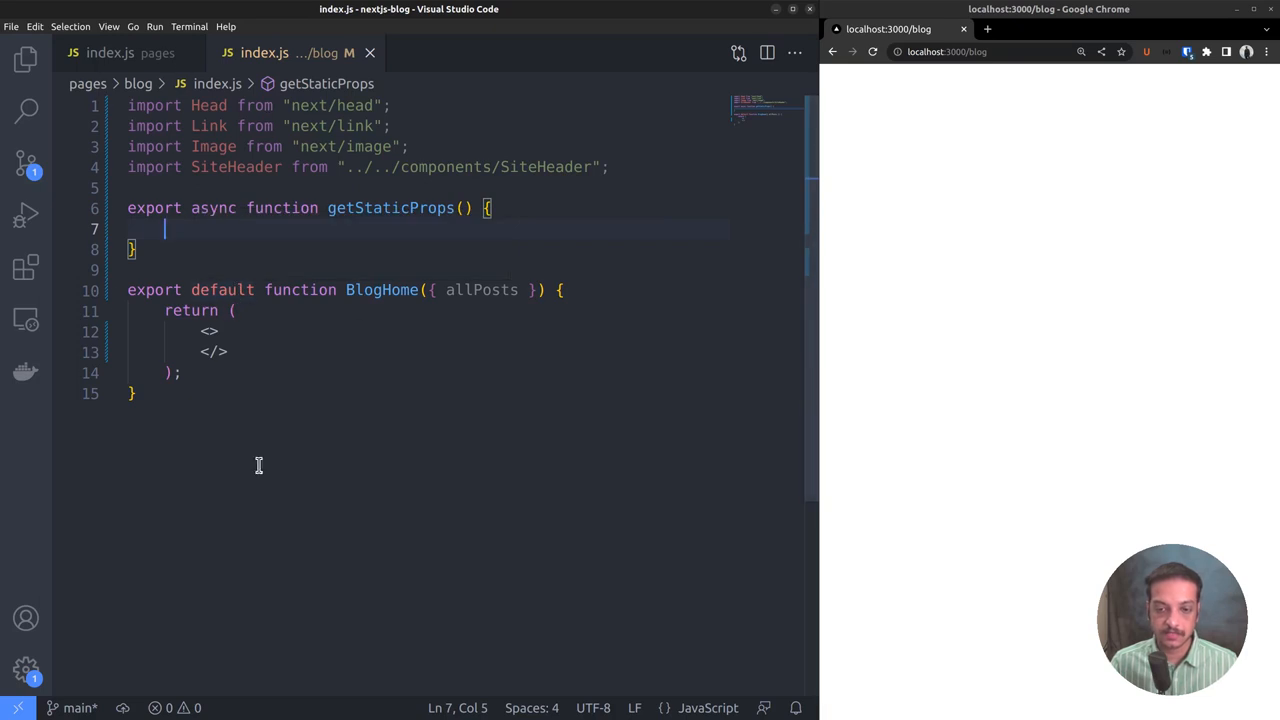
{"action": "left_click", "coordinate": [390, 290]}
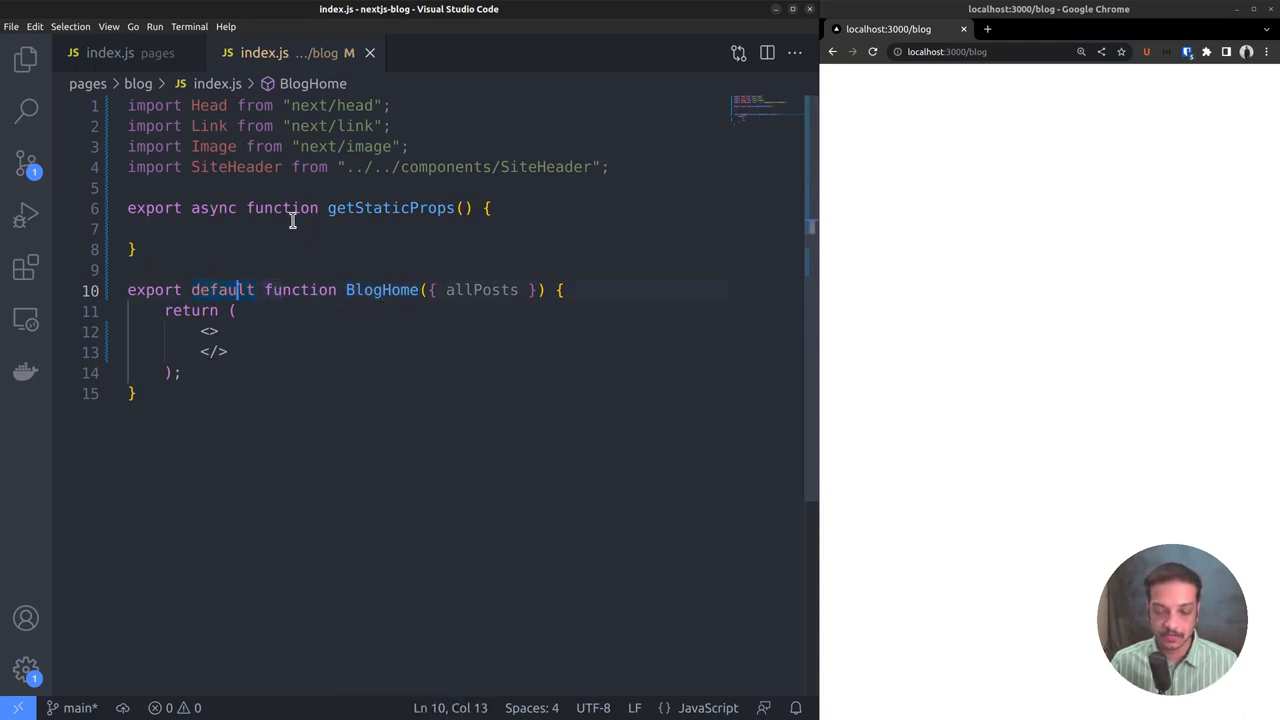
{"action": "mouse_move", "coordinate": [364, 322]}
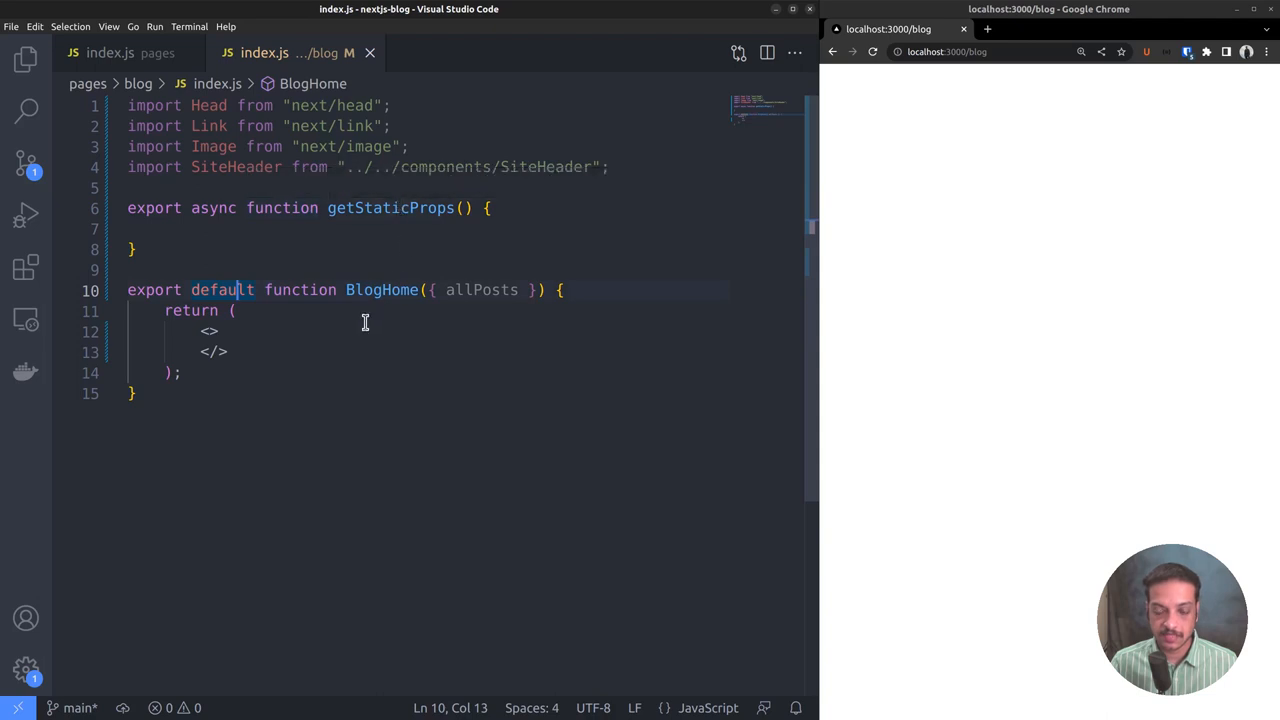
{"action": "left_click", "coordinate": [344, 228]}
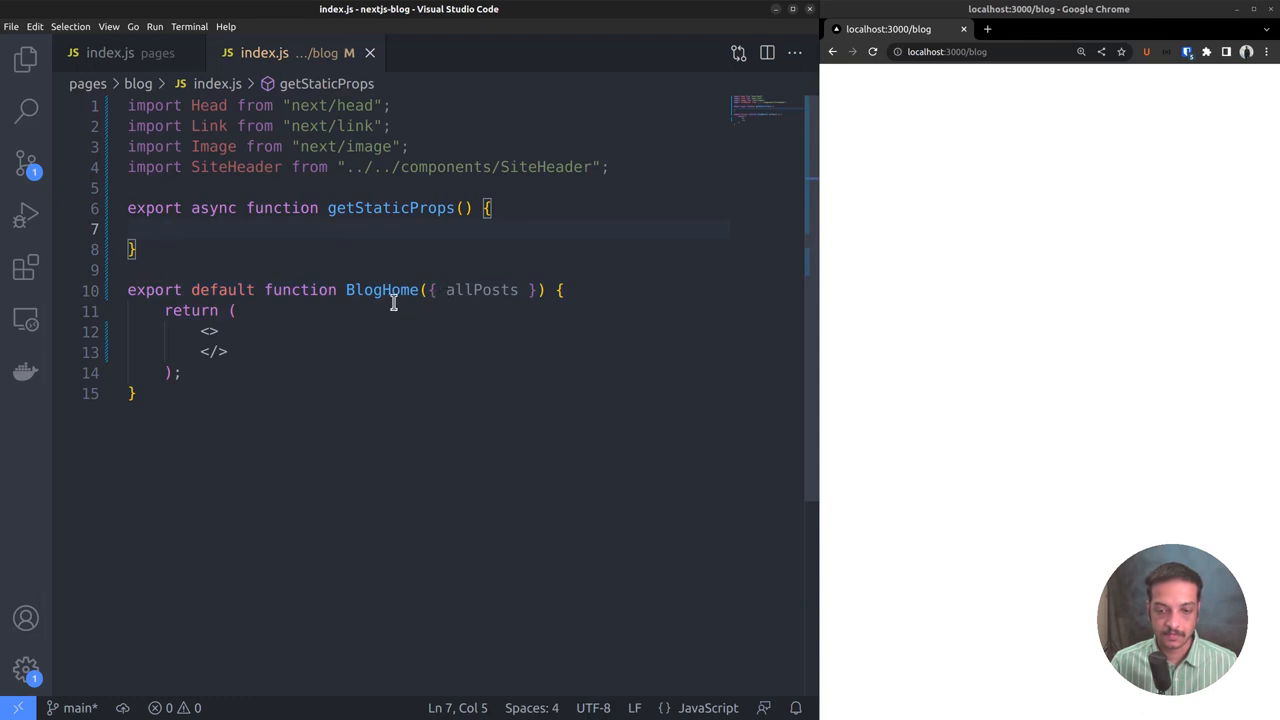
{"action": "left_click", "coordinate": [480, 290]}
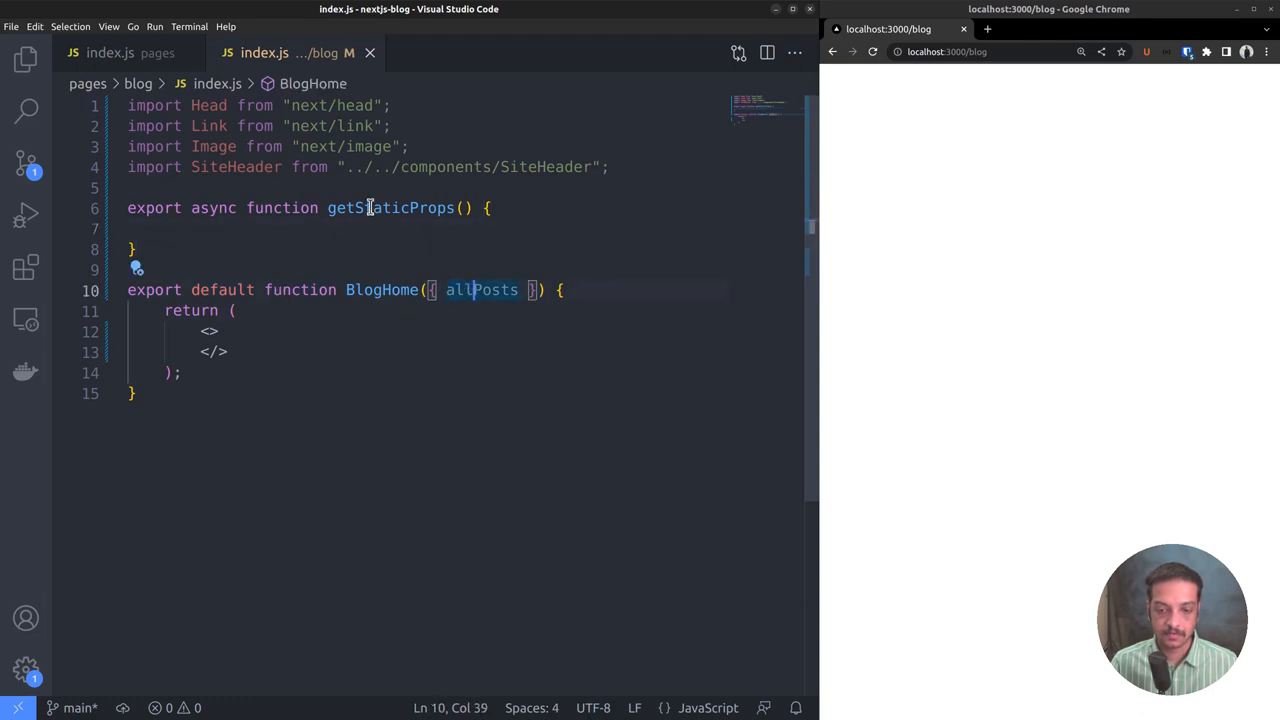
{"action": "mouse_move", "coordinate": [410, 206]}
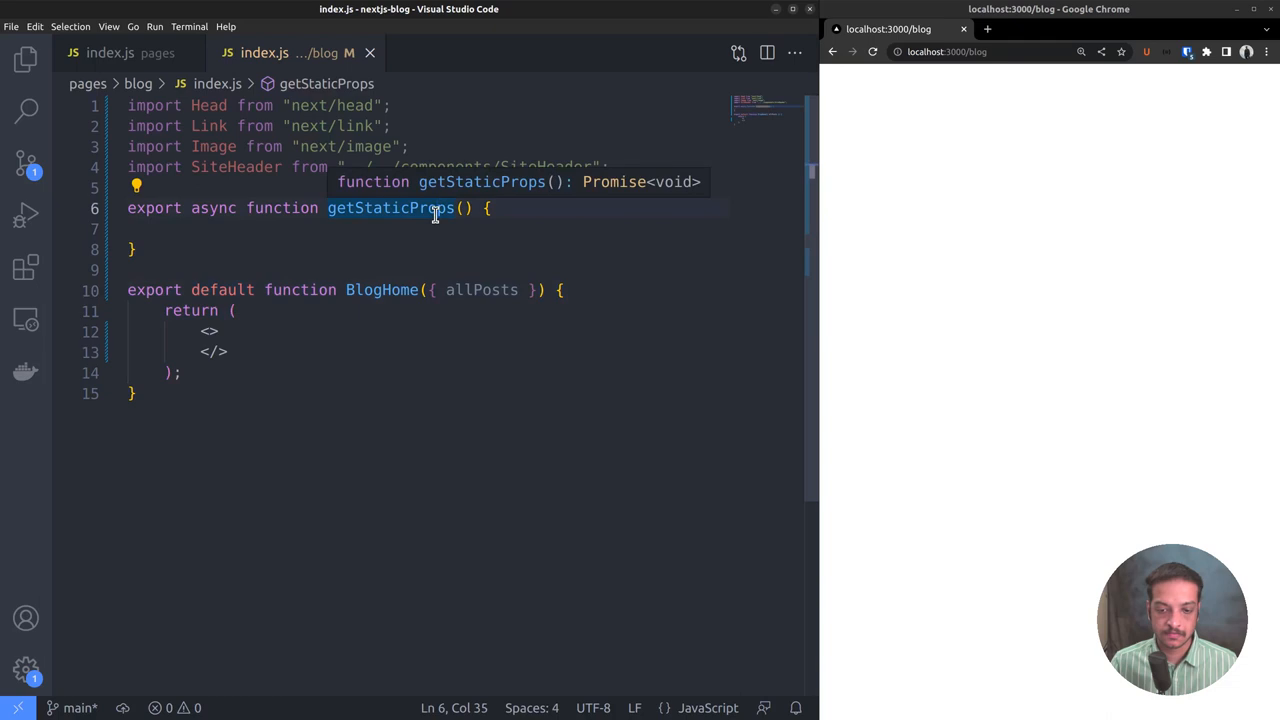
{"action": "left_click", "coordinate": [280, 228]}
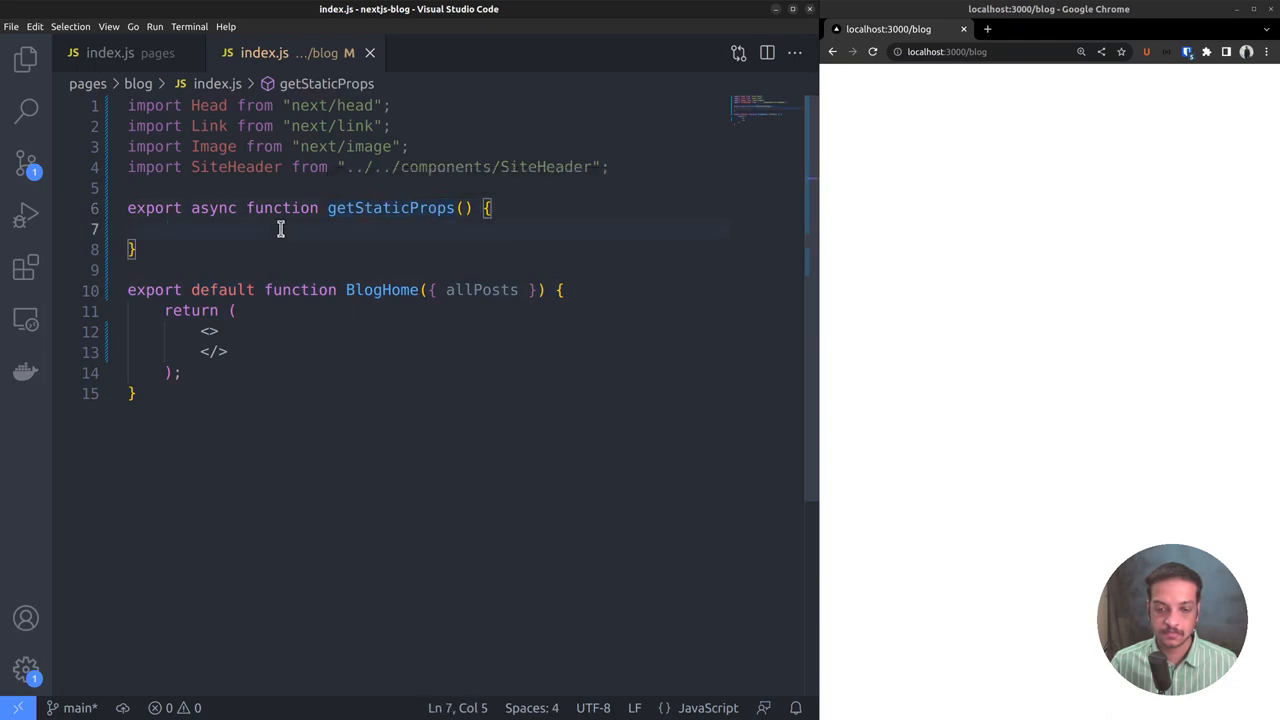
{"action": "mouse_move", "coordinate": [318, 244]}
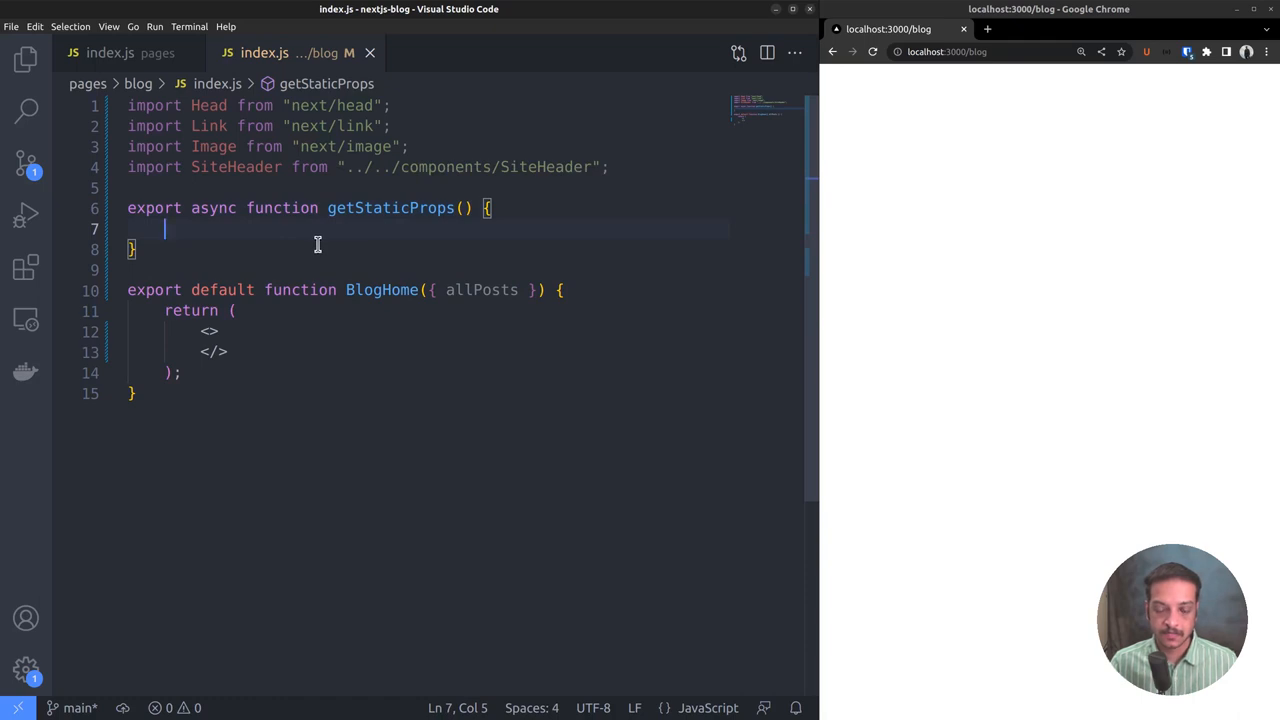
{"action": "mouse_move", "coordinate": [316, 232]}
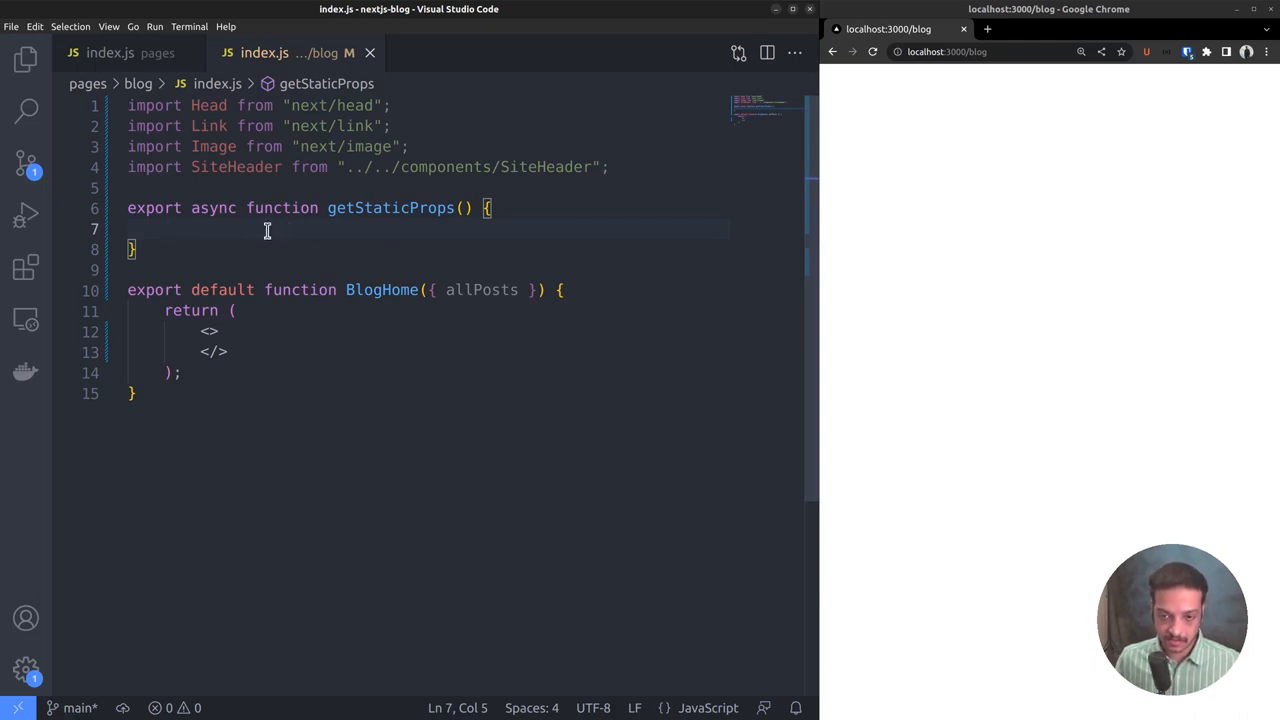
{"action": "mouse_move", "coordinate": [252, 234]}
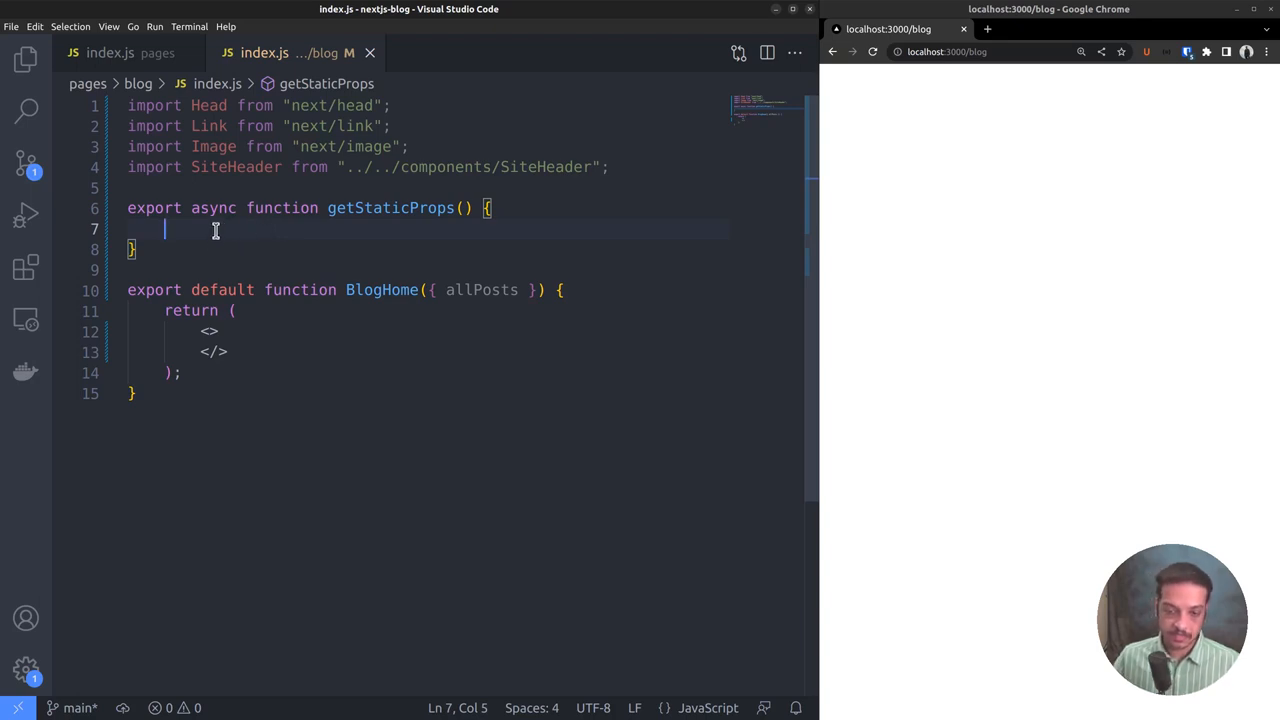
{"action": "mouse_move", "coordinate": [108, 102]}
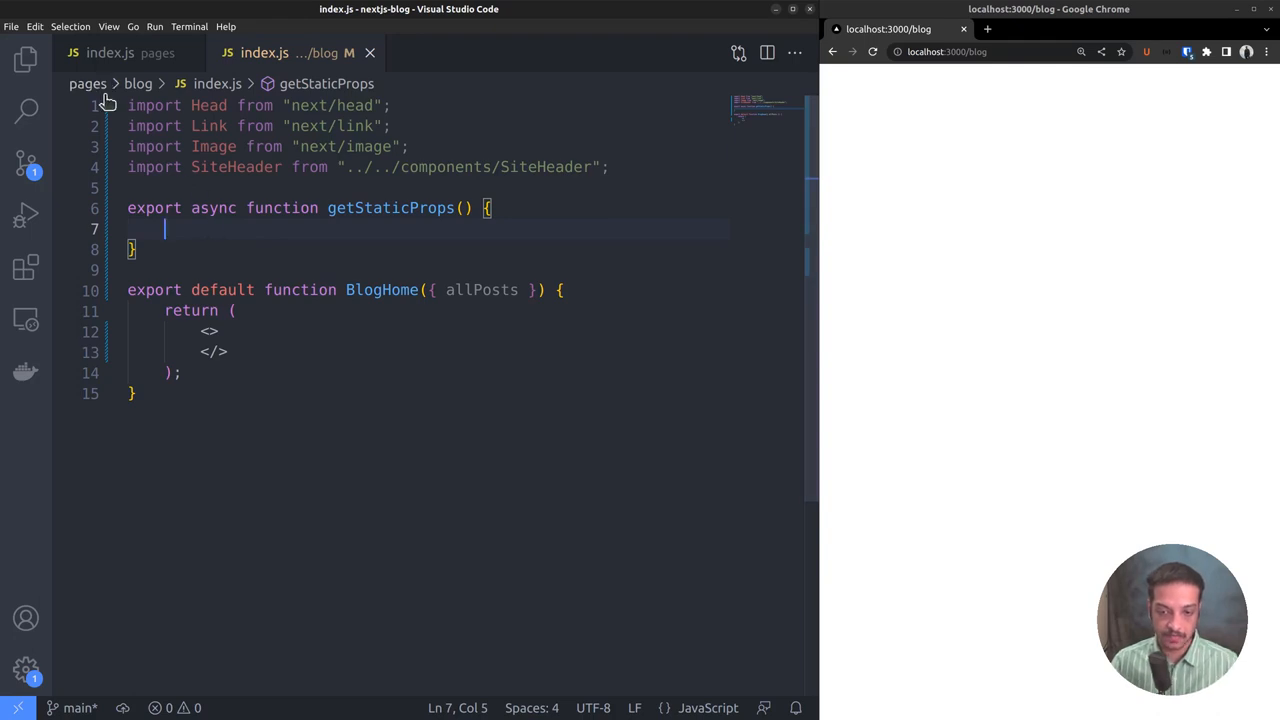
Create a lib folder with a new empty posts.js file inside it.
{"action": "left_click", "coordinate": [24, 60]}
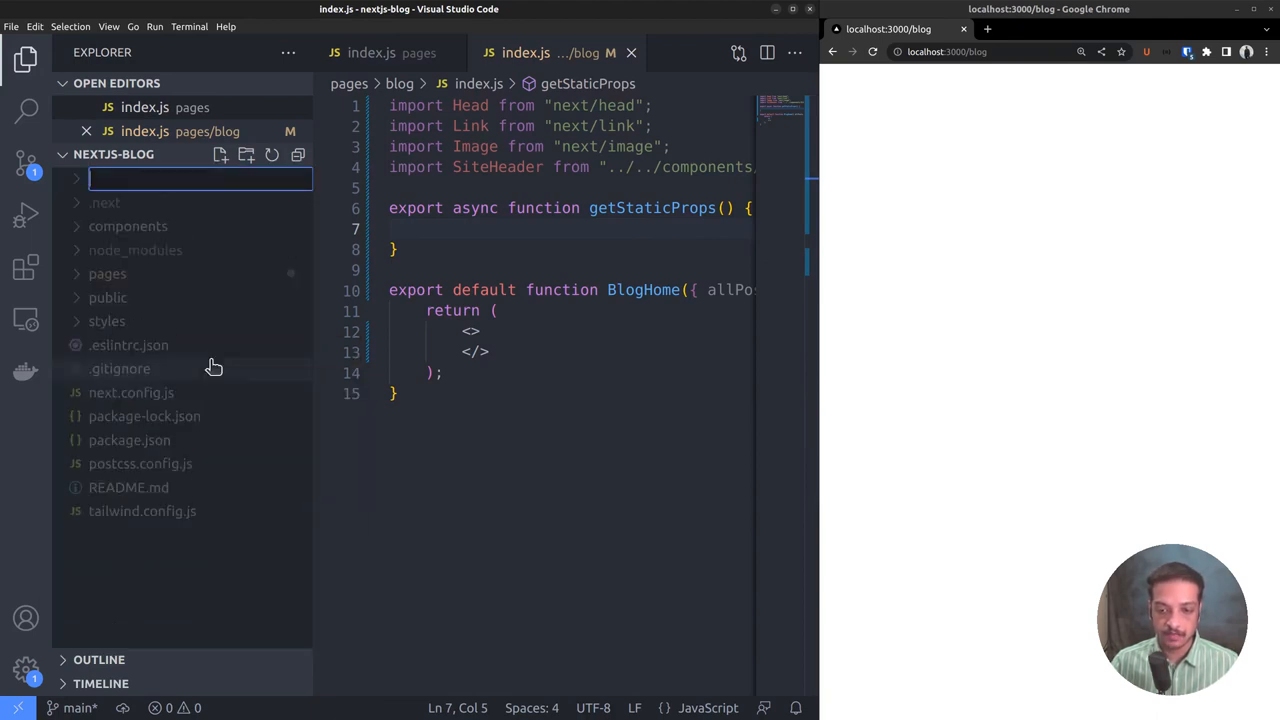
{"action": "type", "text": "lib"}
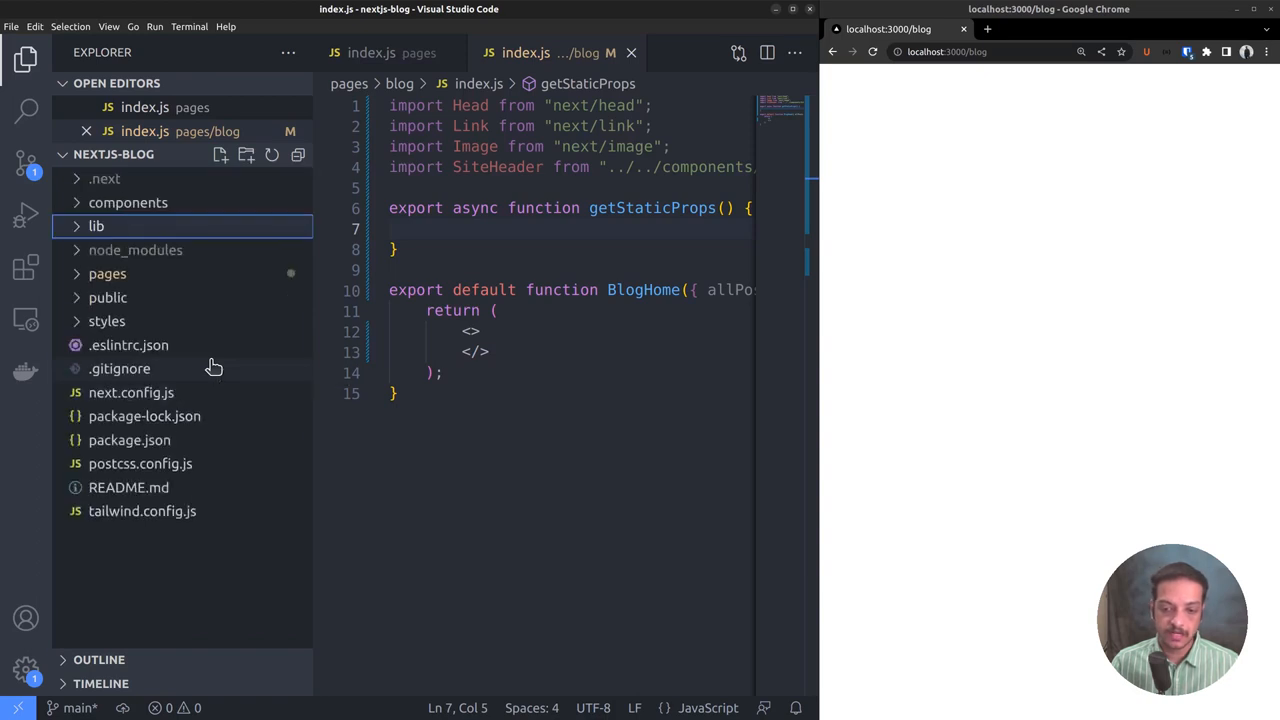
{"action": "right_click", "coordinate": [96, 226]}
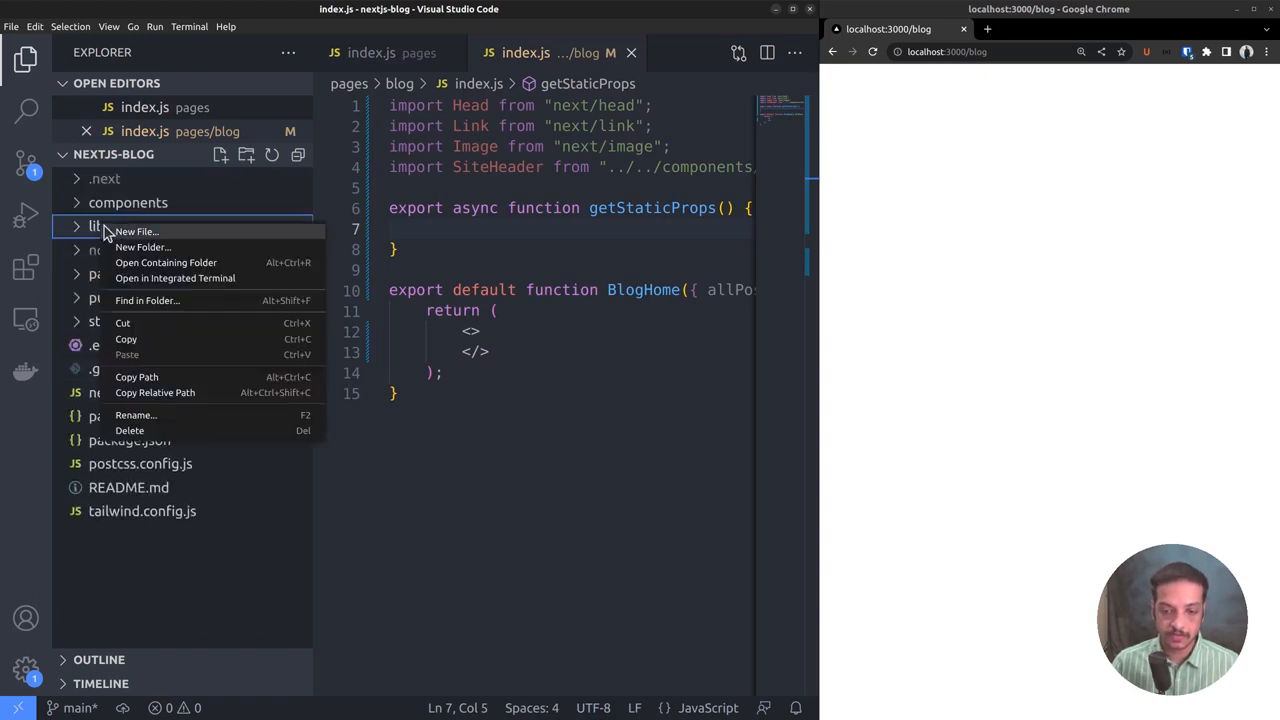
{"action": "left_click", "coordinate": [136, 232]}
{"action": "type", "text": "posts.j"}
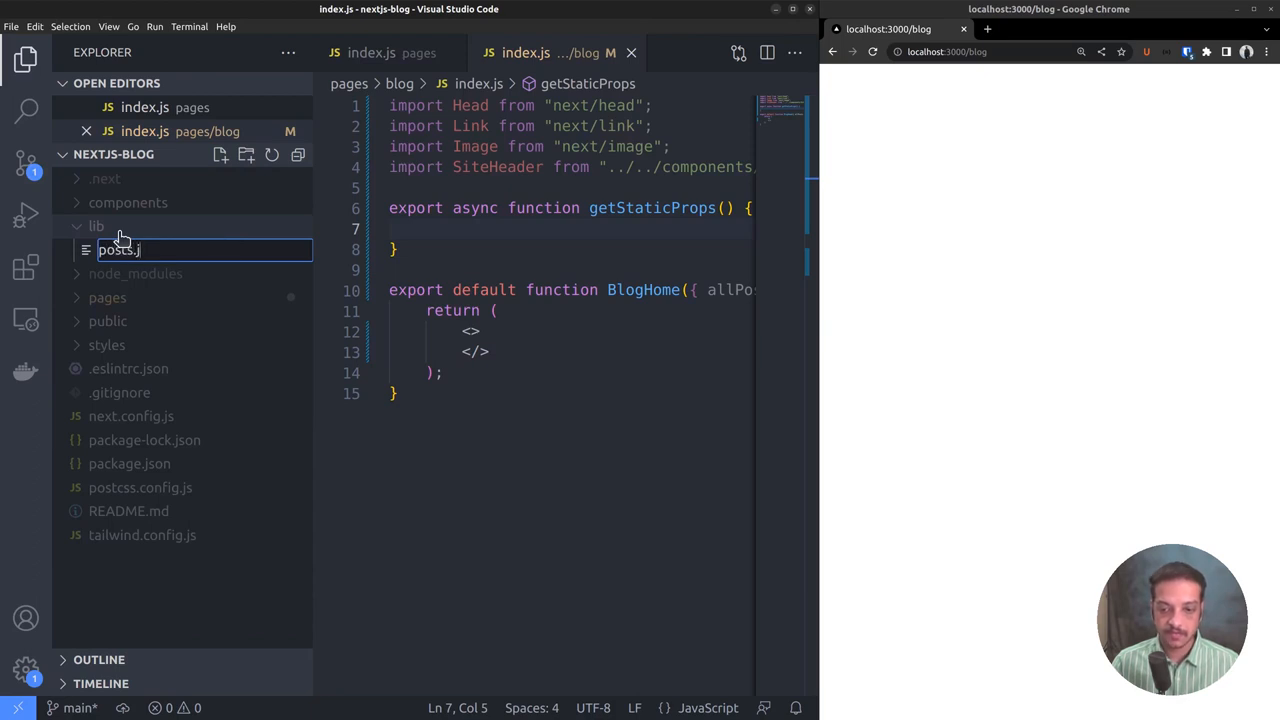
{"action": "key", "text": "Return"}
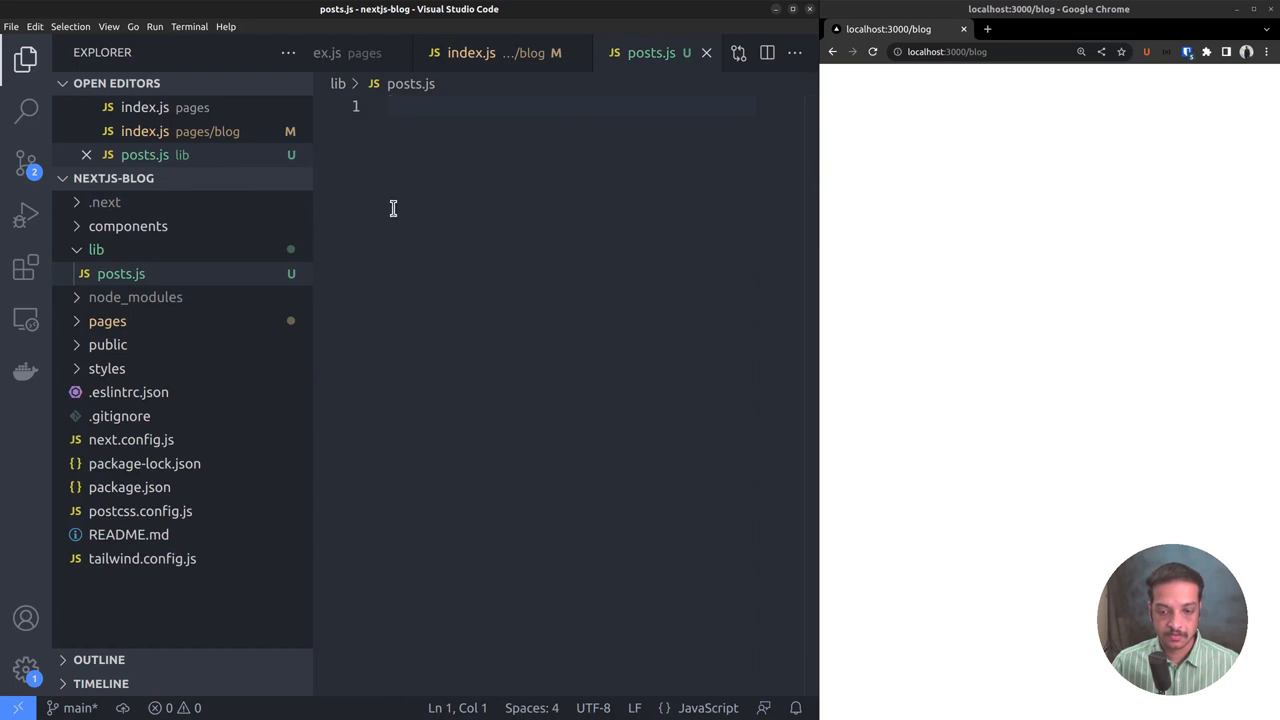
Write 'export default function getAllPosts() { const query = { }; }' in posts.js.
{"action": "left_click", "coordinate": [24, 60]}
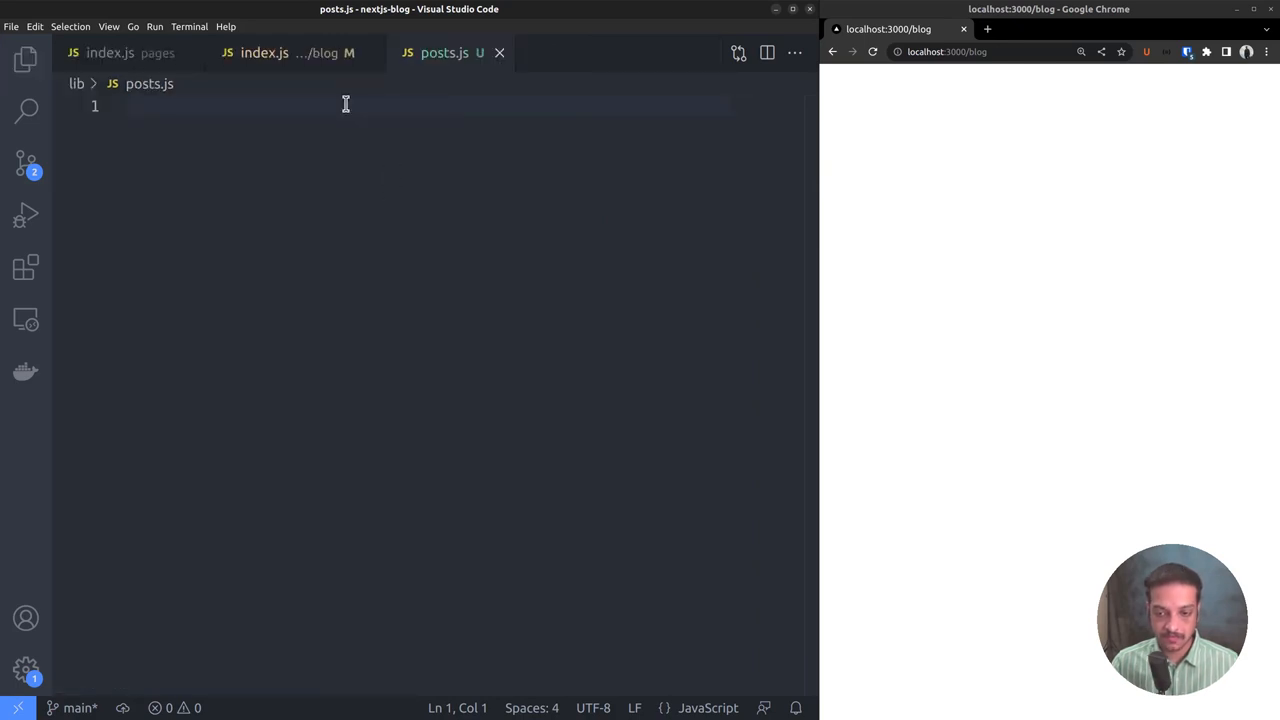
{"action": "type", "text": "export"}
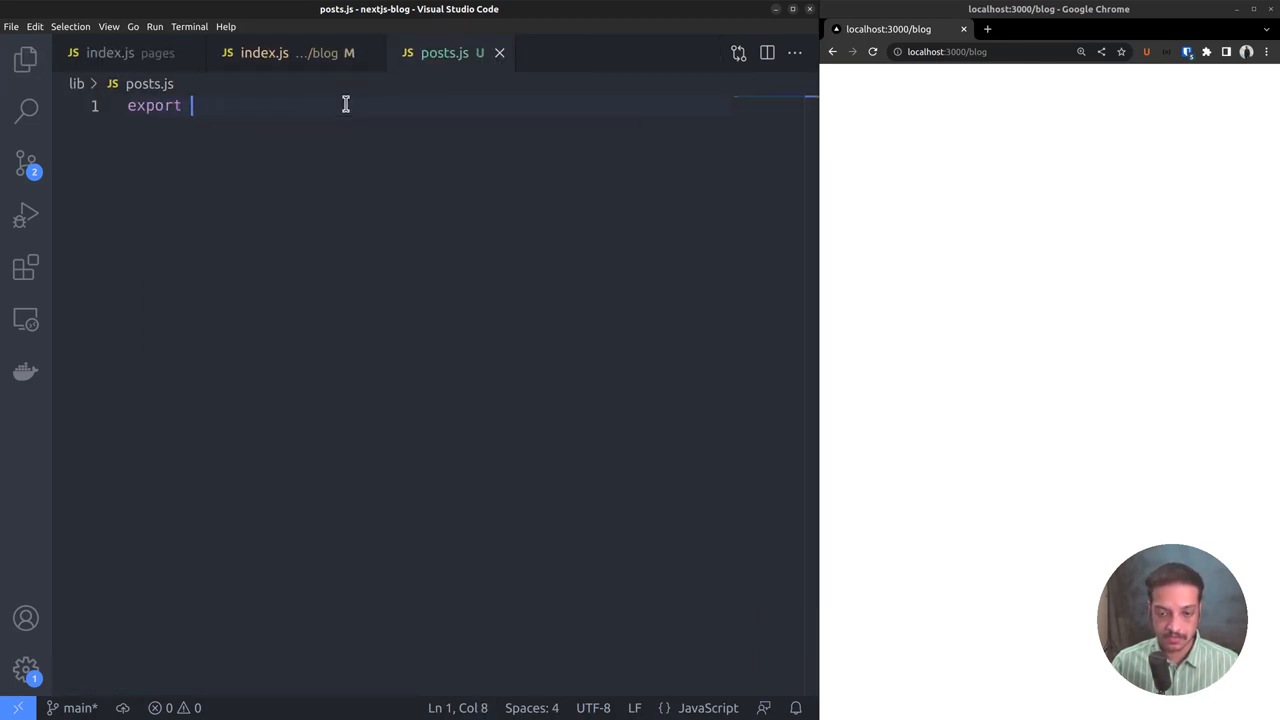
{"action": "type", "text": "default fu"}
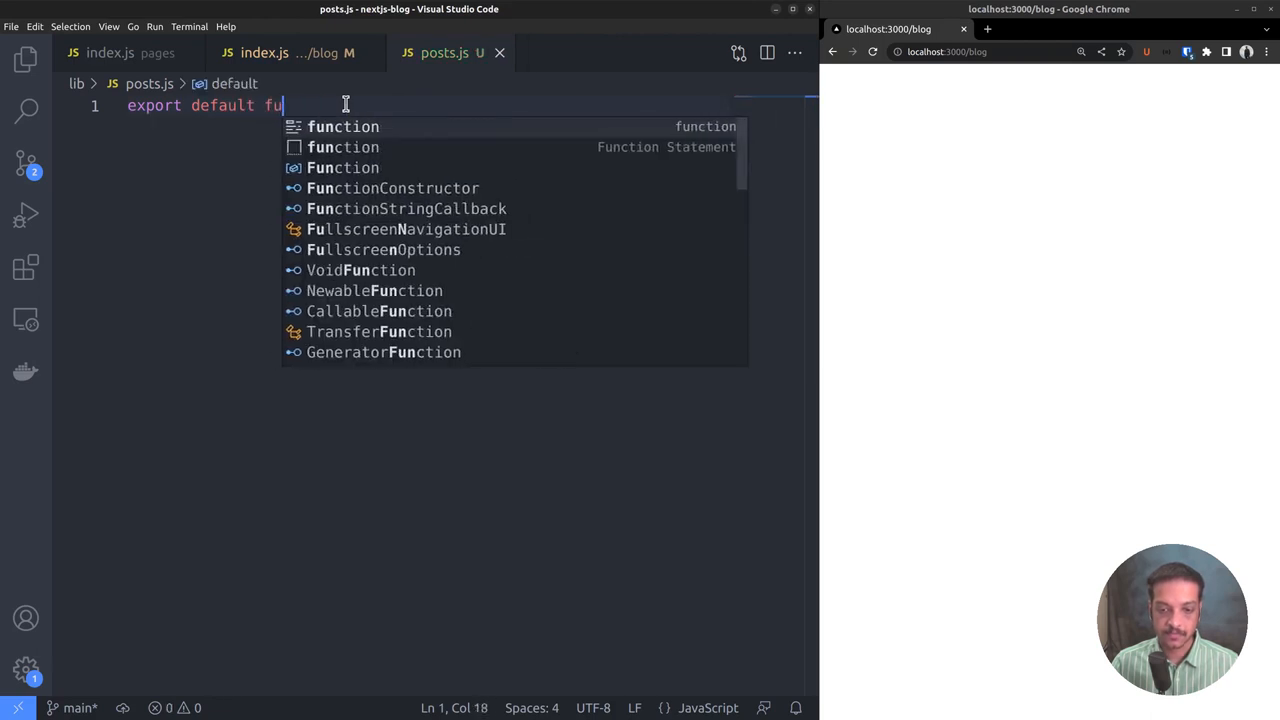
{"action": "type", "text": "nction getAllPosts() {}"}
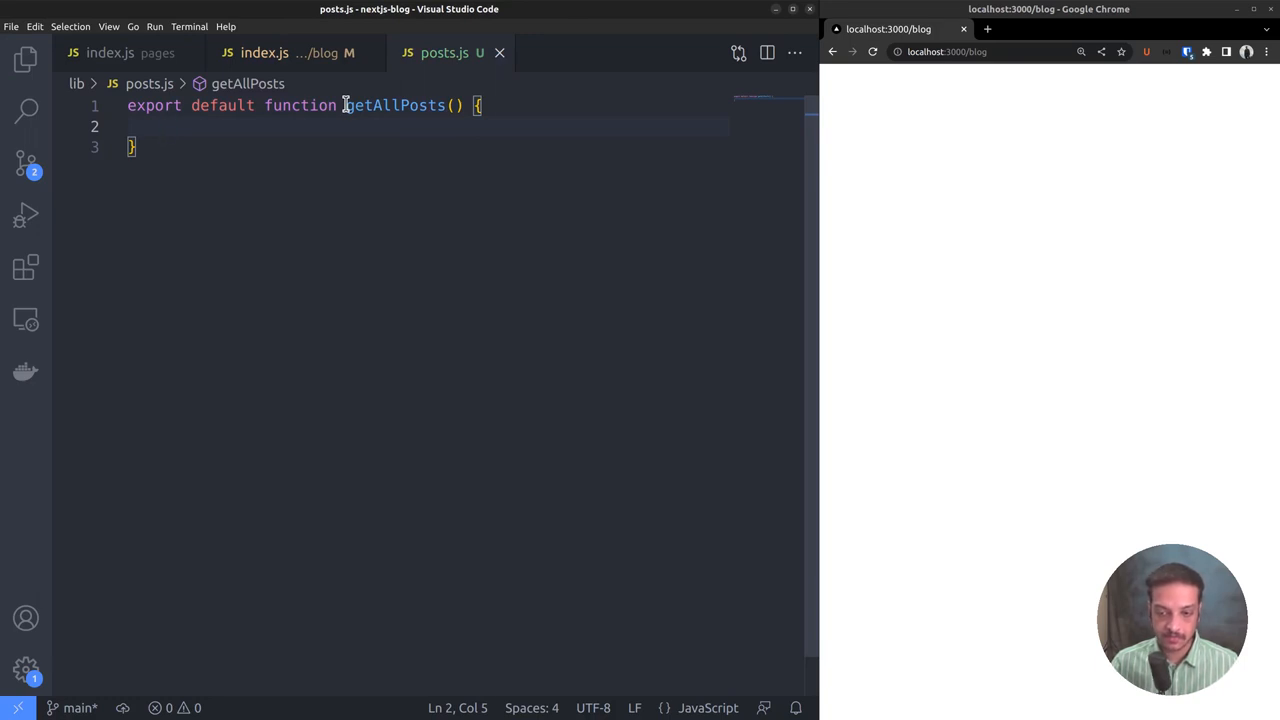
{"action": "type", "text": "const query = {"}
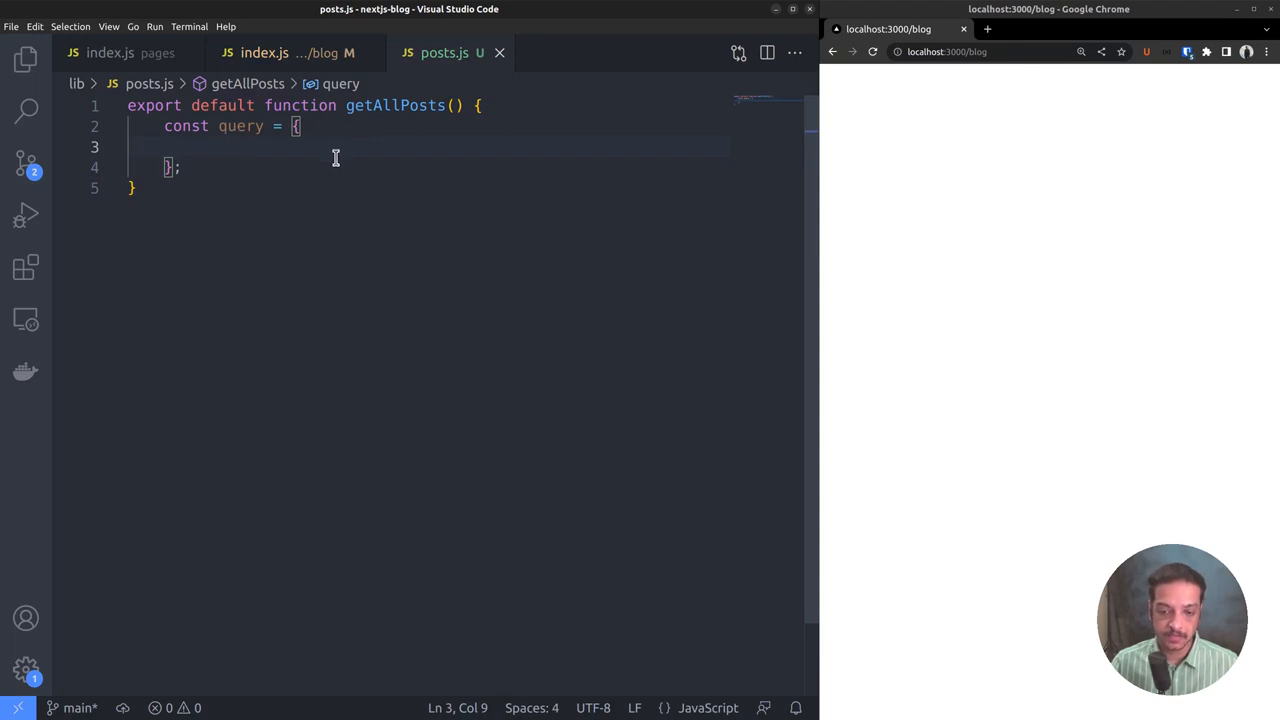
{"action": "mouse_move", "coordinate": [1120, 92]}
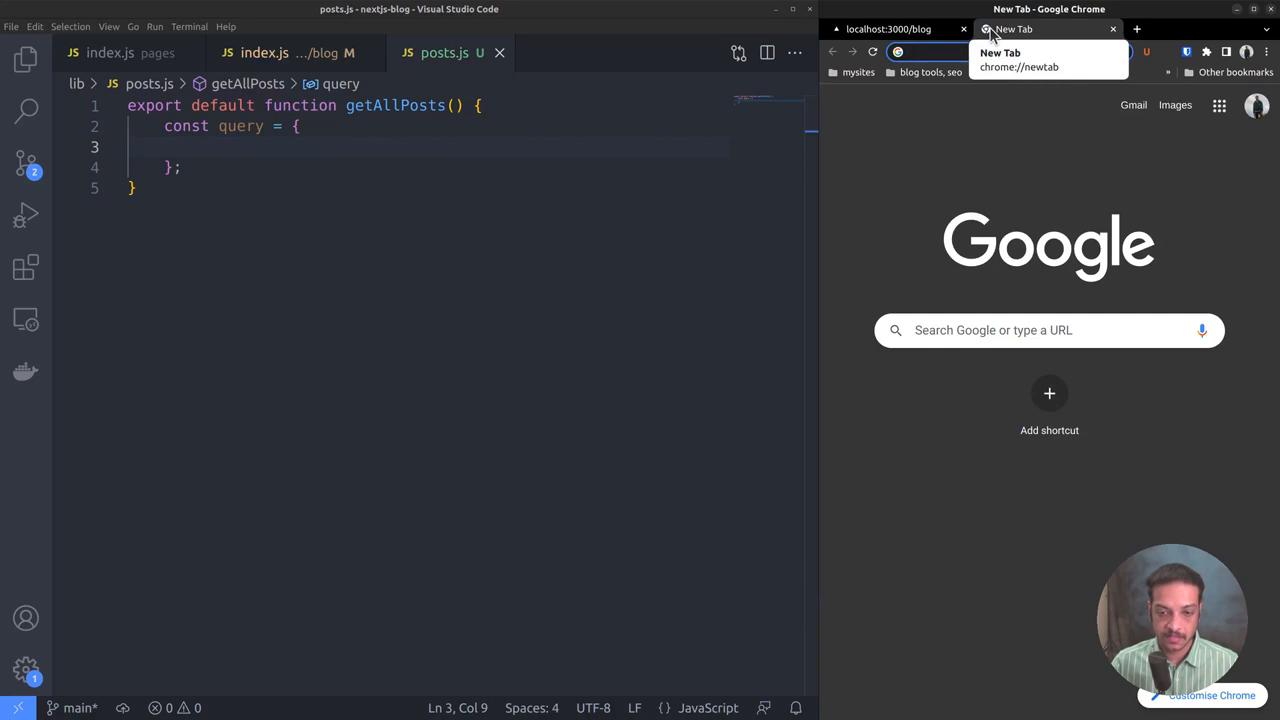
In the Query Composer, tick the posts root field to begin the getAllPosts query.
{"action": "type", "text": "wp"}
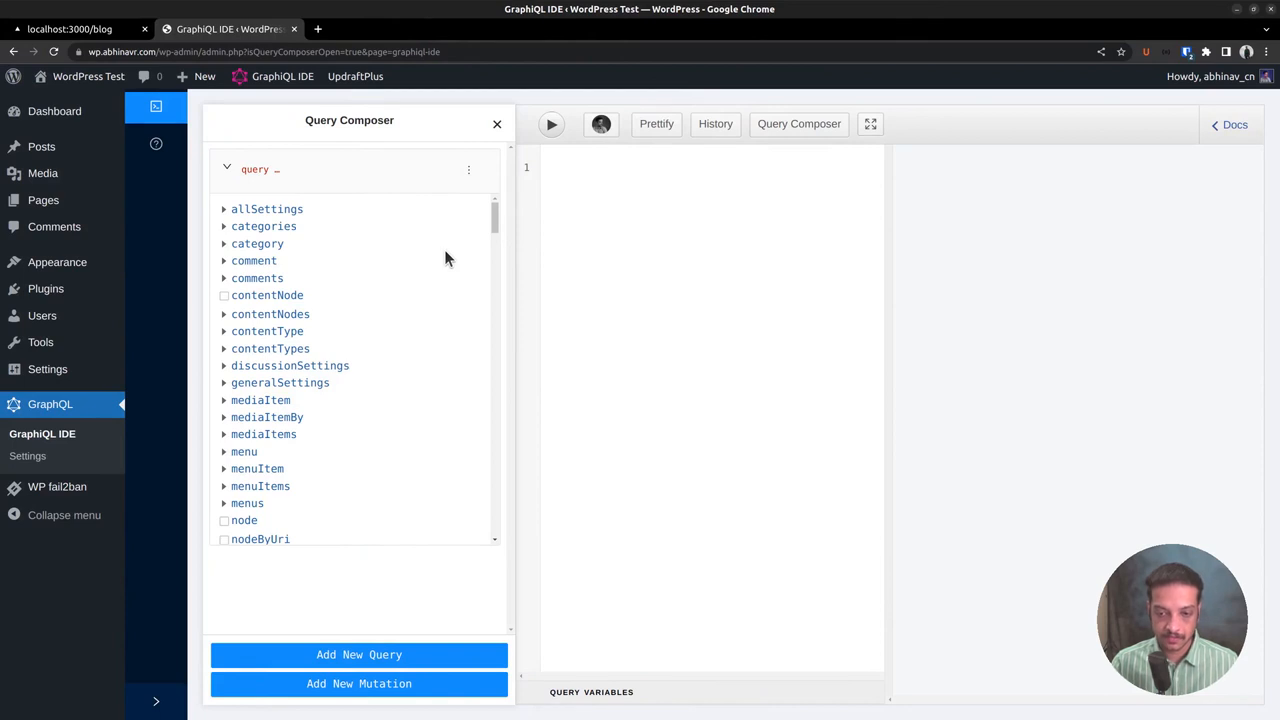
{"action": "mouse_move", "coordinate": [336, 218]}
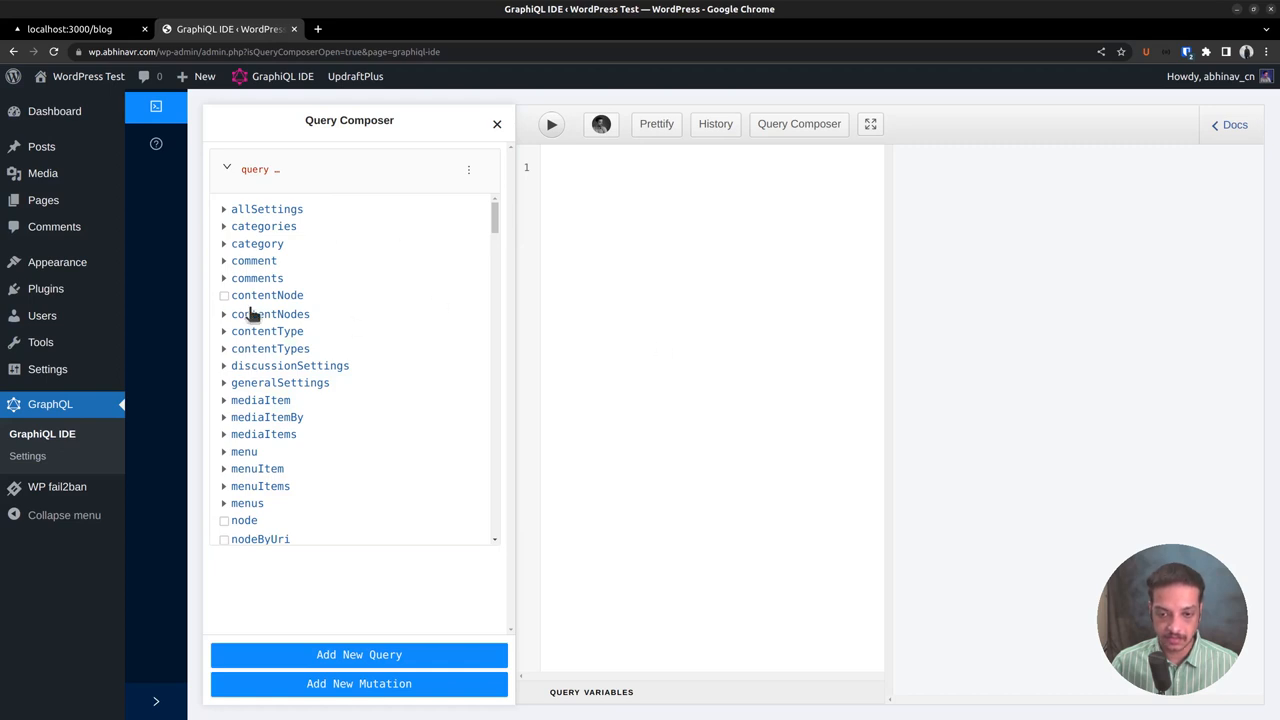
{"action": "scroll", "scroll_direction": "down", "scroll_amount": 3}
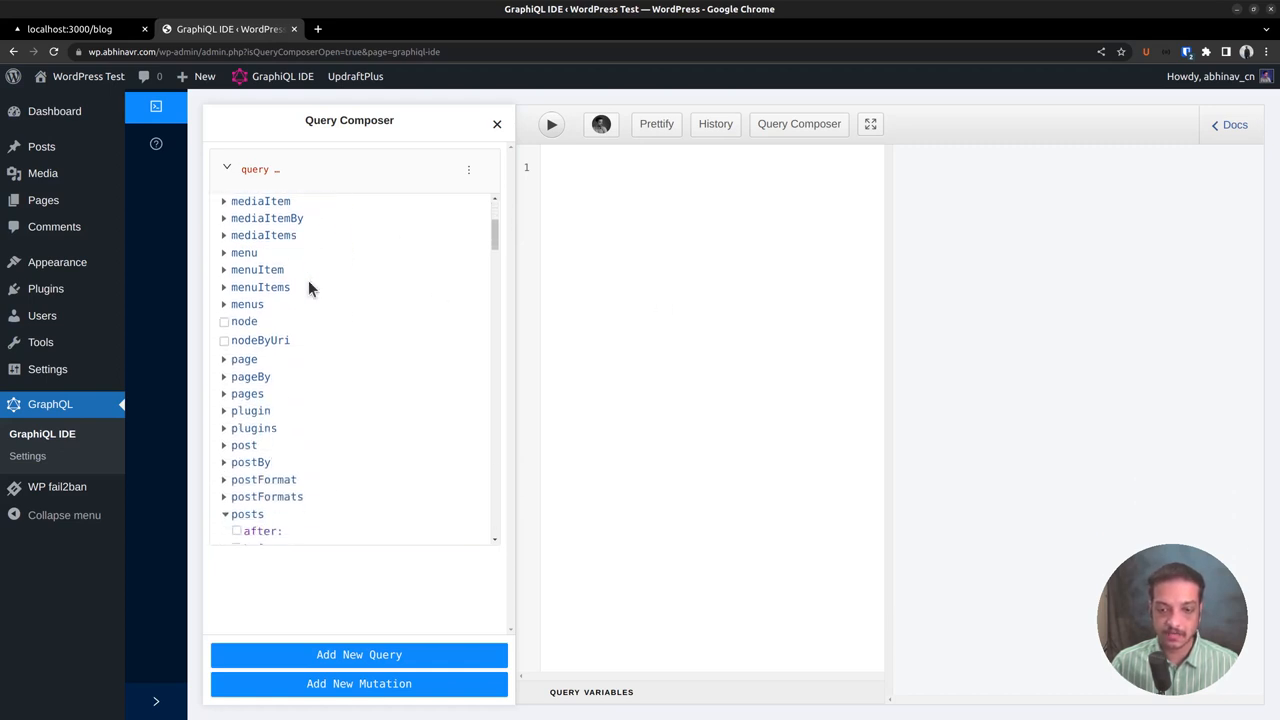
{"action": "left_click", "coordinate": [248, 514]}
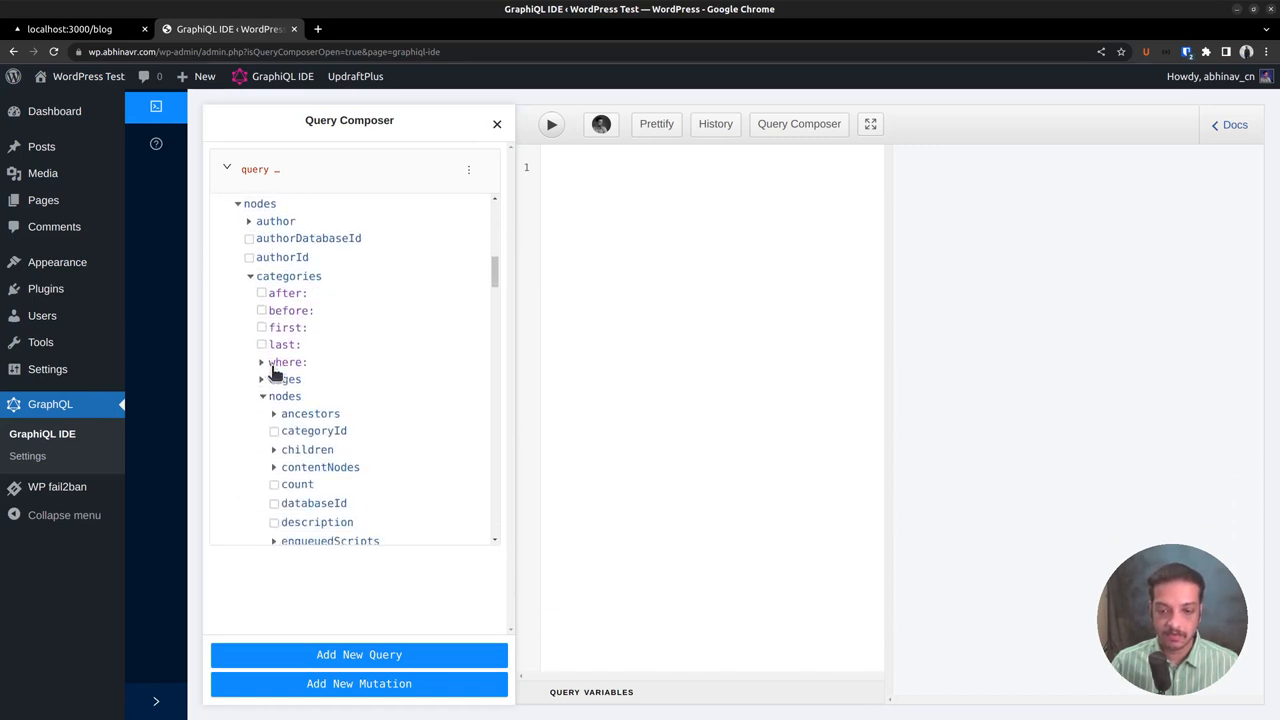
{"action": "mouse_move", "coordinate": [284, 344]}
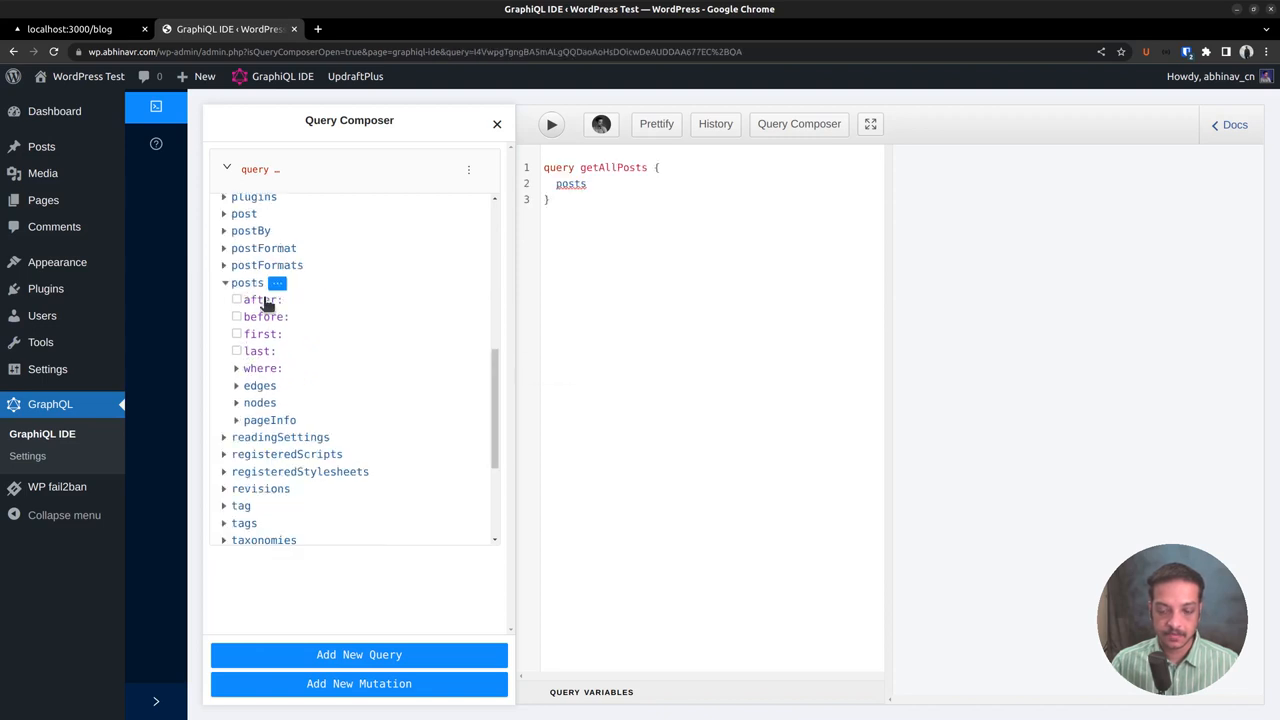
Under posts > nodes, request date, slug, title, excerpt and featuredImage.
{"action": "left_click", "coordinate": [260, 402]}
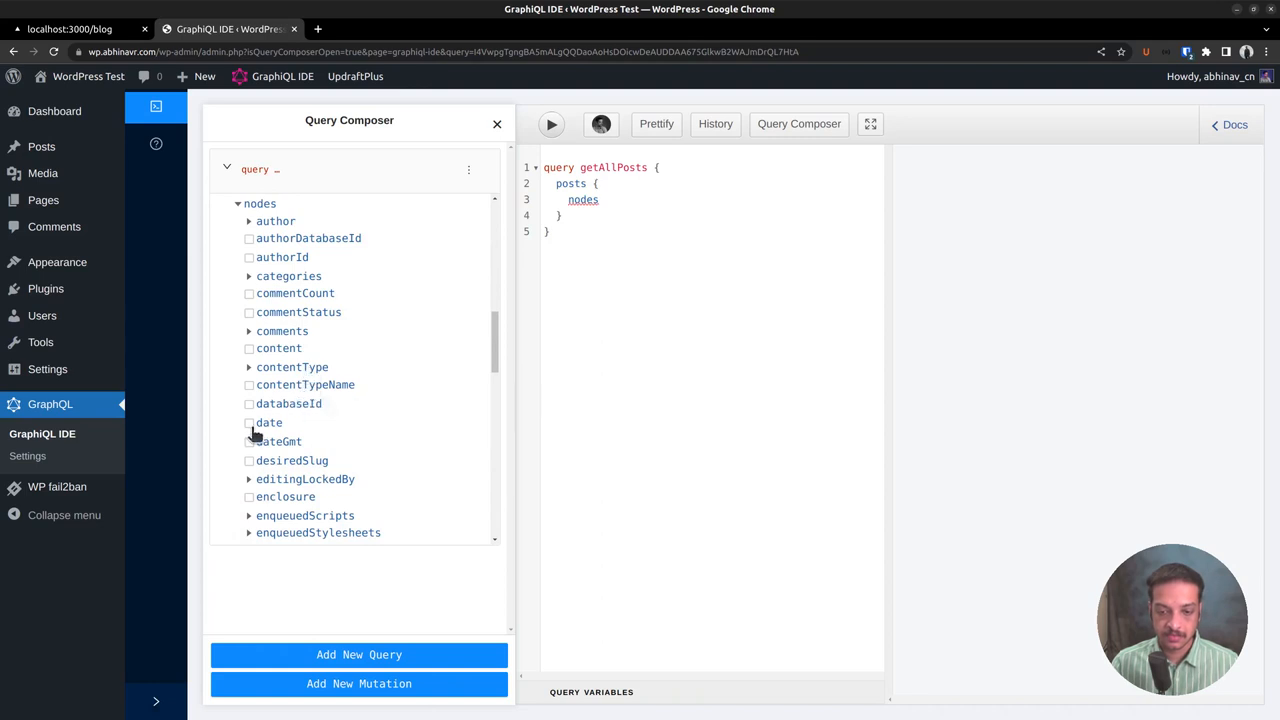
{"action": "left_click", "coordinate": [248, 422]}
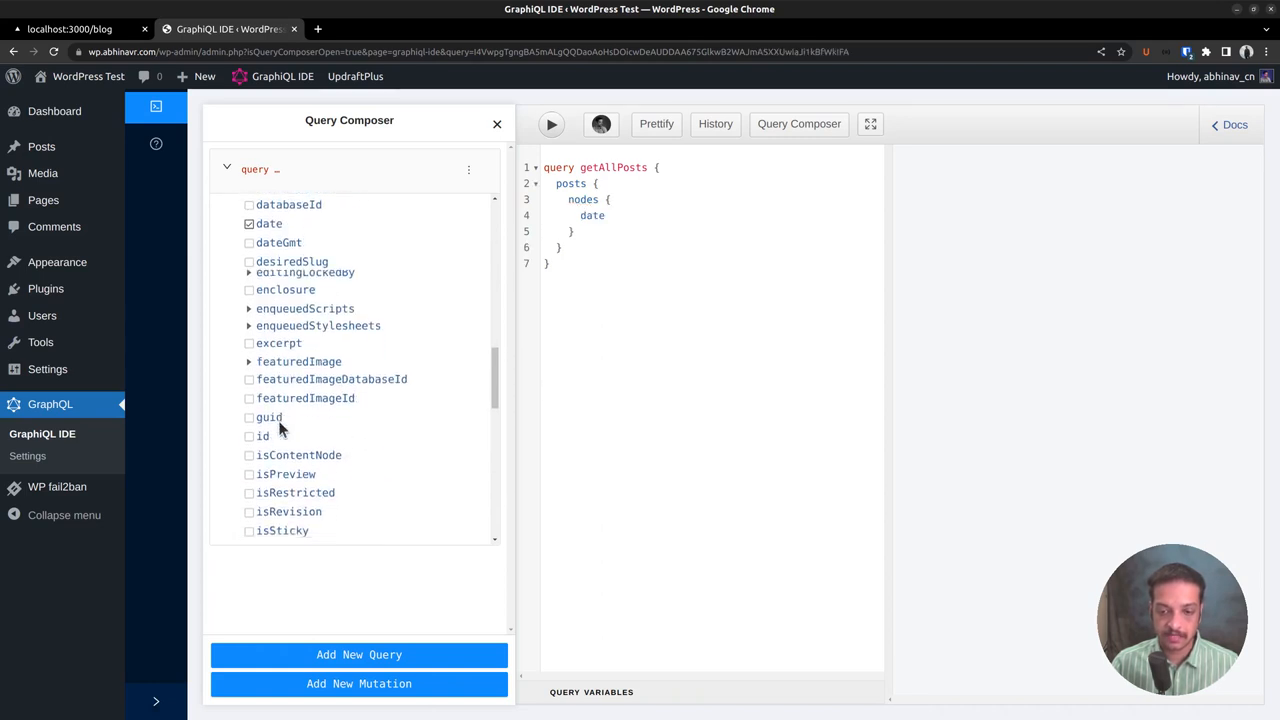
{"action": "scroll", "scroll_direction": "down", "scroll_amount": 3}
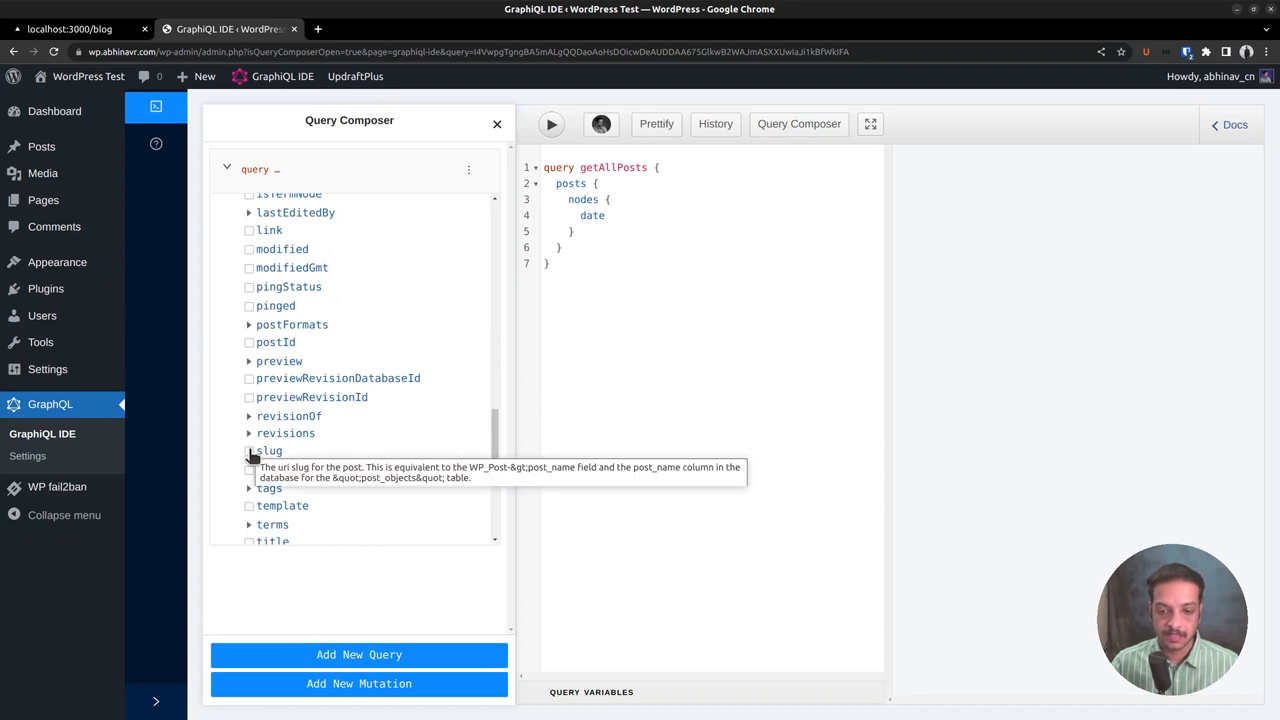
{"action": "left_click", "coordinate": [248, 452]}
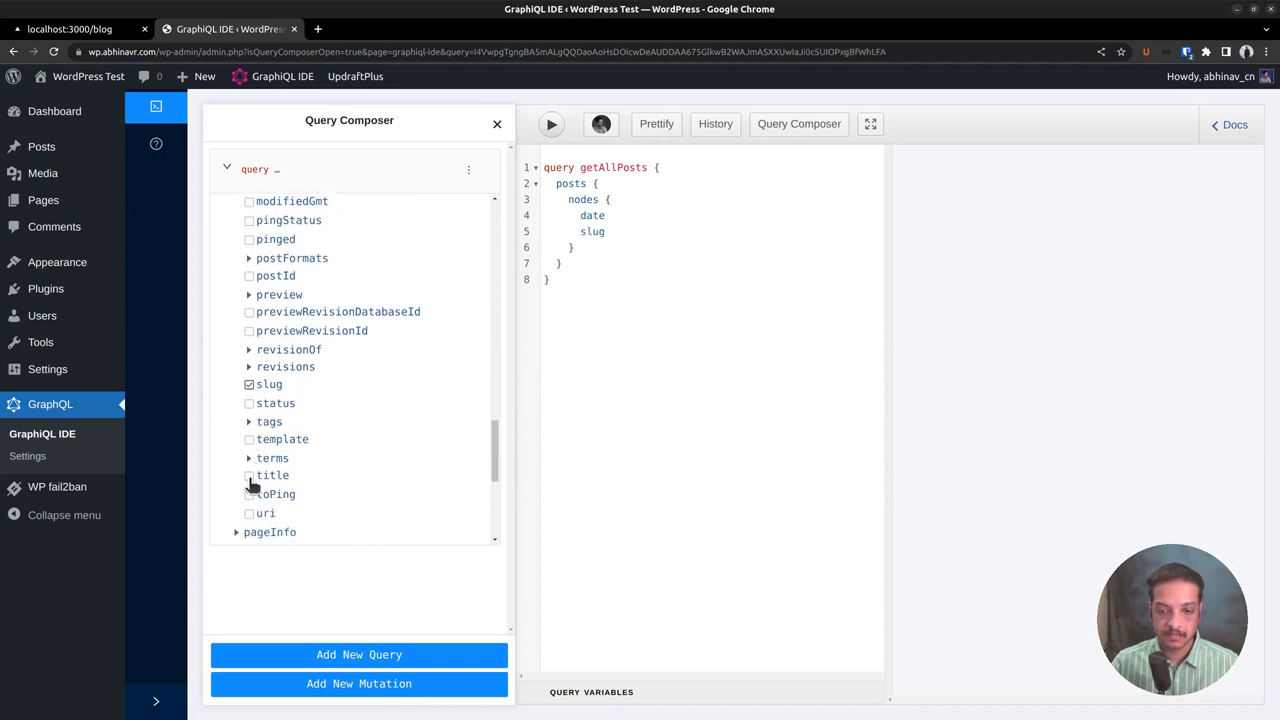
{"action": "left_click", "coordinate": [248, 476]}
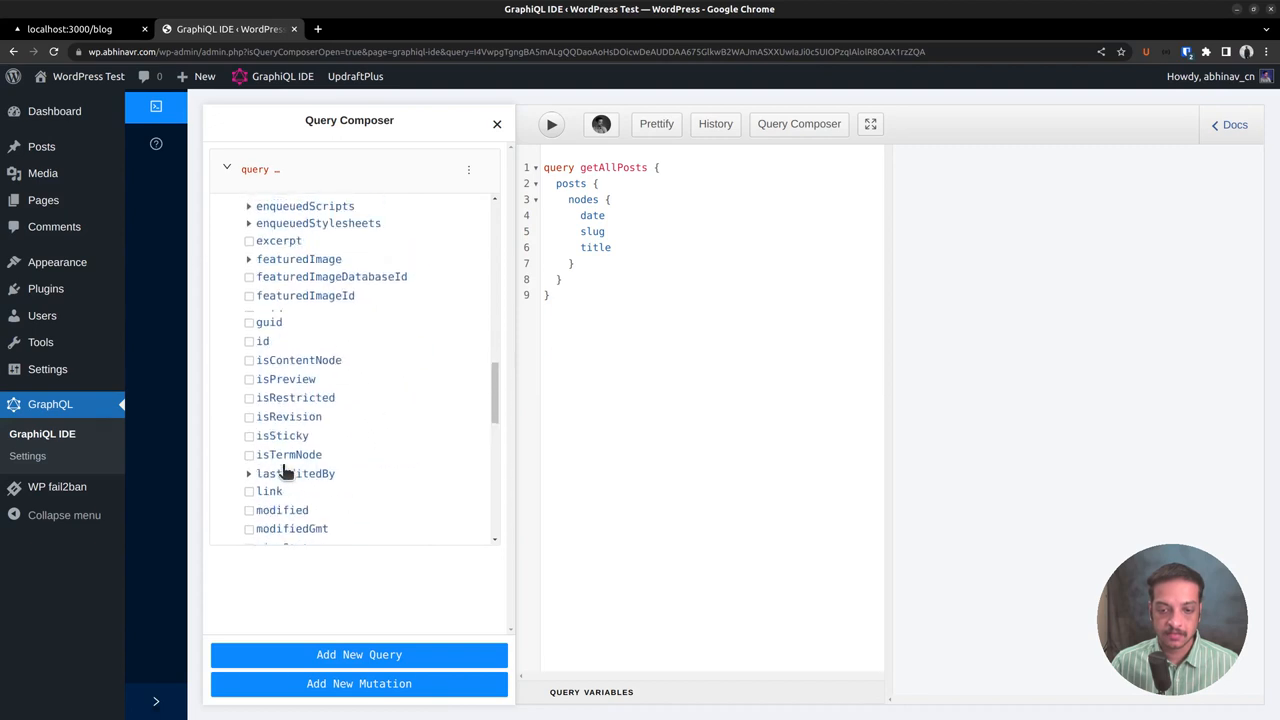
{"action": "left_click", "coordinate": [248, 252]}
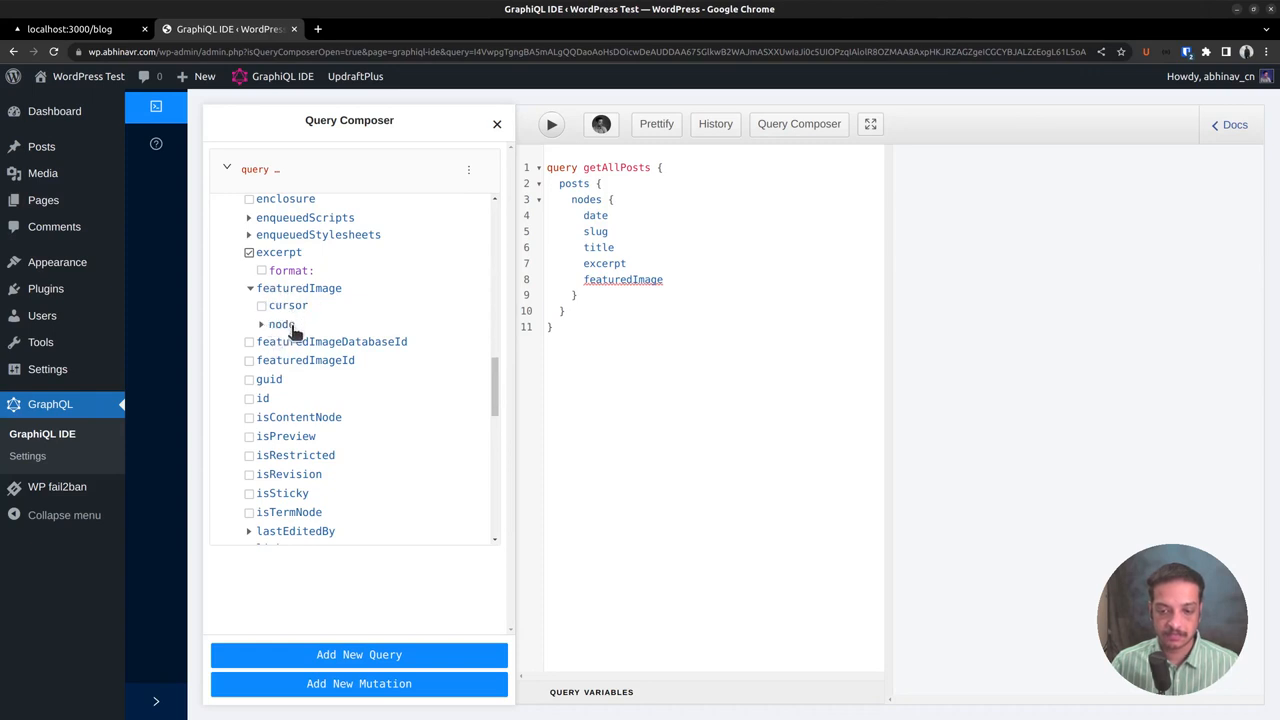
{"action": "mouse_move", "coordinate": [280, 324]}
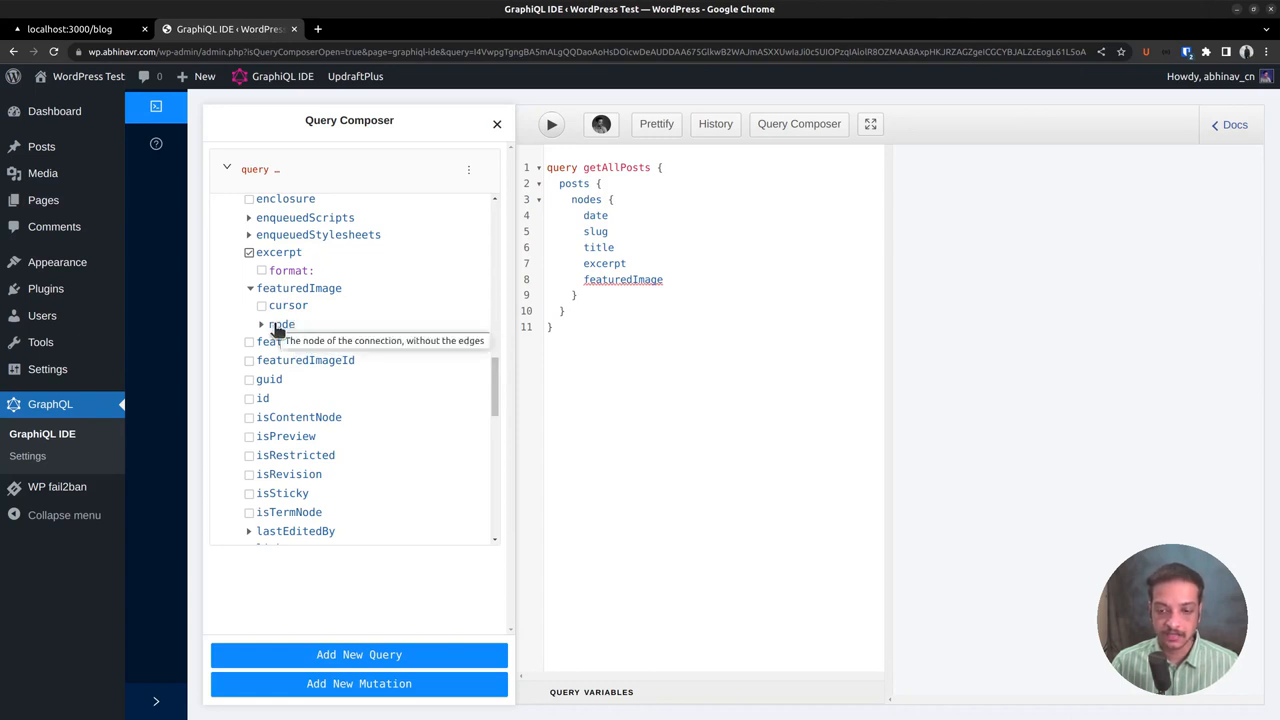
Request the featured image node's mediaDetails with its file and size variants.
{"action": "left_click", "coordinate": [282, 324]}
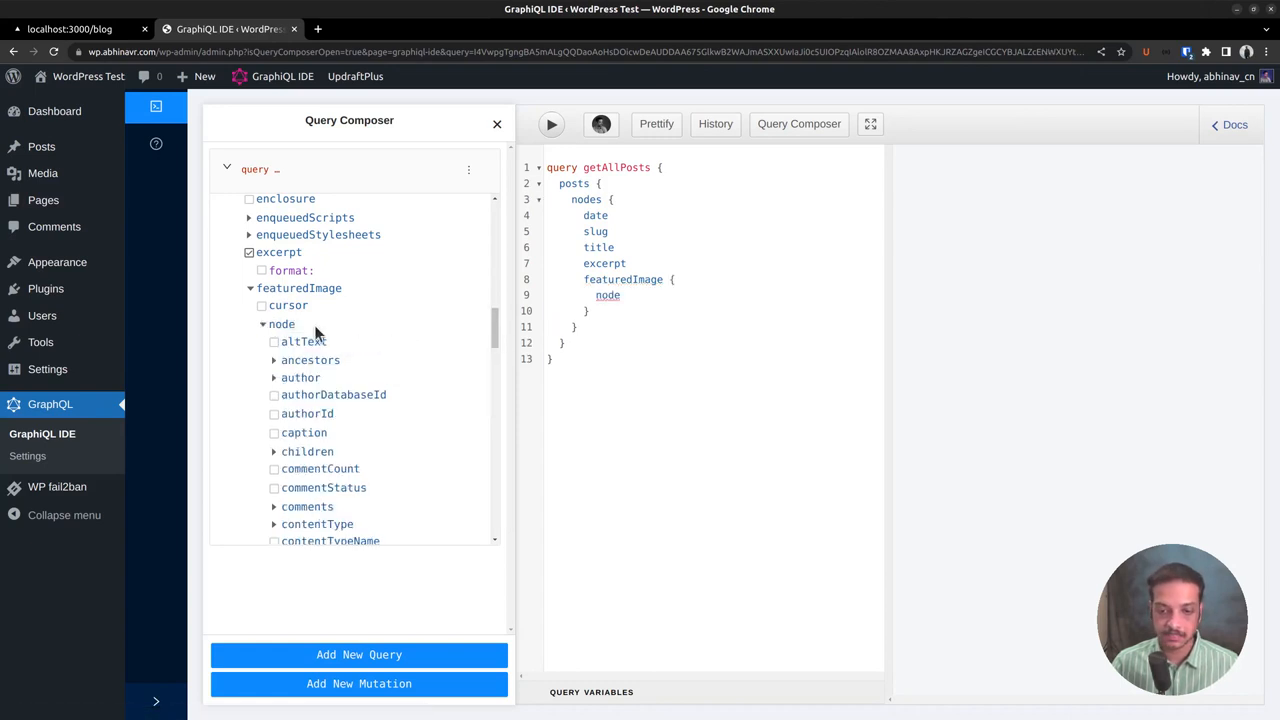
{"action": "scroll", "scroll_direction": "down", "scroll_amount": 3}
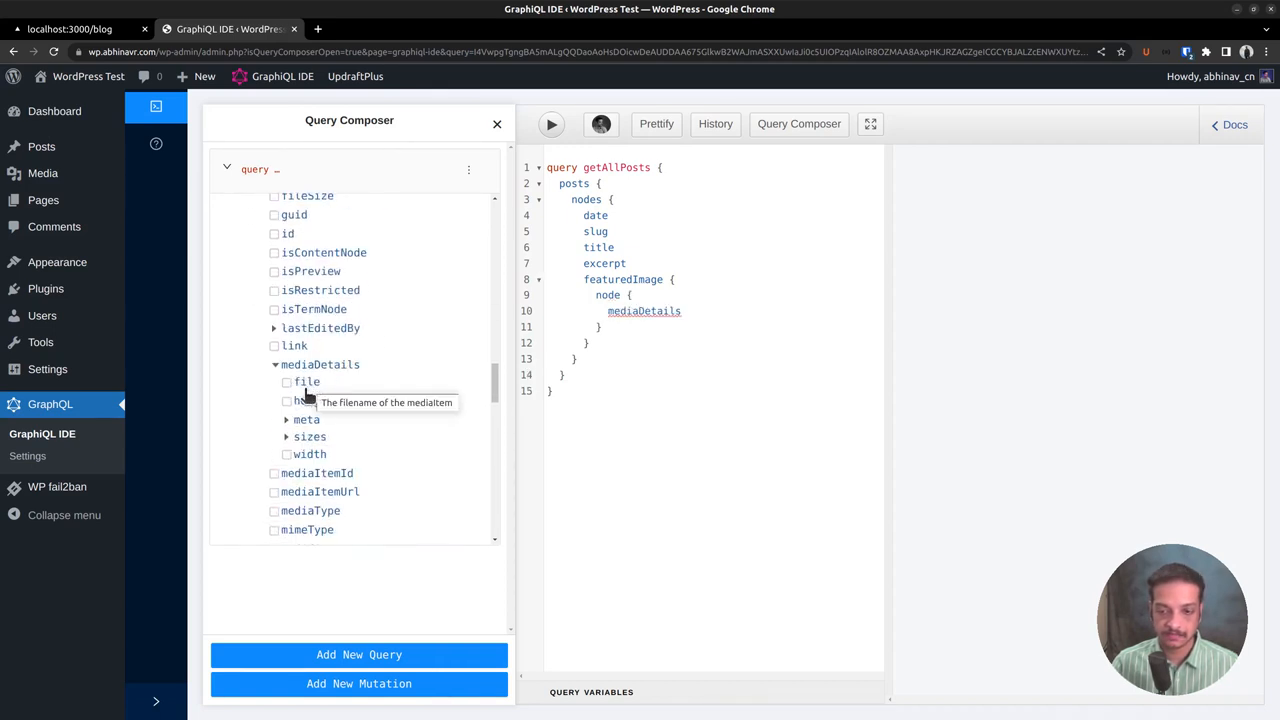
{"action": "left_click", "coordinate": [288, 380]}
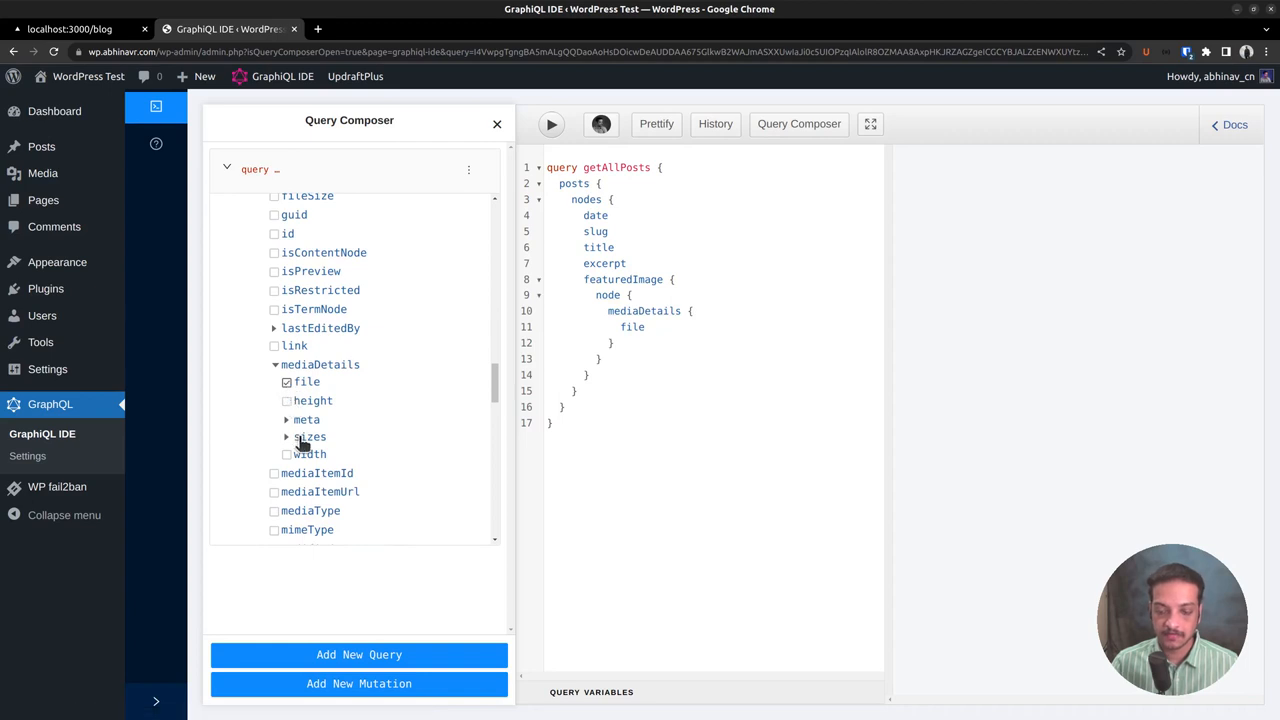
{"action": "left_click", "coordinate": [286, 436]}
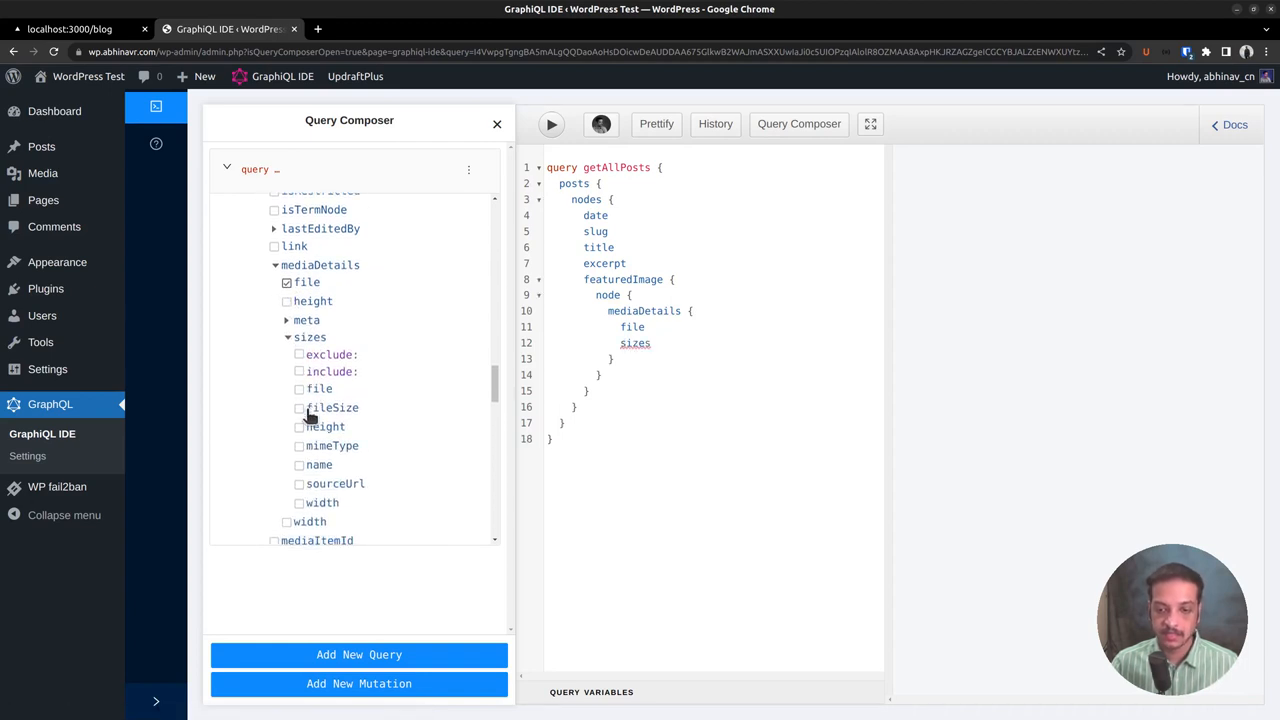
{"action": "mouse_move", "coordinate": [318, 388]}
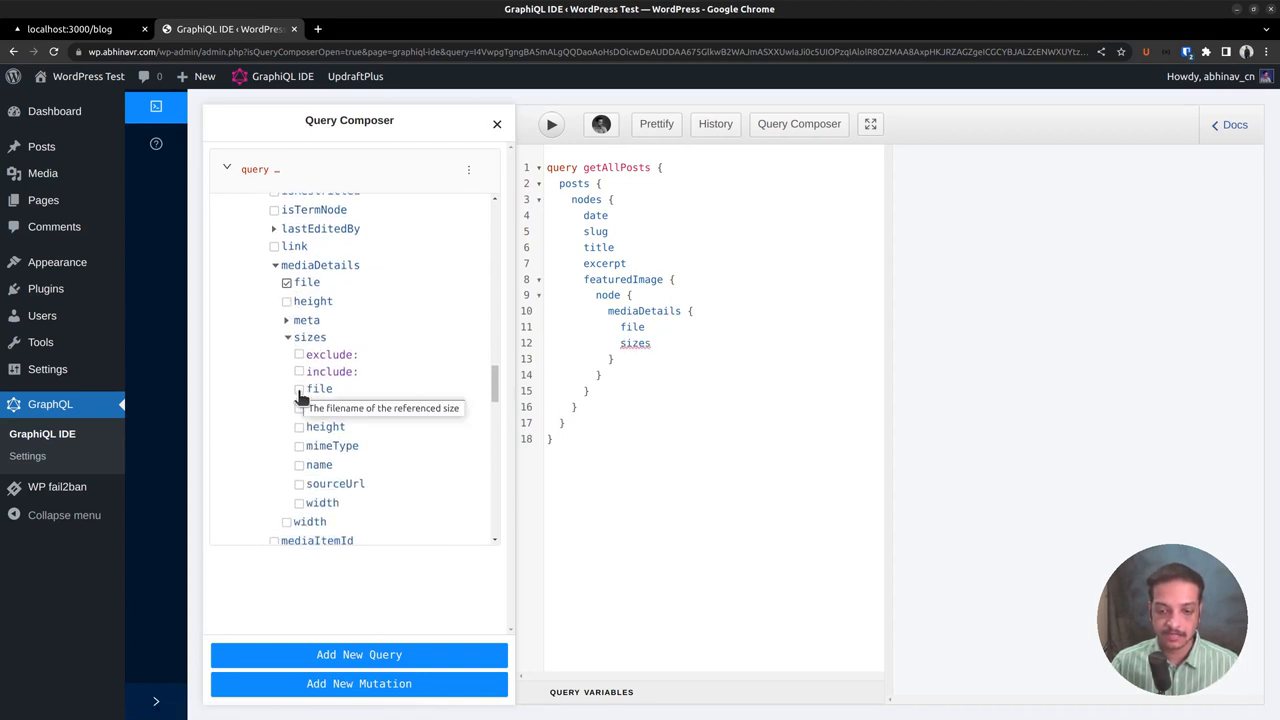
Include each image size's sourceUrl, width and height in the query.
{"action": "left_click", "coordinate": [300, 482]}
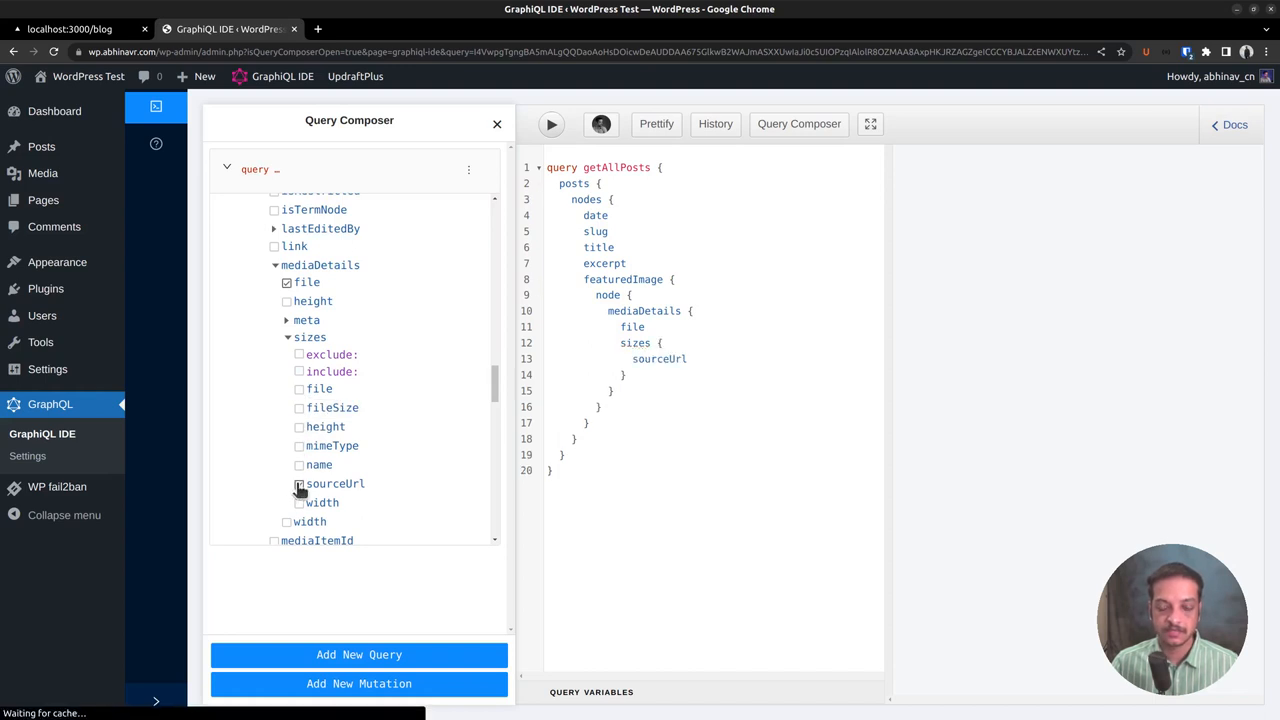
{"action": "left_click", "coordinate": [300, 504]}
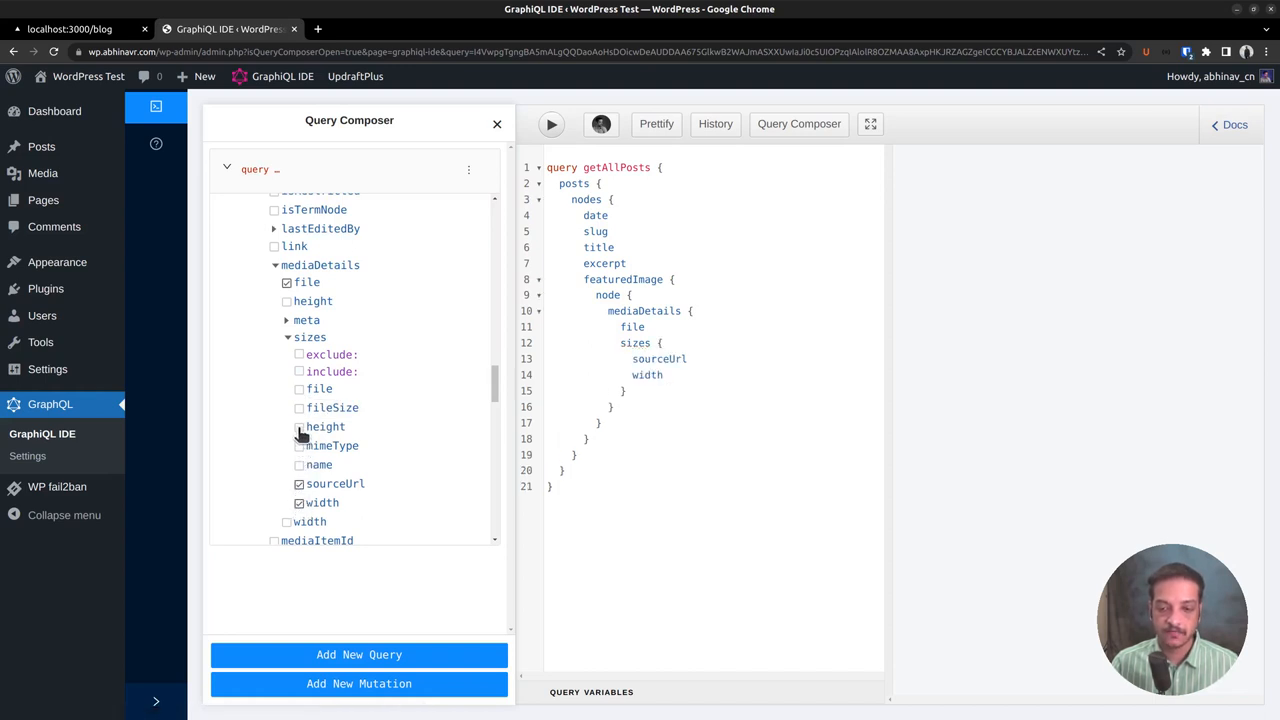
{"action": "left_click", "coordinate": [298, 428]}
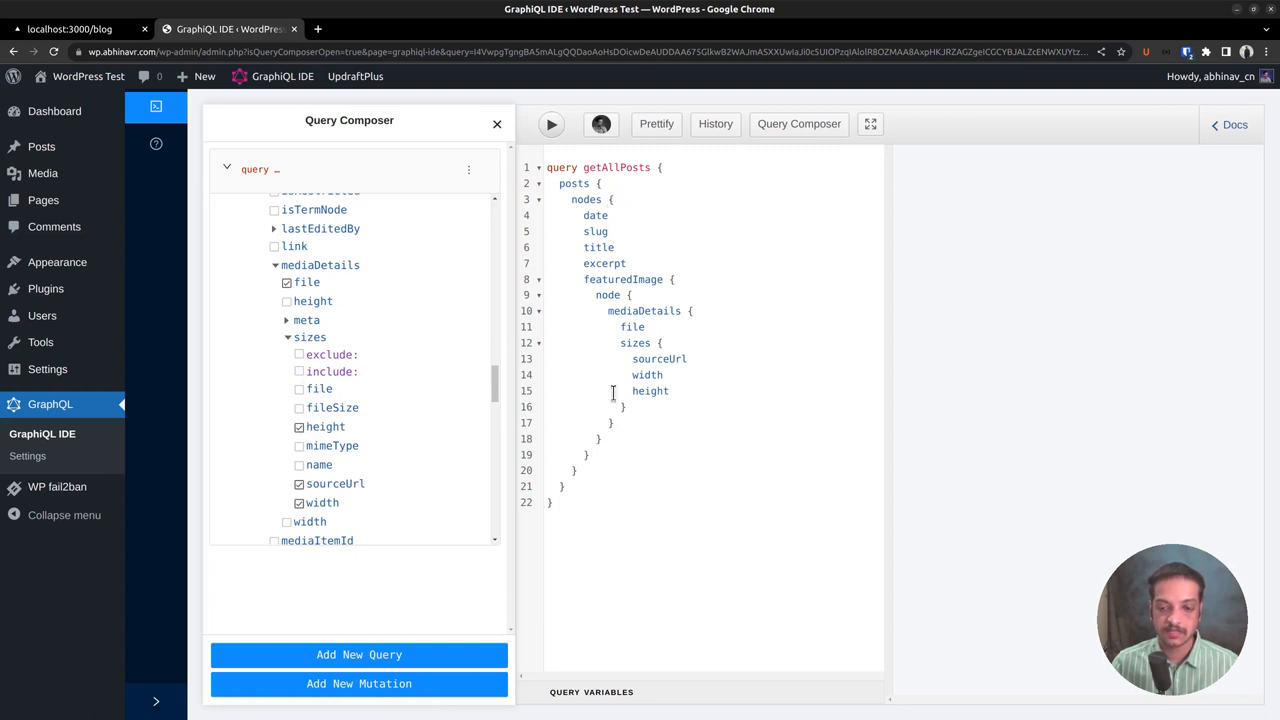
{"action": "scroll", "scroll_direction": "down", "scroll_amount": 3}
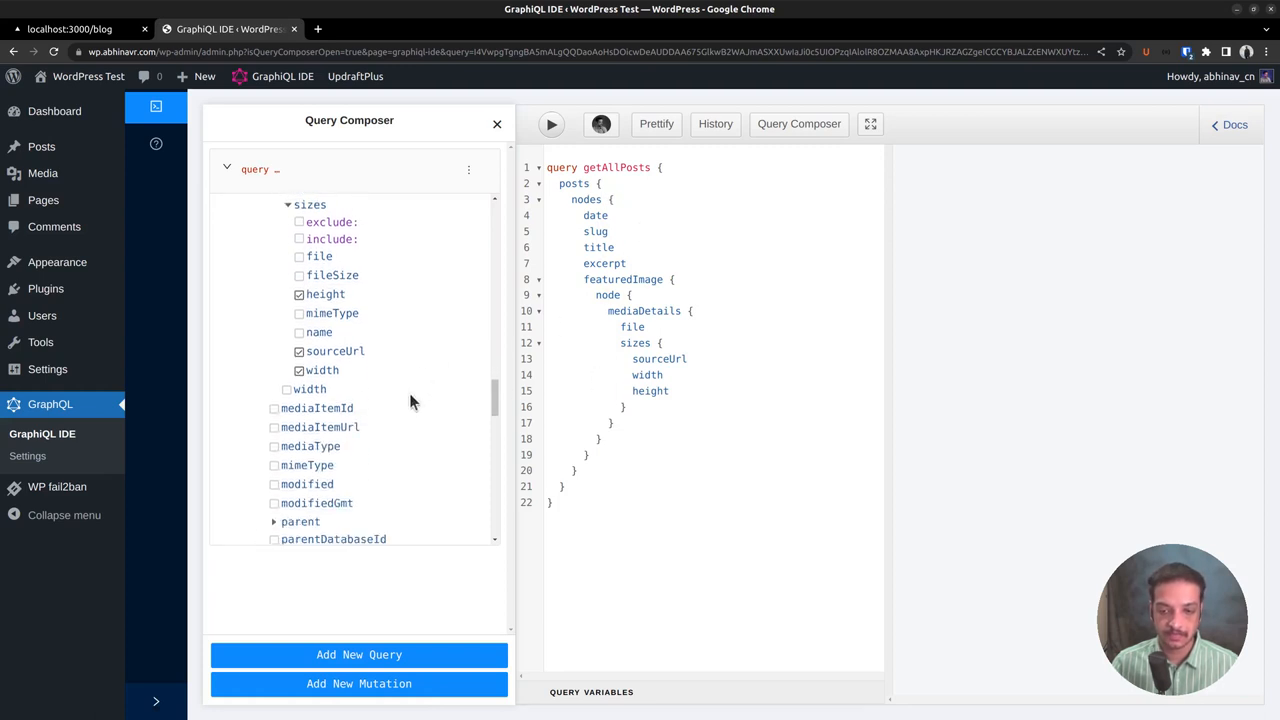
{"action": "scroll", "scroll_direction": "down", "scroll_amount": 3}
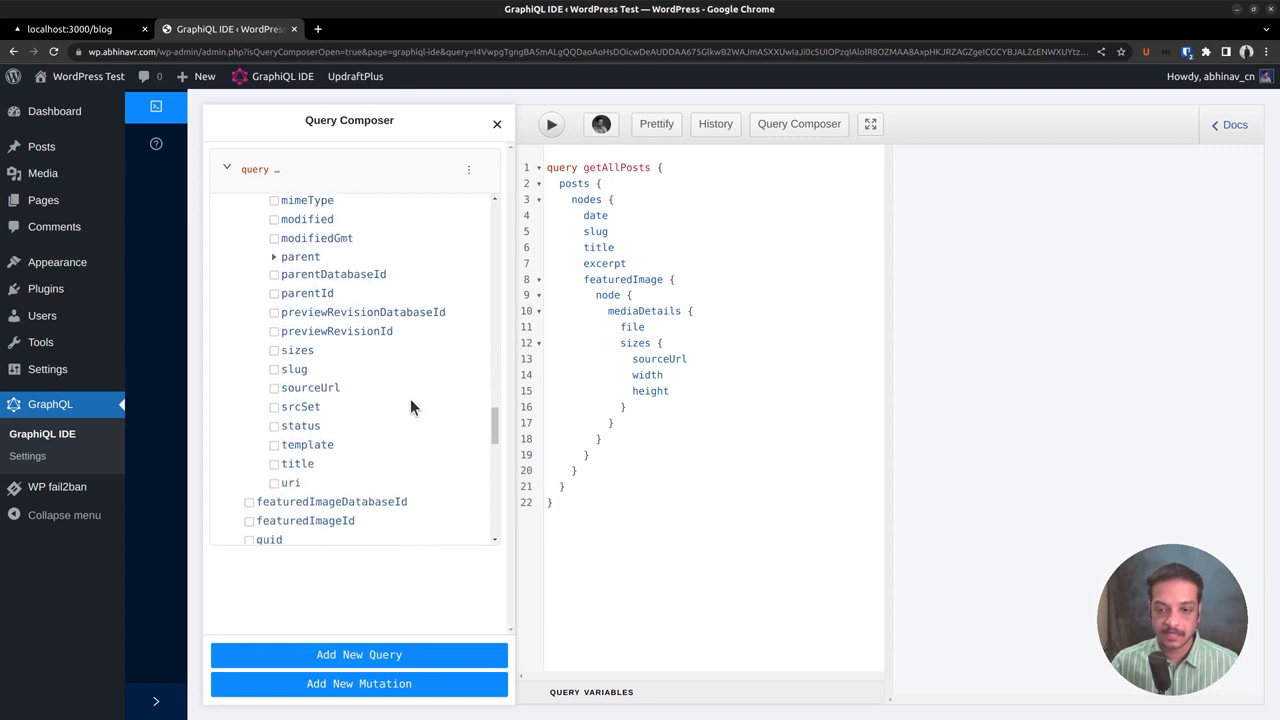
{"action": "scroll", "scroll_direction": "up", "scroll_amount": 3}
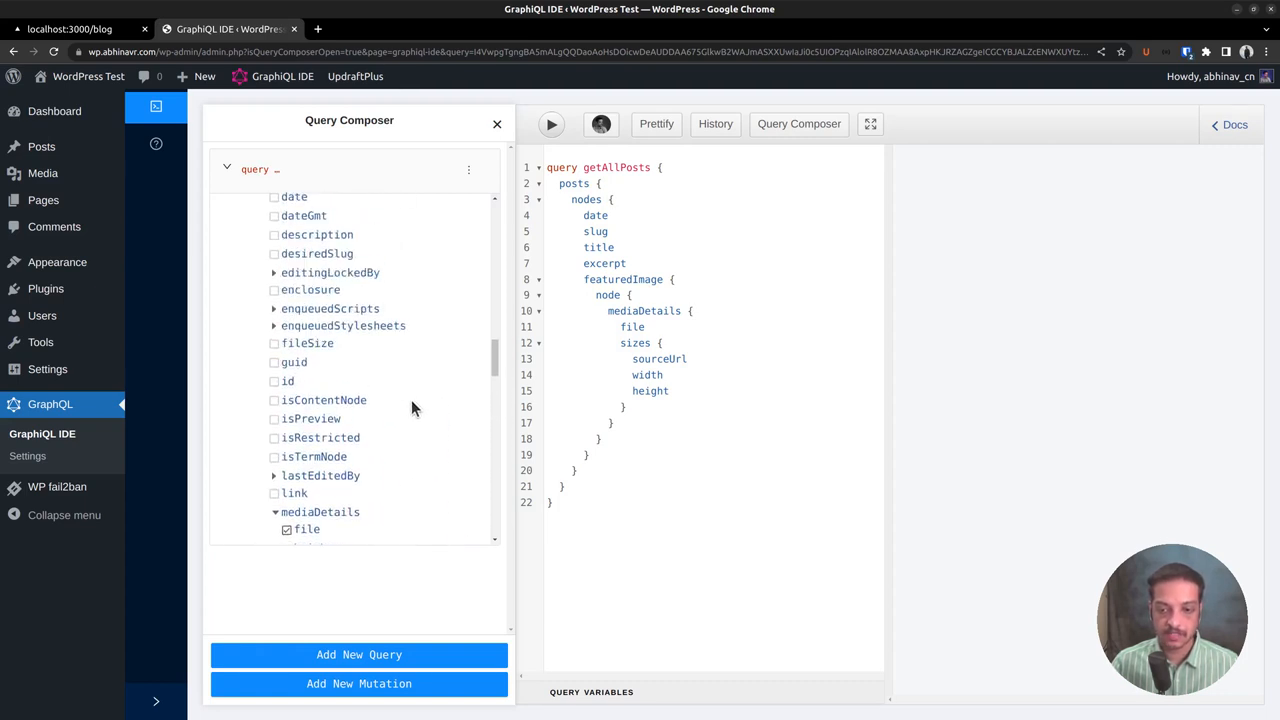
{"action": "scroll", "scroll_direction": "up", "scroll_amount": 3}
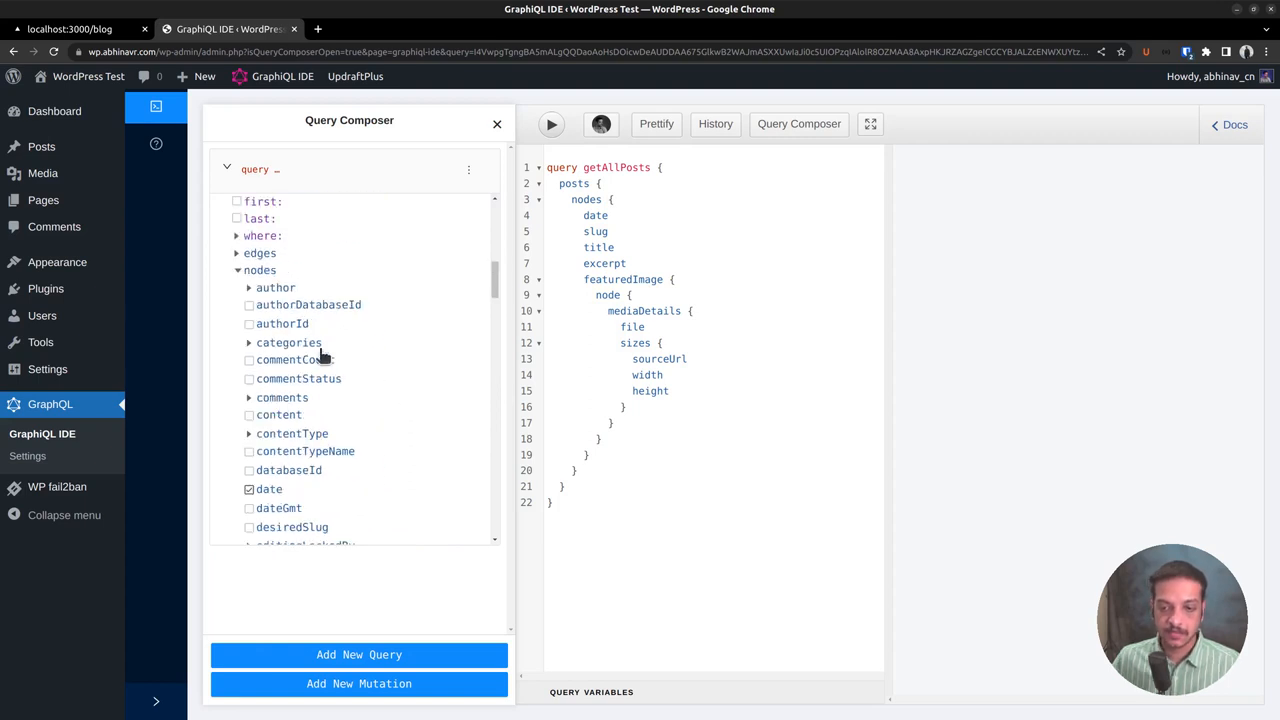
Request each post's categories nodes with name and slug.
{"action": "left_click", "coordinate": [288, 342]}
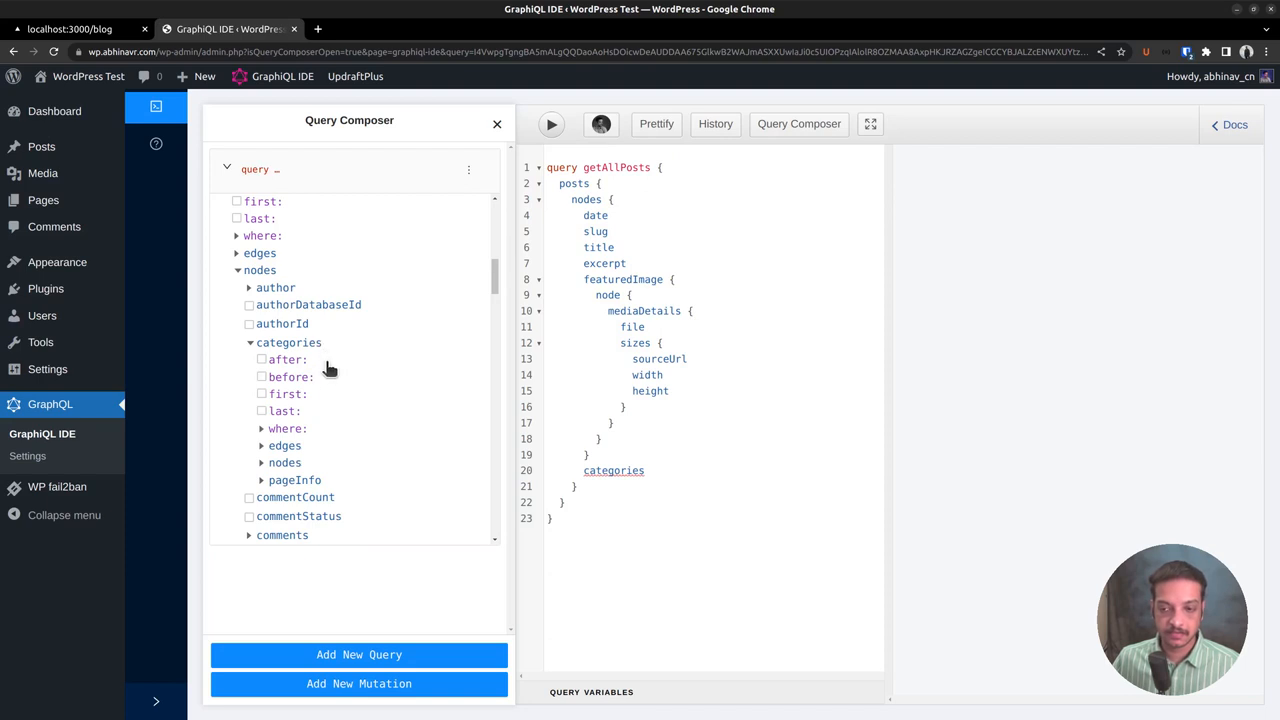
{"action": "scroll", "scroll_direction": "down", "scroll_amount": 3}
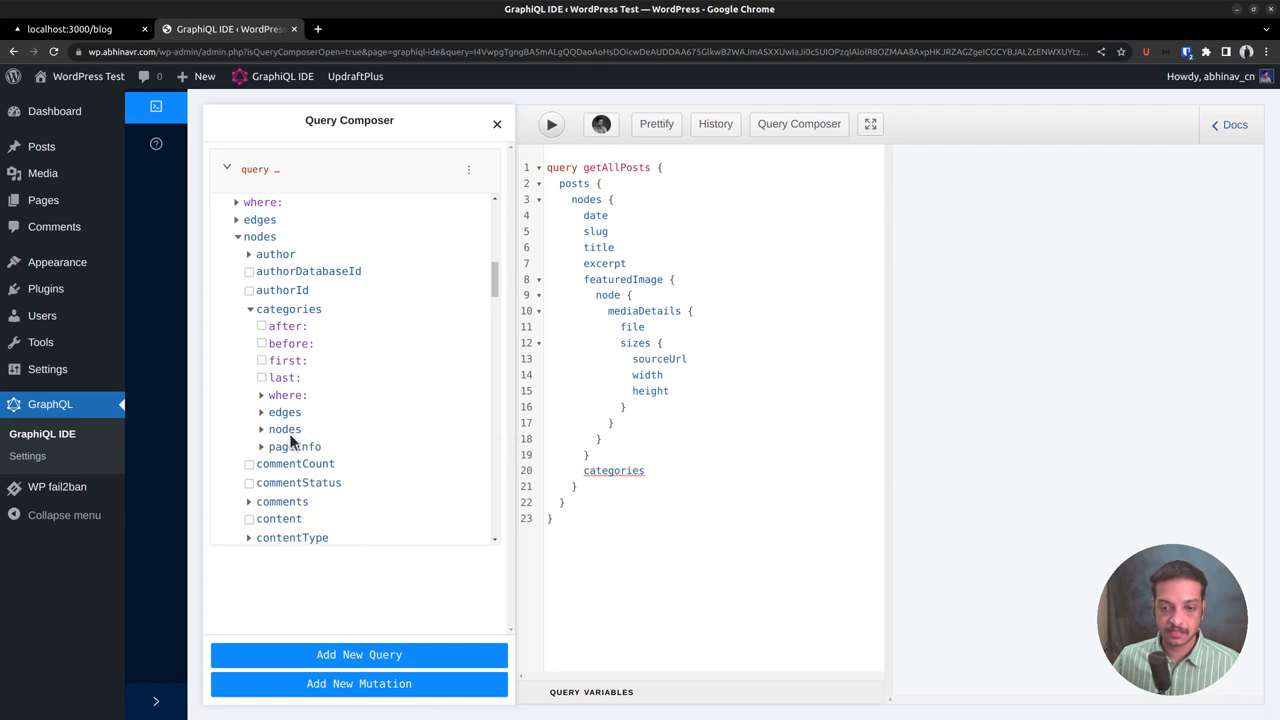
{"action": "left_click", "coordinate": [284, 428]}
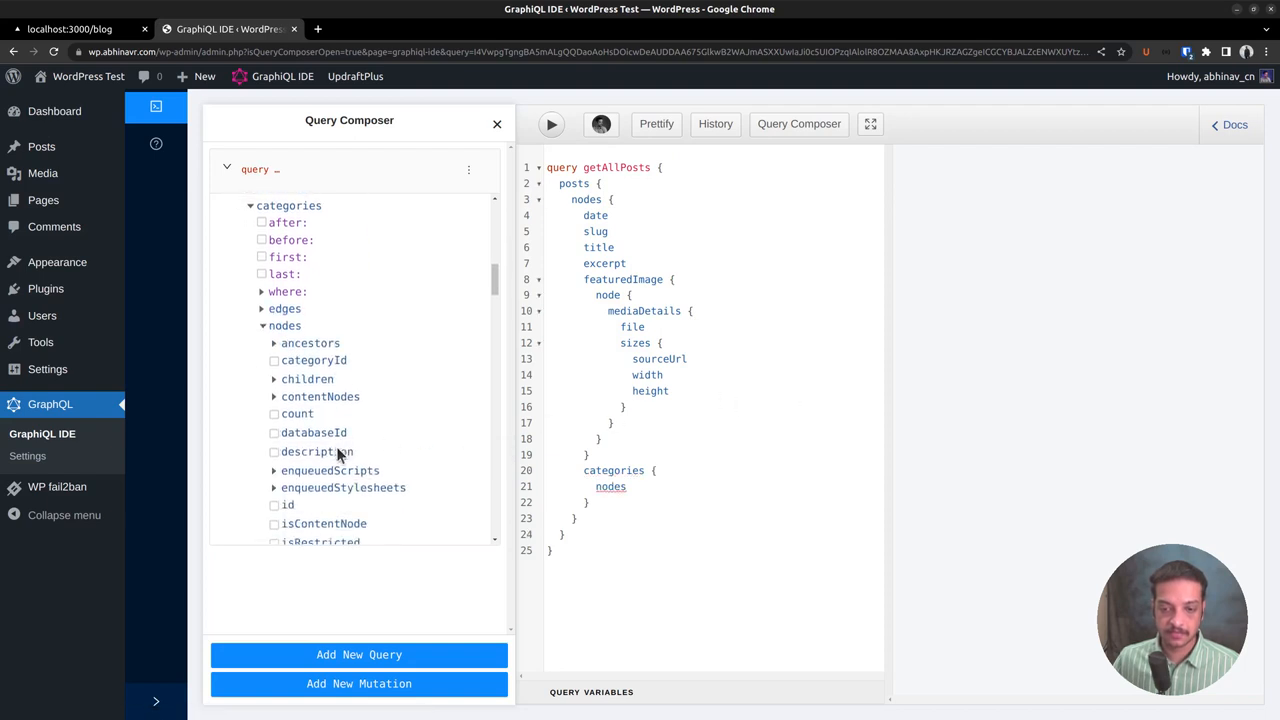
{"action": "left_click", "coordinate": [274, 438]}
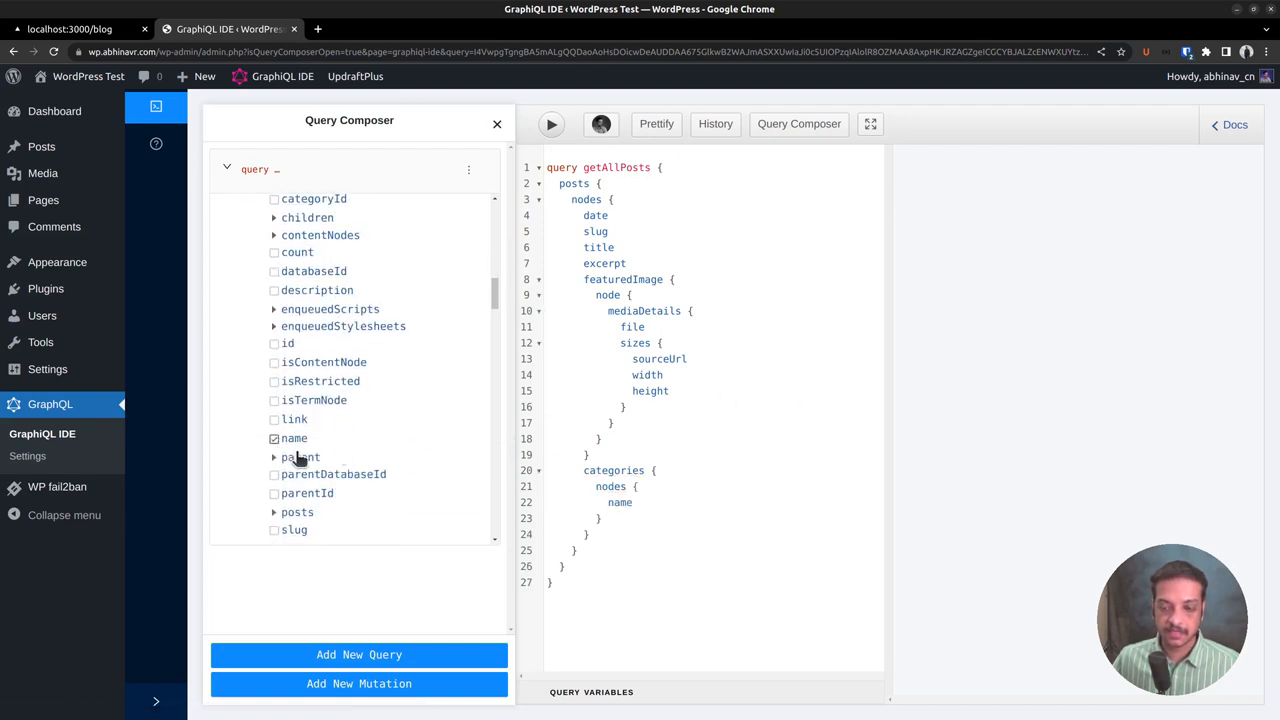
{"action": "left_click", "coordinate": [274, 464]}
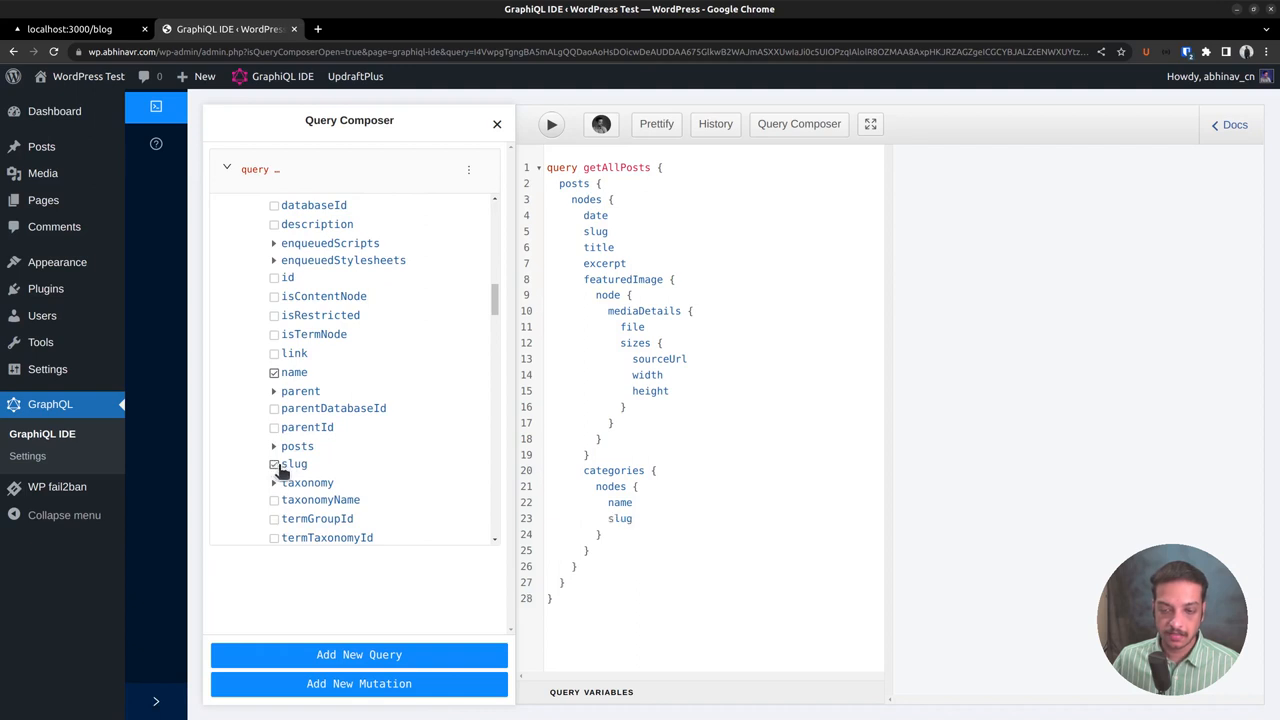
Add the pageInfo field to the posts query.
{"action": "scroll", "scroll_direction": "down", "scroll_amount": 3}
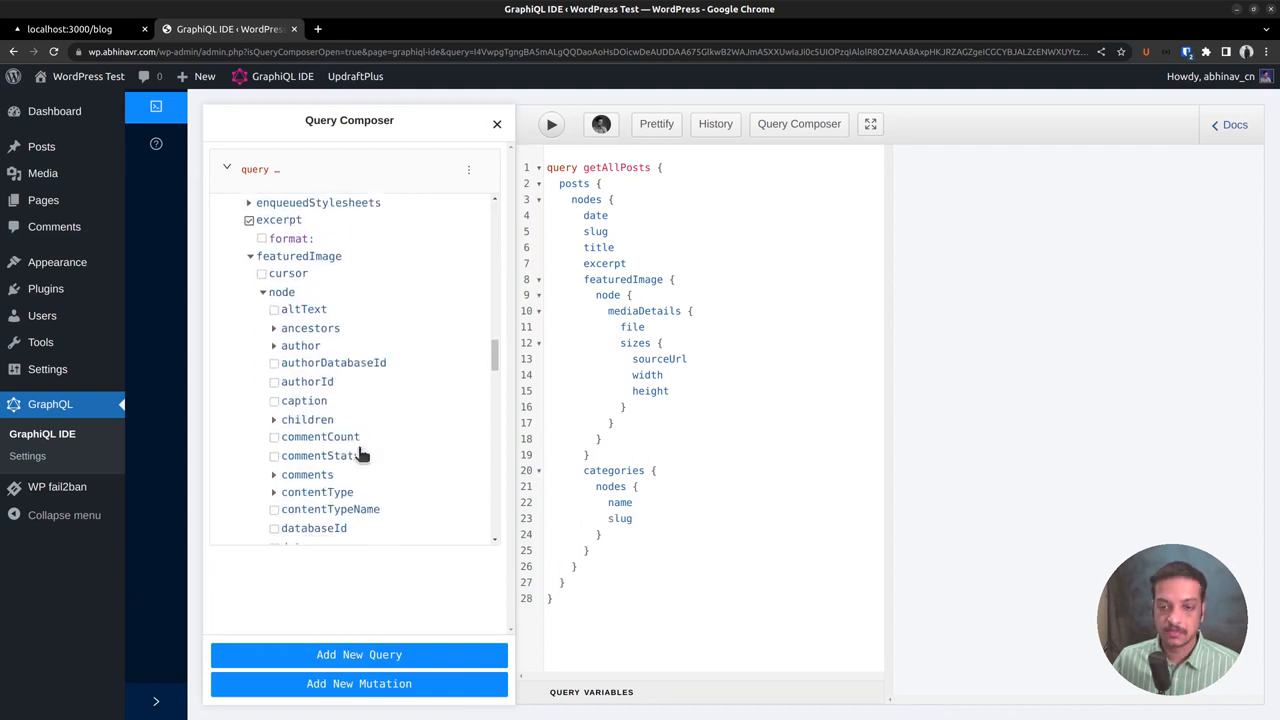
{"action": "scroll", "scroll_direction": "down", "scroll_amount": 3}
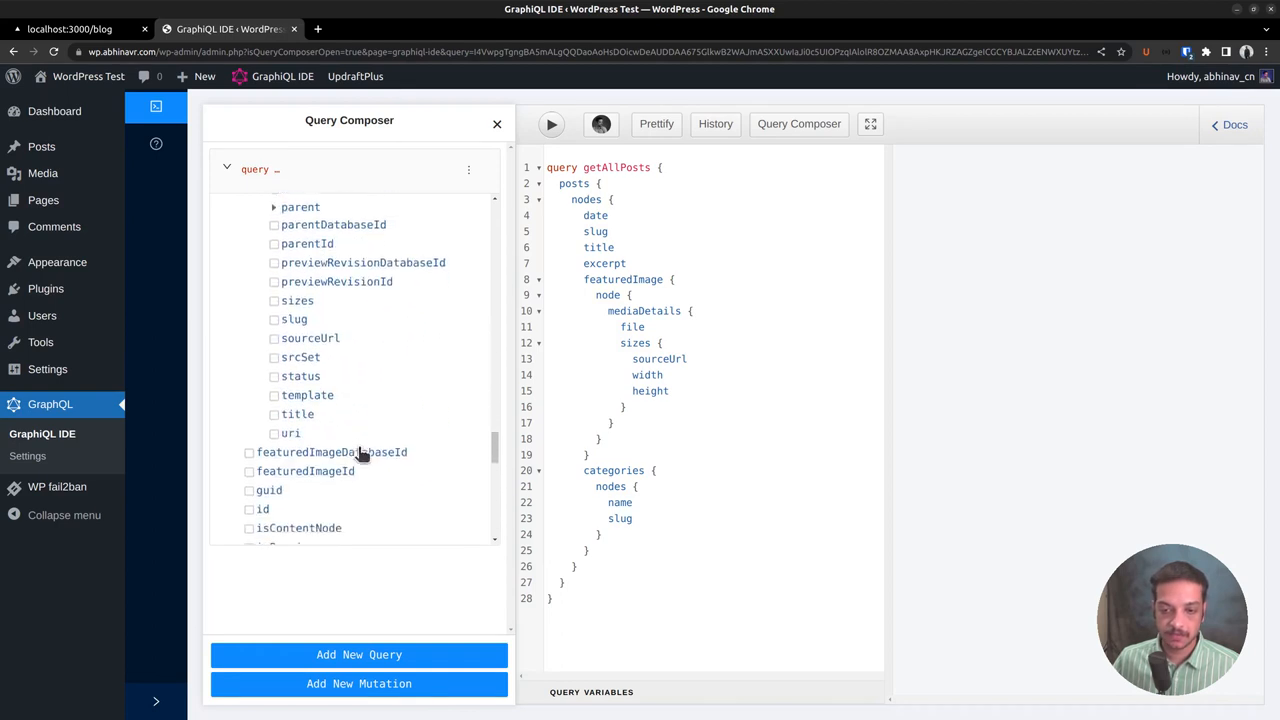
{"action": "scroll", "scroll_direction": "up", "scroll_amount": 3}
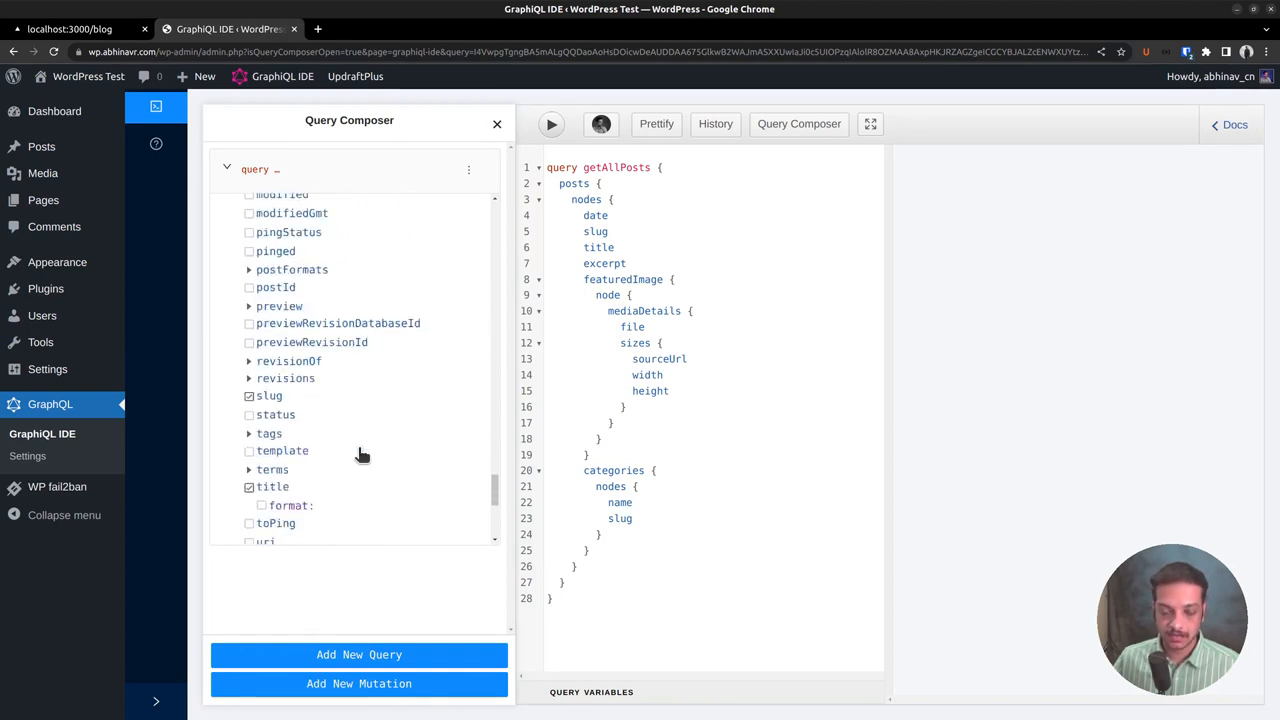
{"action": "scroll", "scroll_direction": "down", "scroll_amount": 3}
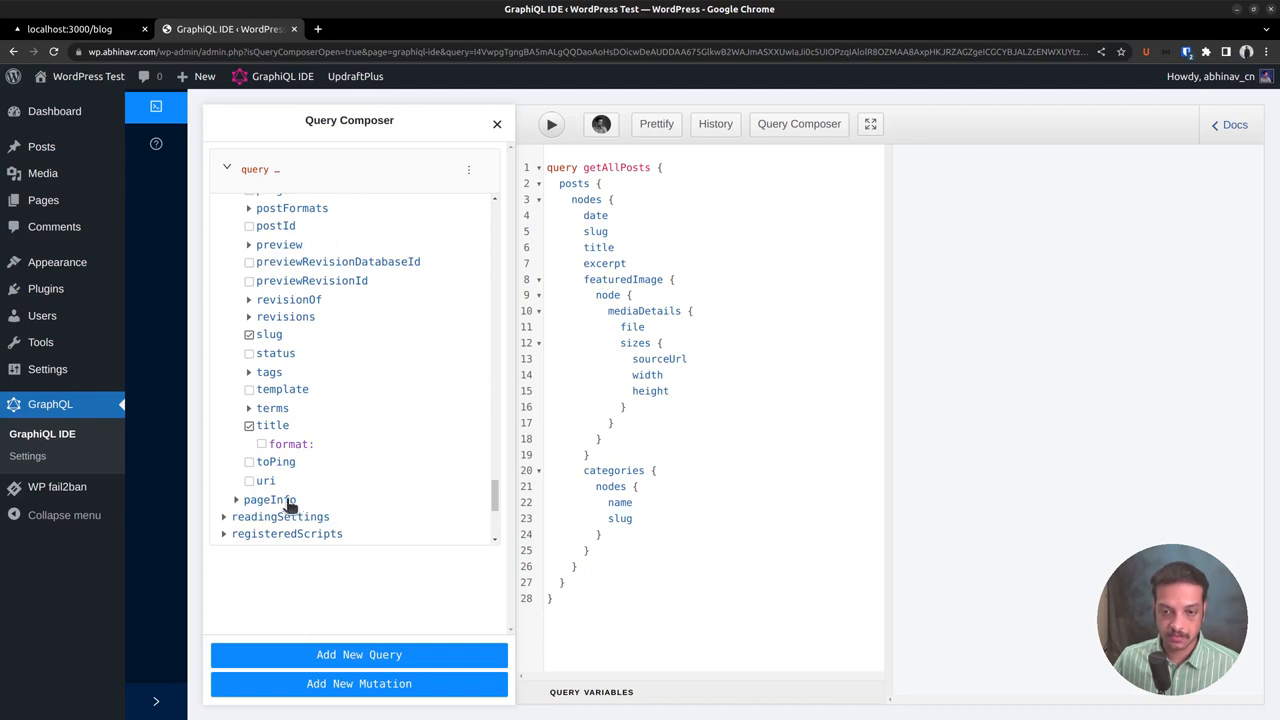
{"action": "left_click", "coordinate": [270, 500]}
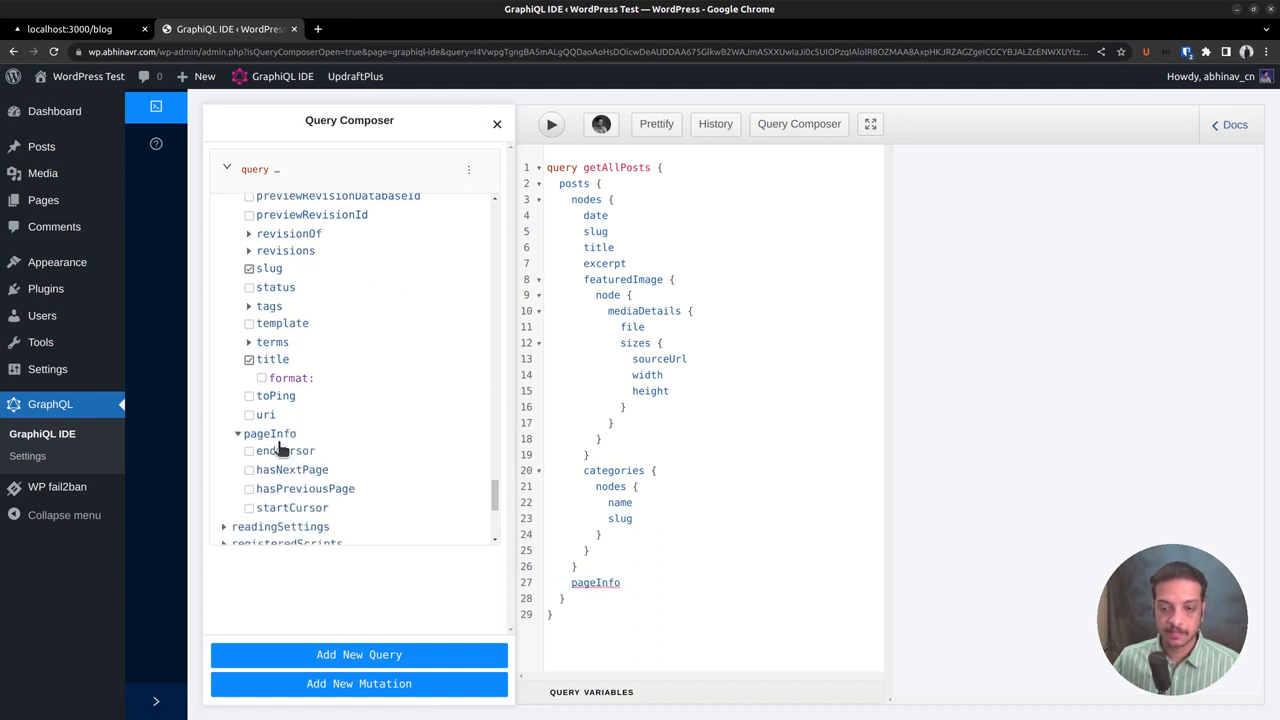
{"action": "mouse_move", "coordinate": [276, 488]}
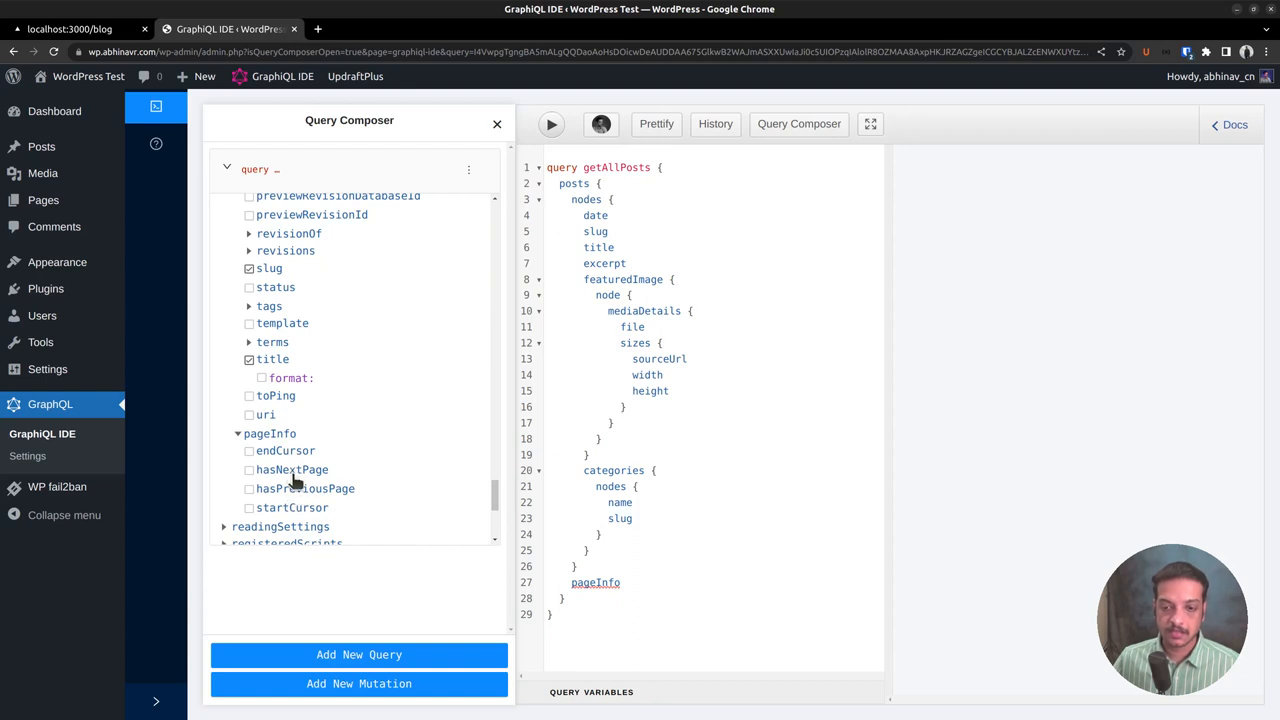
Add endCursor, hasNextPage and startCursor under pageInfo and run the query.
{"action": "left_click", "coordinate": [248, 452]}
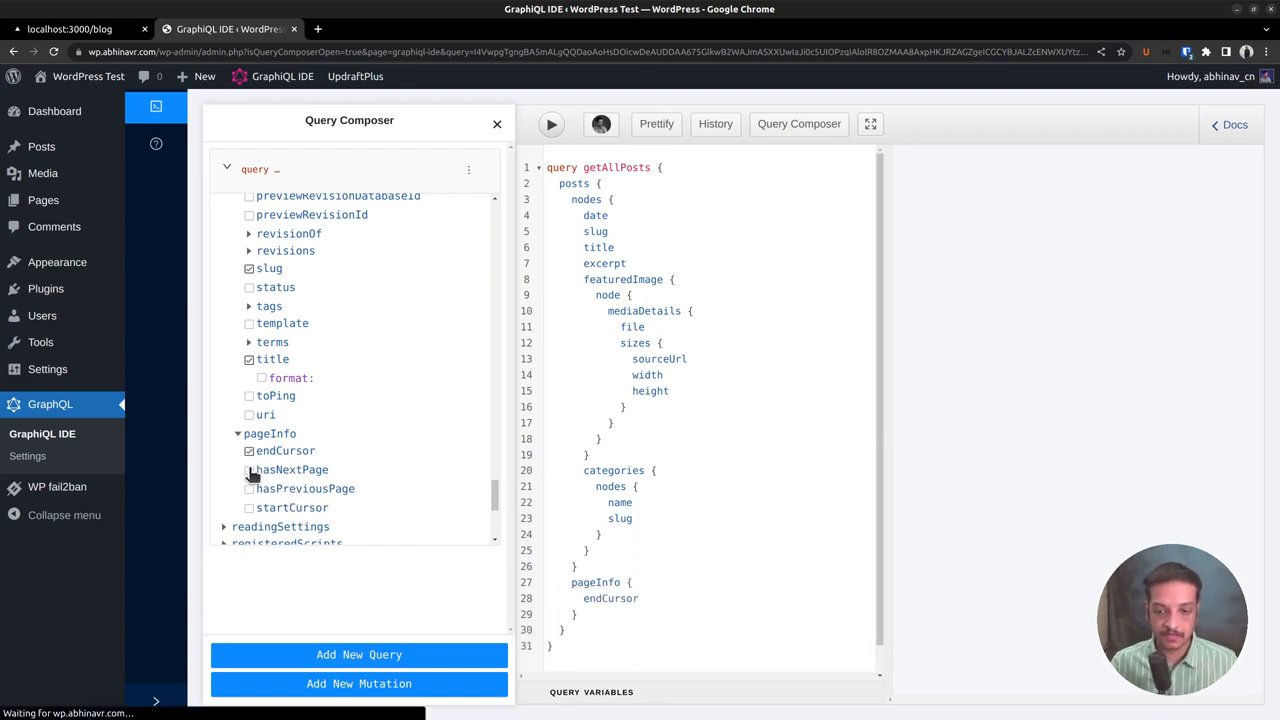
{"action": "left_click", "coordinate": [248, 468]}
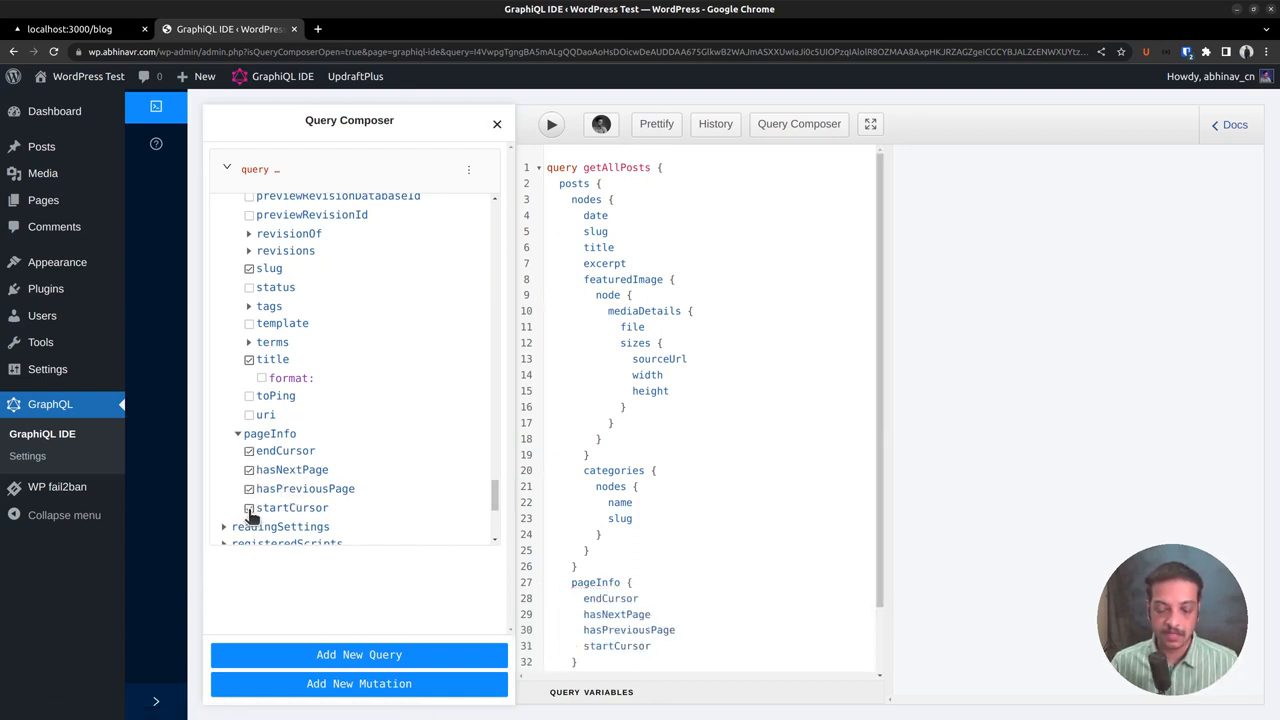
{"action": "left_click", "coordinate": [248, 508]}
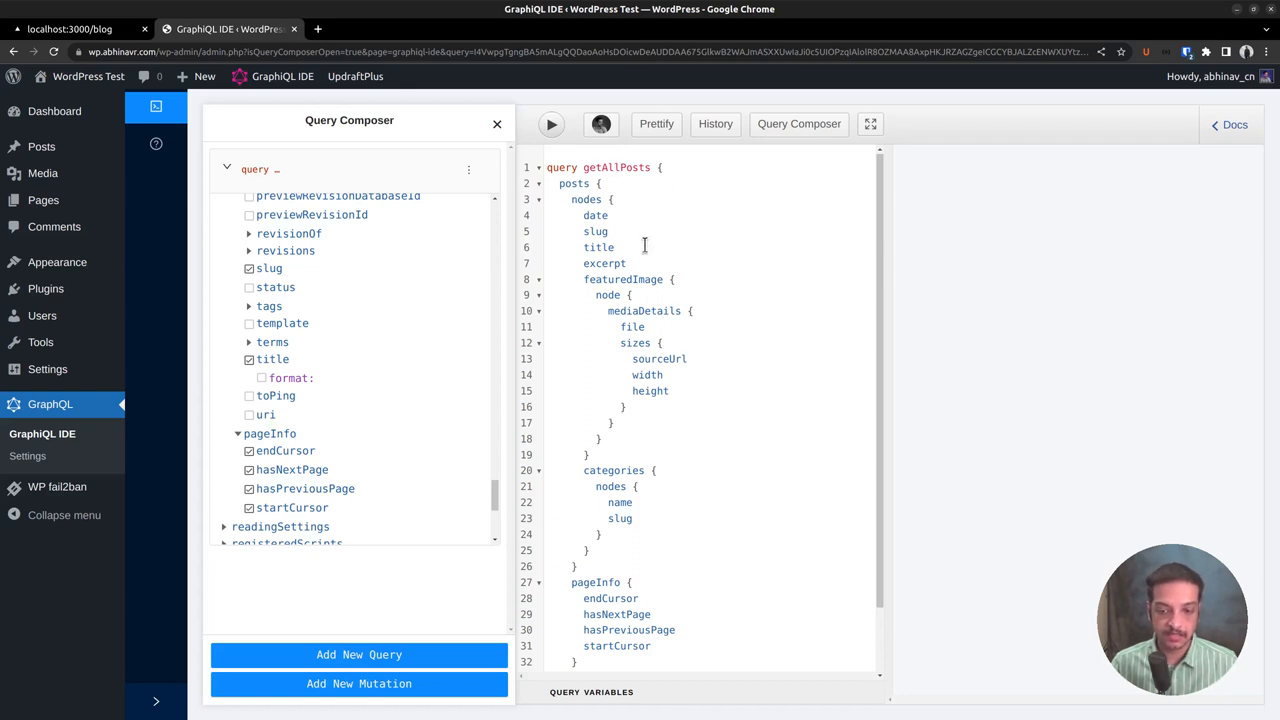
{"action": "mouse_move", "coordinate": [656, 316]}
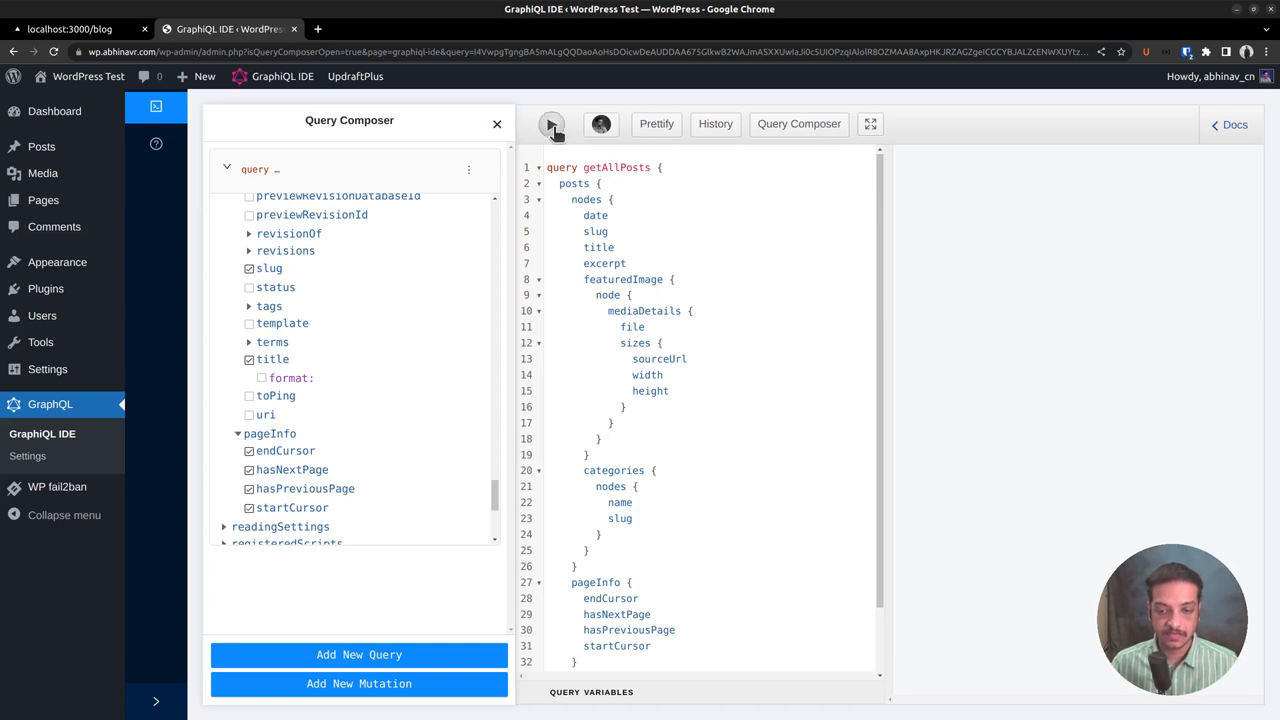
{"action": "left_click", "coordinate": [552, 124]}
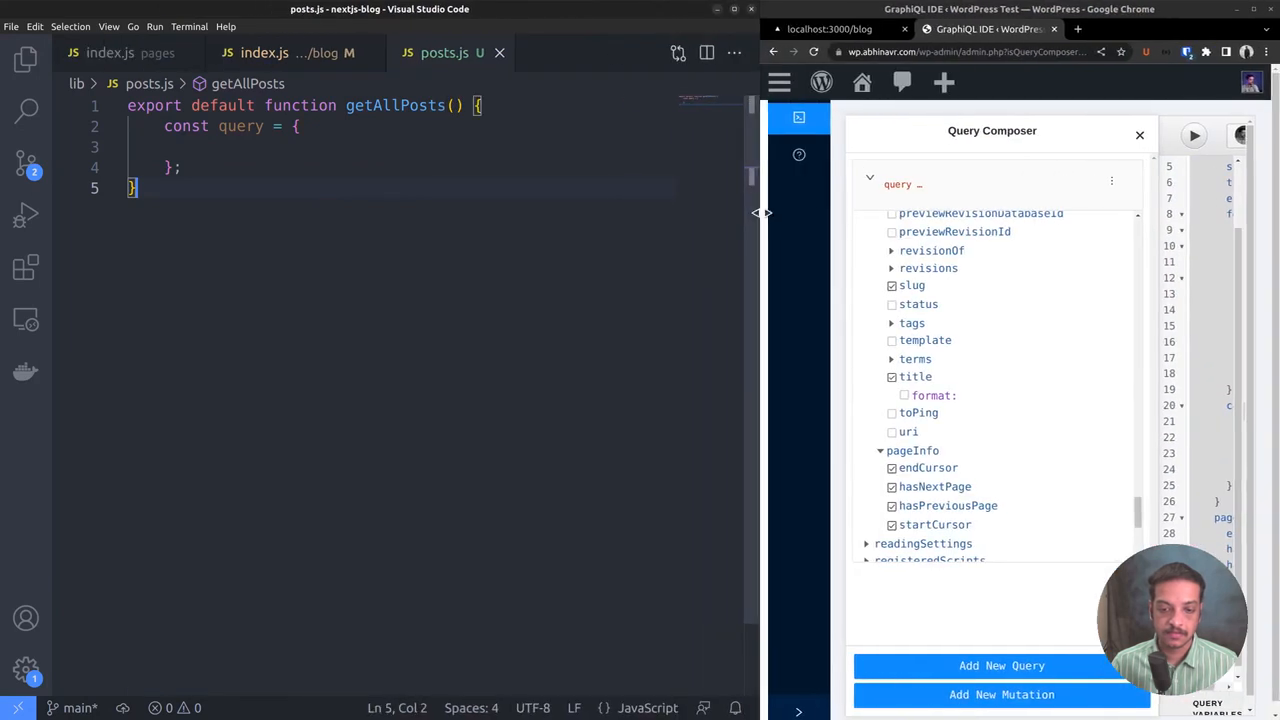
Add a query key in posts.js and paste the getAllPosts GraphQL query into it.
{"action": "left_click", "coordinate": [268, 148]}
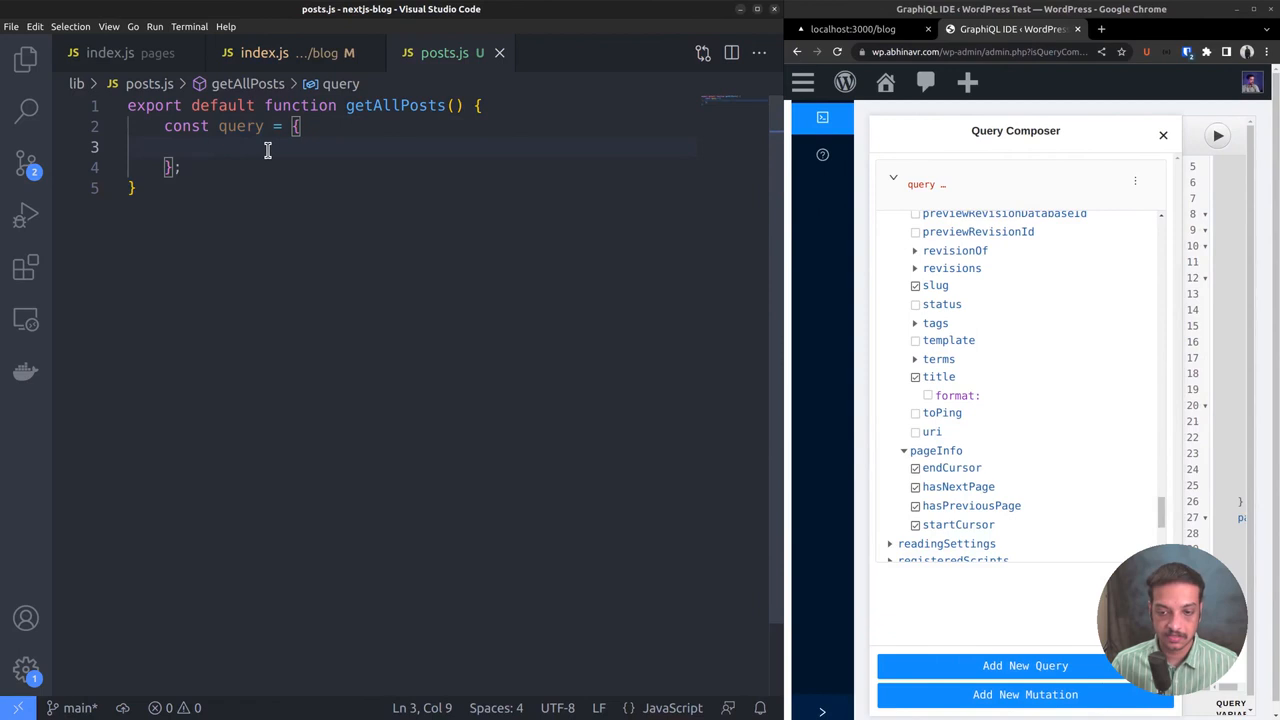
{"action": "type", "text": "q"}
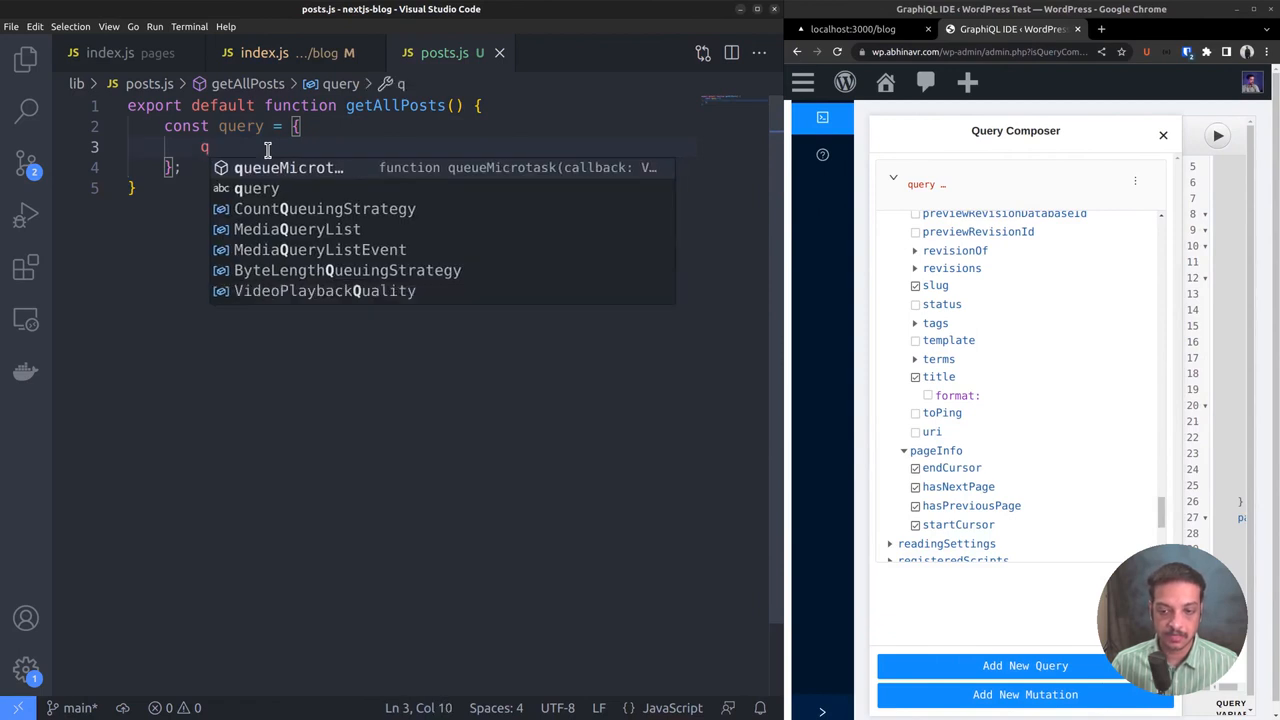
{"action": "type", "text": "uery"}
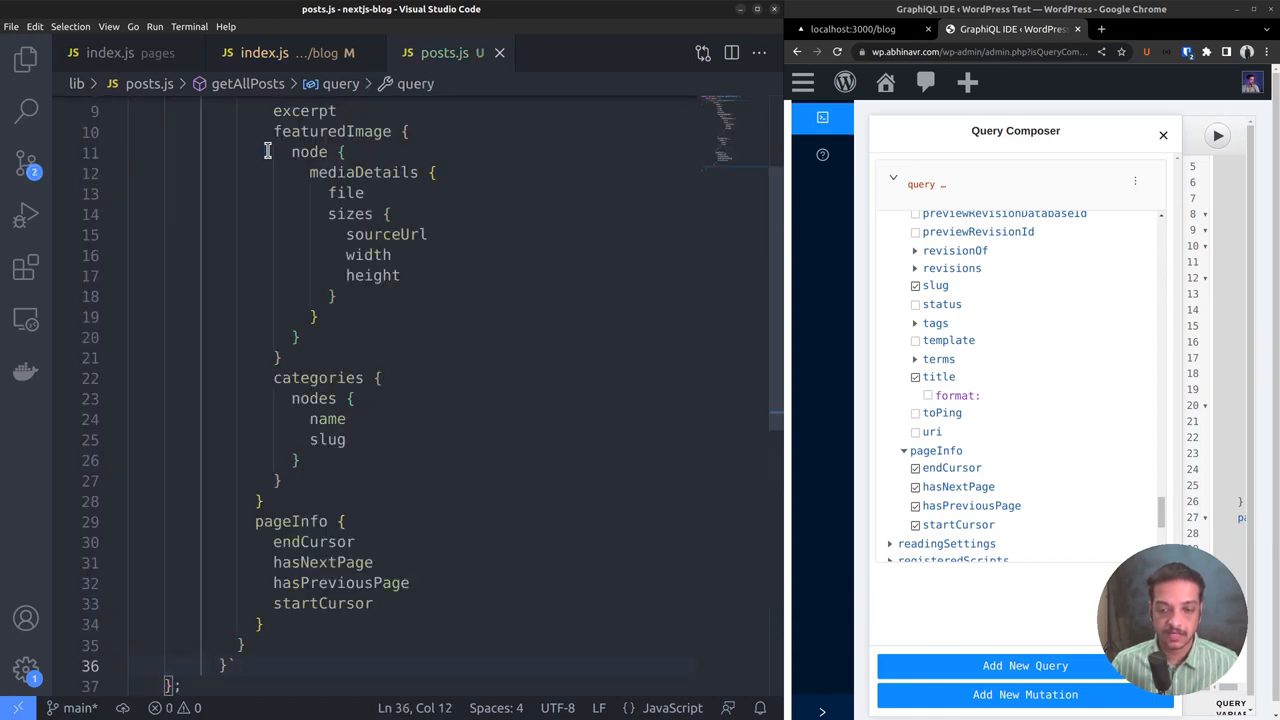
{"action": "scroll", "scroll_direction": "up", "scroll_amount": 3}
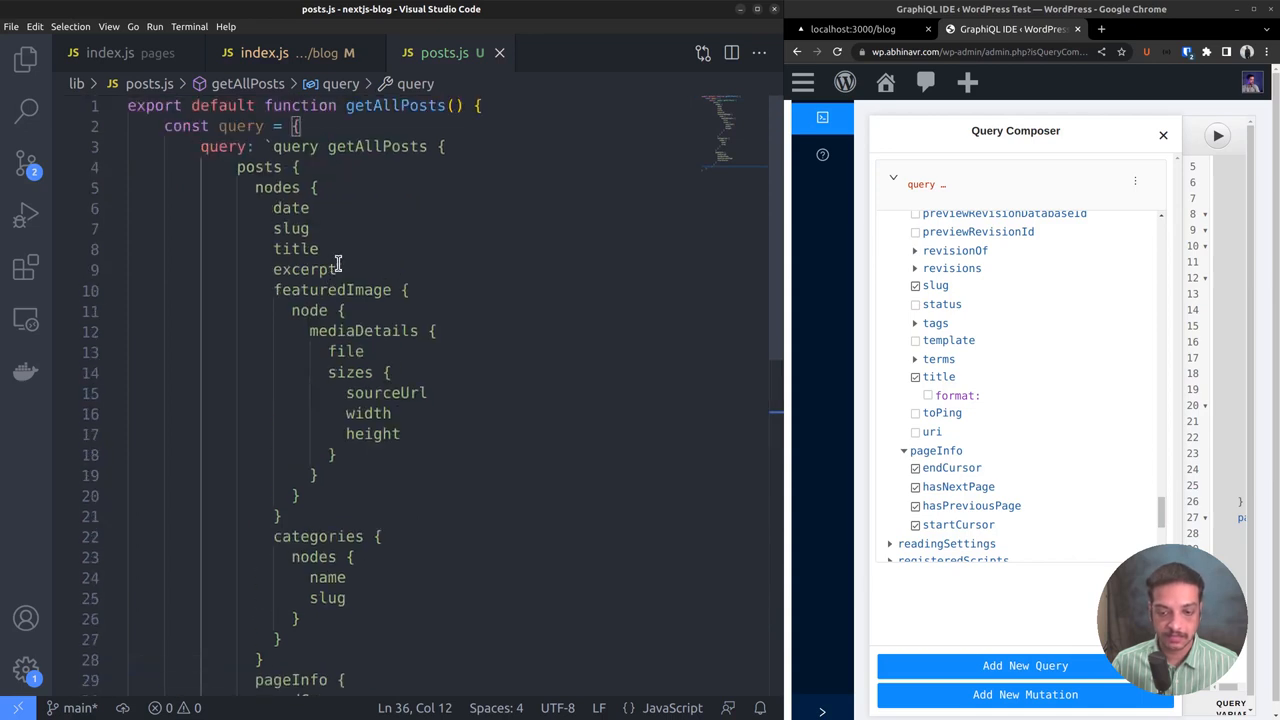
{"action": "mouse_move", "coordinate": [384, 364]}
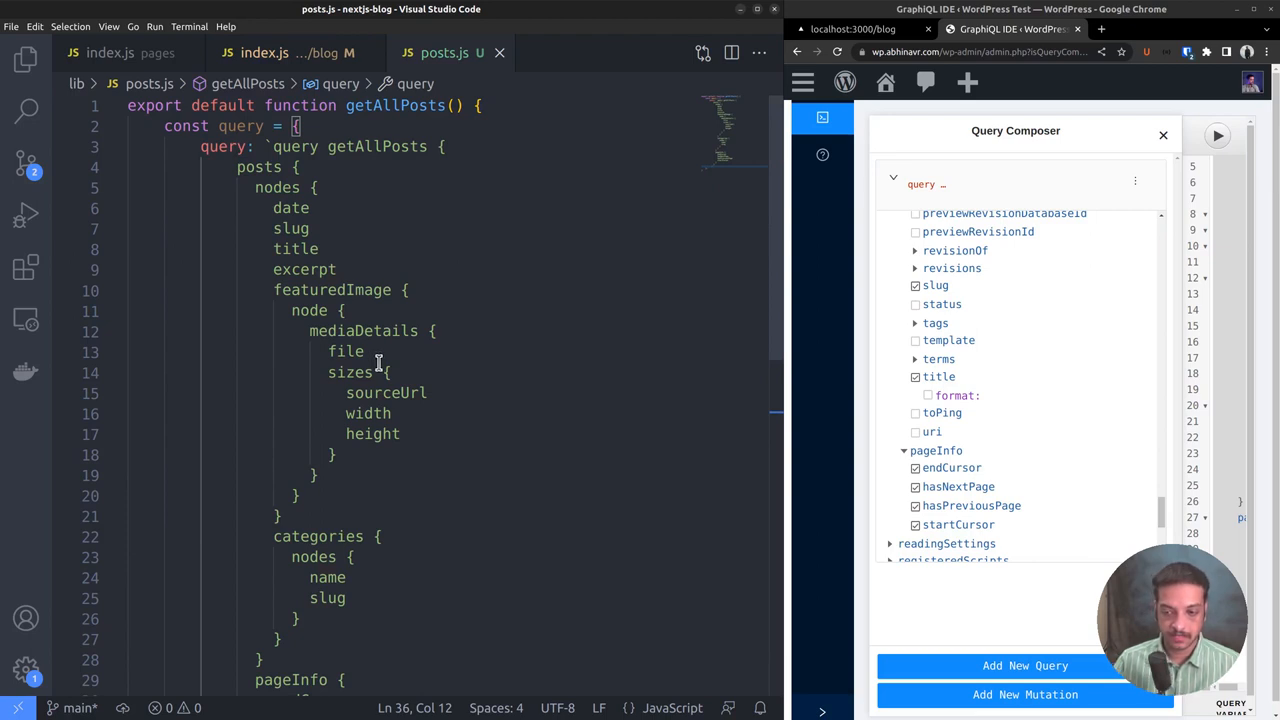
{"action": "mouse_move", "coordinate": [336, 244]}
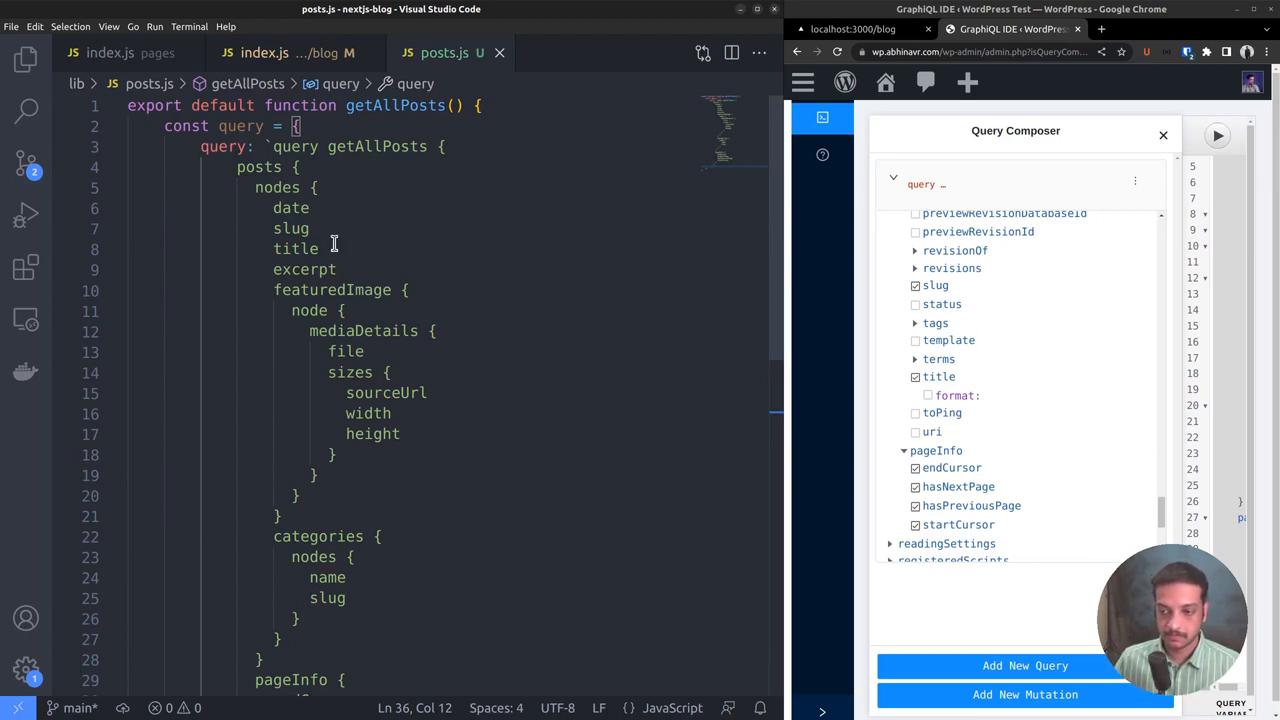
{"action": "left_click", "coordinate": [24, 60]}
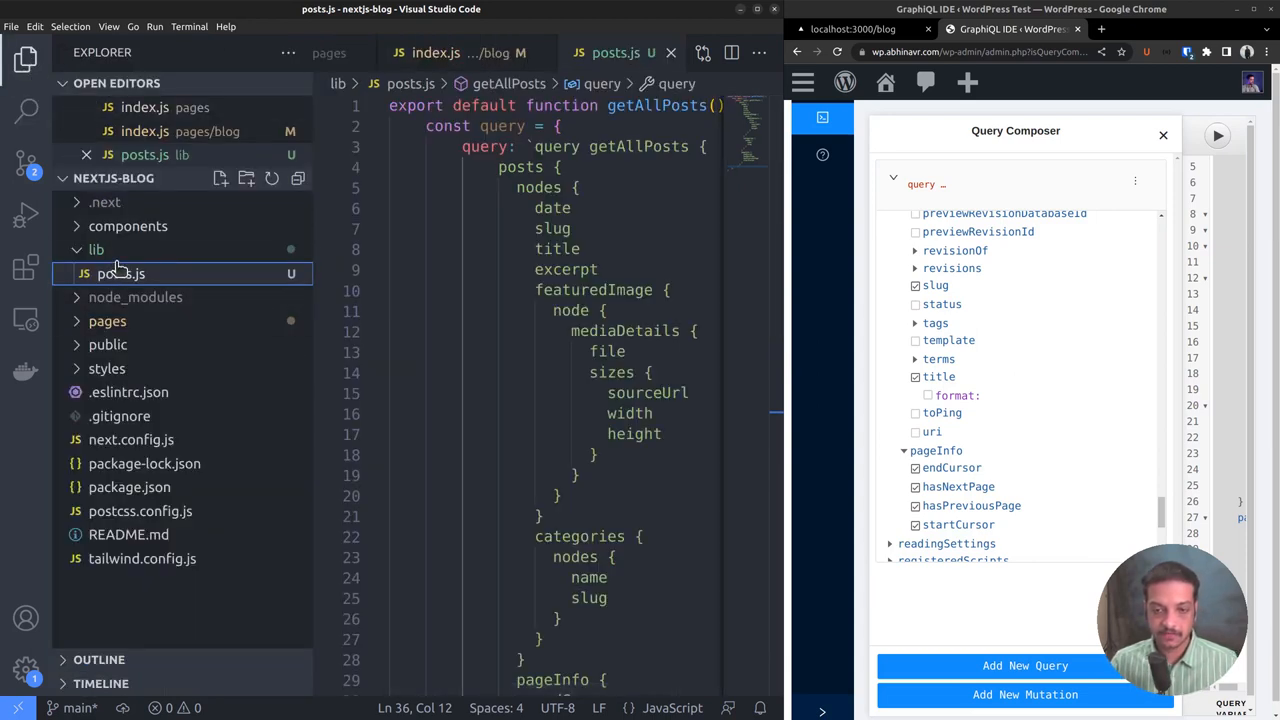
Create lib/graphqlRequest.js starting an exported default async function.
{"action": "right_click", "coordinate": [96, 248]}
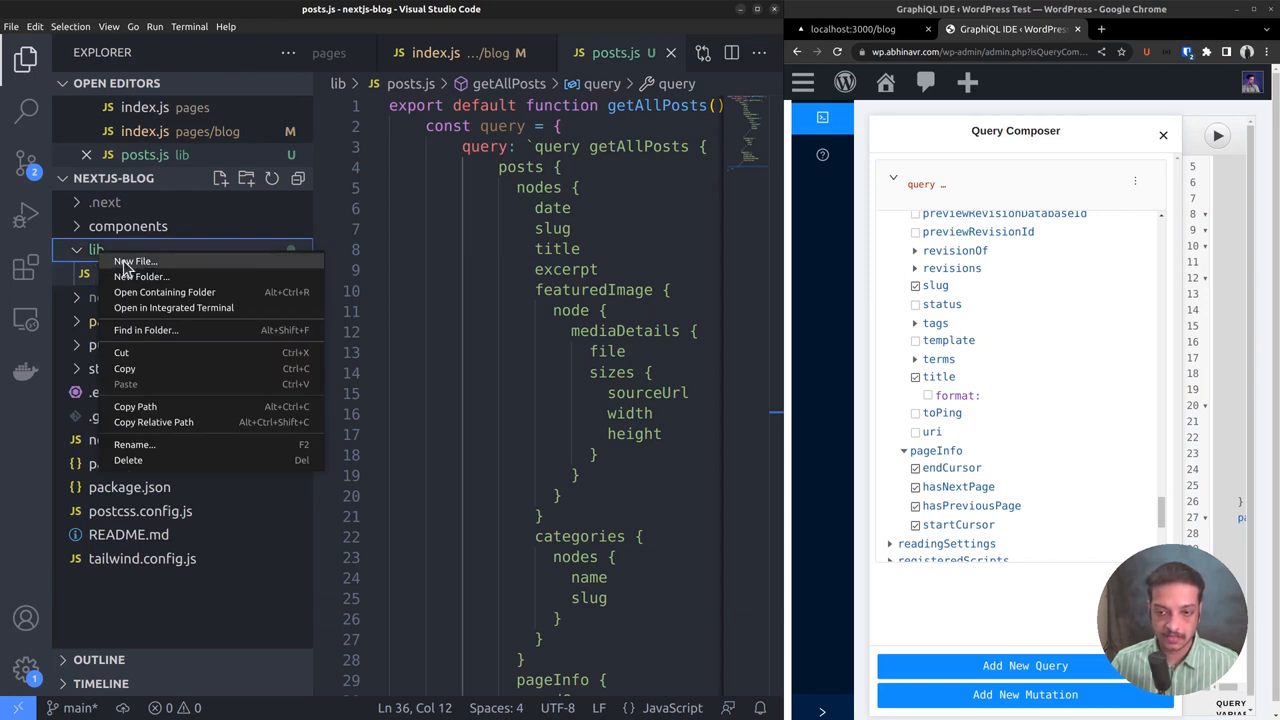
{"action": "left_click", "coordinate": [136, 260]}
{"action": "type", "text": "graphqlRequest.js"}
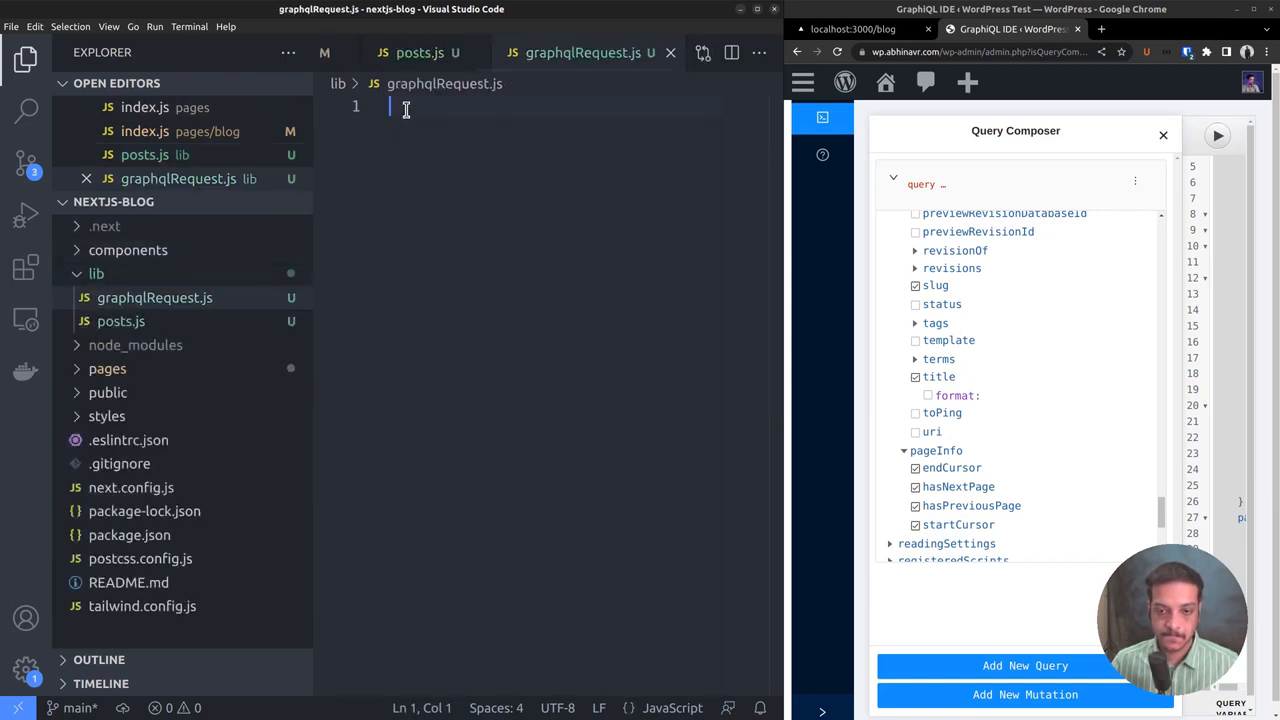
{"action": "type", "text": "export default"}
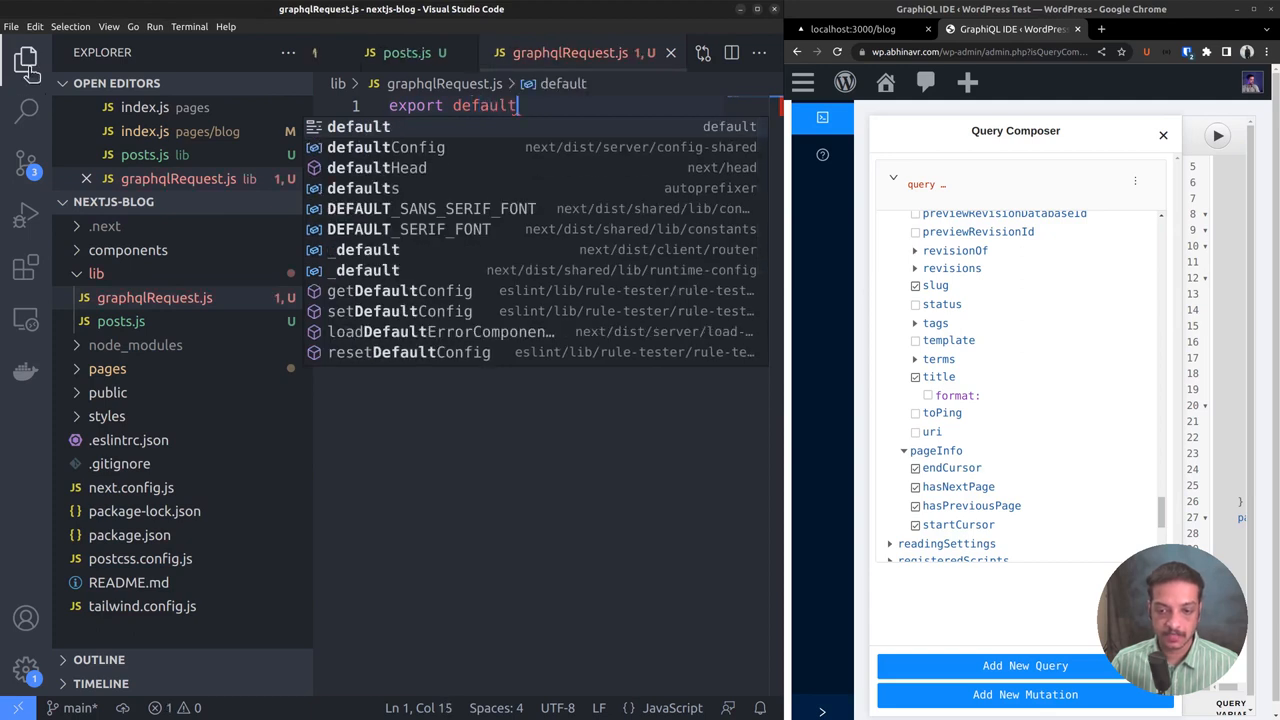
{"action": "type", "text": "f"}
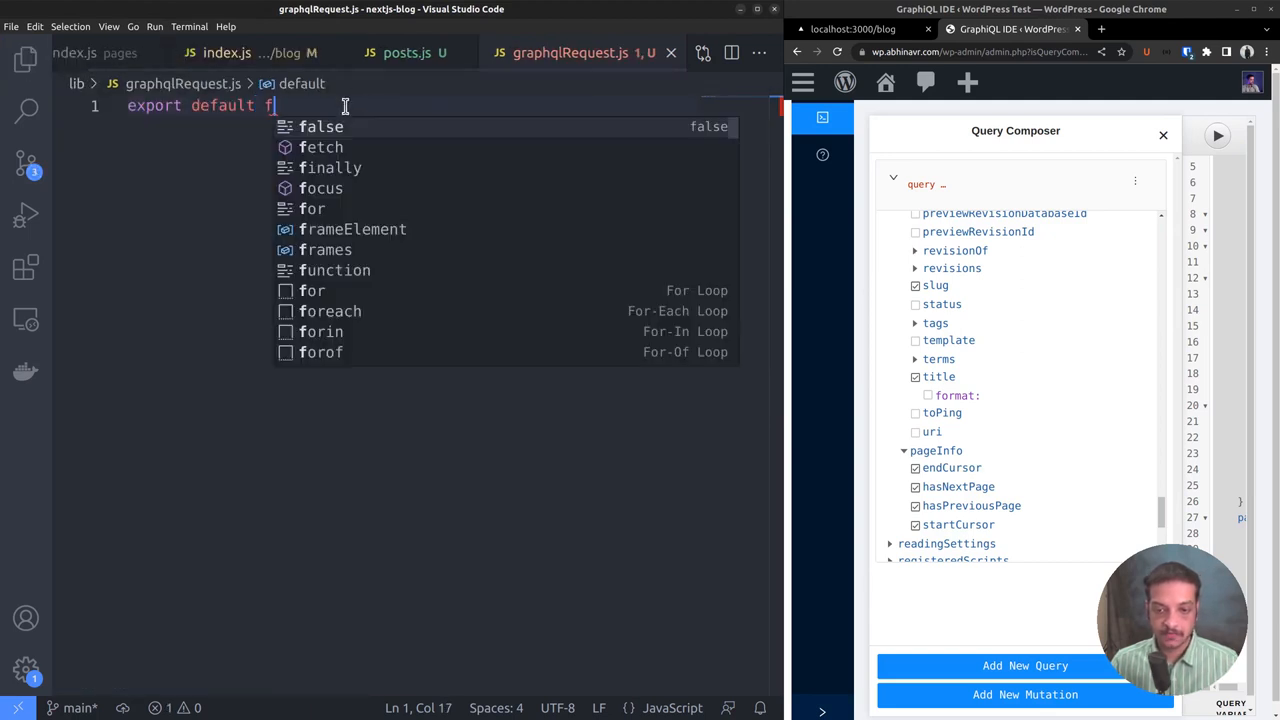
{"action": "type", "text": "unction graphqlR"}
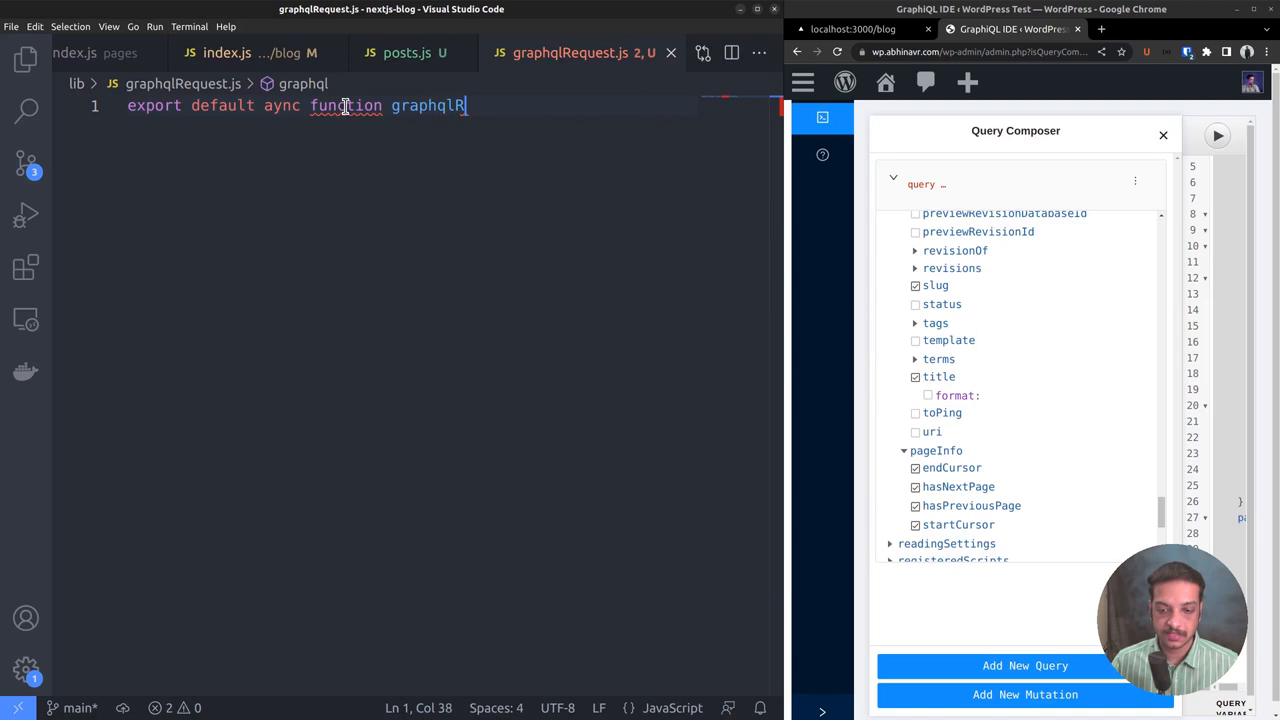
{"action": "type", "text": "equest()"}
{"action": "type", "text": "const url"}
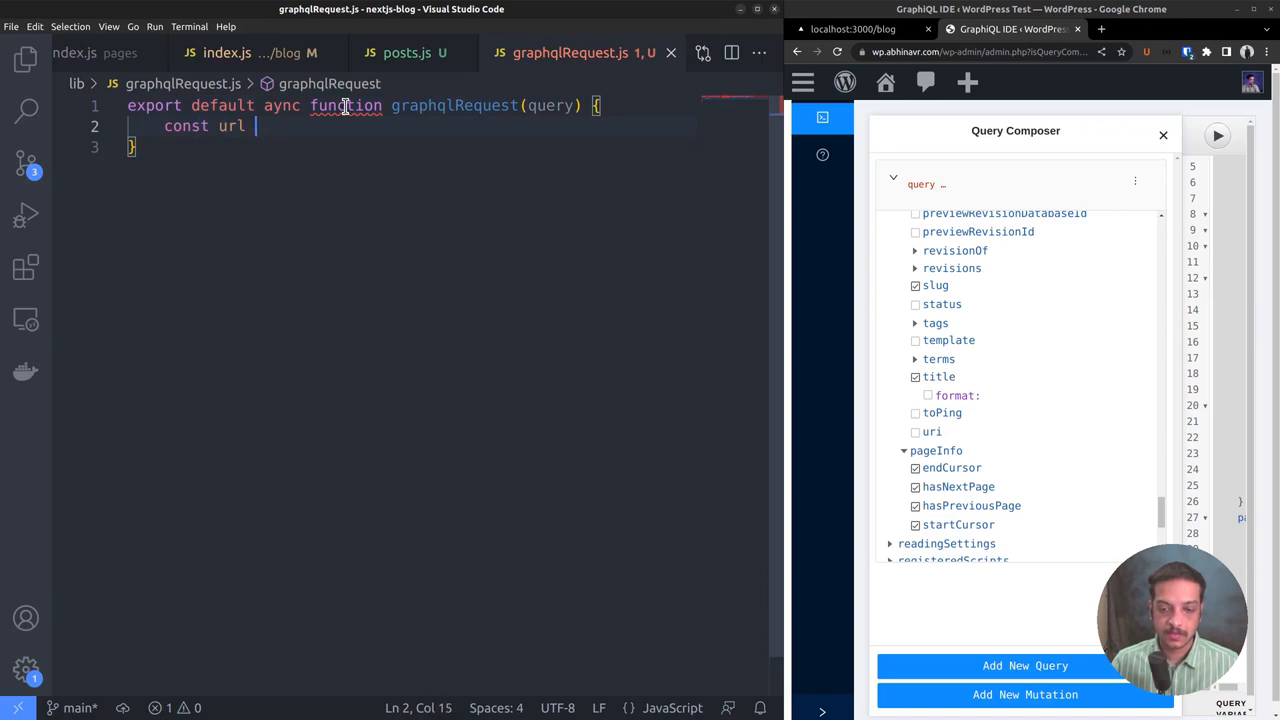
{"action": "type", "text": "="}
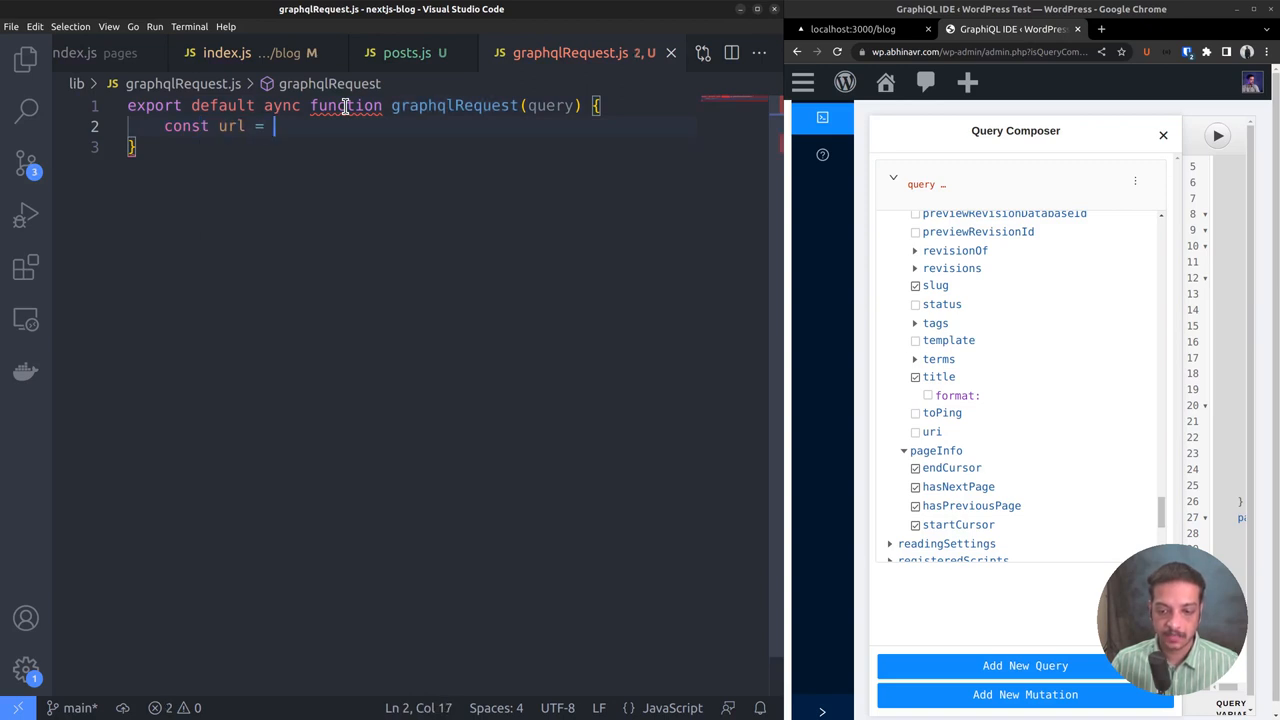
{"action": "type", "text": "\"http\""}
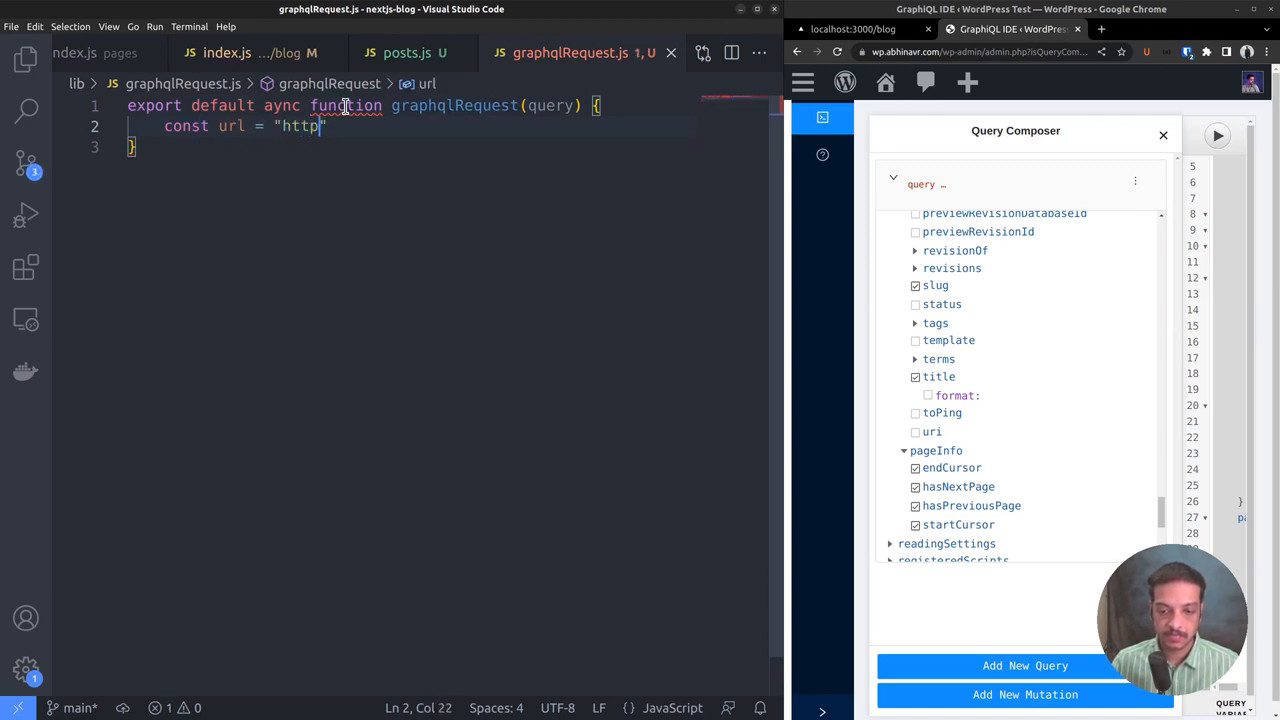
{"action": "type", "text": "s://wp"}
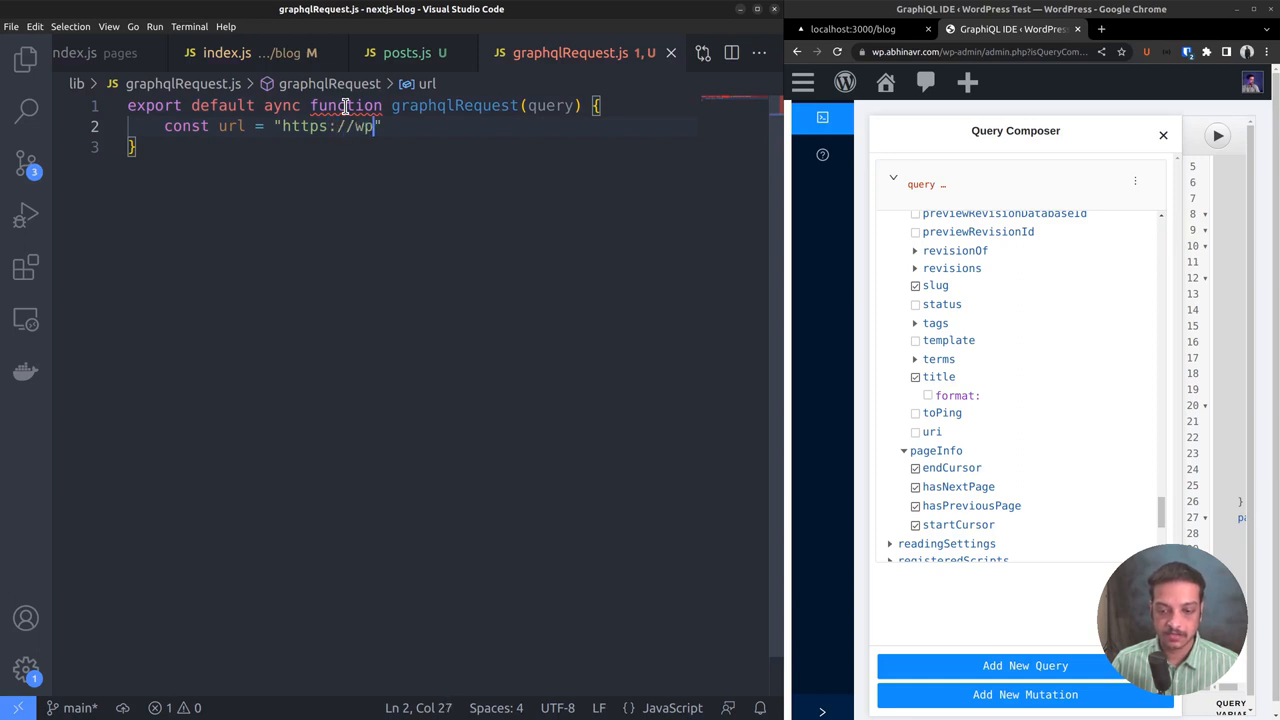
{"action": "type", "text": ".abi"}
{"action": "type", "text": "const h"}
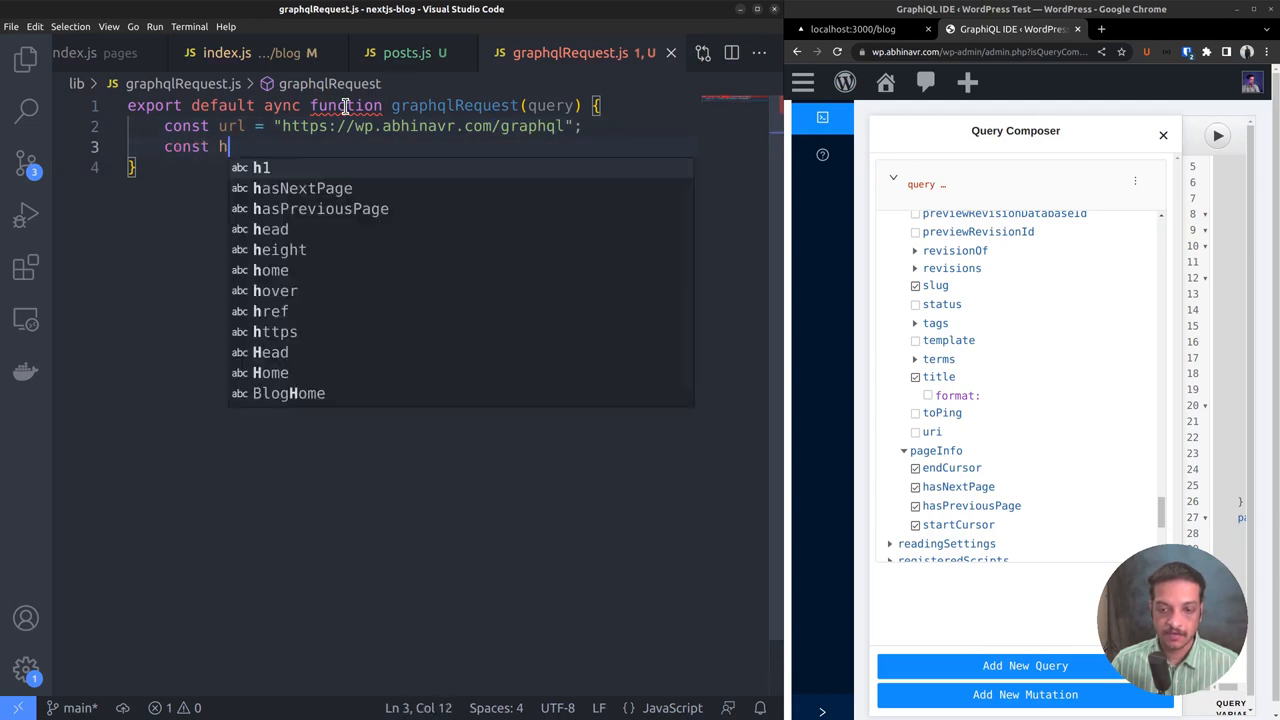
Define headers with 'Content-Type': 'application/json'.
{"action": "type", "text": "eaders ="}
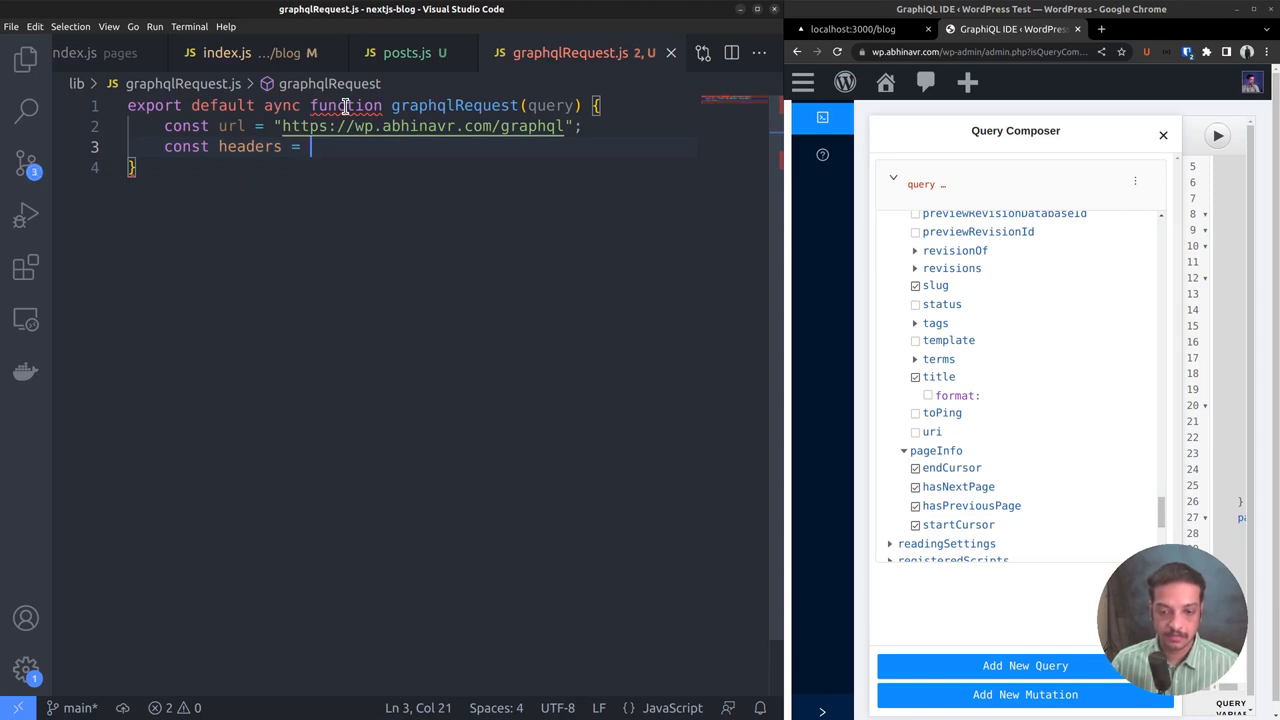
{"action": "type", "text": "{ 'Content-Type': 'app"}
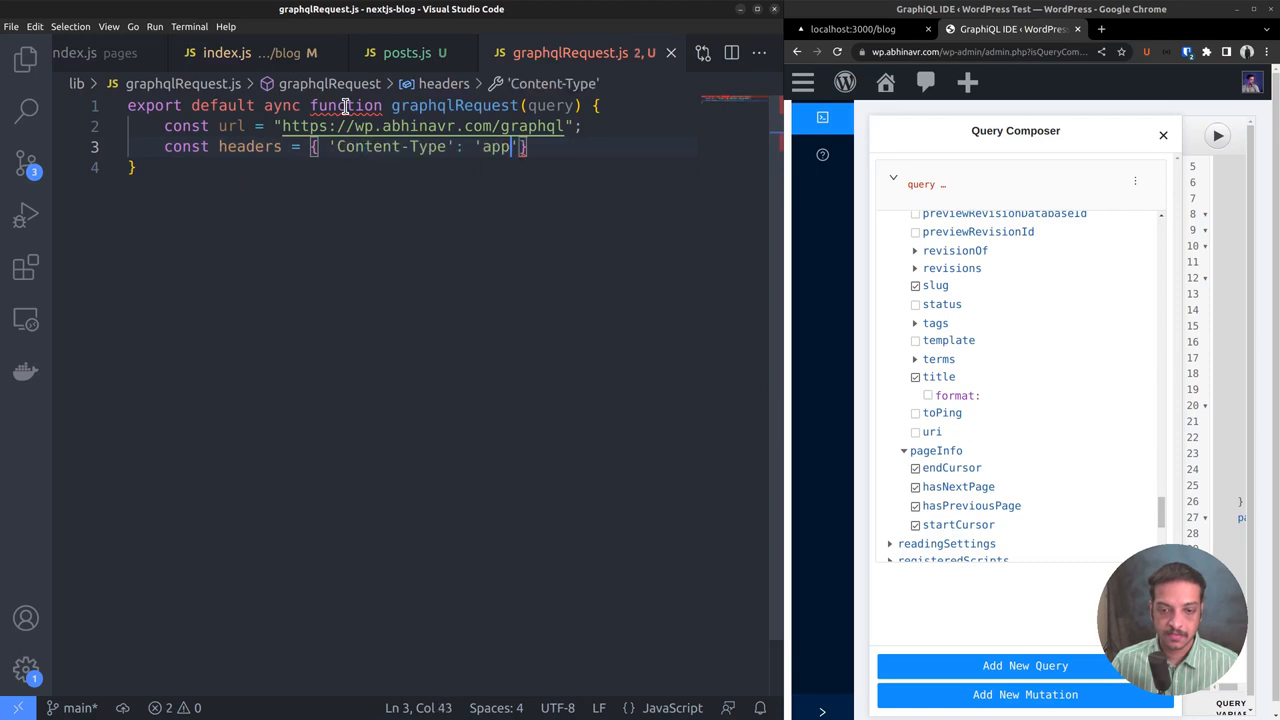
{"action": "type", "text": "lication/json"}
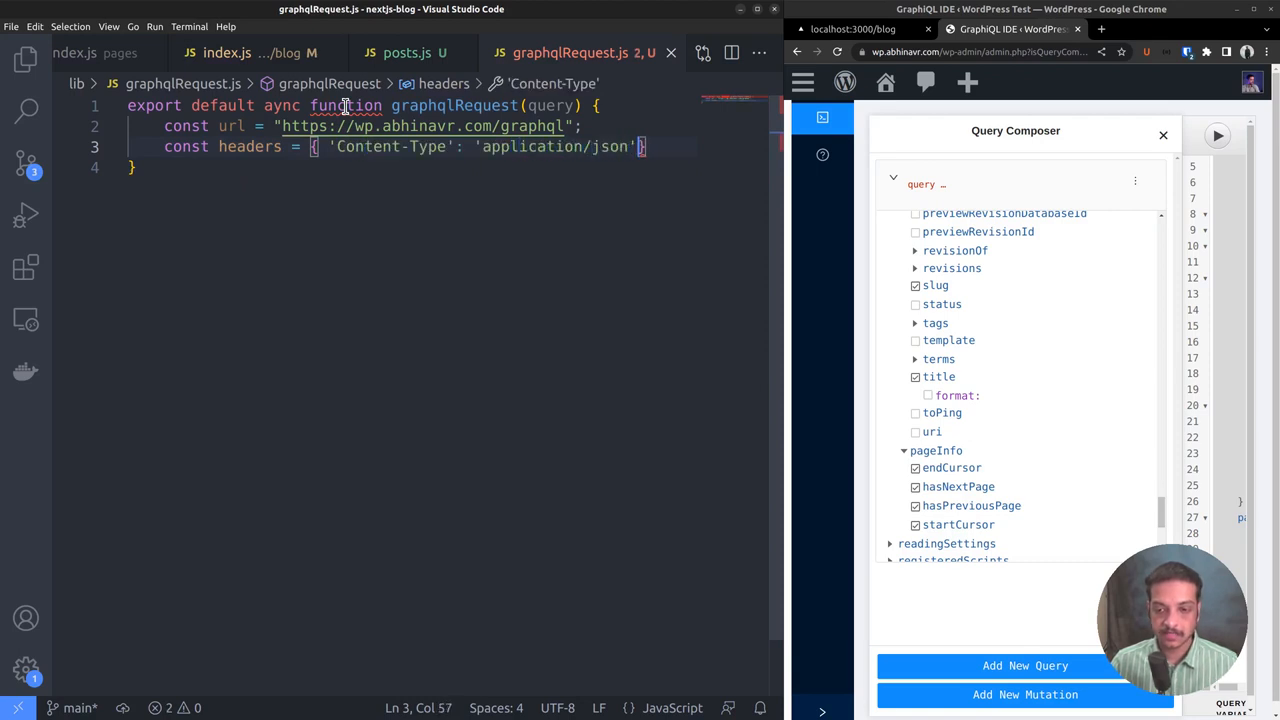
Await fetch(url) with the headers, method 'POST' and body JSON.stringify(query).
{"action": "type", "text": "cons resp"}
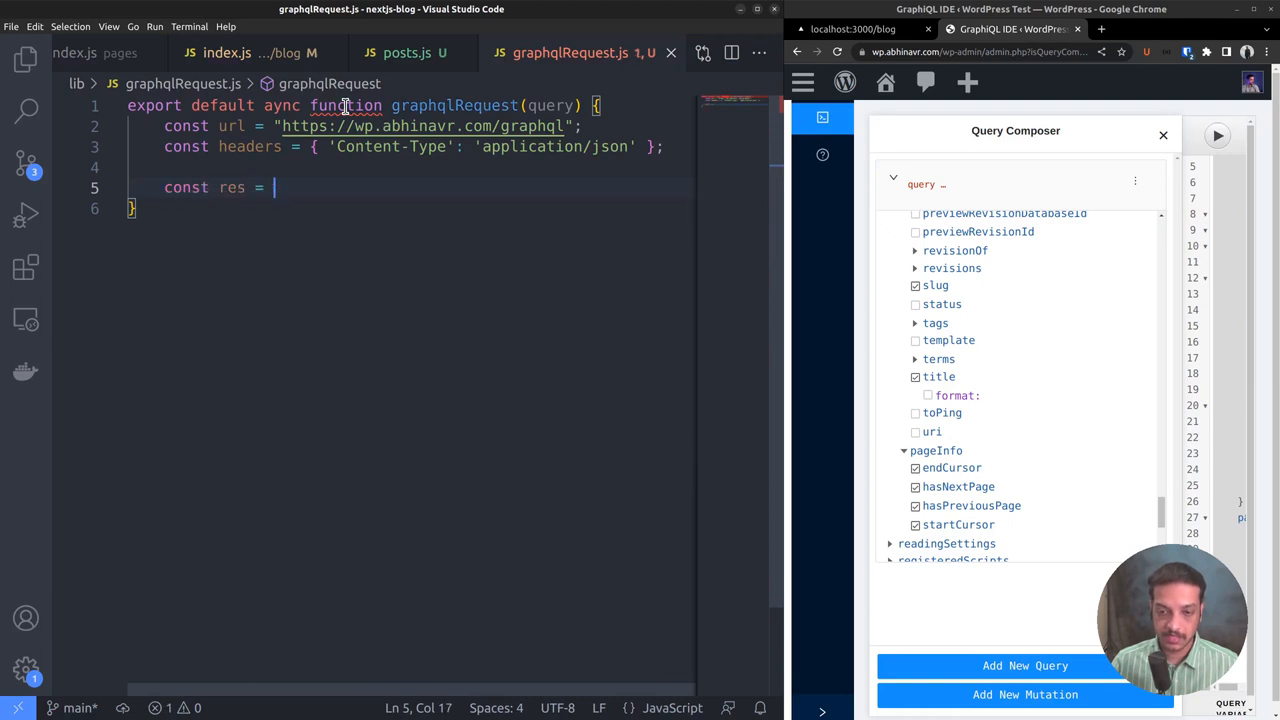
{"action": "type", "text": "await"}
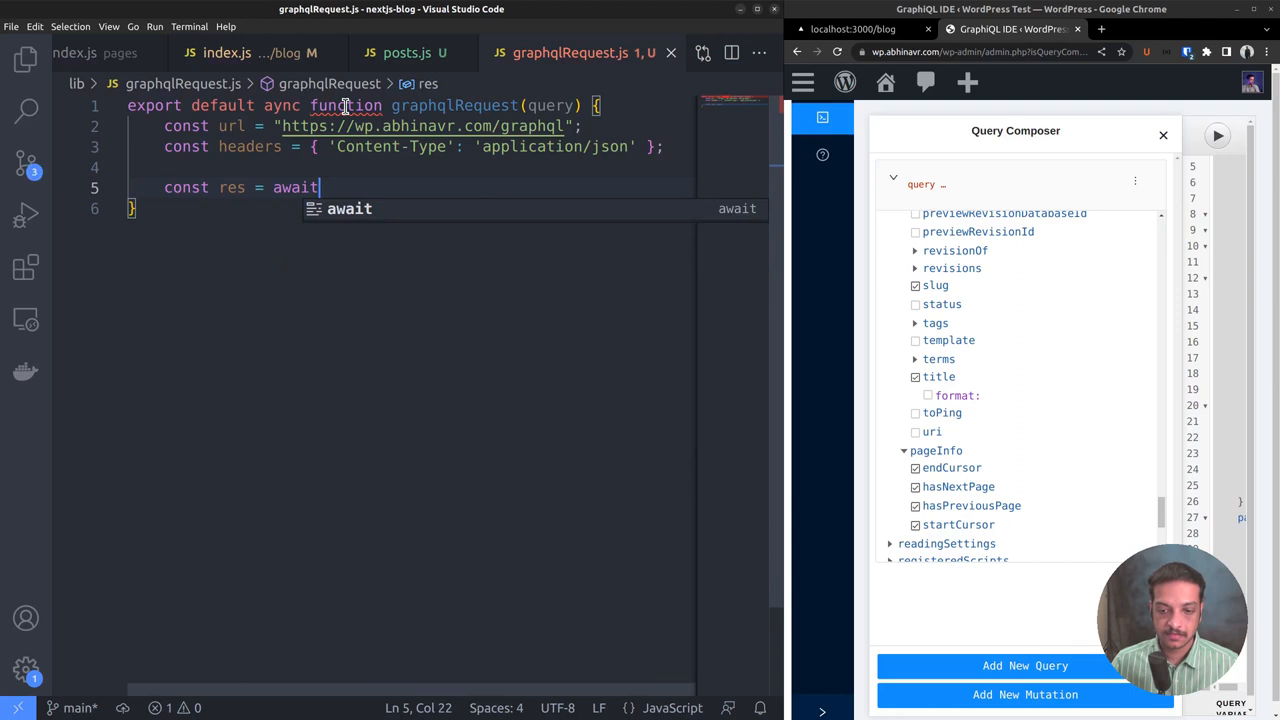
{"action": "type", "text": "fetch"}
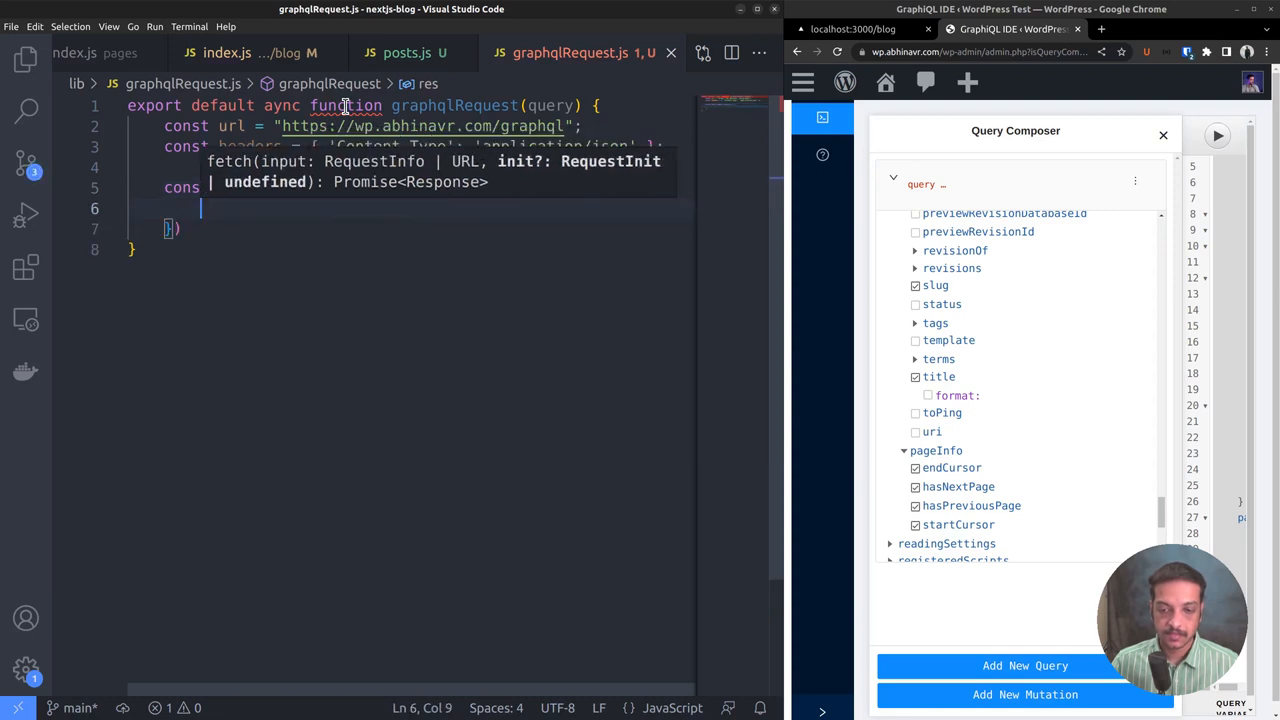
{"action": "type", "text": "hea"}
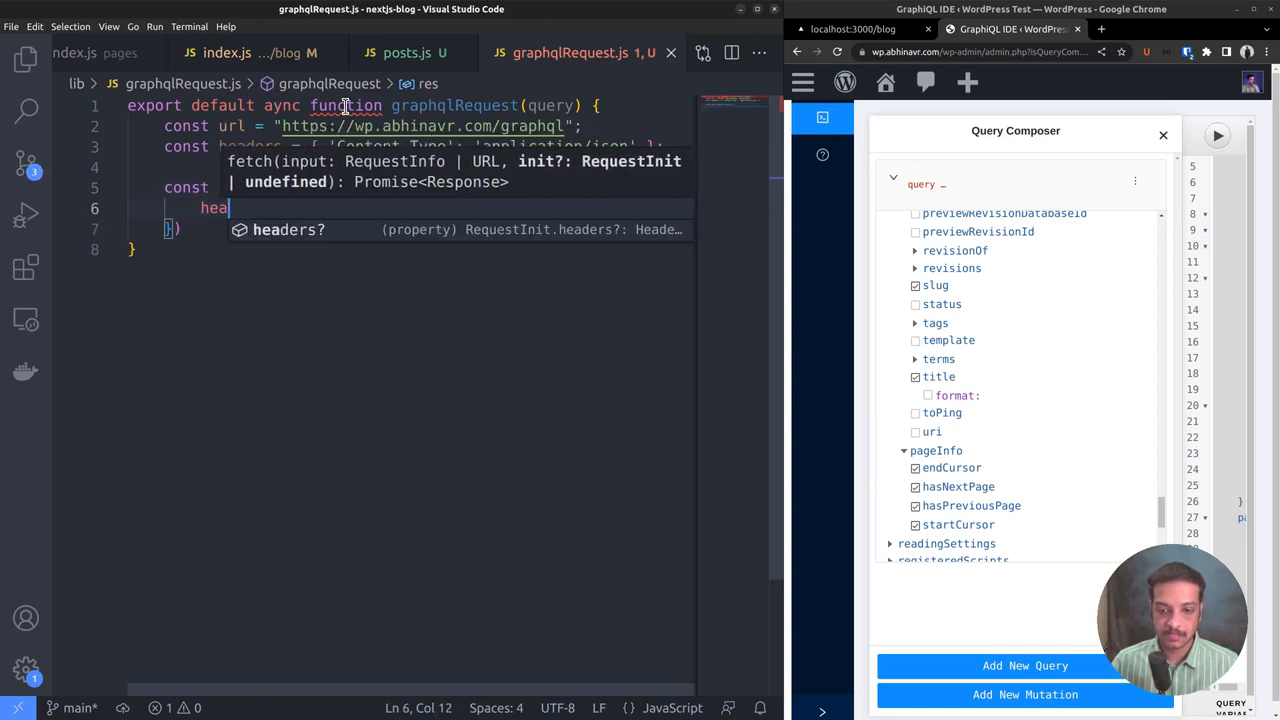
{"action": "type", "text": "ders"}
{"action": "type", "text": "method:"}
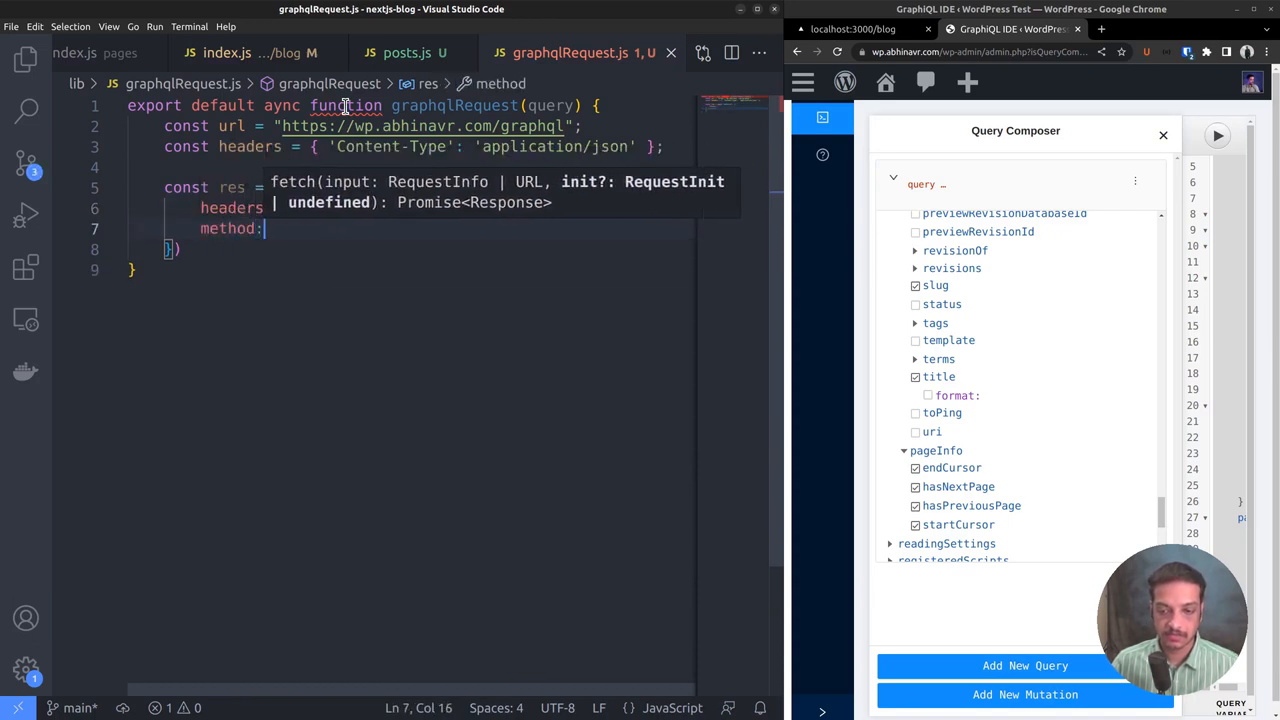
{"action": "type", "text": "'POST',"}
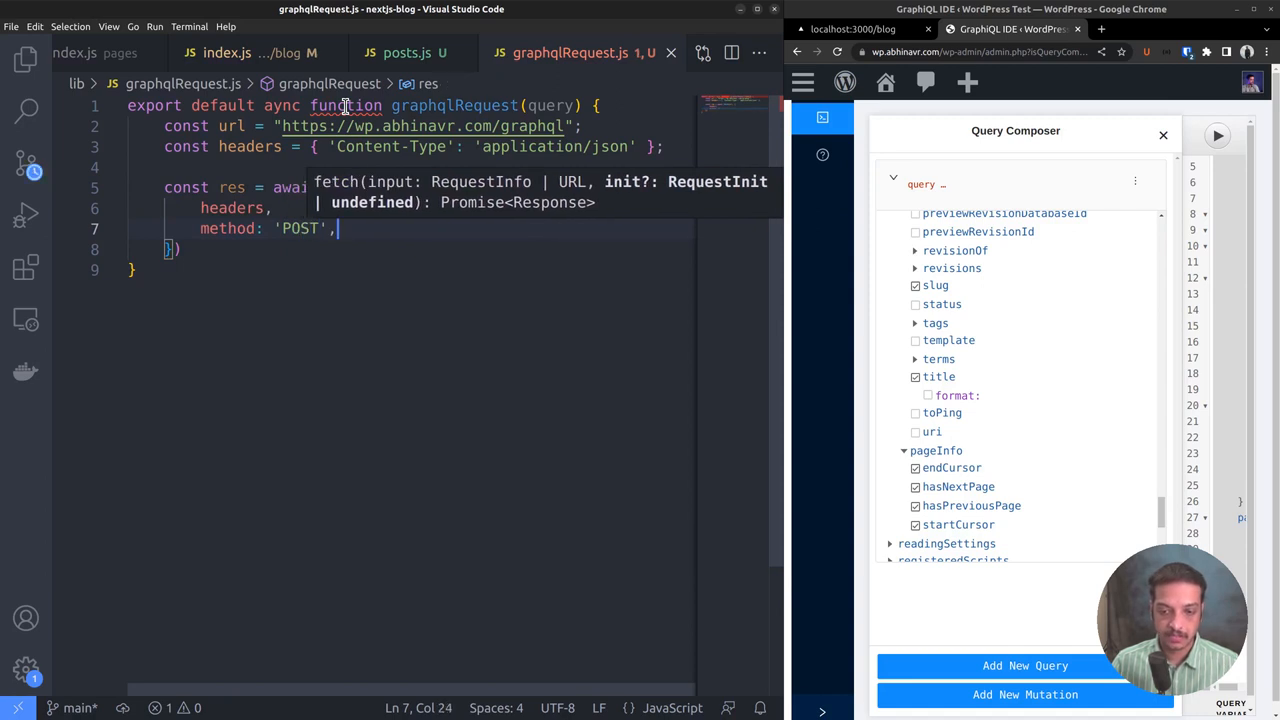
{"action": "key", "text": "Enter"}
{"action": "type", "text": "body:"}
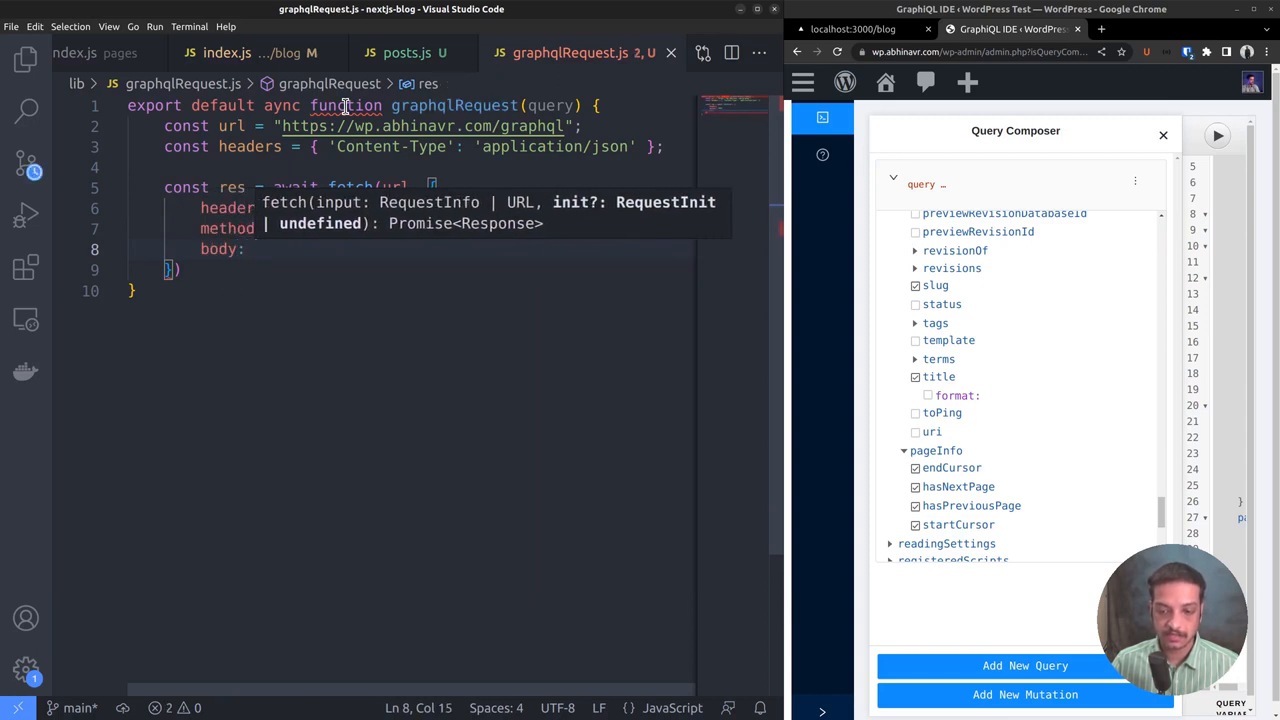
{"action": "type", "text": "J"}
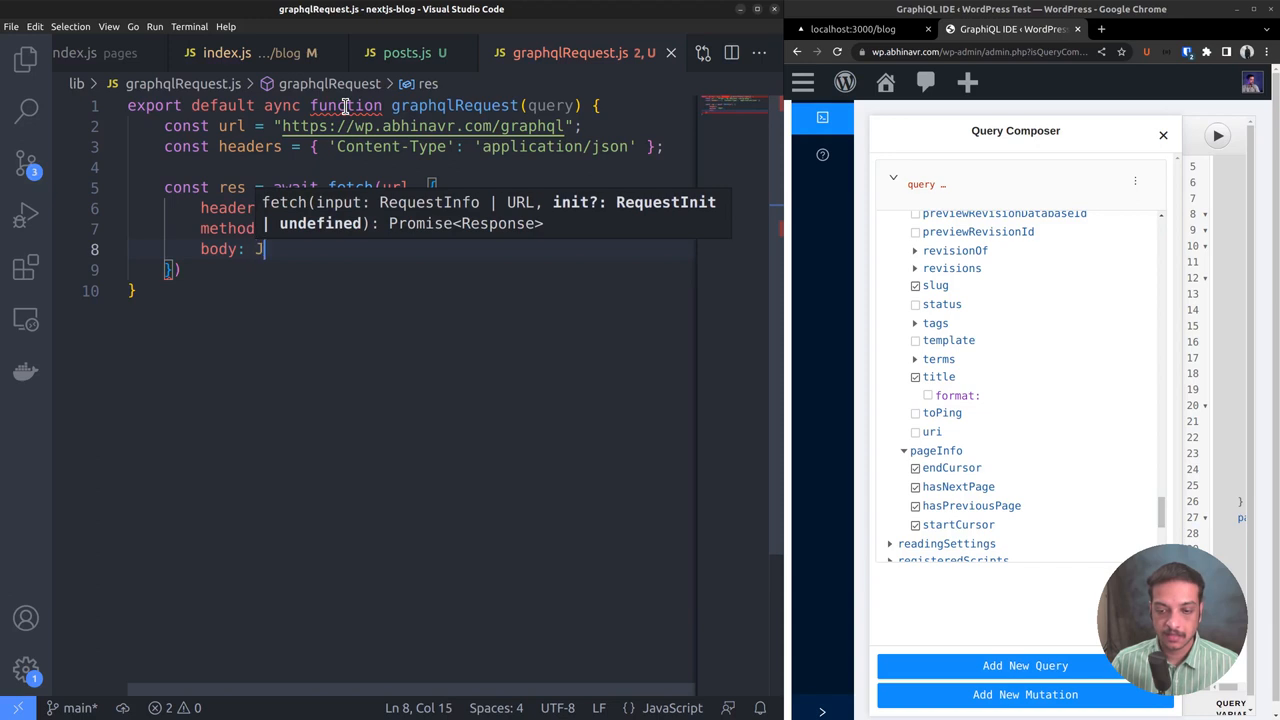
{"action": "type", "text": "SON.stringify(query"}
{"action": "left_click", "coordinate": [414, 270]}
{"action": "type", "text": ";"}
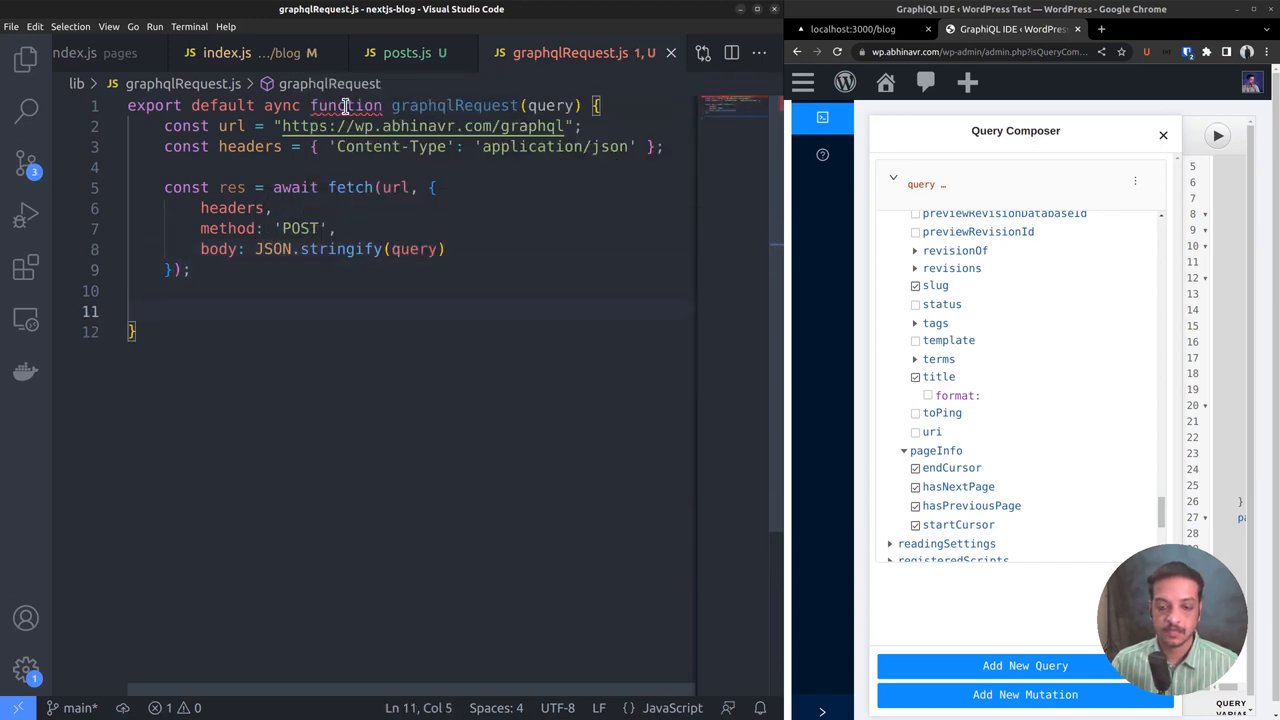
Parse the response with await res.json() into resJson and return it.
{"action": "type", "text": "const"}
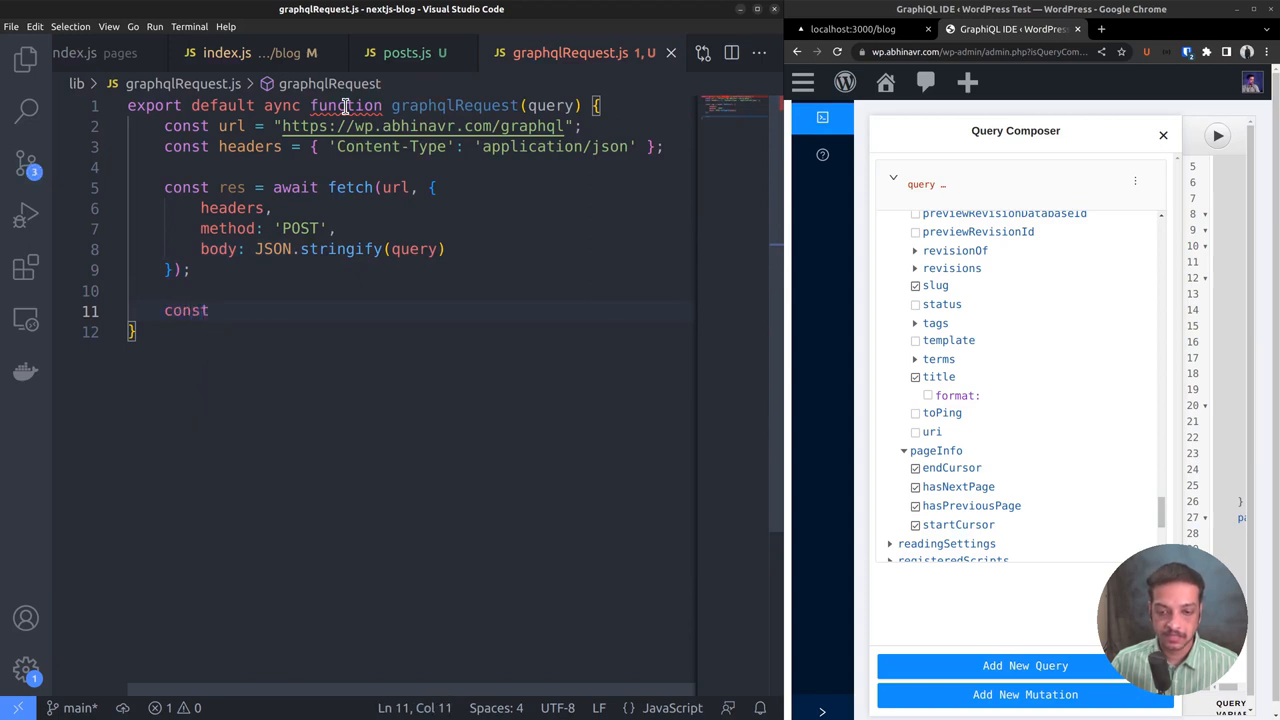
{"action": "type", "text": "resJson"}
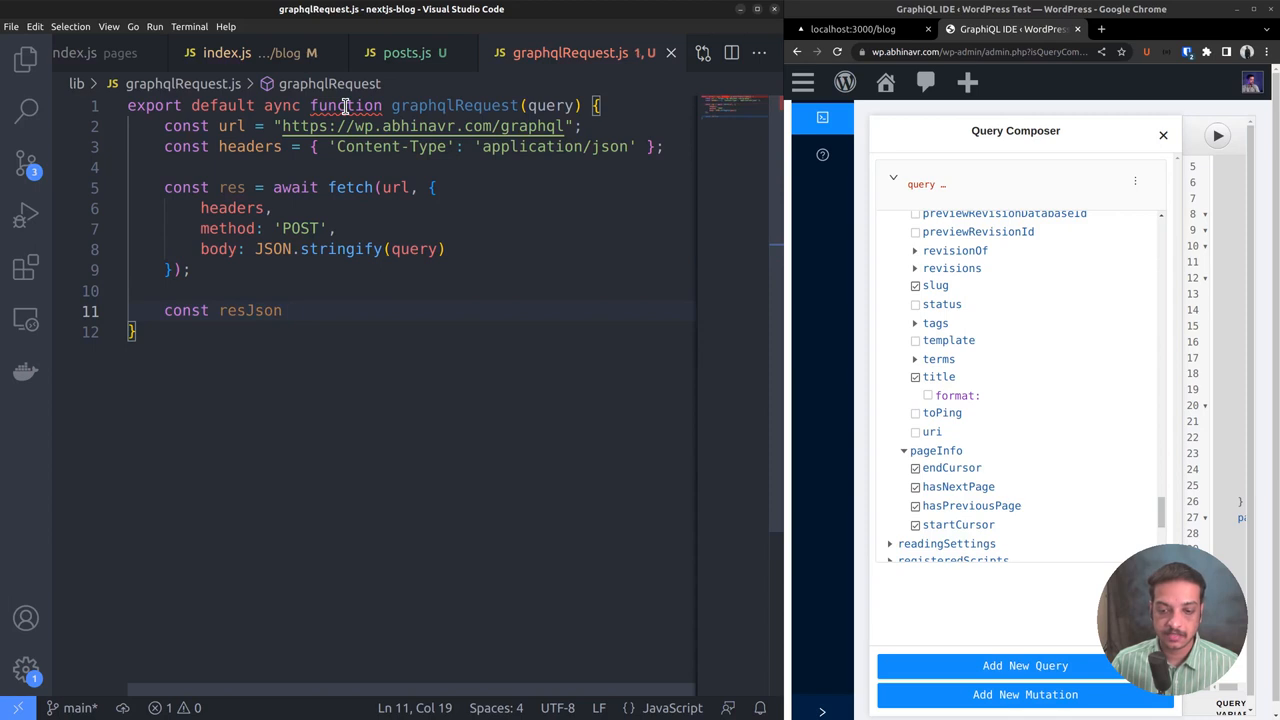
{"action": "type", "text": "= await res.json();"}
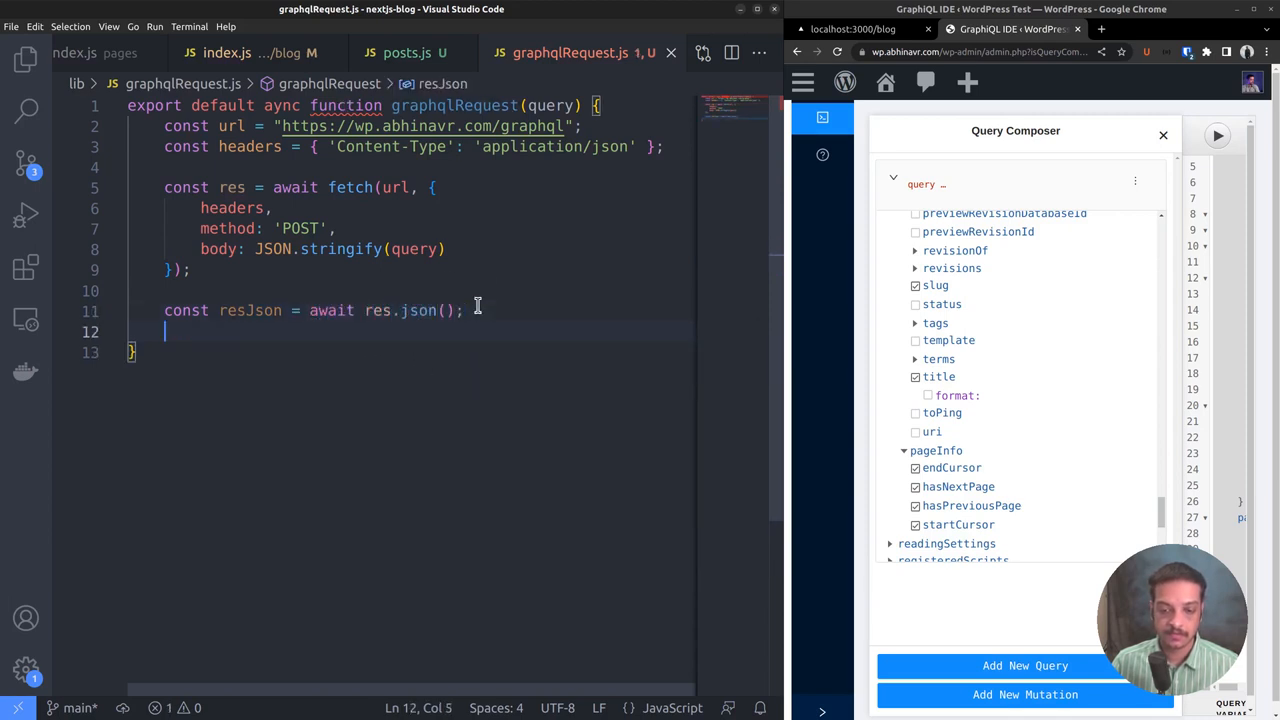
{"action": "type", "text": "return resJson;"}
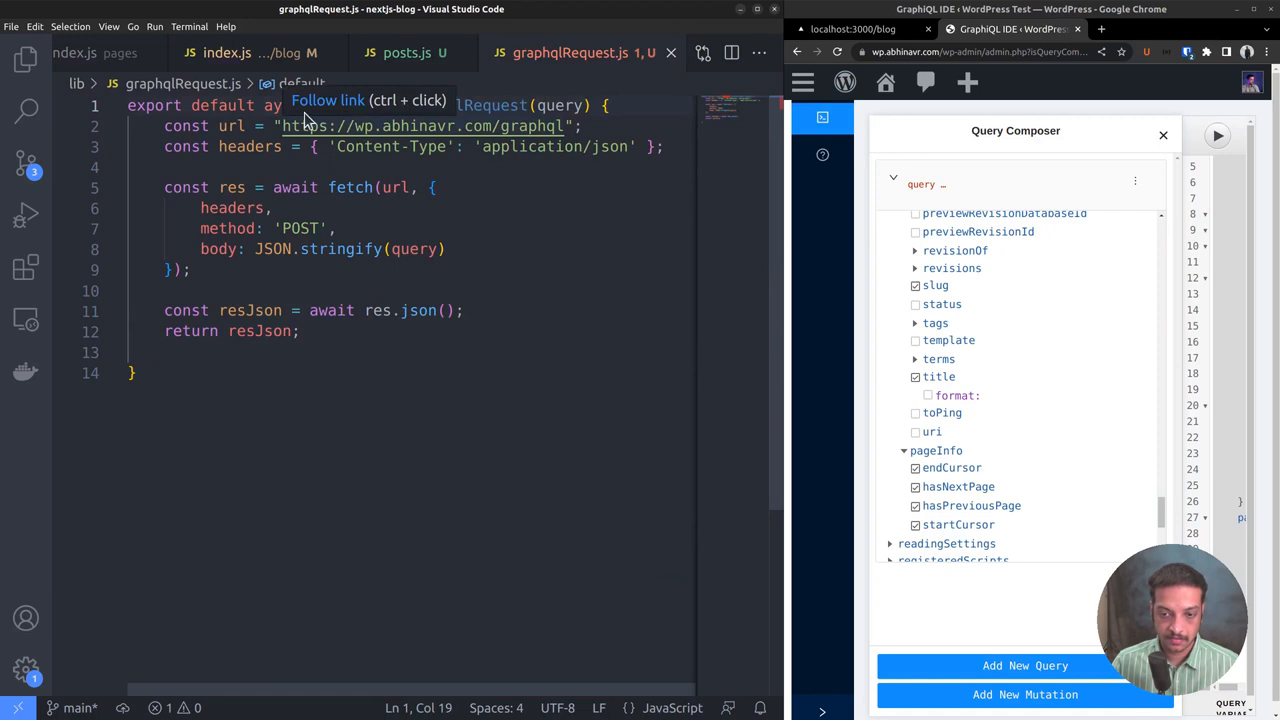
Open posts.js and import graphqlRequest at the top.
{"action": "key", "text": "ctrl+p"}
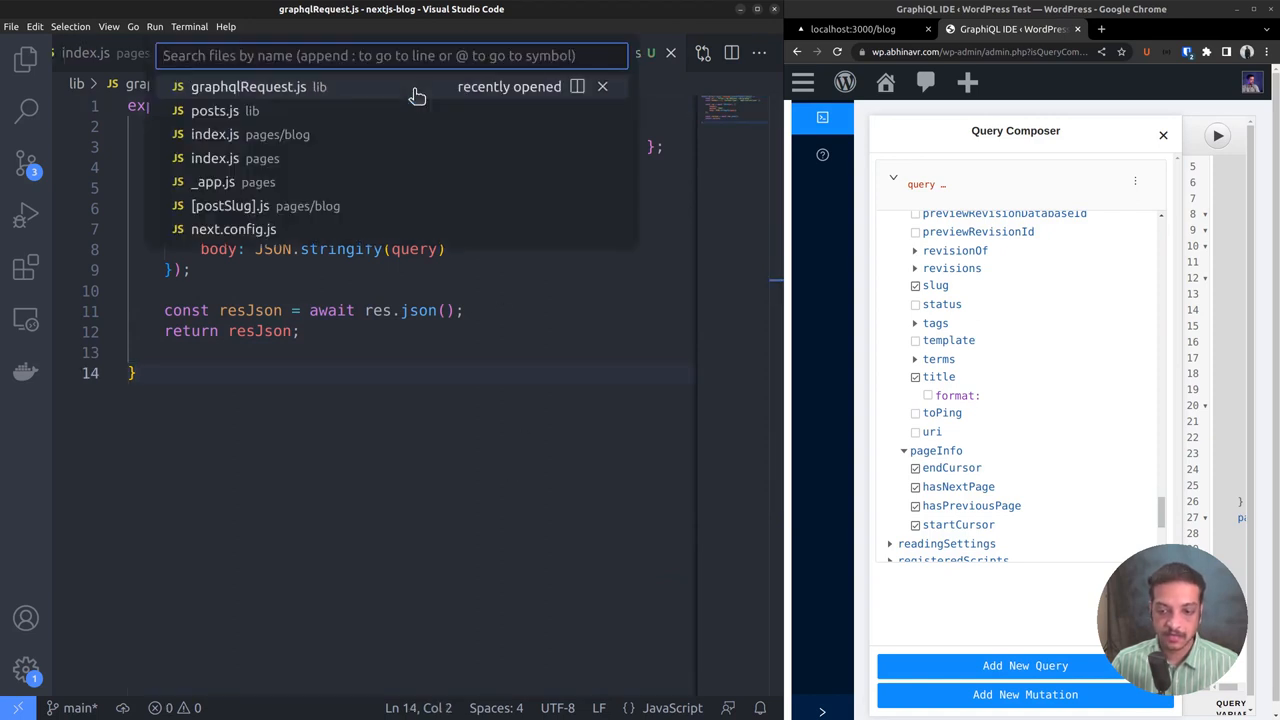
{"action": "left_click", "coordinate": [214, 110]}
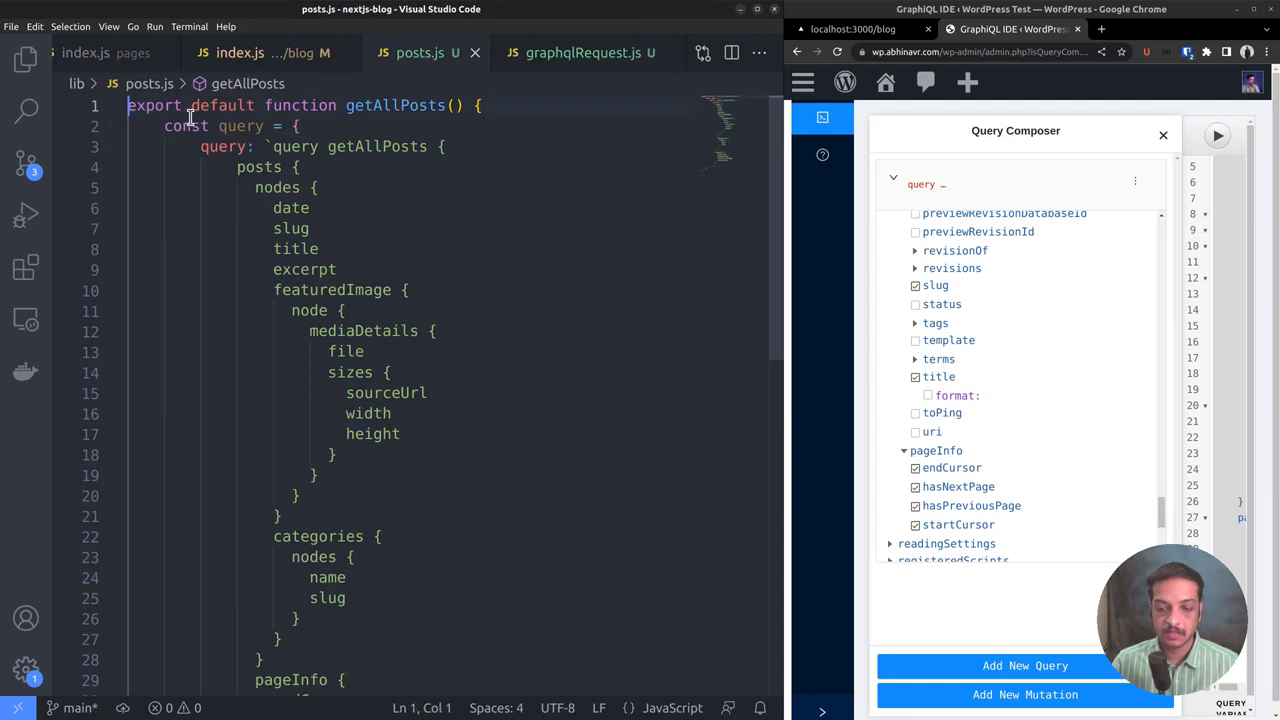
{"action": "type", "text": "im"}
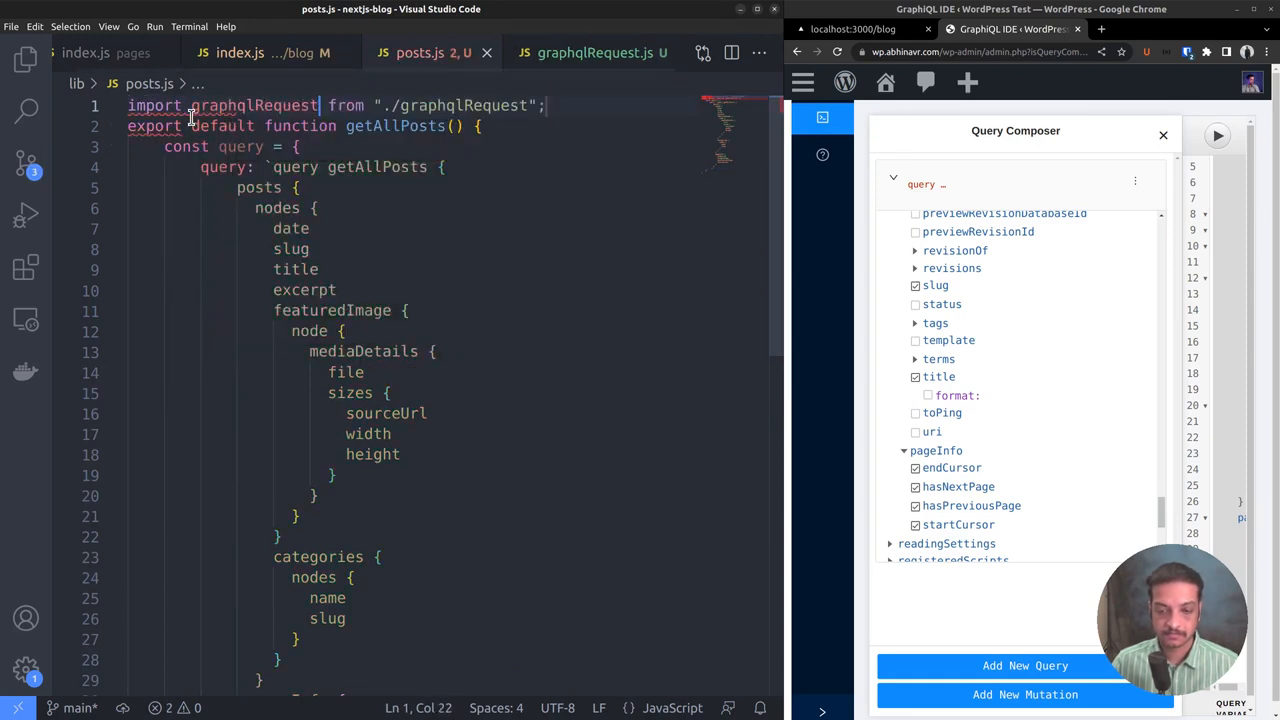
{"action": "scroll", "scroll_direction": "down", "scroll_amount": 3}
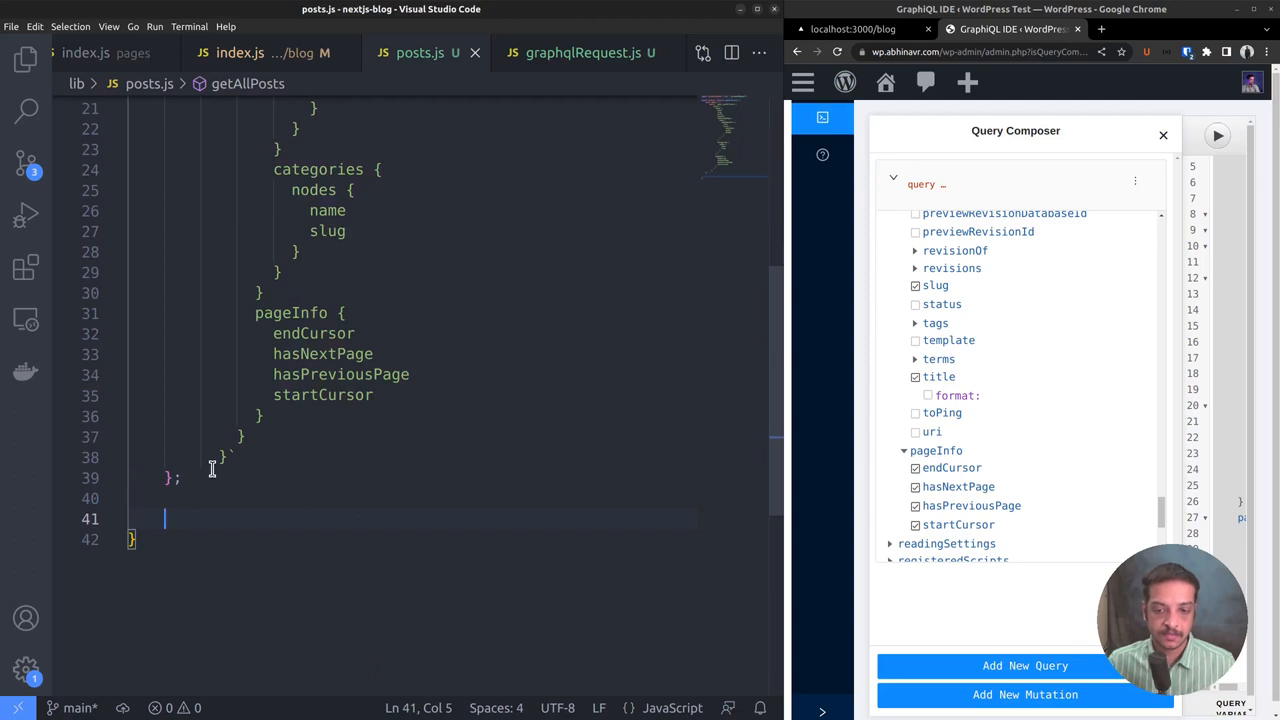
Await graphqlRequest(query) into resJson and assign resJson.data.posts to allPosts.
{"action": "type", "text": "const resJson ="}
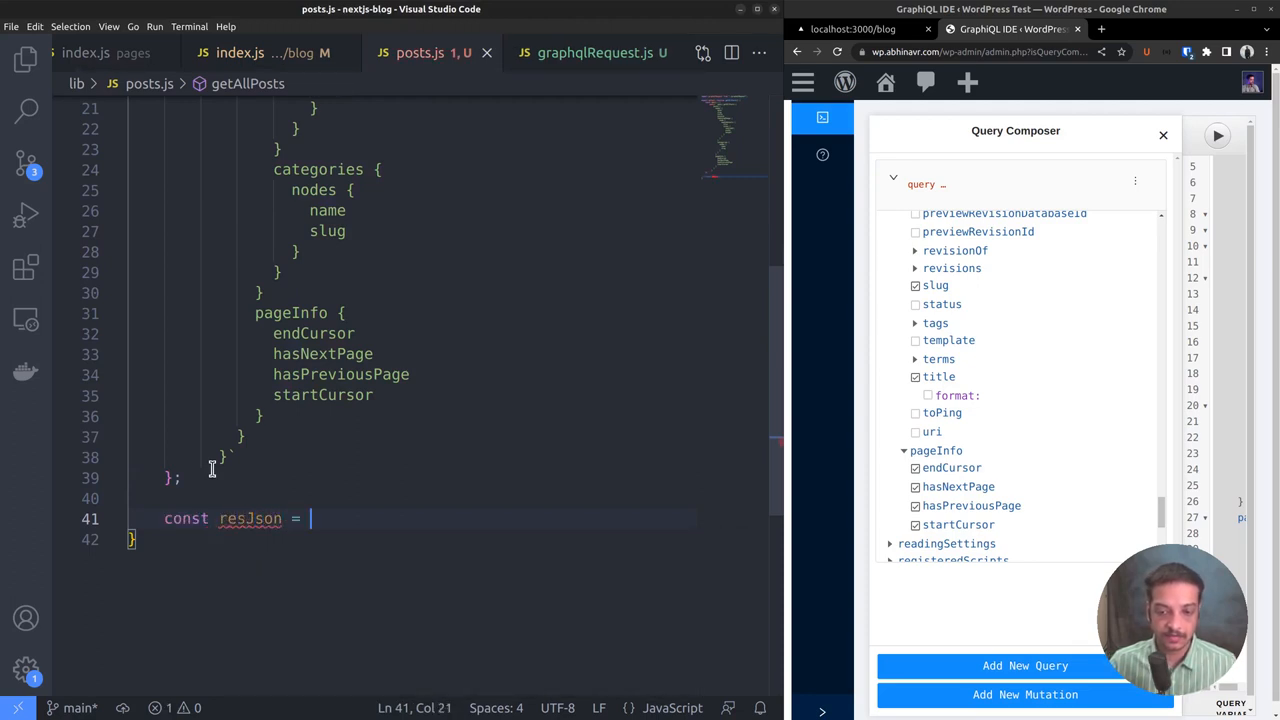
{"action": "type", "text": "await"}
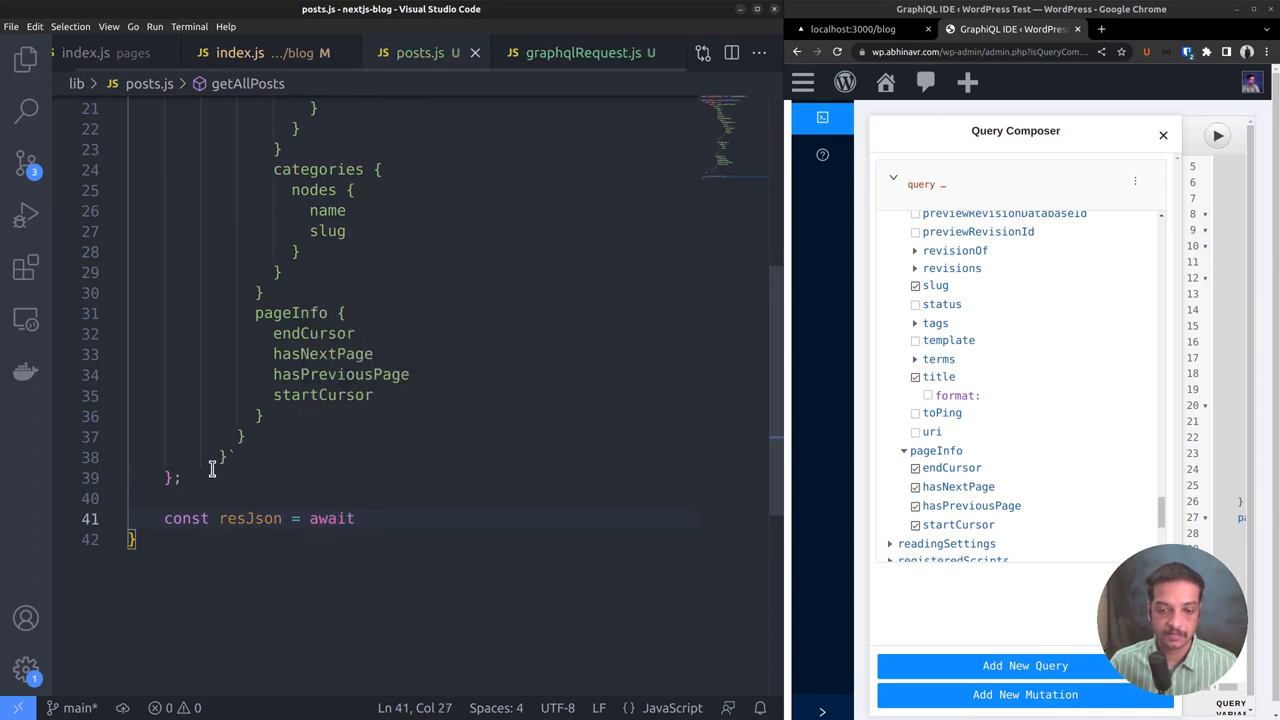
{"action": "type", "text": "graphqlRequest(query);"}
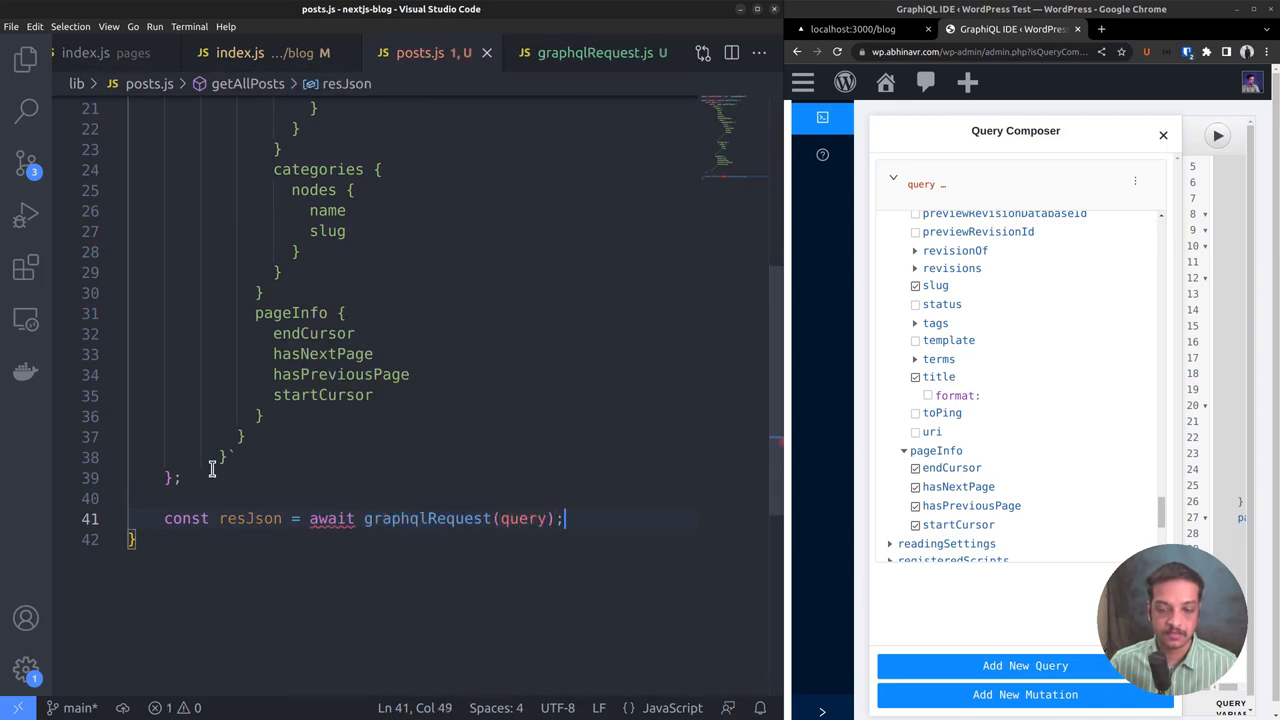
{"action": "scroll", "scroll_direction": "up", "scroll_amount": 3}
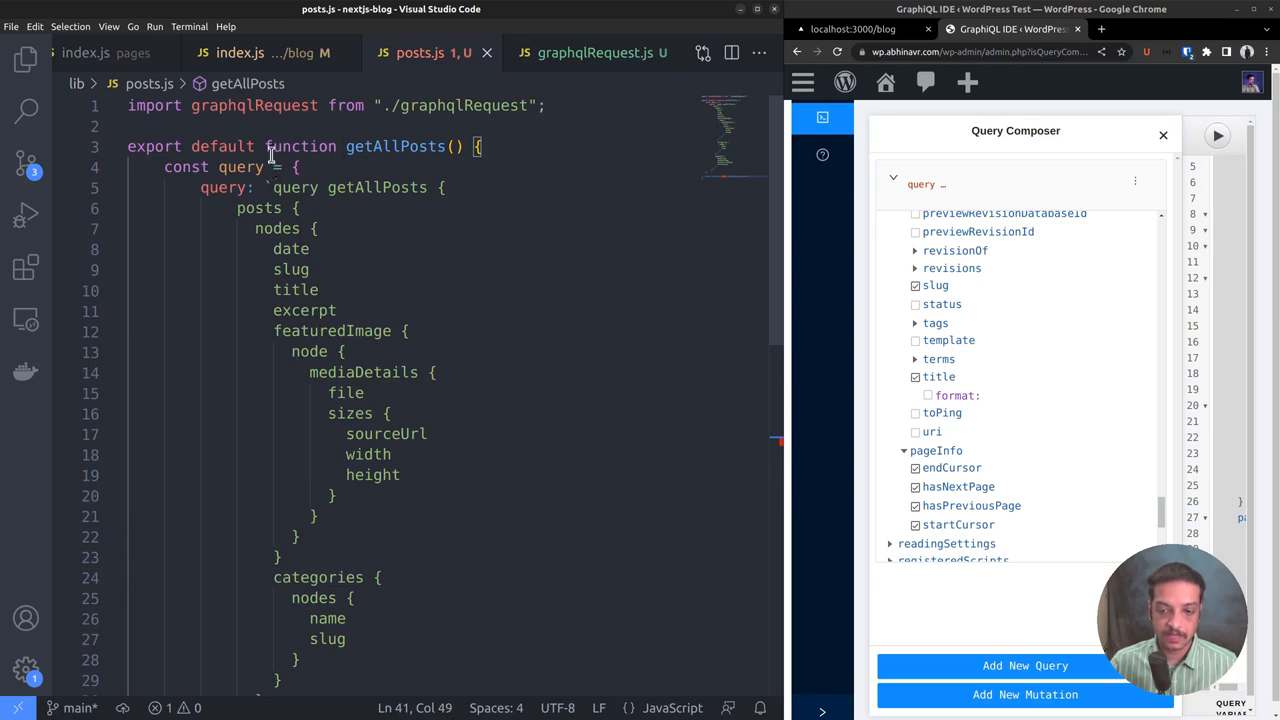
{"action": "left_click", "coordinate": [270, 146]}
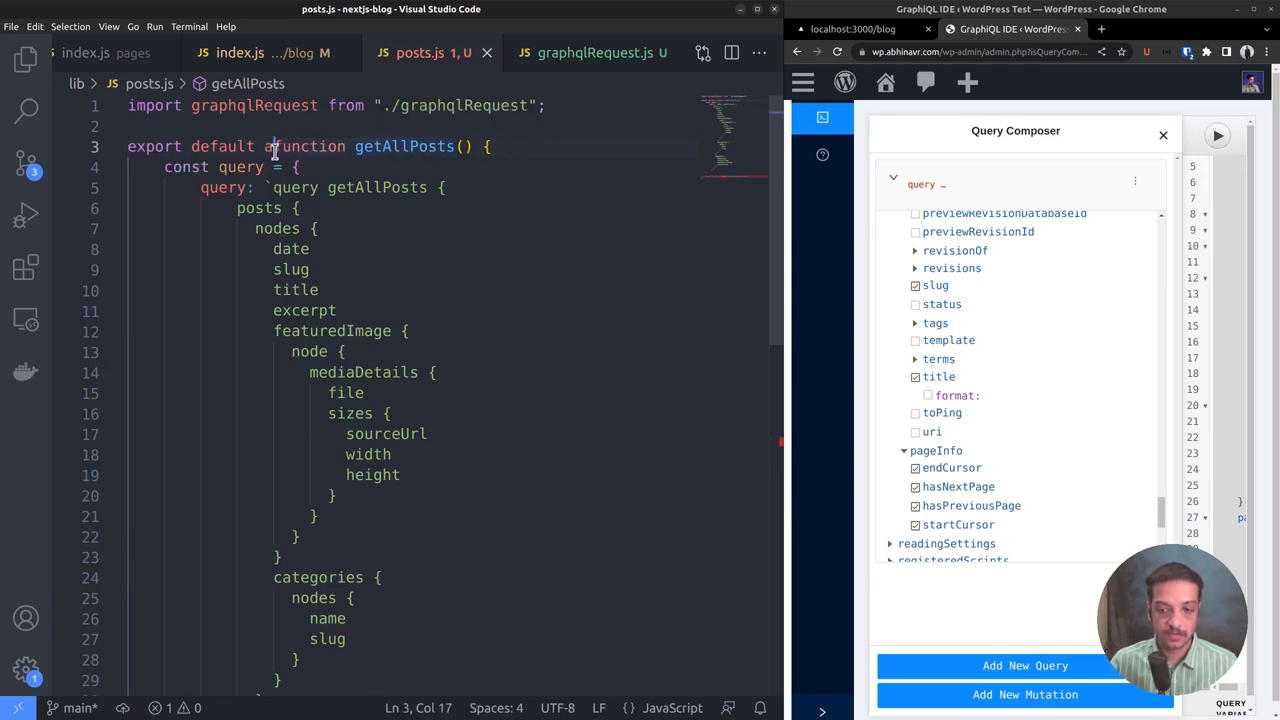
{"action": "type", "text": "const allPosts = resJson.data"}
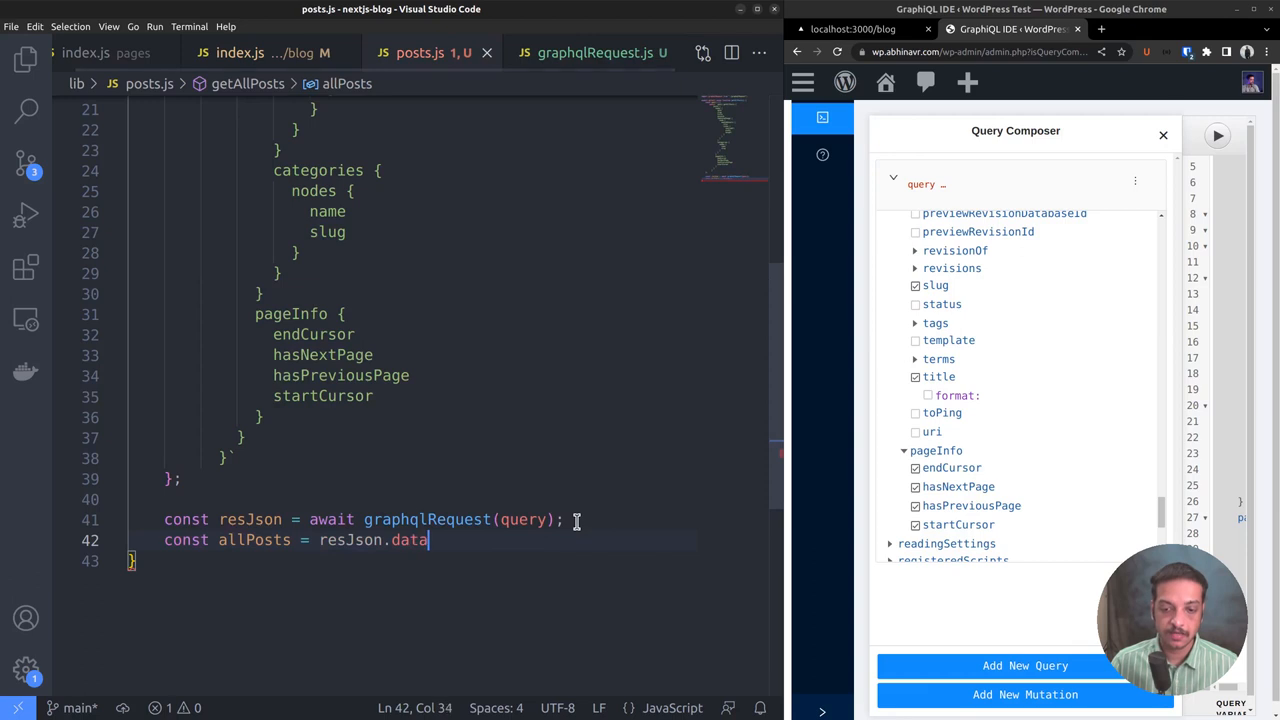
{"action": "type", "text": ".posts;"}
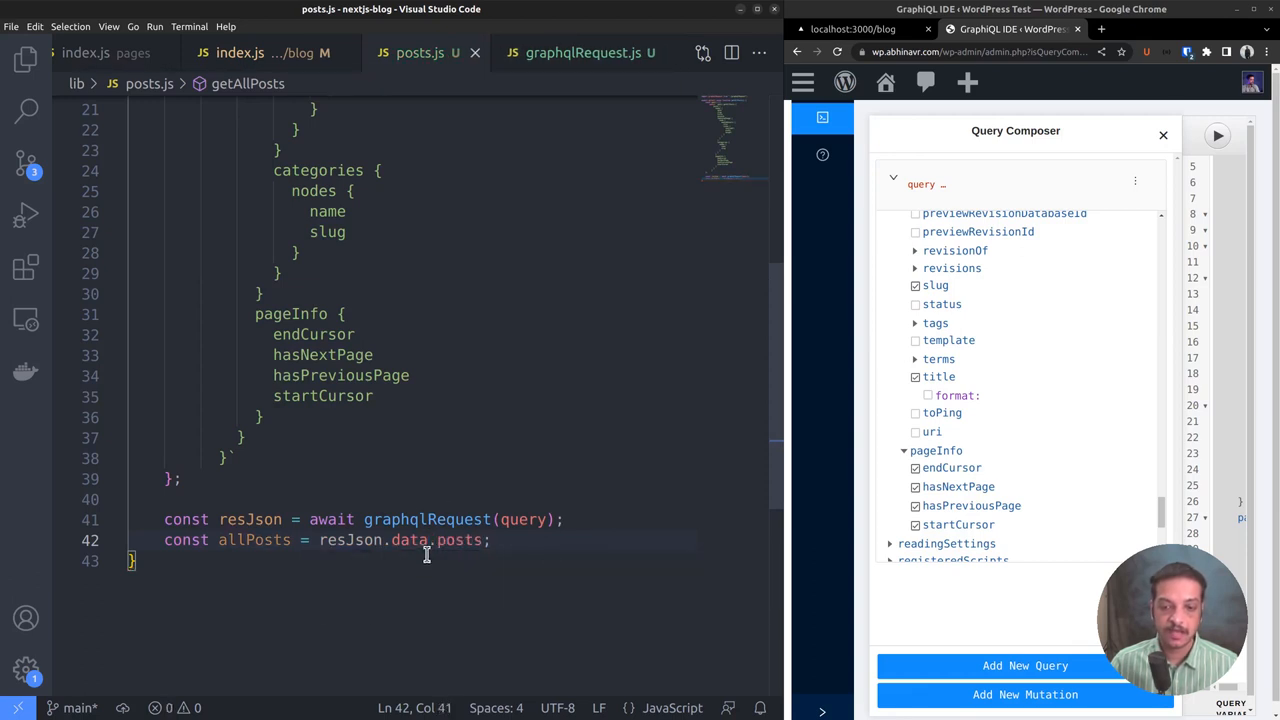
{"action": "mouse_move", "coordinate": [506, 560]}
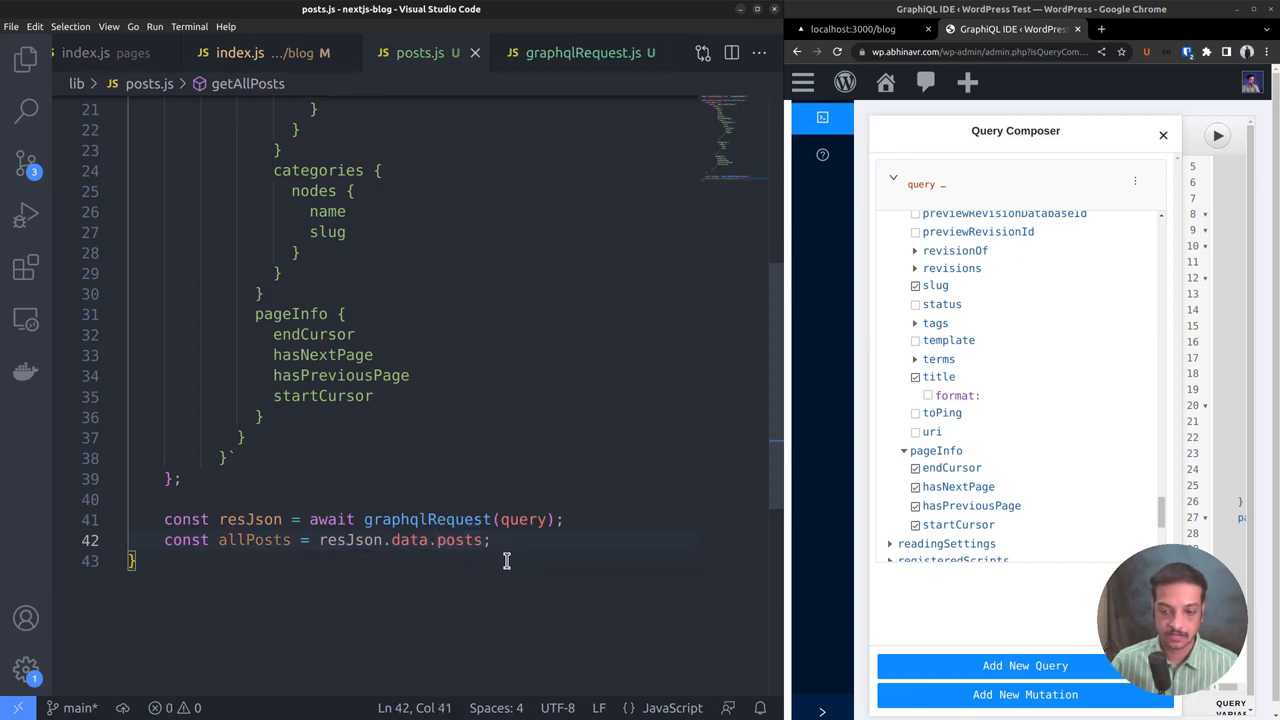
{"action": "scroll", "scroll_direction": "up", "scroll_amount": 3}
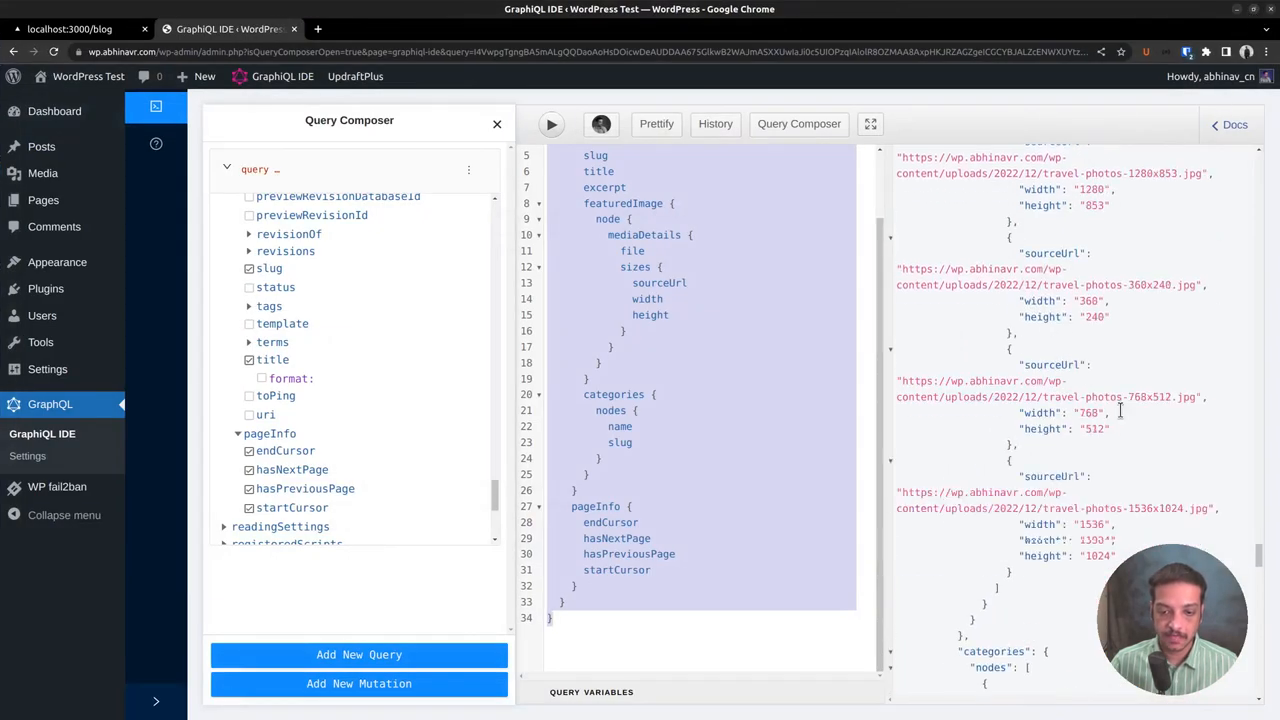
{"action": "scroll", "scroll_direction": "up", "scroll_amount": 3}
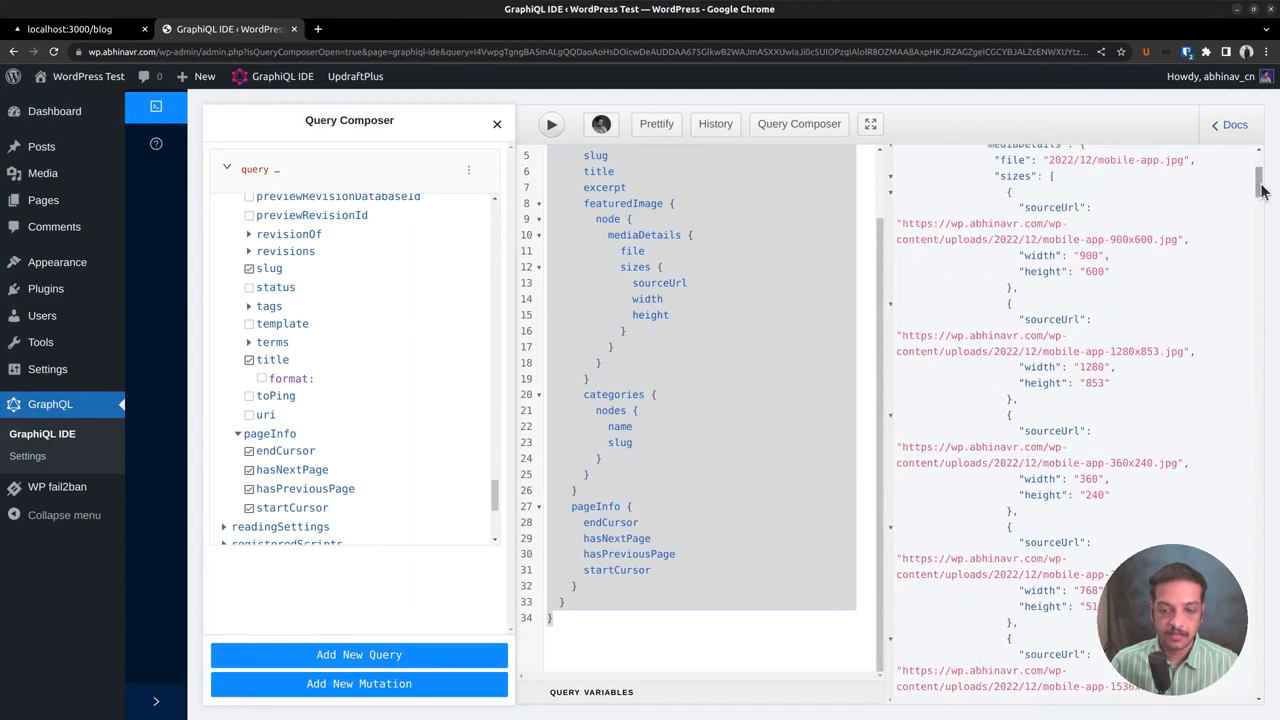
{"action": "scroll", "scroll_direction": "up", "scroll_amount": 3}
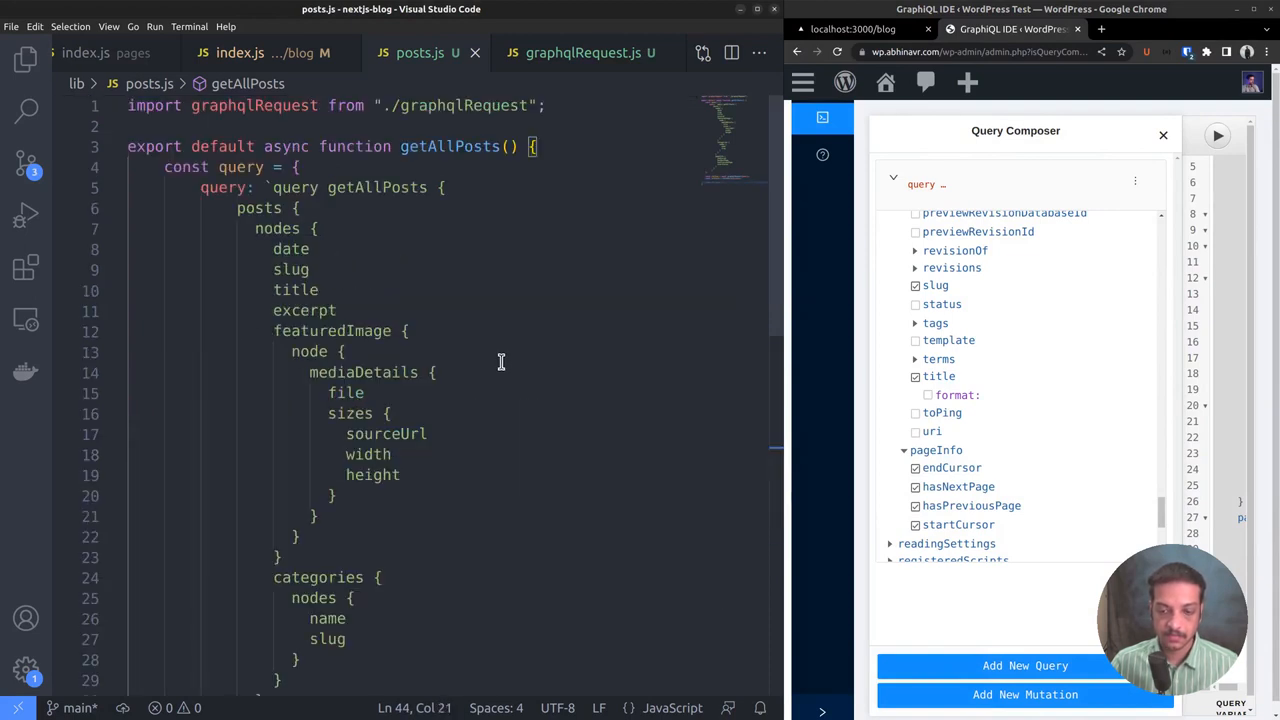
{"action": "mouse_move", "coordinate": [448, 146]}
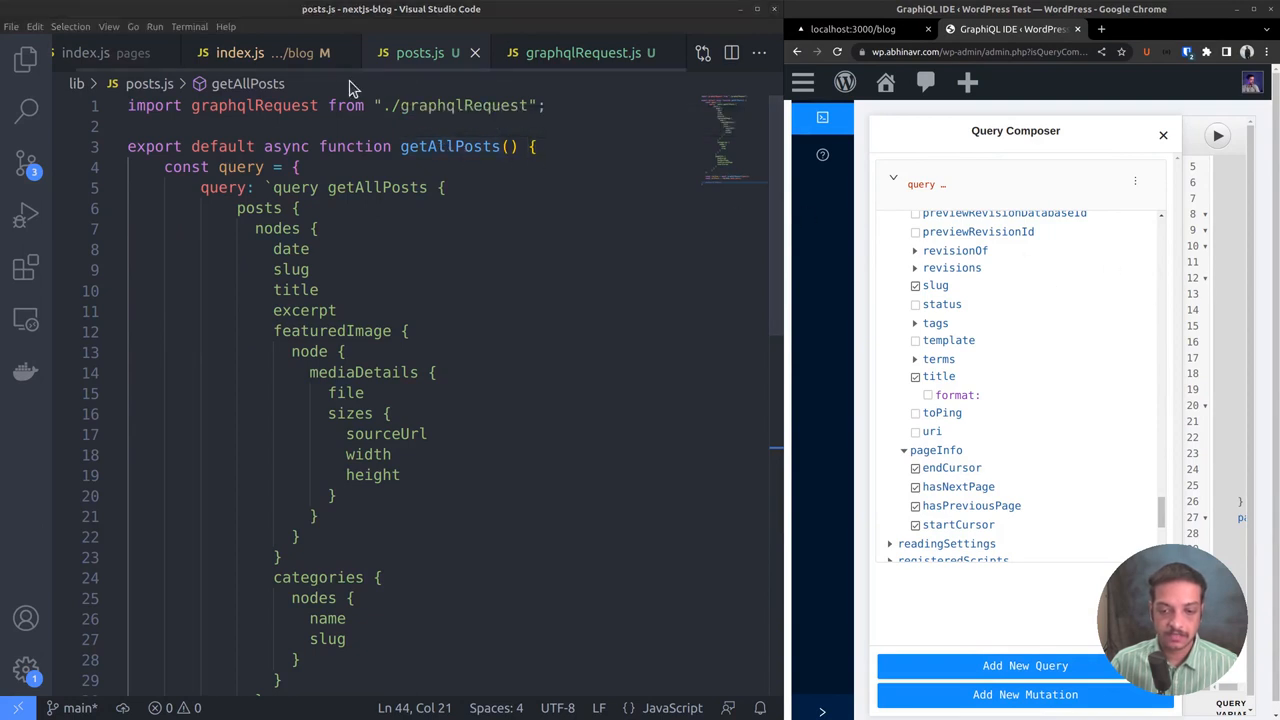
Import getAllPosts from '../../lib/posts' in pages/blog/index.js.
{"action": "left_click", "coordinate": [108, 52]}
{"action": "type", "text": "inde"}
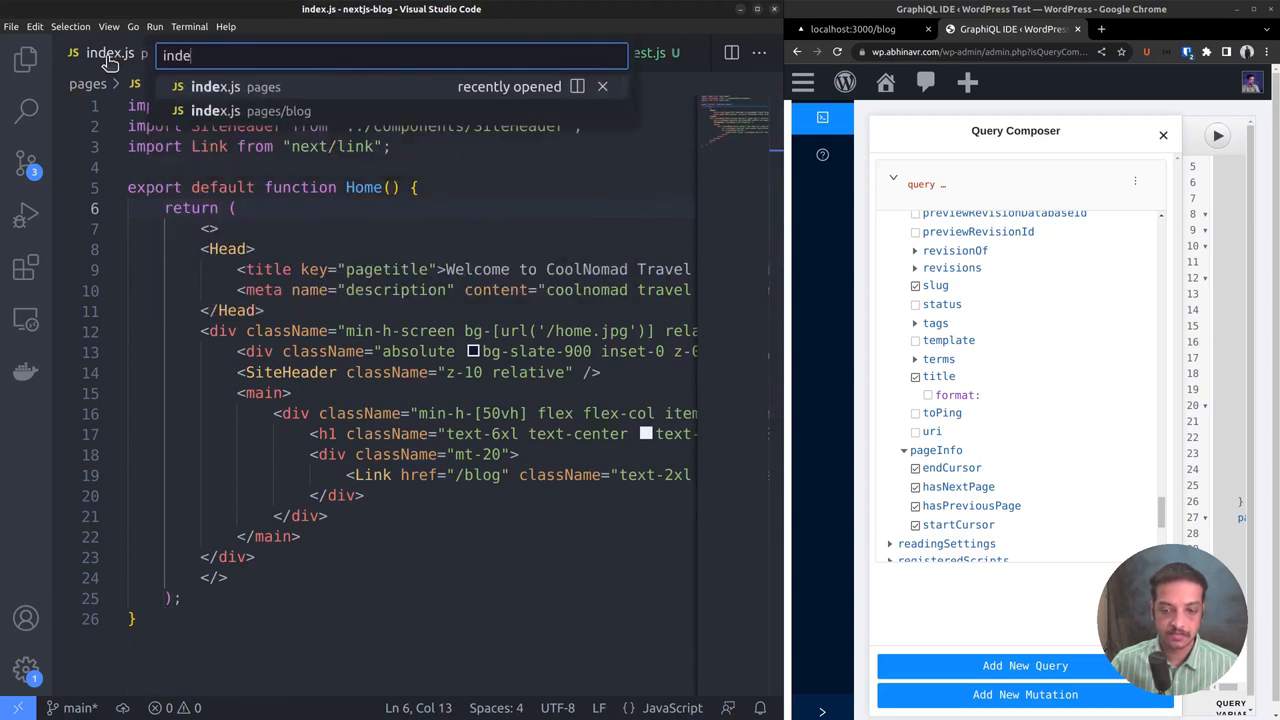
{"action": "left_click", "coordinate": [216, 112]}
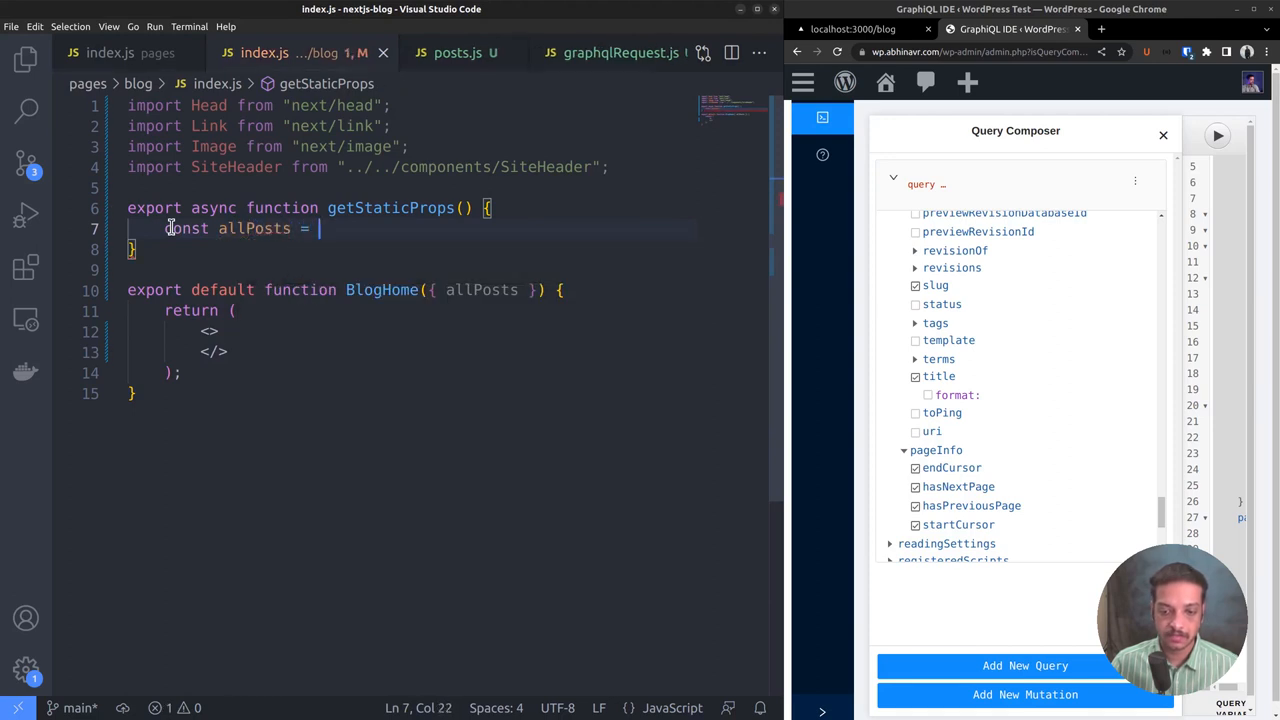
{"action": "type", "text": "import getAllPosts from \"../../lib/posts\";"}
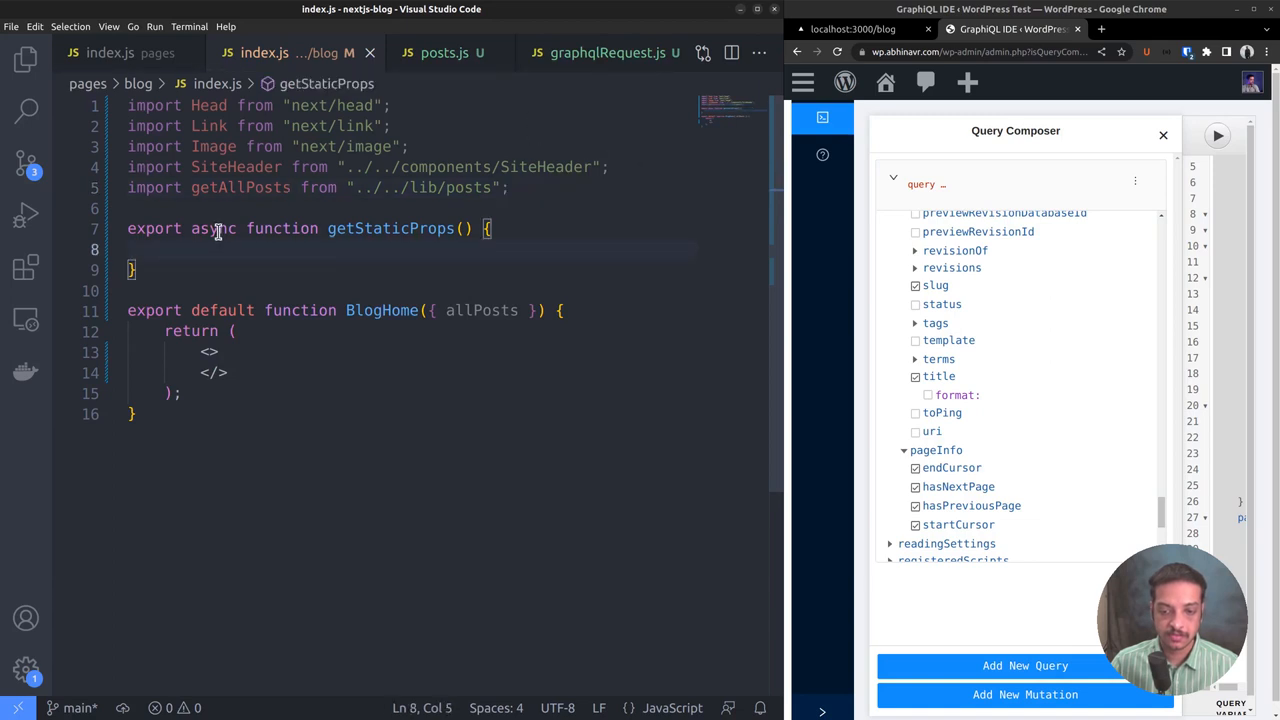
Remove 'default' from the getAllPosts export and import it with braces instead.
{"action": "left_click", "coordinate": [444, 52]}
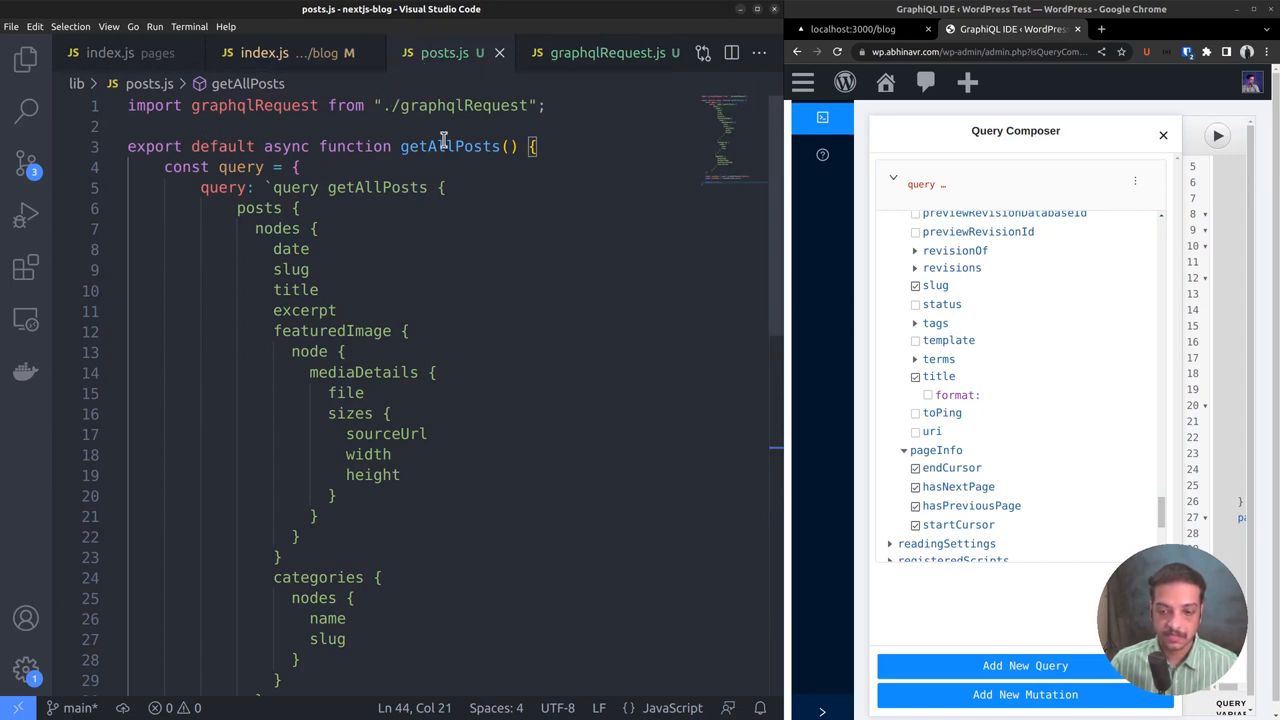
{"action": "double_click", "coordinate": [224, 146]}
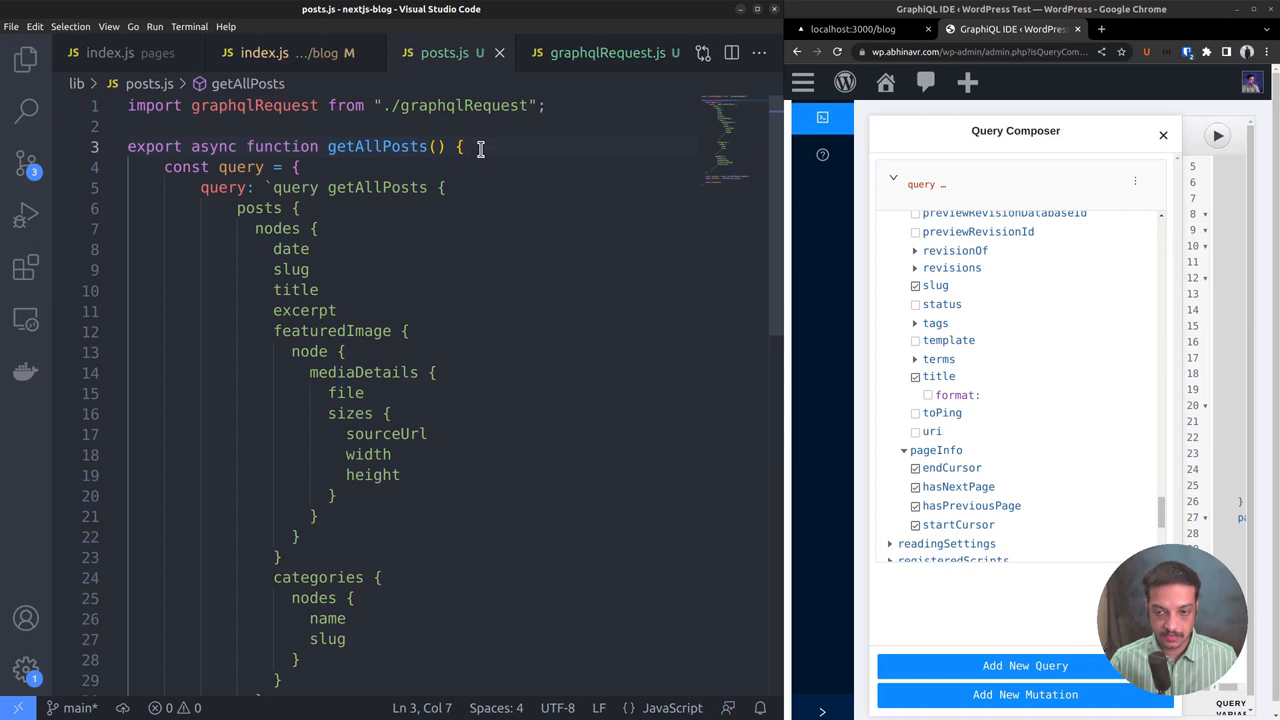
{"action": "left_click", "coordinate": [264, 52]}
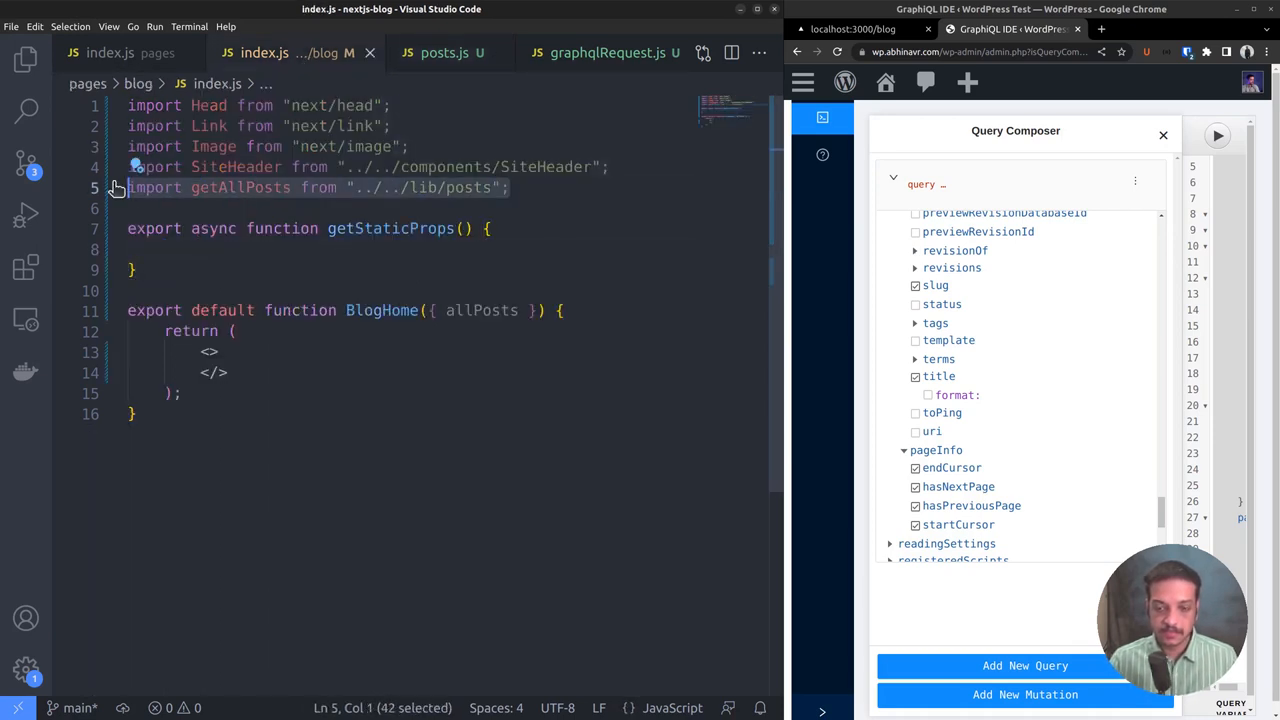
{"action": "type", "text": "impo"}
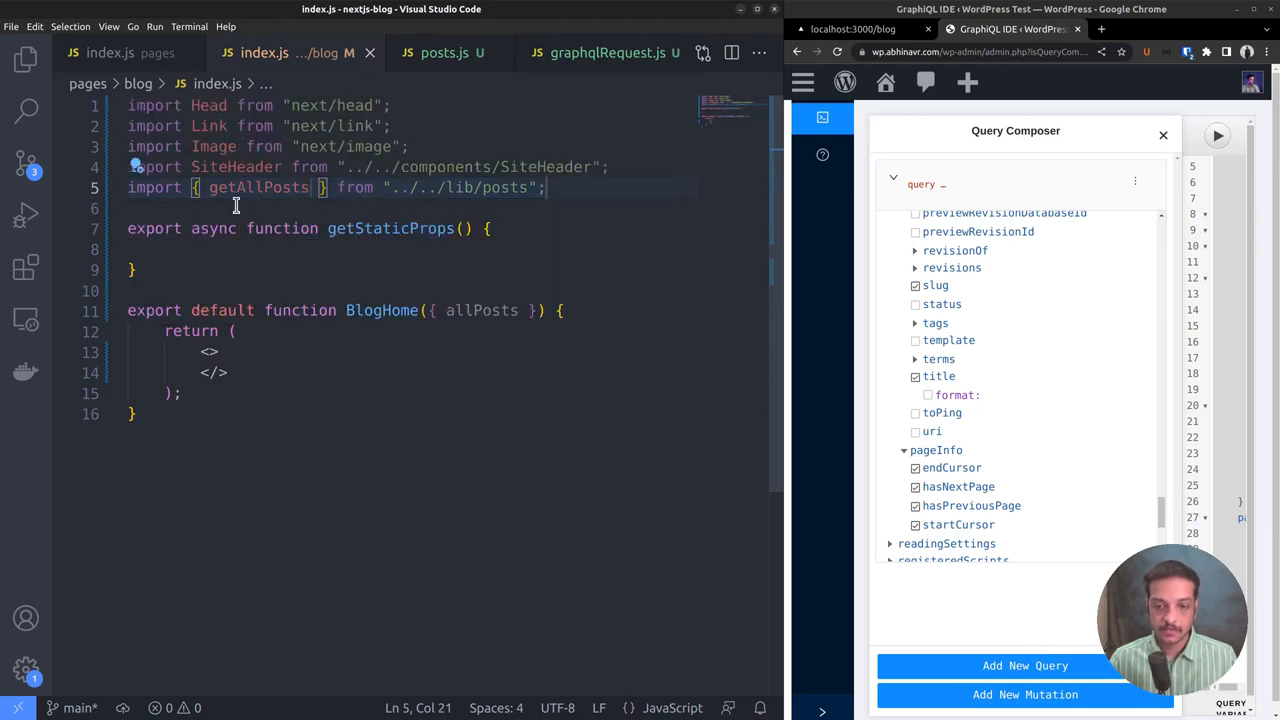
{"action": "double_click", "coordinate": [256, 188]}
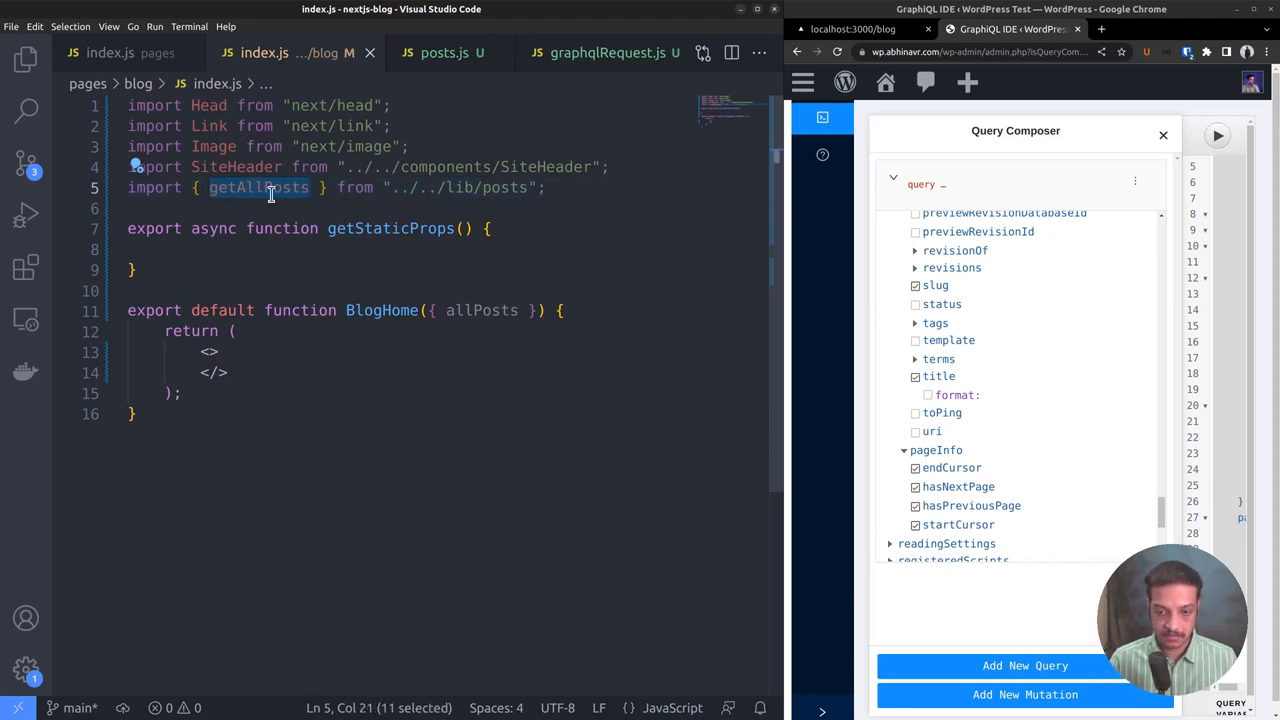
Assign const allPosts = await getAllPosts() inside getStaticProps.
{"action": "left_click", "coordinate": [196, 248]}
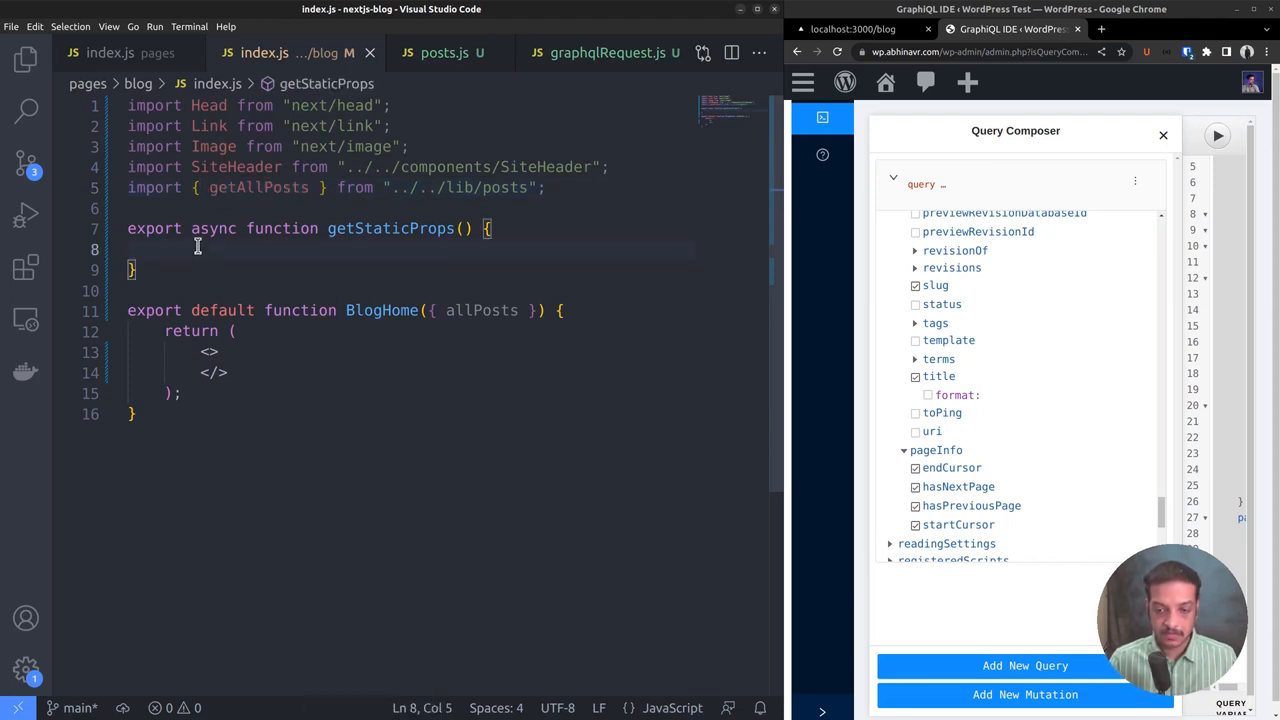
{"action": "type", "text": "const"}
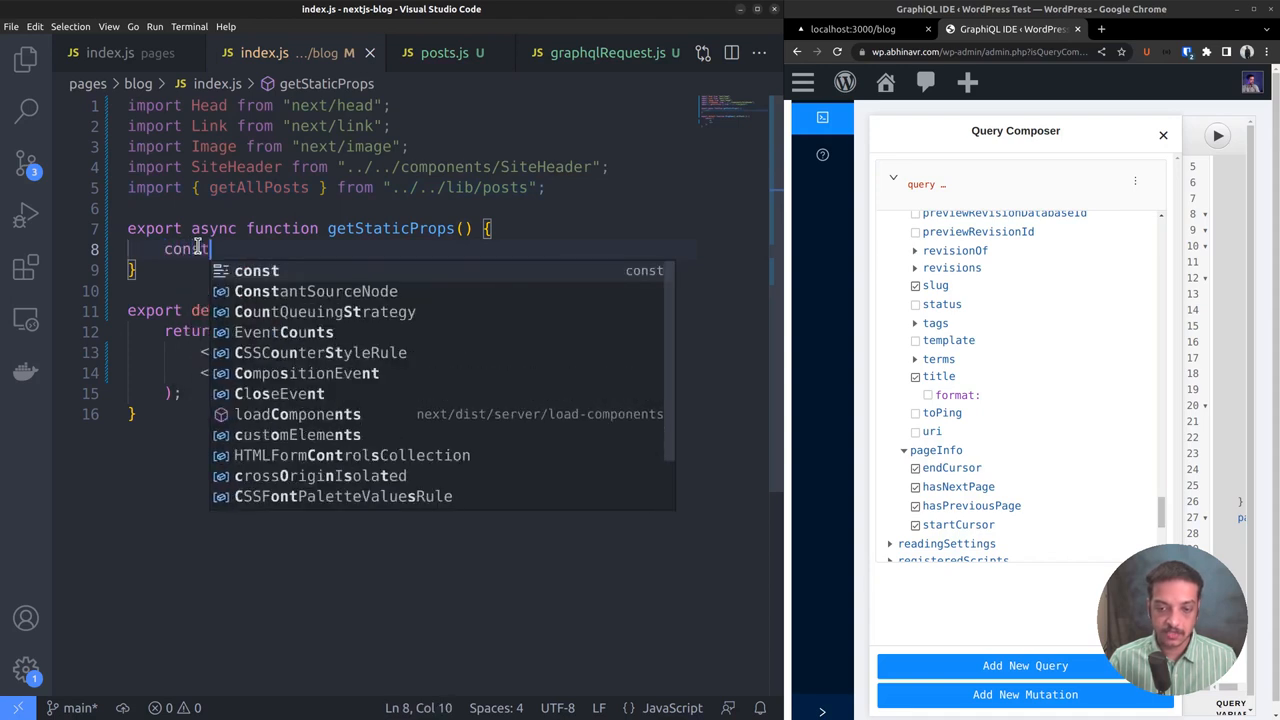
{"action": "type", "text": "allPosts"}
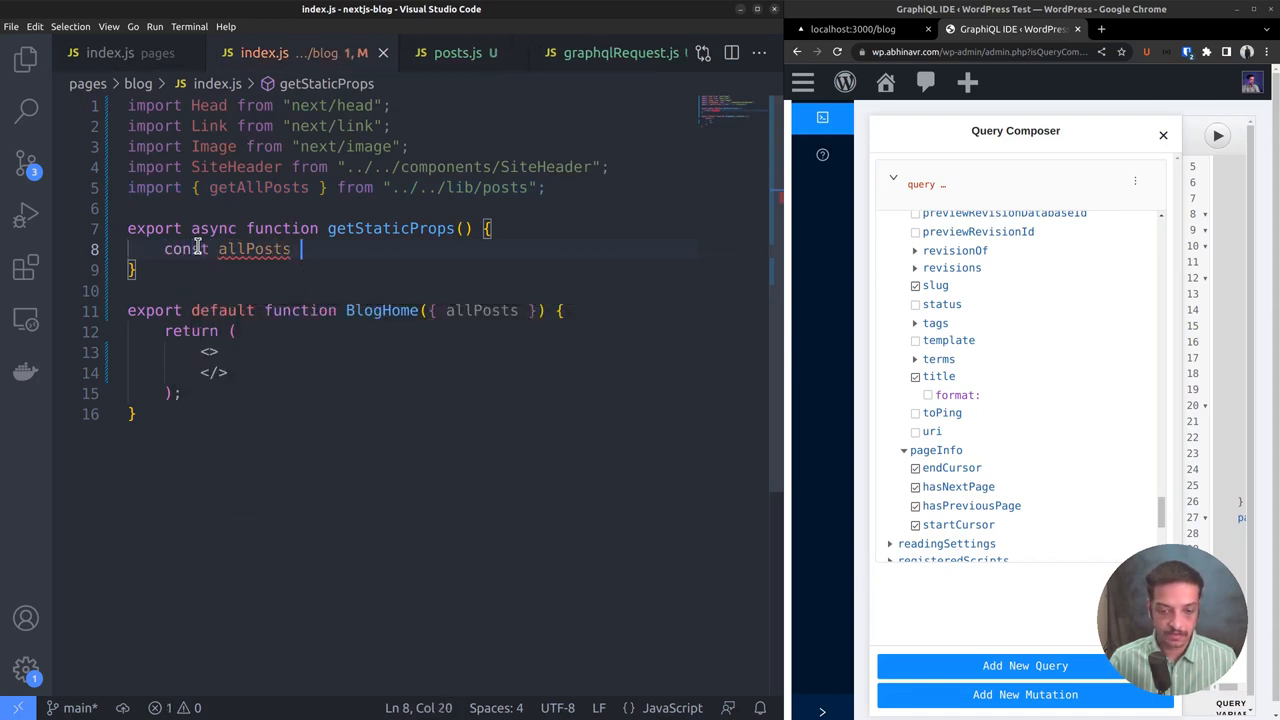
{"action": "type", "text": "= await getAllPosts();"}
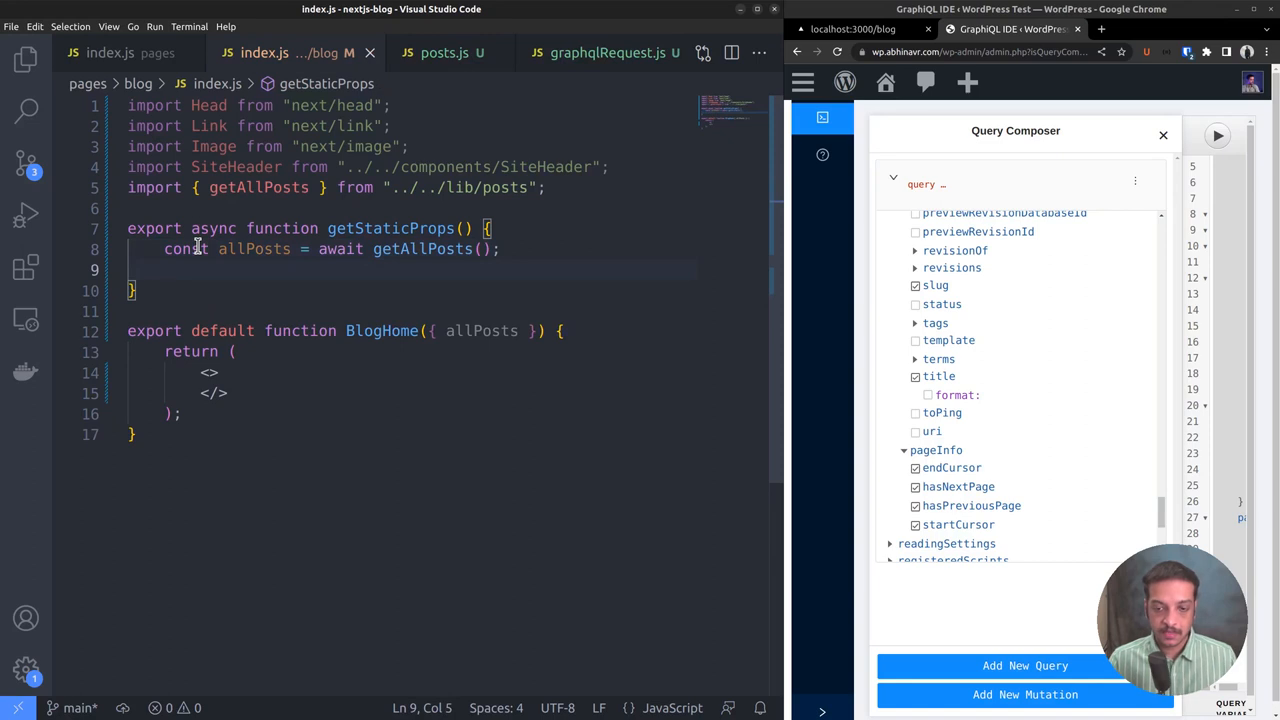
Return { props: { allPosts: allPosts, } } from getStaticProps.
{"action": "type", "text": "return"}
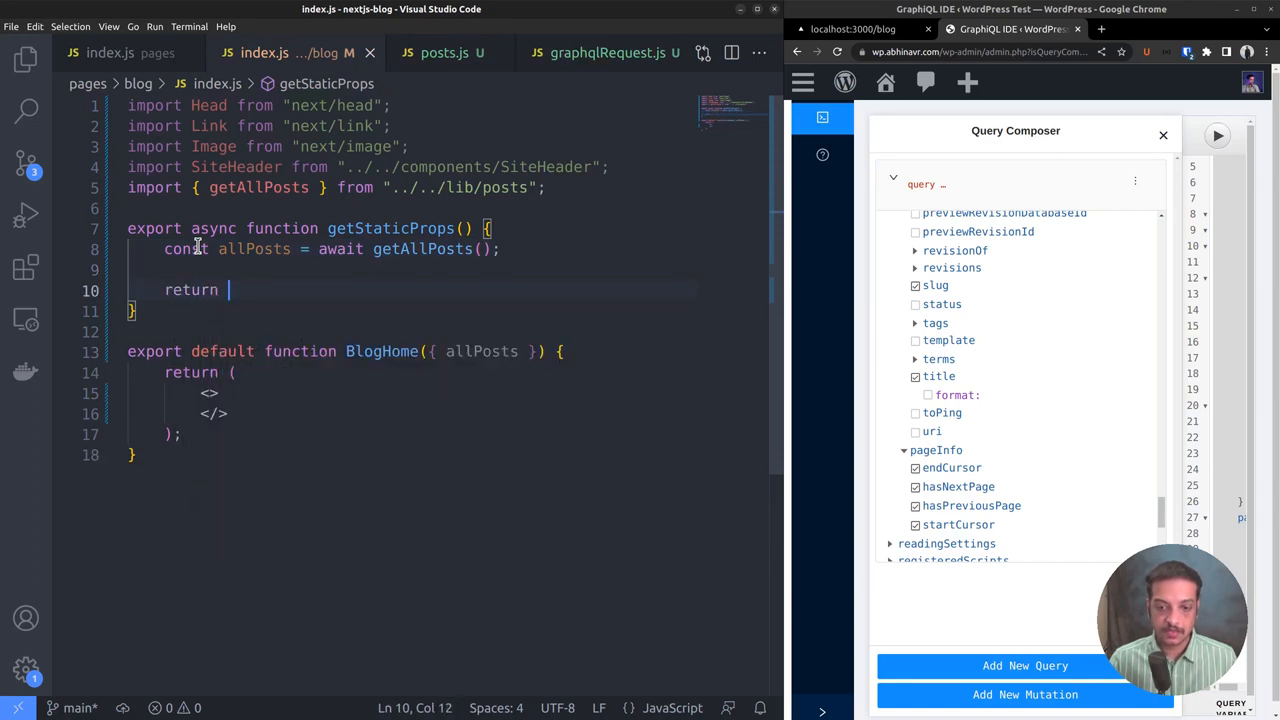
{"action": "type", "text": "{"}
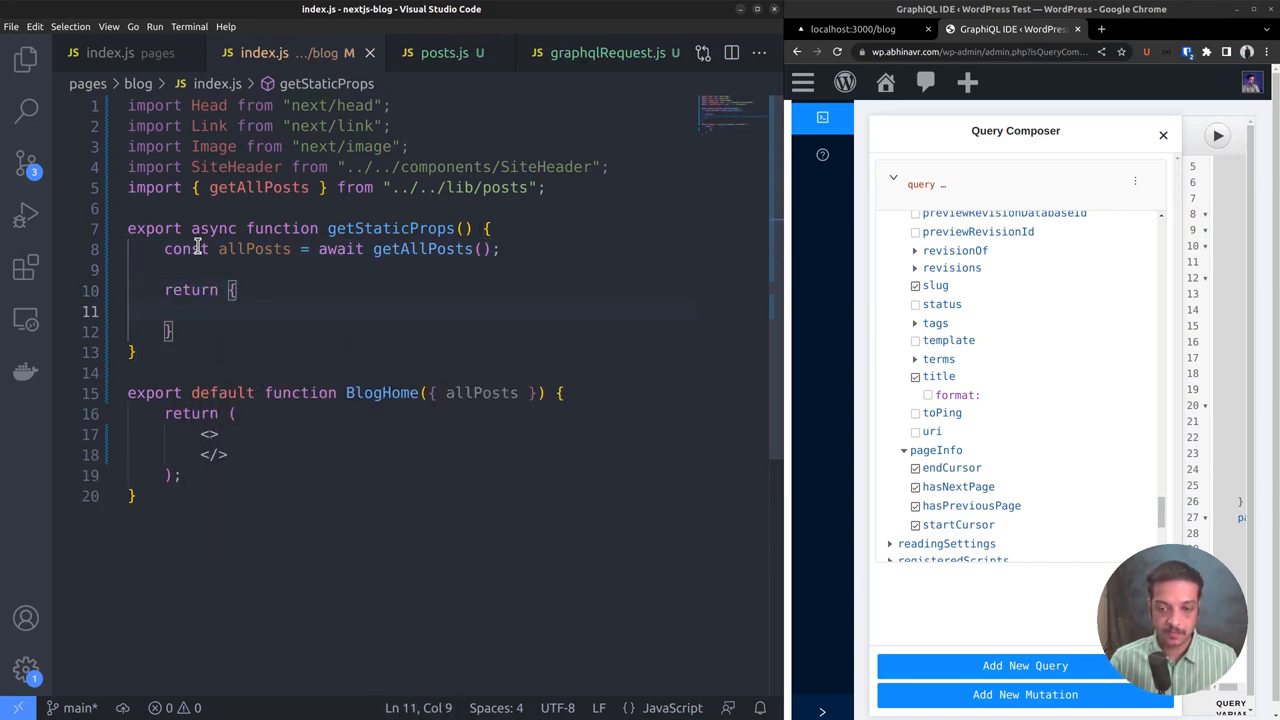
{"action": "type", "text": "props: {"}
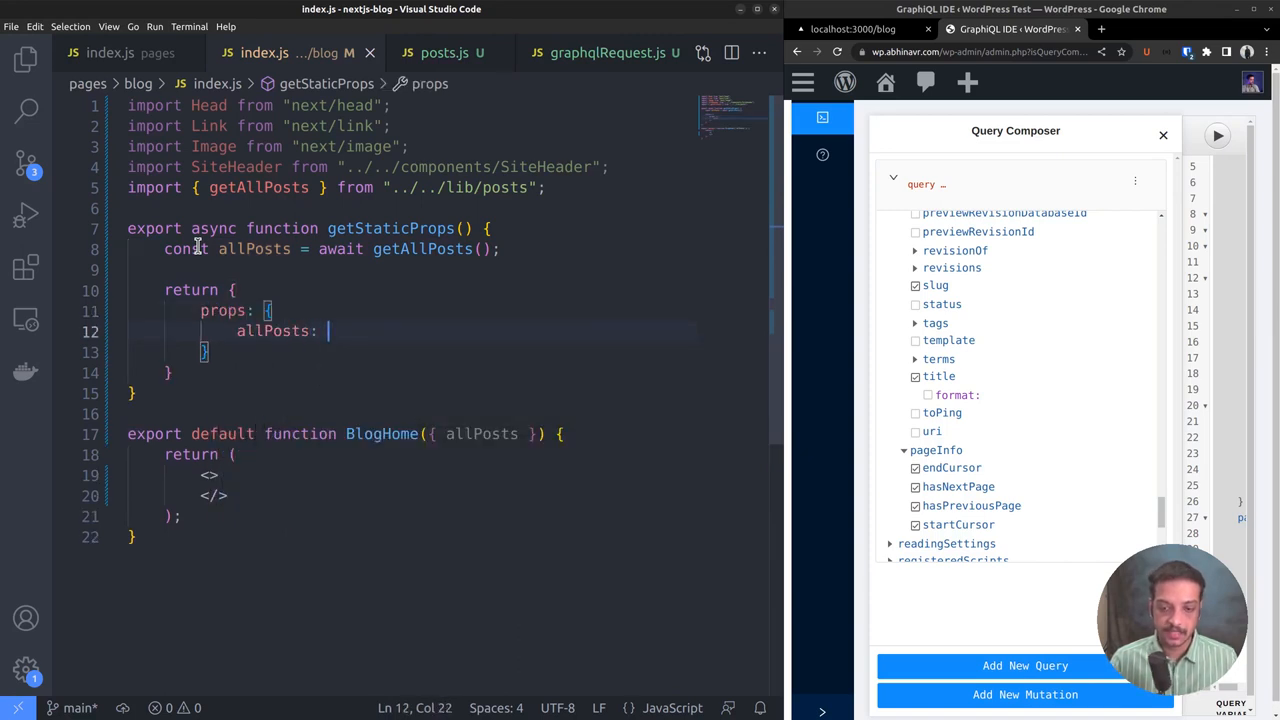
{"action": "type", "text": "allPosts"}
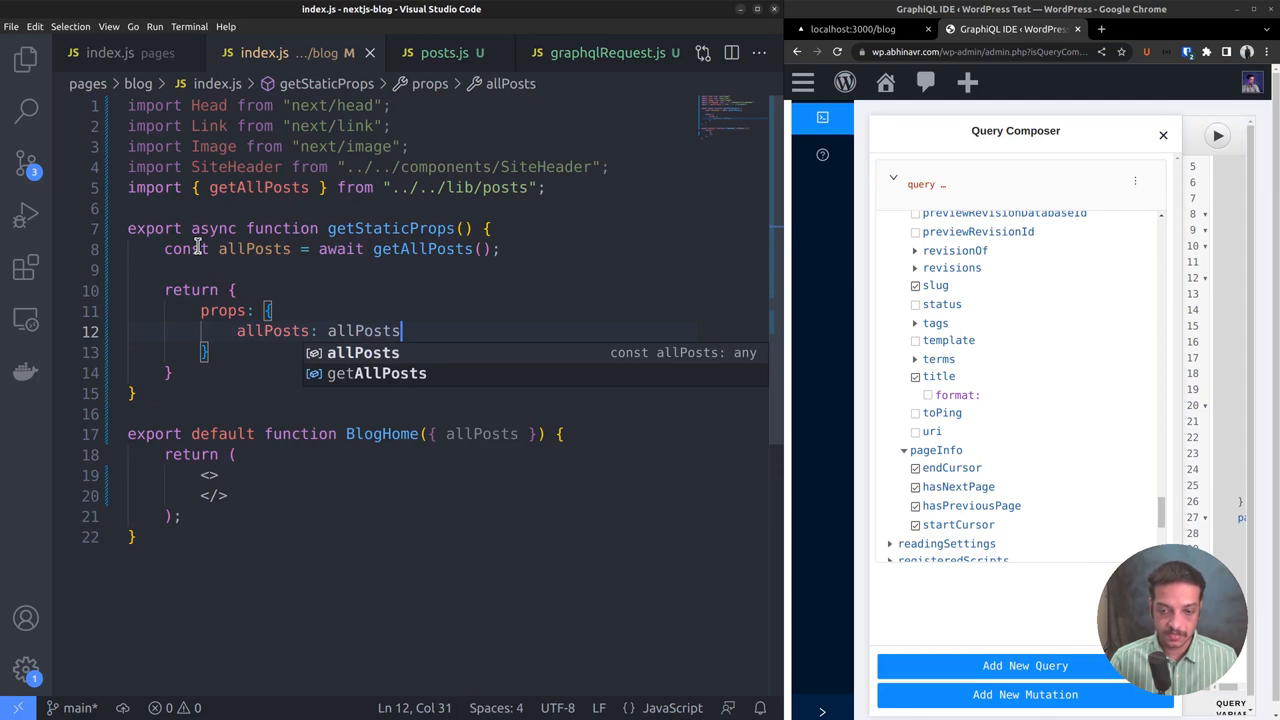
{"action": "type", "text": ","}
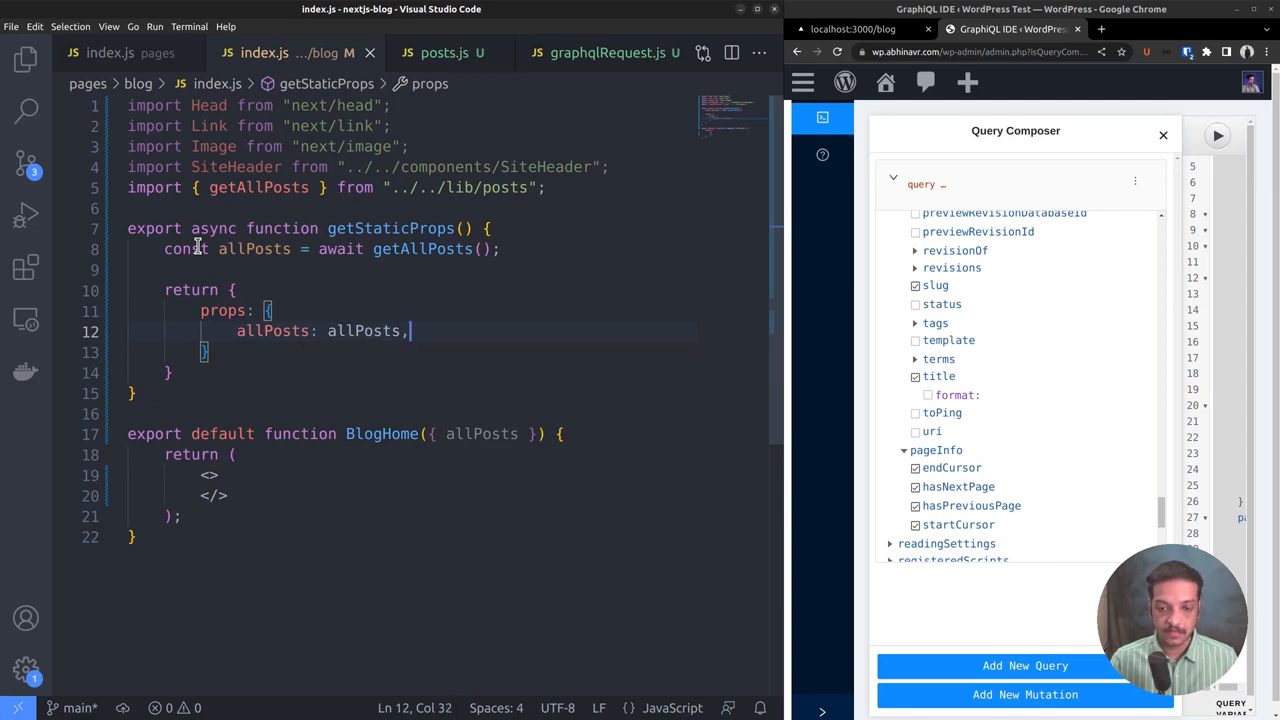
{"action": "left_click", "coordinate": [572, 432]}
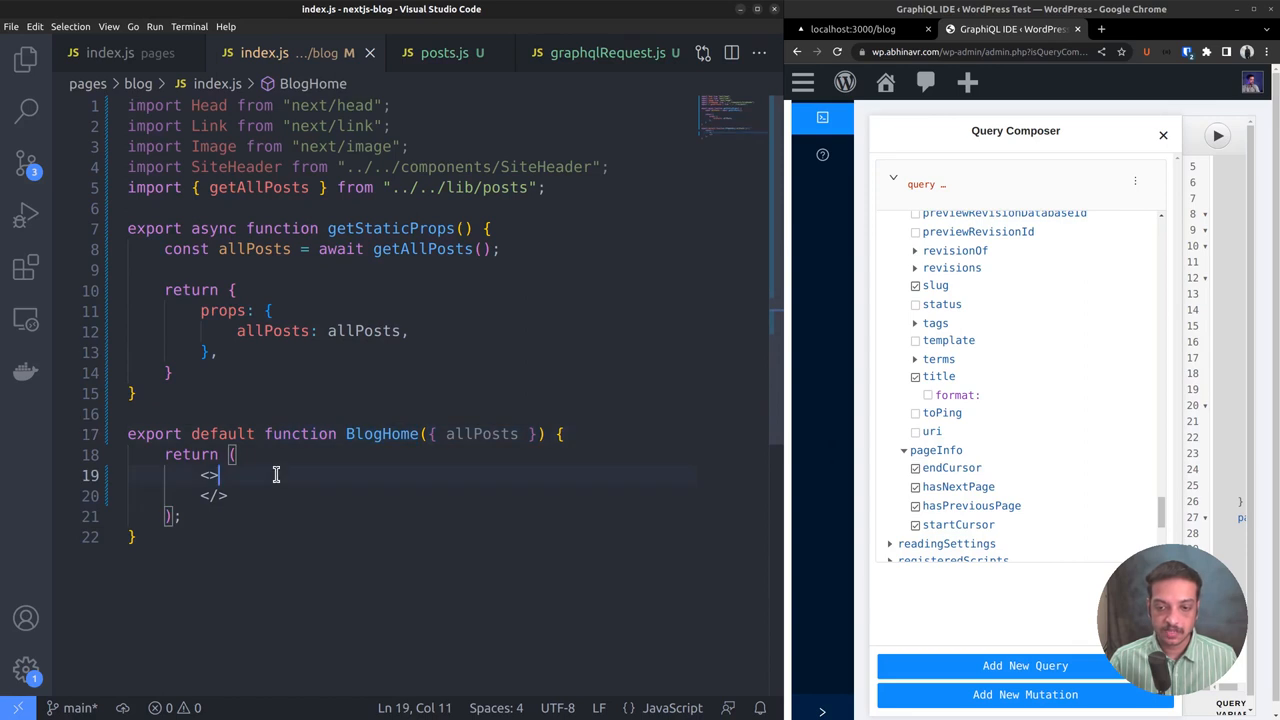
Add a <Head> with <title>Blog</title> inside BlogHome's returned fragment.
{"action": "key", "text": "Enter"}
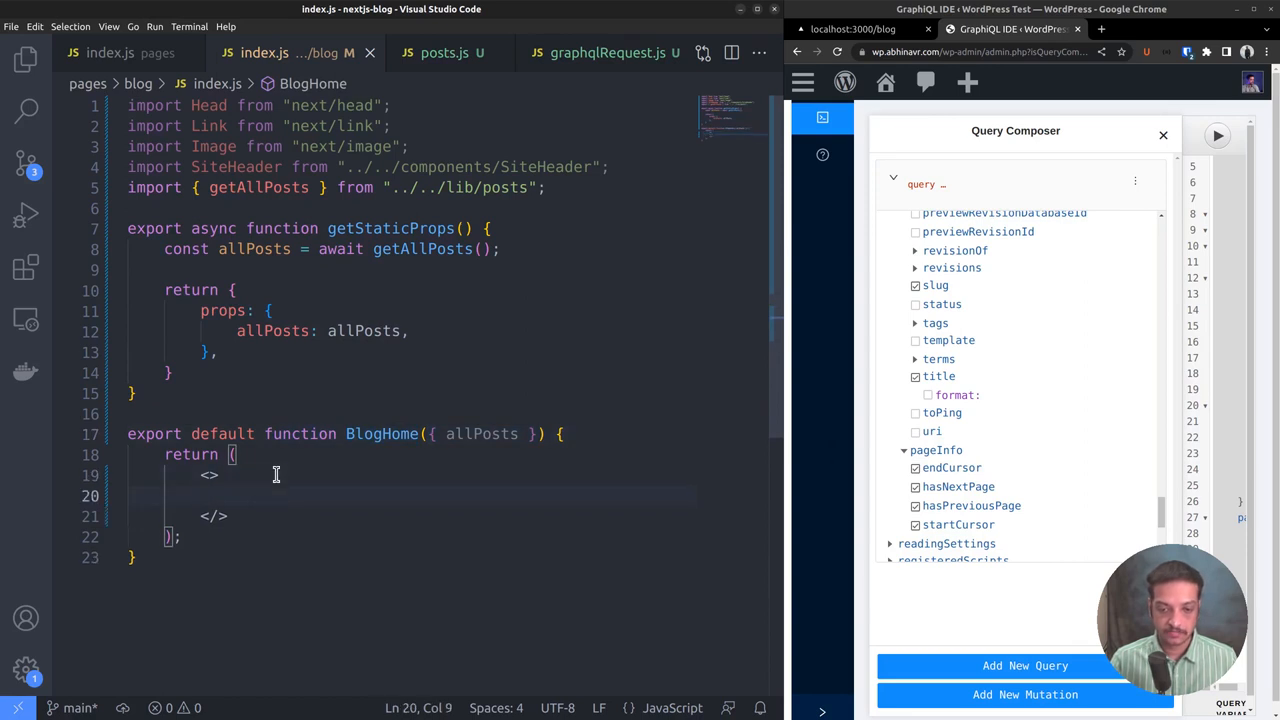
{"action": "left_click", "coordinate": [852, 28]}
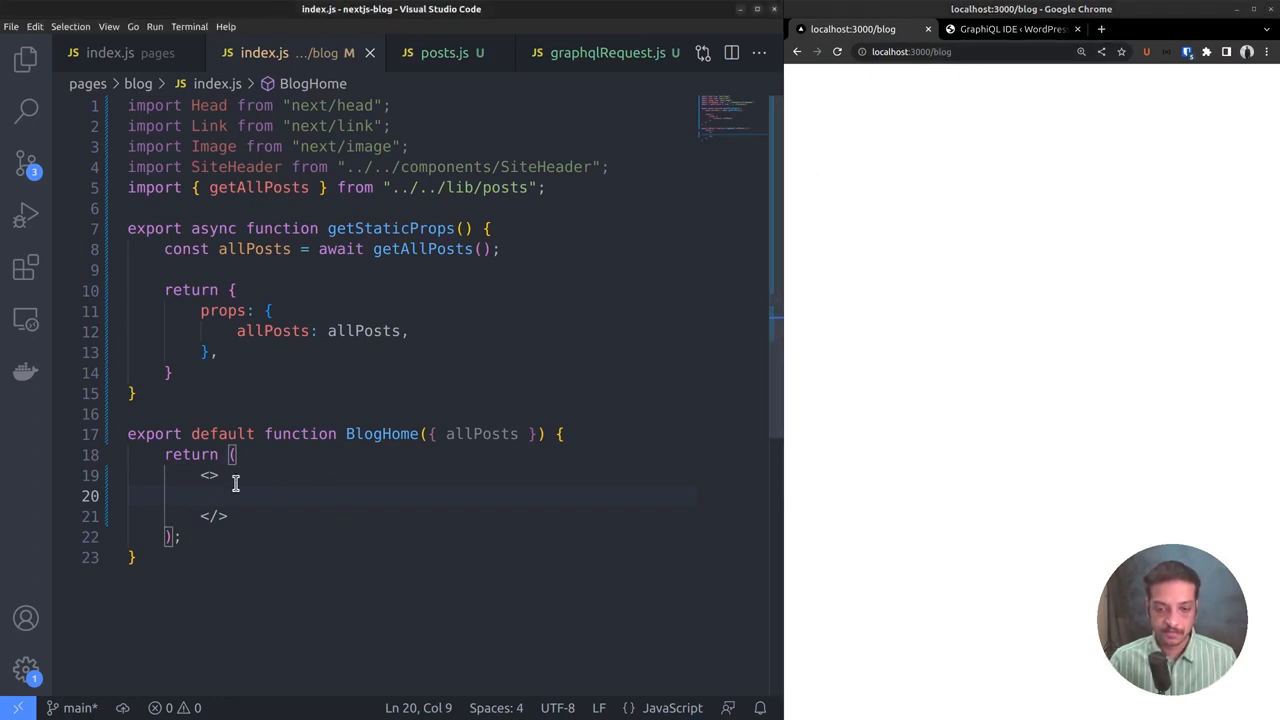
{"action": "type", "text": "<Head>"}
{"action": "type", "text": "<title></title>"}
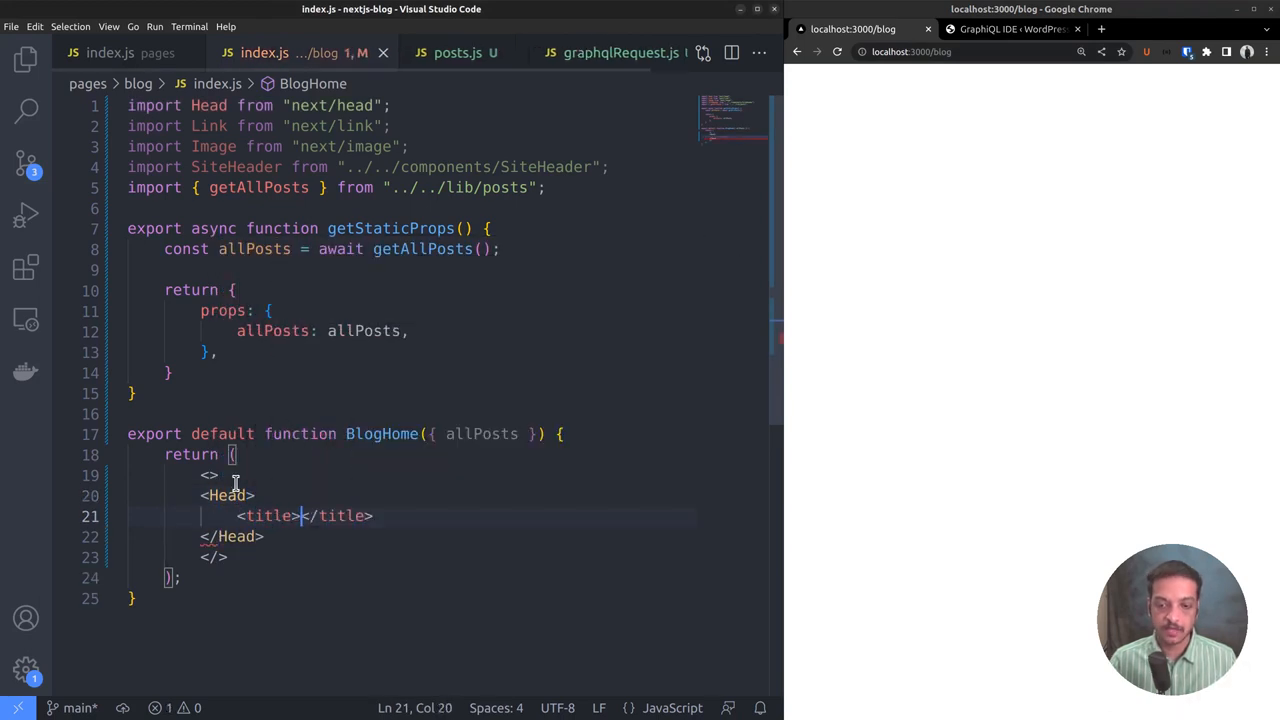
{"action": "type", "text": "Blog"}
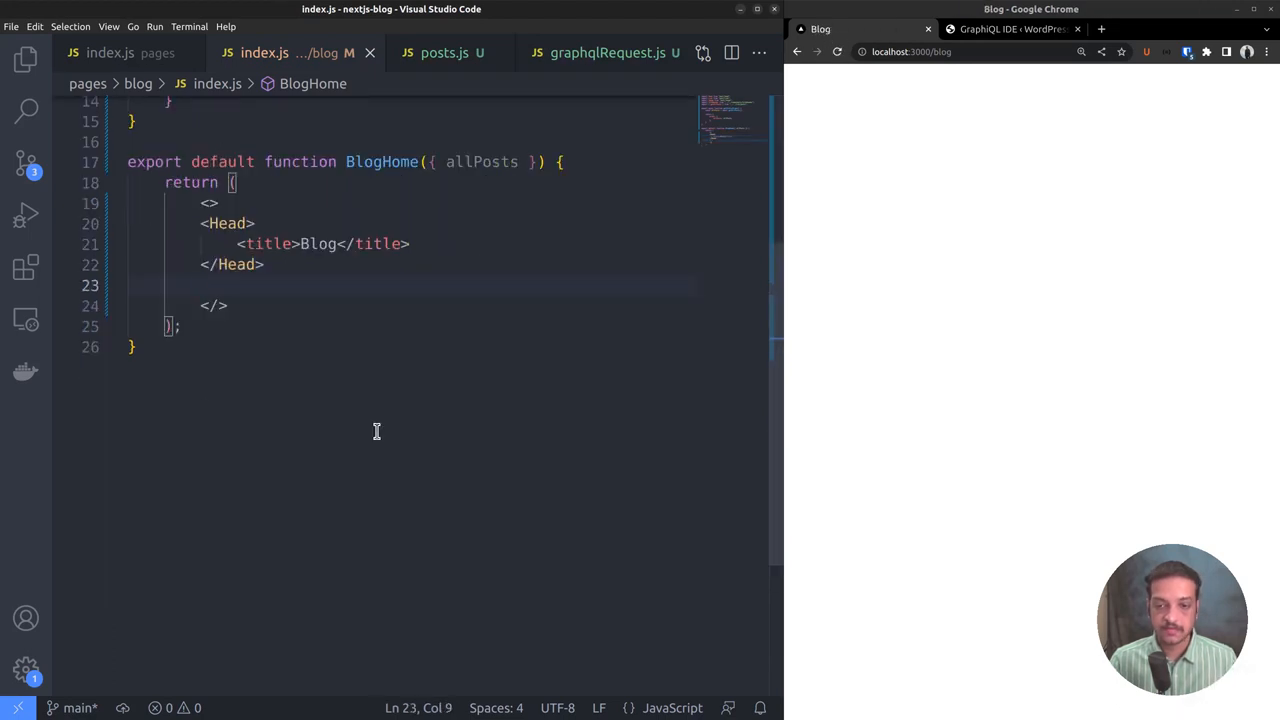
{"action": "mouse_move", "coordinate": [456, 384]}
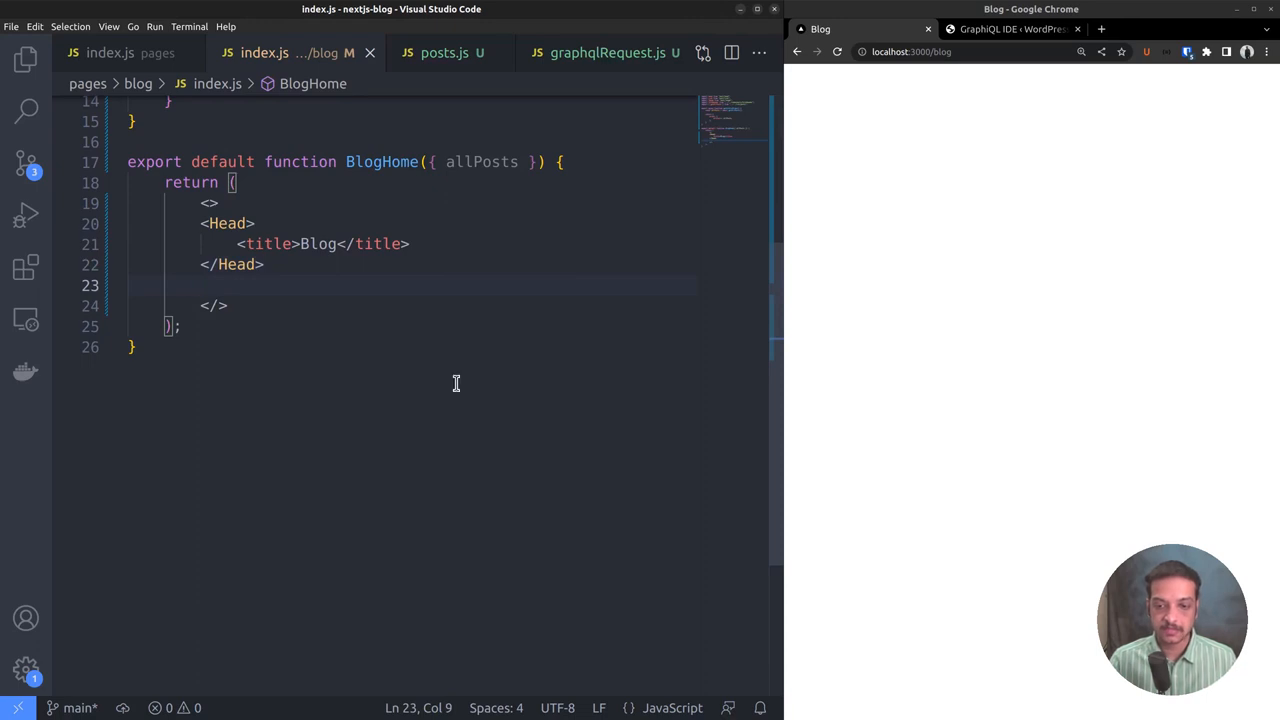
{"action": "scroll", "scroll_direction": "up", "scroll_amount": 3}
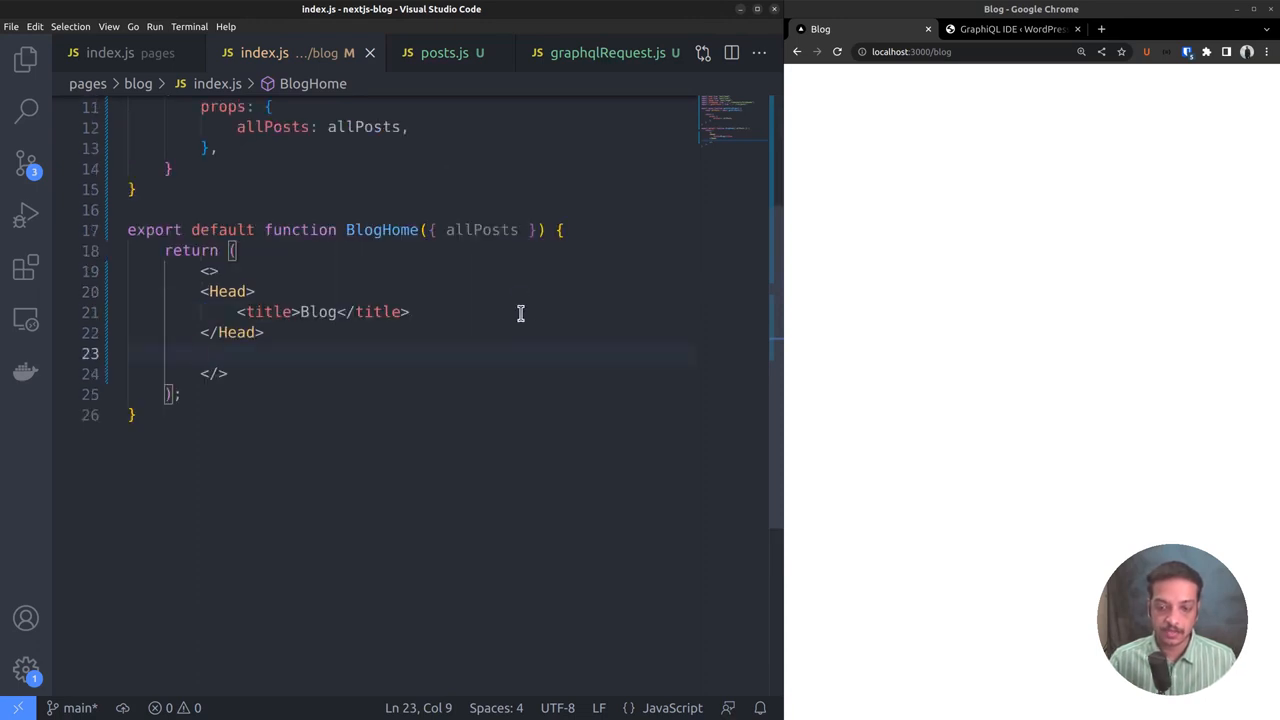
{"action": "mouse_move", "coordinate": [296, 360]}
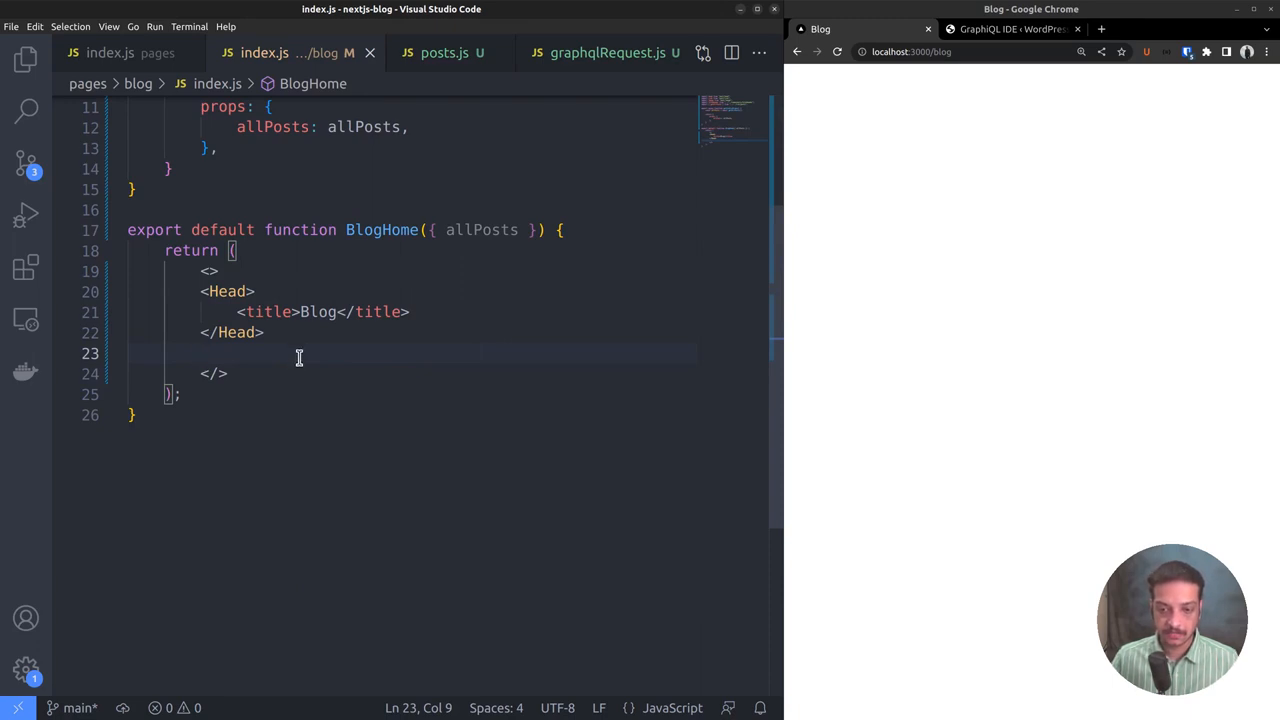
{"action": "mouse_move", "coordinate": [348, 348]}
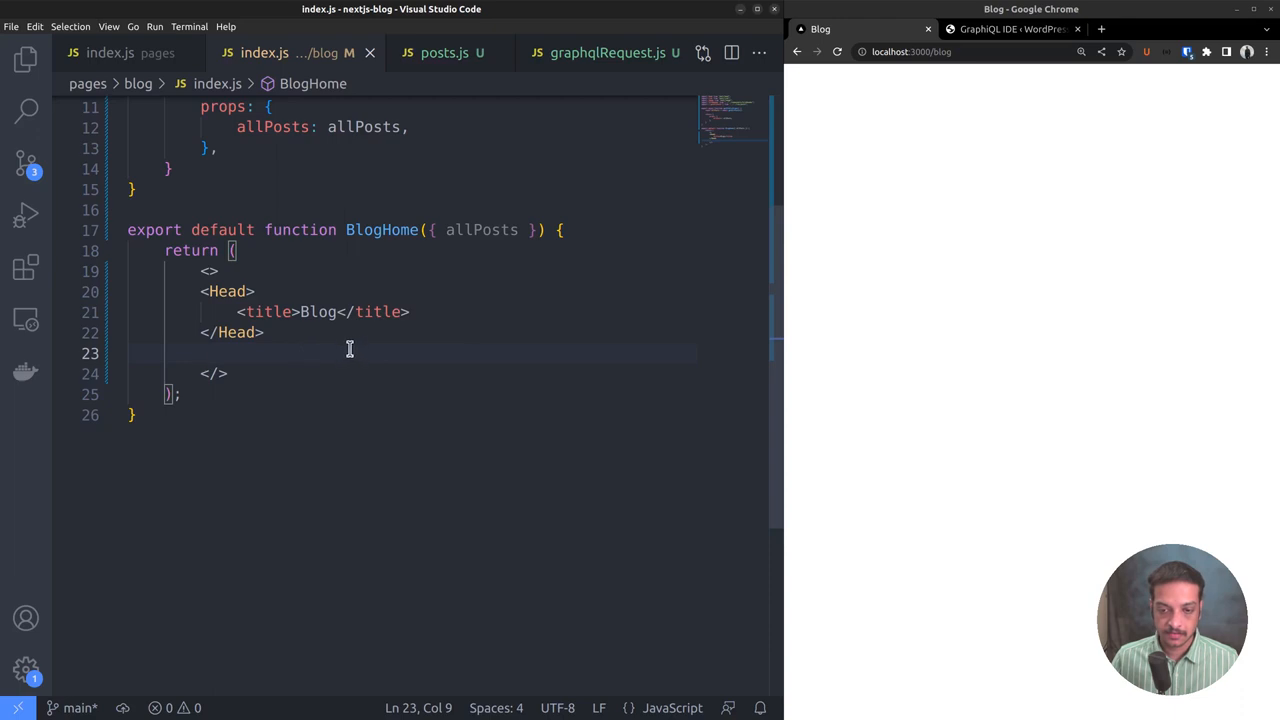
Start a banner div with height 50vh and min-height 20rem classes.
{"action": "type", "text": "<div >"}
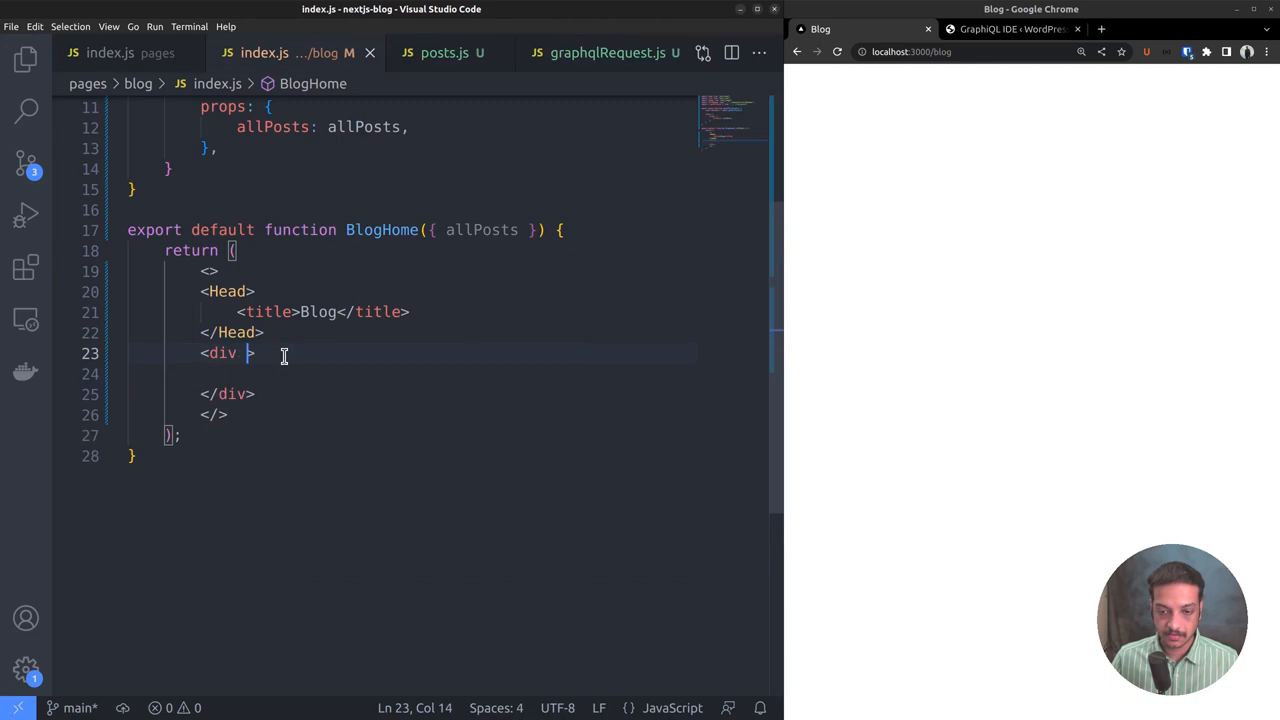
{"action": "type", "text": "className=\"h-"}
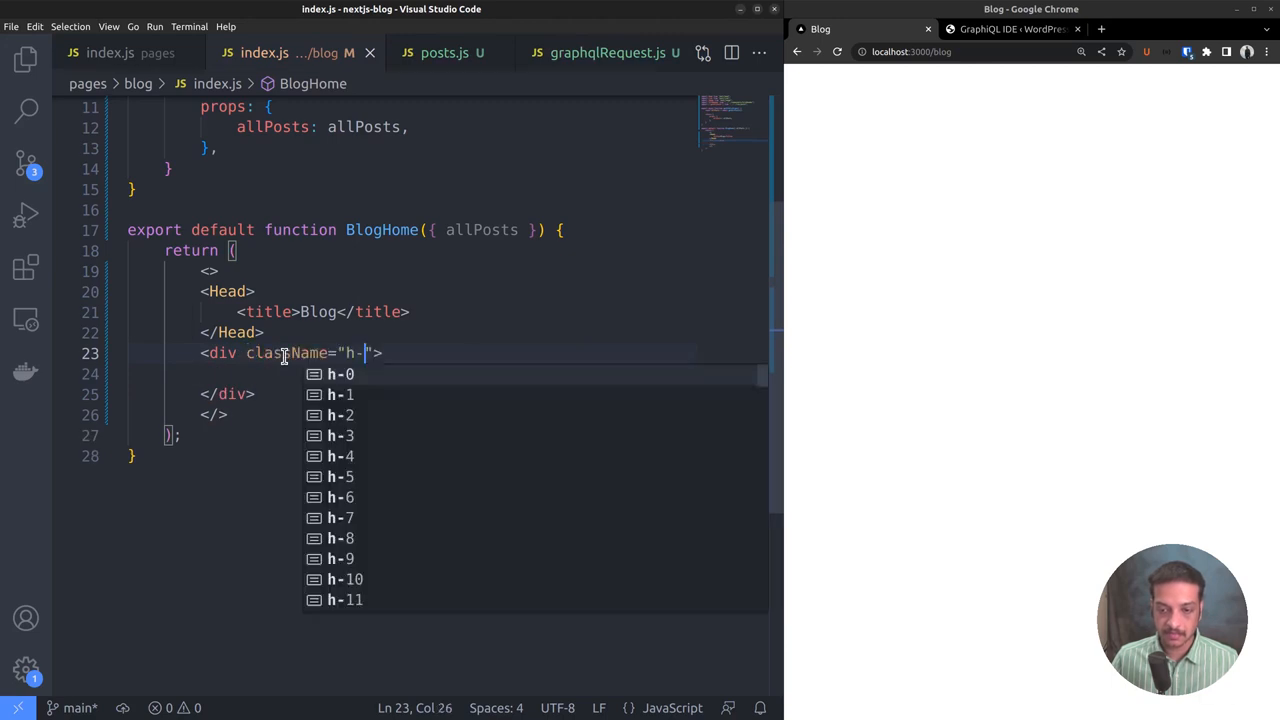
{"action": "type", "text": "["}
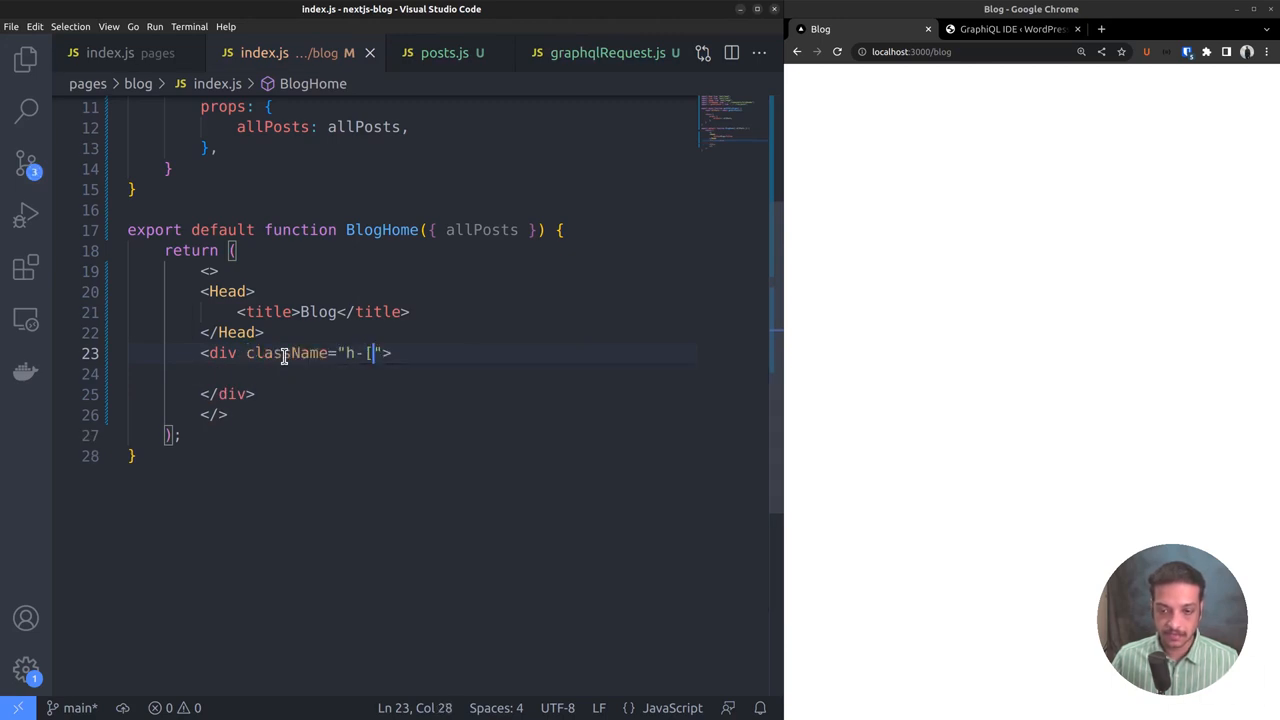
{"action": "type", "text": "50vh] min-h-[2"}
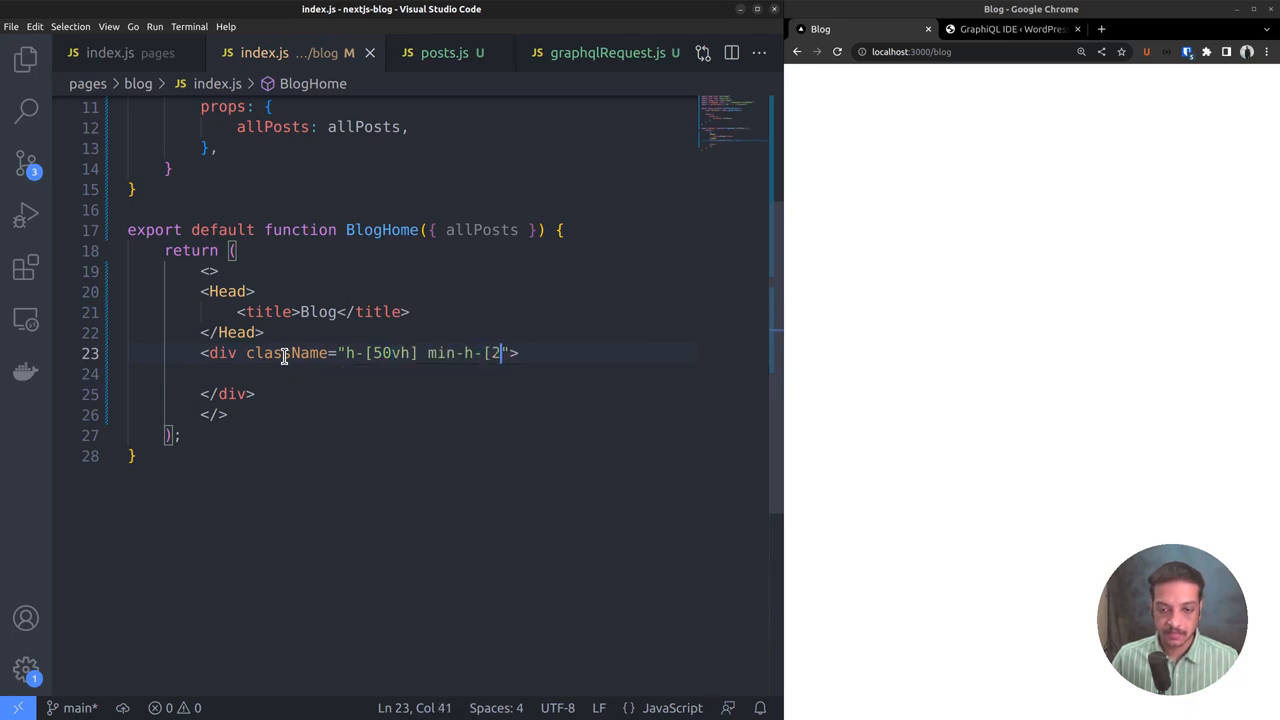
{"action": "type", "text": "0rem]"}
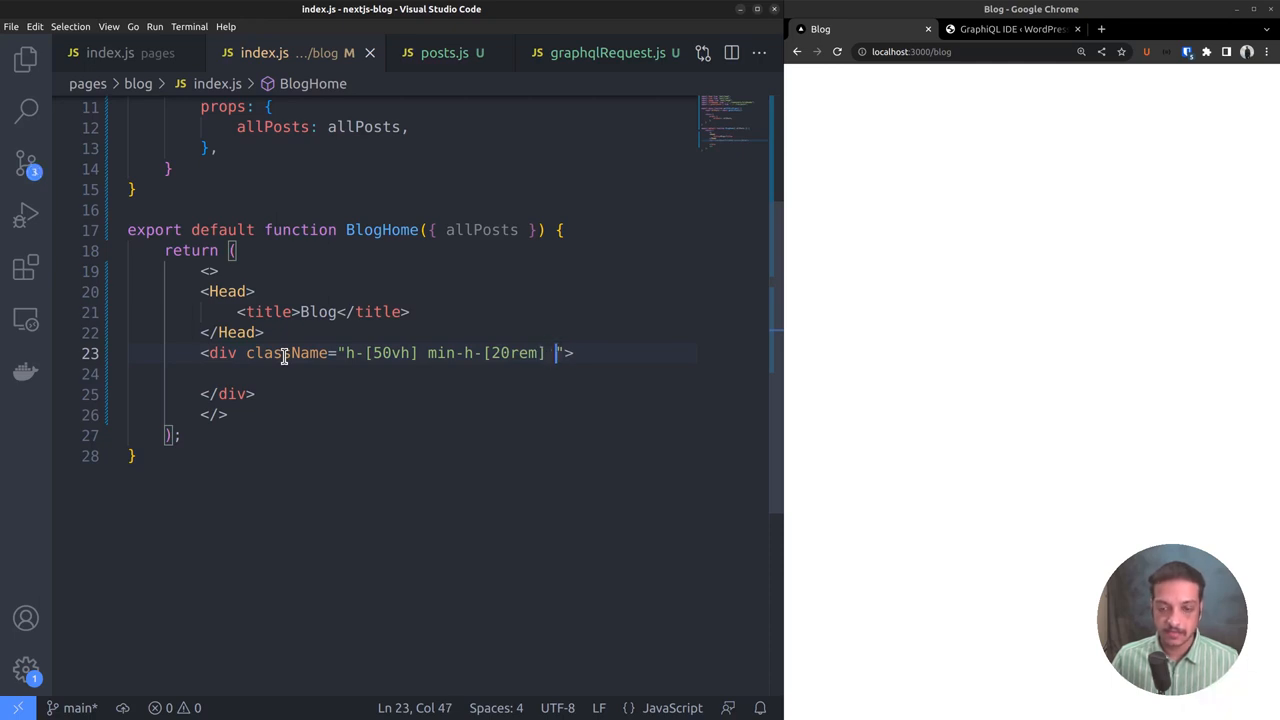
Give the banner a bg-[url('/home.jpg')] background image and relative positioning.
{"action": "type", "text": "bg-["}
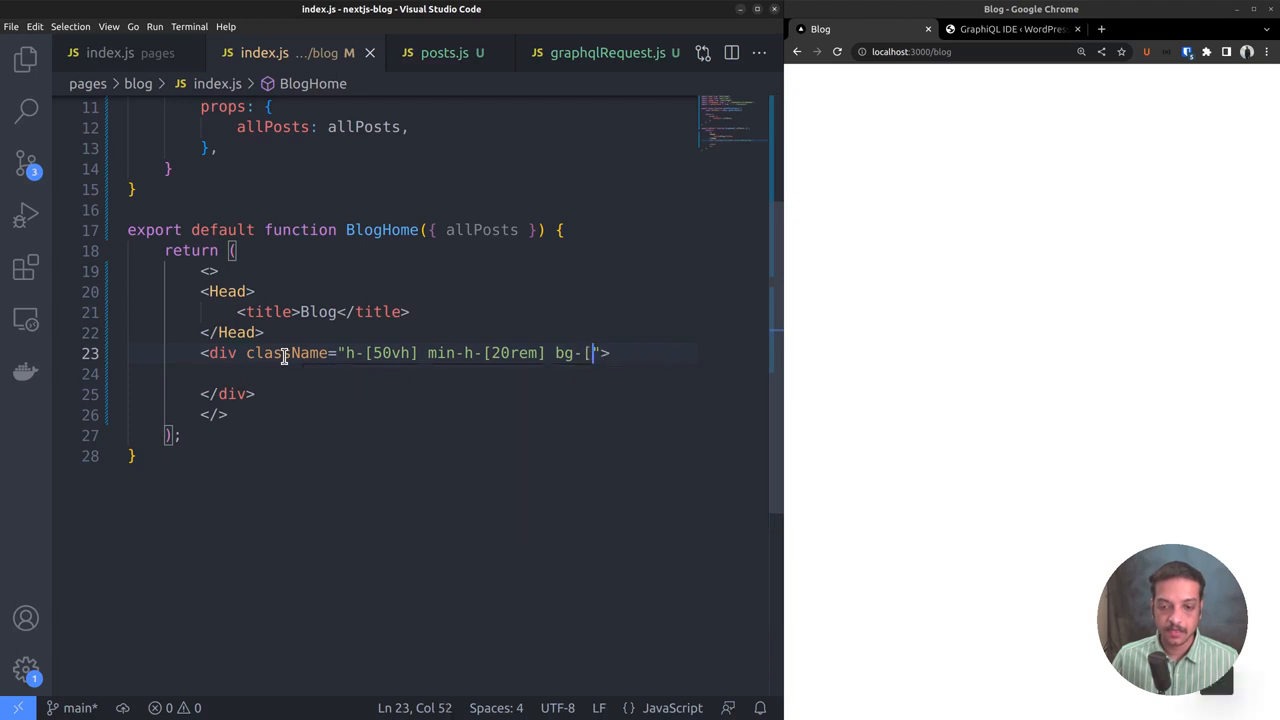
{"action": "type", "text": "url(\""}
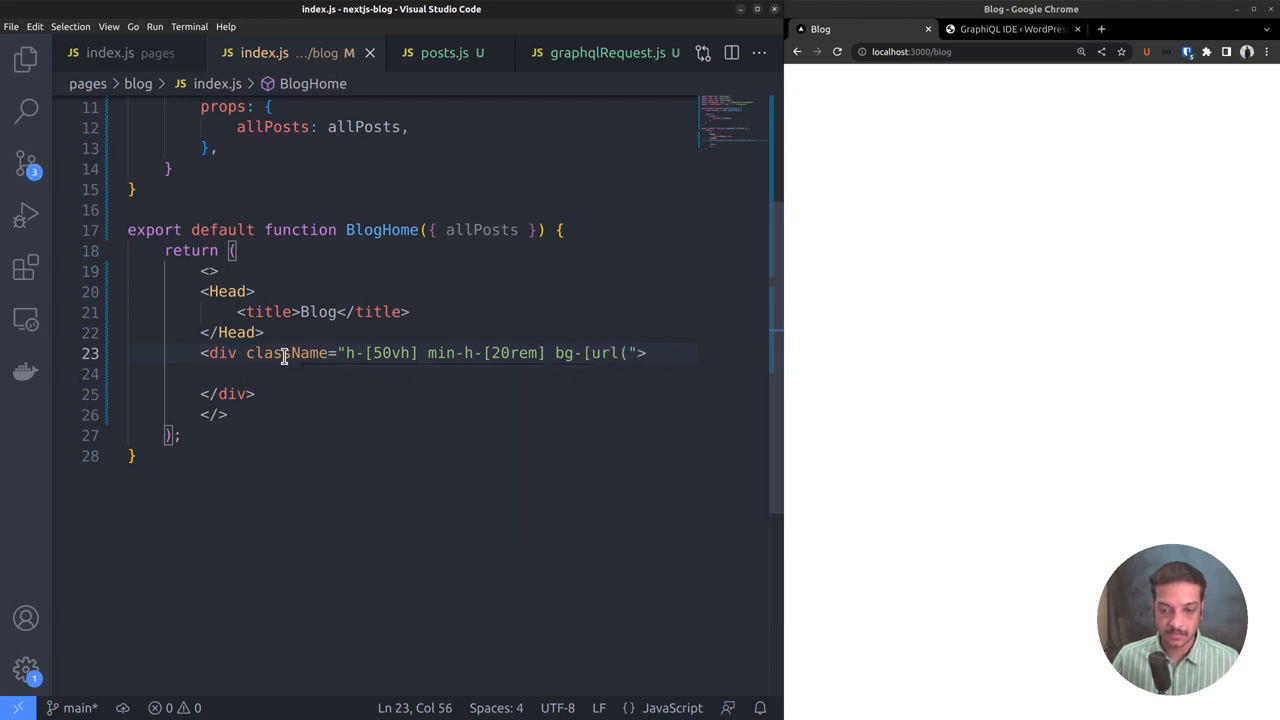
{"action": "type", "text": "'/home.jpg')]"}
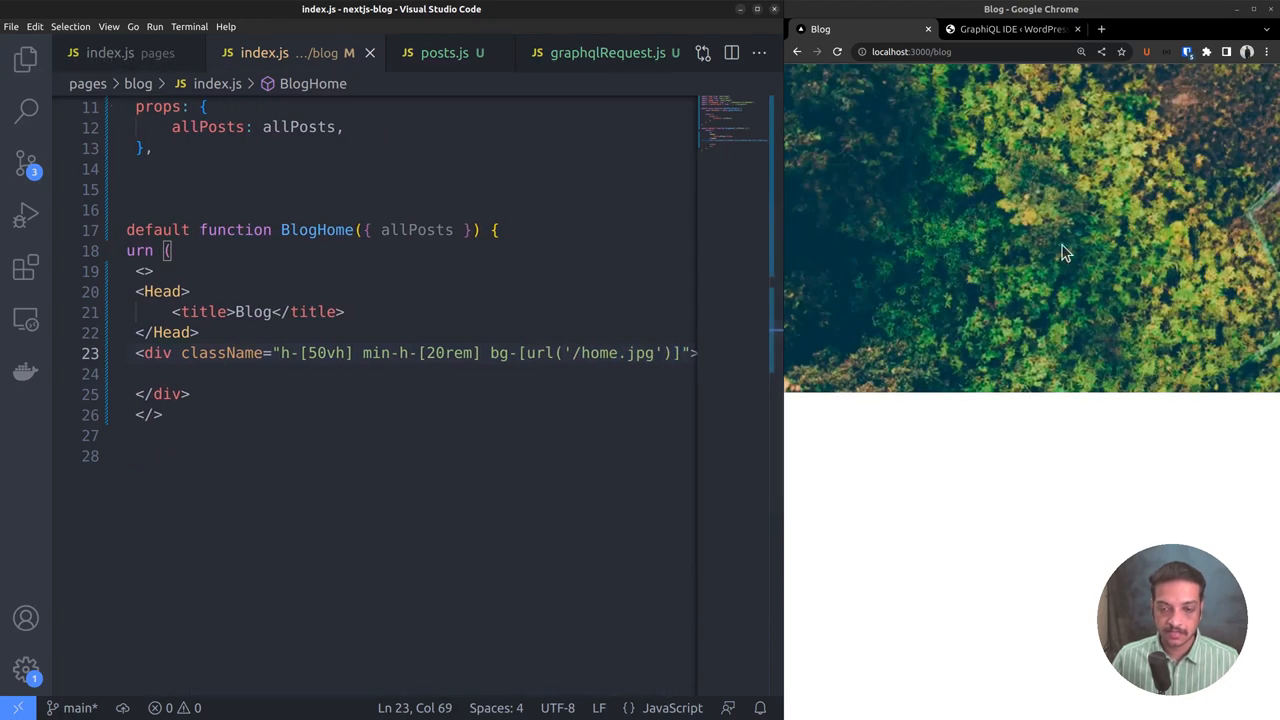
{"action": "mouse_move", "coordinate": [936, 308]}
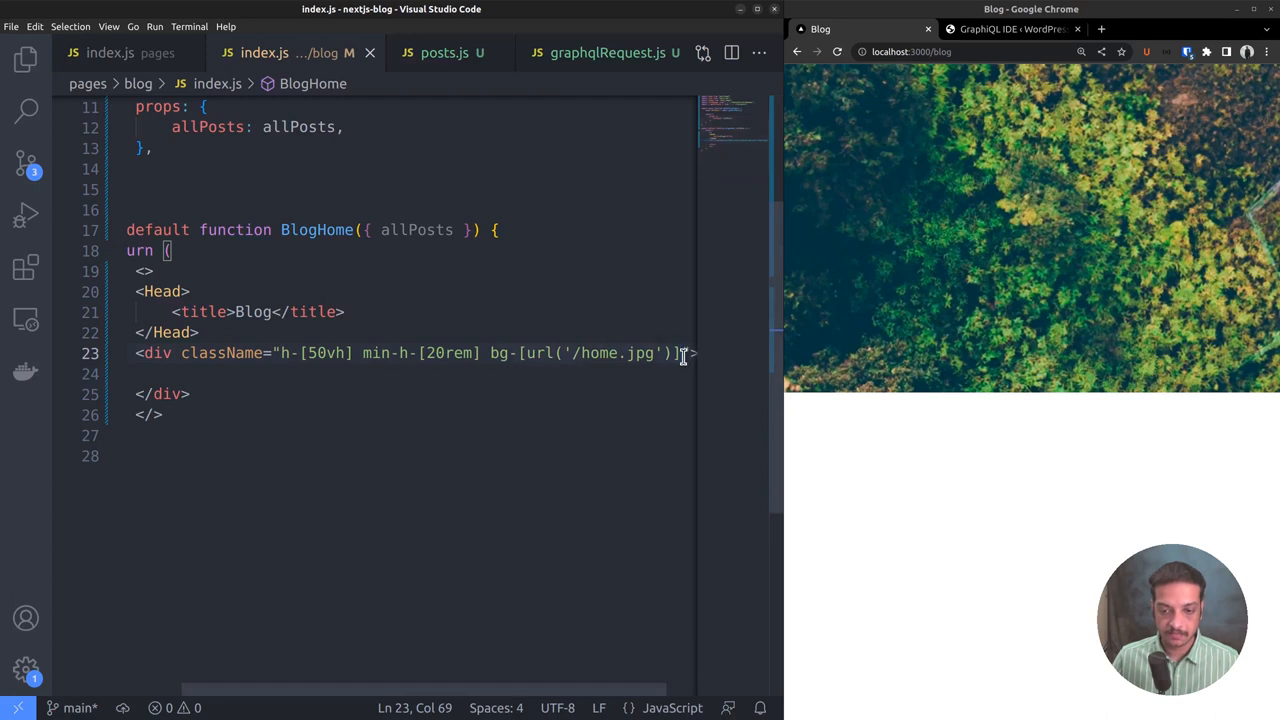
{"action": "type", "text": "relative"}
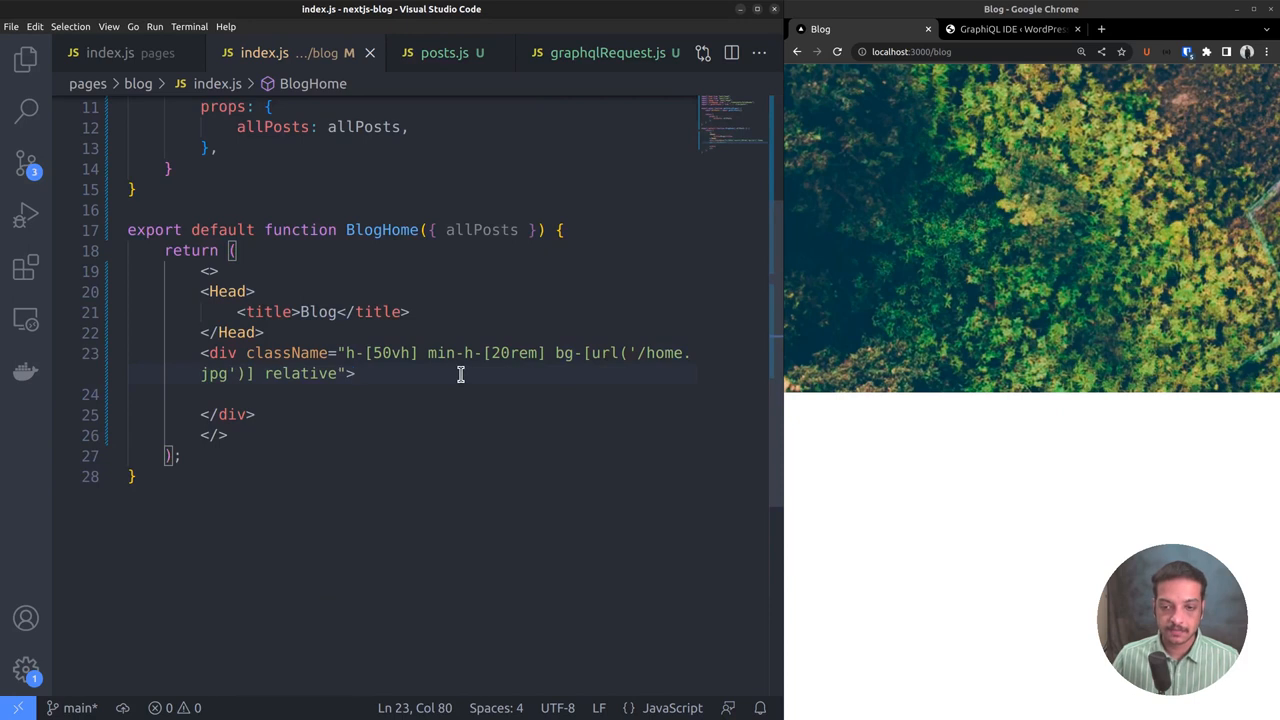
Add an overlay div with absolute bg-slate-900 inset-0 z-0 opacity-40 classes inside the banner.
{"action": "type", "text": "<div></div>"}
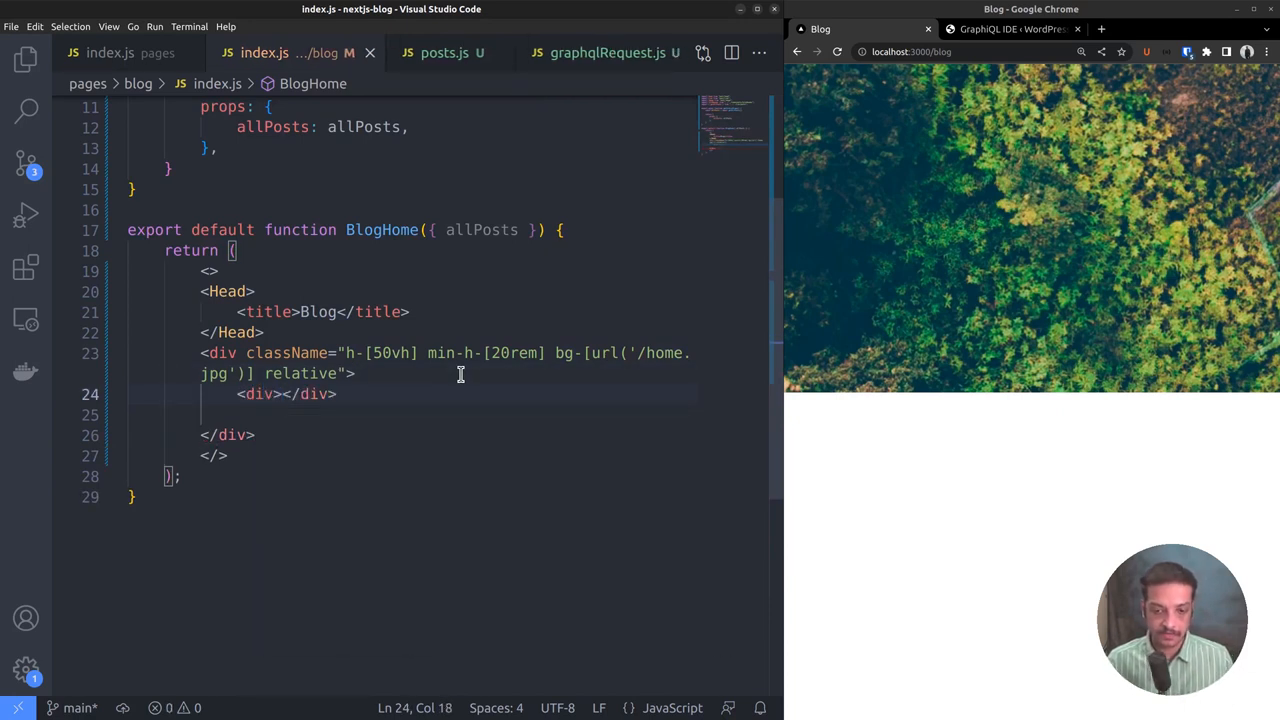
{"action": "type", "text": "className=\"absou"}
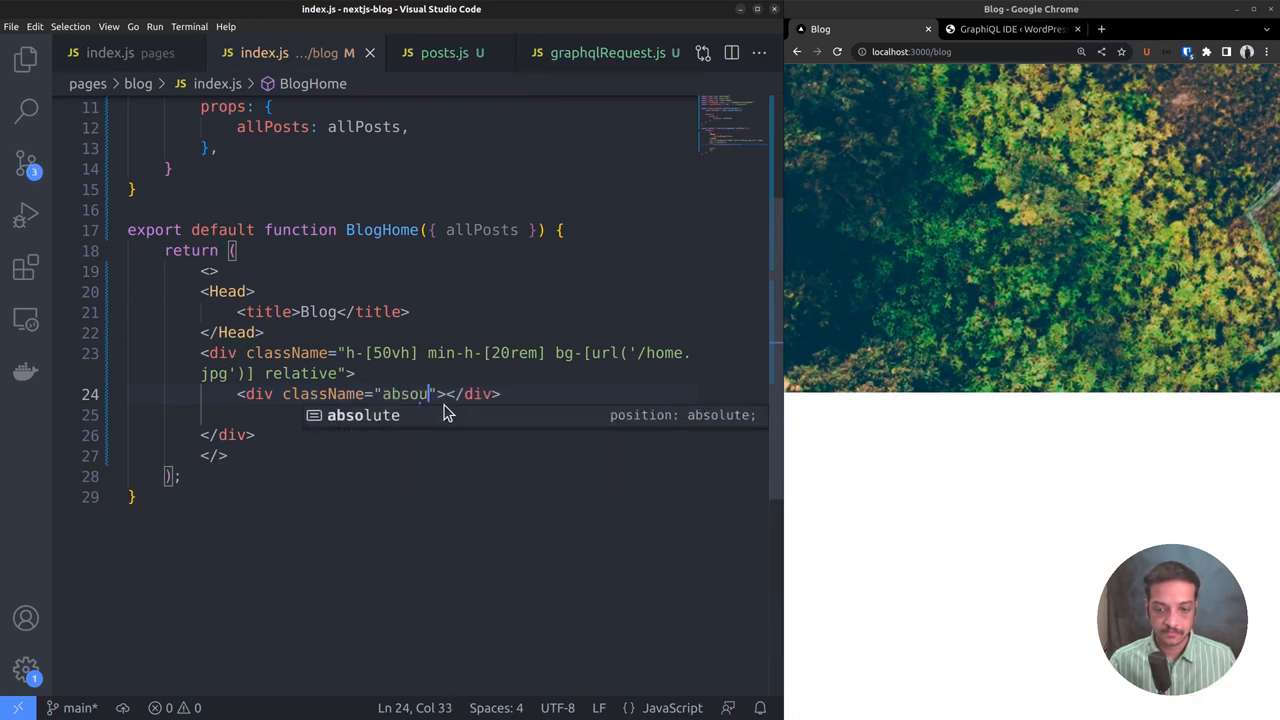
{"action": "type", "text": "bg-slate-90"}
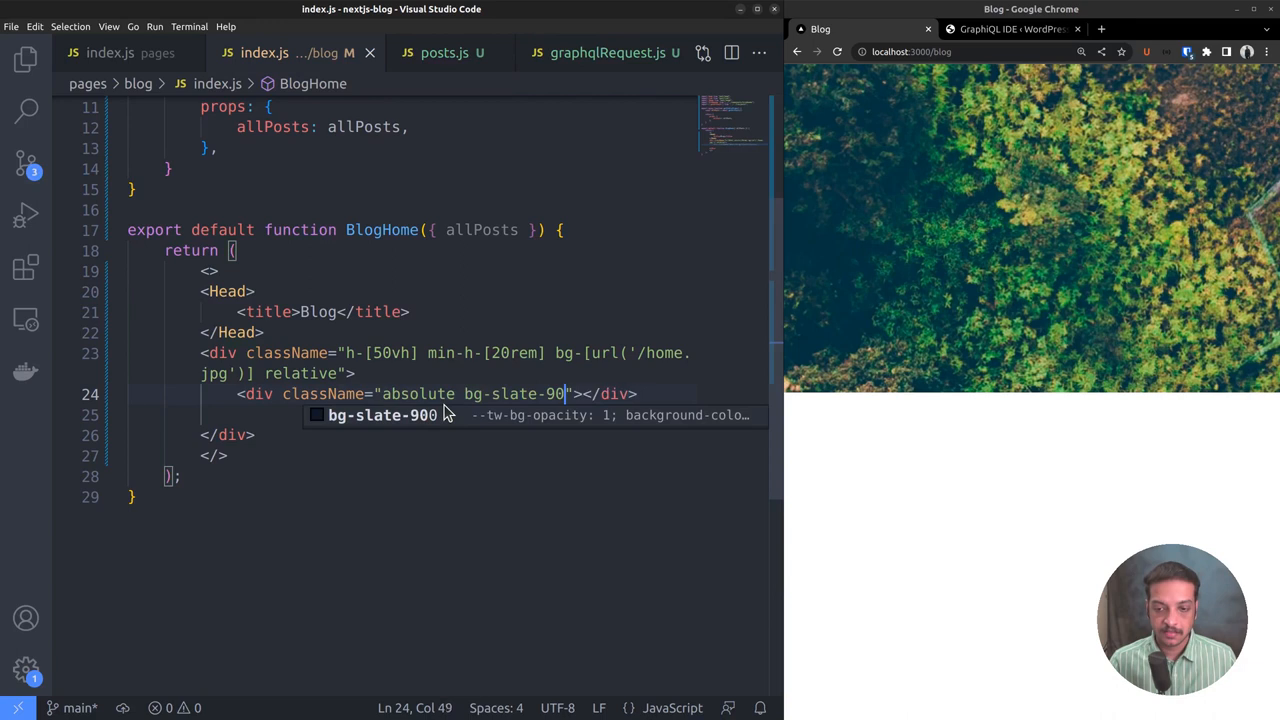
{"action": "type", "text": "inset-0 z-10"}
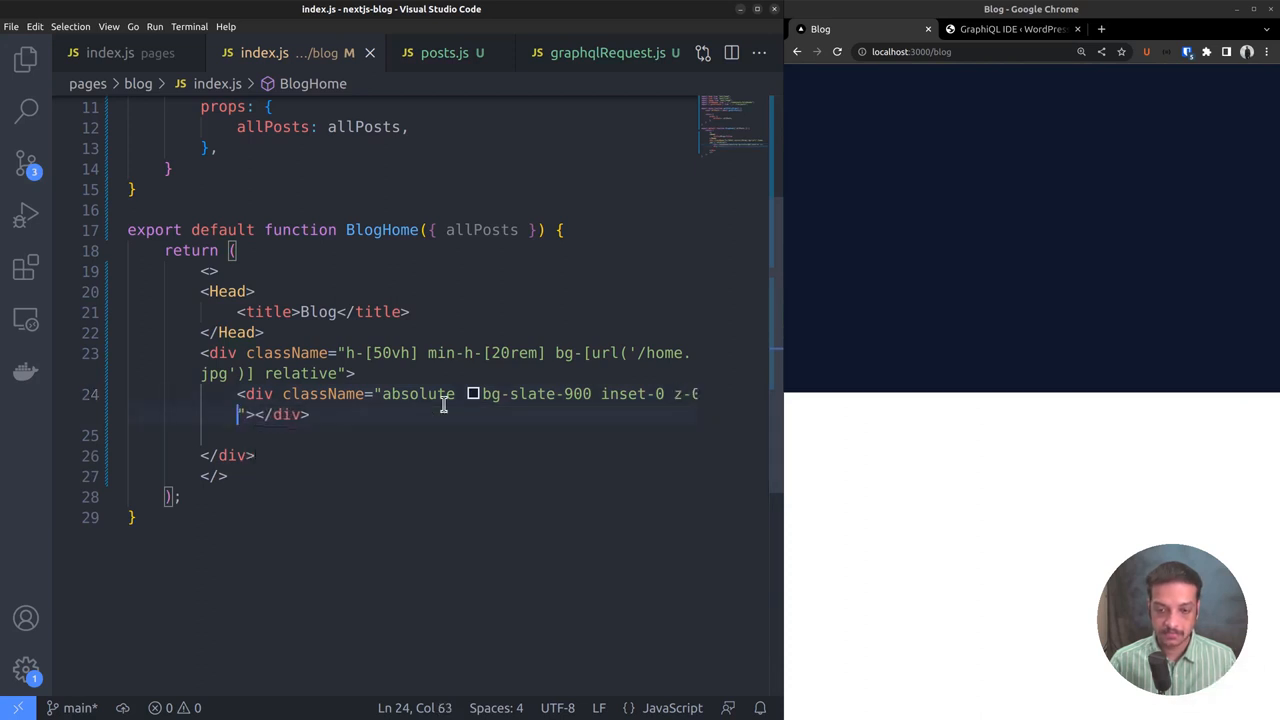
{"action": "type", "text": "opacity-40"}
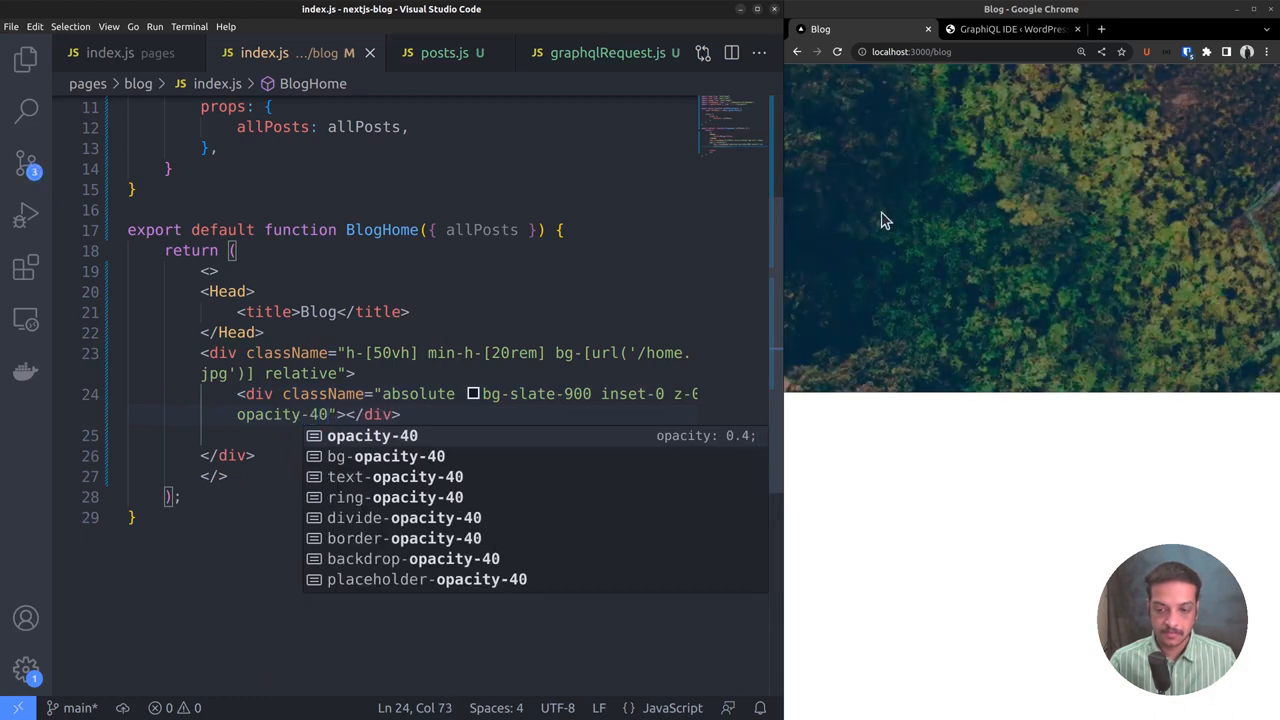
{"action": "key", "text": "Enter"}
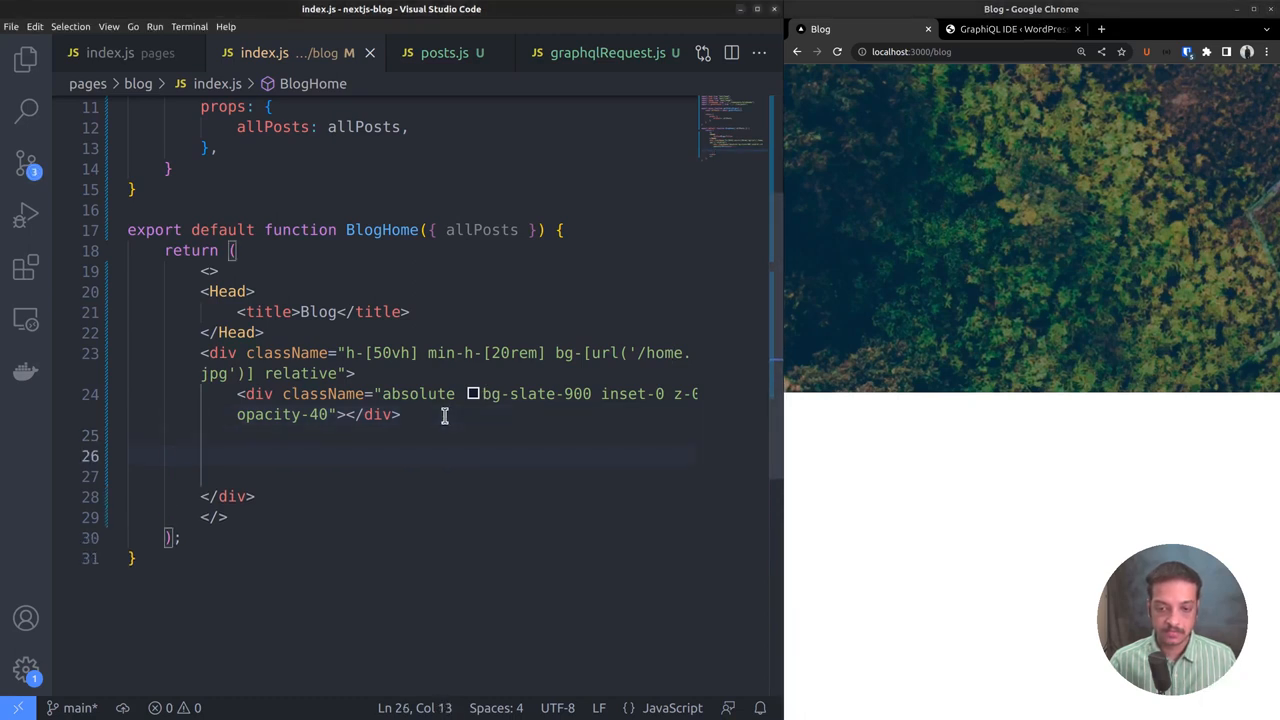
Add <SiteHeader className="header-blog-home z-10 relative" /> below the overlay div.
{"action": "type", "text": "<SiteHeader />"}
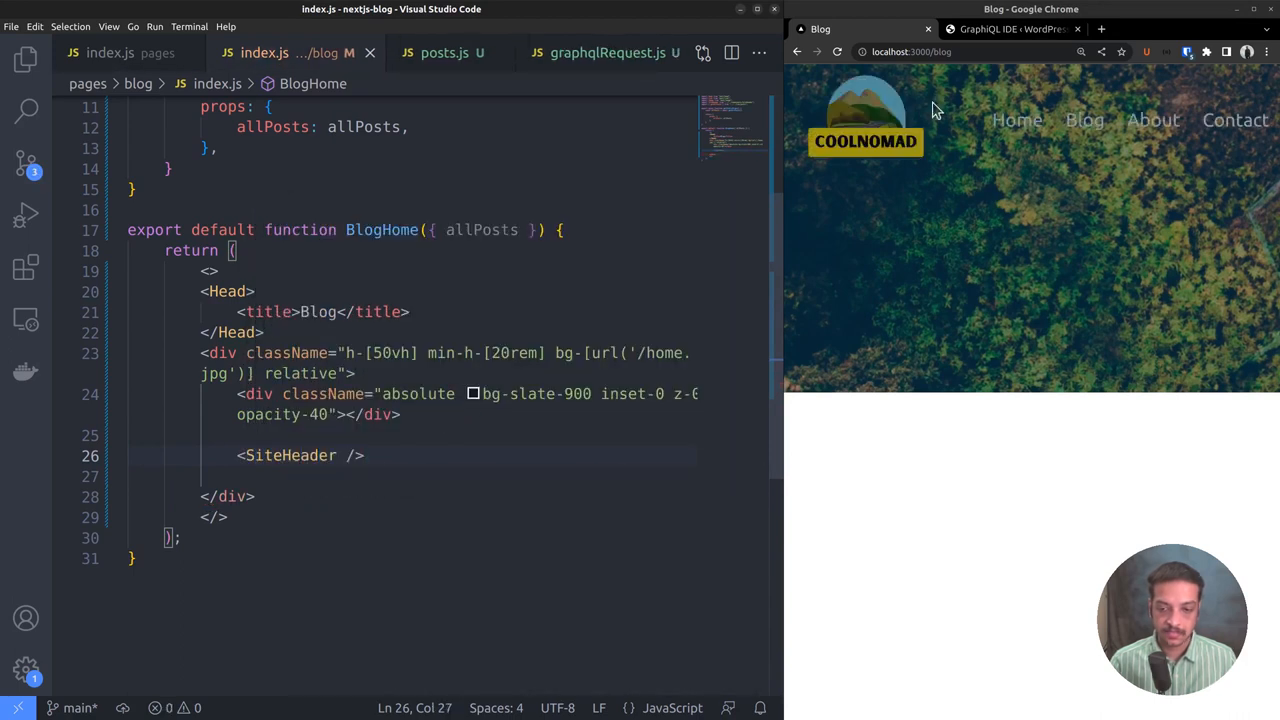
{"action": "mouse_move", "coordinate": [976, 156]}
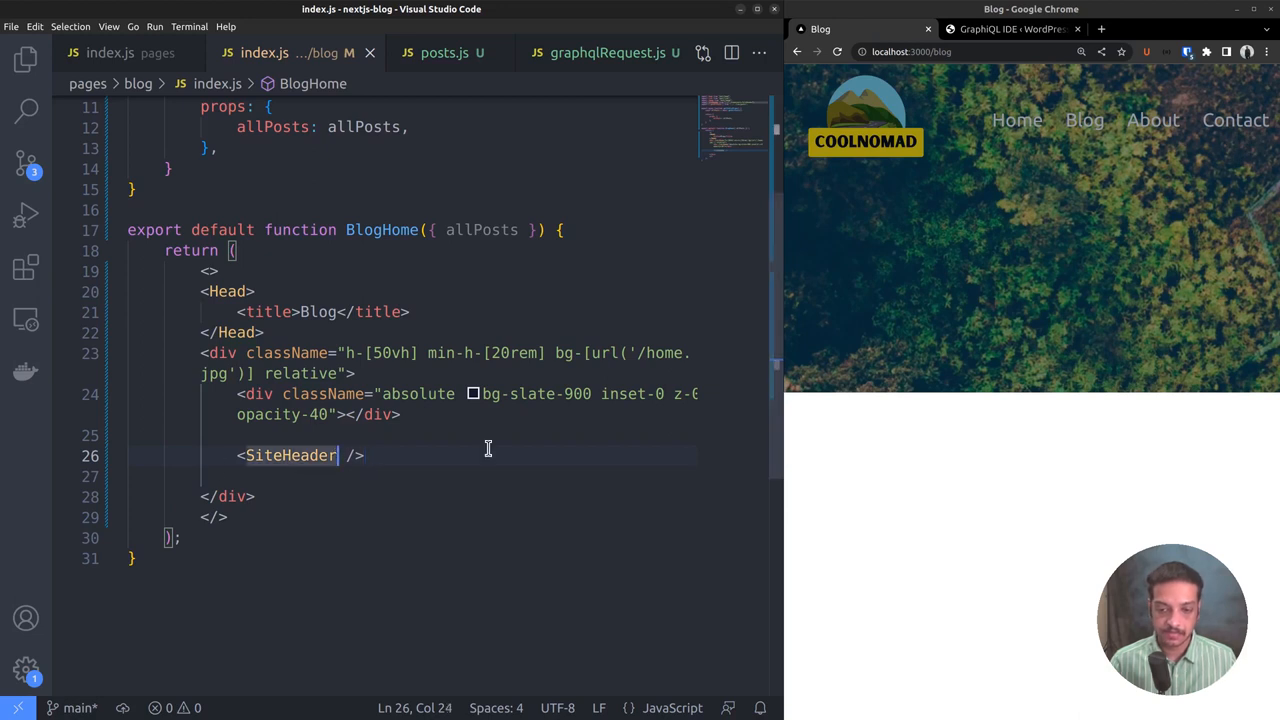
{"action": "type", "text": "className={}"}
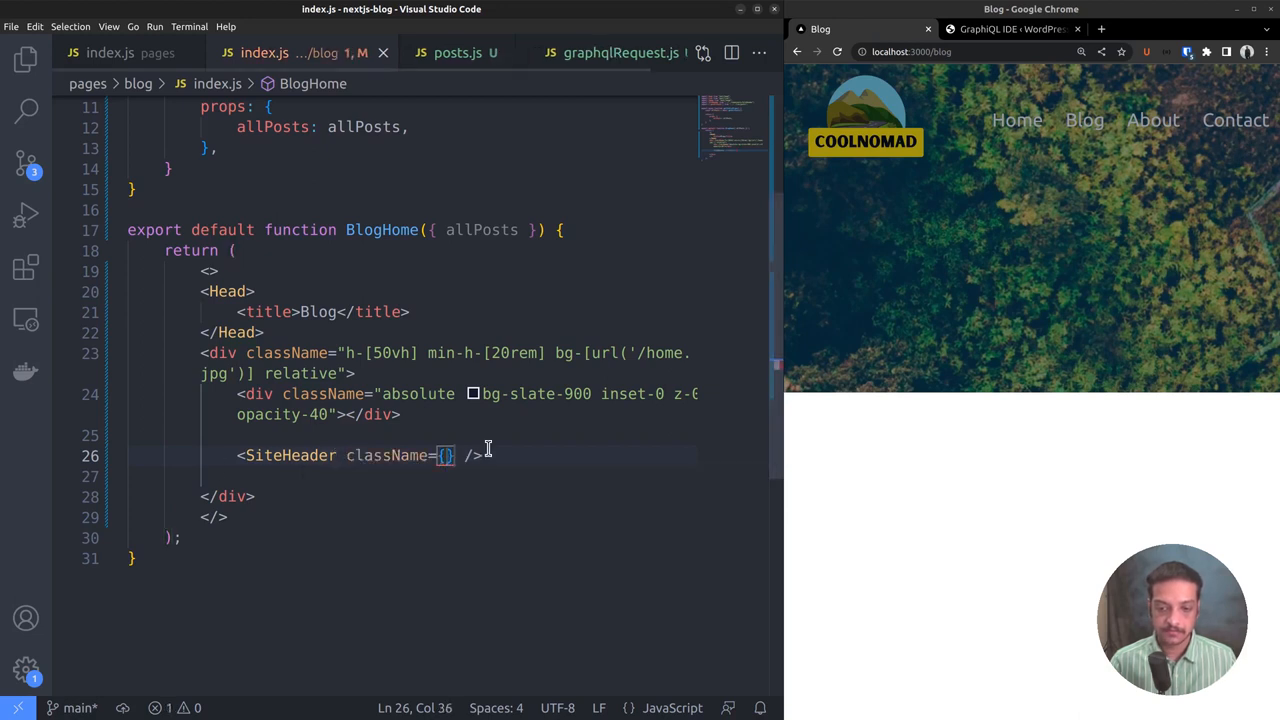
{"action": "type", "text": "header-blog-home \""}
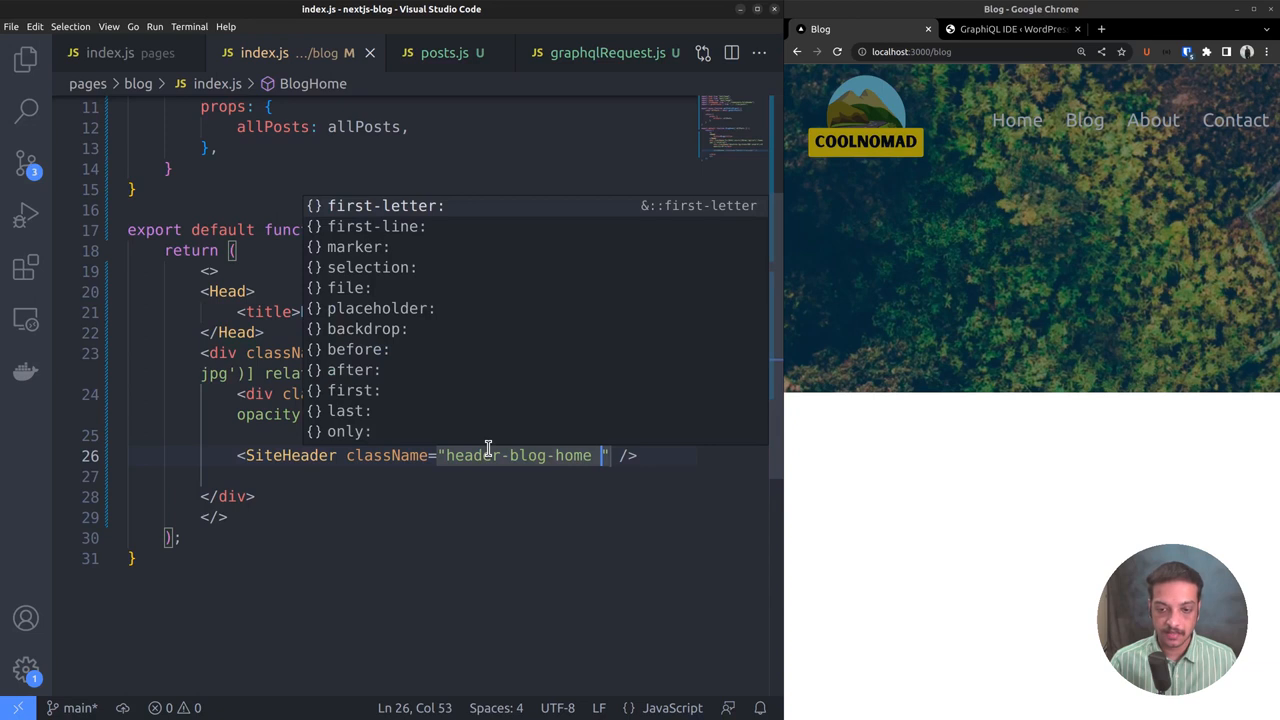
{"action": "type", "text": "z-1"}
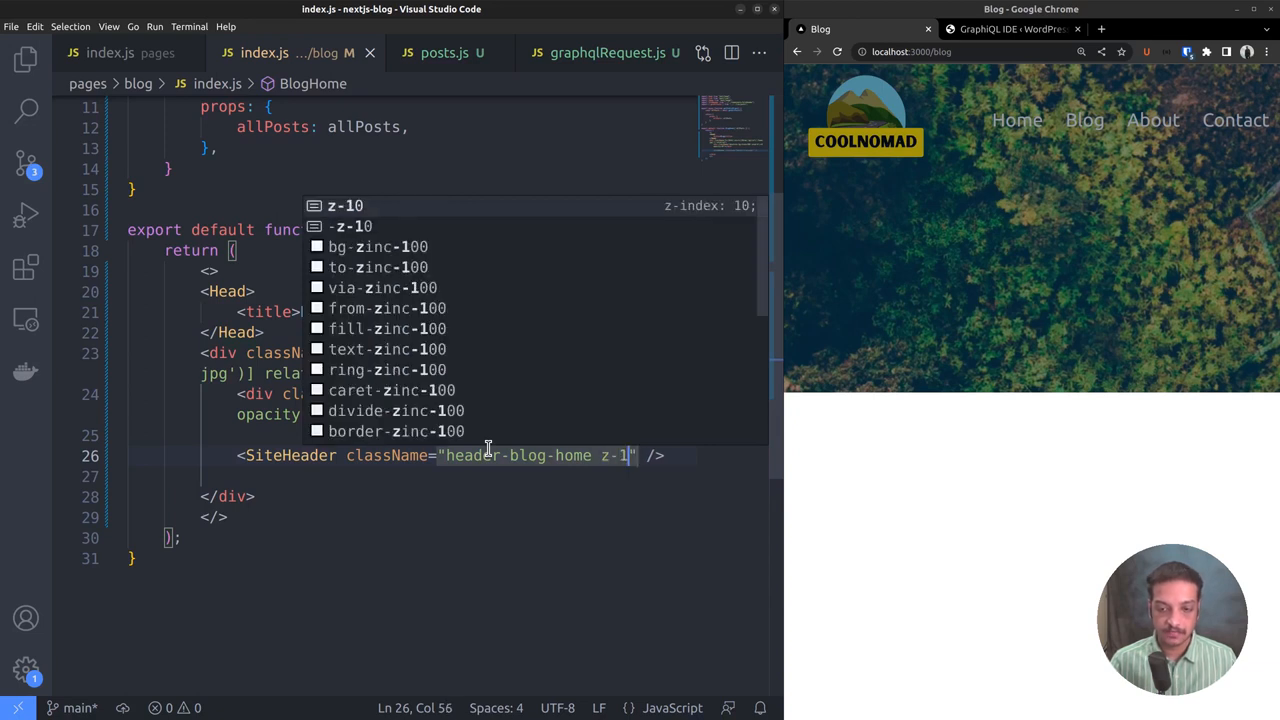
{"action": "type", "text": "relative"}
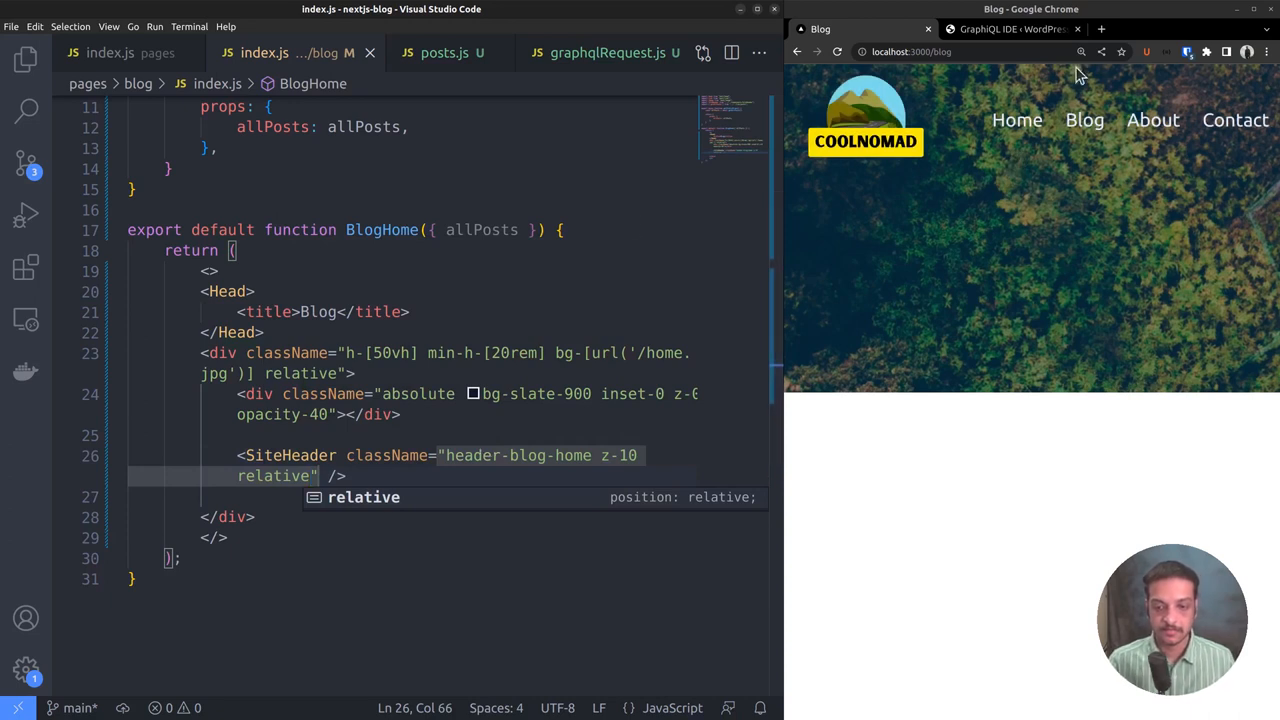
{"action": "left_click", "coordinate": [404, 414]}
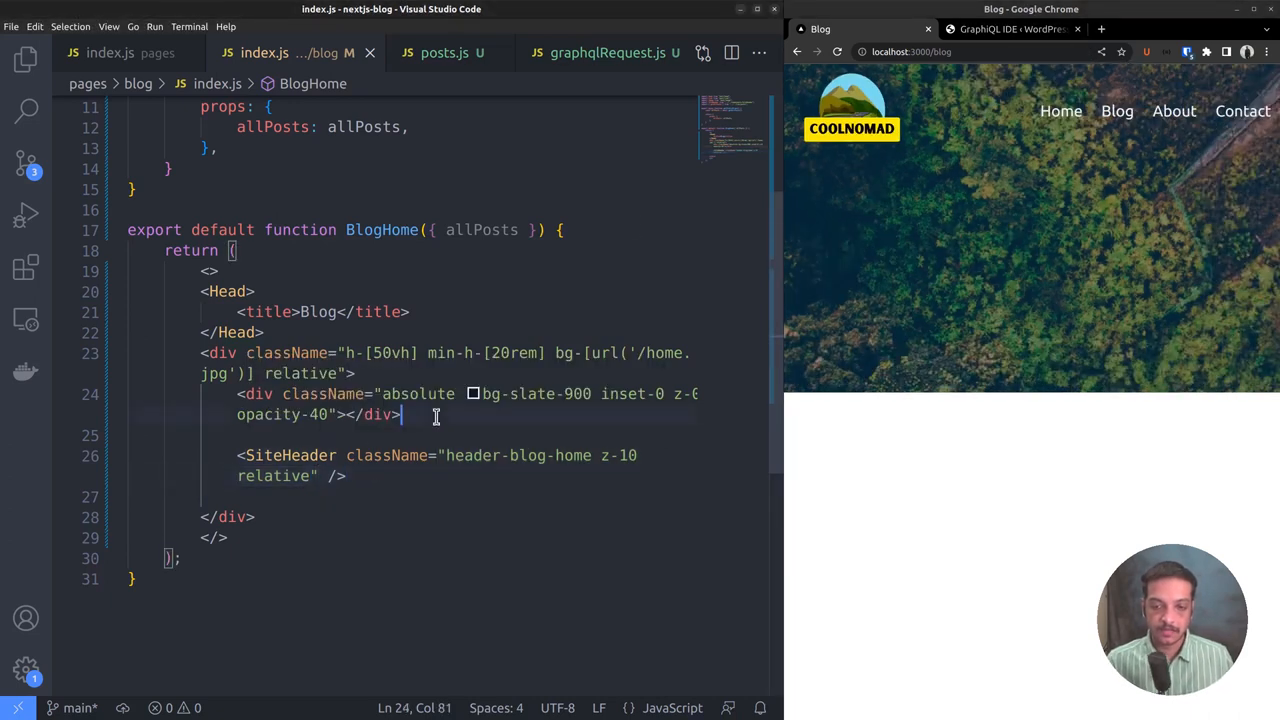
Wrap the SiteHeader in a div with container lg:max-w-4xl mx-auto classes.
{"action": "key", "text": "Enter"}
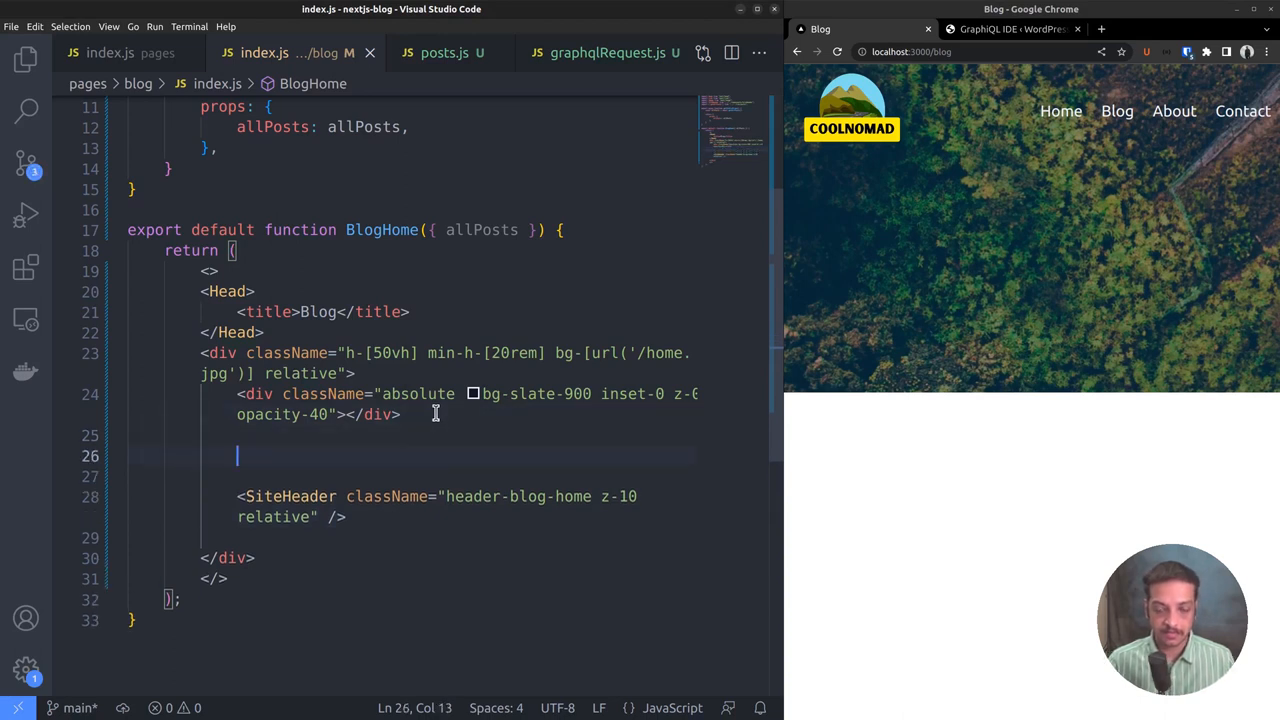
{"action": "type", "text": "<div className>"}
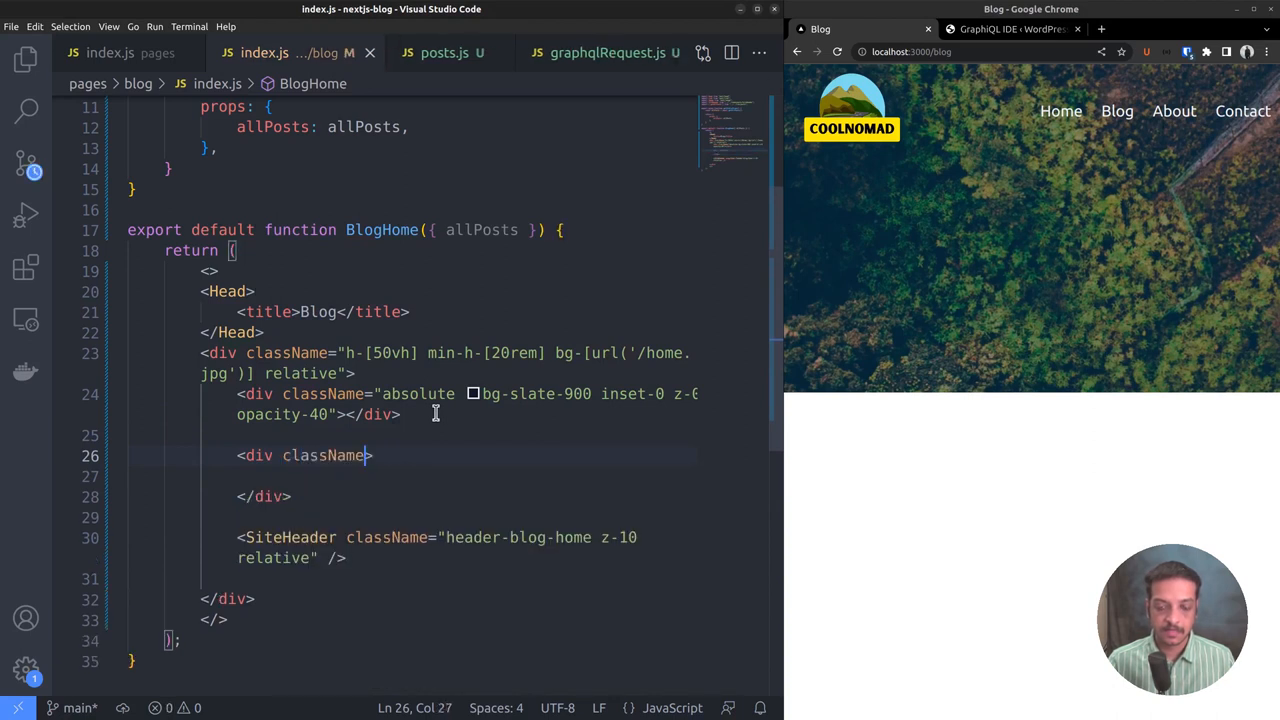
{"action": "type", "text": "\"container"}
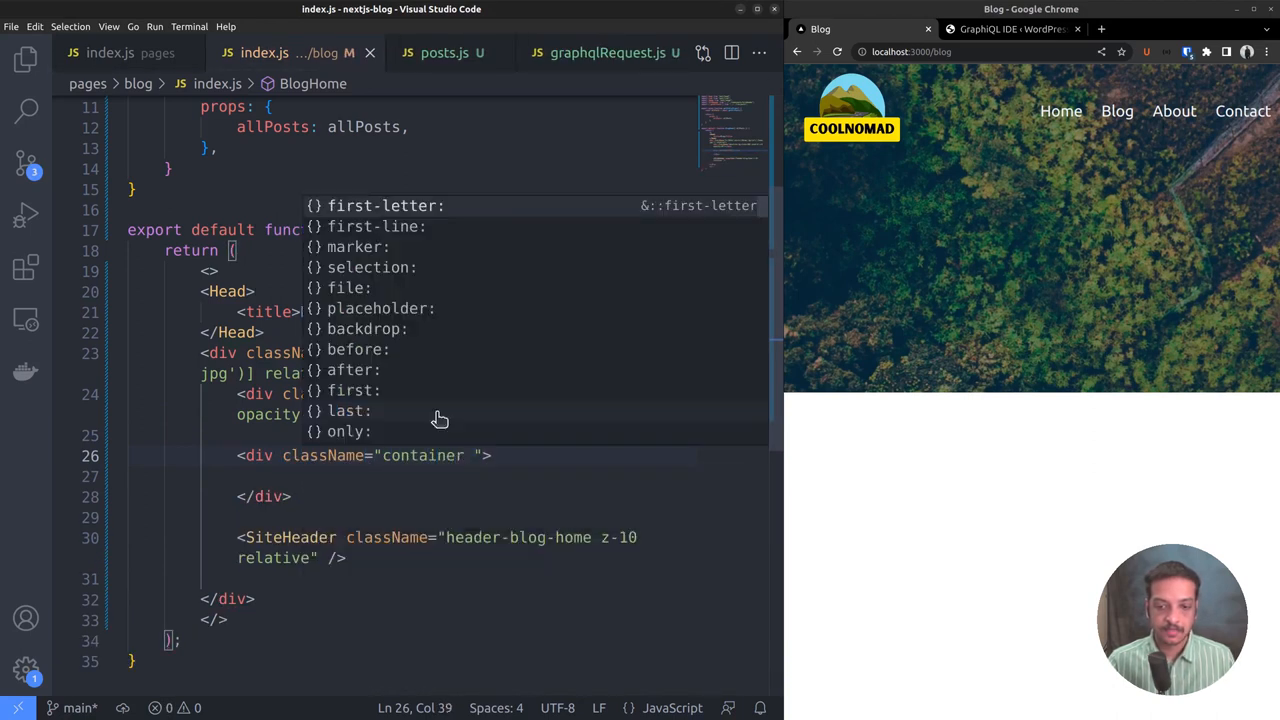
{"action": "type", "text": "lg:max"}
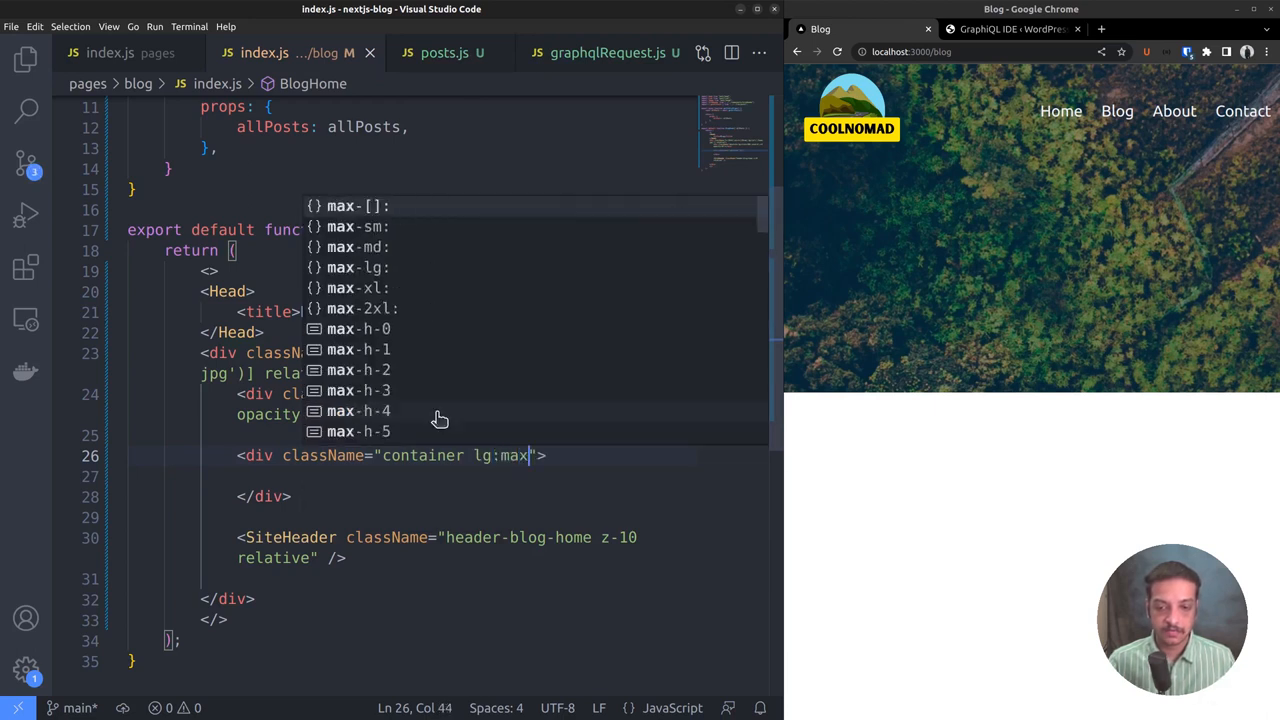
{"action": "type", "text": "-w-4xl mx-auto"}
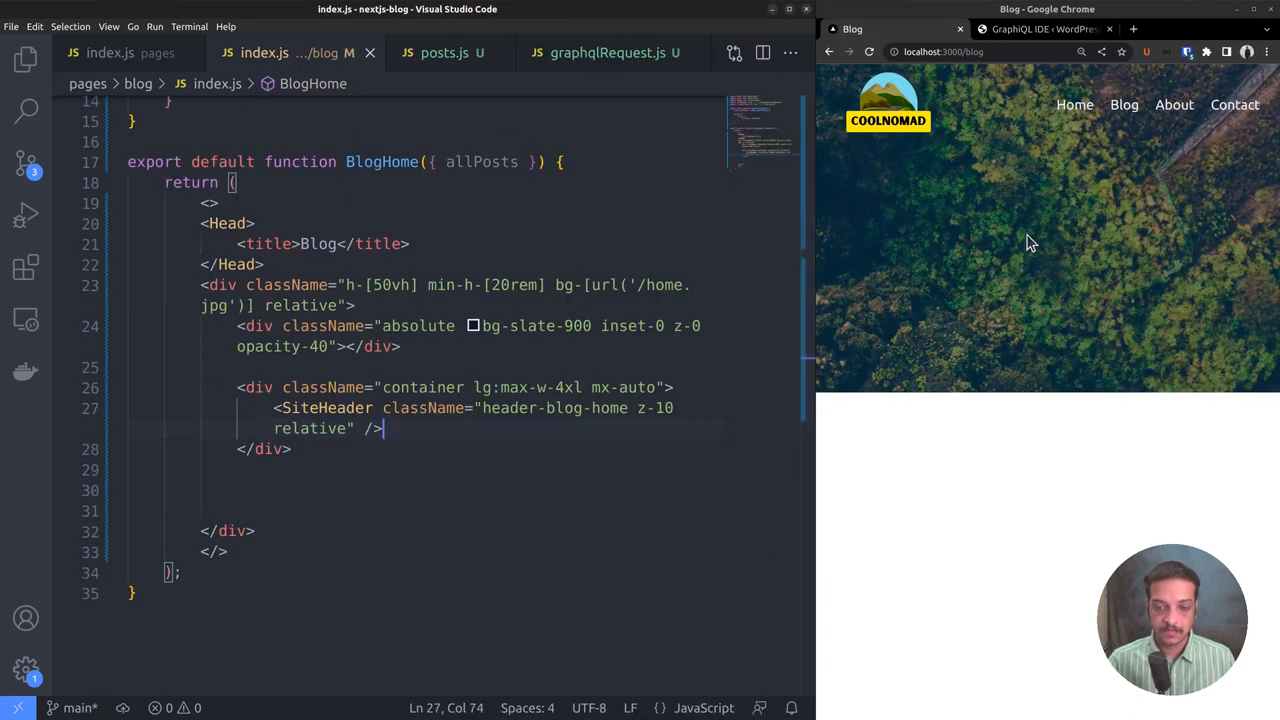
{"action": "mouse_move", "coordinate": [1118, 242]}
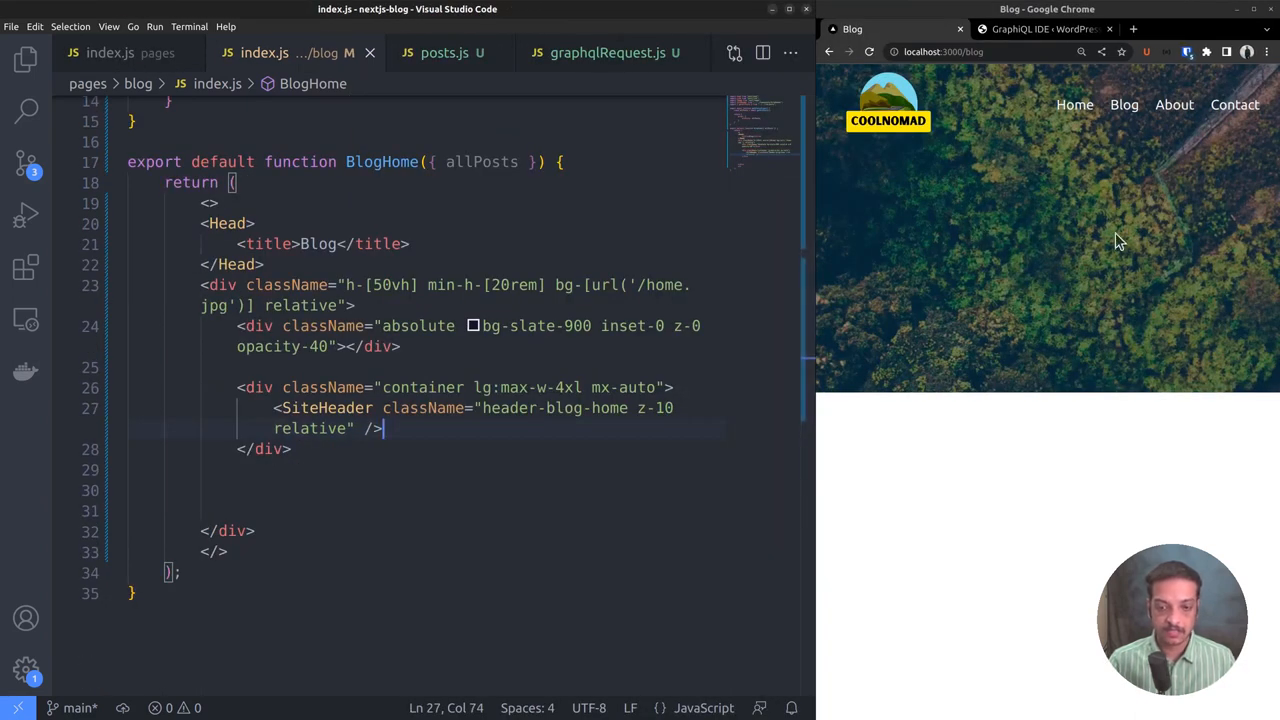
{"action": "mouse_move", "coordinate": [1188, 288]}
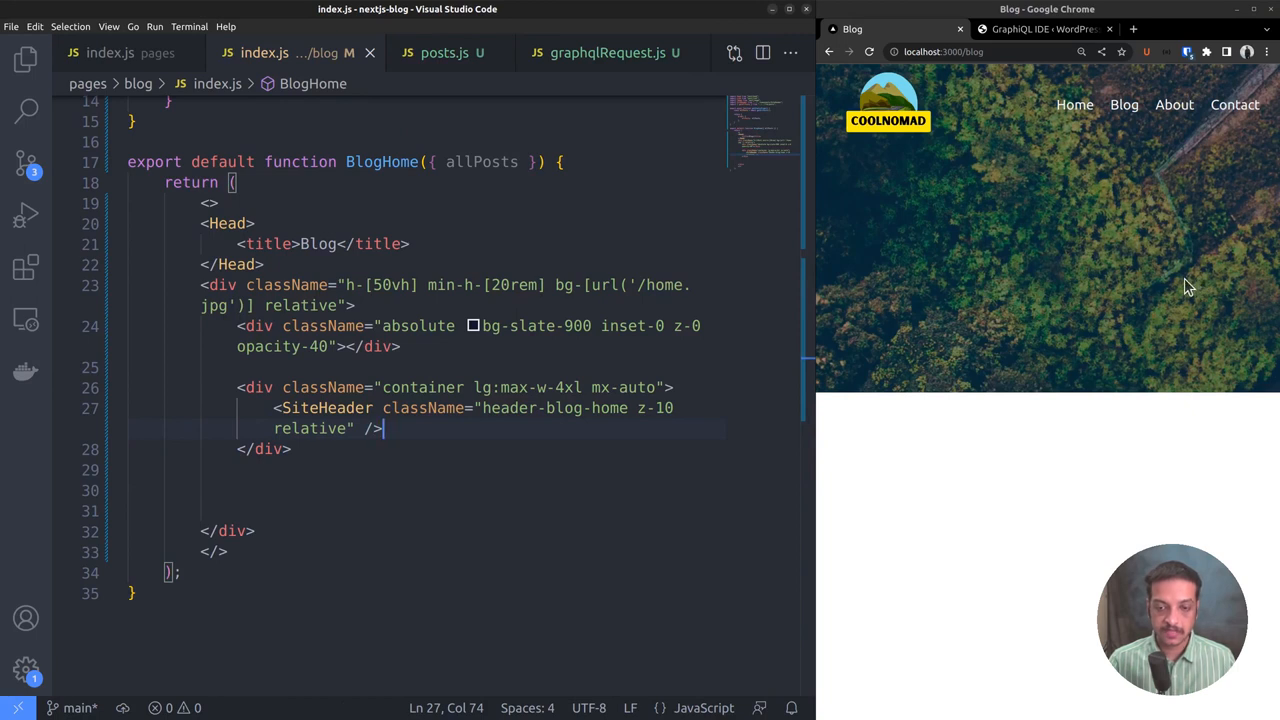
{"action": "mouse_move", "coordinate": [1072, 288]}
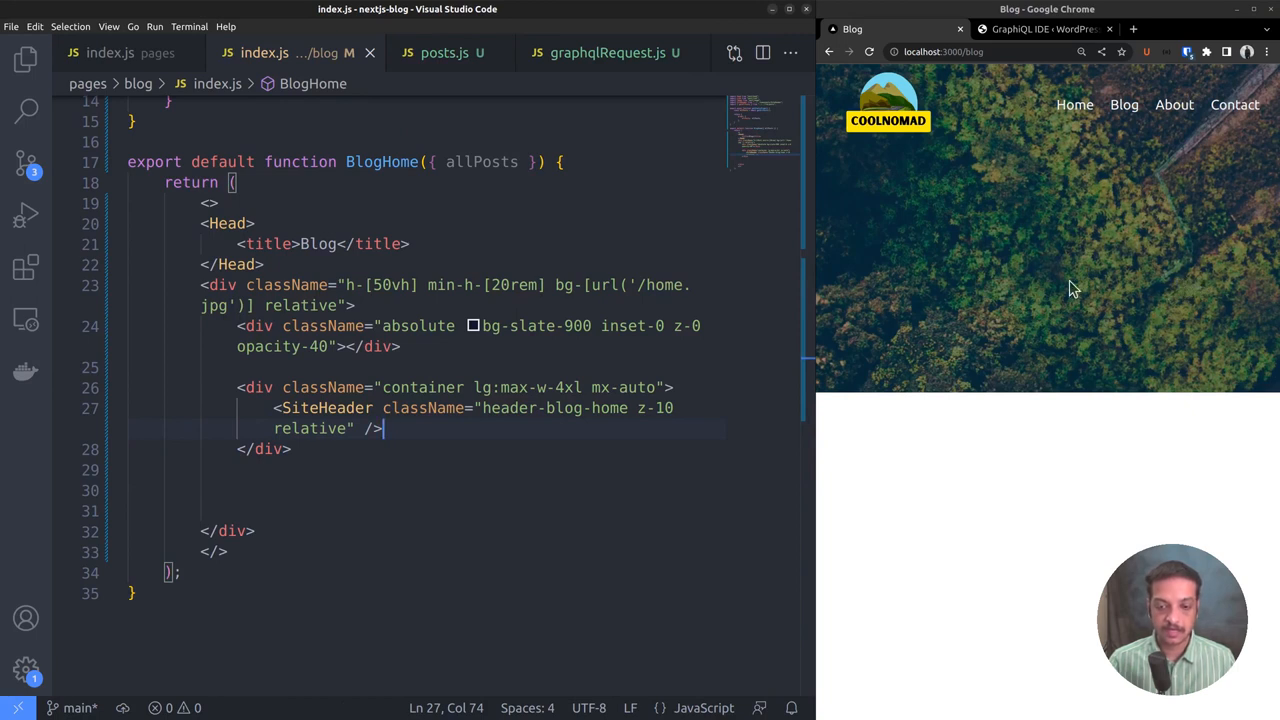
Add <h1>BLOG</h1> and <p>Read our latest articles</p> below the header container.
{"action": "type", "text": "<h1></h1>"}
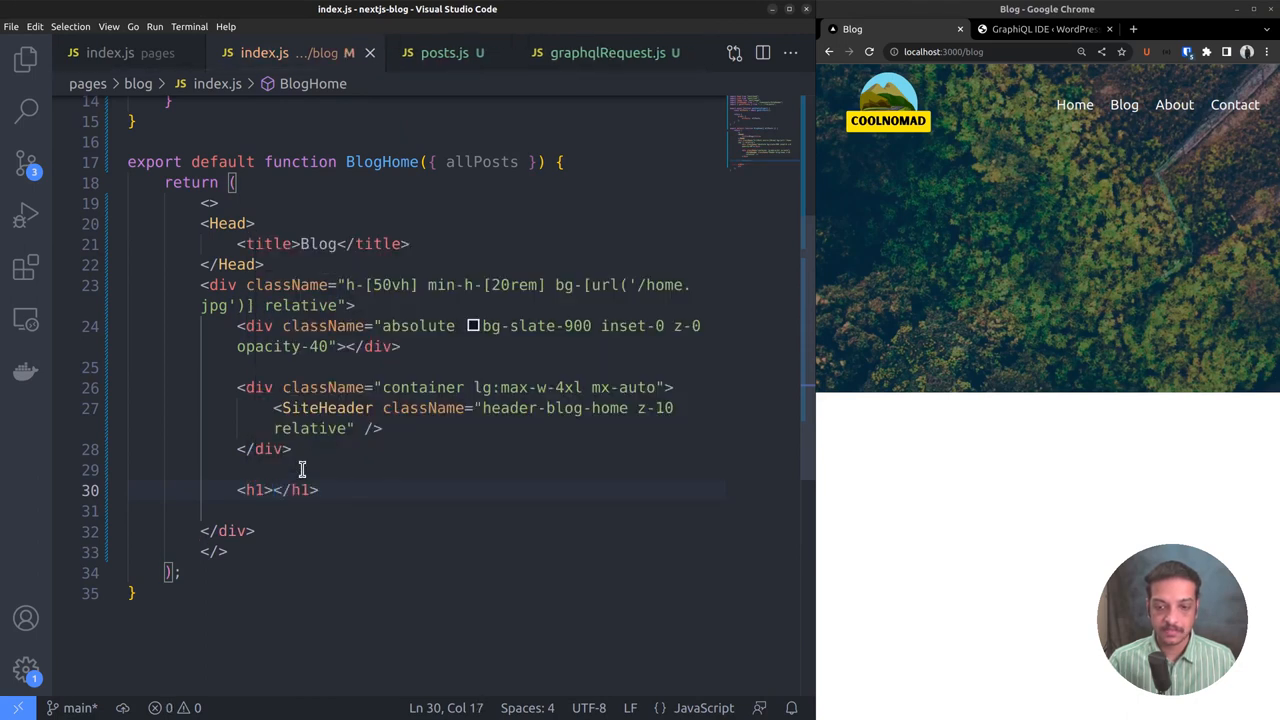
{"action": "type", "text": "Bl"}
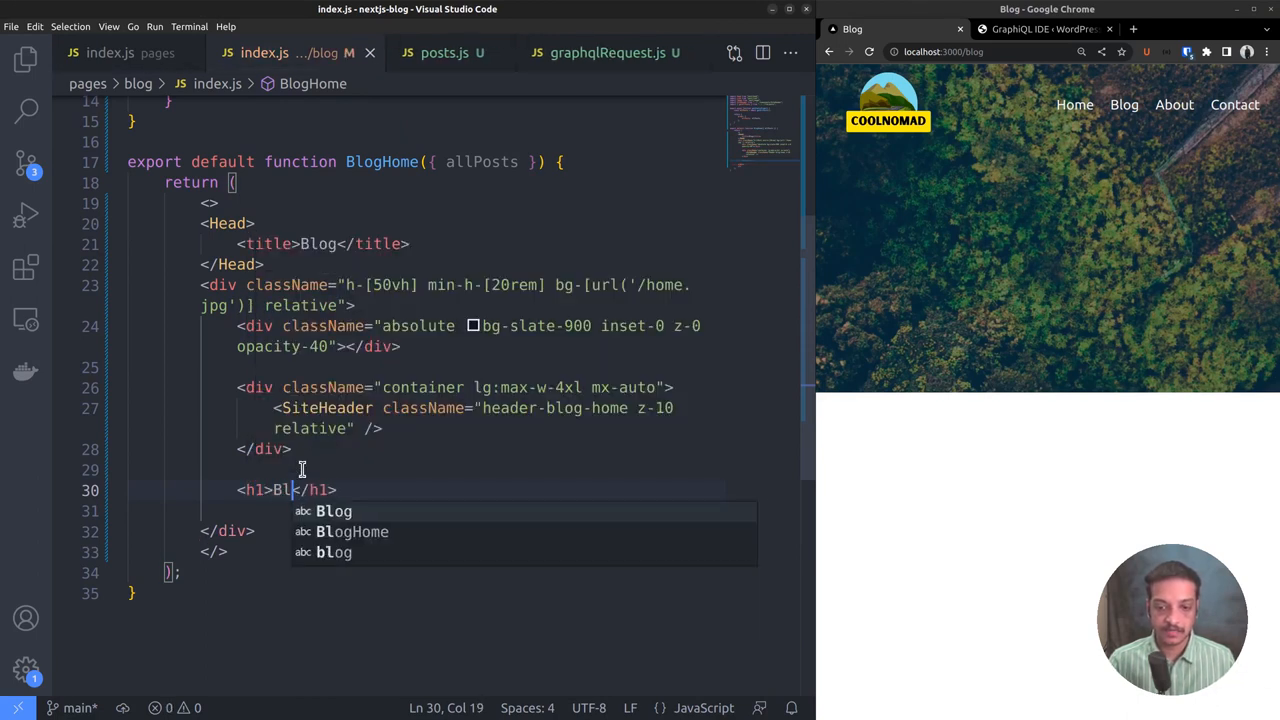
{"action": "type", "text": "OG"}
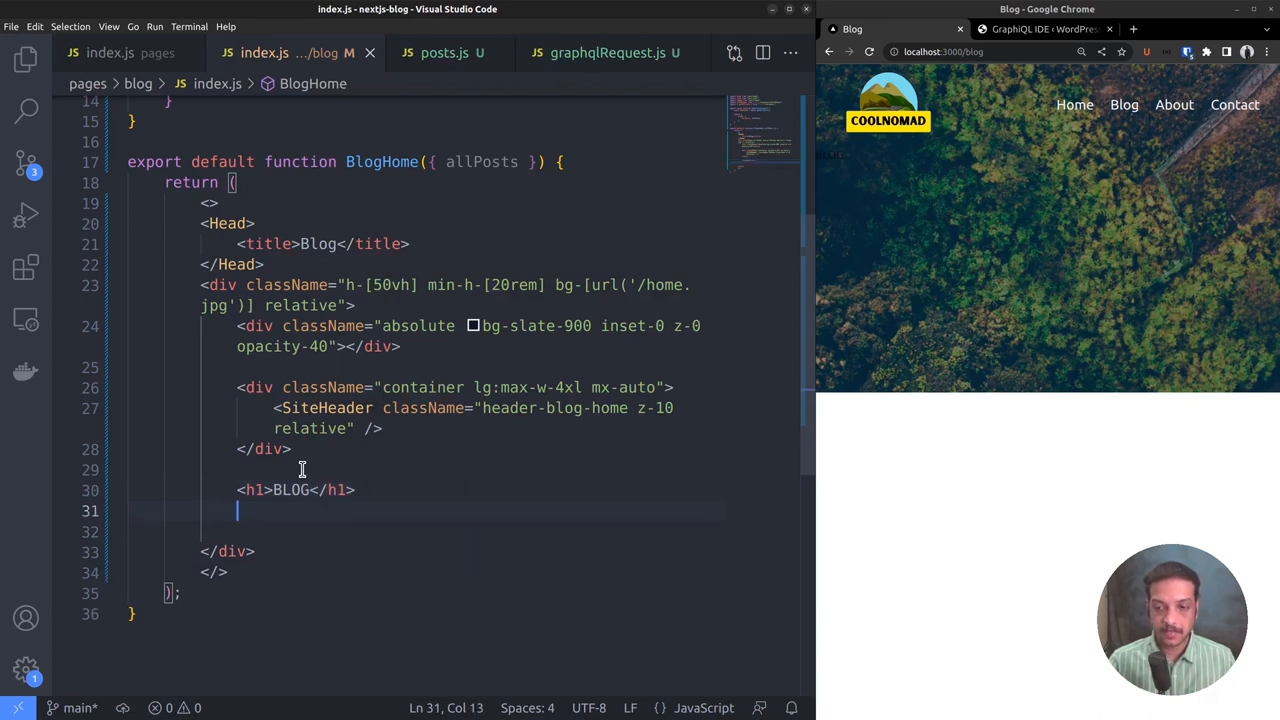
{"action": "type", "text": "<p></p>"}
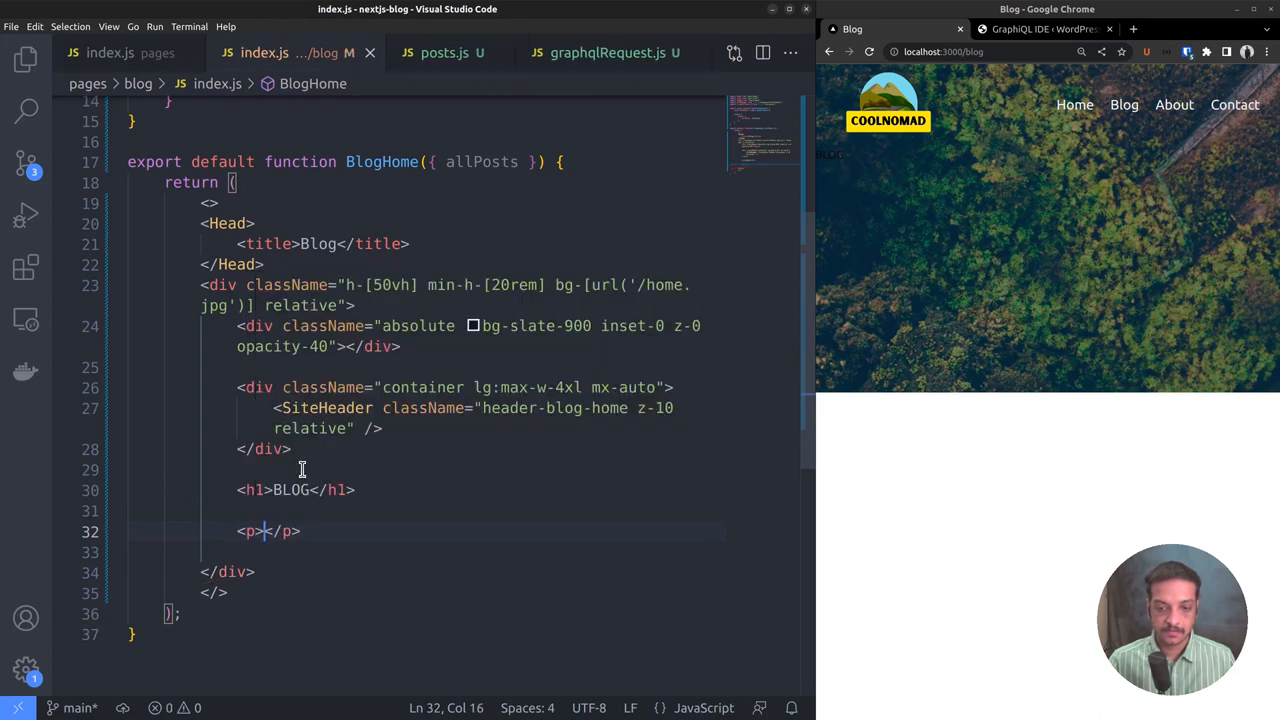
{"action": "type", "text": "Read our latest articles"}
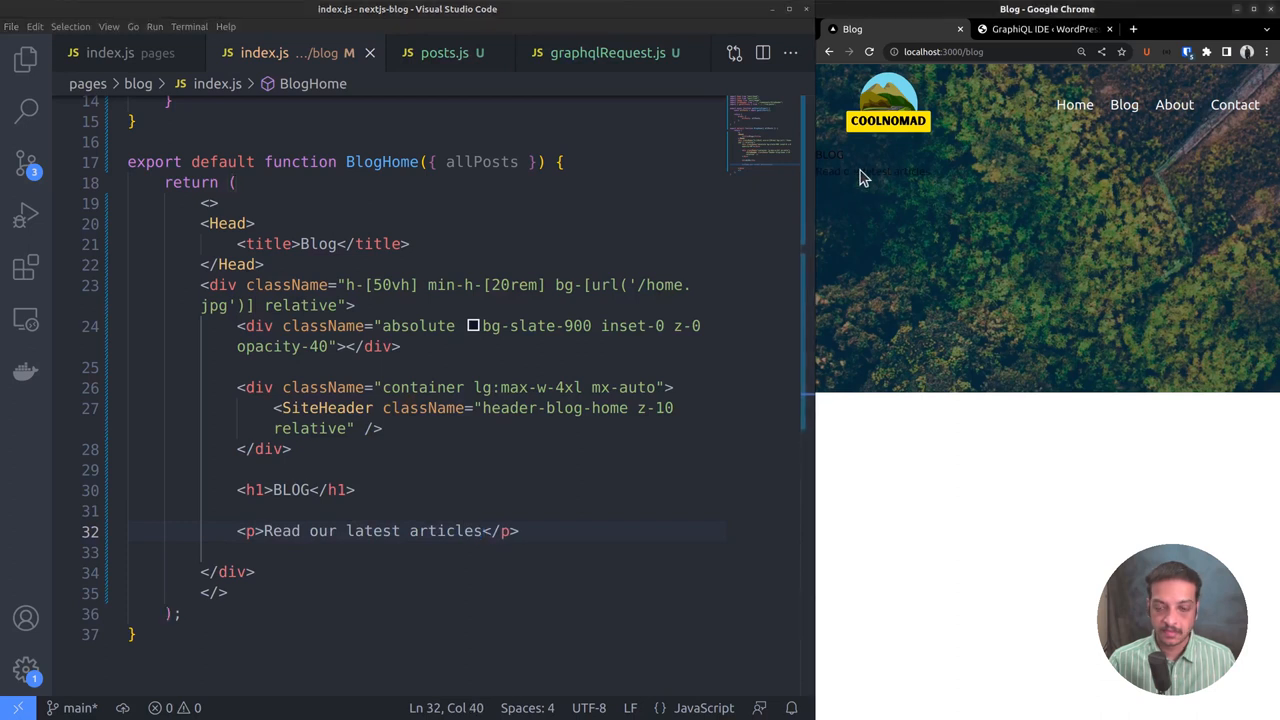
{"action": "mouse_move", "coordinate": [892, 170]}
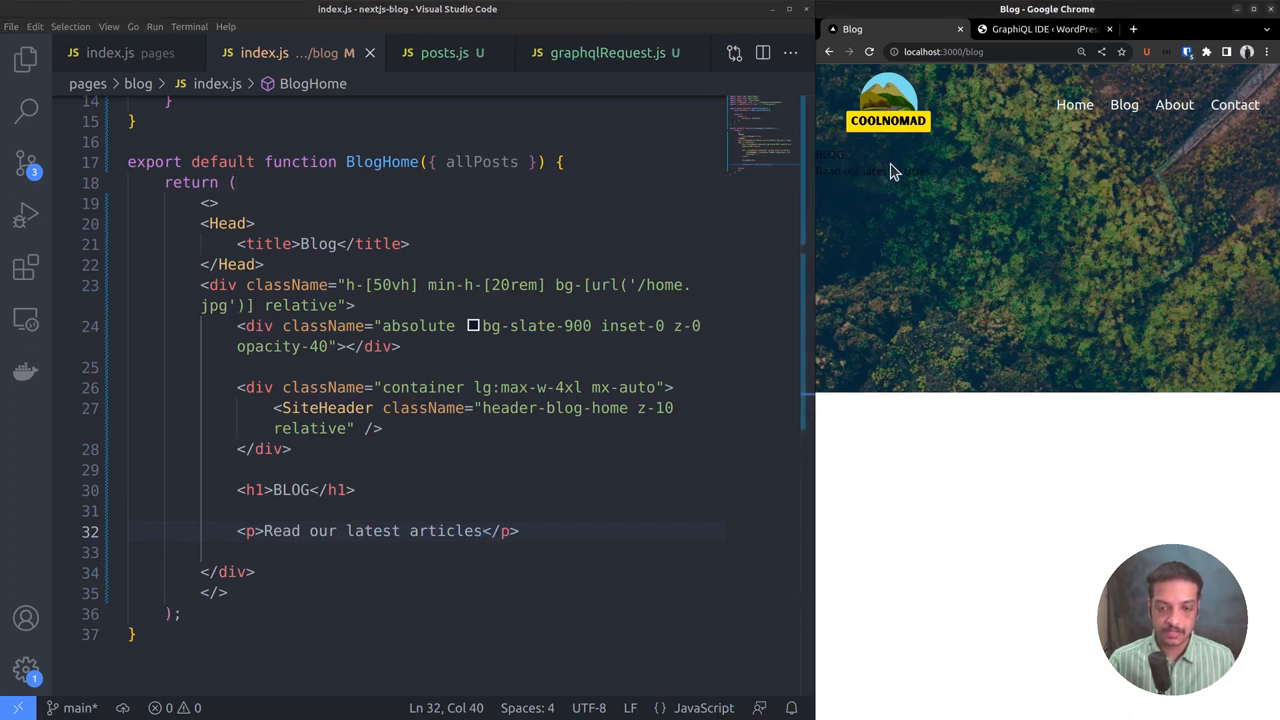
{"action": "mouse_move", "coordinate": [560, 408]}
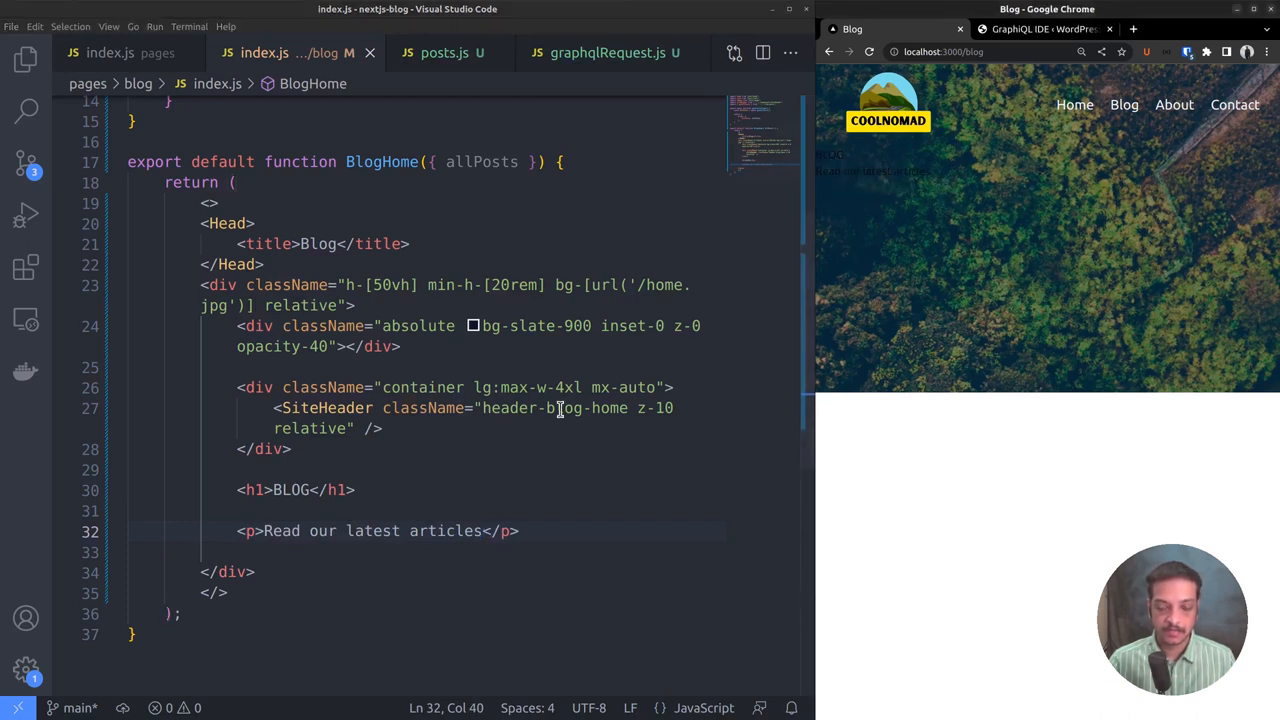
{"action": "left_click", "coordinate": [262, 488]}
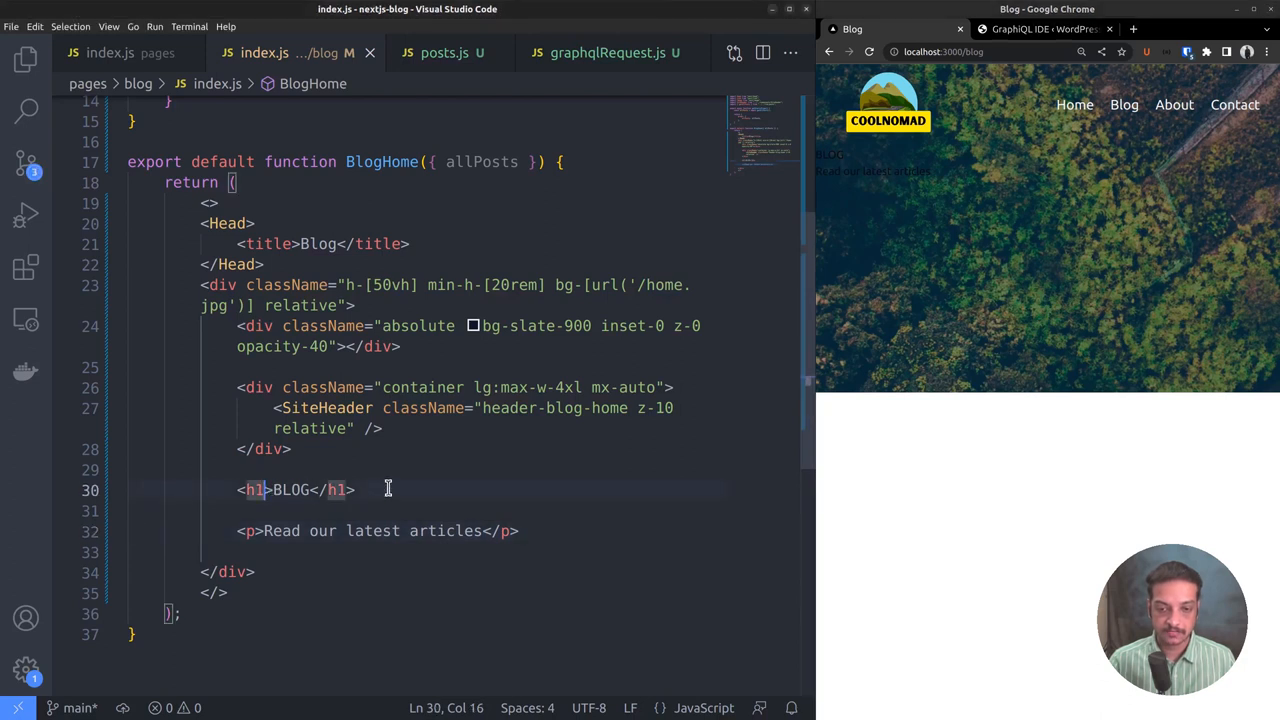
Style the BLOG heading centred with slate-100 text, z-10 and py-8 padding.
{"action": "type", "text": "className=\"text-6xl"}
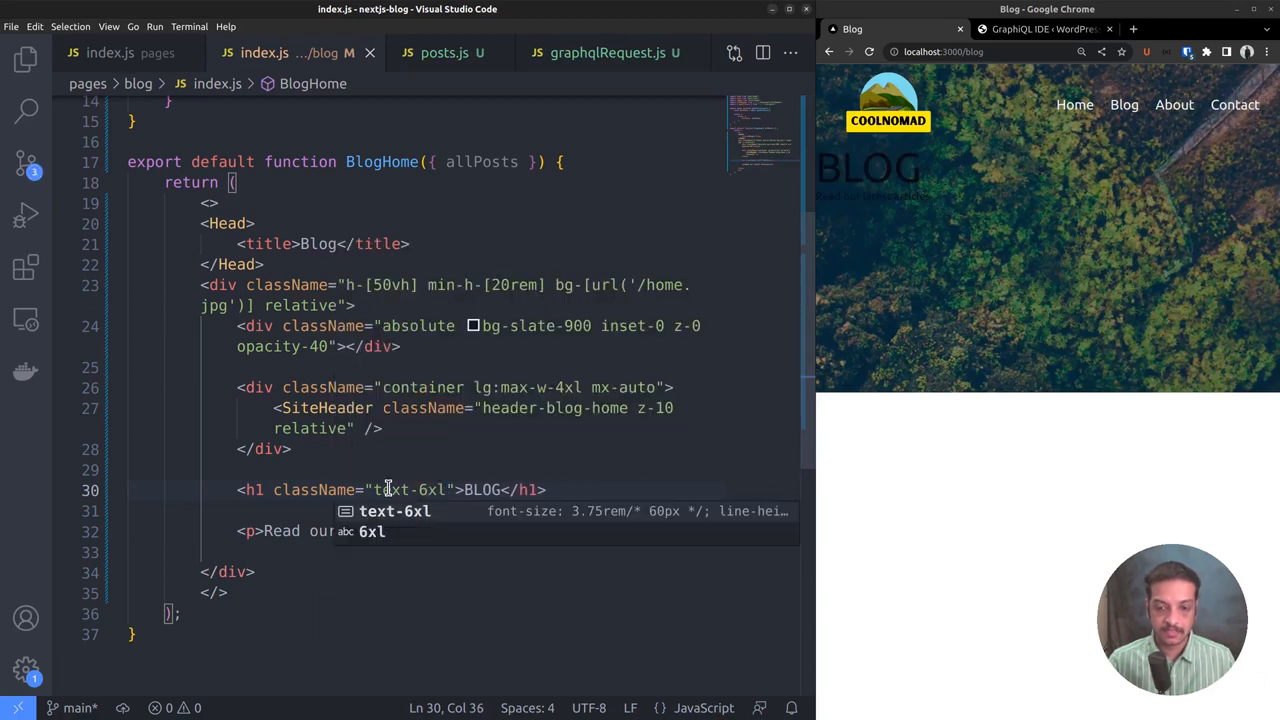
{"action": "type", "text": "text-cnter text-"}
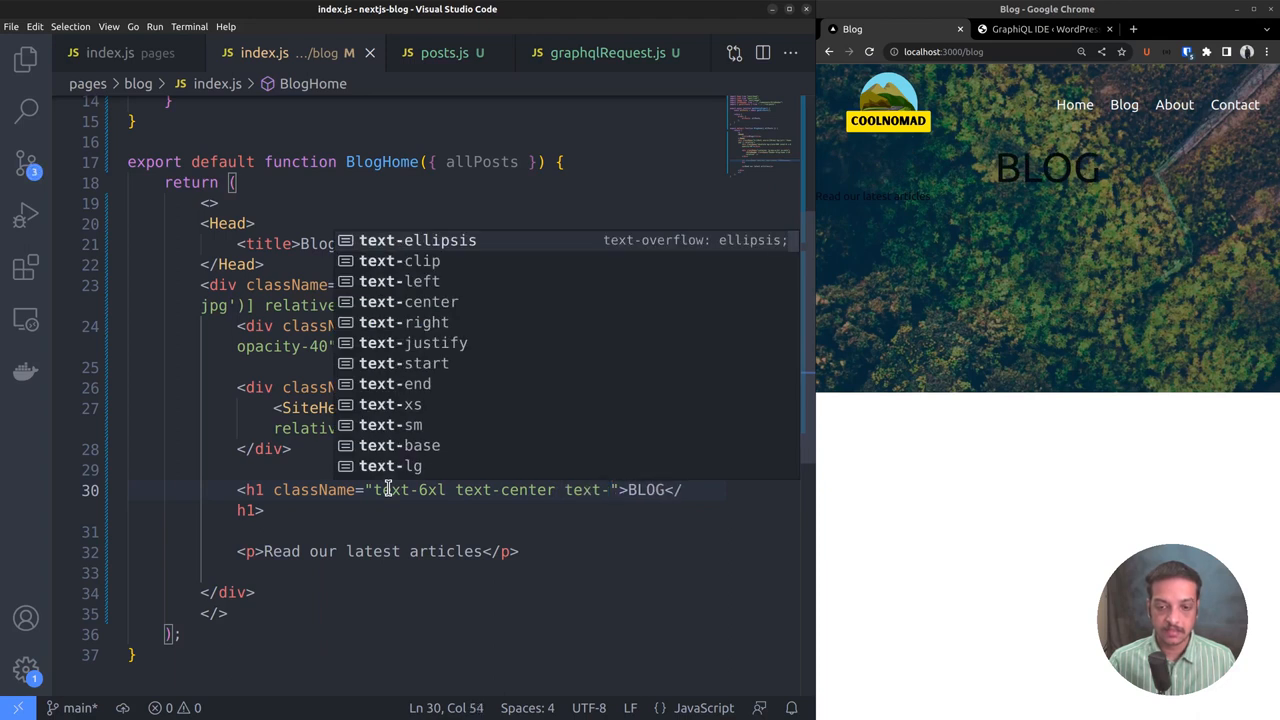
{"action": "type", "text": "slate-"}
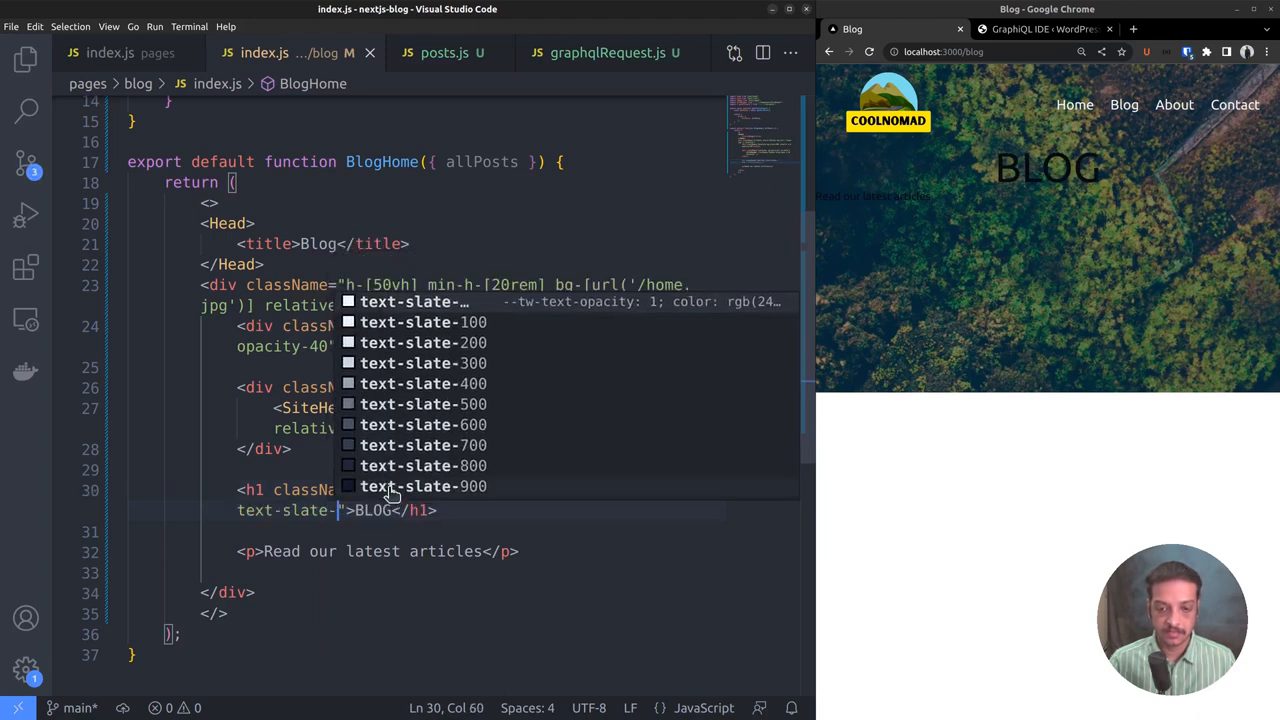
{"action": "left_click", "coordinate": [424, 322]}
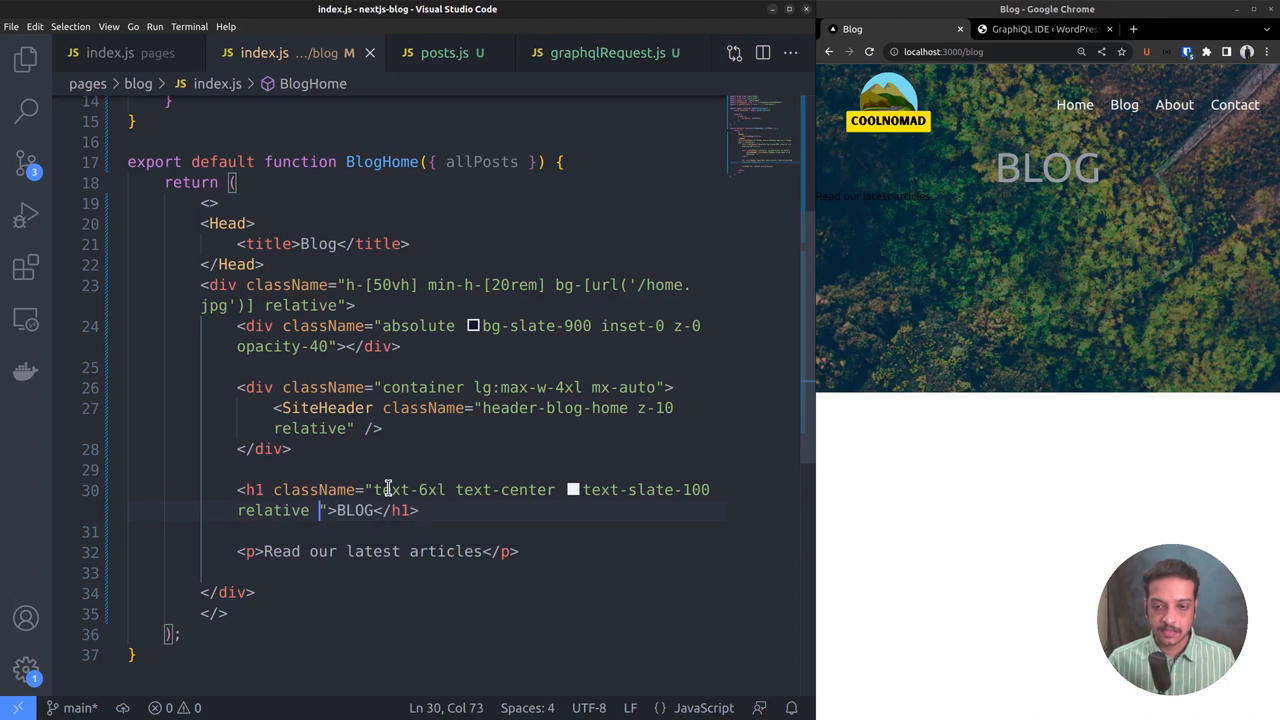
{"action": "type", "text": "z-10 p"}
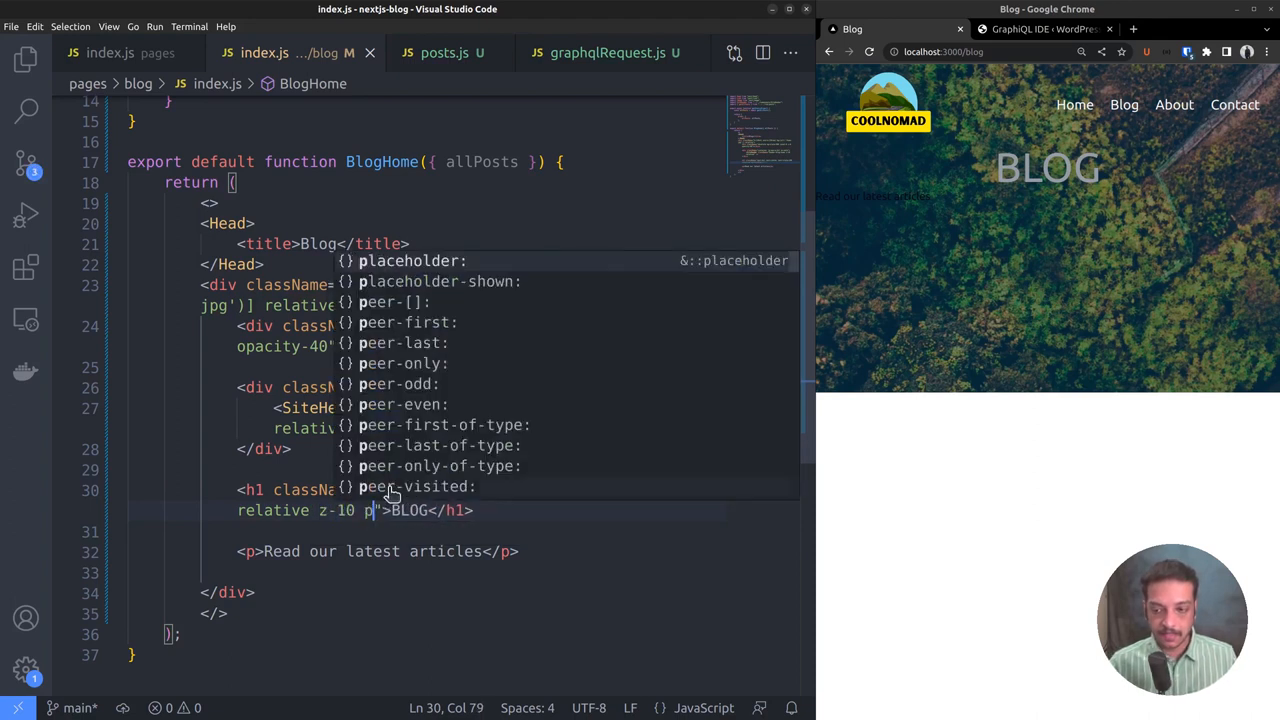
{"action": "type", "text": "py-8"}
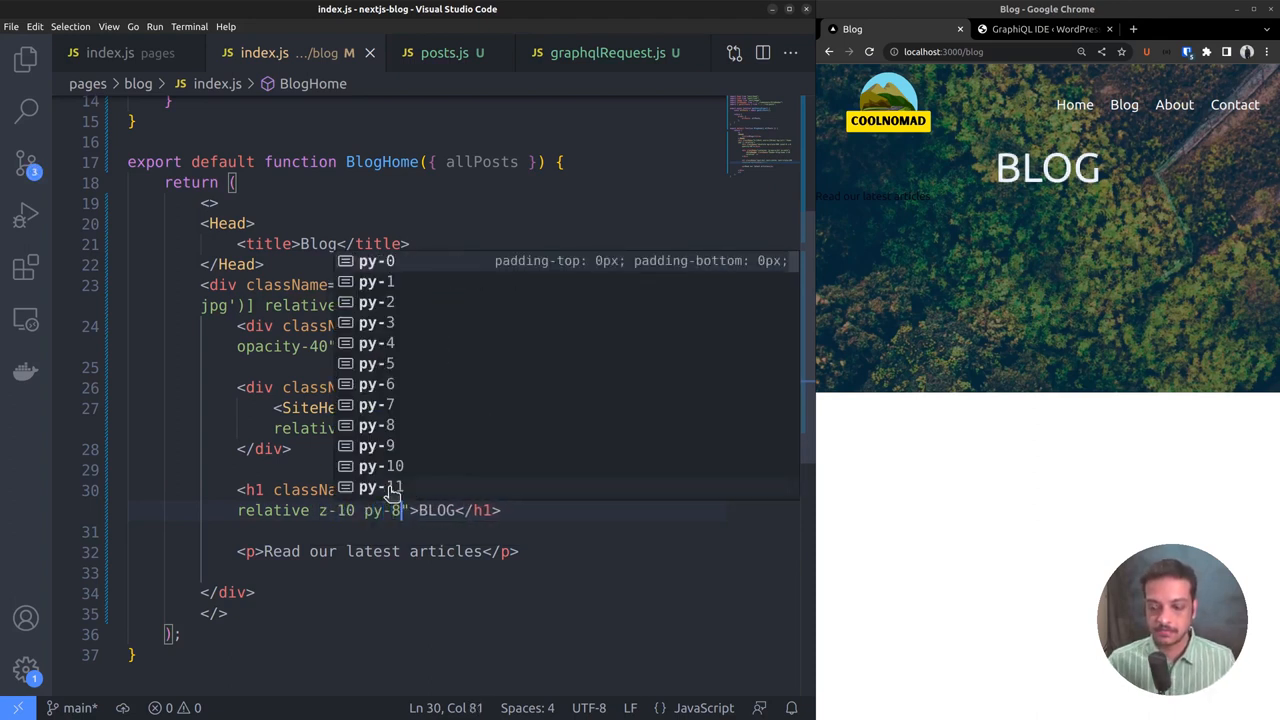
{"action": "type", "text": "8"}
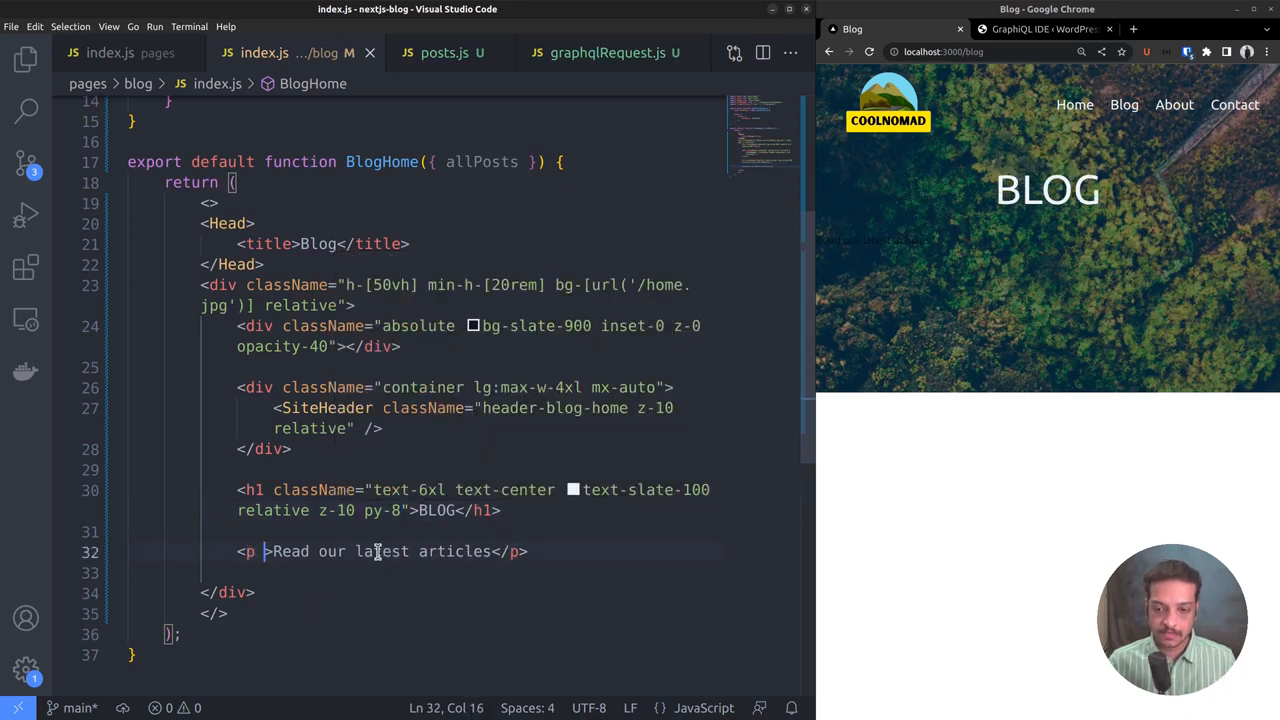
Give the tagline paragraph a z-index class and start a <main> element after the hero.
{"action": "type", "text": "className=\"relative"}
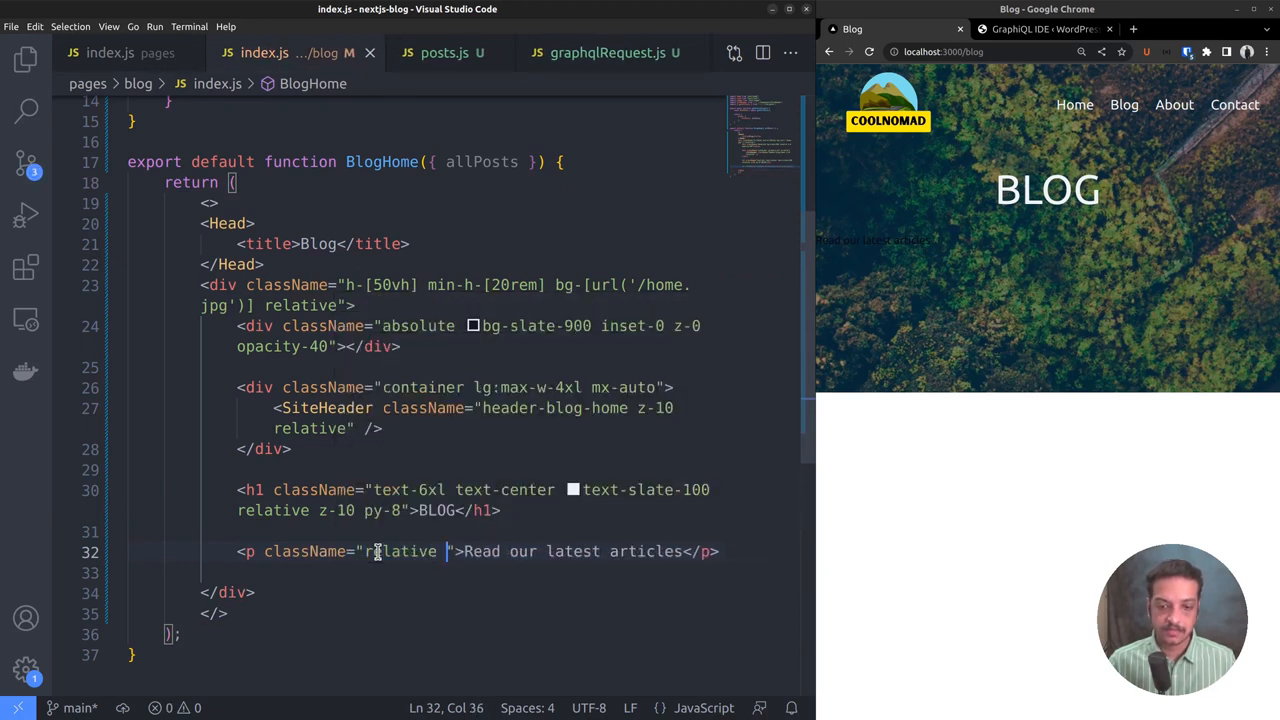
{"action": "type", "text": "z-"}
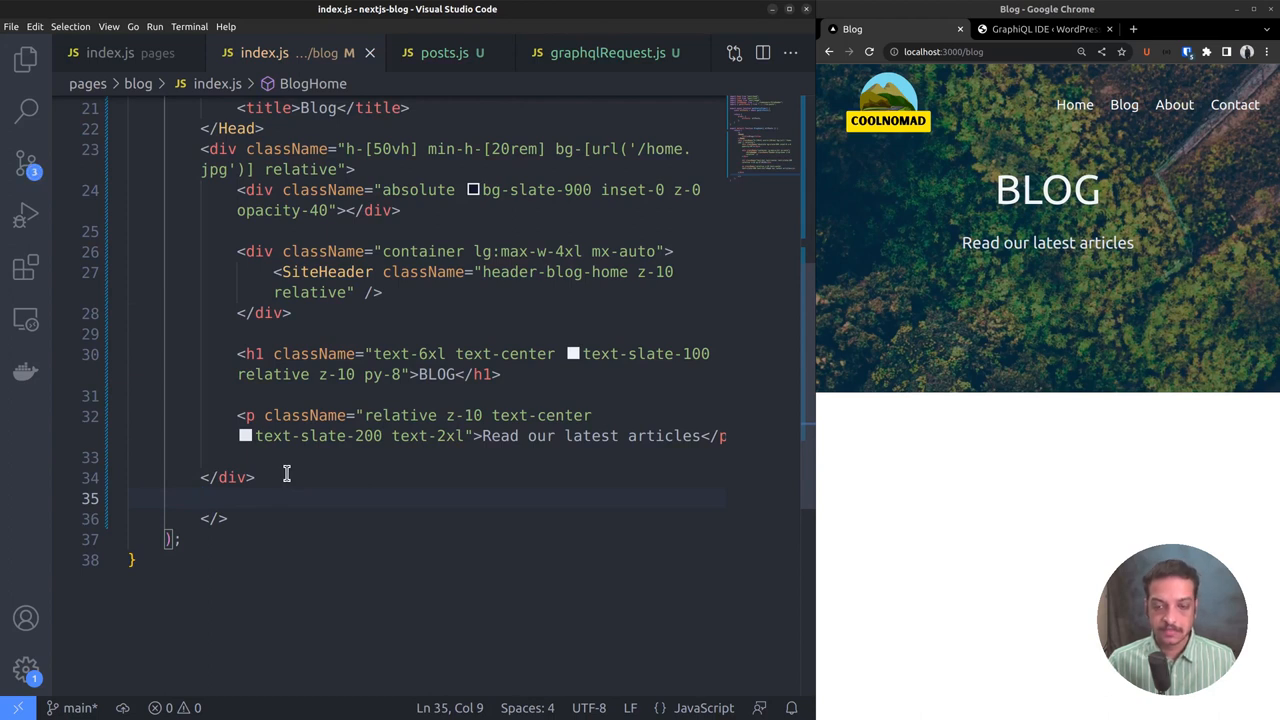
{"action": "type", "text": "<main>"}
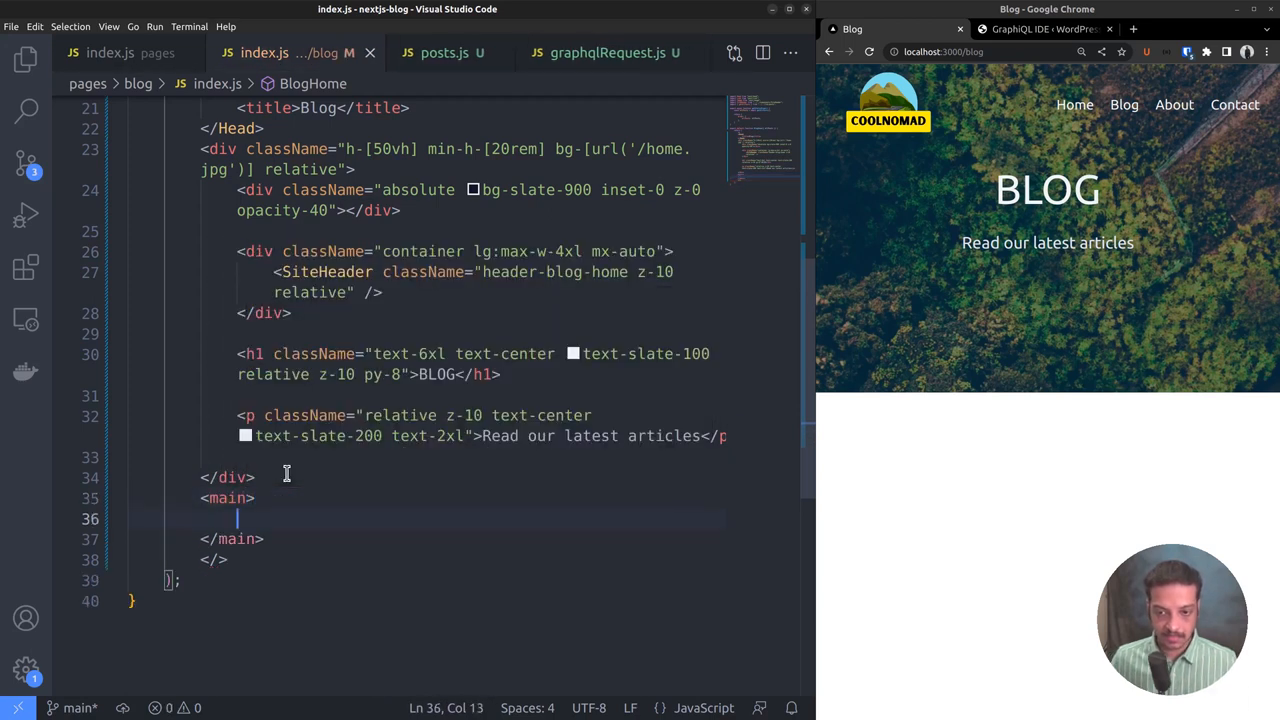
Add a section with className "post-list mt-4" holding a ul inside main.
{"action": "type", "text": "<section></section>"}
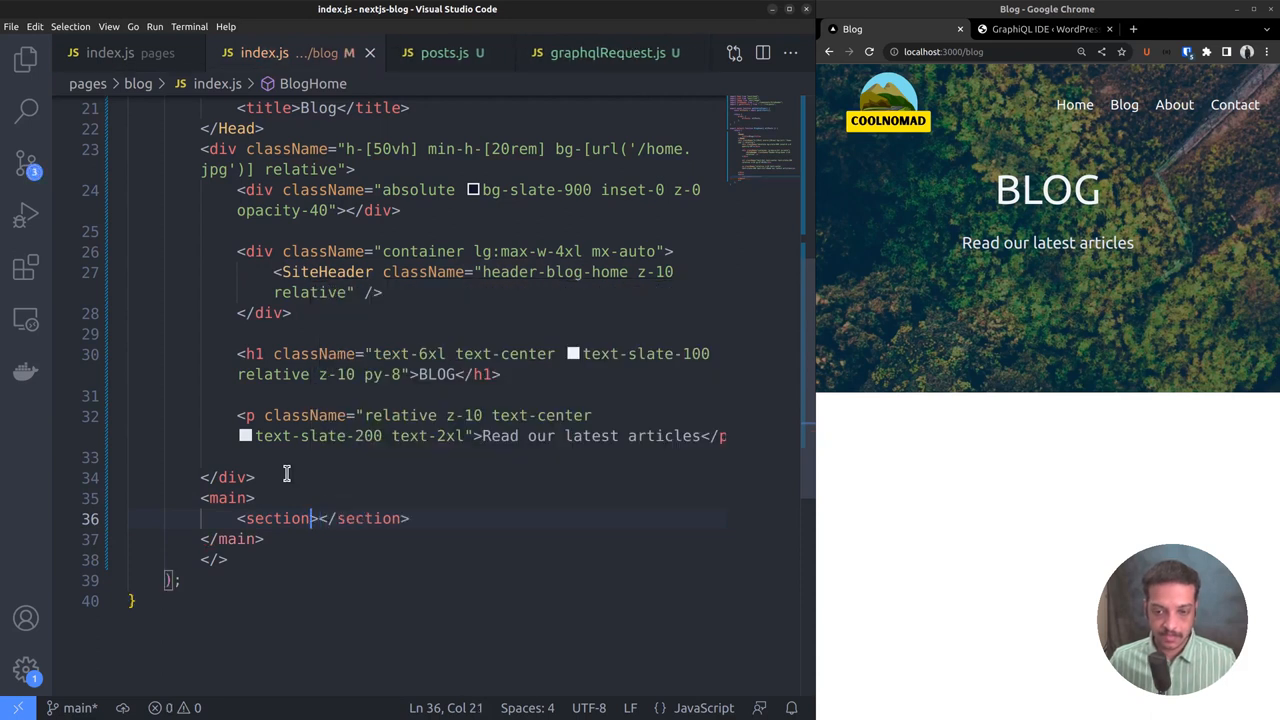
{"action": "type", "text": "className="}
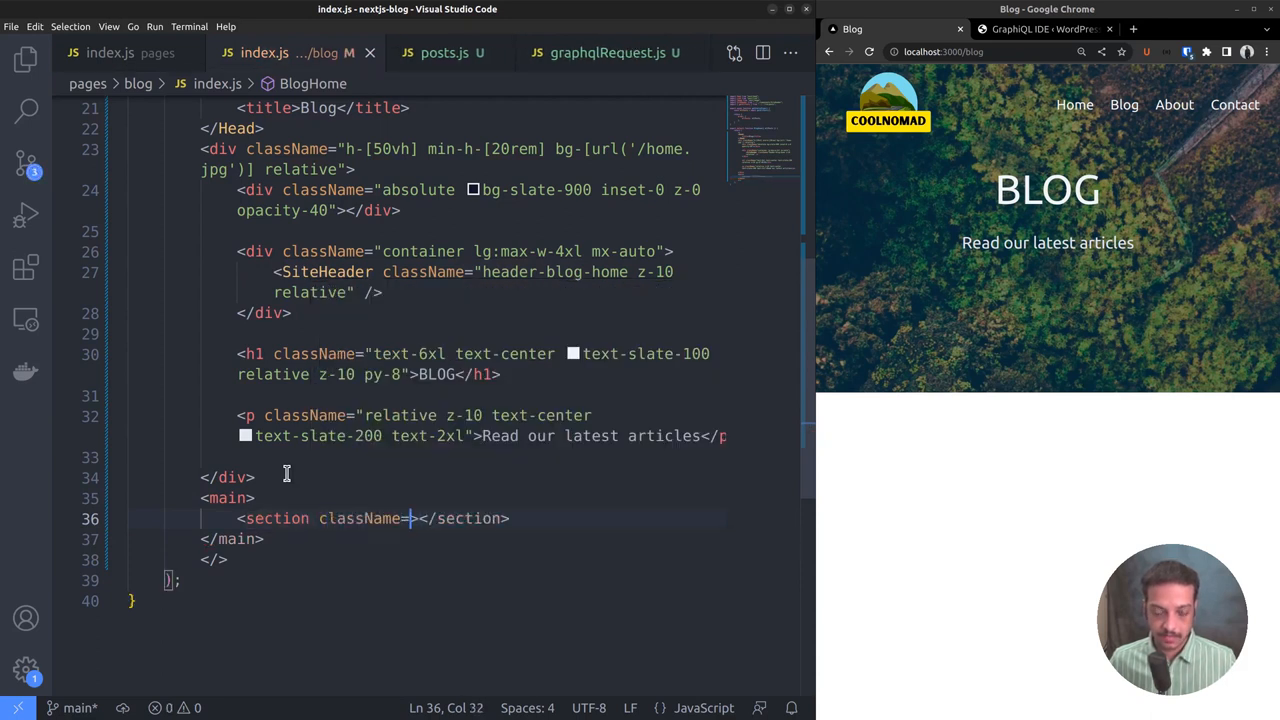
{"action": "type", "text": "post-lil"}
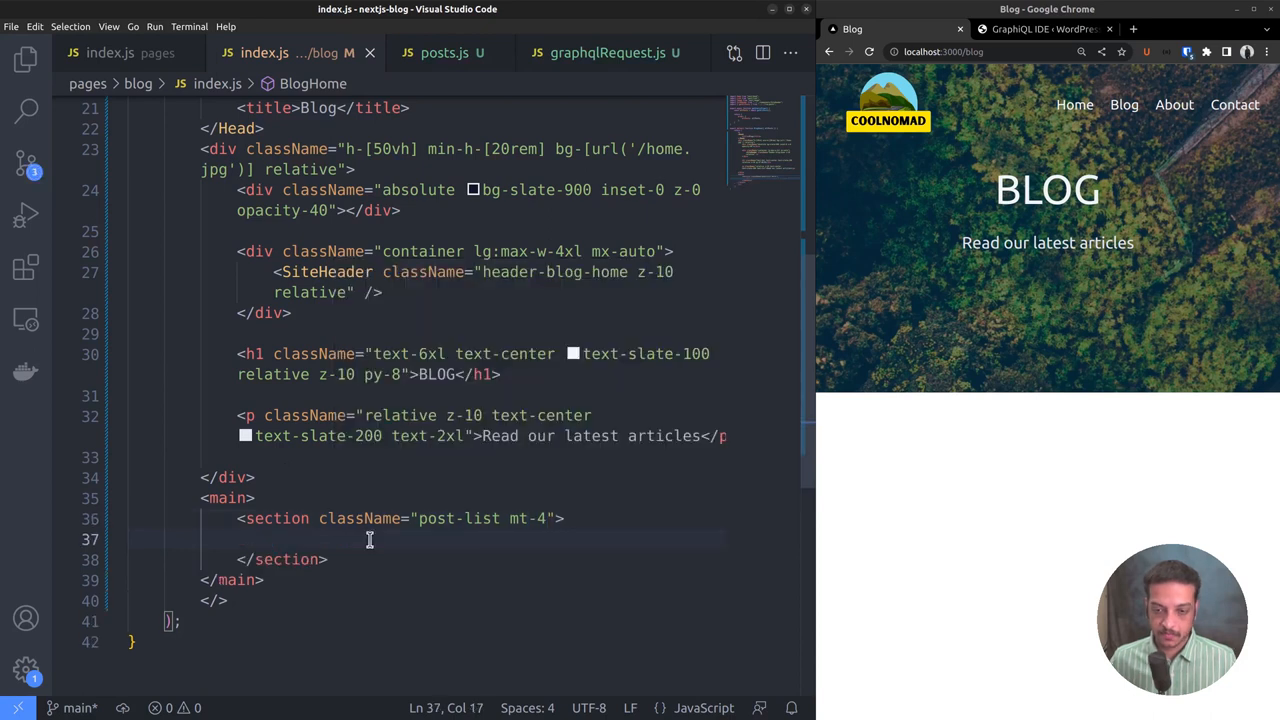
{"action": "type", "text": "<ul>"}
{"action": "type", "text": "{"}
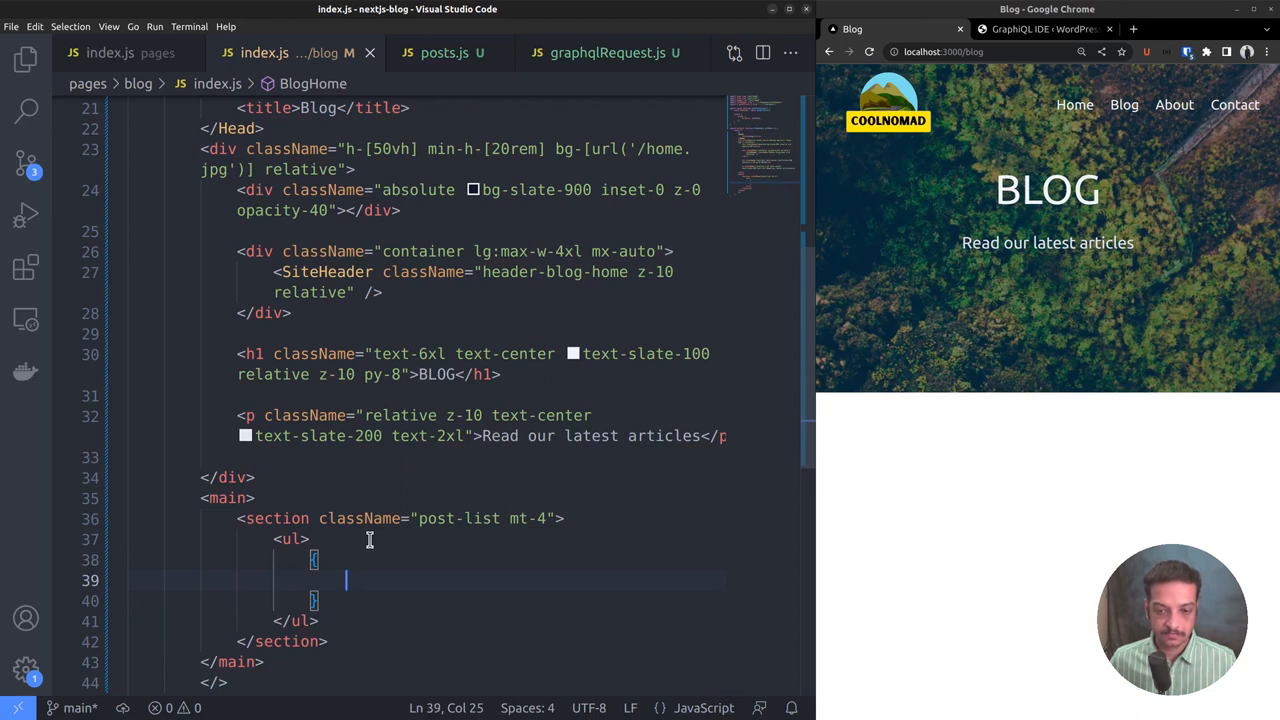
Map allPosts.nodes to an <li></li> per post inside the ul.
{"action": "type", "text": "allPost"}
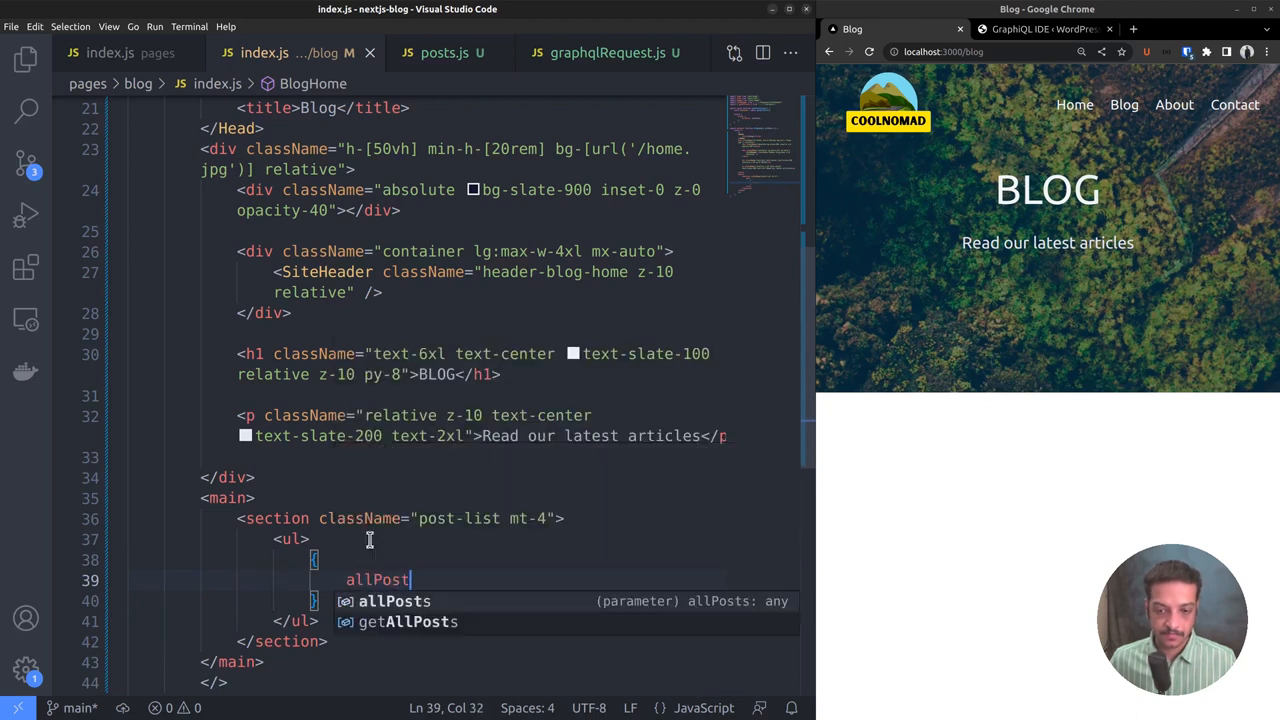
{"action": "type", "text": ".nodes.map((post)"}
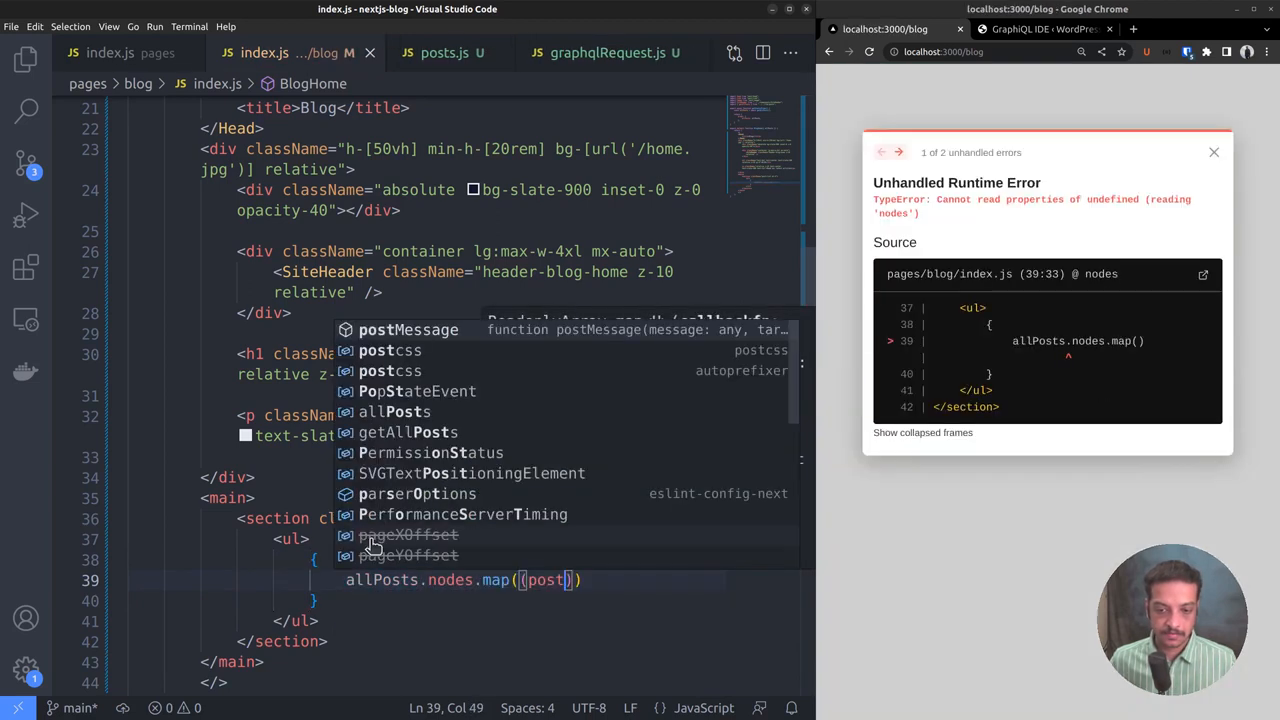
{"action": "type", "text": "=> ("}
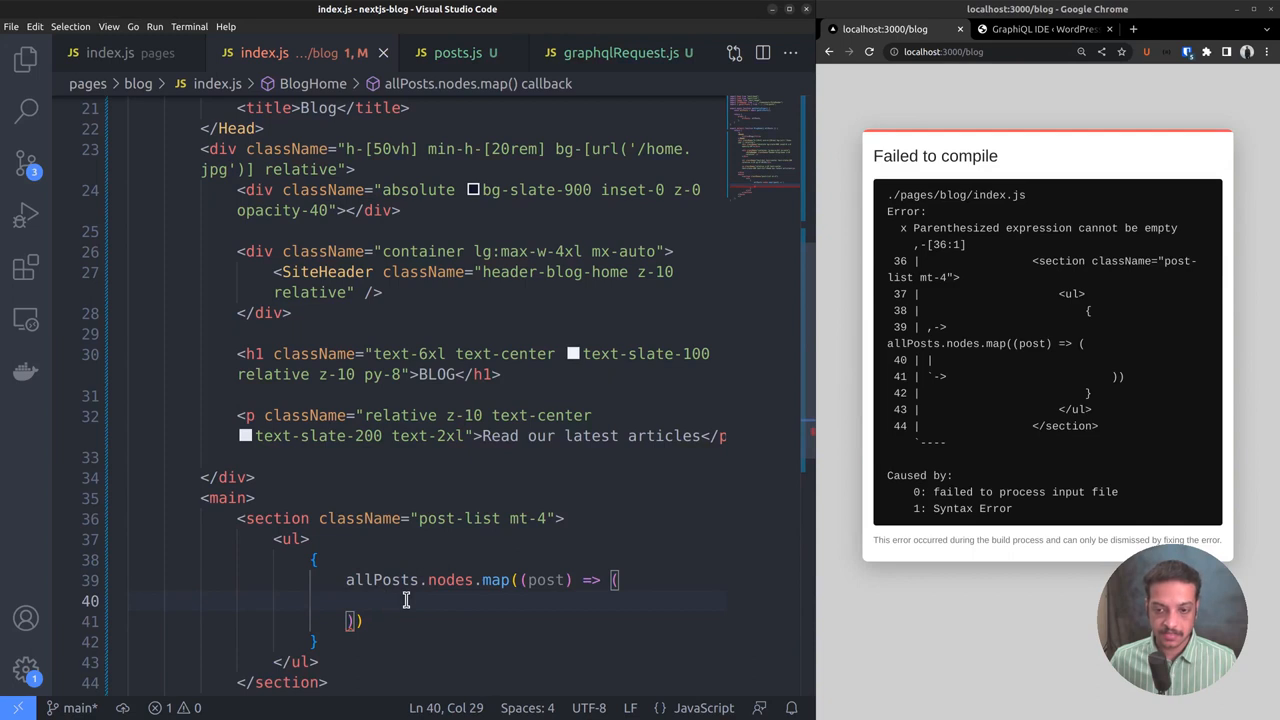
{"action": "type", "text": "<li></li>"}
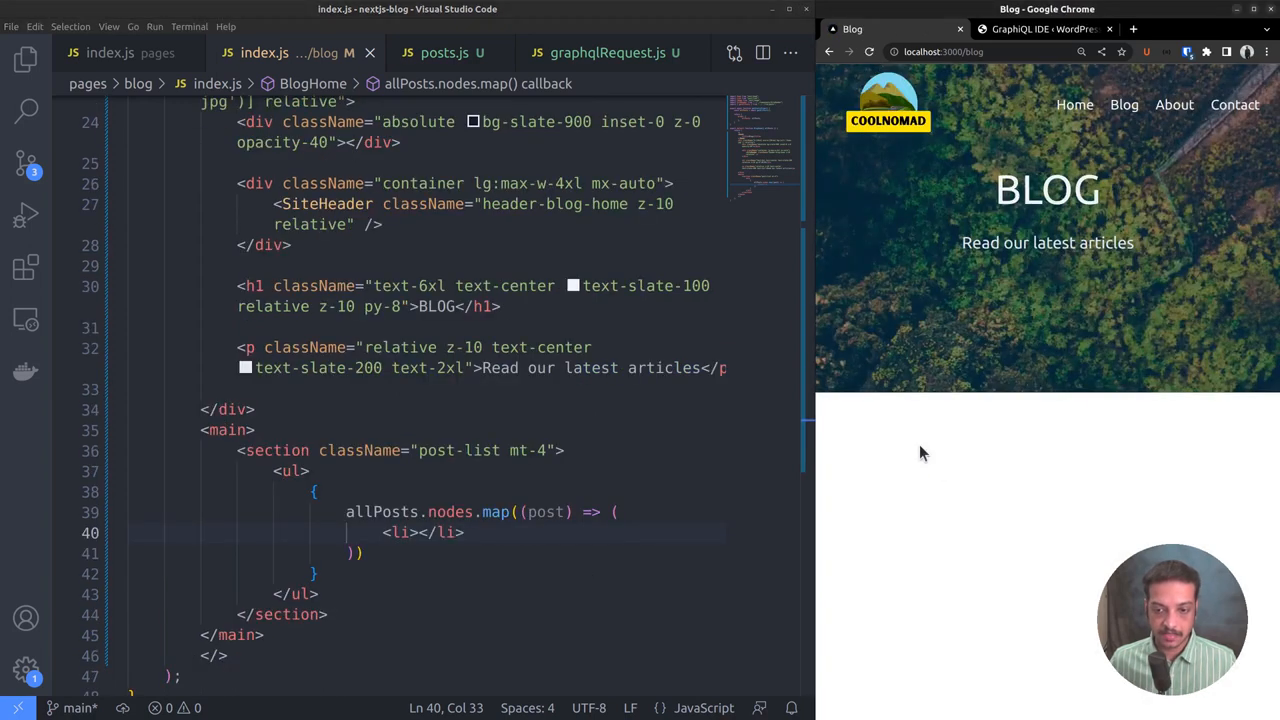
{"action": "mouse_move", "coordinate": [412, 532]}
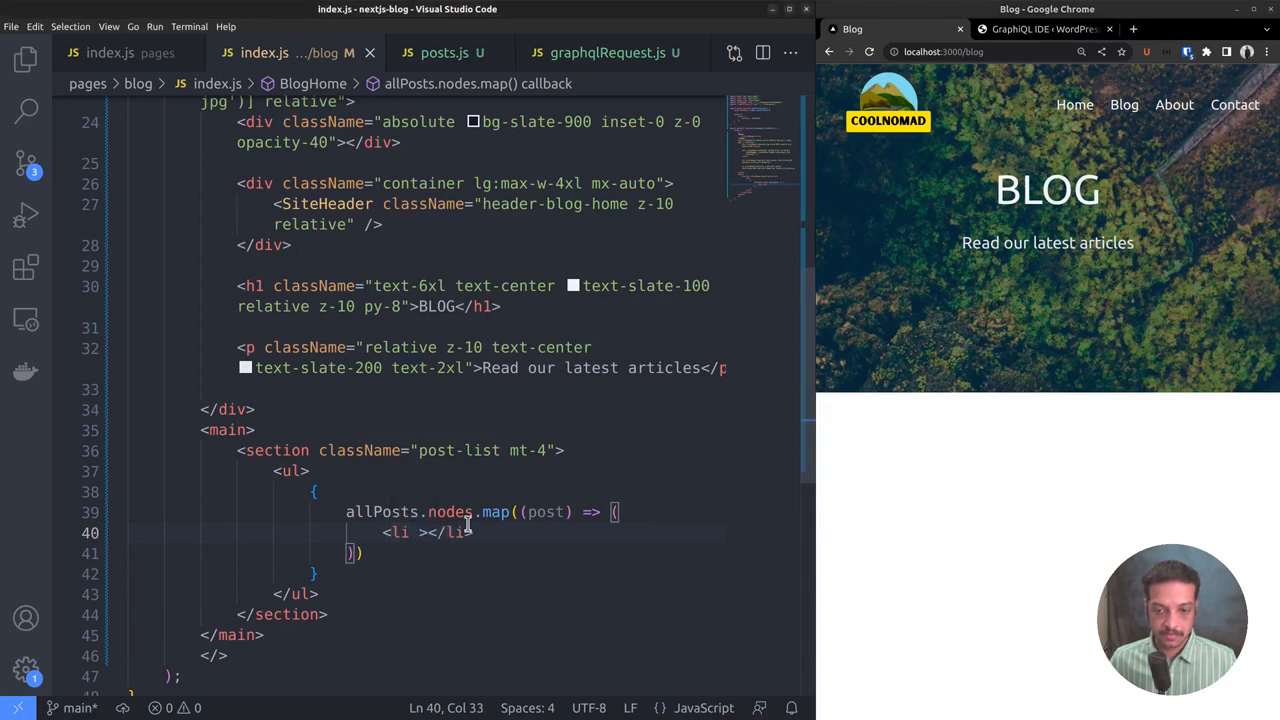
Give each li key={post.slug} and className "grid grid-cols-5 gap-4 mb-4".
{"action": "type", "text": "key="}
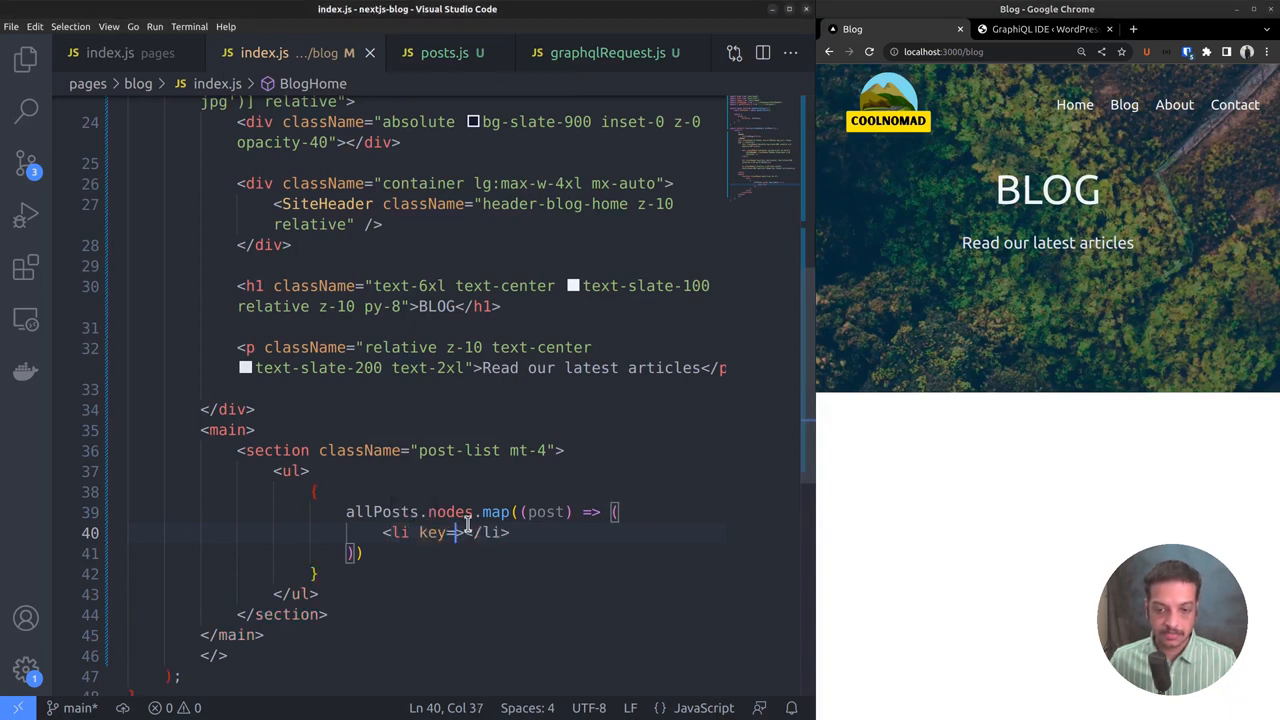
{"action": "type", "text": "post.slug}"}
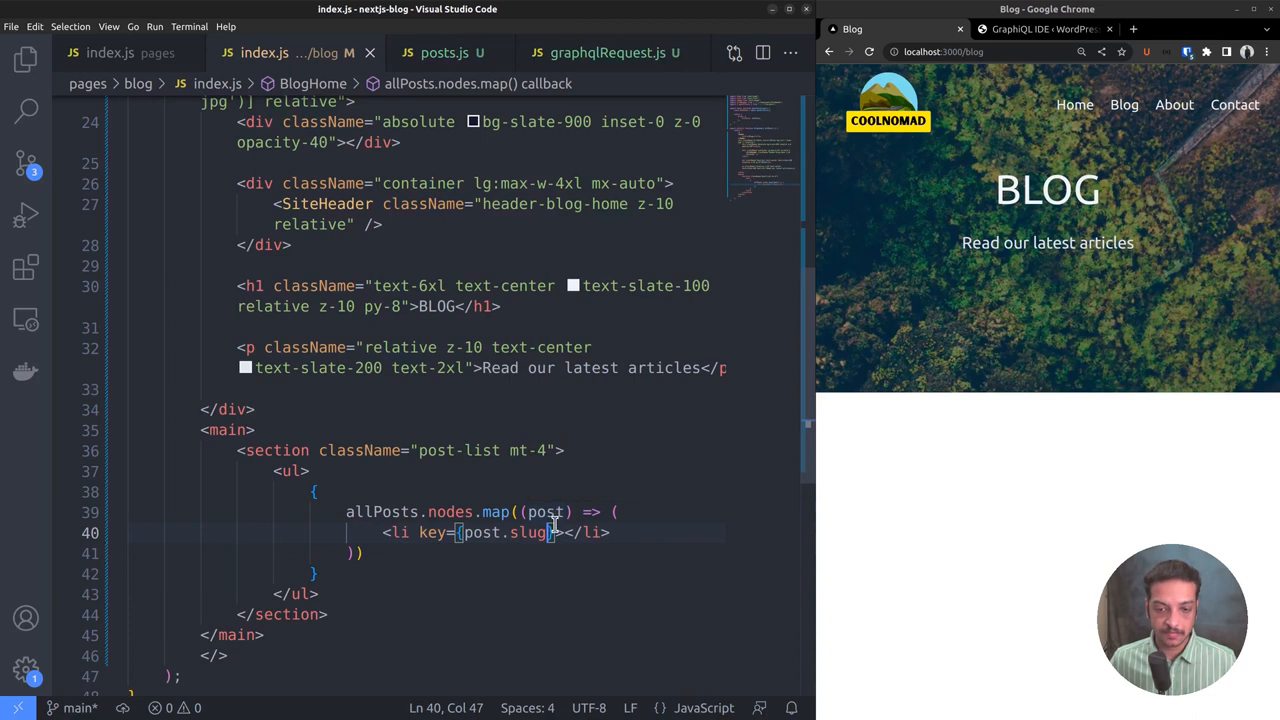
{"action": "mouse_move", "coordinate": [432, 544]}
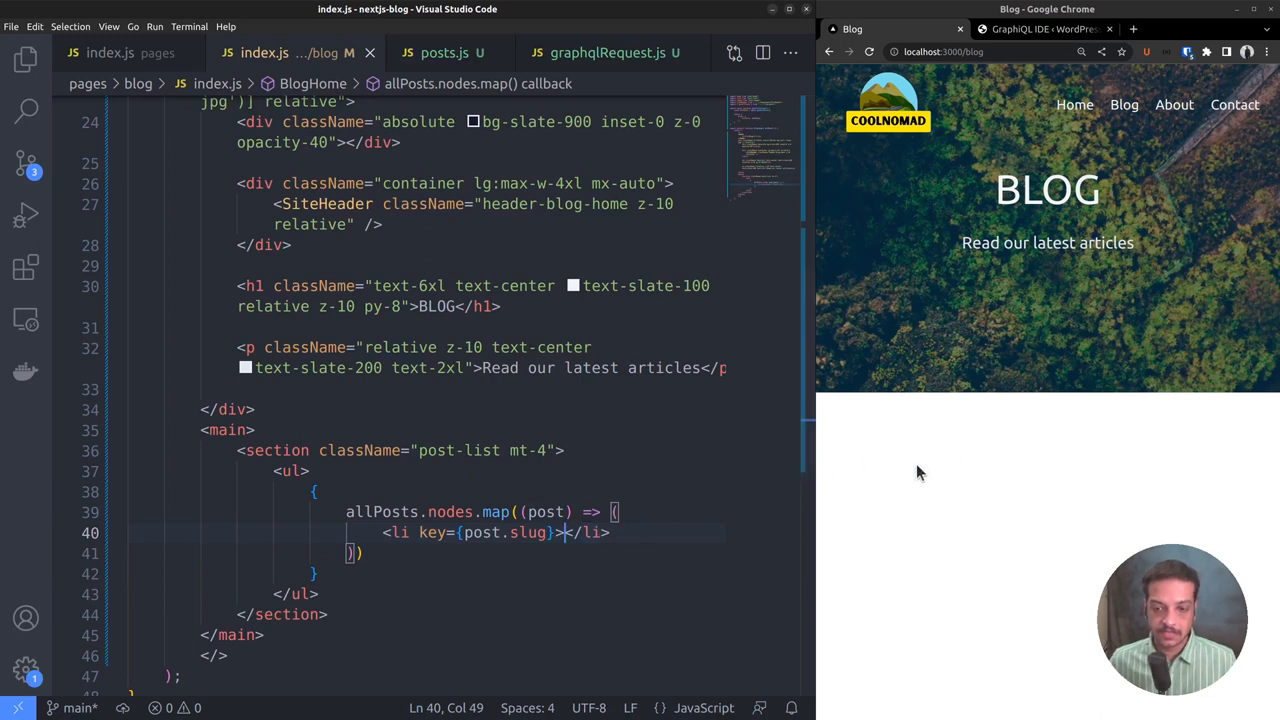
{"action": "mouse_move", "coordinate": [1158, 502]}
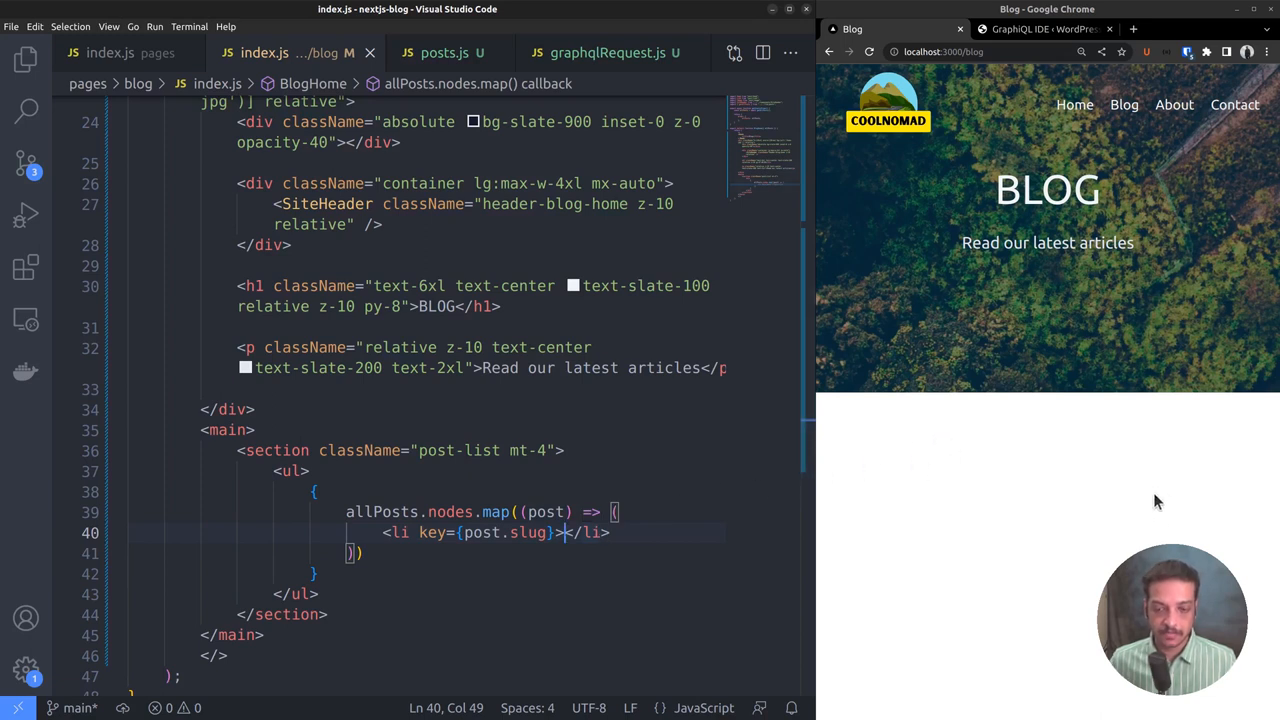
{"action": "mouse_move", "coordinate": [940, 500]}
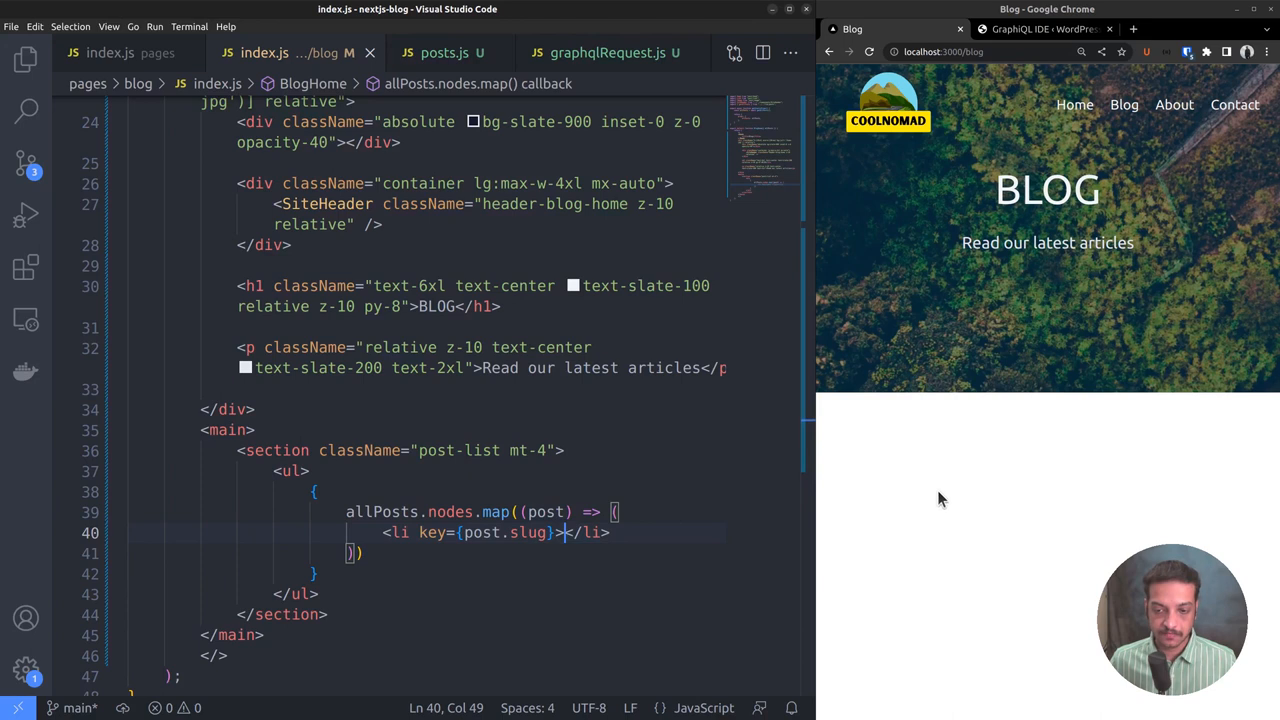
{"action": "mouse_move", "coordinate": [1144, 486]}
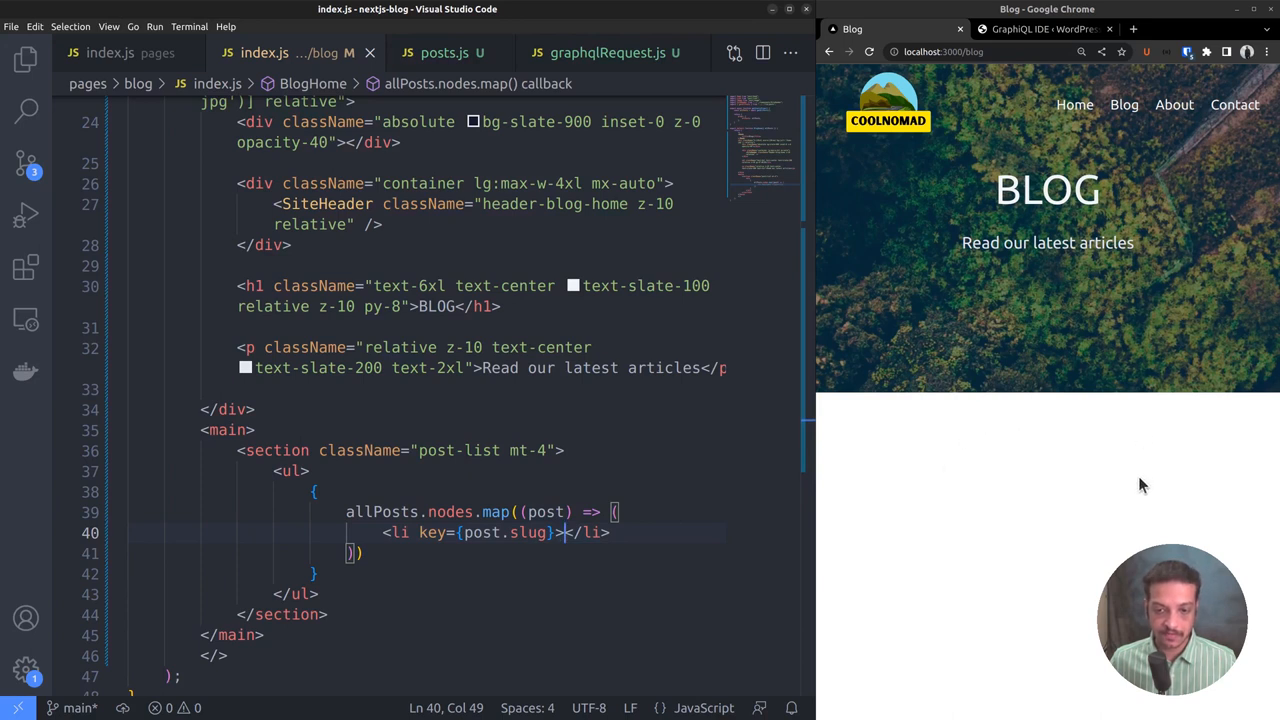
{"action": "mouse_move", "coordinate": [1100, 468]}
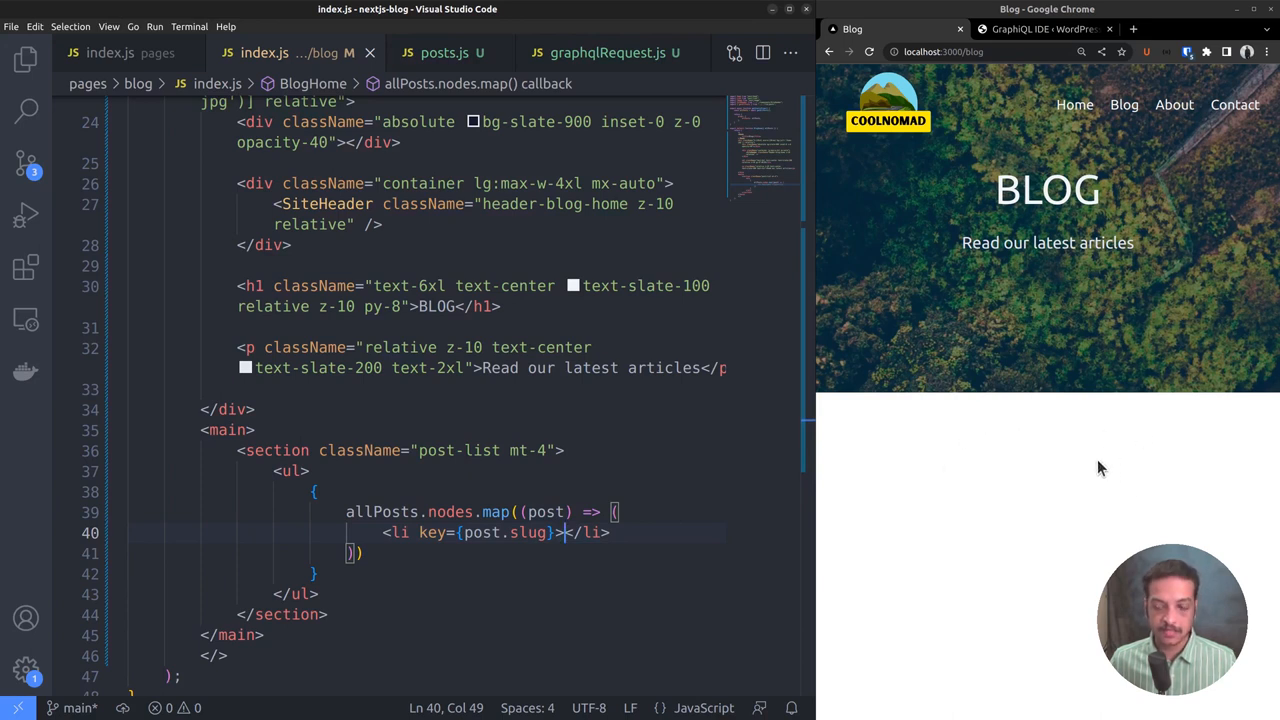
{"action": "mouse_move", "coordinate": [1078, 530]}
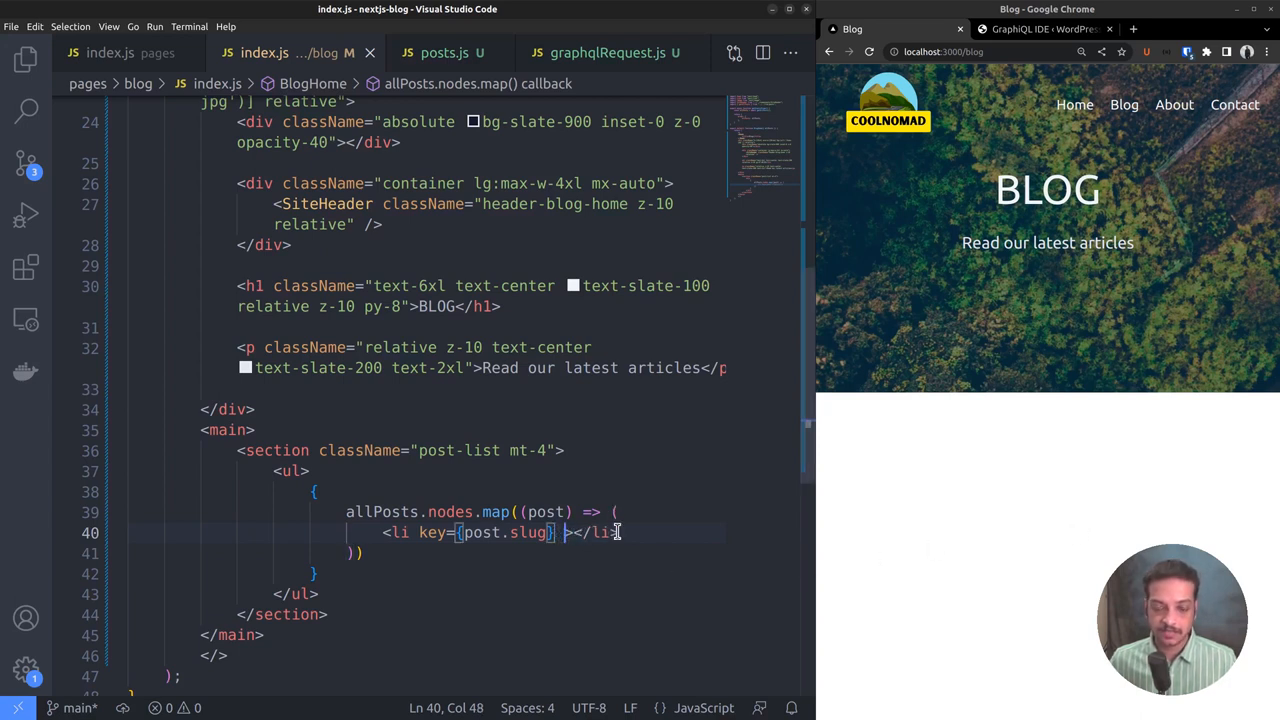
{"action": "type", "text": "className=\"gr"}
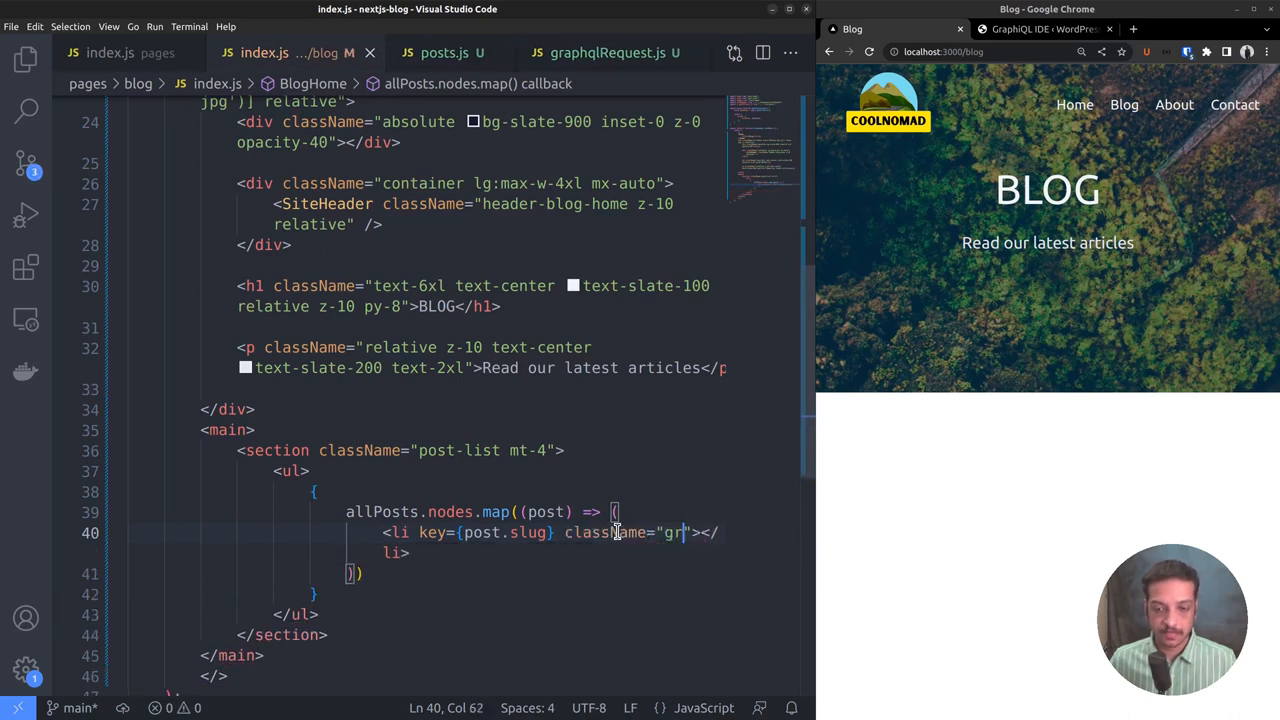
{"action": "type", "text": "id grid-cols-5"}
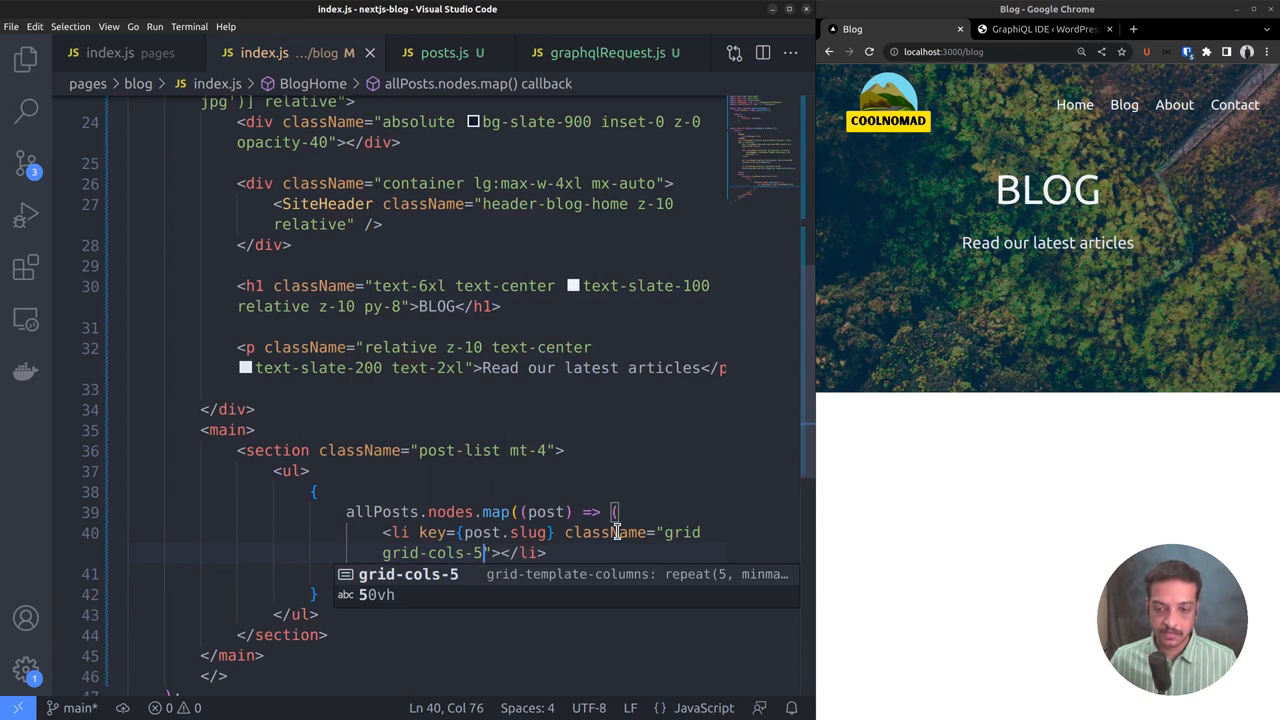
{"action": "type", "text": "gap-4"}
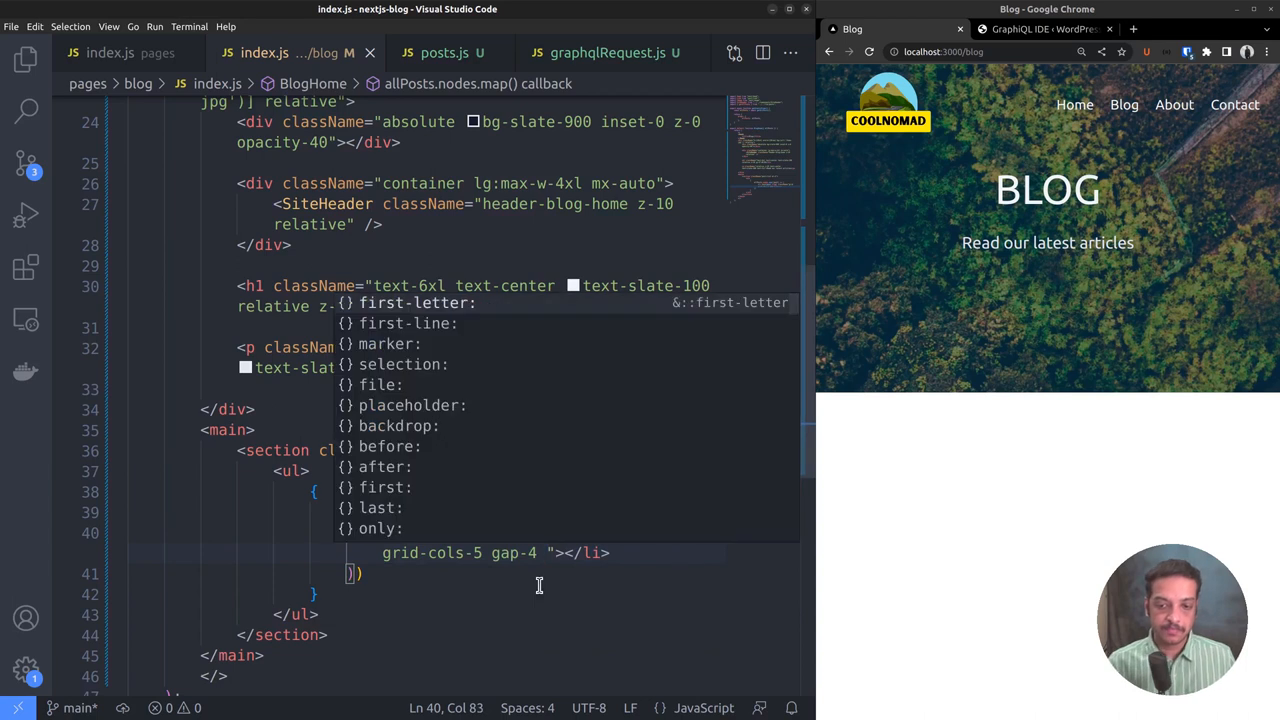
{"action": "type", "text": "m"}
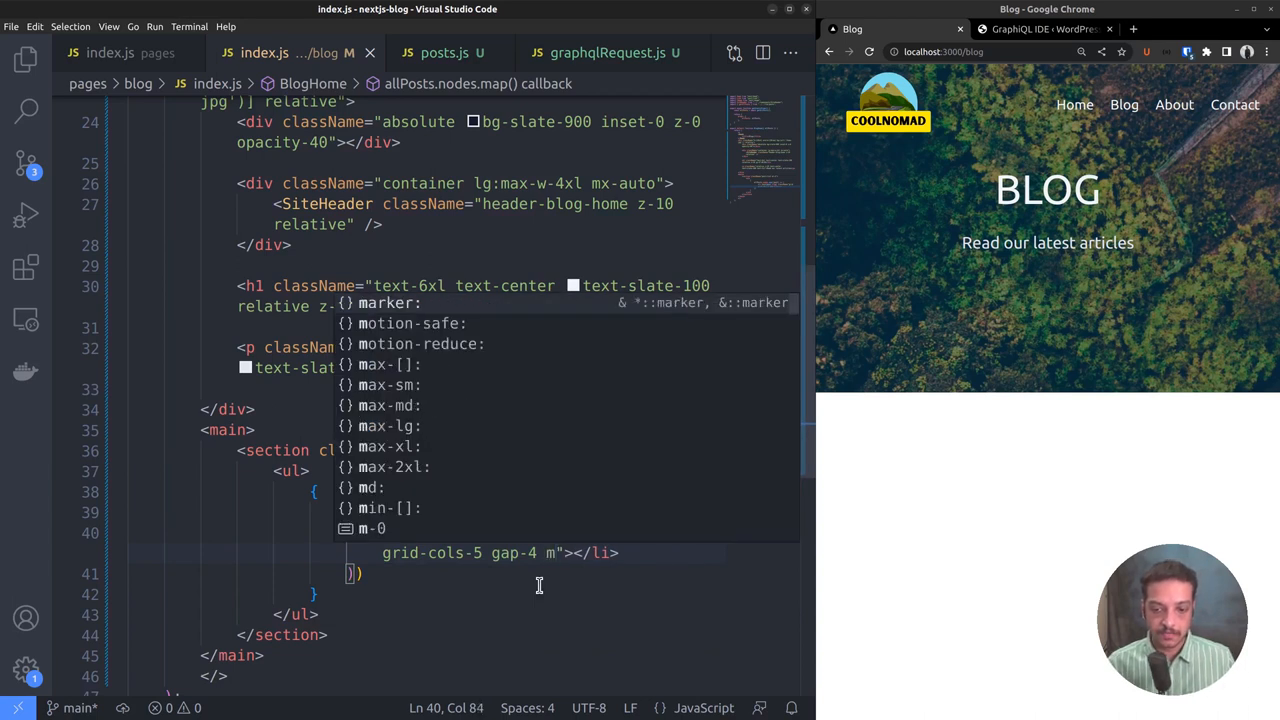
{"action": "type", "text": "mb-4"}
{"action": "type", "text": "<div ></div>"}
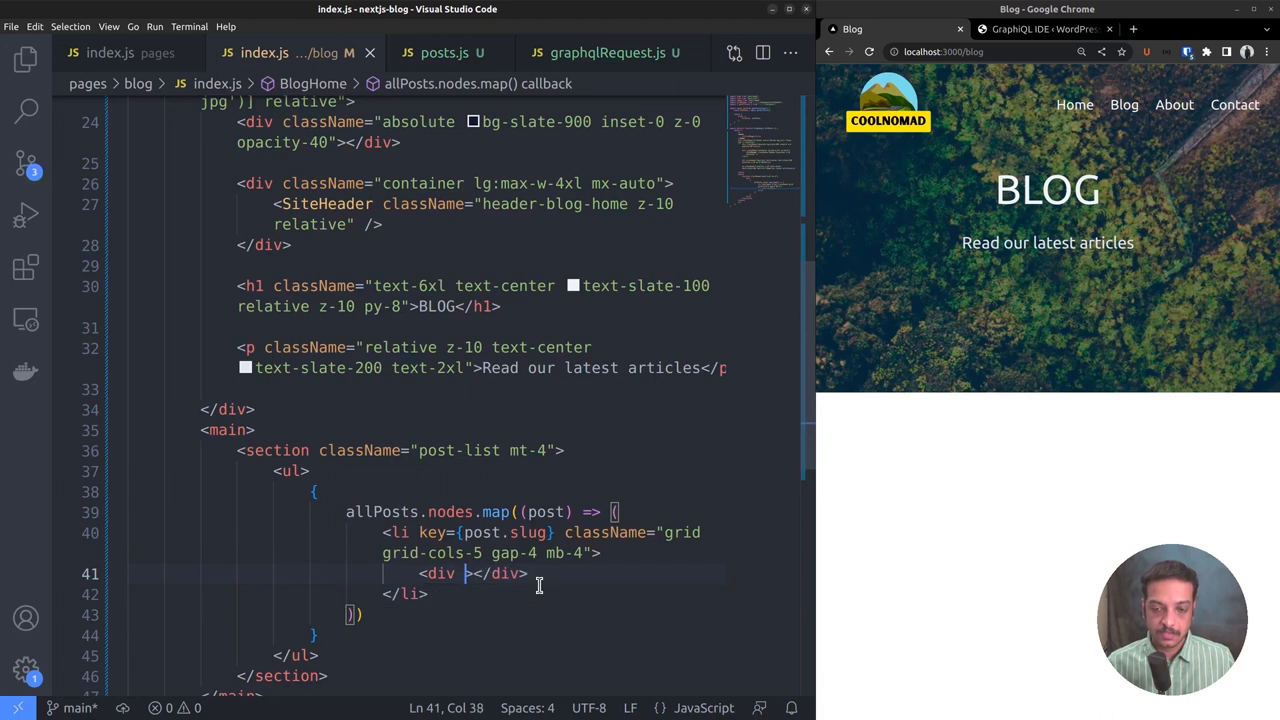
Add a col-span-2 featured-image div inside each post li.
{"action": "type", "text": "className=\"col-span-"}
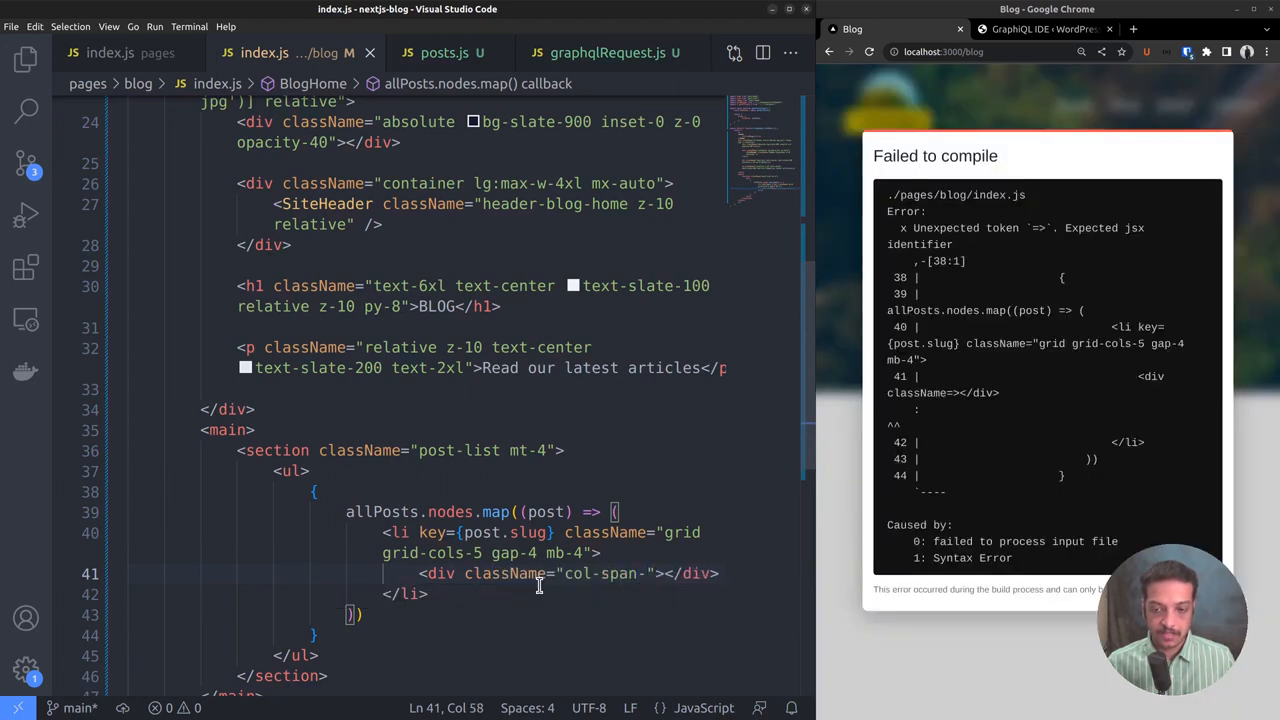
{"action": "type", "text": "2"}
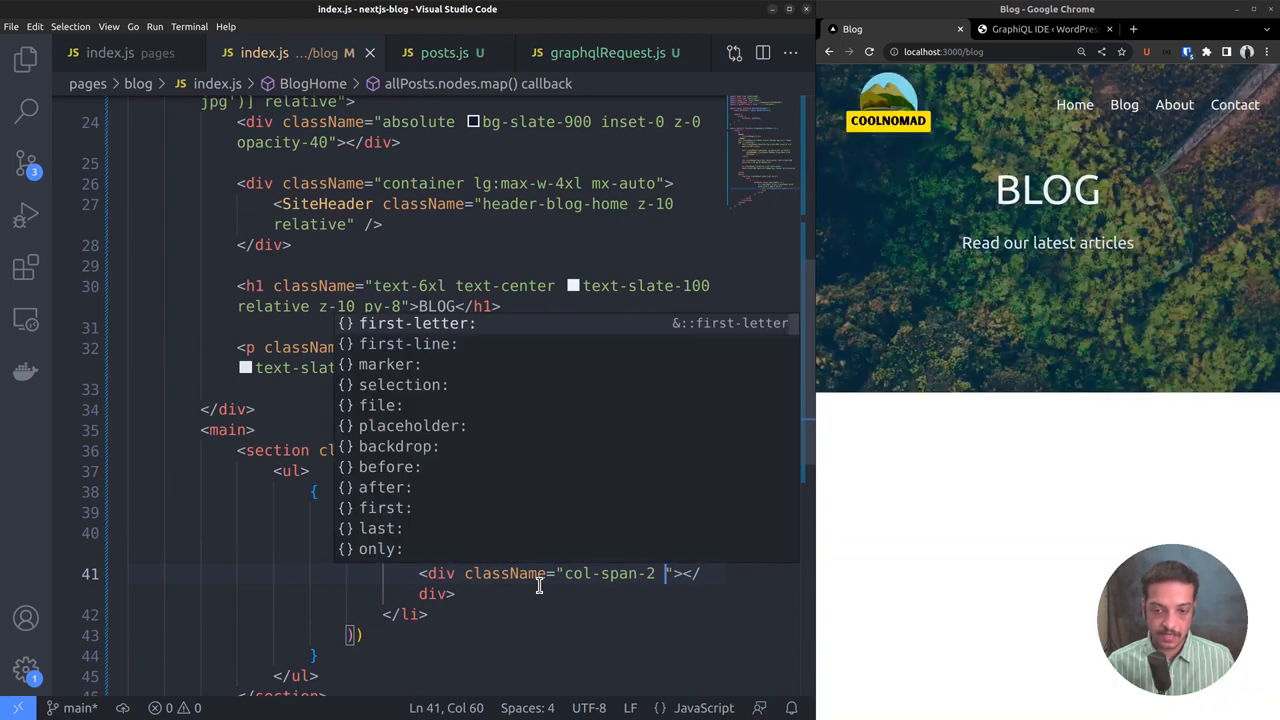
{"action": "type", "text": "featured"}
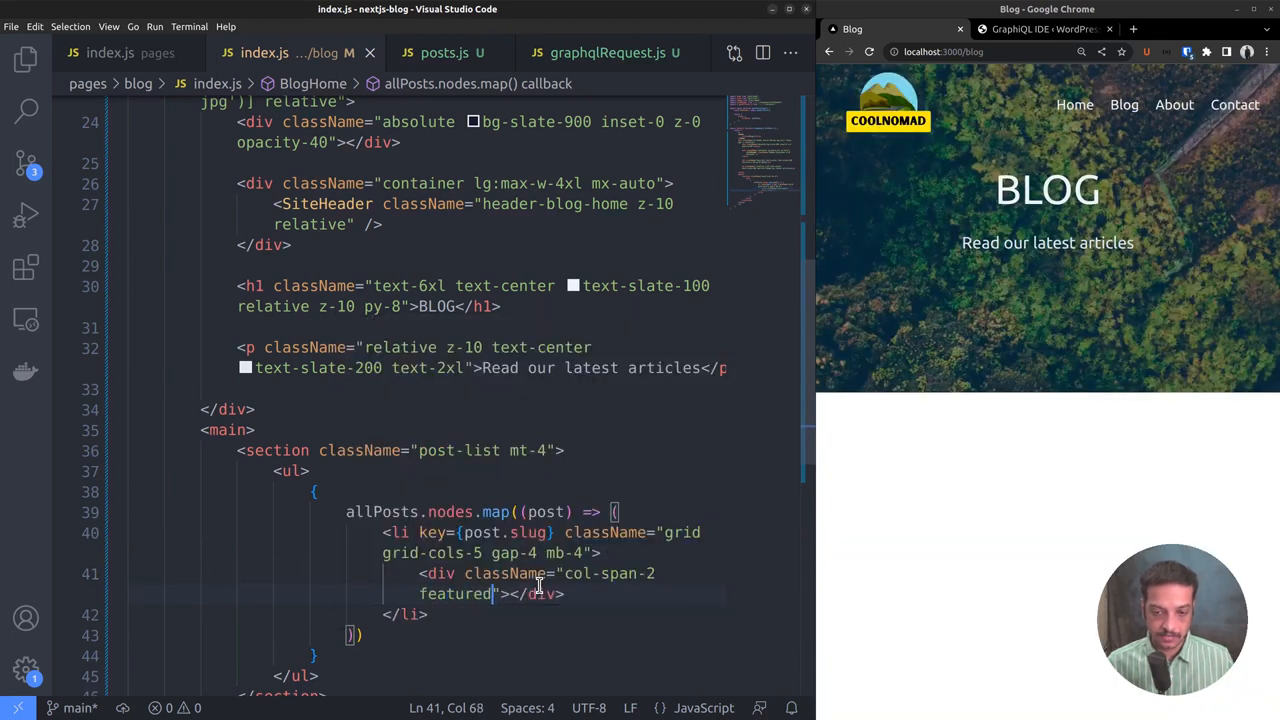
{"action": "type", "text": "-image"}
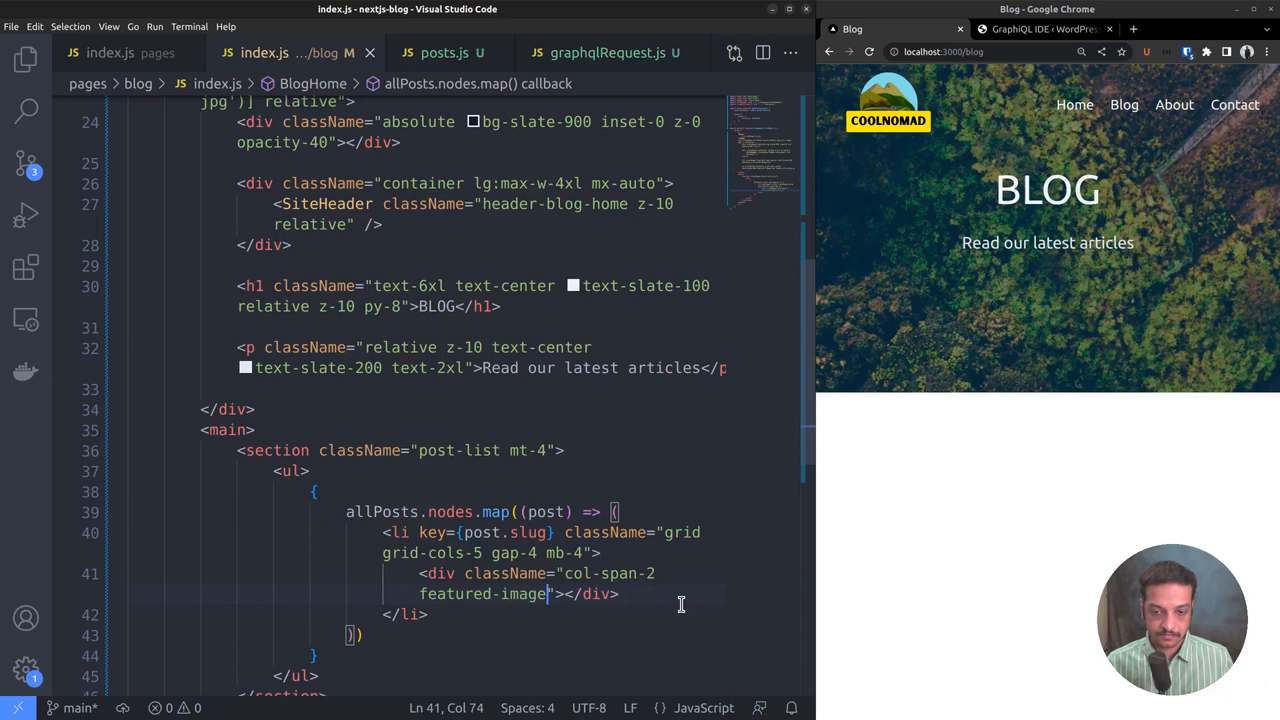
{"action": "key", "text": "Enter"}
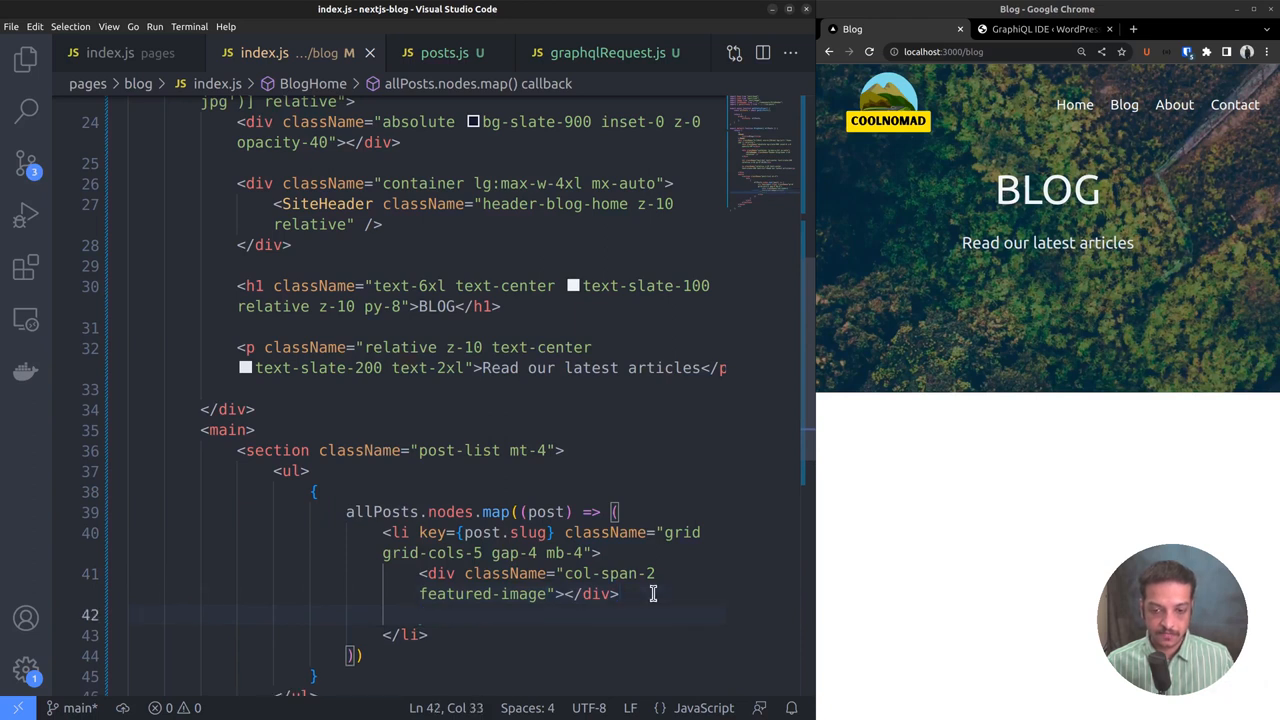
Add a col-span-3 div beside it and start editing inside the wider column.
{"action": "type", "text": "<div></div>"}
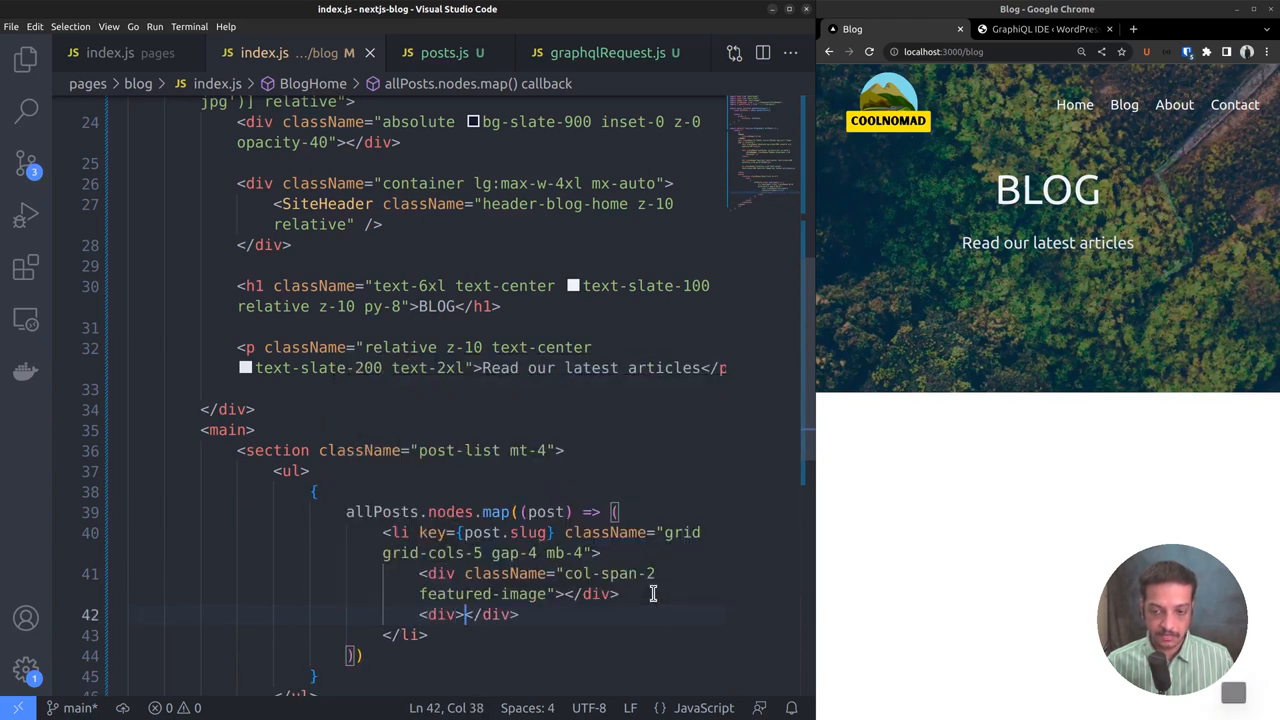
{"action": "type", "text": "className"}
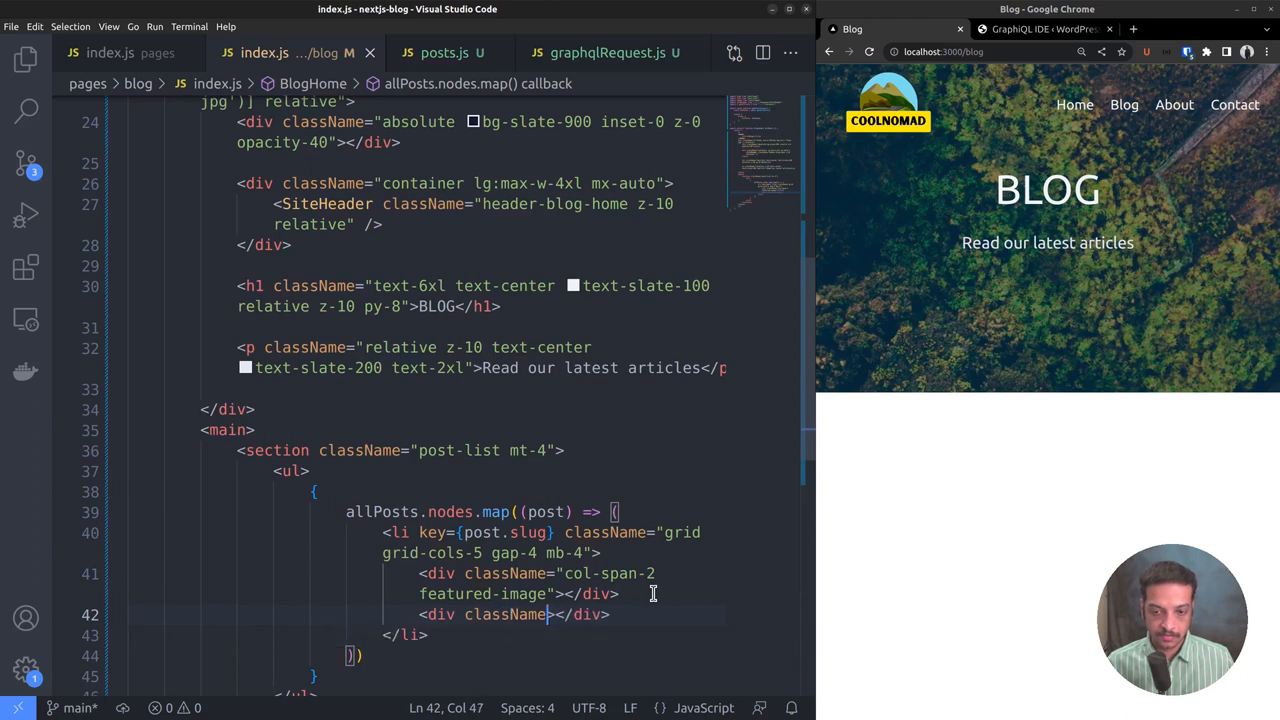
{"action": "type", "text": "col-span-3\">"}
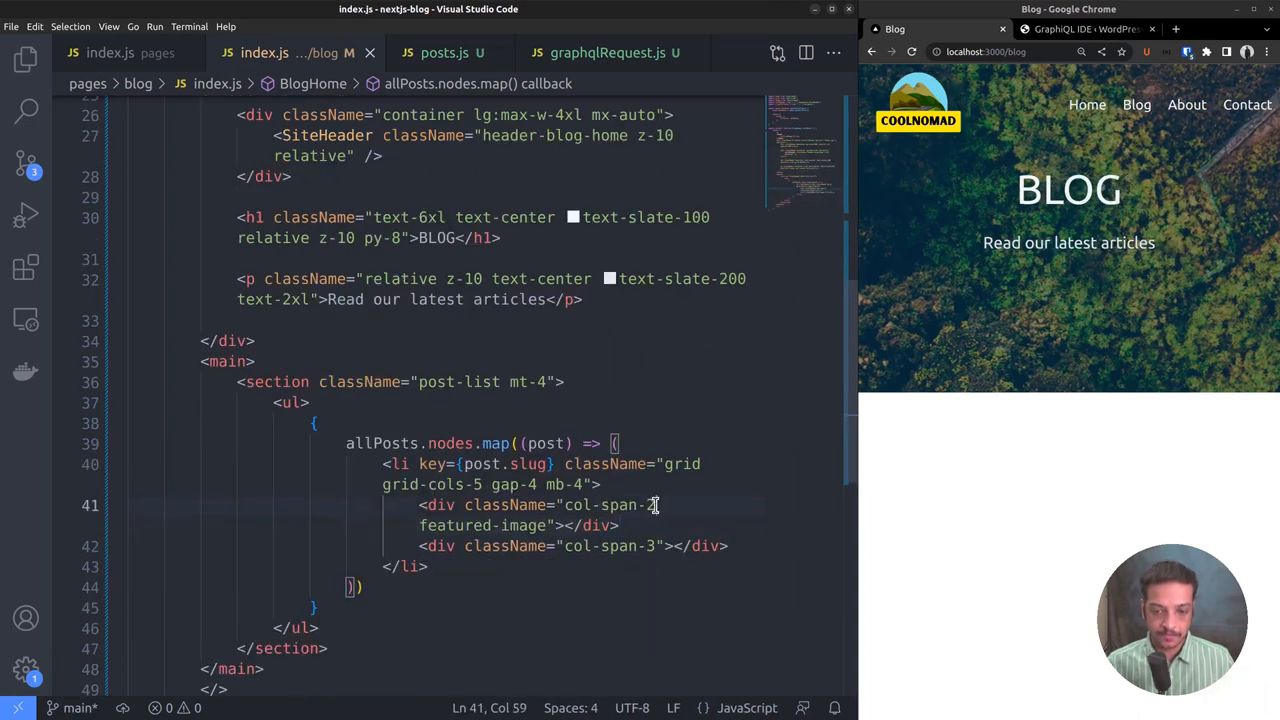
{"action": "left_click_drag", "start_coordinate": [656, 504], "coordinate": [548, 524]}
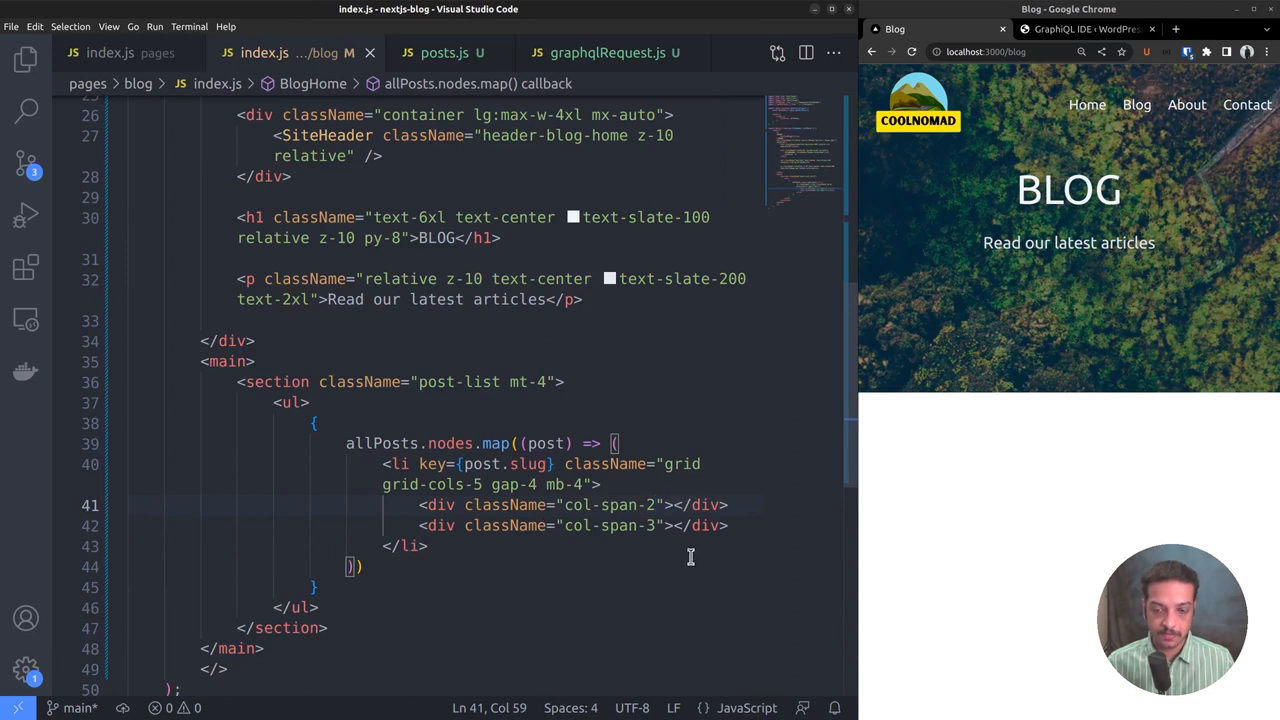
{"action": "left_click", "coordinate": [588, 524]}
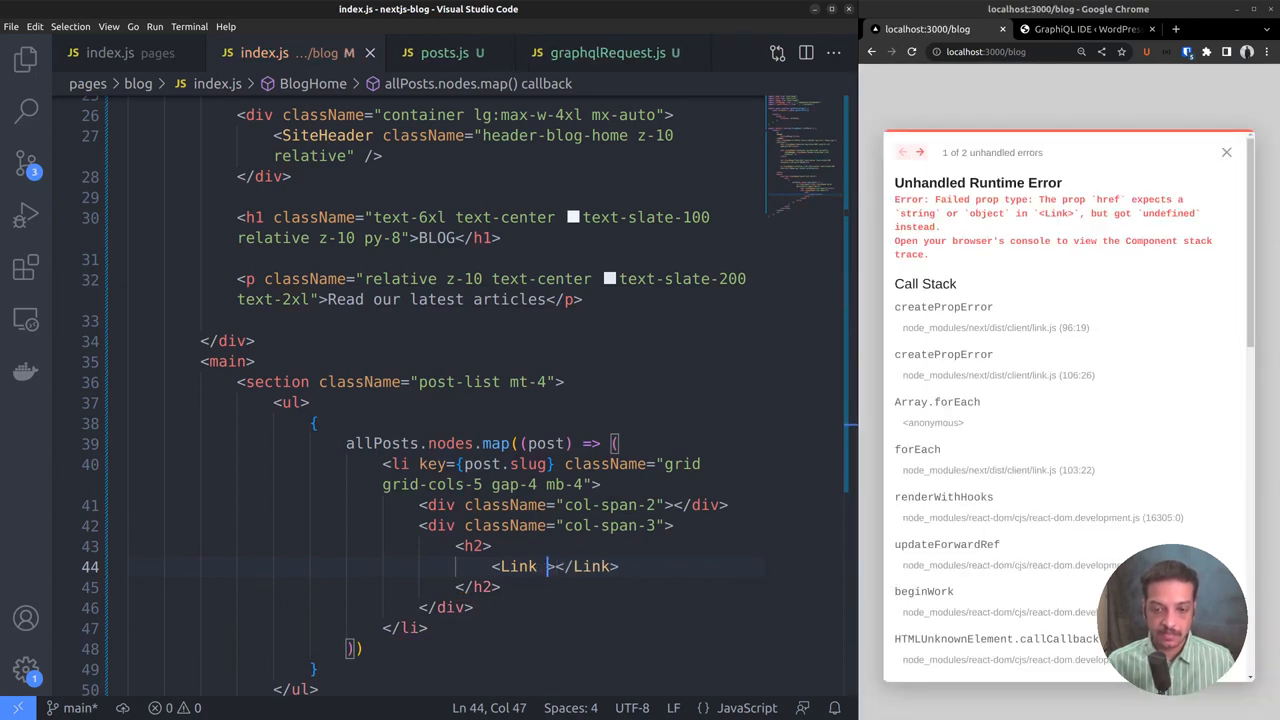
Link the post h2 to `/blog/${post.slug}` showing {post.title}.
{"action": "type", "text": "href="}
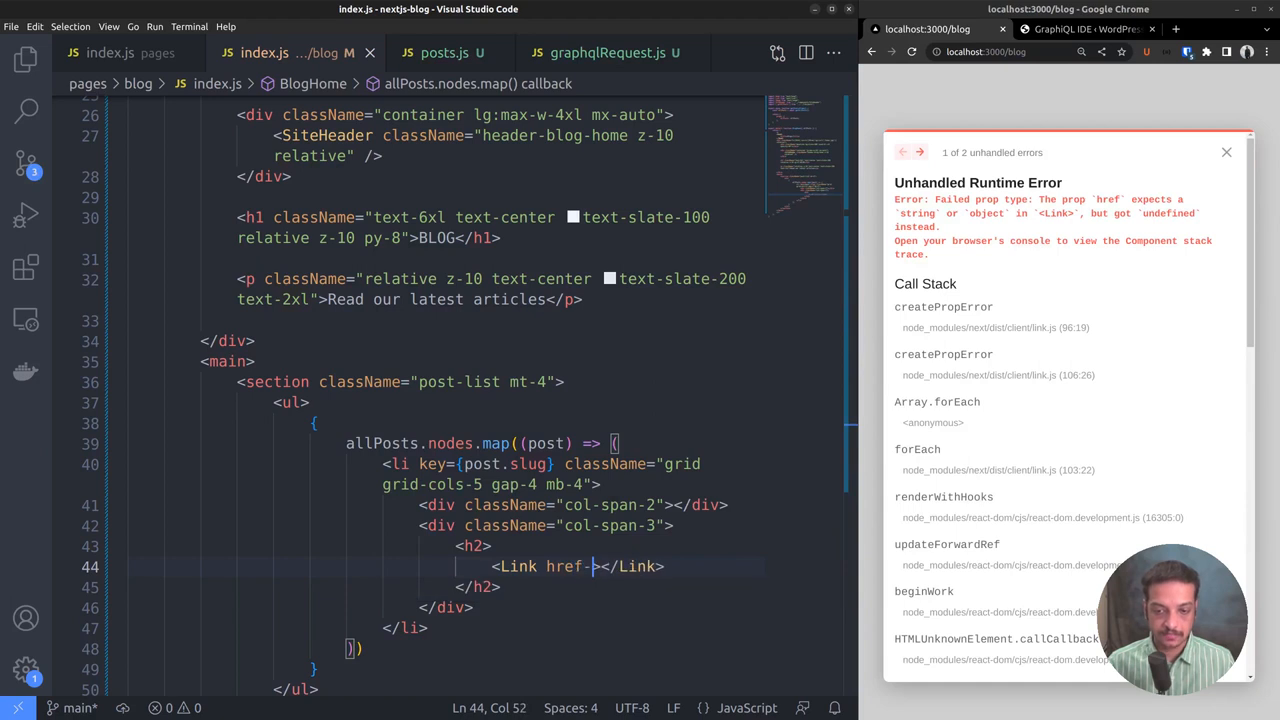
{"action": "type", "text": "{`/blog/`}"}
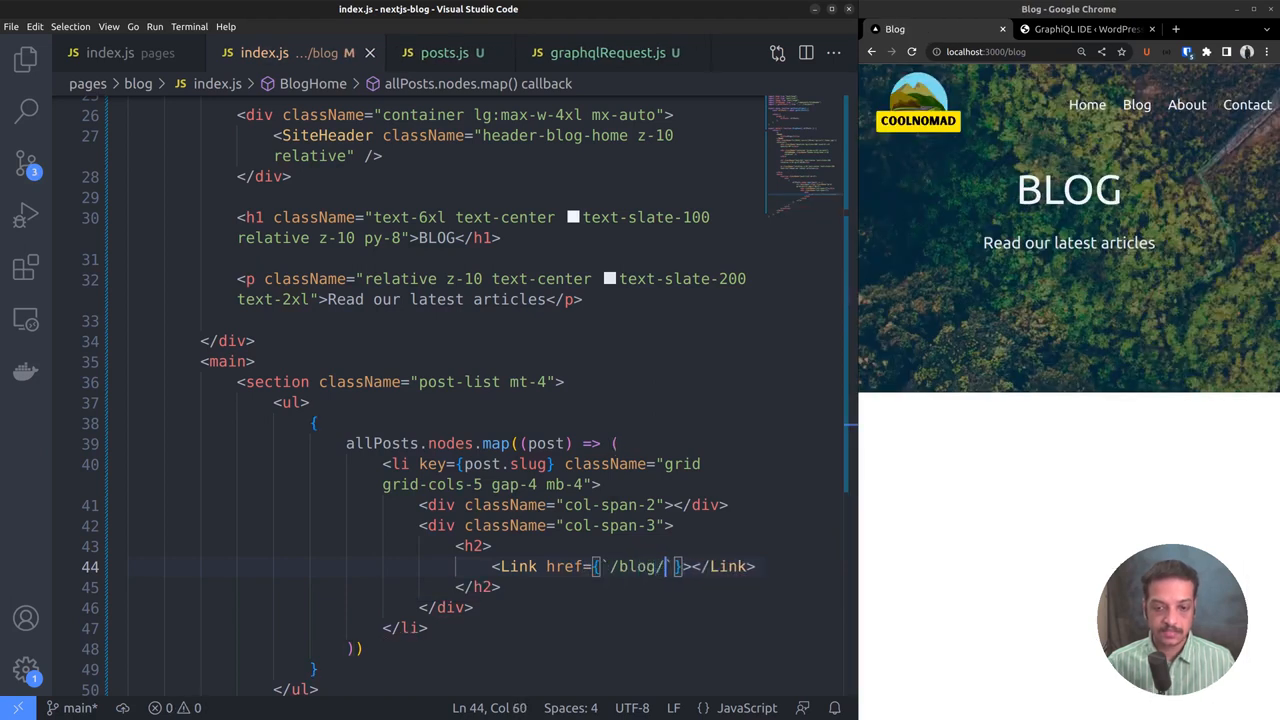
{"action": "type", "text": "$"}
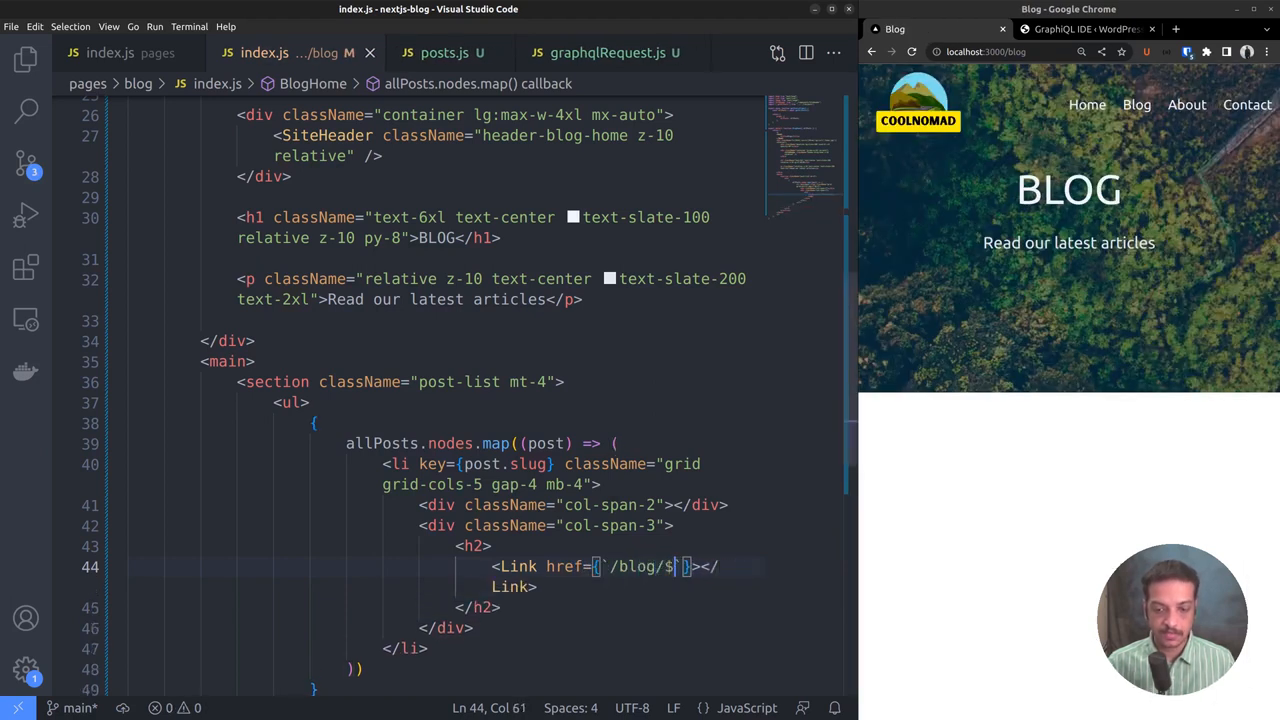
{"action": "type", "text": "{post.slug}`}>{p"}
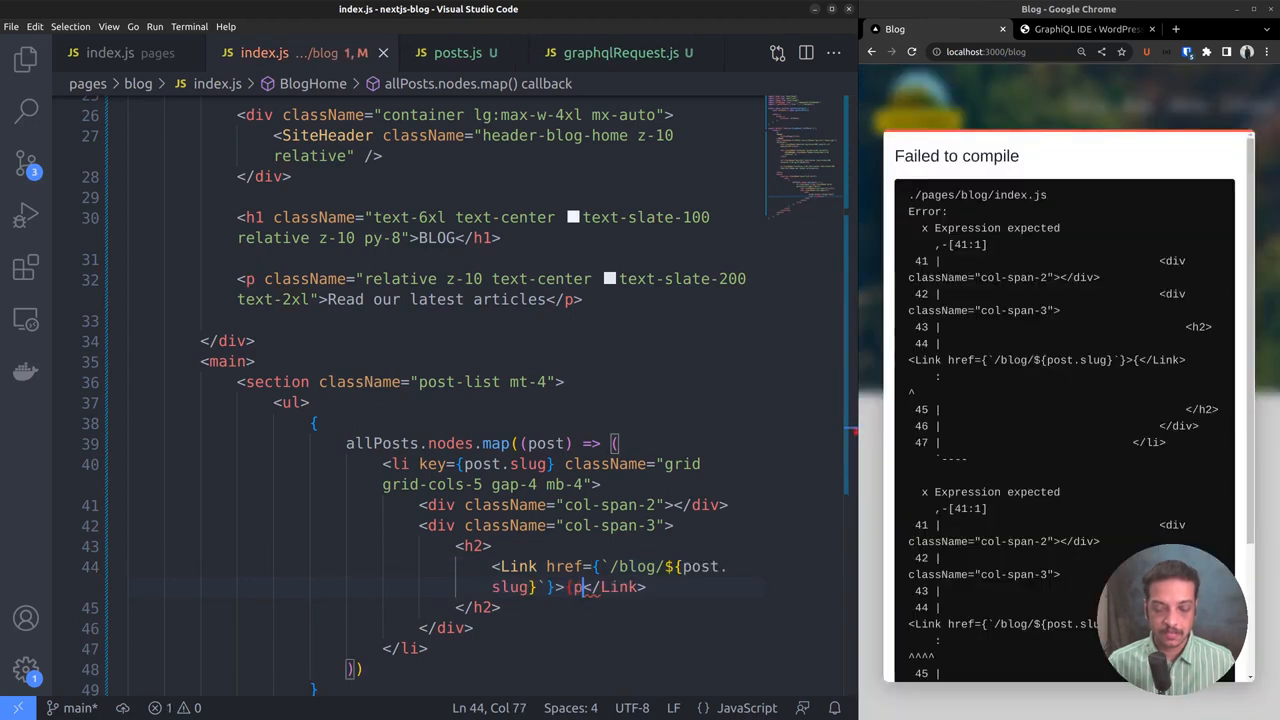
{"action": "type", "text": "ost.title}"}
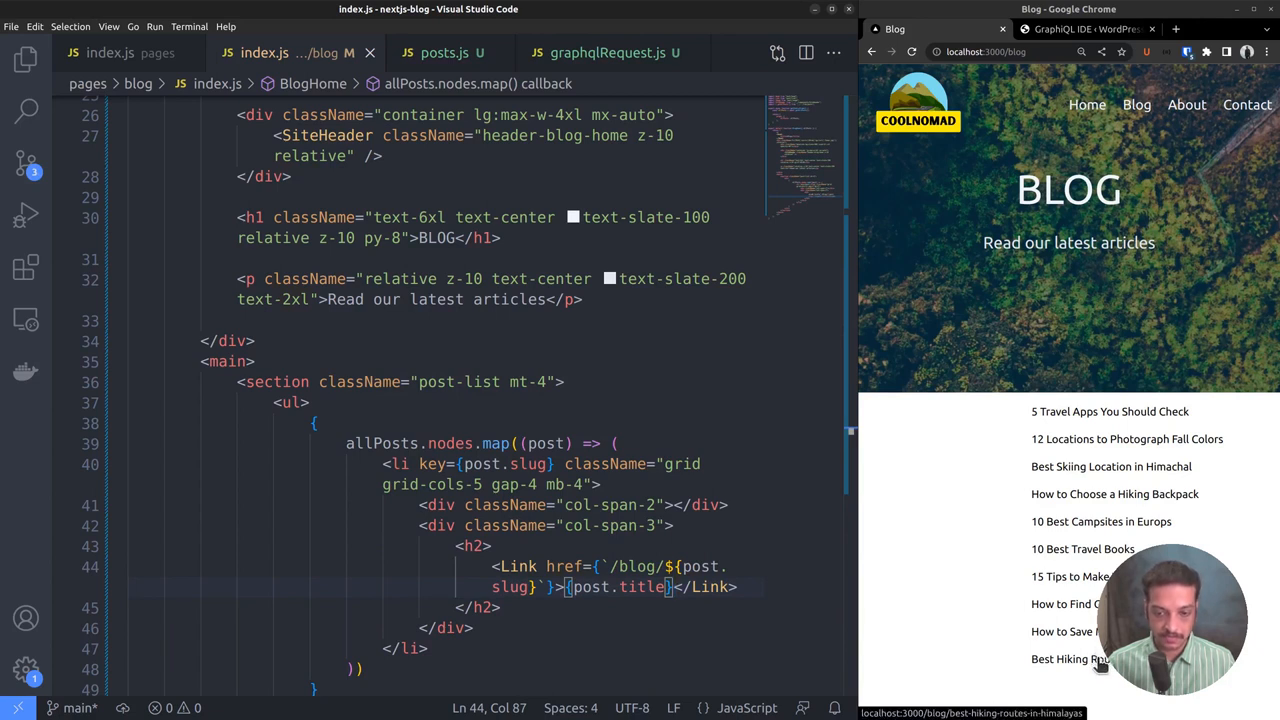
{"action": "left_click", "coordinate": [1108, 412]}
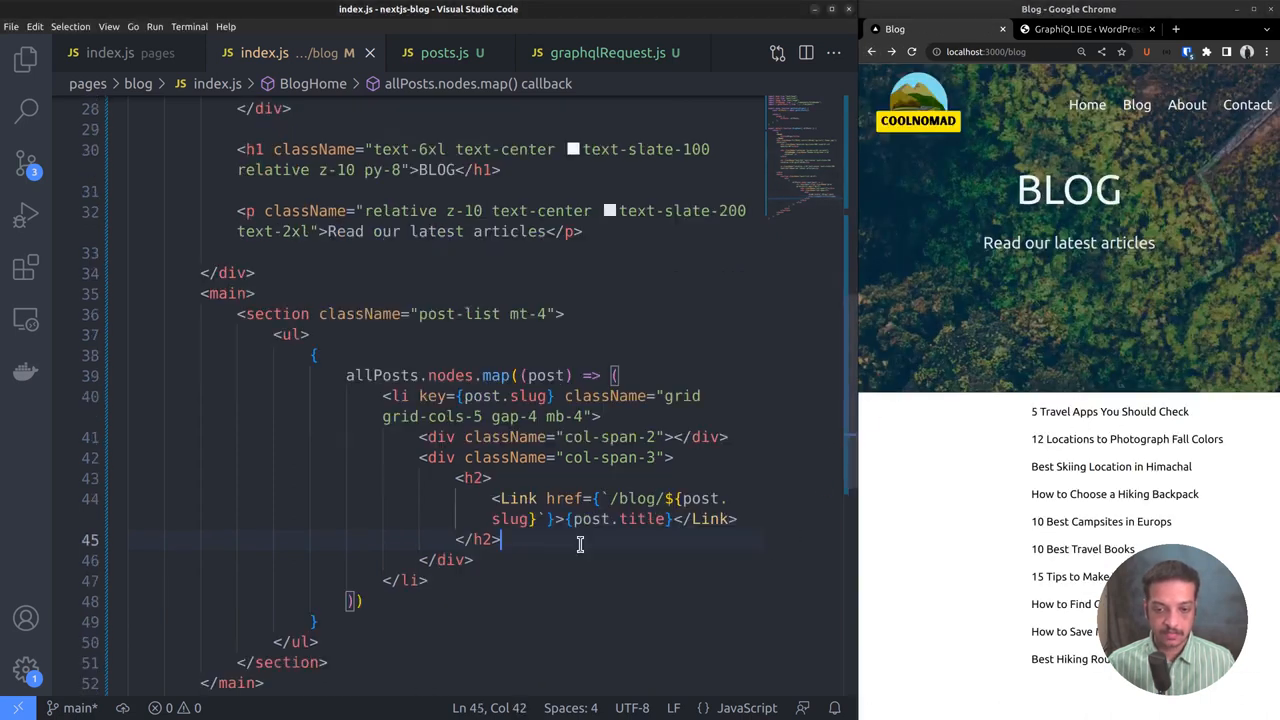
Add an empty <div></div> below each post's title heading, then return to the posts.js query.
{"action": "key", "text": "Enter"}
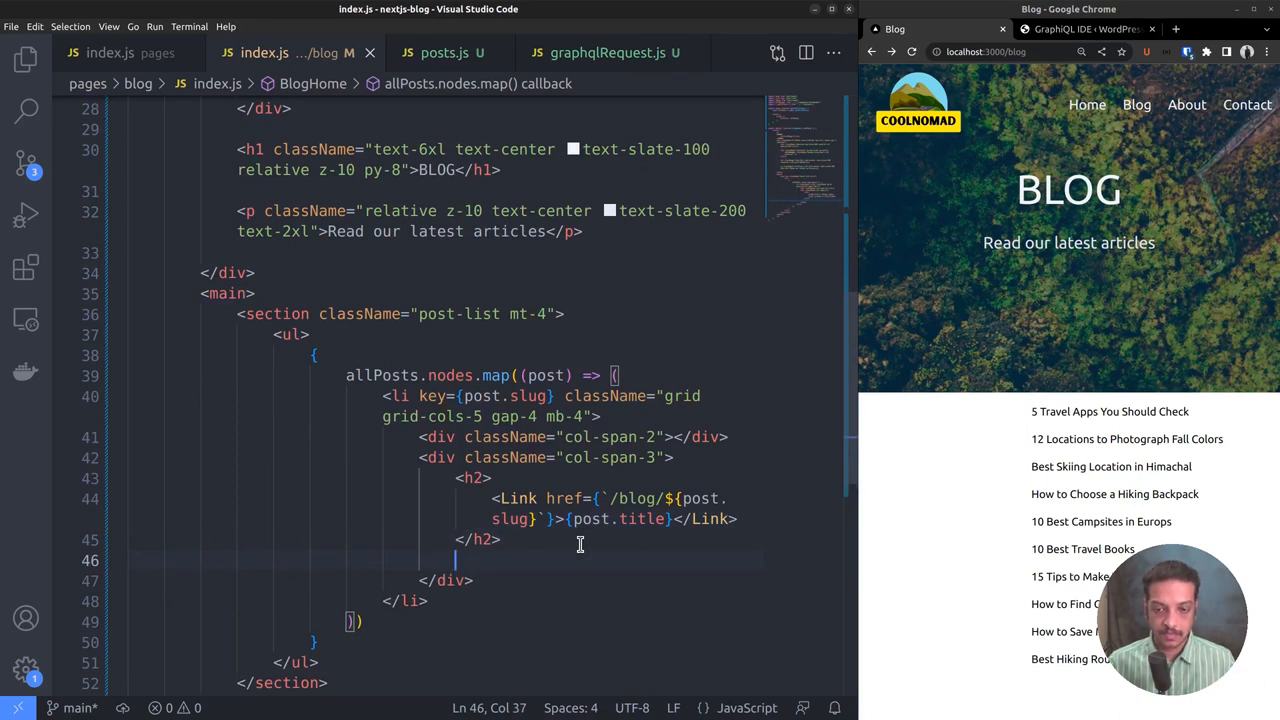
{"action": "type", "text": "<div></div>"}
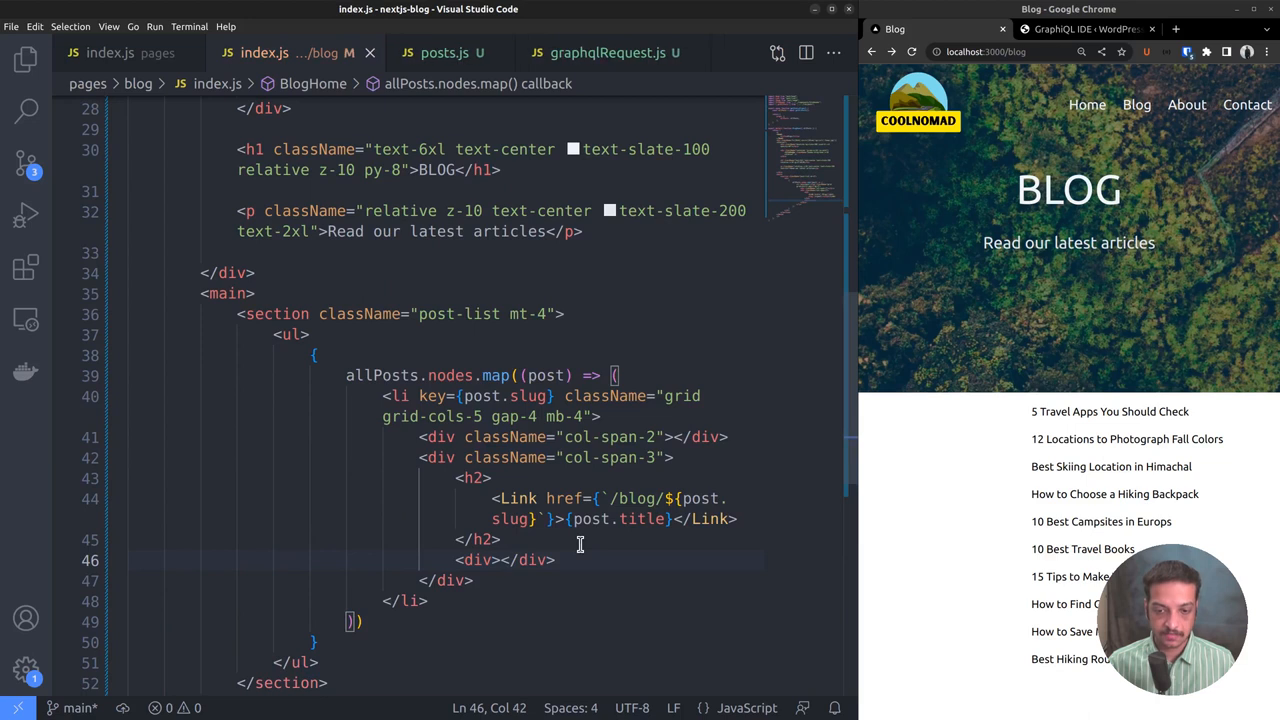
{"action": "key", "text": "Enter"}
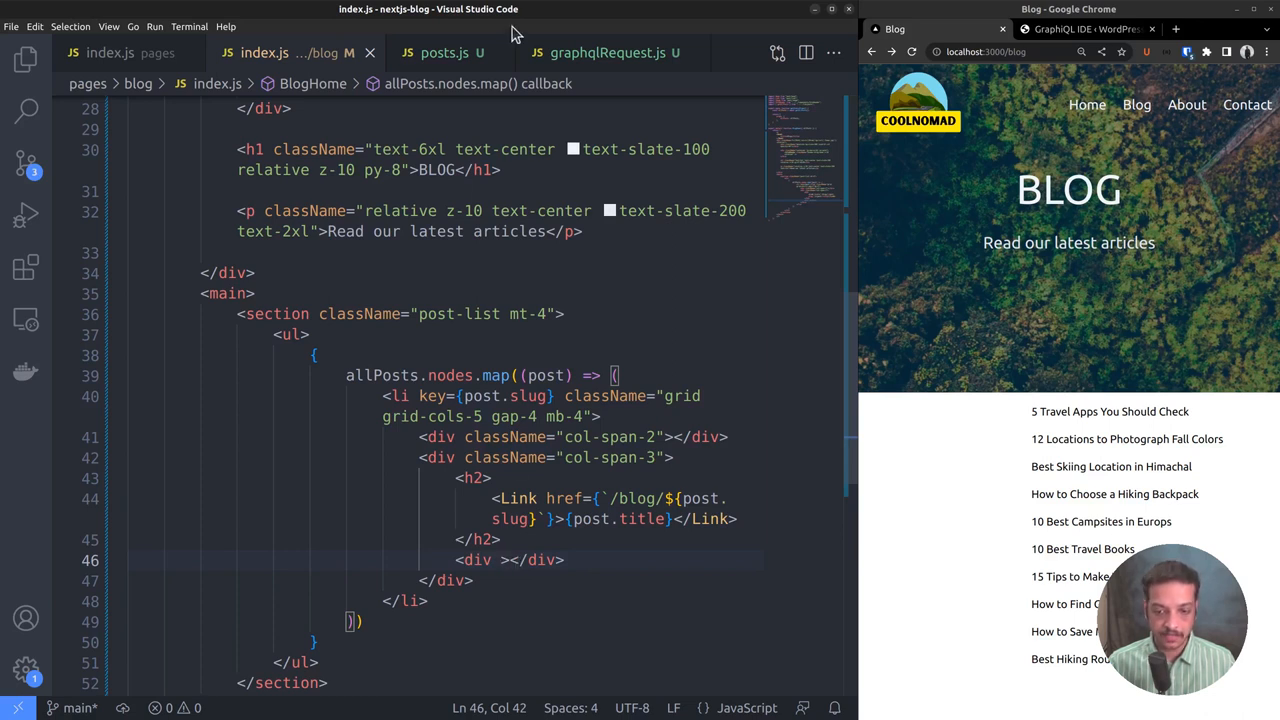
{"action": "left_click", "coordinate": [444, 52]}
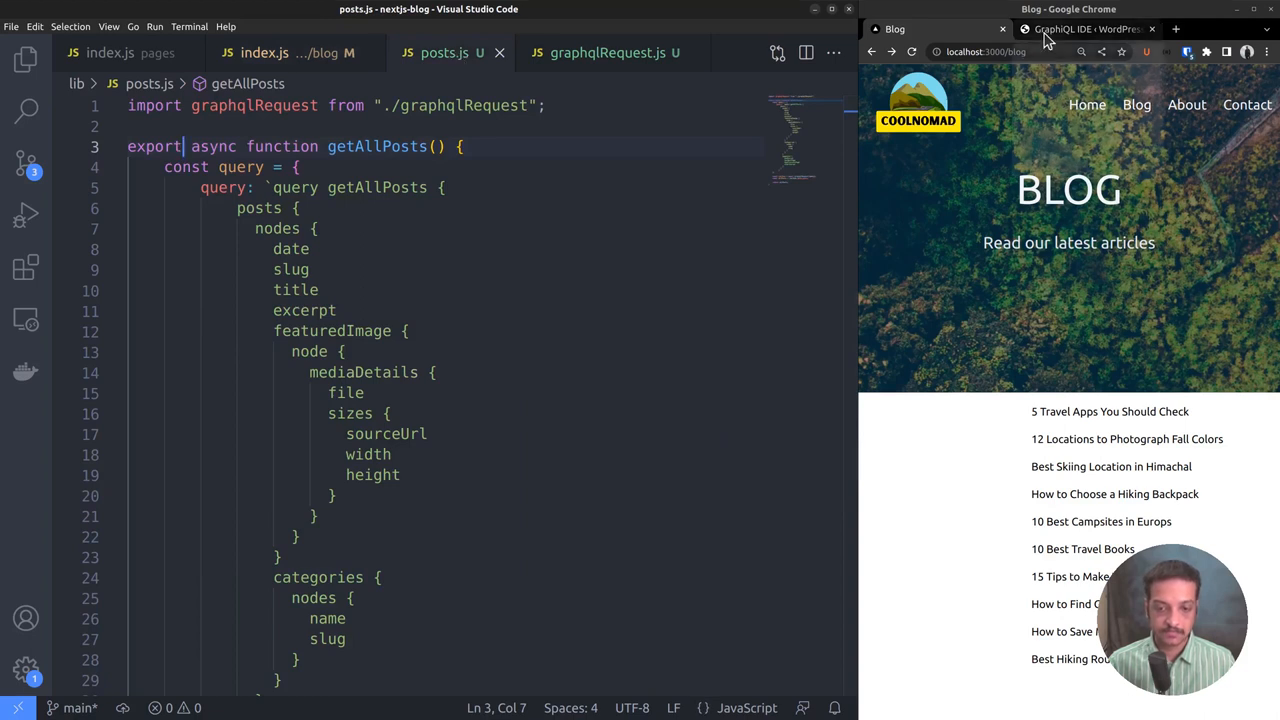
In the Query Composer, add a format argument to excerpt and choose RENDERED.
{"action": "left_click", "coordinate": [1084, 28]}
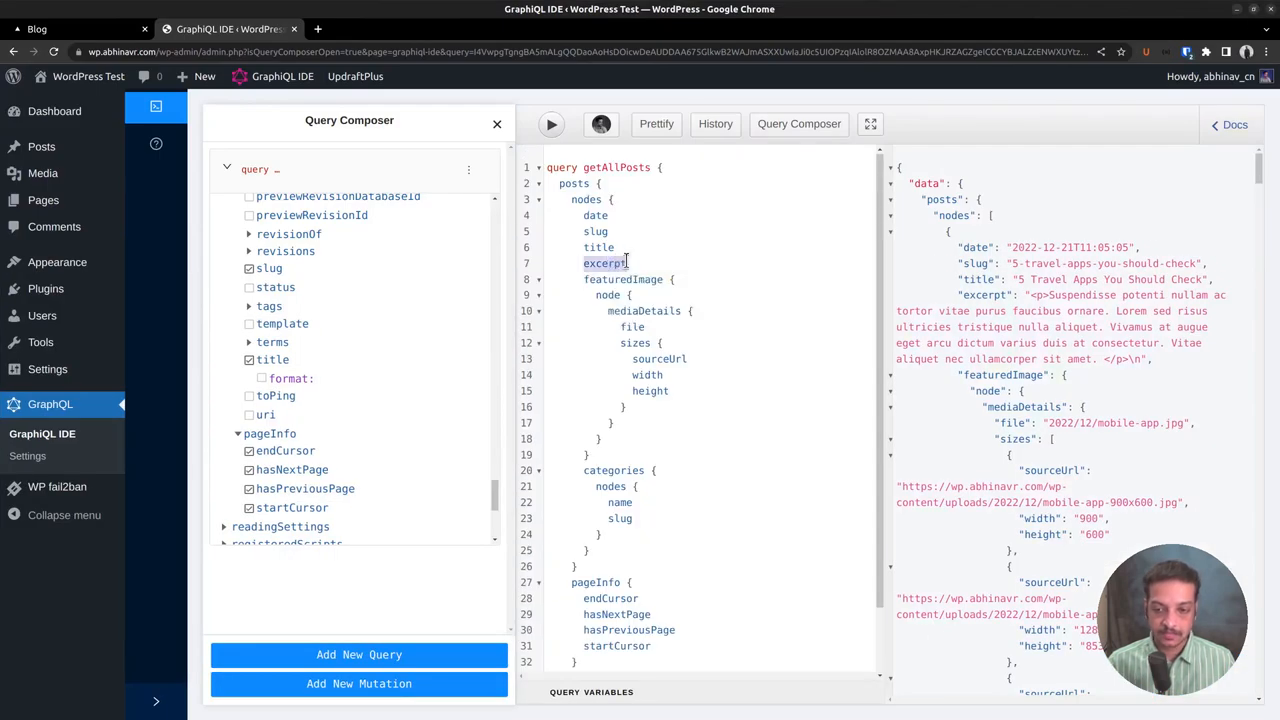
{"action": "scroll", "scroll_direction": "down", "scroll_amount": 3}
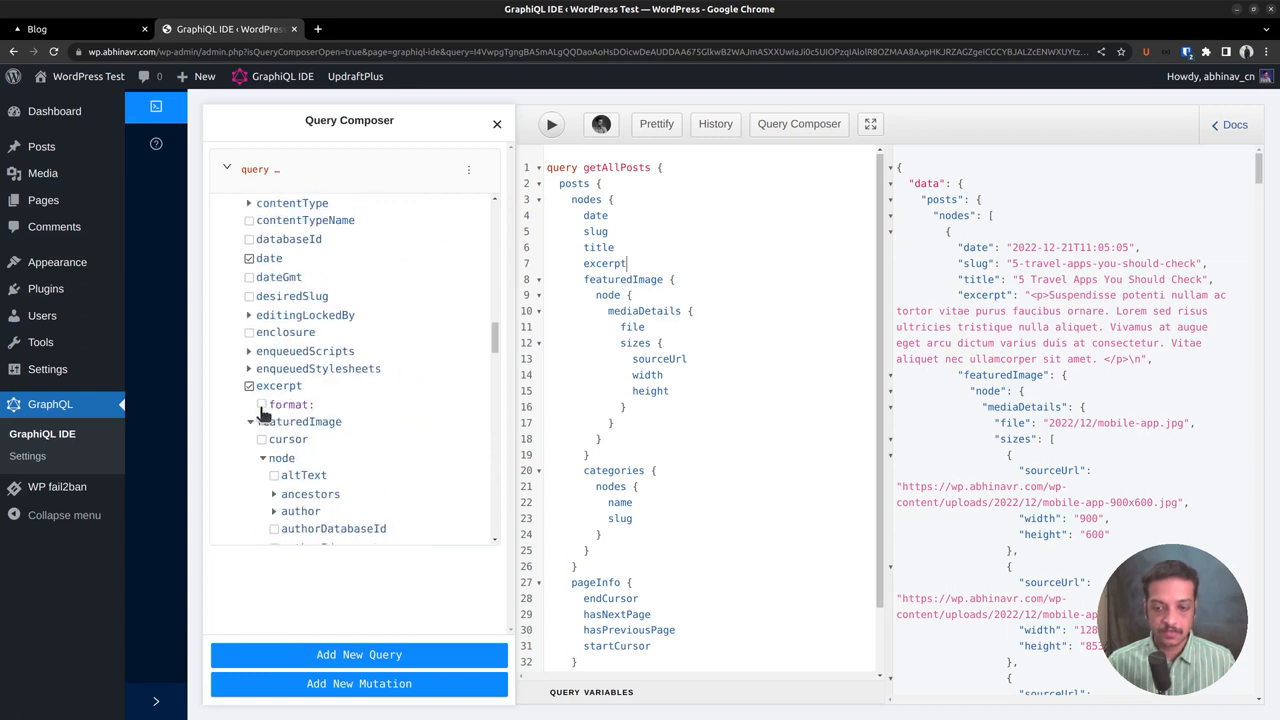
{"action": "left_click", "coordinate": [260, 404]}
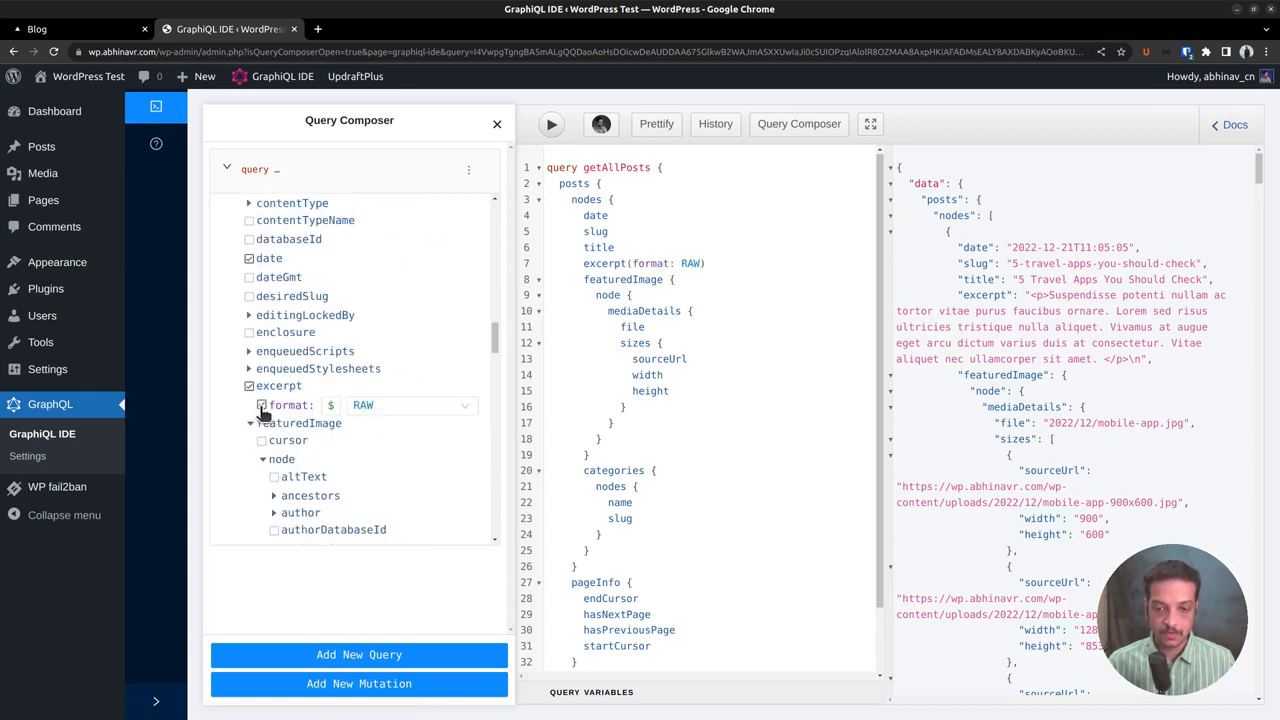
{"action": "left_click", "coordinate": [410, 404]}
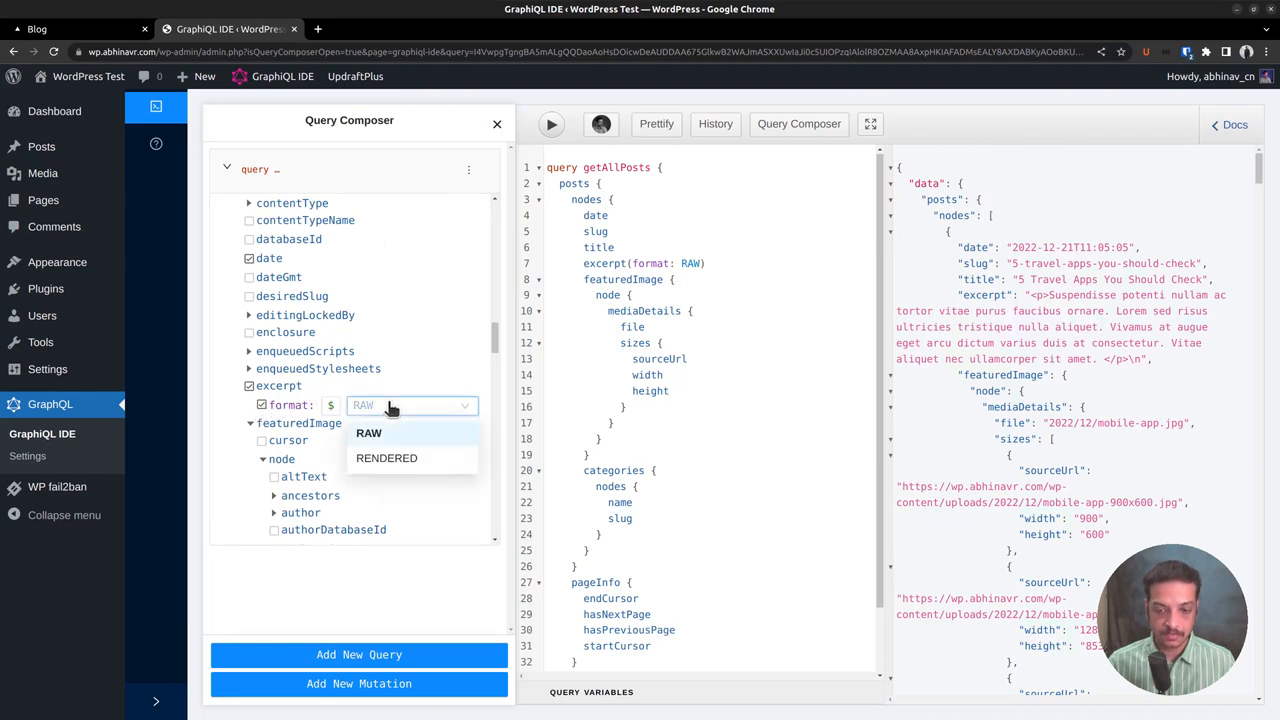
{"action": "mouse_move", "coordinate": [386, 458]}
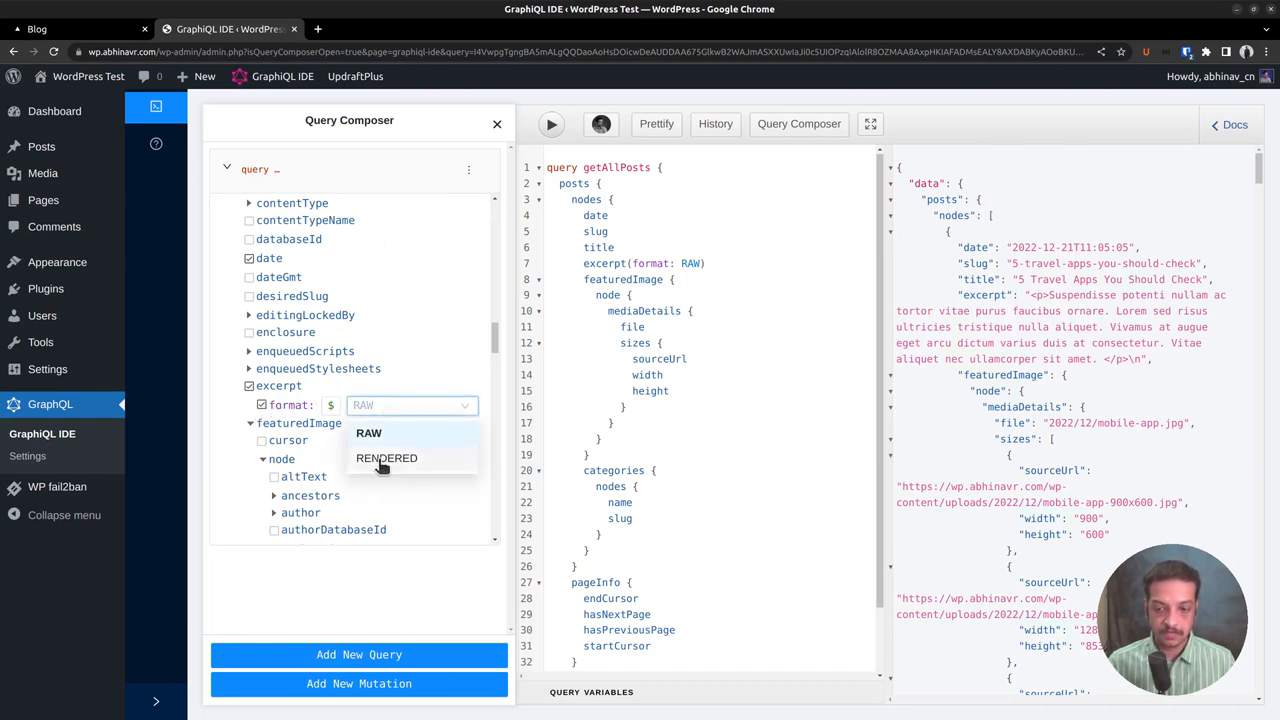
{"action": "mouse_move", "coordinate": [386, 456]}
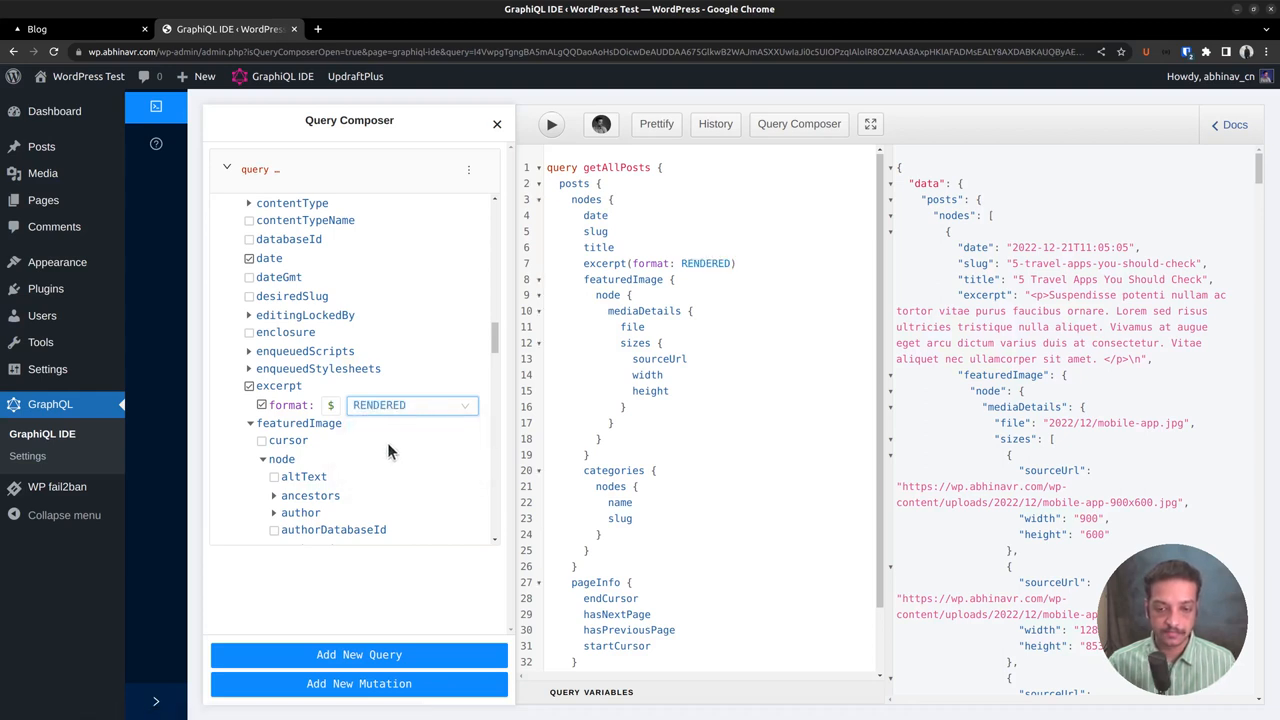
{"action": "mouse_move", "coordinate": [420, 420]}
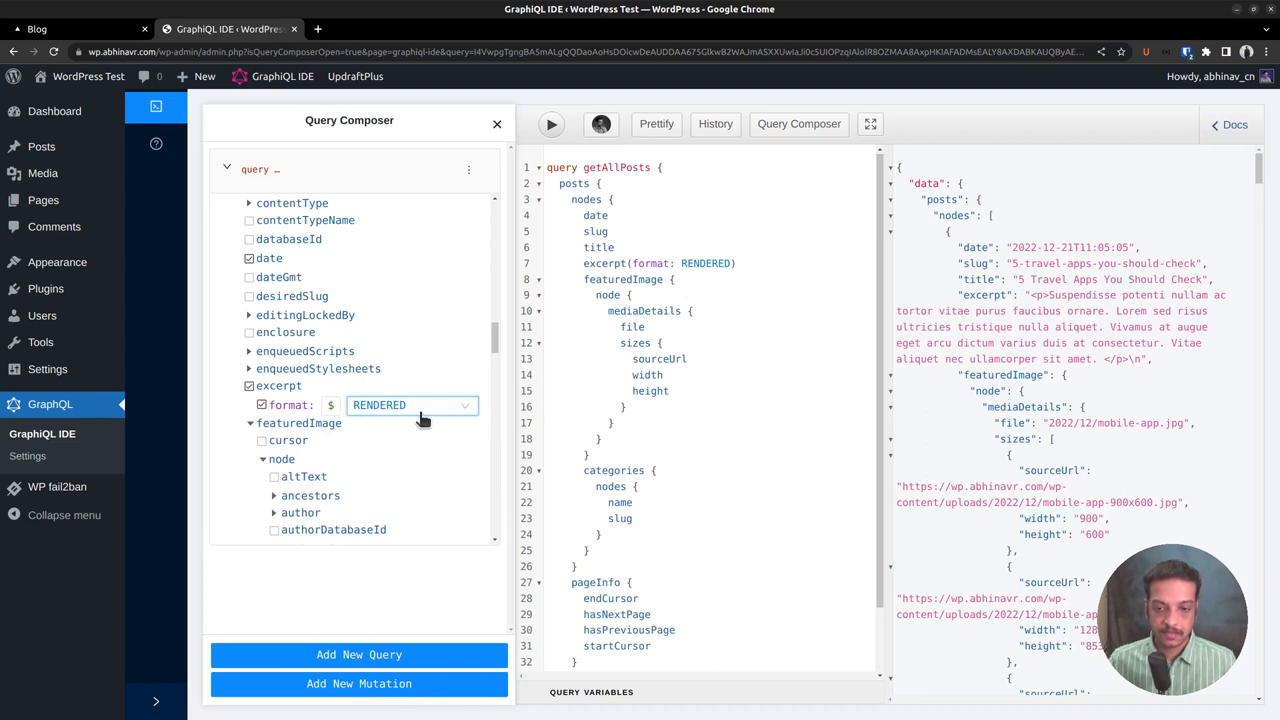
{"action": "left_click", "coordinate": [410, 404]}
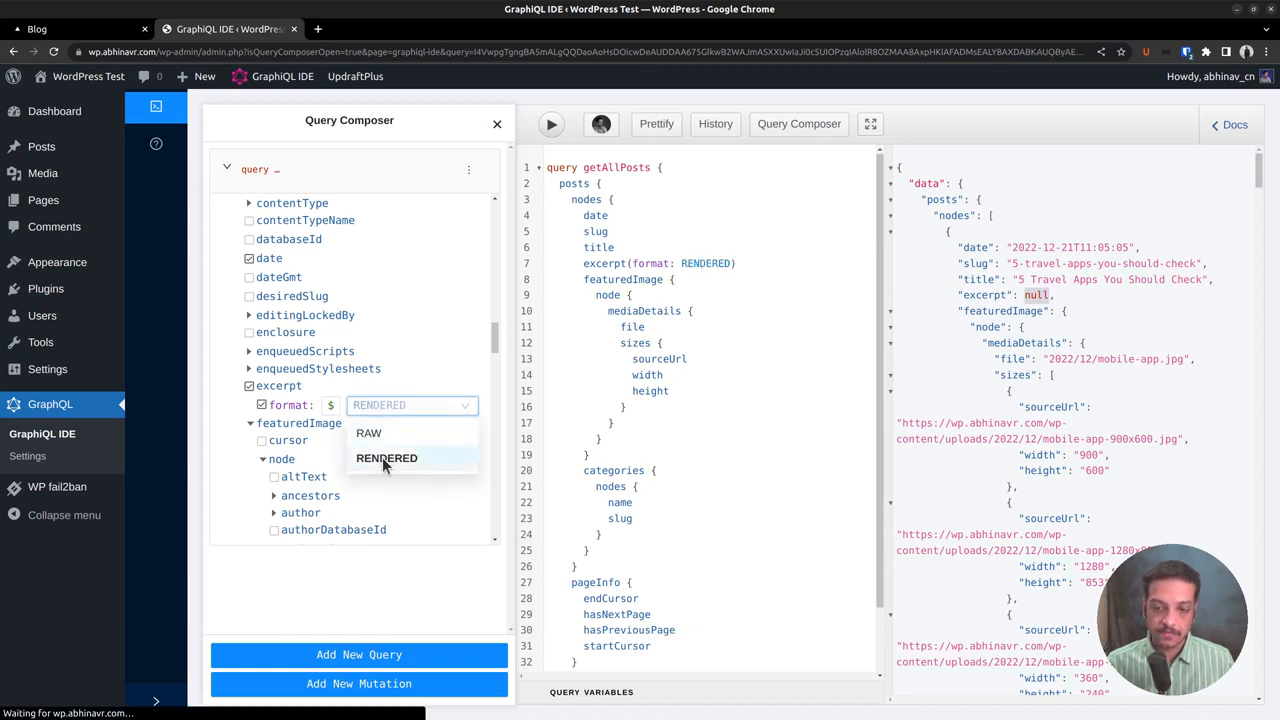
{"action": "left_click", "coordinate": [388, 458]}
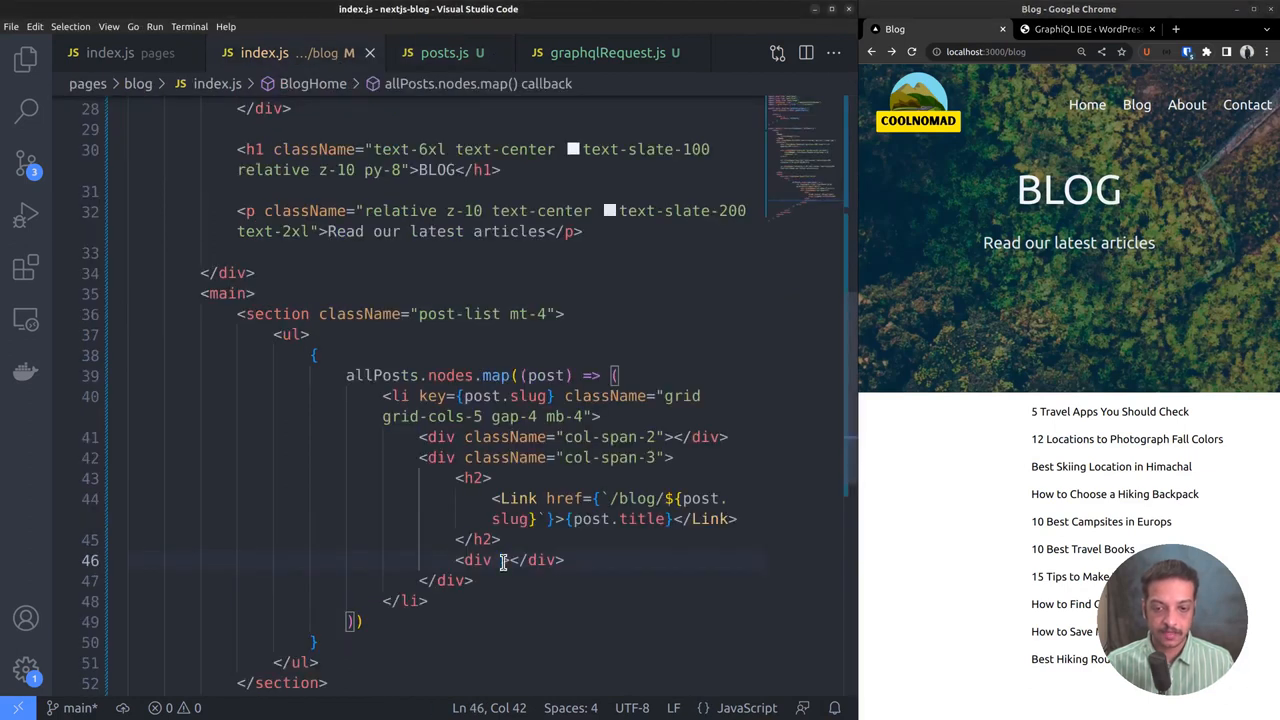
Render post.excerpt via dangerouslySetInnerHTML and add a 'Posted under' div.
{"action": "type", "text": "dangerouslySetInnerHTML={{ __html: post.excerpt"}
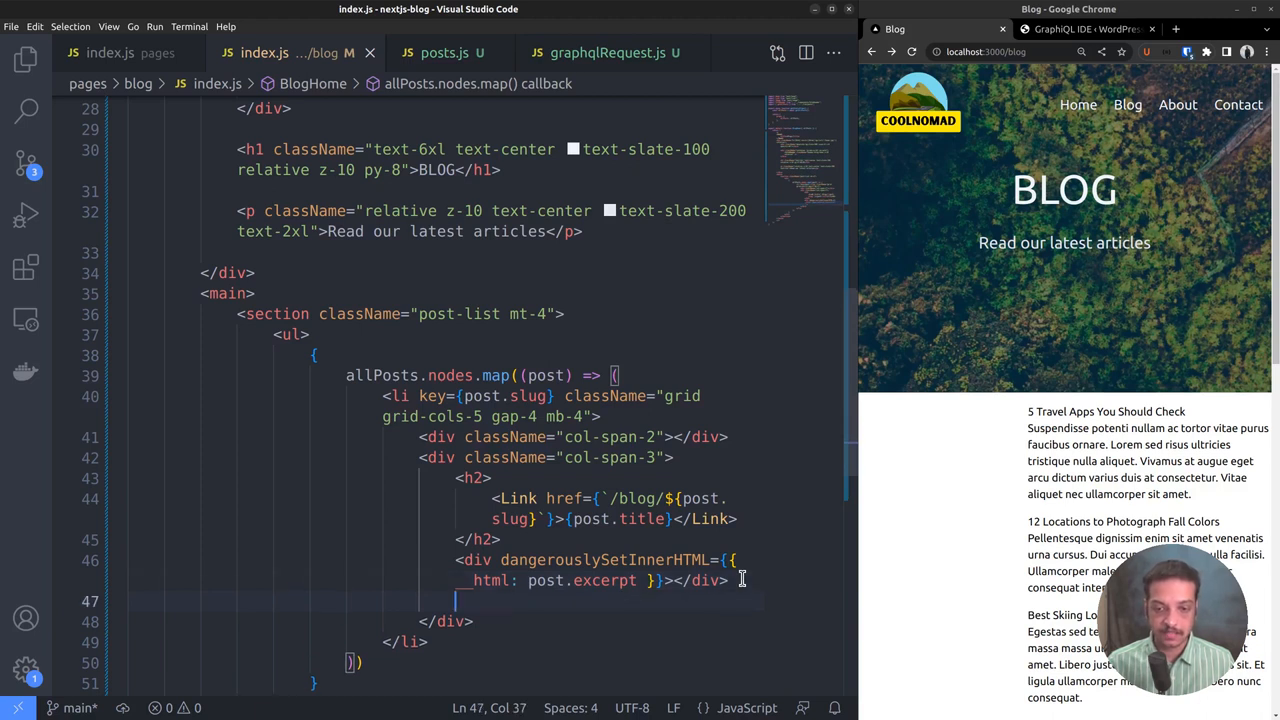
{"action": "type", "text": "<div></div>"}
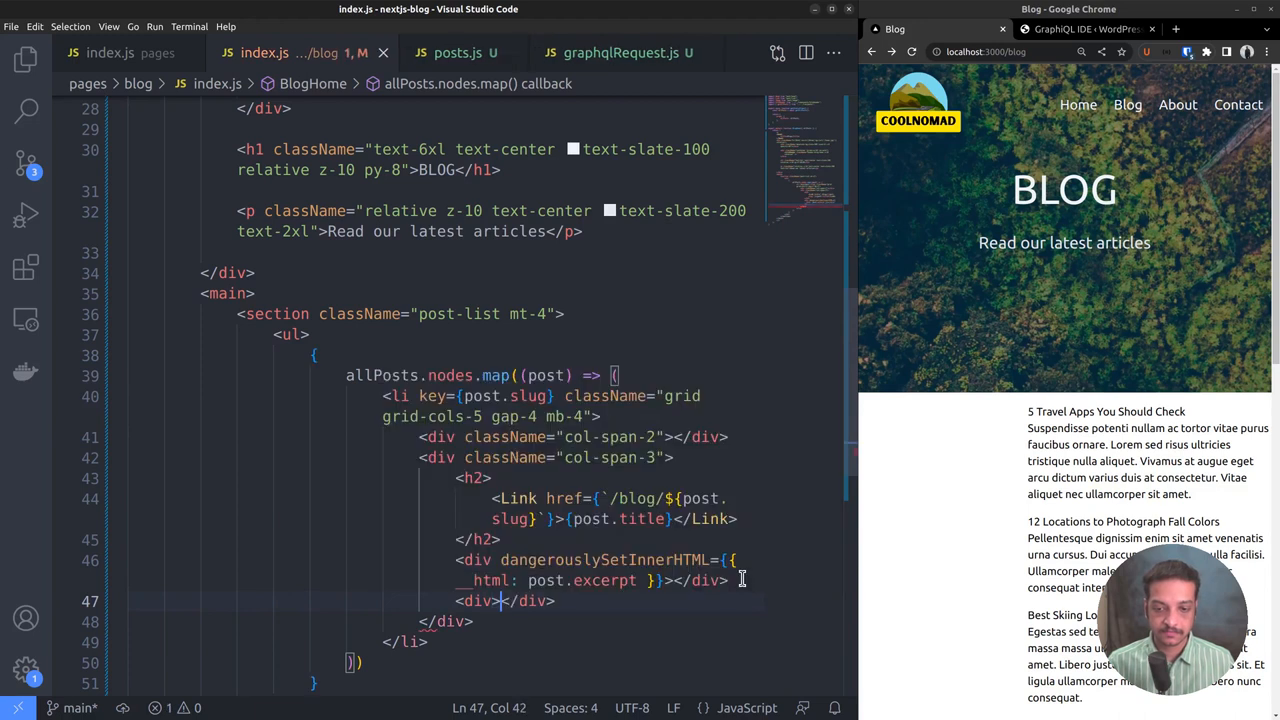
{"action": "type", "text": "Posted under"}
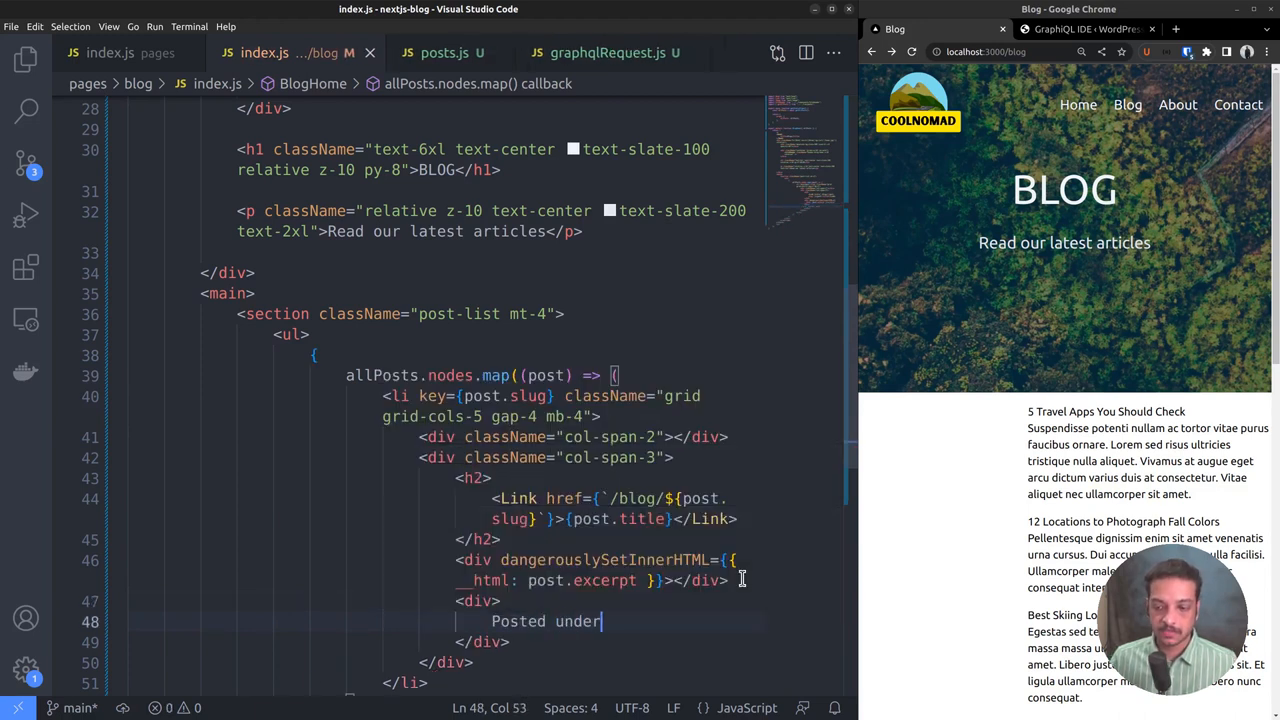
Map post.categories.nodes to keyed Links showing each category.name at /category/${category.slug}.
{"action": "type", "text": "{post.cate"}
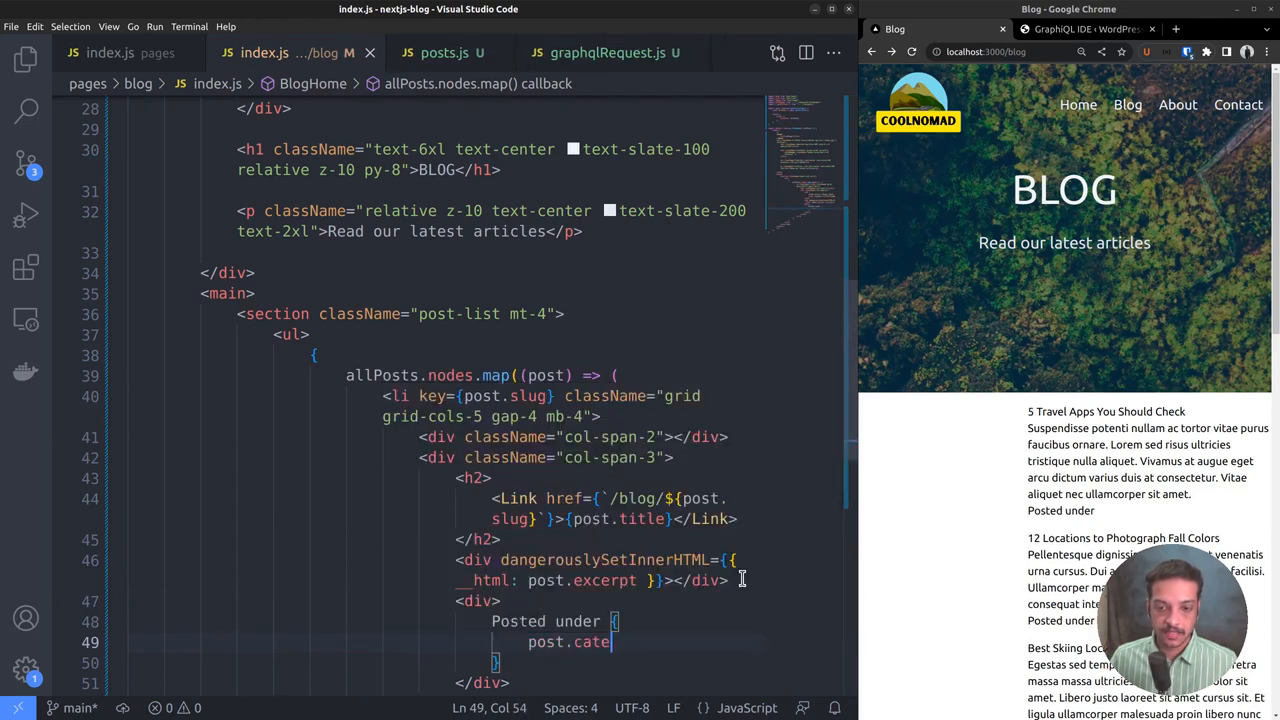
{"action": "type", "text": "gories."}
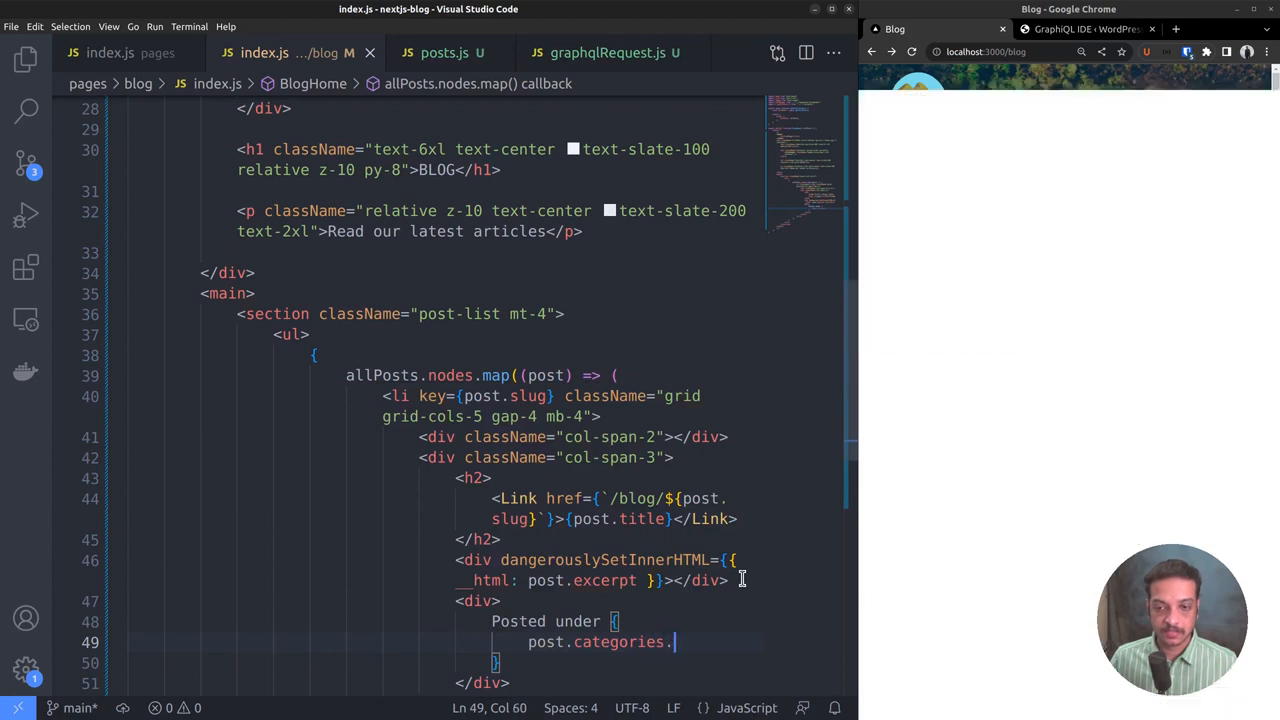
{"action": "type", "text": ".nodes.map((category) => ("}
{"action": "type", "text": "<Link href={`/category/${category.slug}`}></Link>"}
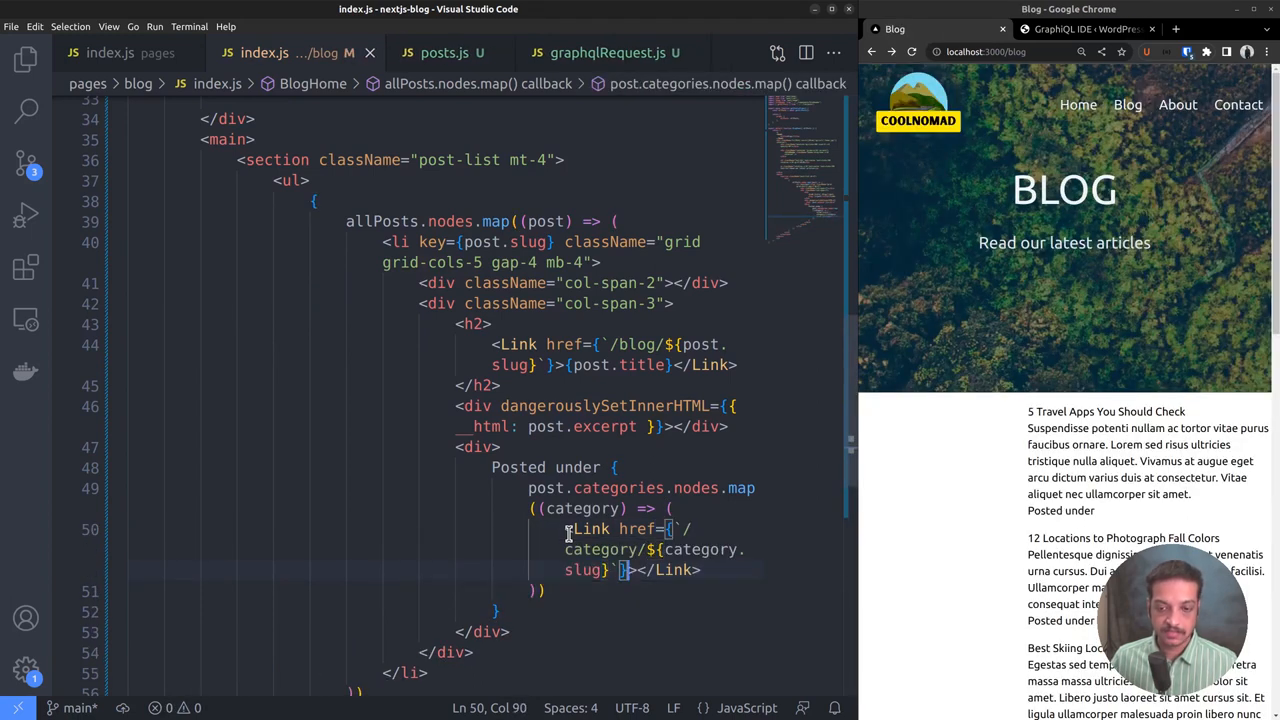
{"action": "type", "text": "key"}
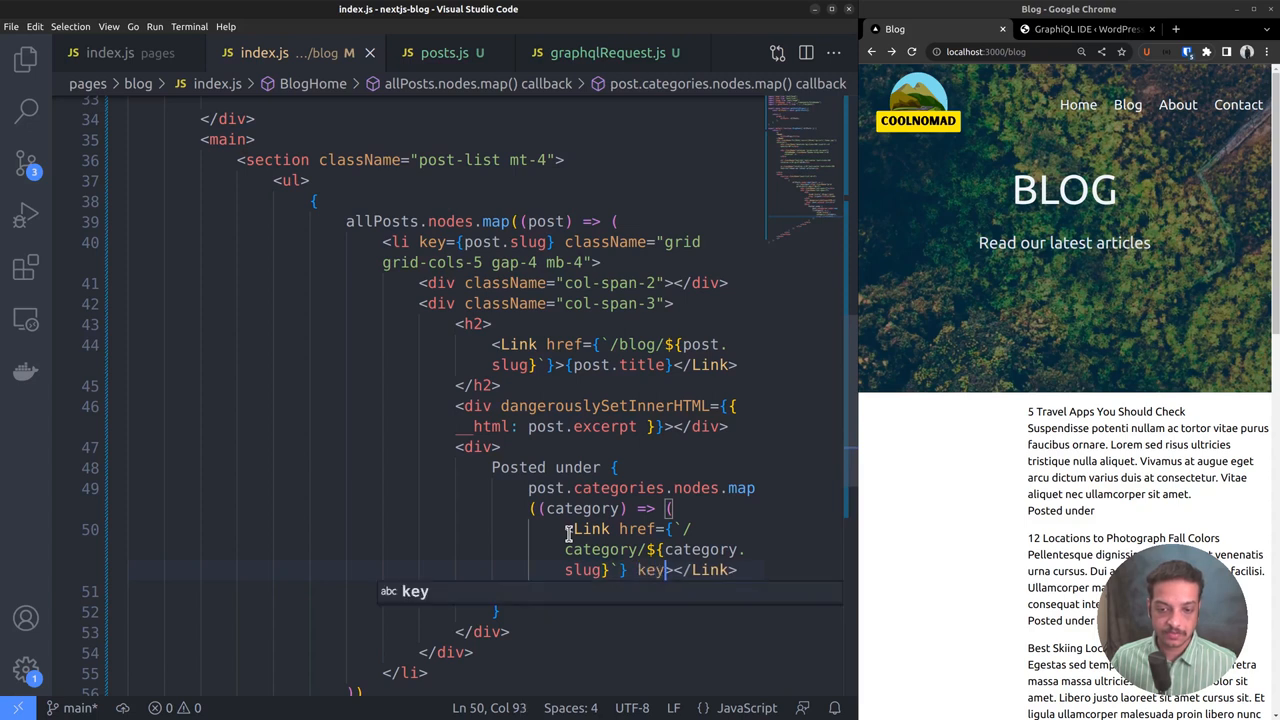
{"action": "type", "text": "category.slug"}
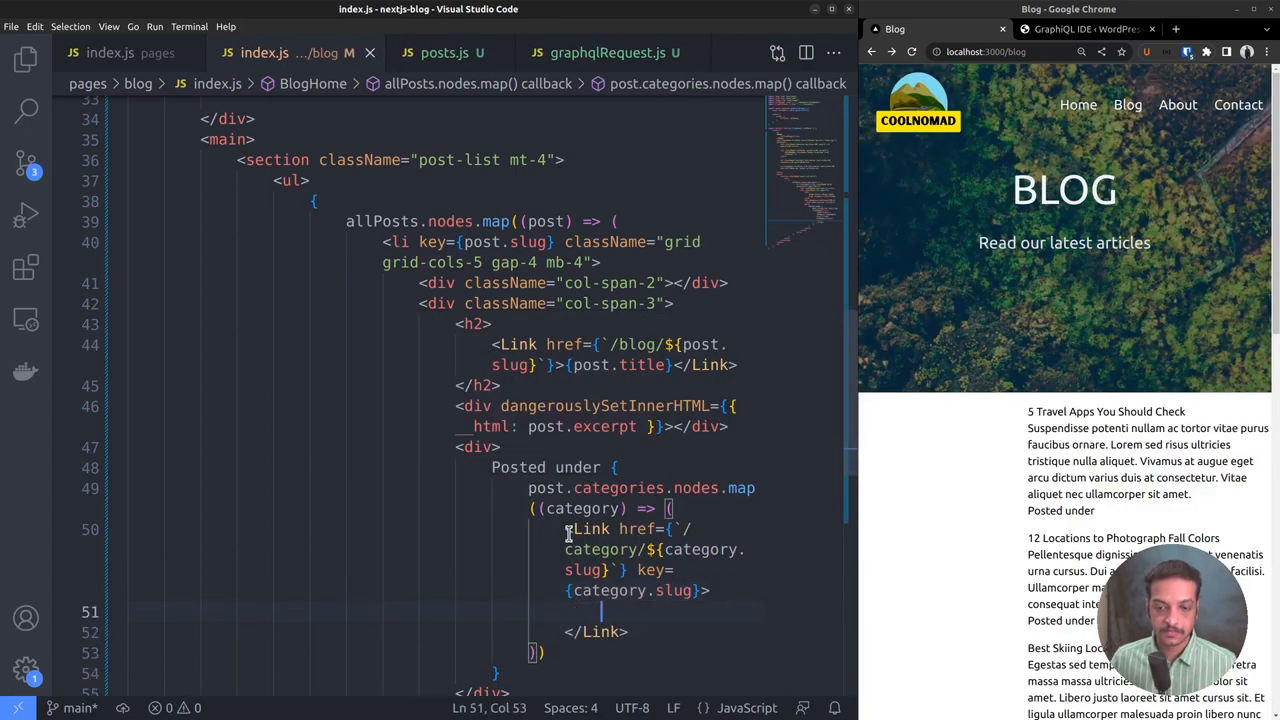
{"action": "type", "text": "{category.name"}
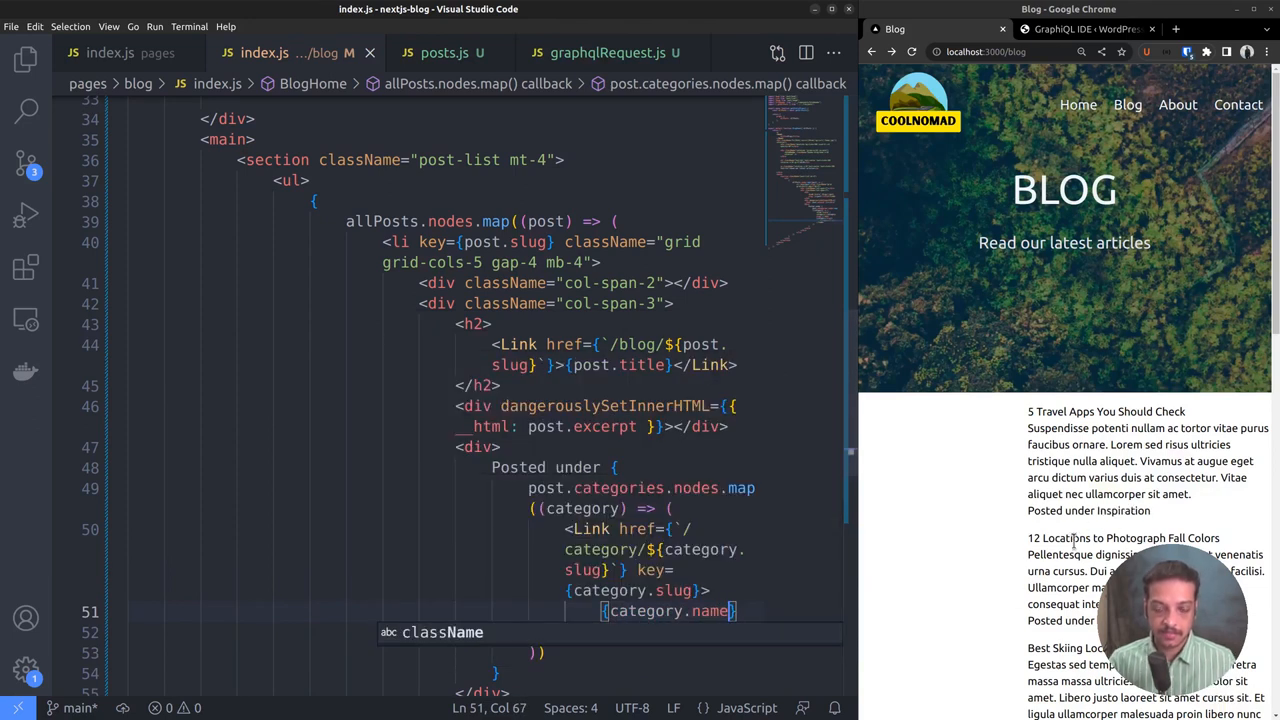
{"action": "mouse_move", "coordinate": [1062, 524]}
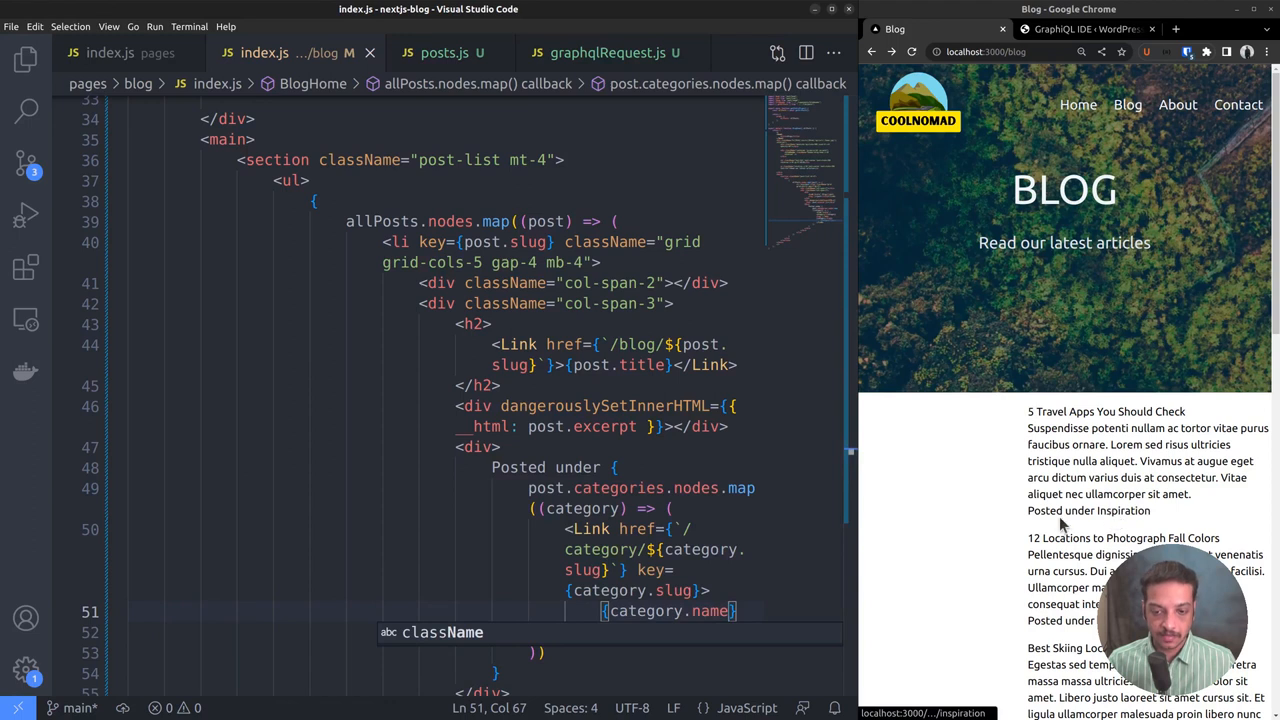
{"action": "scroll", "scroll_direction": "down", "scroll_amount": 3}
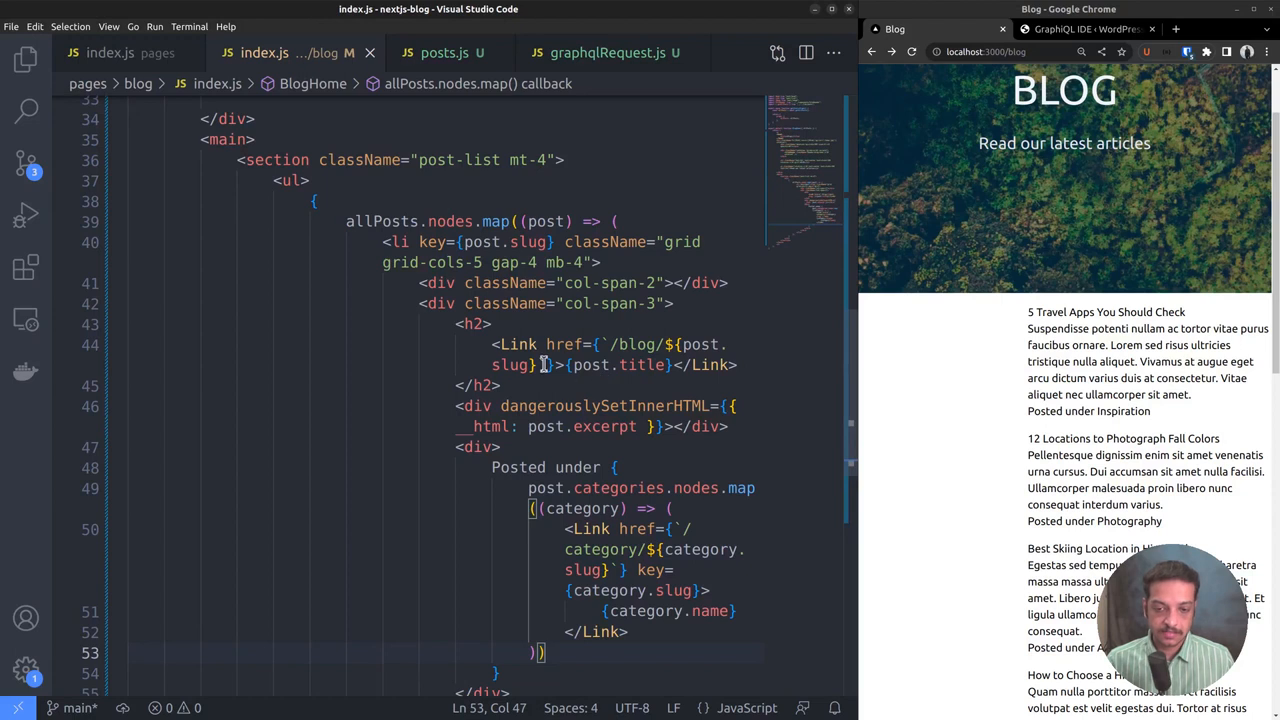
Give the h2 py-4 and the title Link text-blue-400 text-2xl hover:text-blue-600.
{"action": "left_click", "coordinate": [492, 324]}
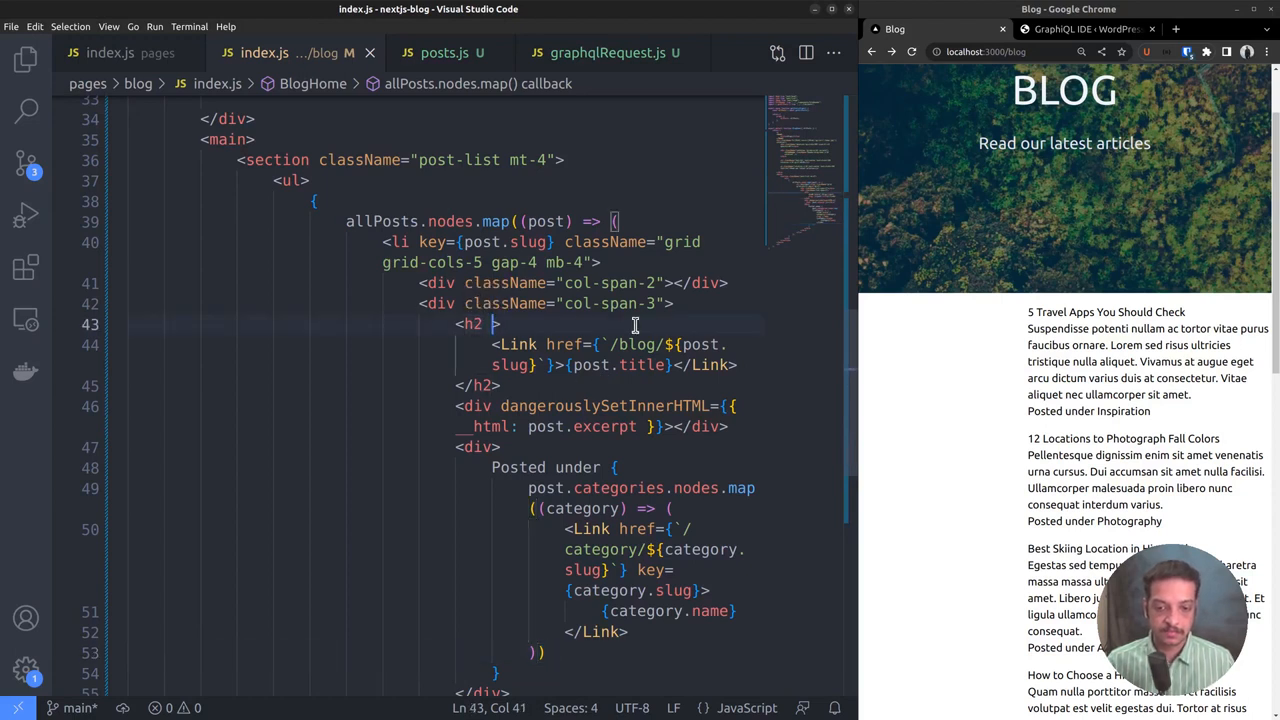
{"action": "type", "text": "className=\"py-4"}
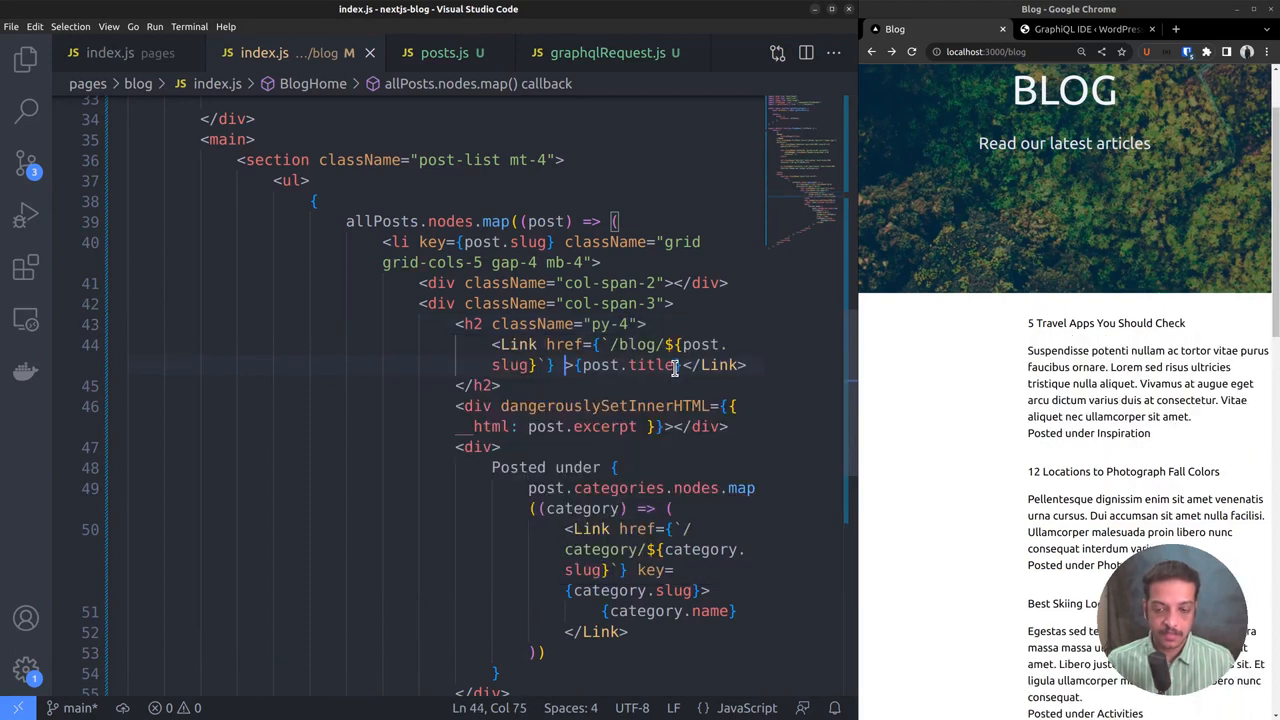
{"action": "type", "text": "className=\"text-blue-400\""}
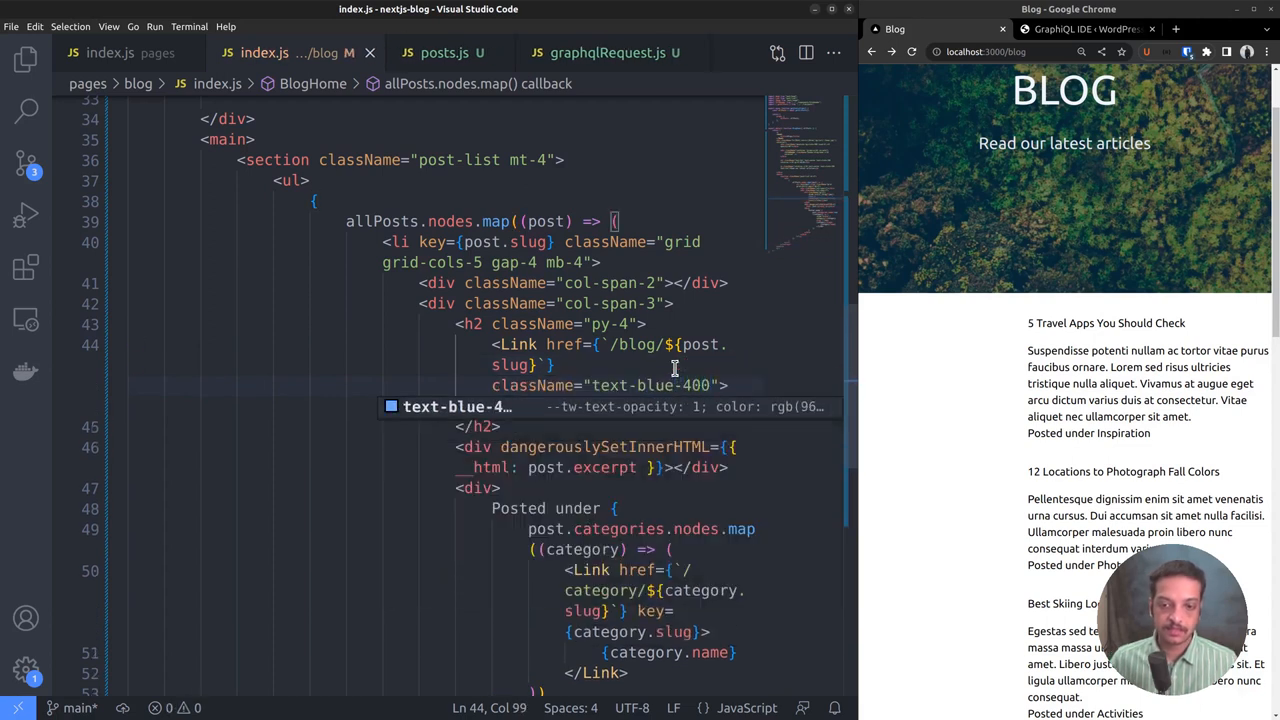
{"action": "type", "text": "text-2xl hover"}
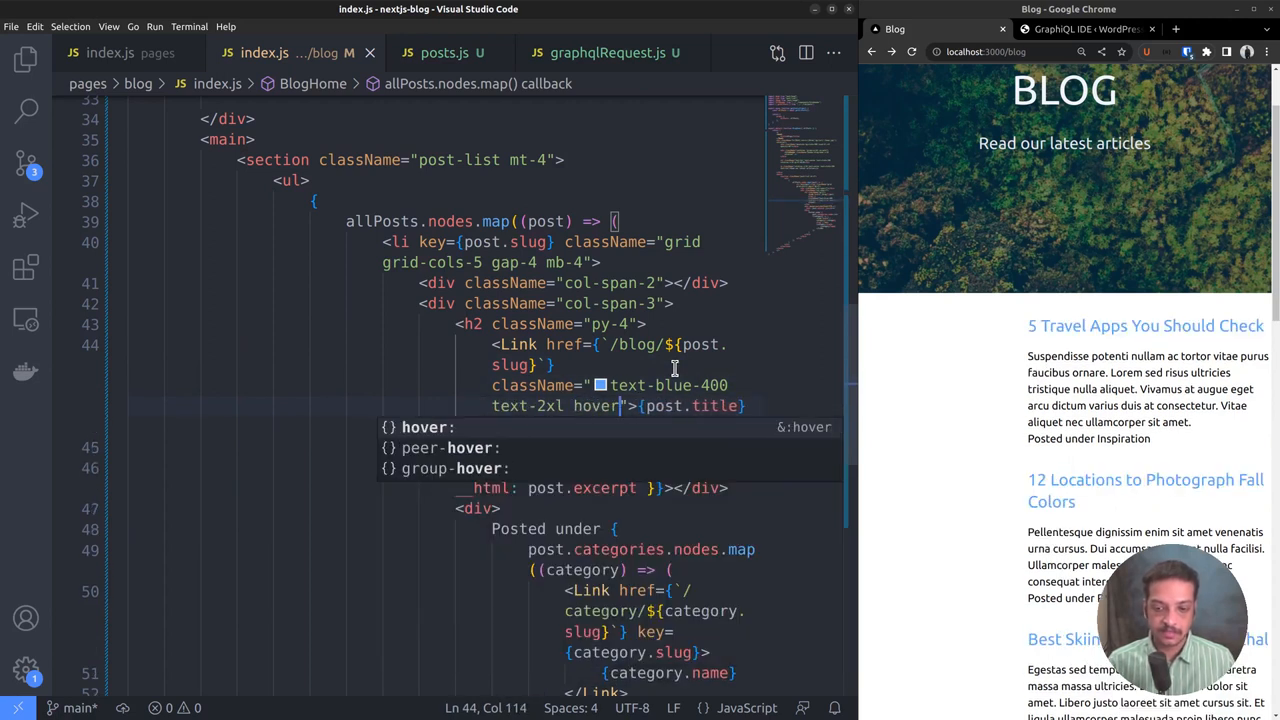
{"action": "type", "text": ":"}
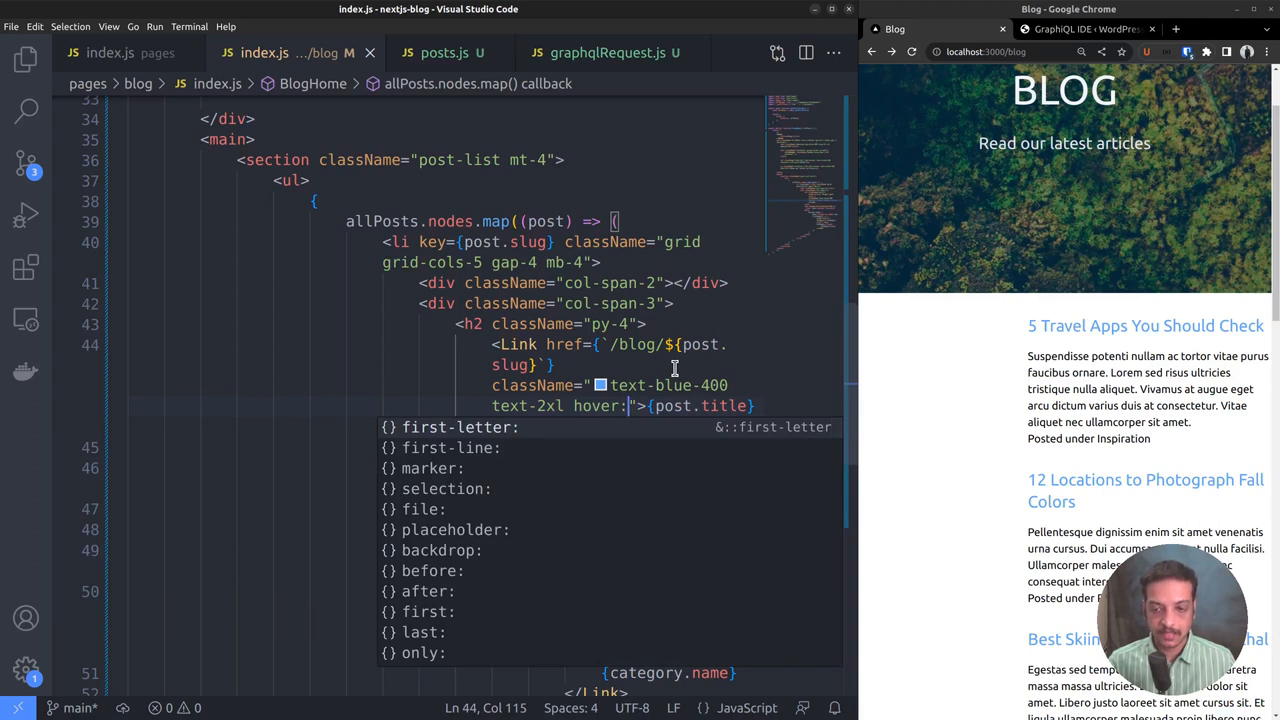
{"action": "type", "text": "text-b"}
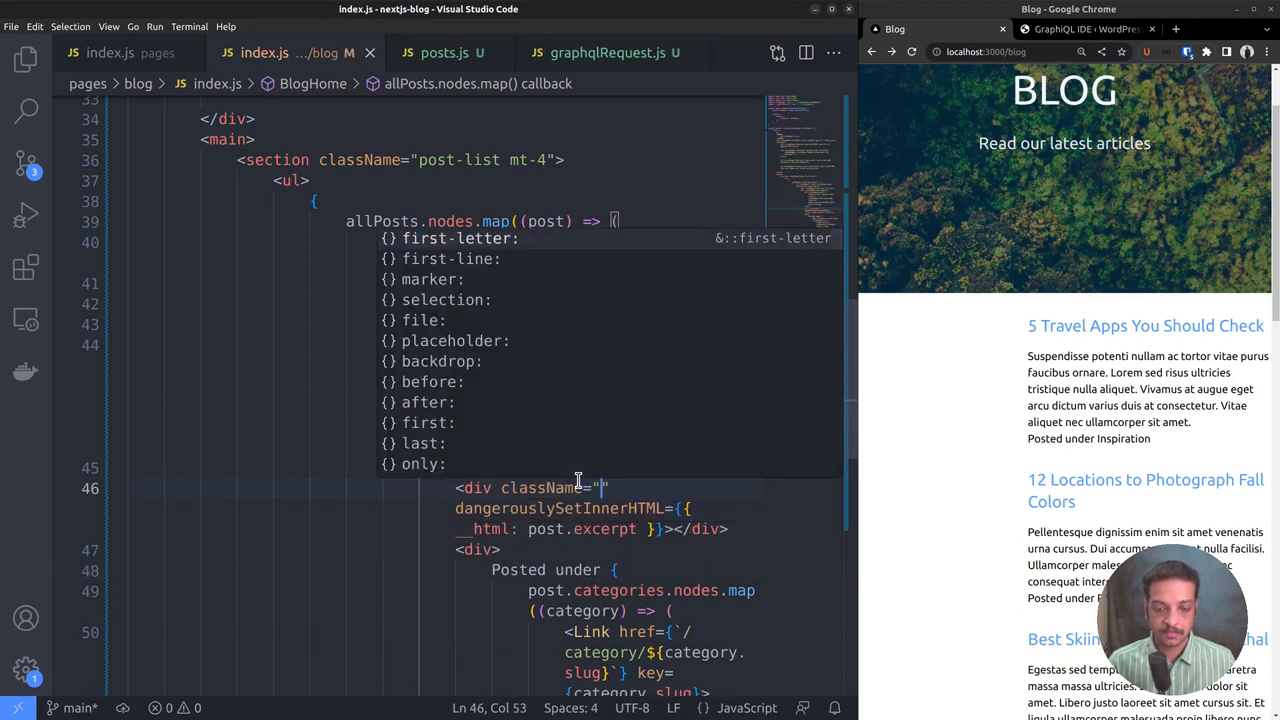
Make the excerpt text-lg and the category links text-blue-400 hover:text-blue-500.
{"action": "type", "text": "text-lg"}
{"action": "left_click", "coordinate": [604, 550]}
{"action": "type", "text": " className=\"py-\""}
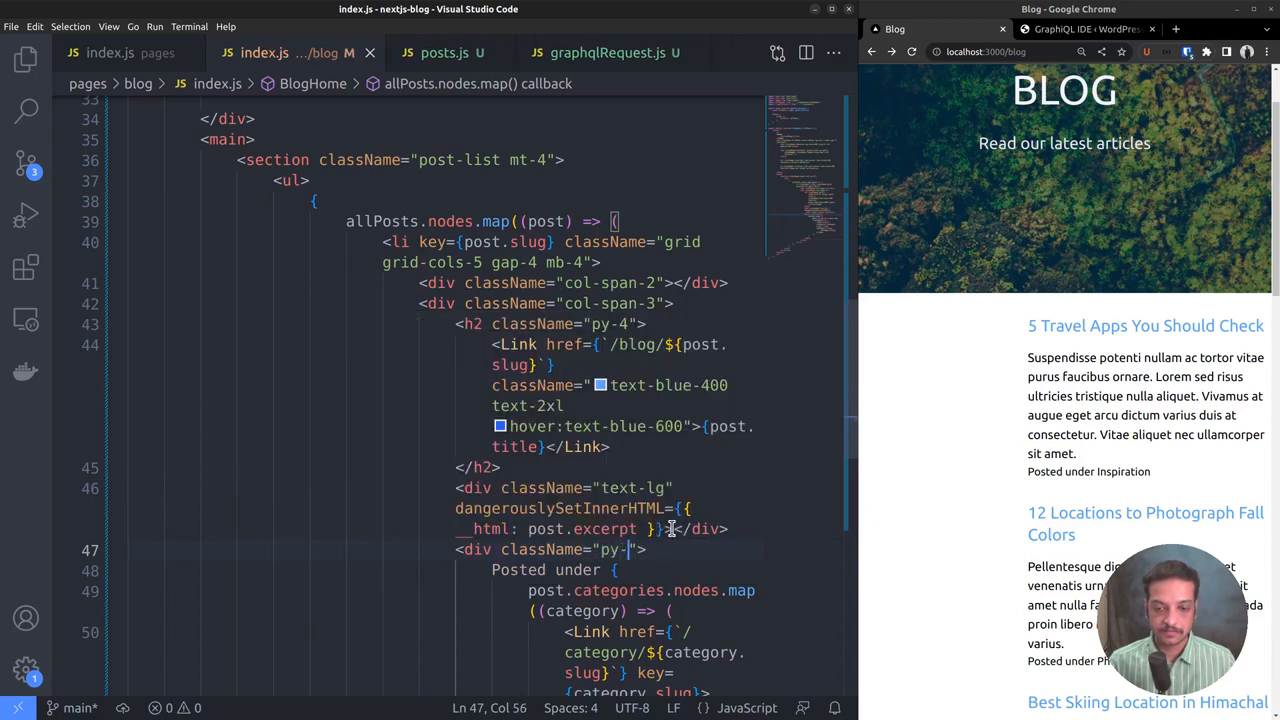
{"action": "scroll", "scroll_direction": "down", "scroll_amount": 3}
{"action": "type", "text": "4"}
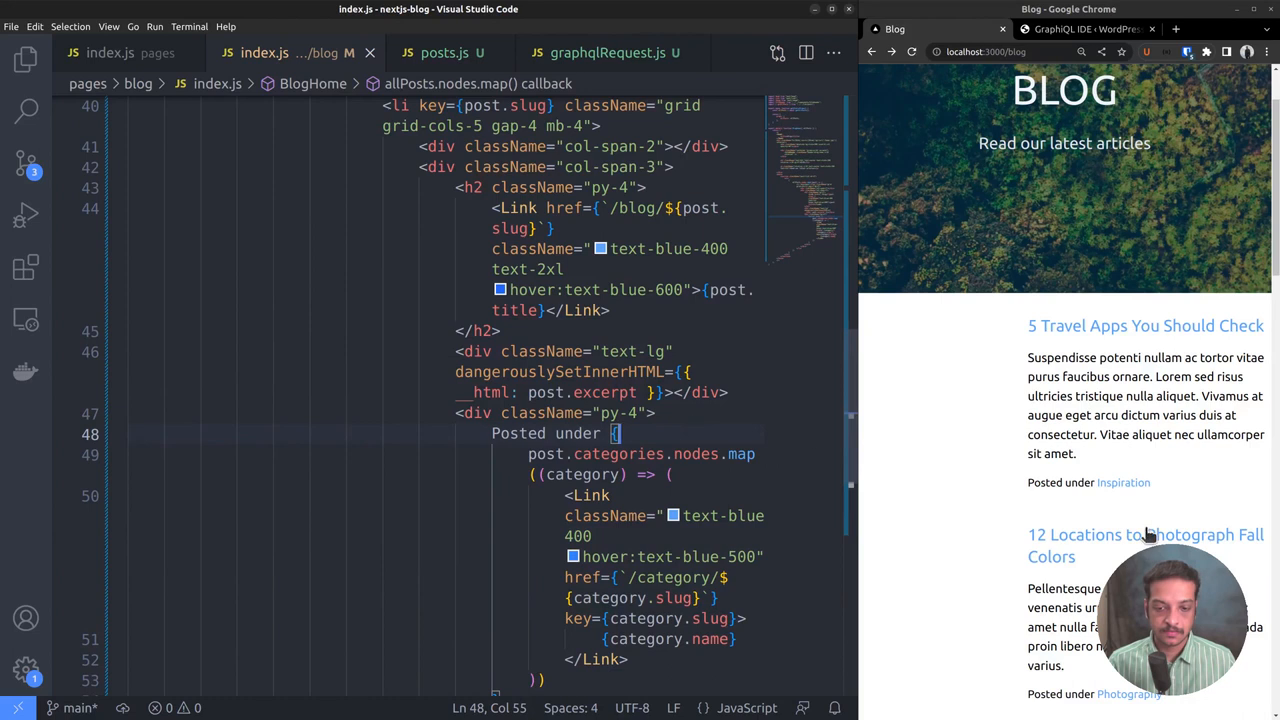
{"action": "mouse_move", "coordinate": [1124, 482]}
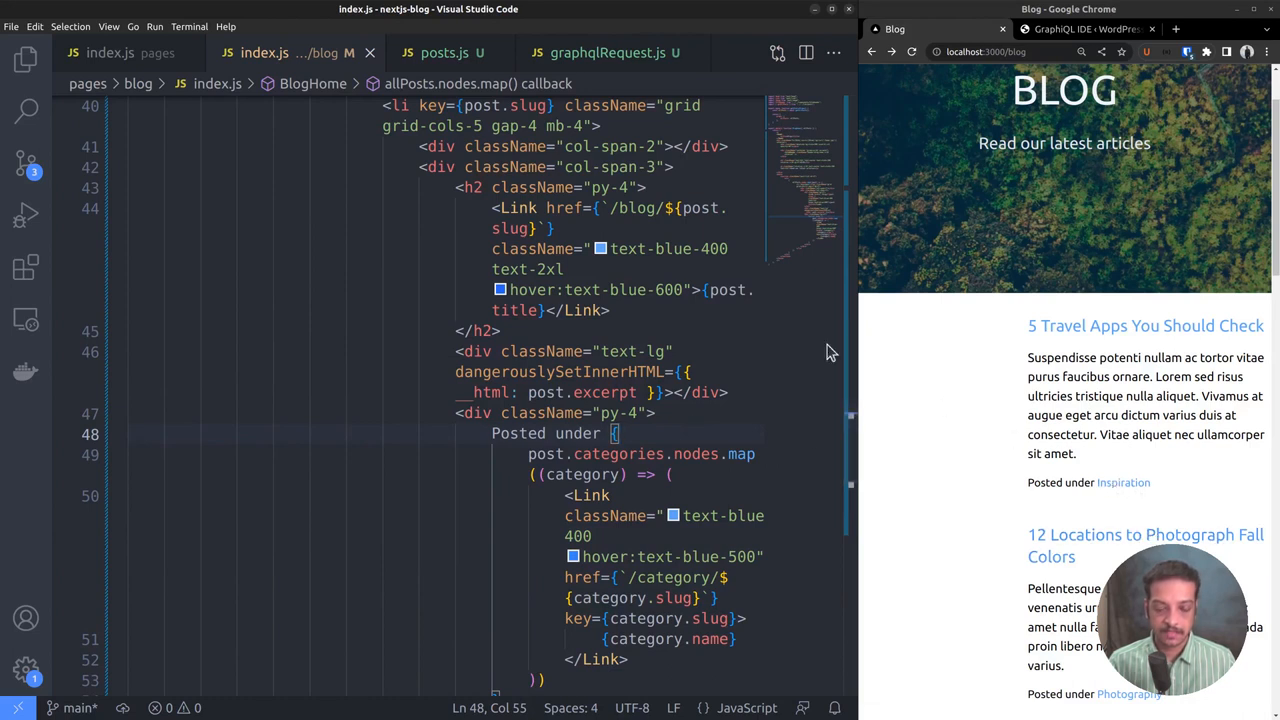
{"action": "mouse_move", "coordinate": [596, 290]}
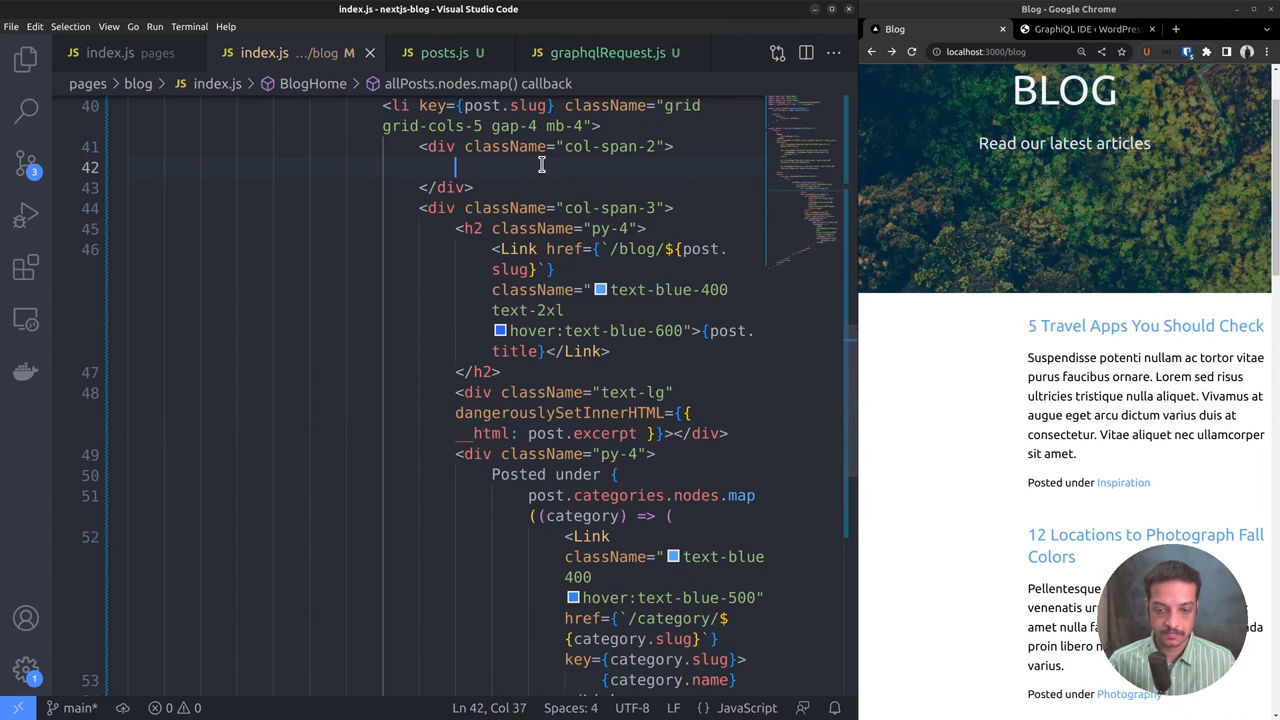
Review graphqlRequest.js and the featuredImage size fields in posts.js, then return to the blog index.
{"action": "scroll", "scroll_direction": "up", "scroll_amount": 3}
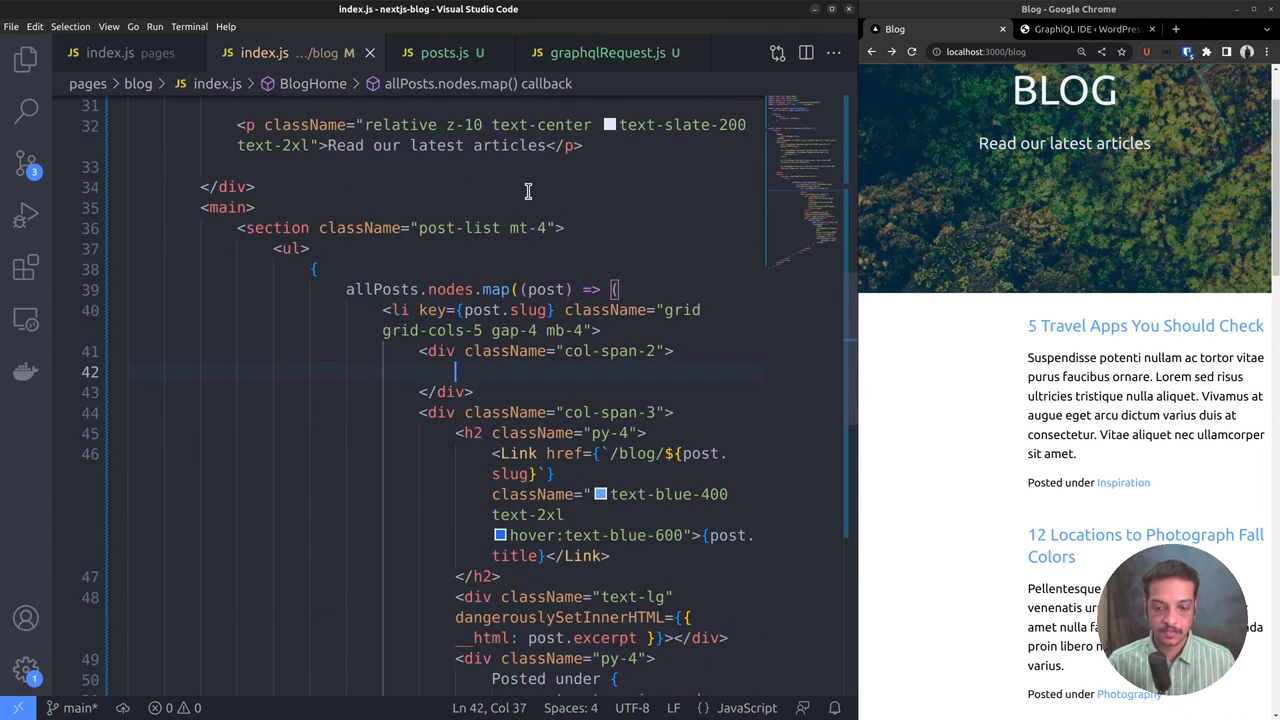
{"action": "left_click", "coordinate": [608, 52]}
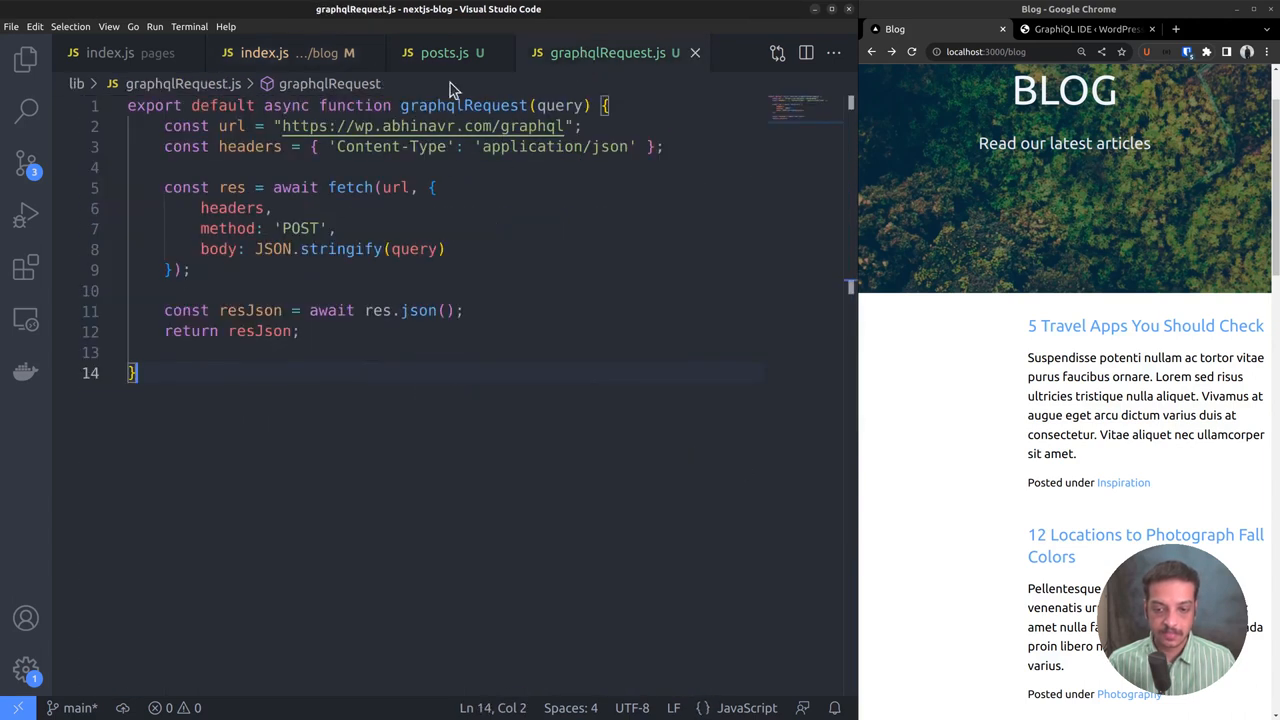
{"action": "left_click", "coordinate": [444, 52]}
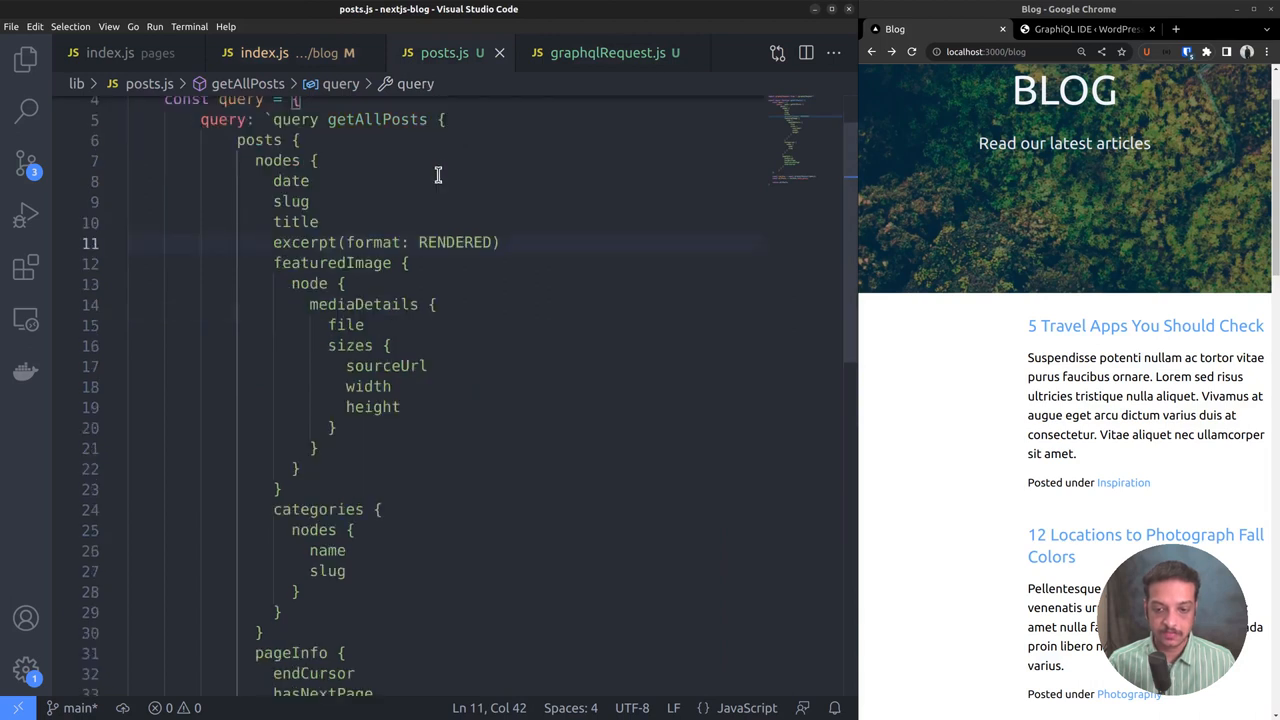
{"action": "scroll", "scroll_direction": "down", "scroll_amount": 3}
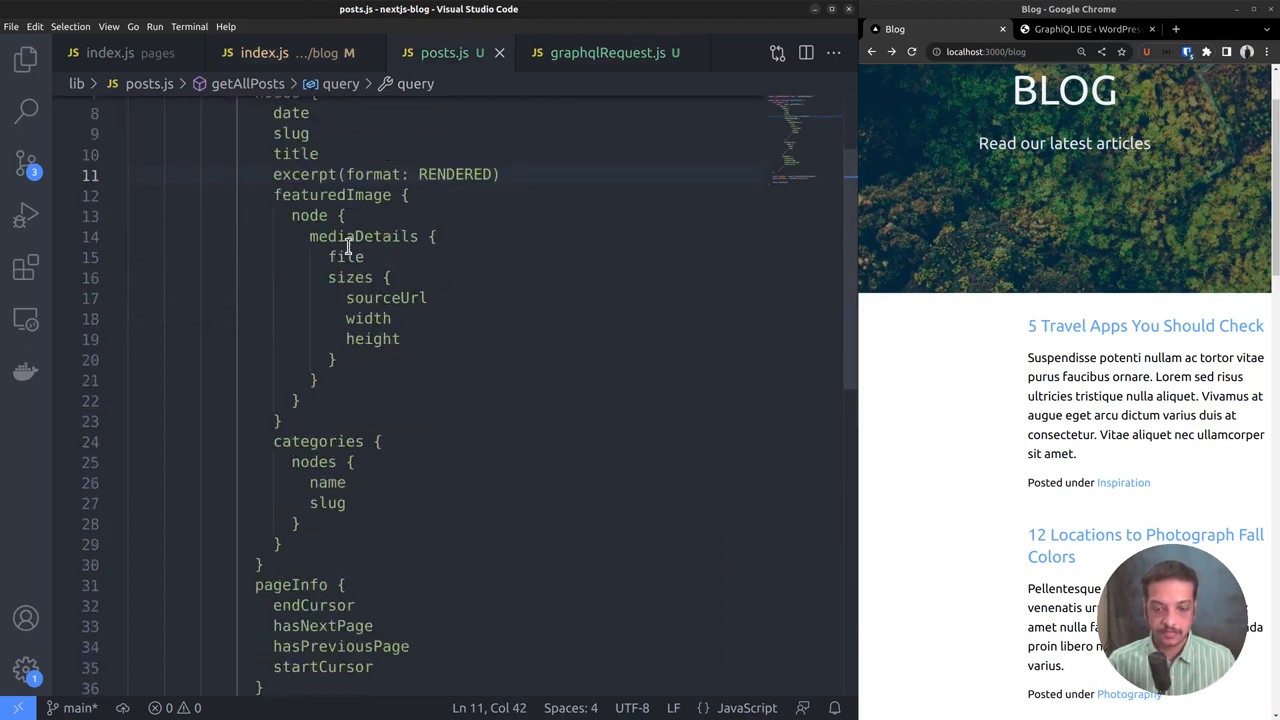
{"action": "mouse_move", "coordinate": [422, 324]}
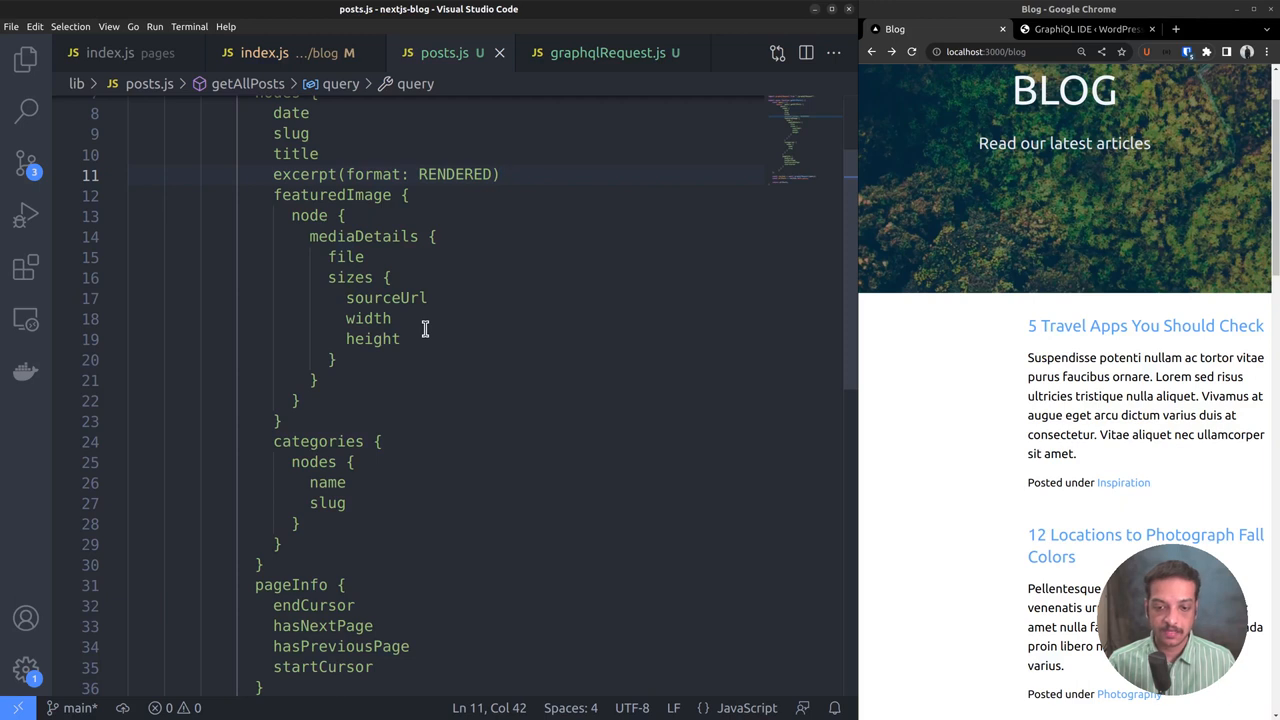
{"action": "mouse_move", "coordinate": [430, 336]}
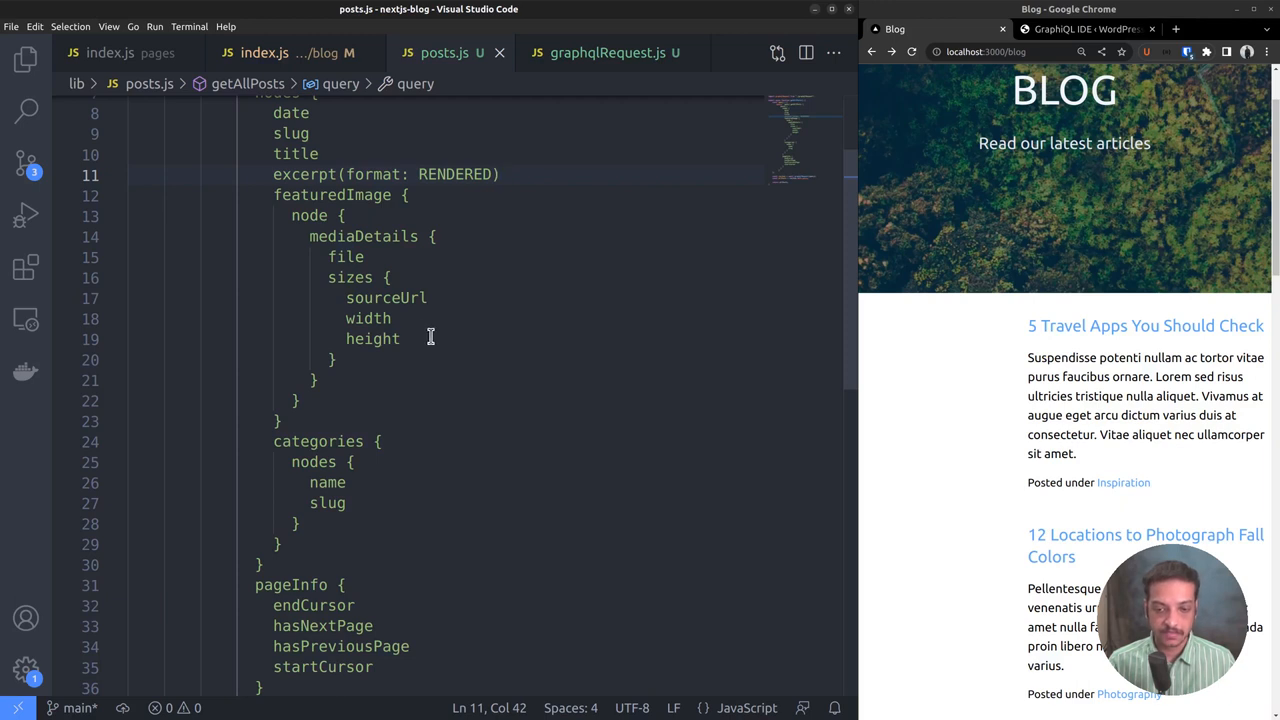
{"action": "mouse_move", "coordinate": [436, 332]}
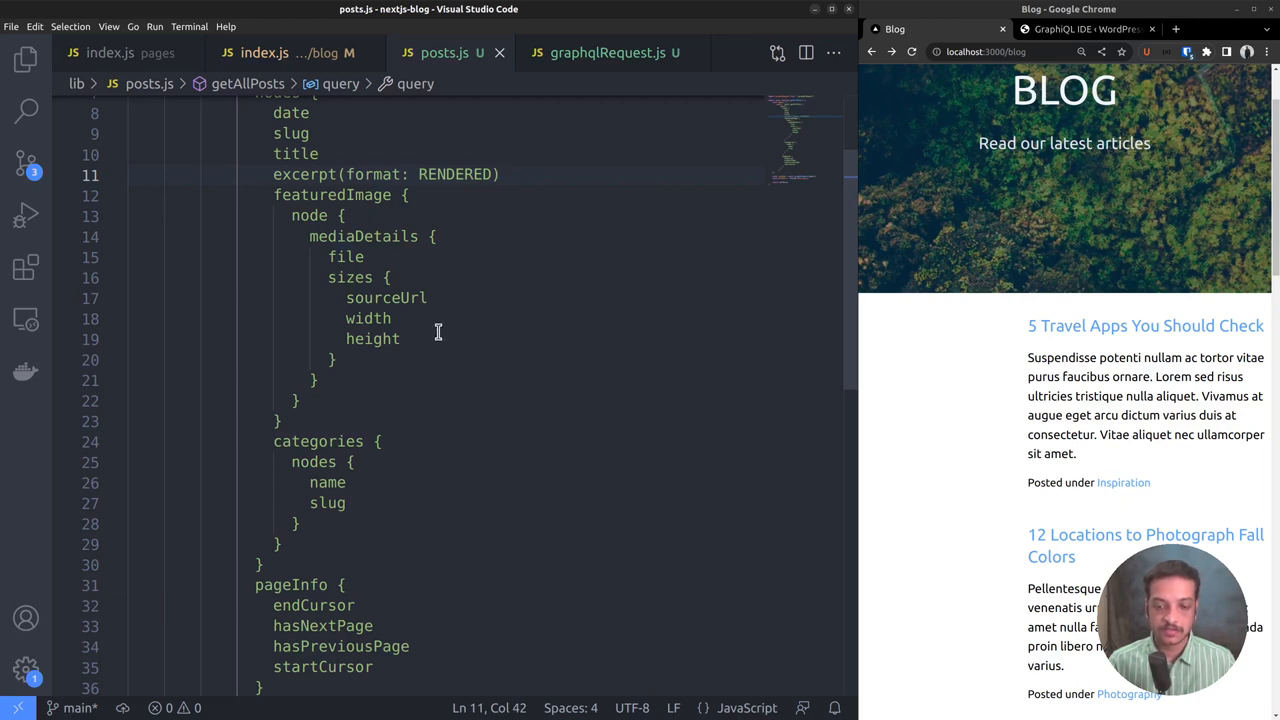
{"action": "left_click", "coordinate": [264, 52]}
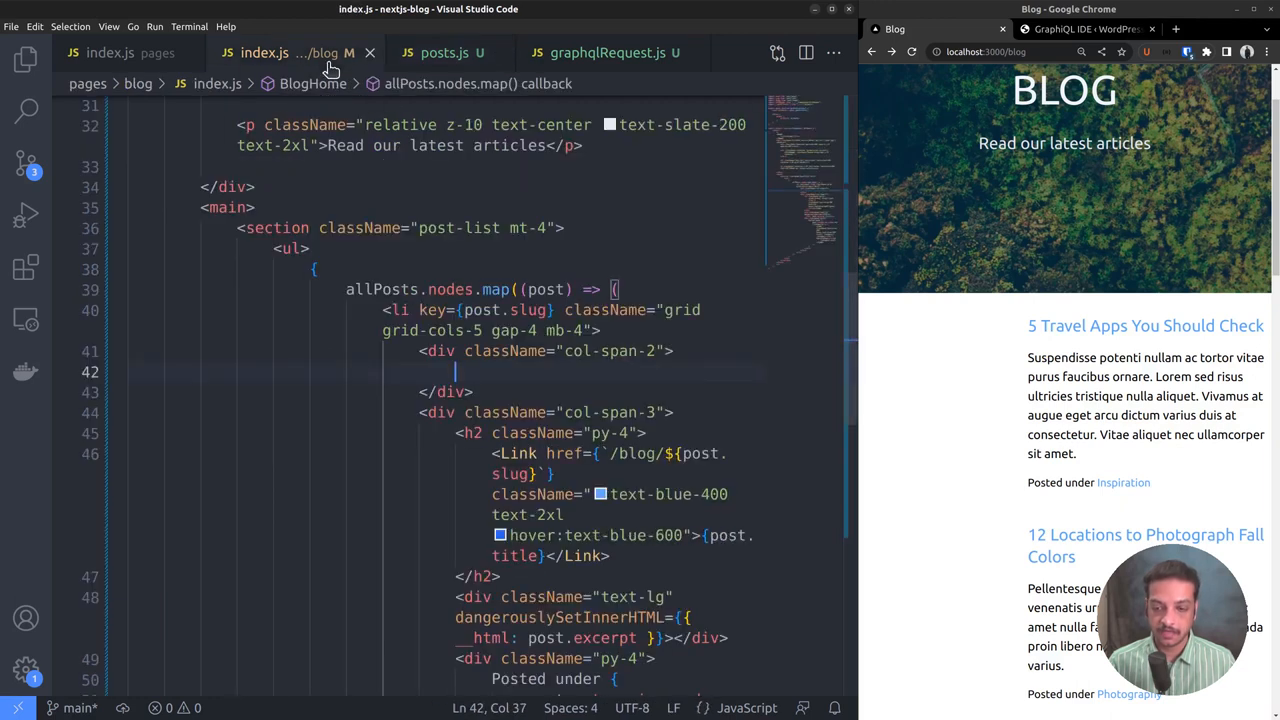
{"action": "mouse_move", "coordinate": [24, 102]}
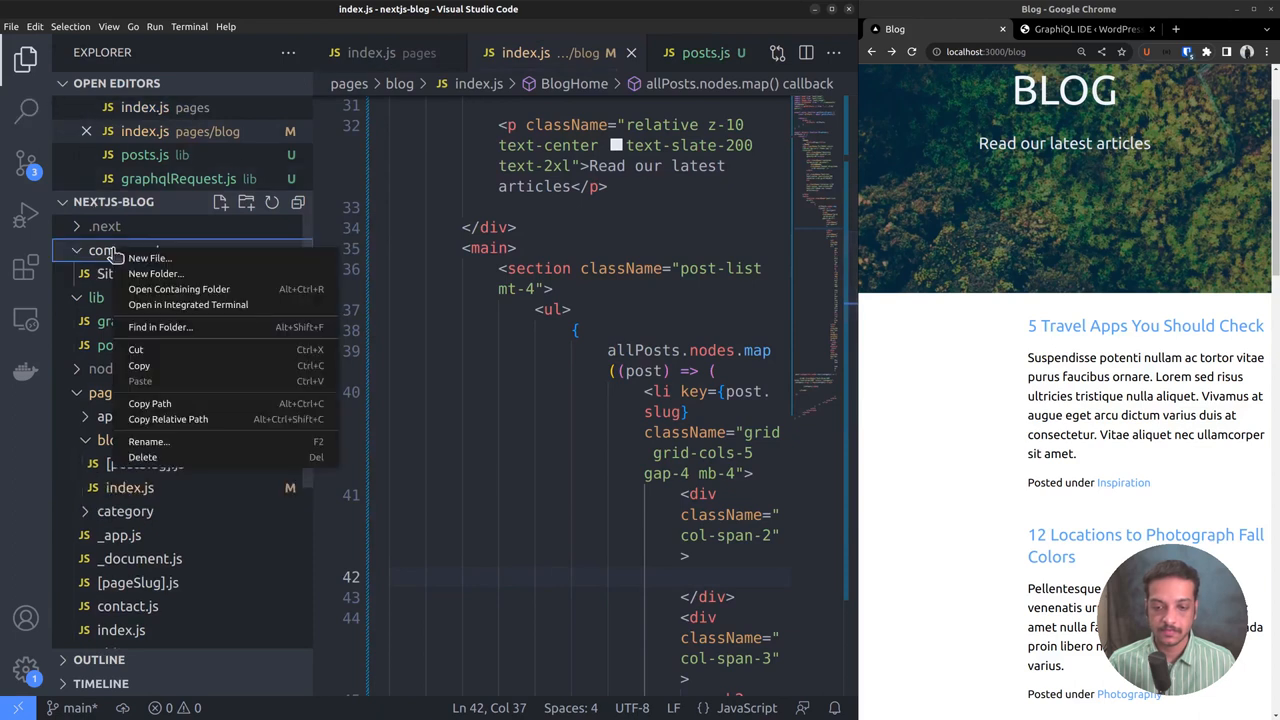
Create components/FeaturedImage.js importing Image from next/image and Link from next/link.
{"action": "left_click", "coordinate": [150, 258]}
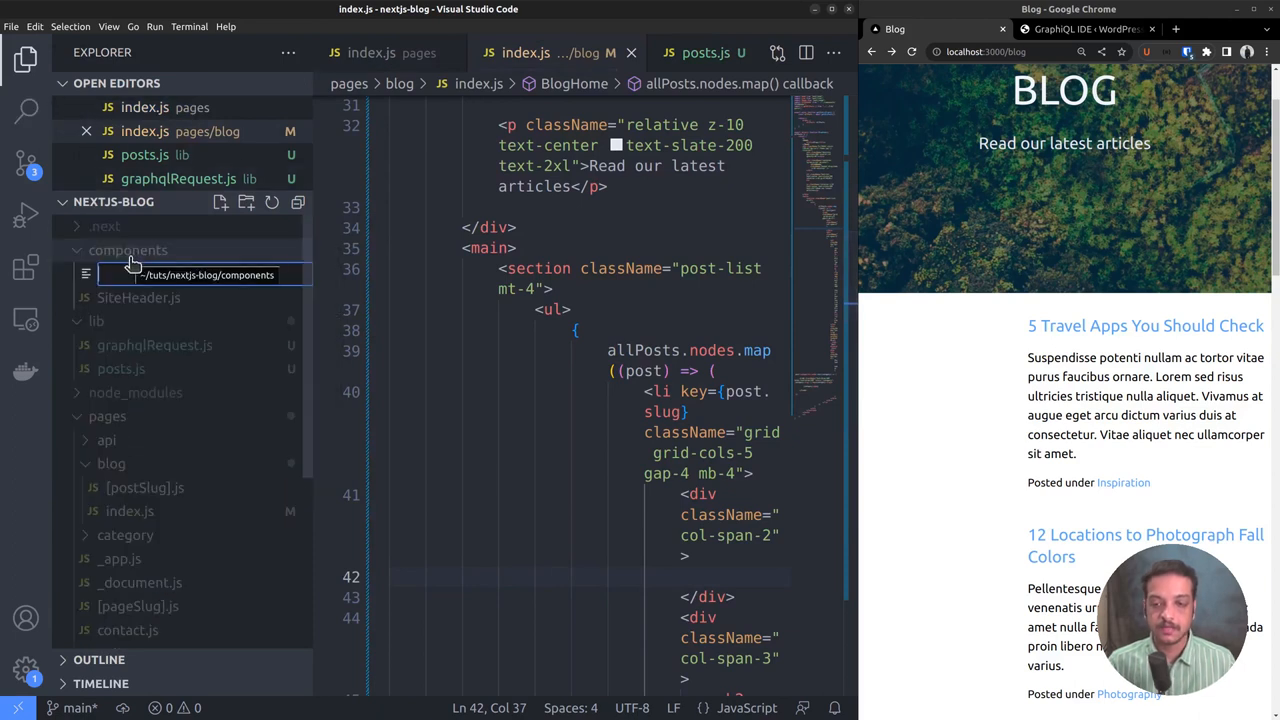
{"action": "type", "text": "F"}
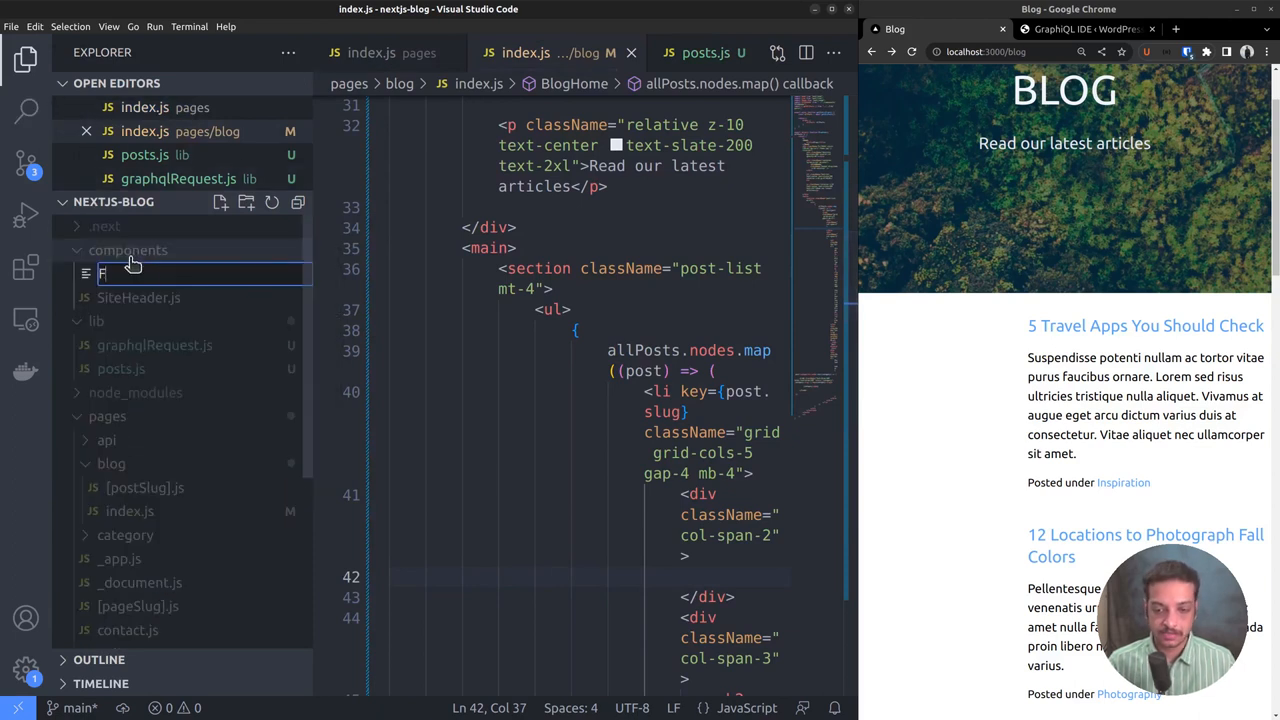
{"action": "type", "text": "FeaturedImage"}
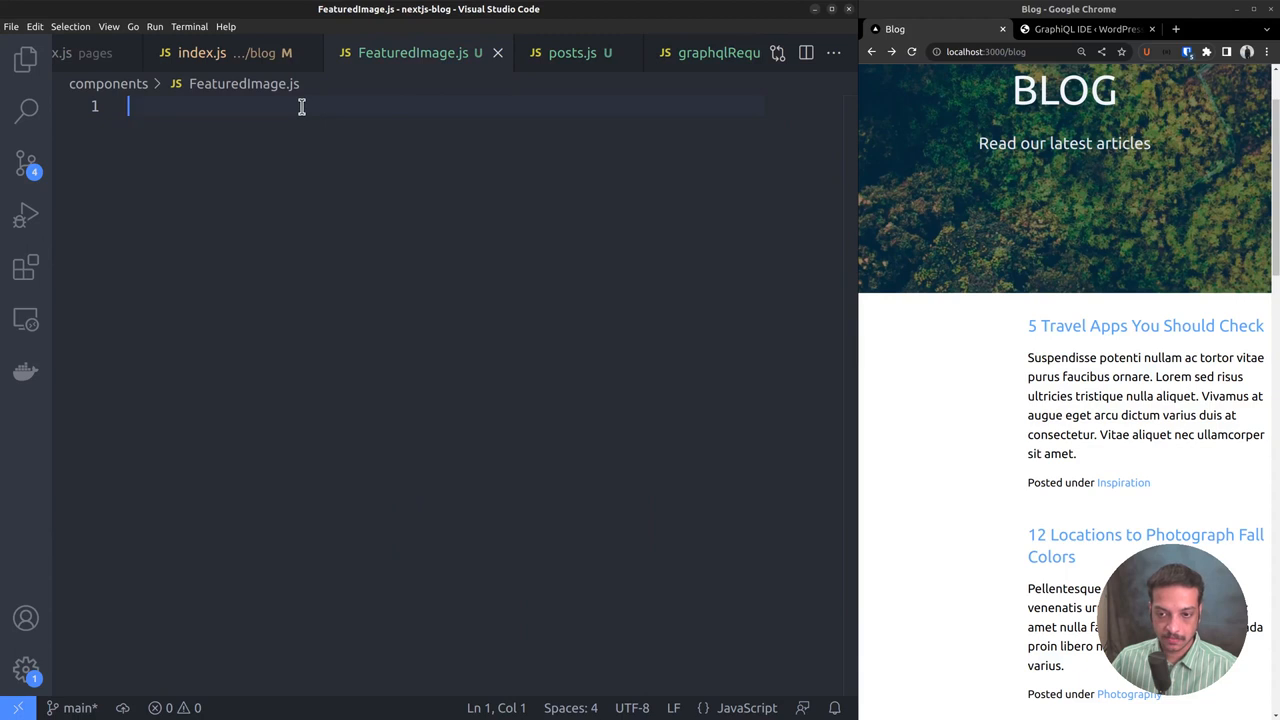
{"action": "type", "text": "import"}
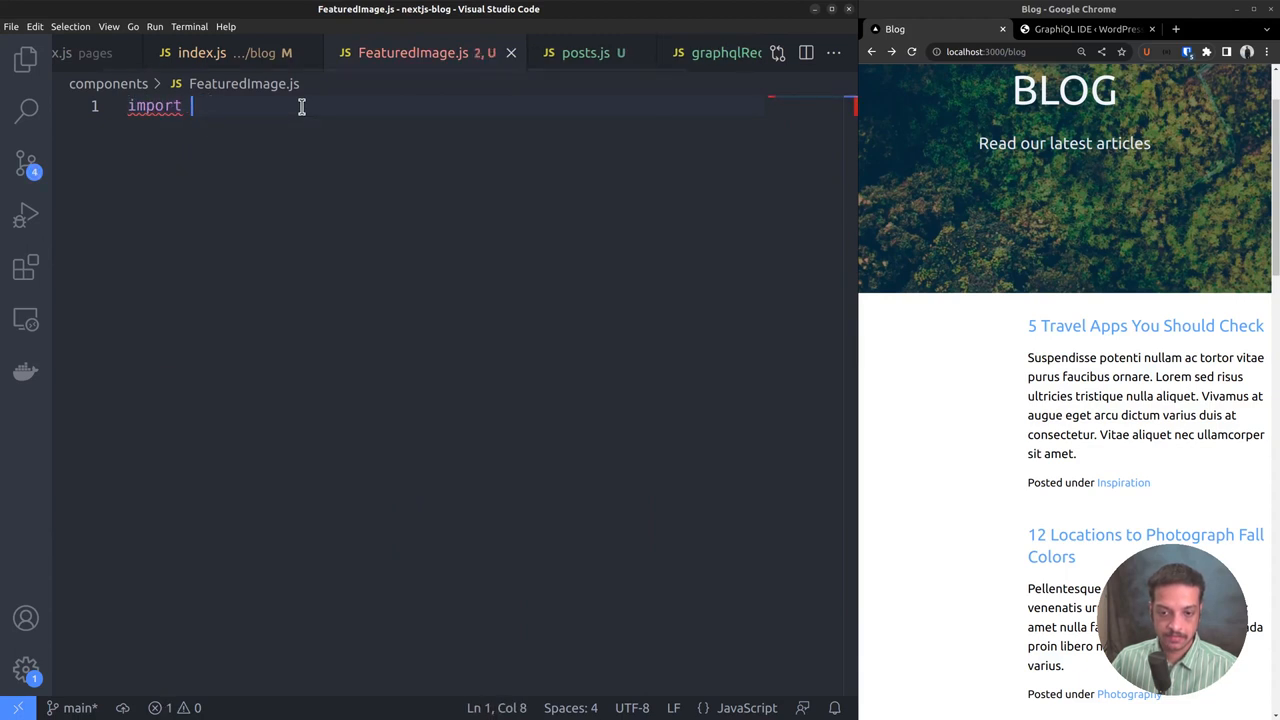
{"action": "type", "text": "Image from \"next/image\";"}
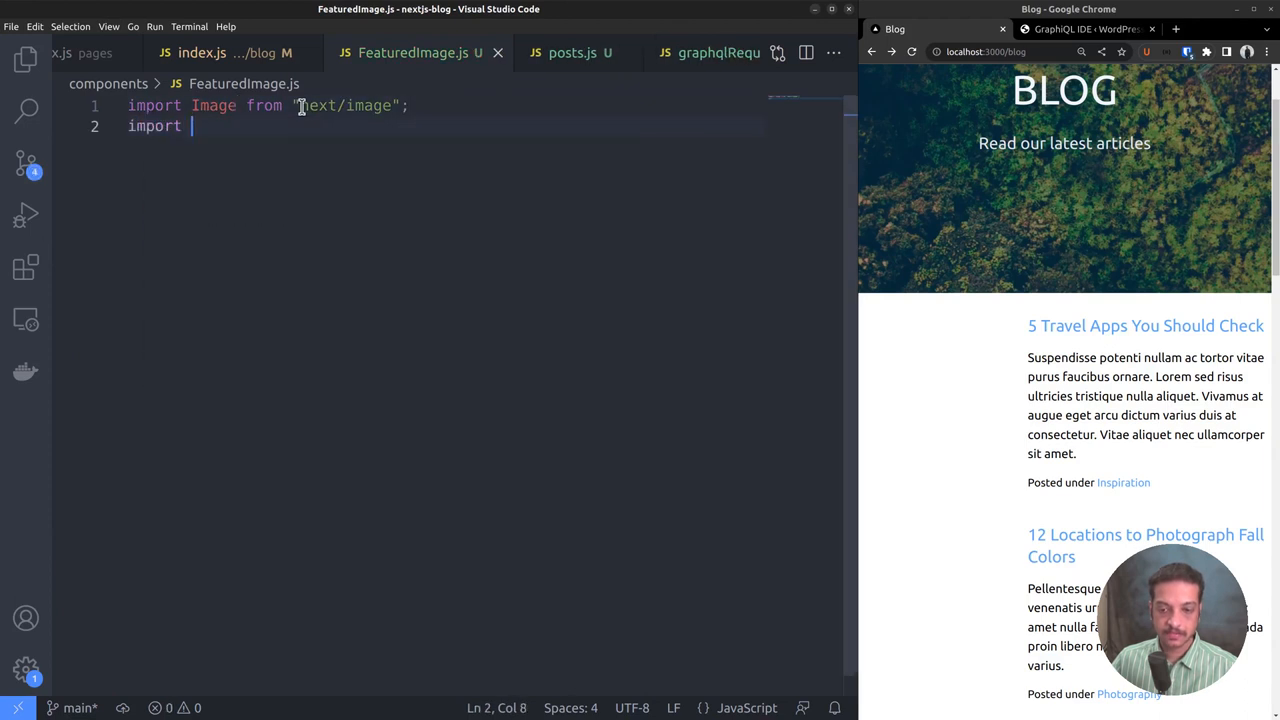
{"action": "type", "text": "Link from \"next/link\";"}
{"action": "type", "text": "export default function"}
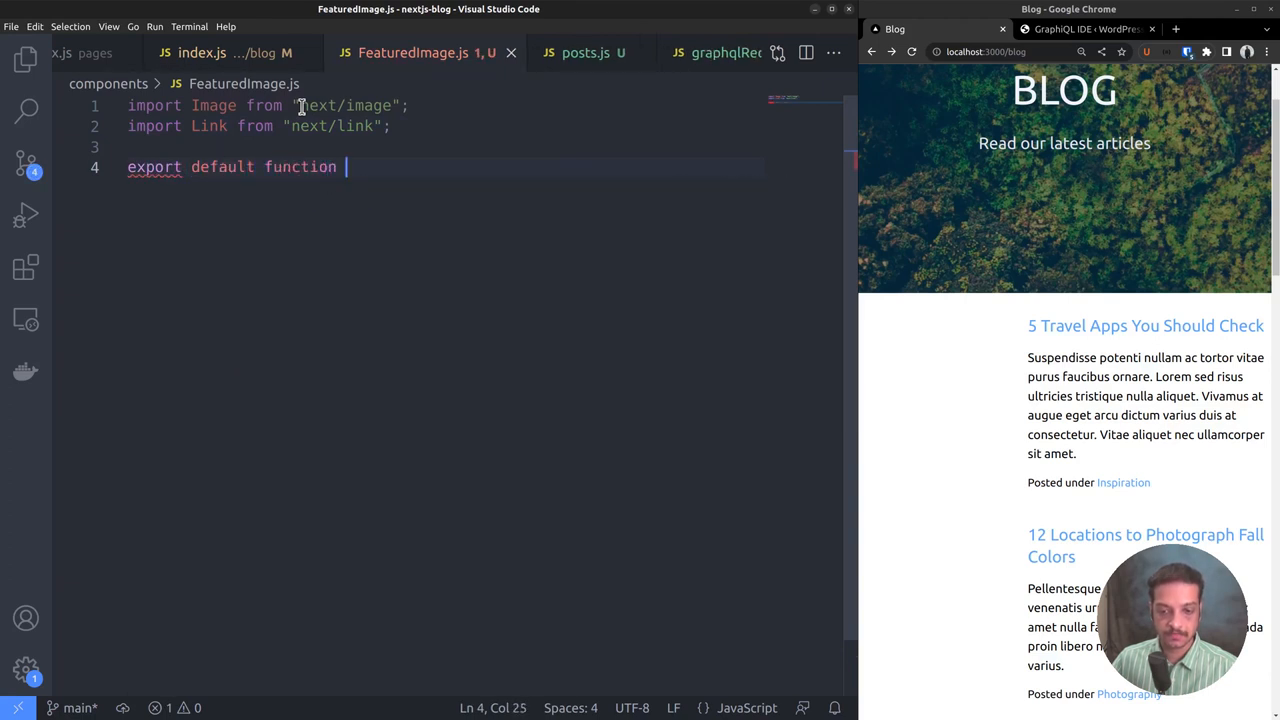
Export FeaturedImage({ post }) with let img, a defaultFeaturedImage URL, defaultWidth '300' and defaultHeight '200'.
{"action": "type", "text": "FeaturedImage("}
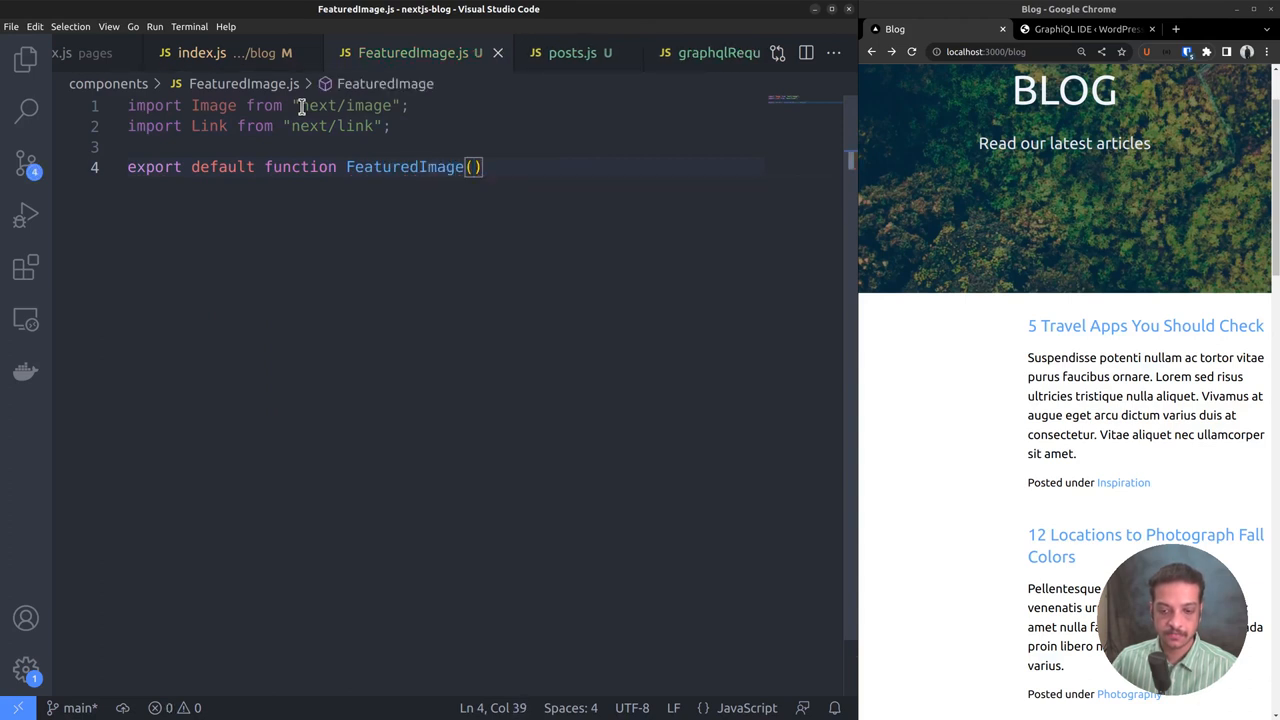
{"action": "type", "text": "{ post }"}
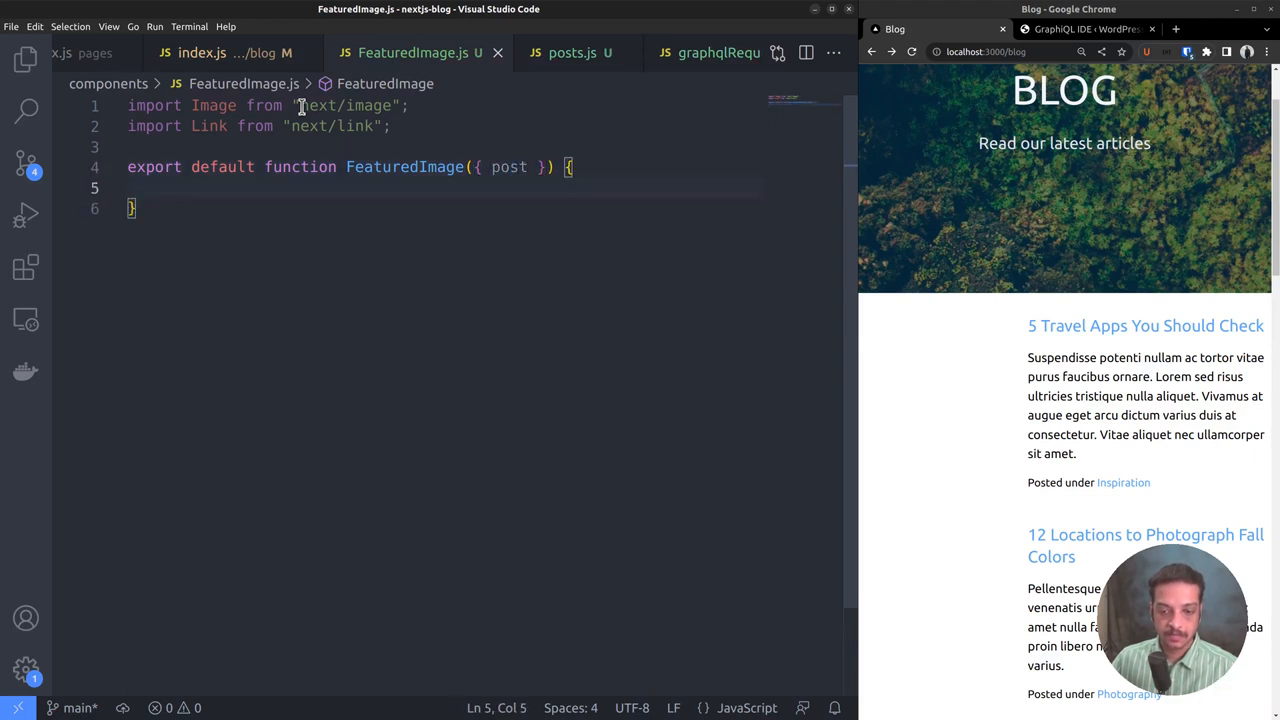
{"action": "type", "text": "let img"}
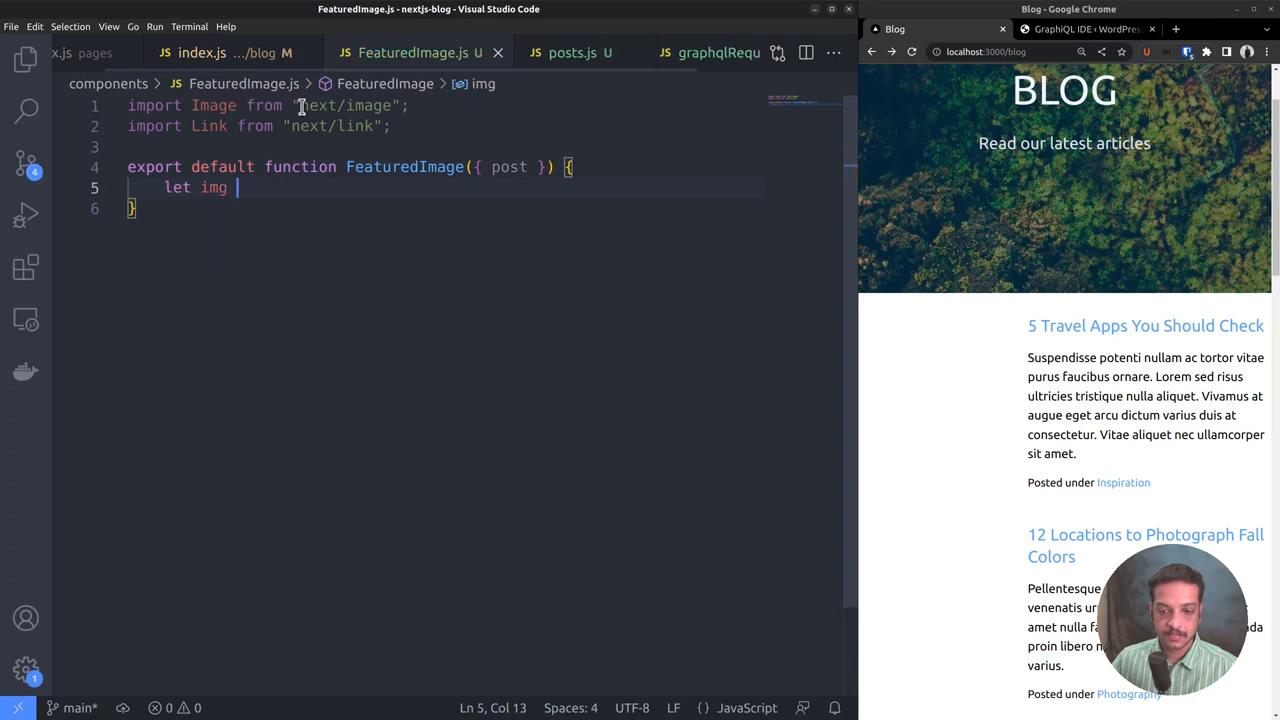
{"action": "type", "text": "= '';"}
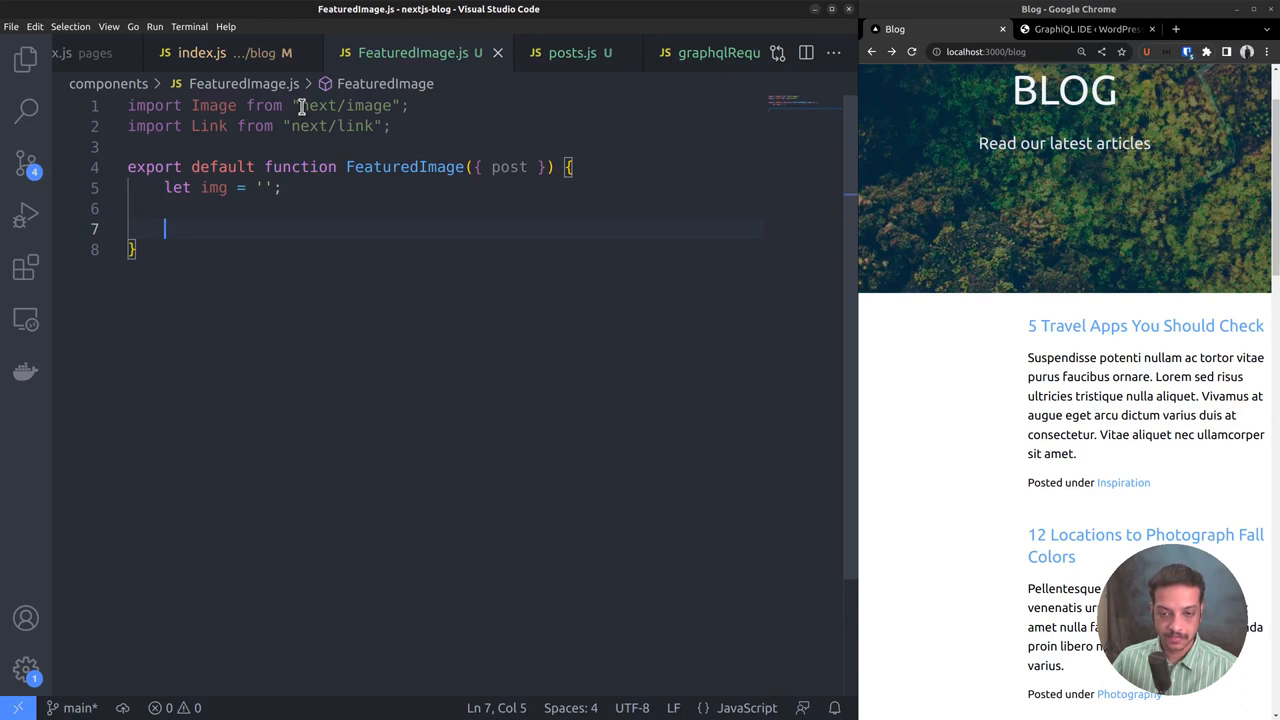
{"action": "type", "text": "const defaultFeaturedImage ="}
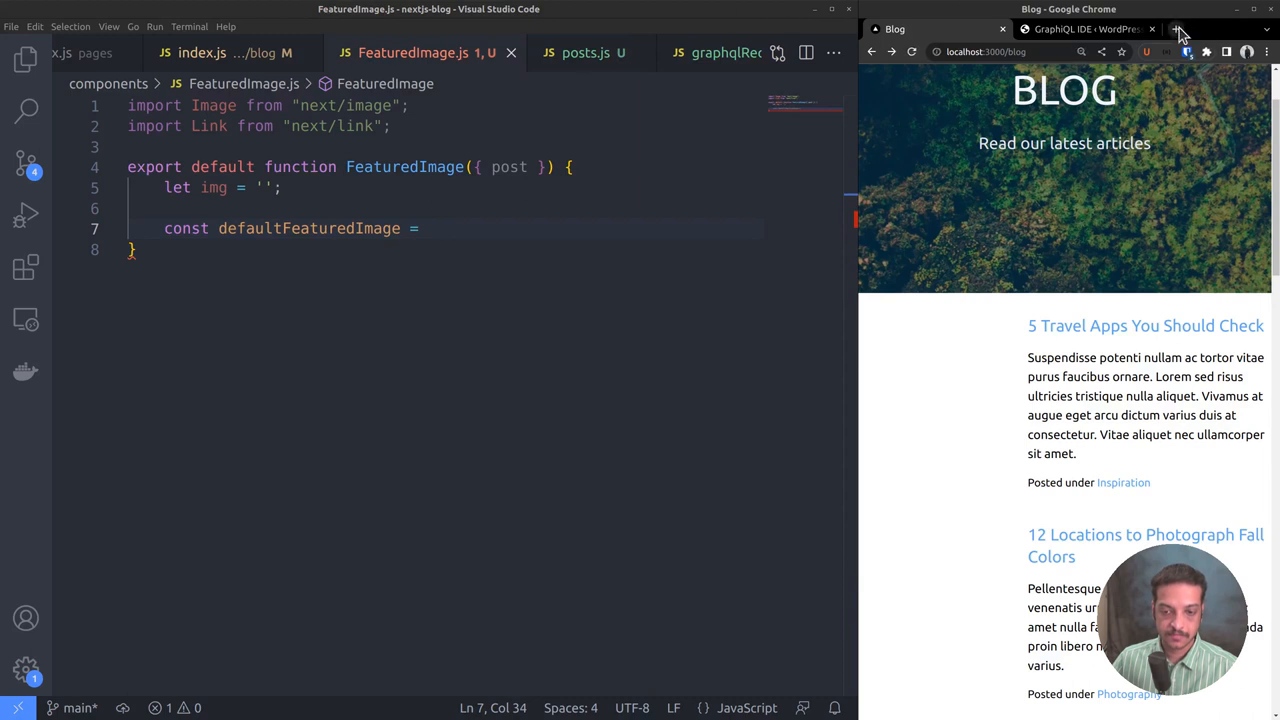
{"action": "left_click", "coordinate": [1216, 28]}
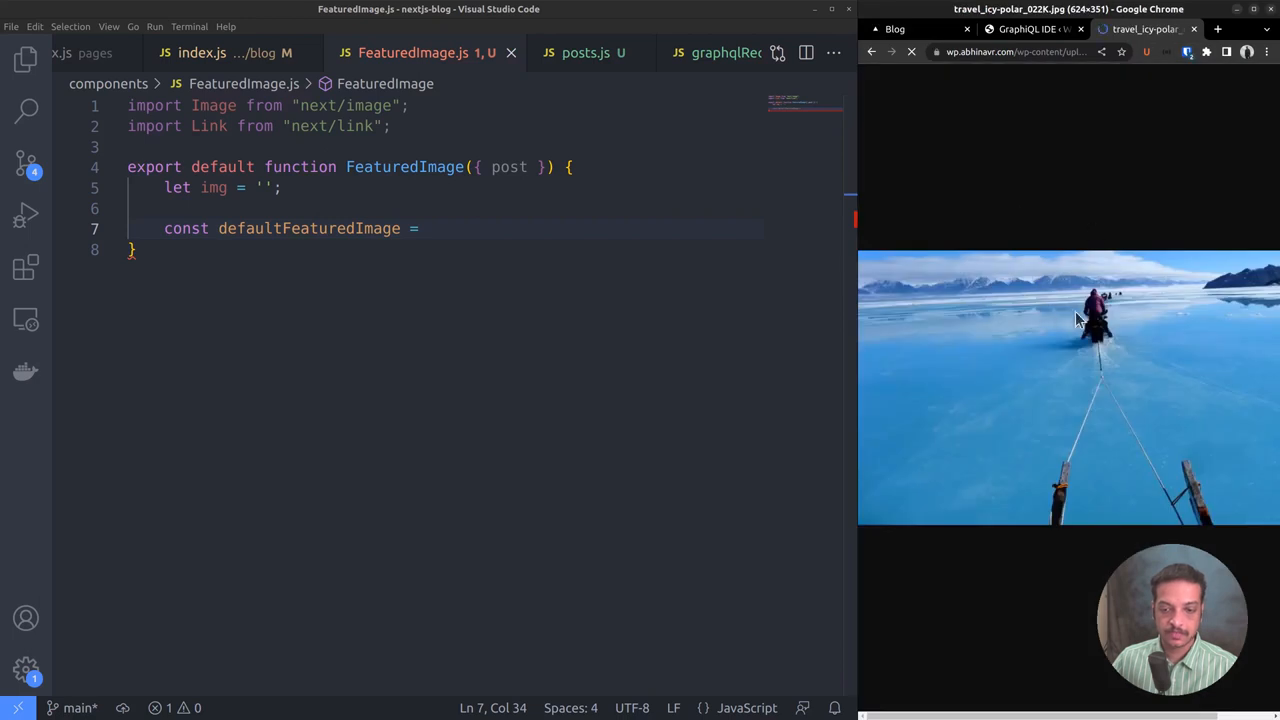
{"action": "mouse_move", "coordinate": [1196, 28]}
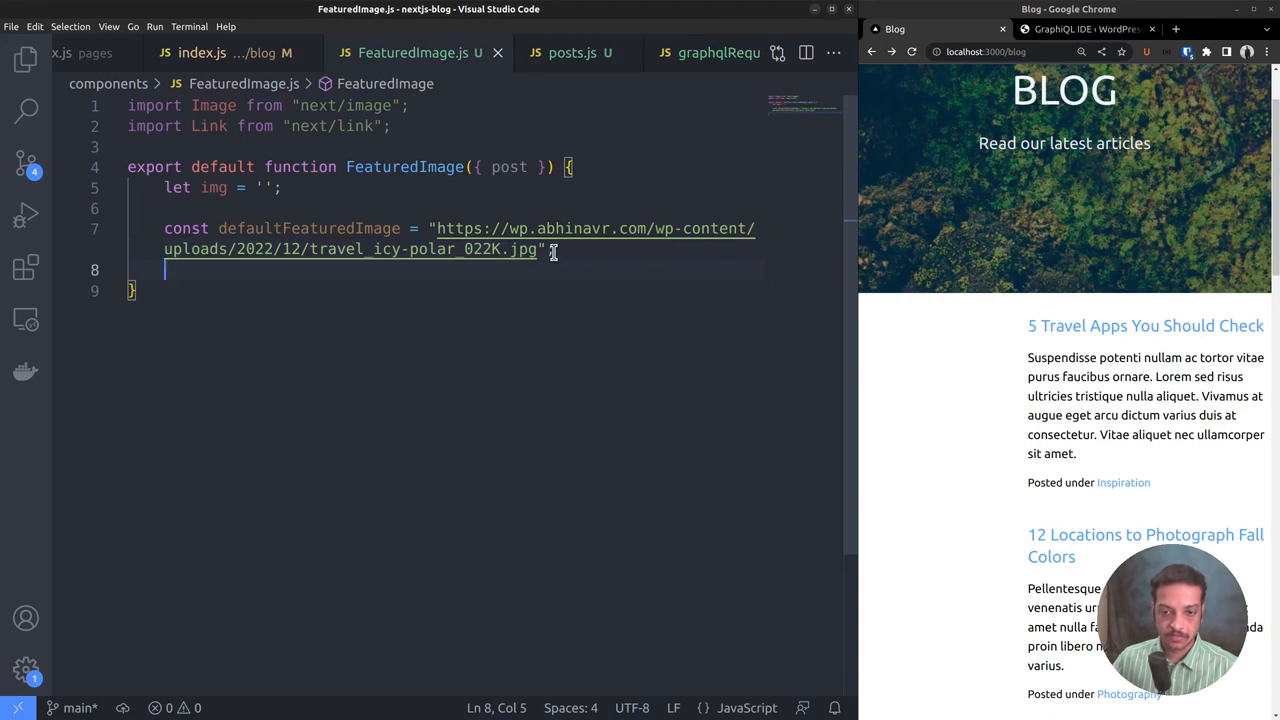
{"action": "type", "text": "const defaultWidth = \"300\";"}
{"action": "type", "text": "const defaultHeight = \"200\";"}
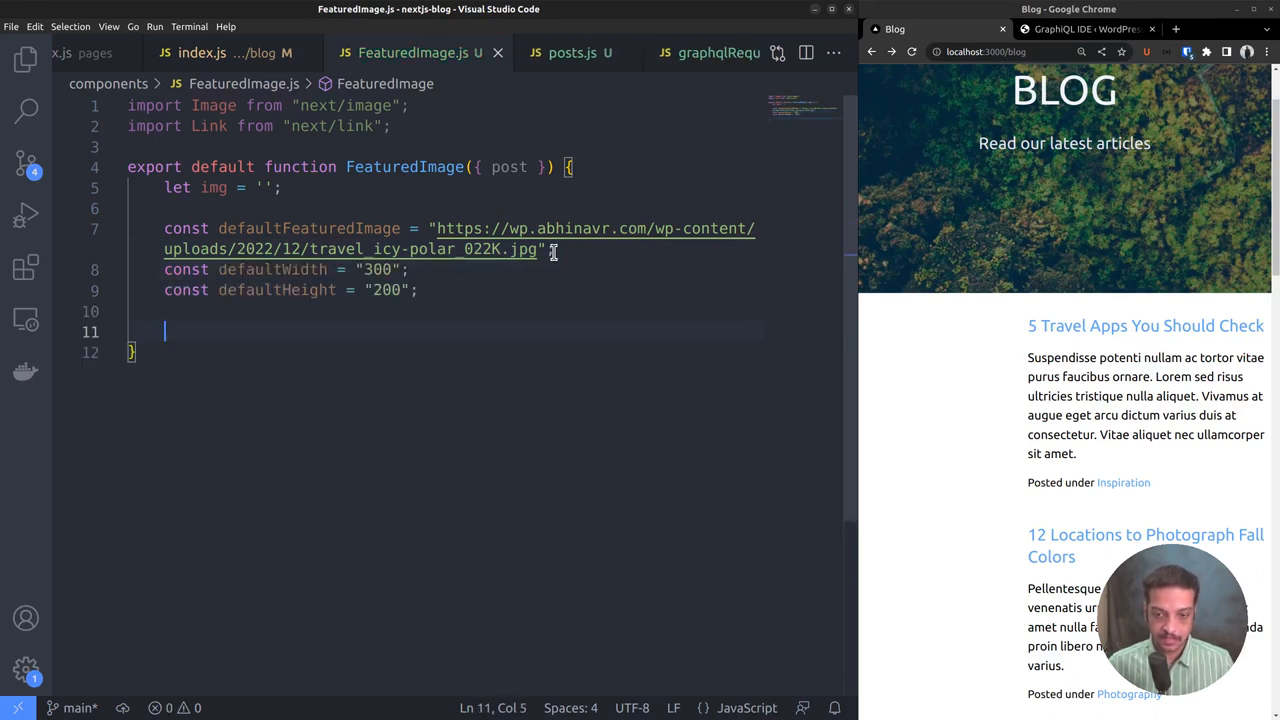
Start an if(post.featuredImage) block, checking the featured image fields in the posts query.
{"action": "type", "text": "if(post."}
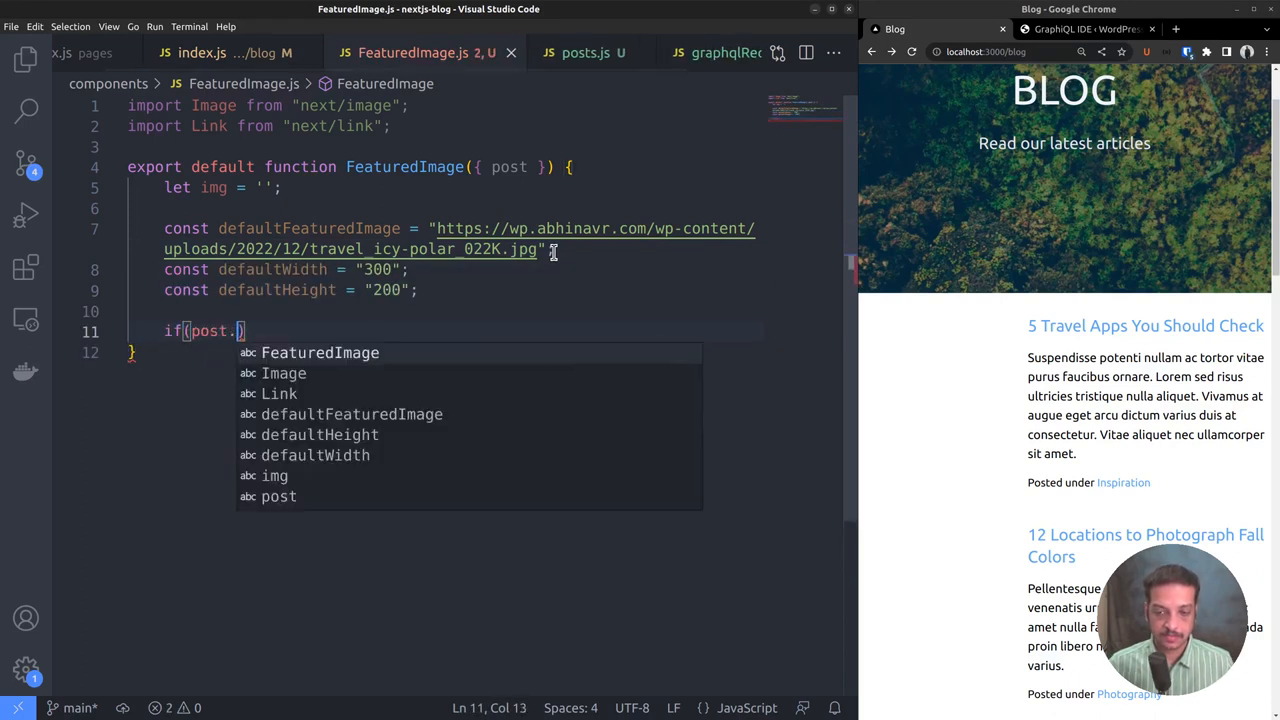
{"action": "type", "text": "featuredImage"}
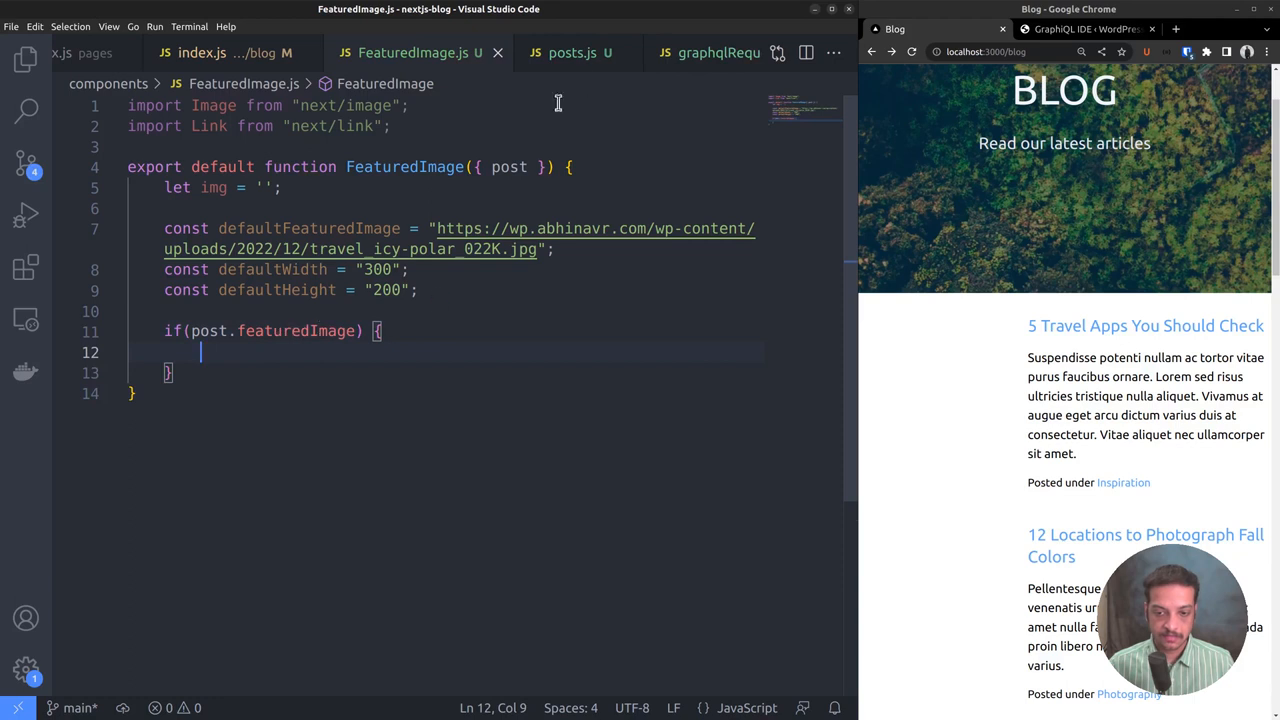
{"action": "left_click", "coordinate": [570, 52]}
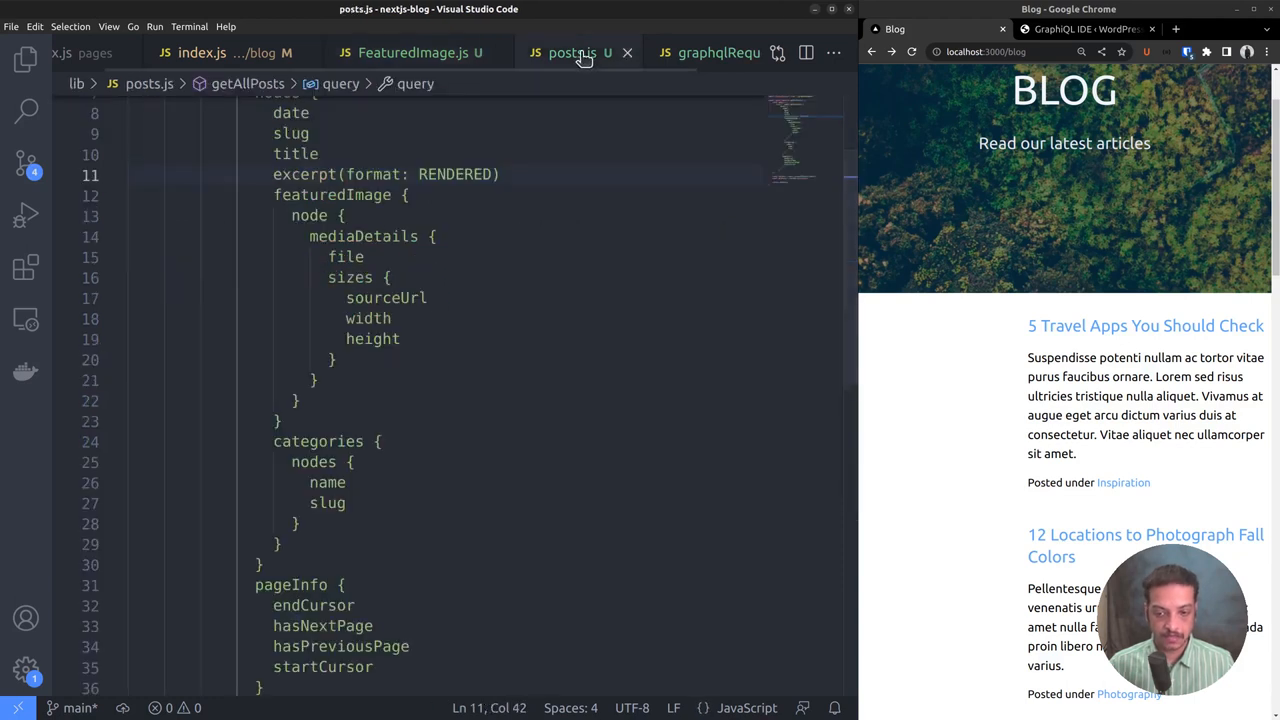
{"action": "left_click", "coordinate": [324, 196]}
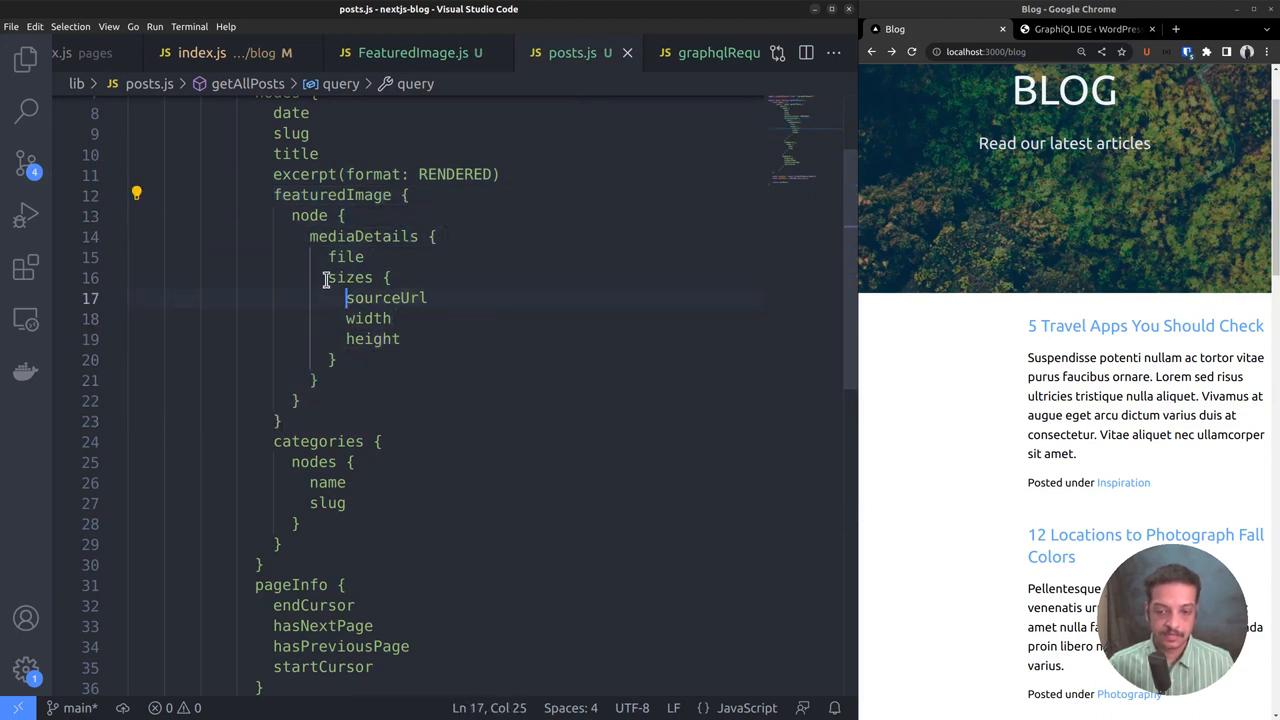
{"action": "mouse_move", "coordinate": [388, 52]}
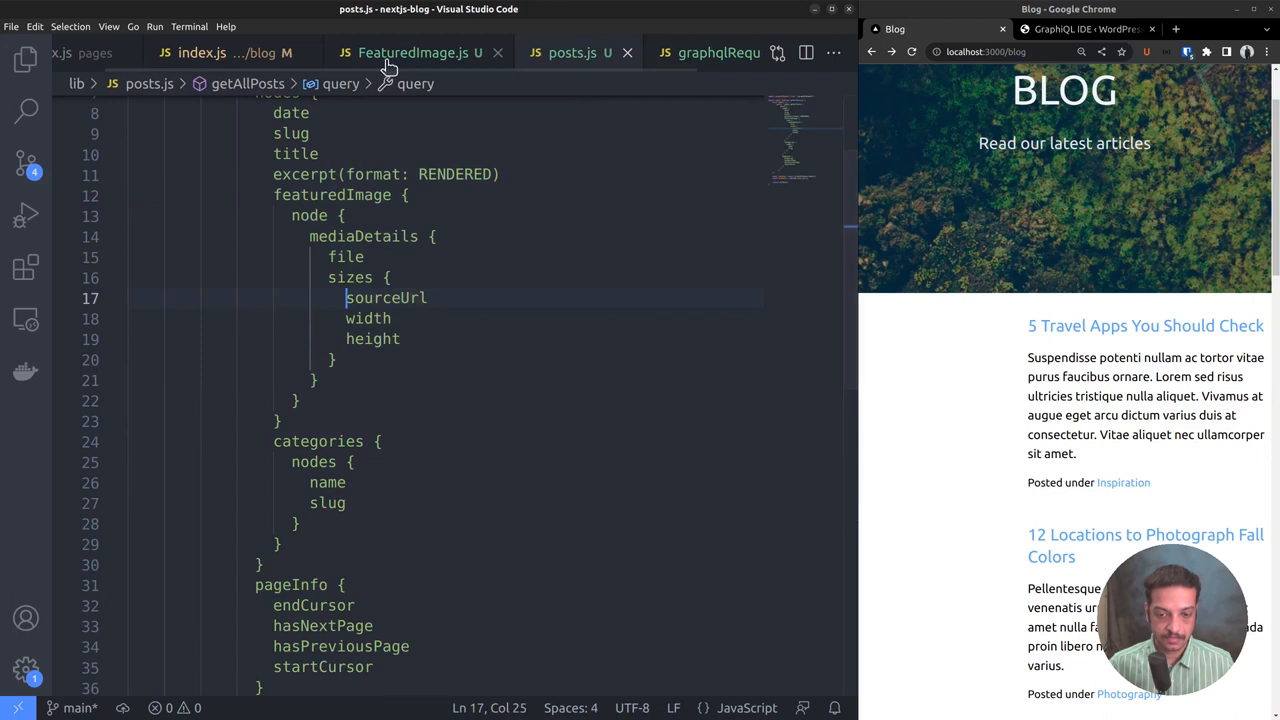
{"action": "left_click", "coordinate": [412, 52]}
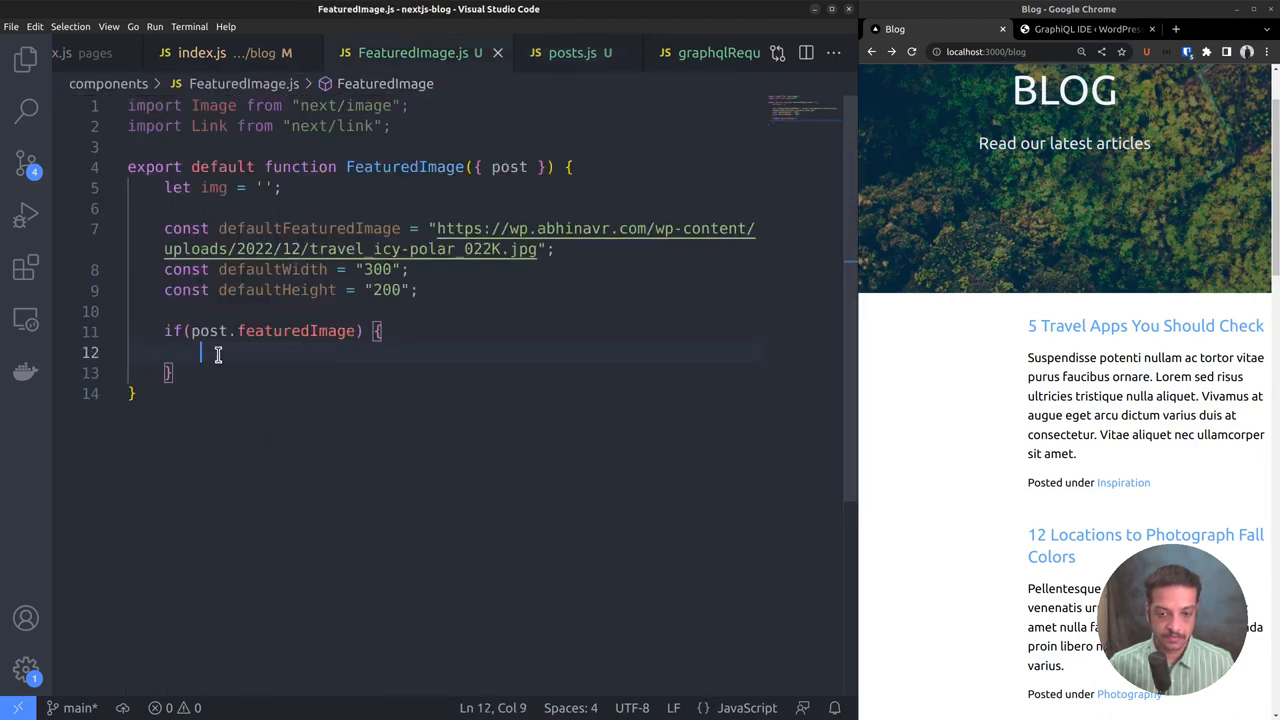
Assign post.featuredImage.node.mediaDetails.sizes[0] to let size inside the block.
{"action": "type", "text": "let size"}
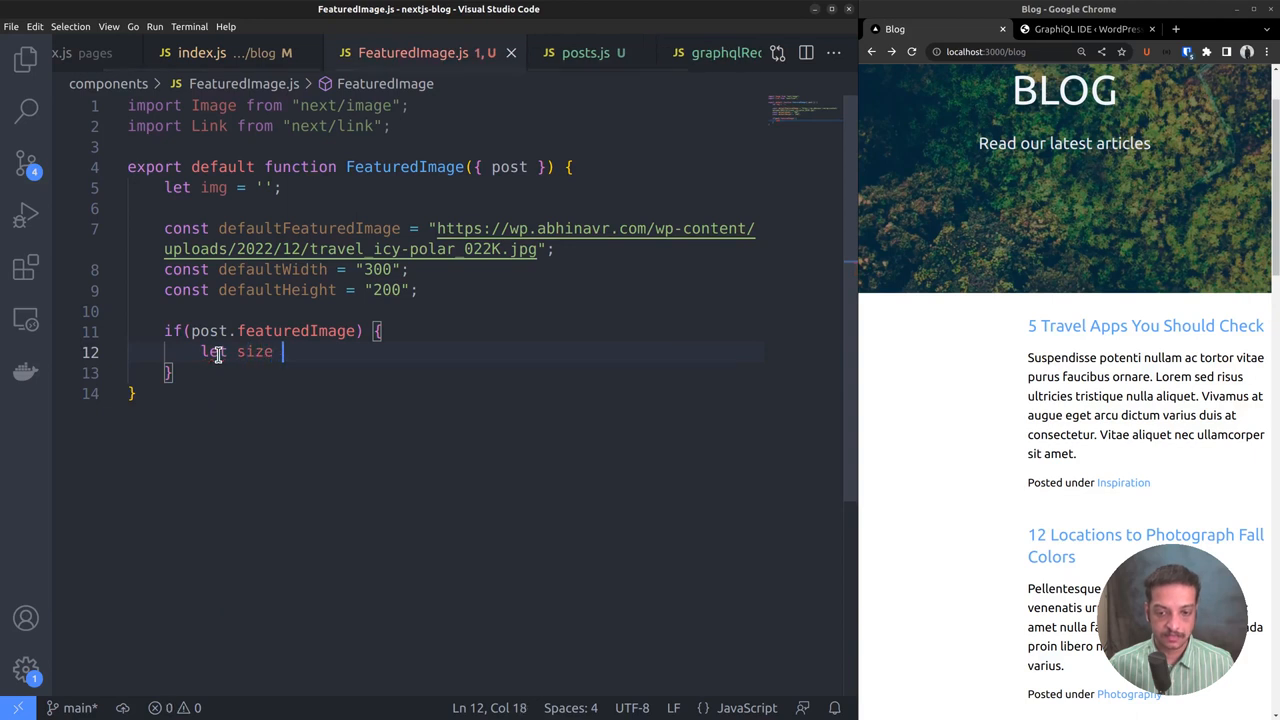
{"action": "left_click", "coordinate": [584, 52]}
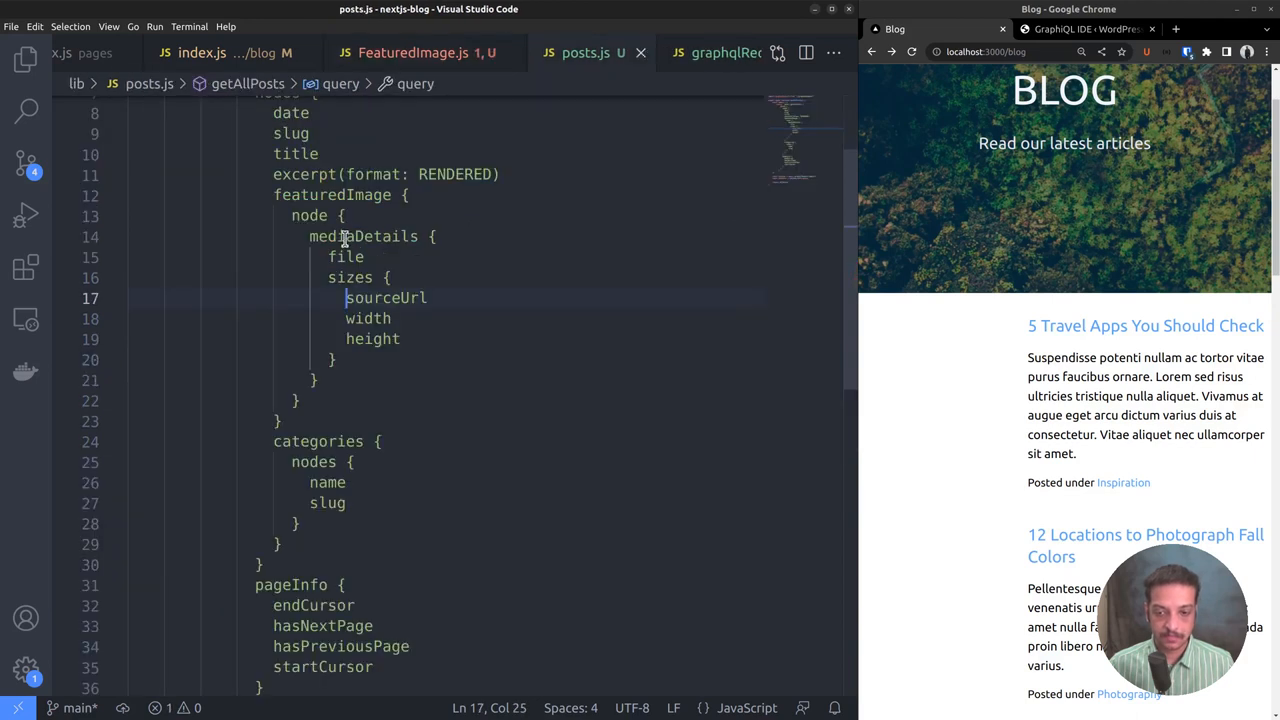
{"action": "left_click", "coordinate": [412, 52]}
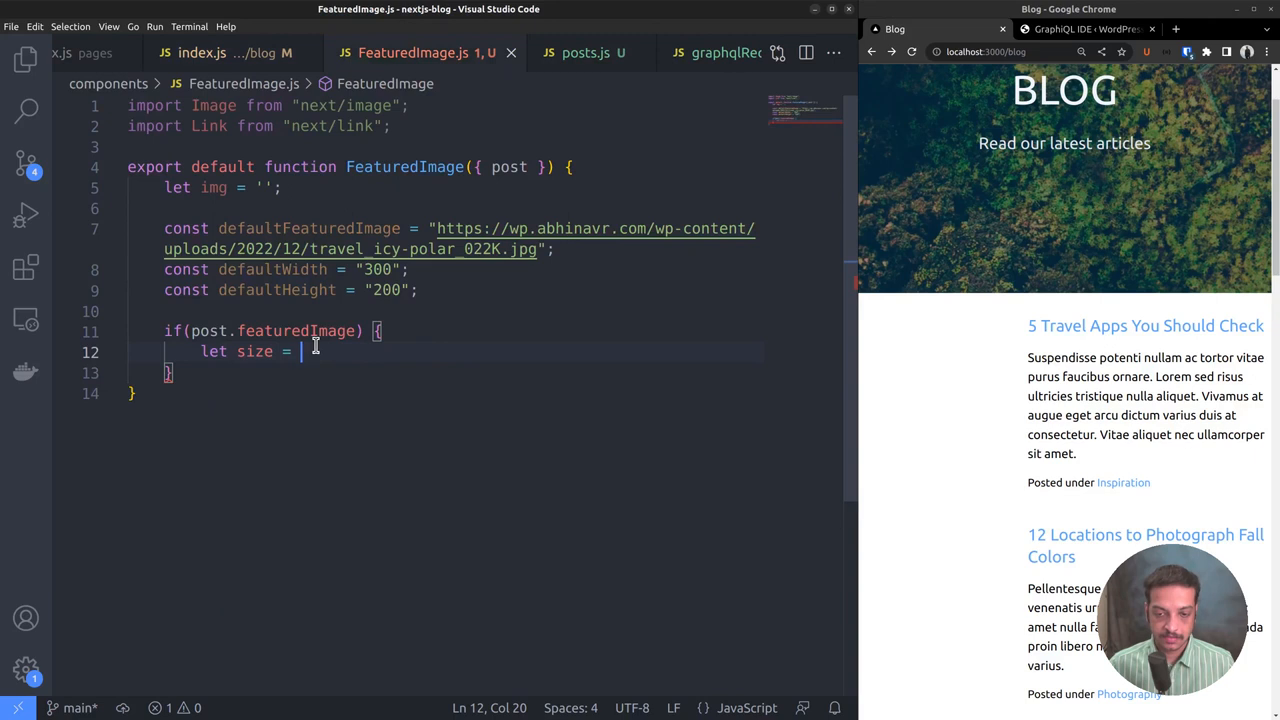
{"action": "type", "text": "post"}
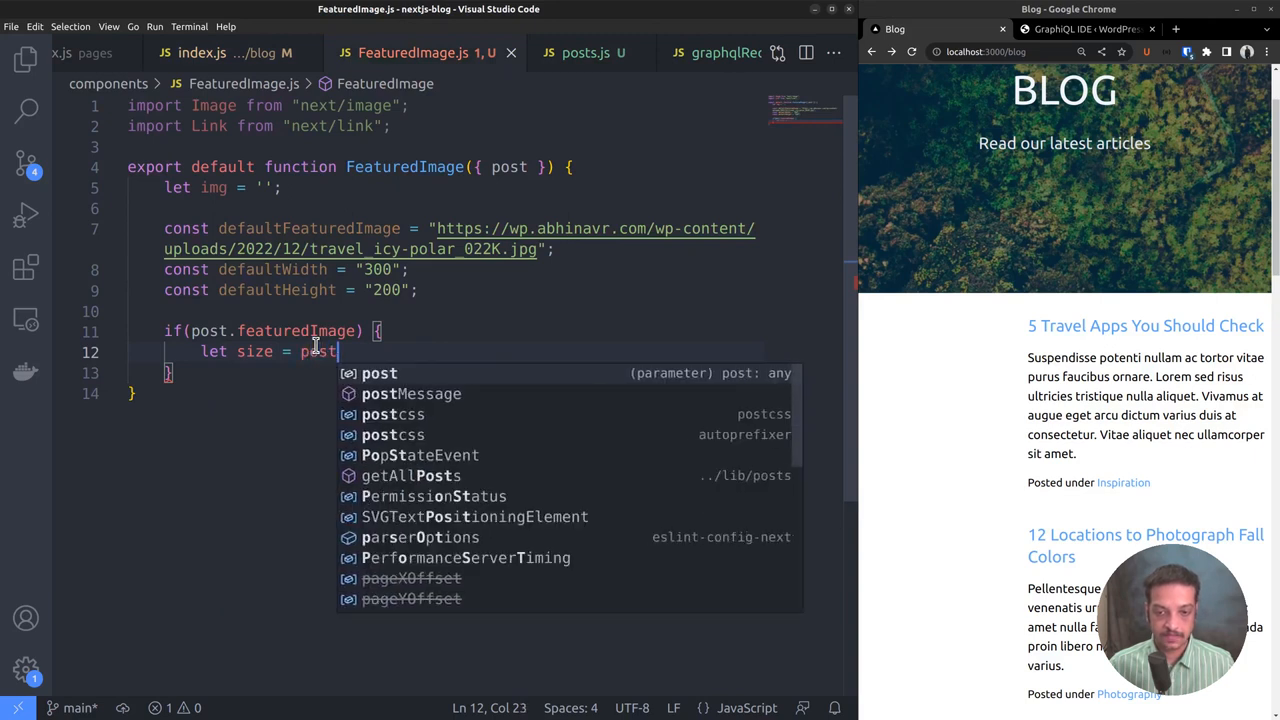
{"action": "type", "text": ".featuredImage."}
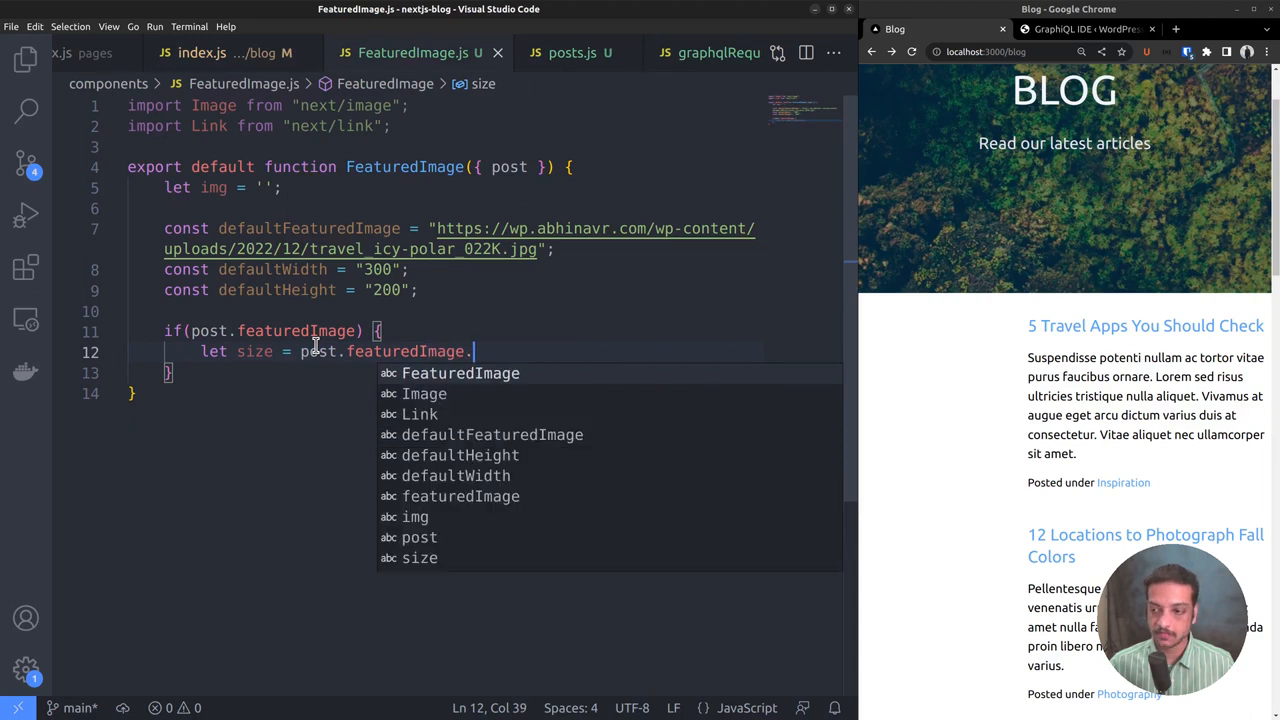
{"action": "type", "text": "node."}
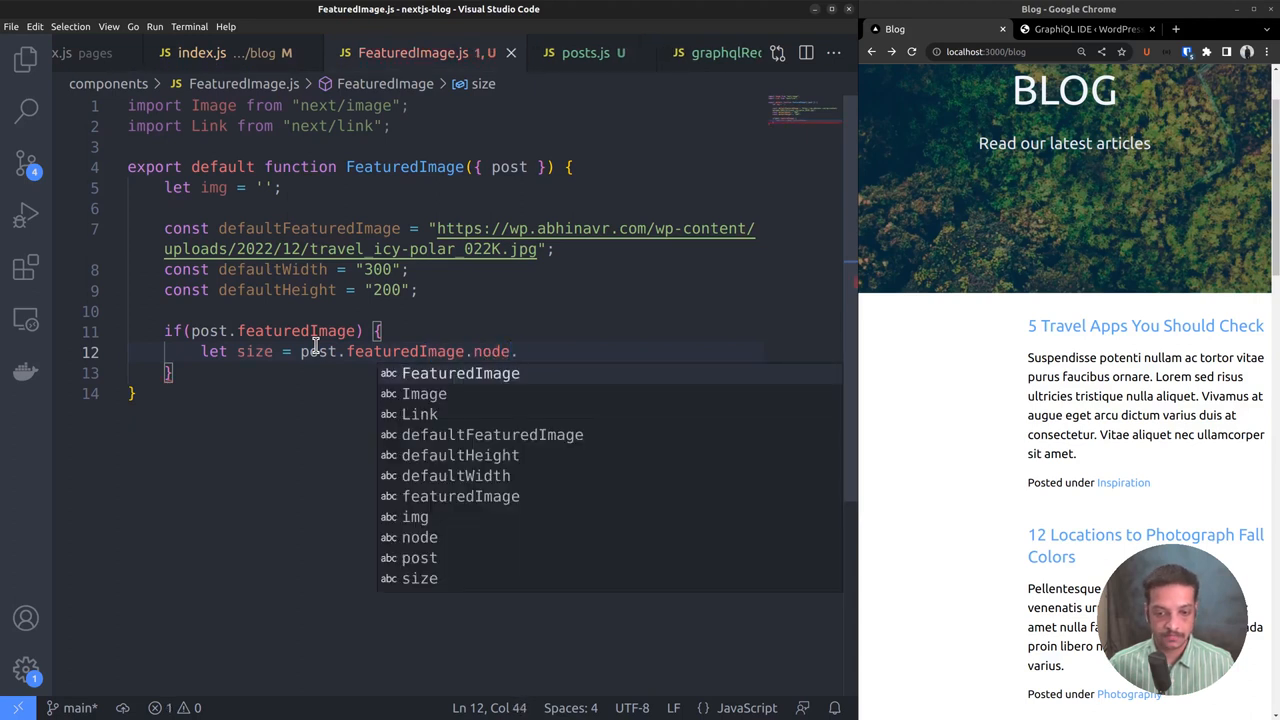
{"action": "type", "text": ".mediaDe"}
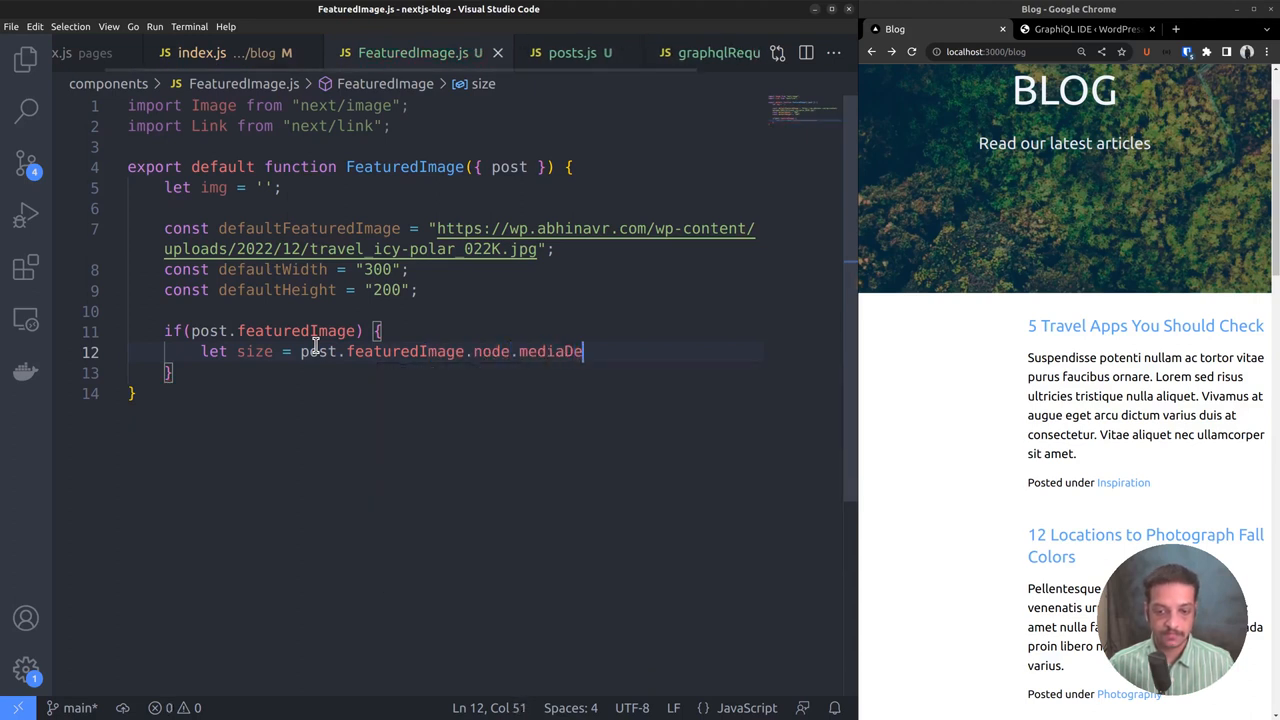
{"action": "type", "text": "tails.sizes"}
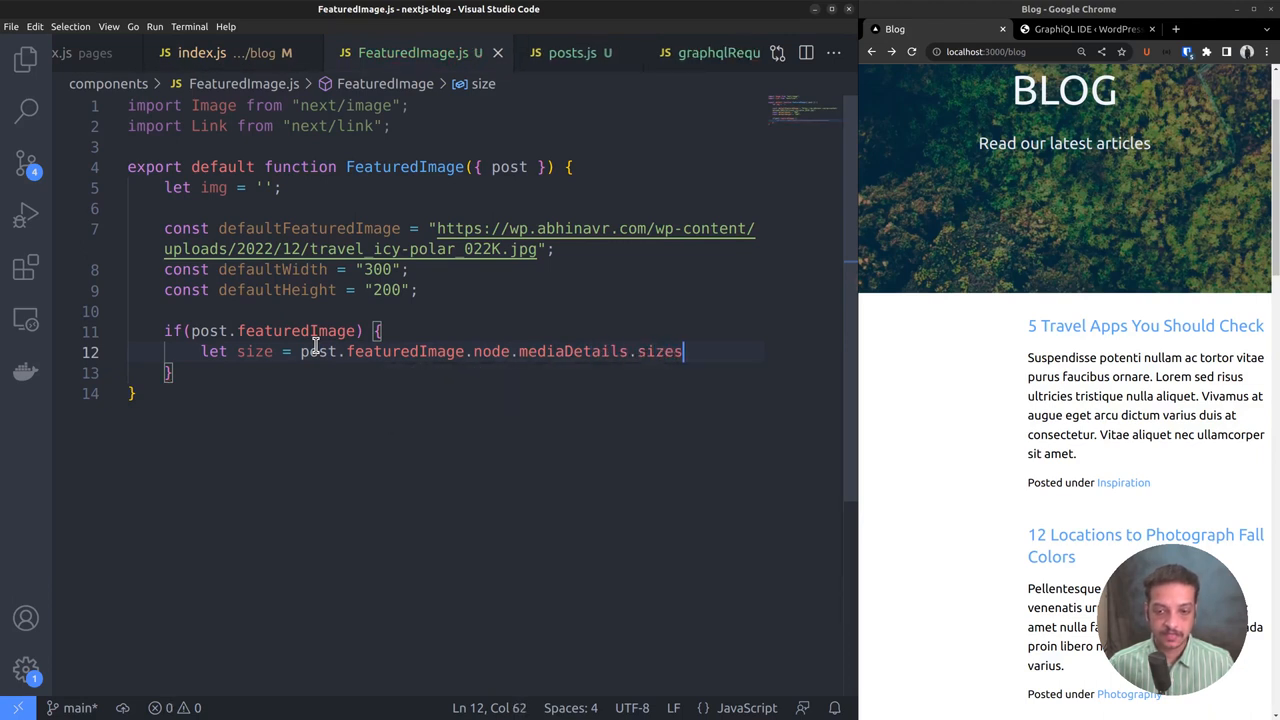
{"action": "type", "text": "[0];"}
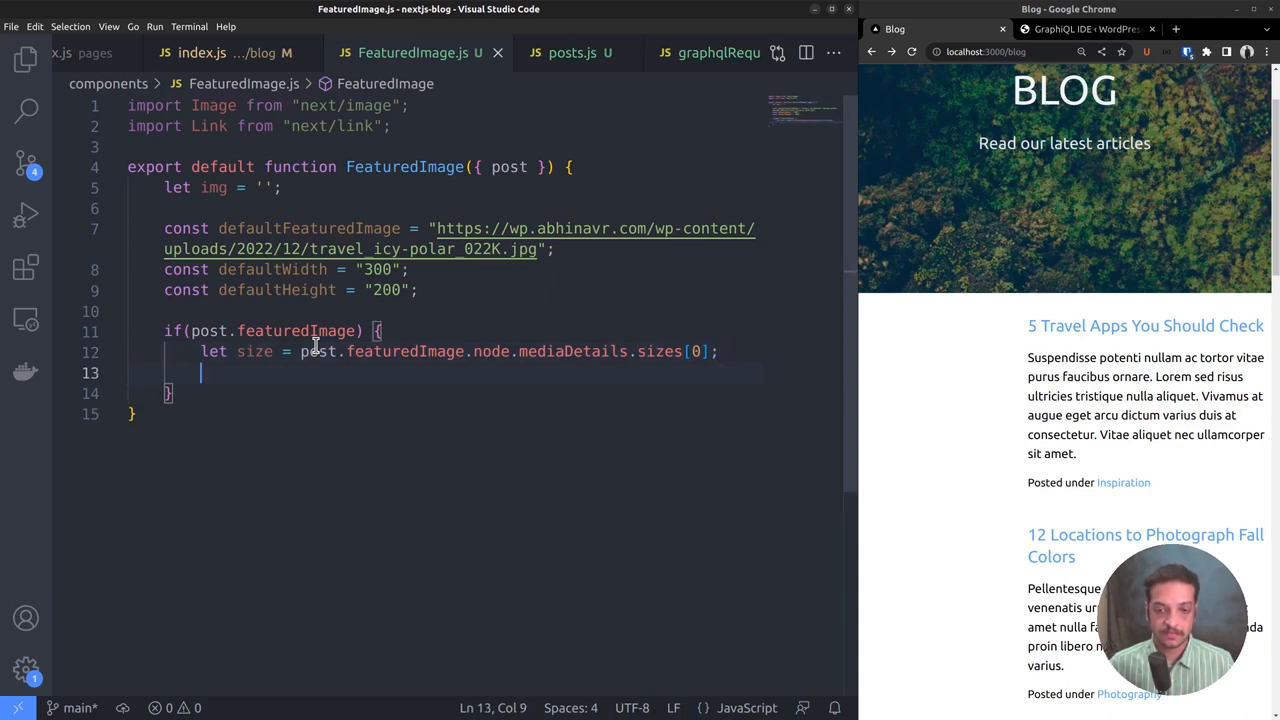
Set img = { src: size.sourceUrl, width: size.width, height: size.height } inside the if block.
{"action": "type", "text": "img"}
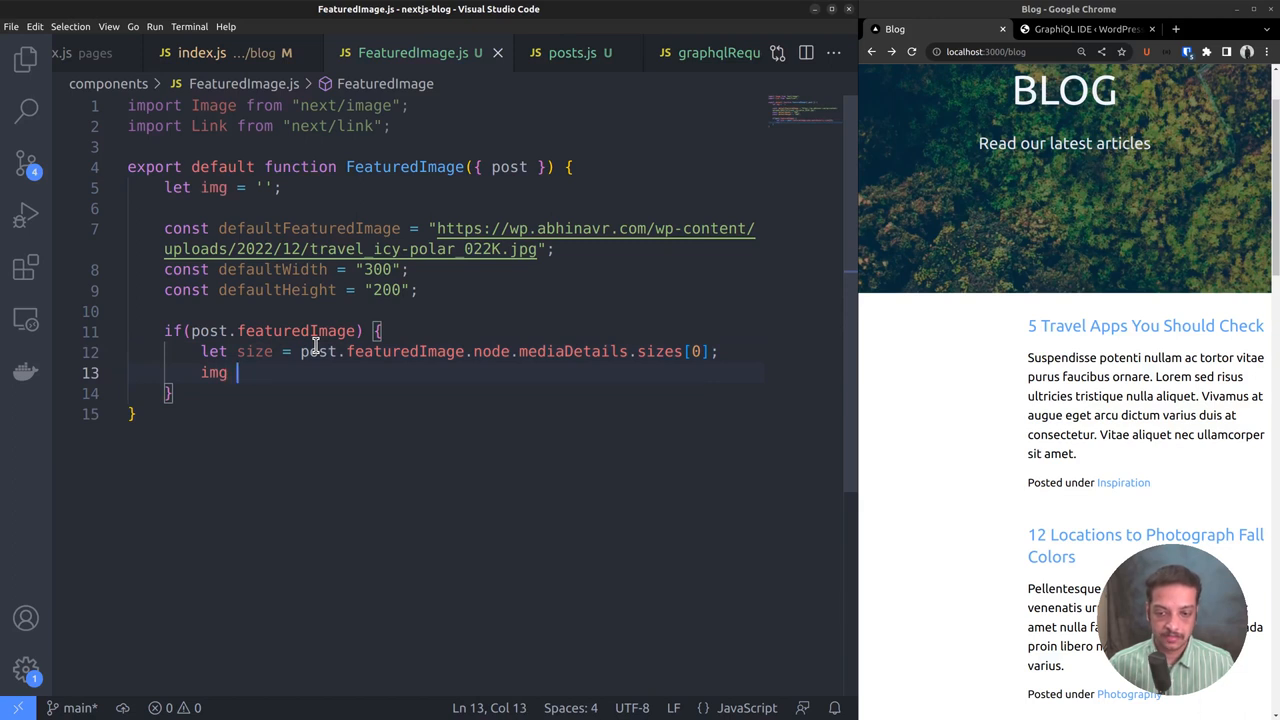
{"action": "type", "text": "="}
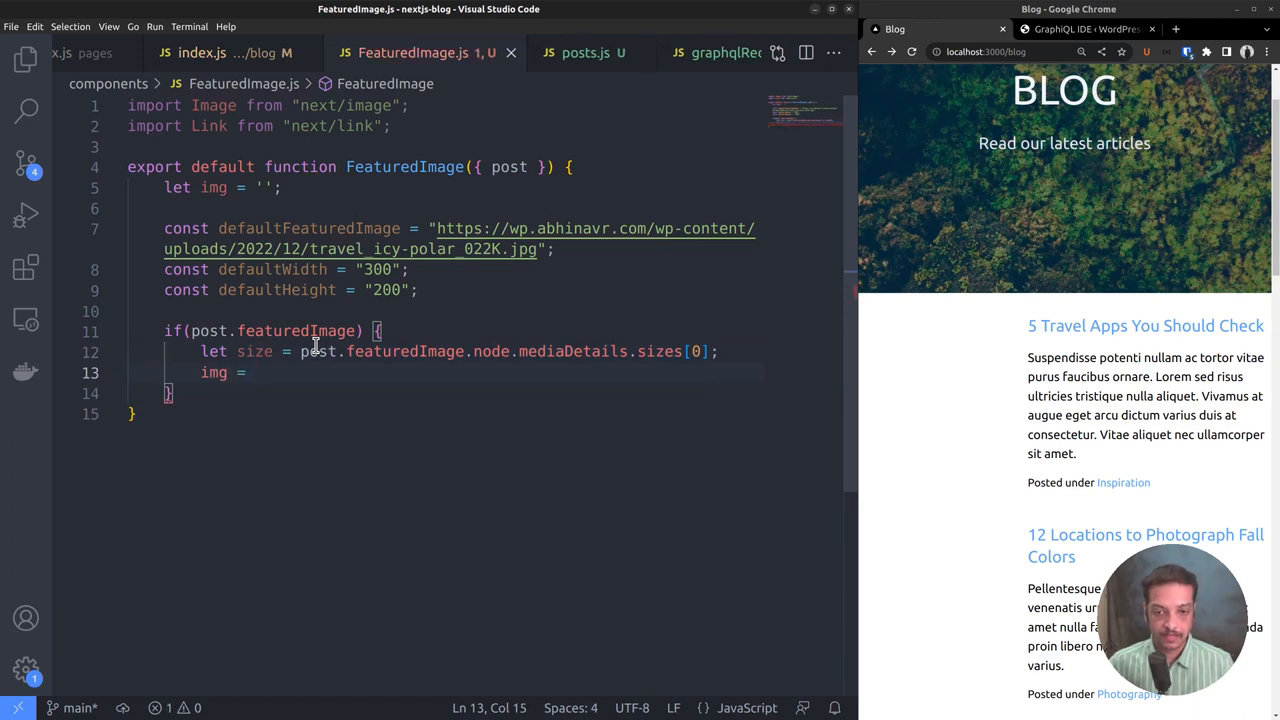
{"action": "type", "text": "{"}
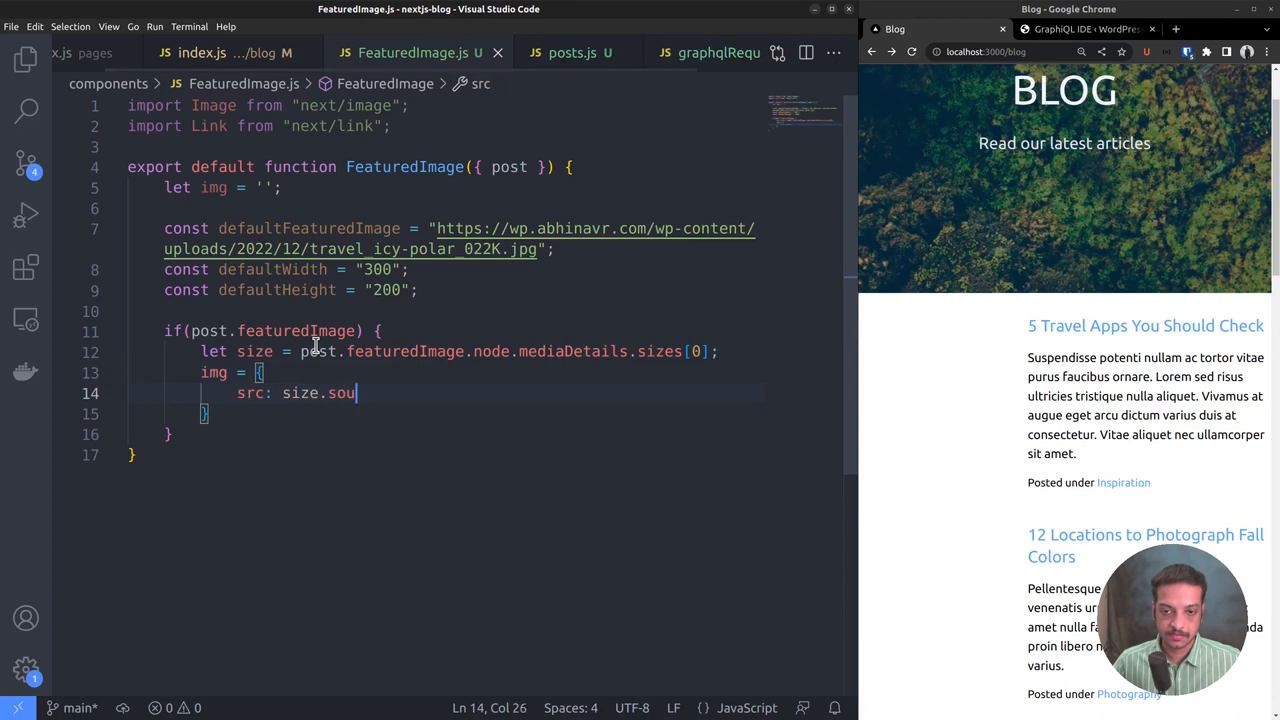
{"action": "type", "text": "rceUrl"}
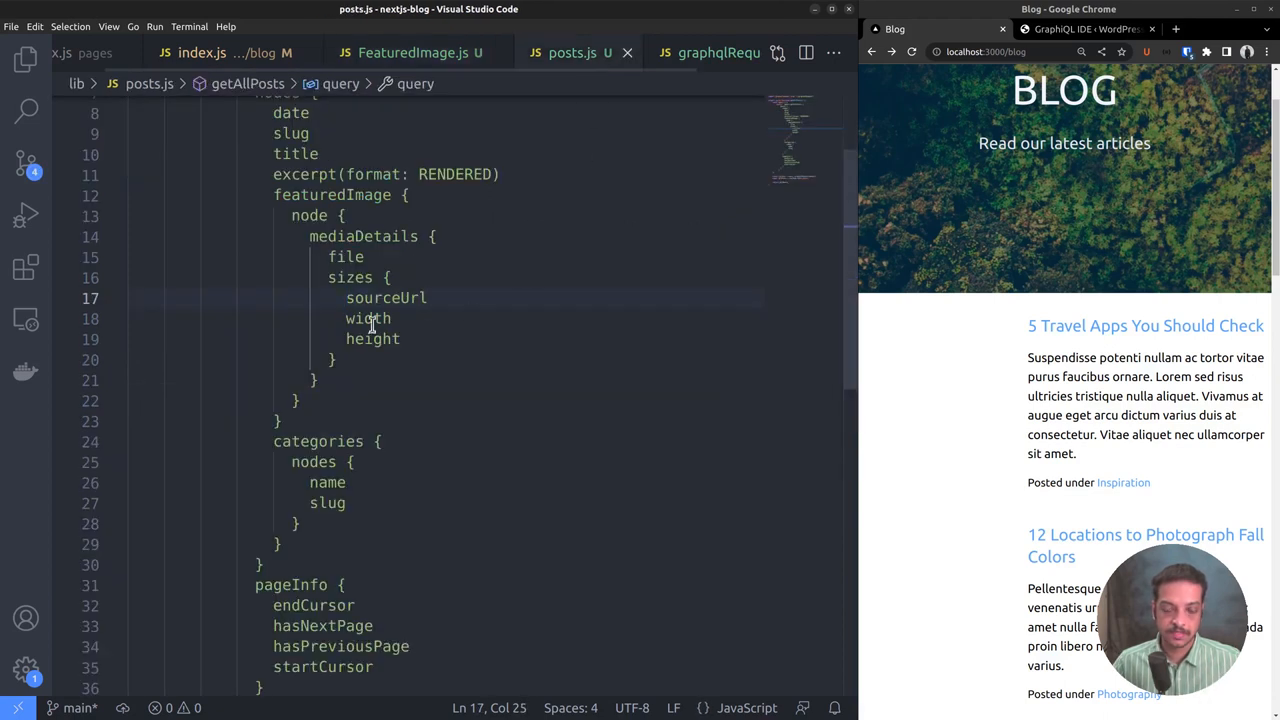
{"action": "double_click", "coordinate": [386, 298]}
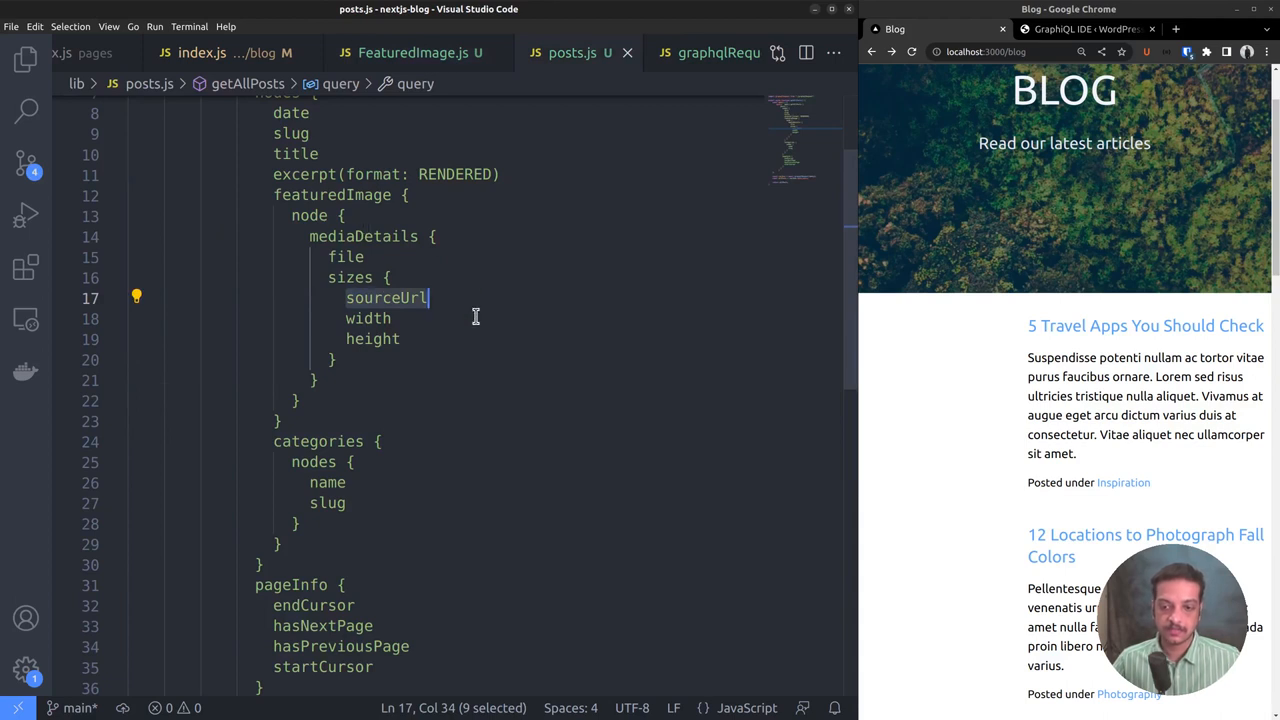
{"action": "mouse_move", "coordinate": [472, 148]}
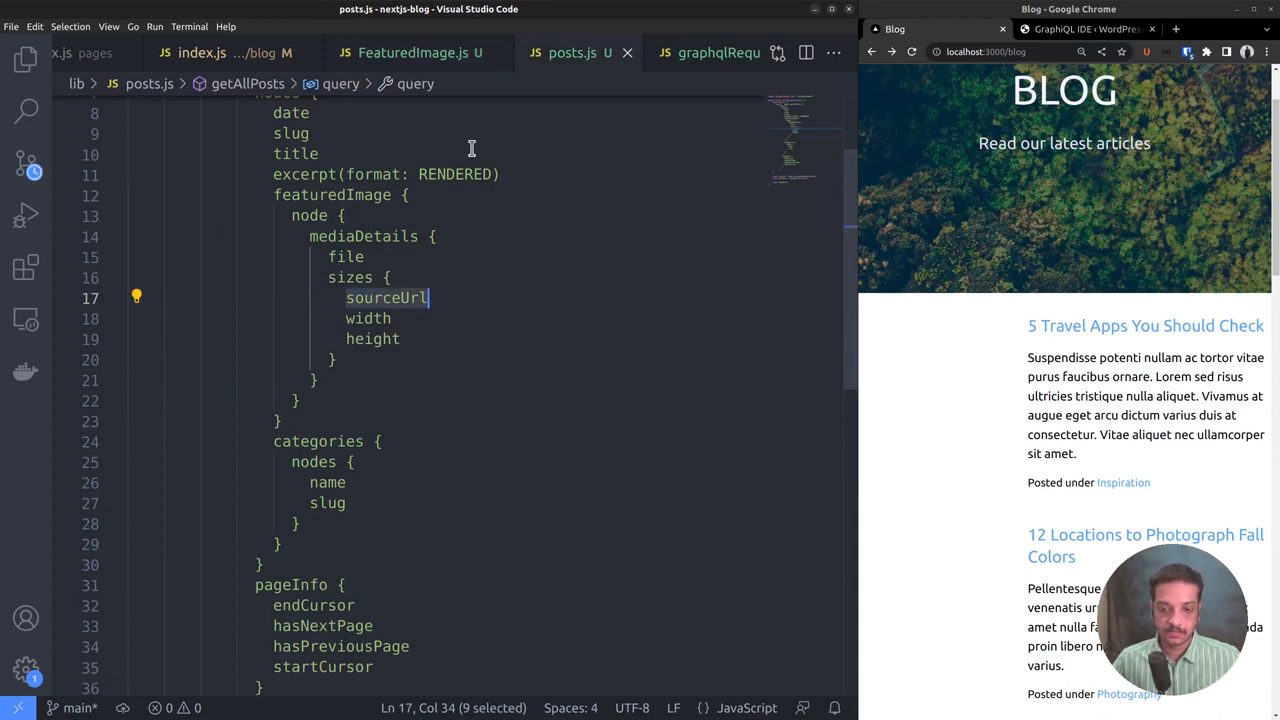
{"action": "left_click", "coordinate": [412, 52]}
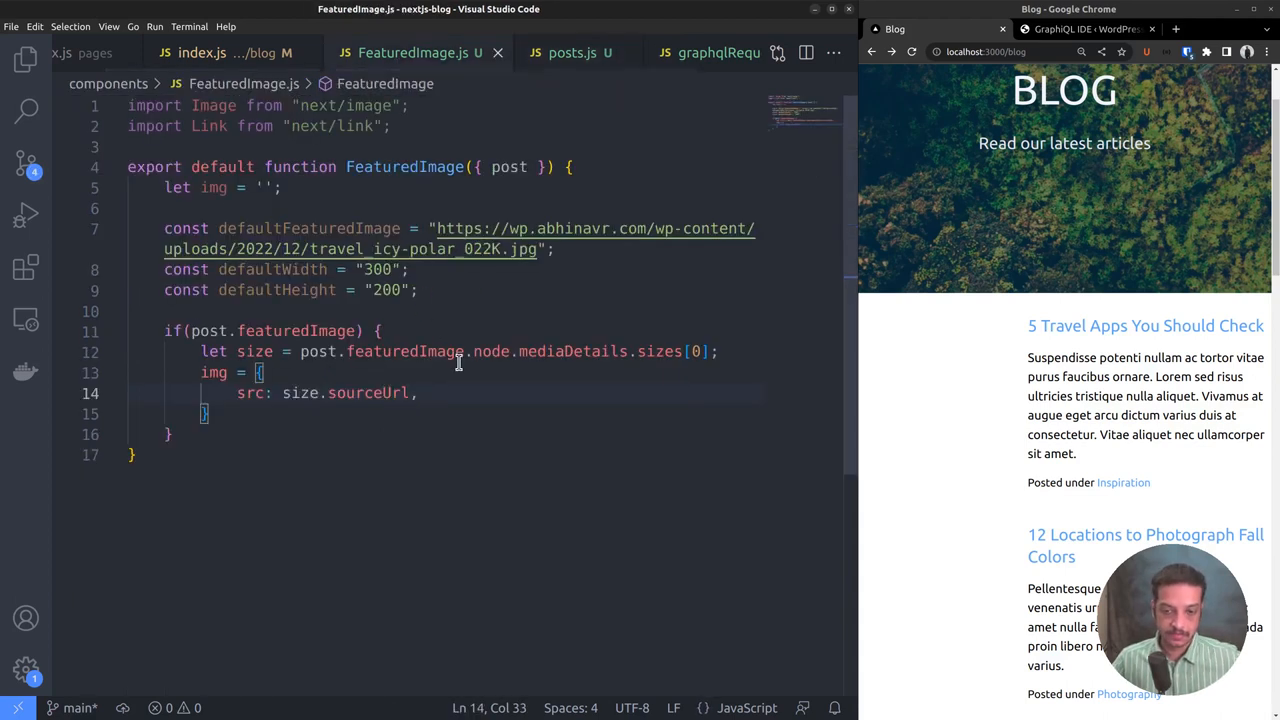
{"action": "type", "text": "widht:"}
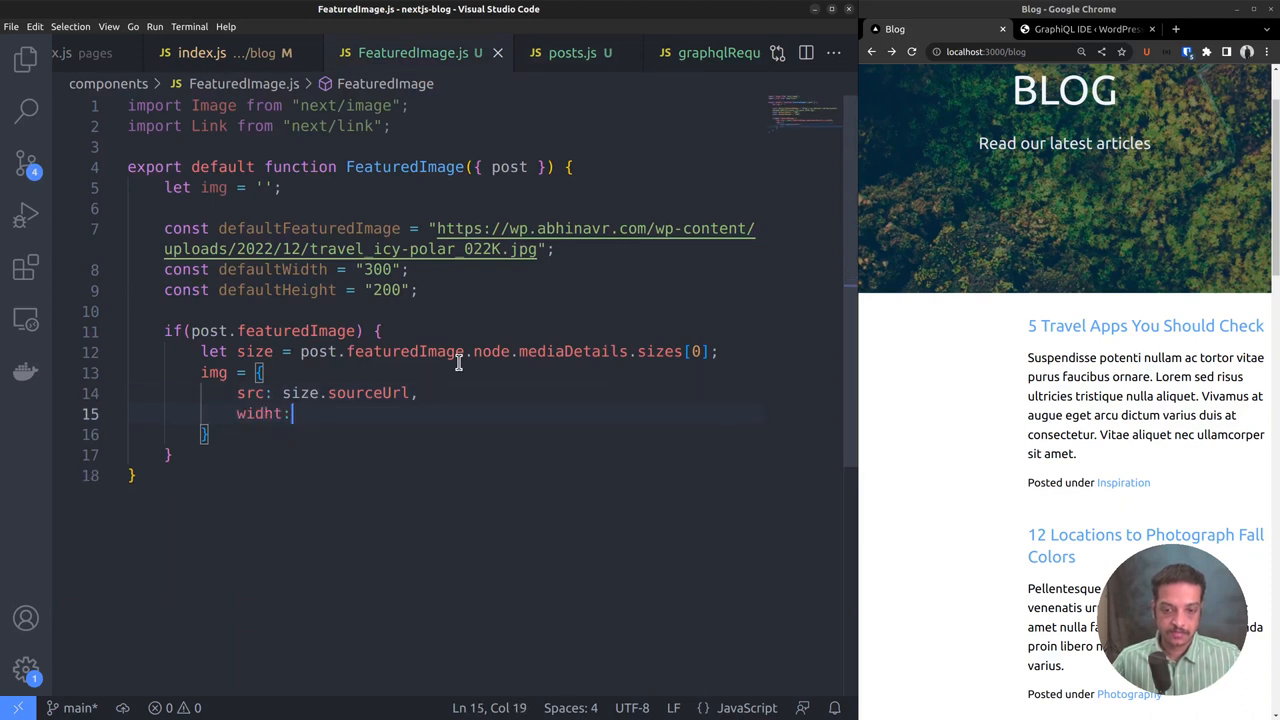
{"action": "type", "text": "size."}
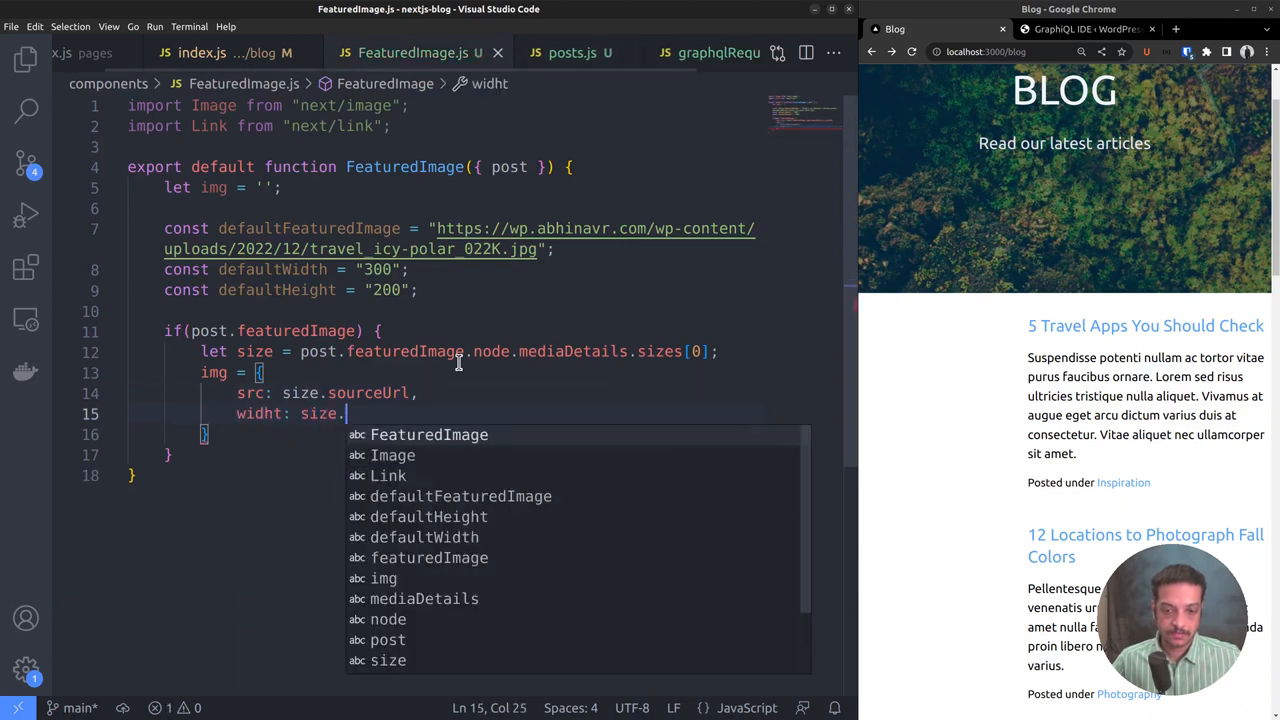
{"action": "type", "text": "width,"}
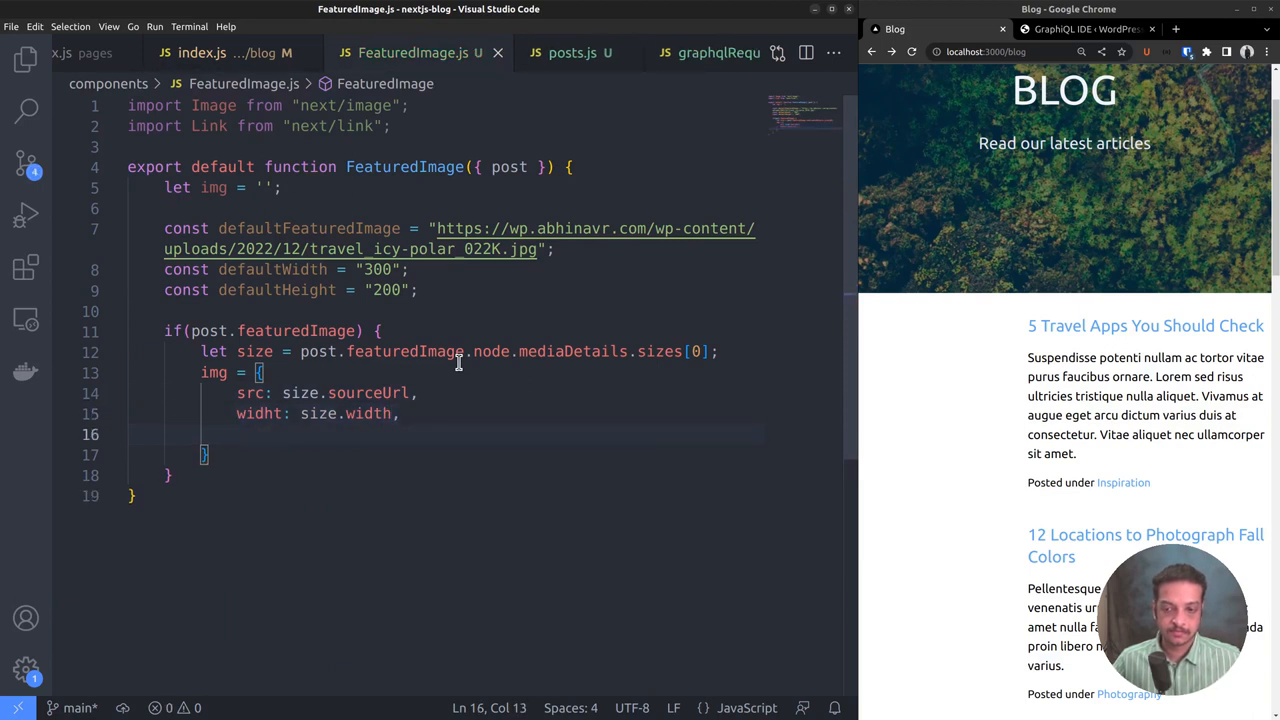
{"action": "type", "text": "height"}
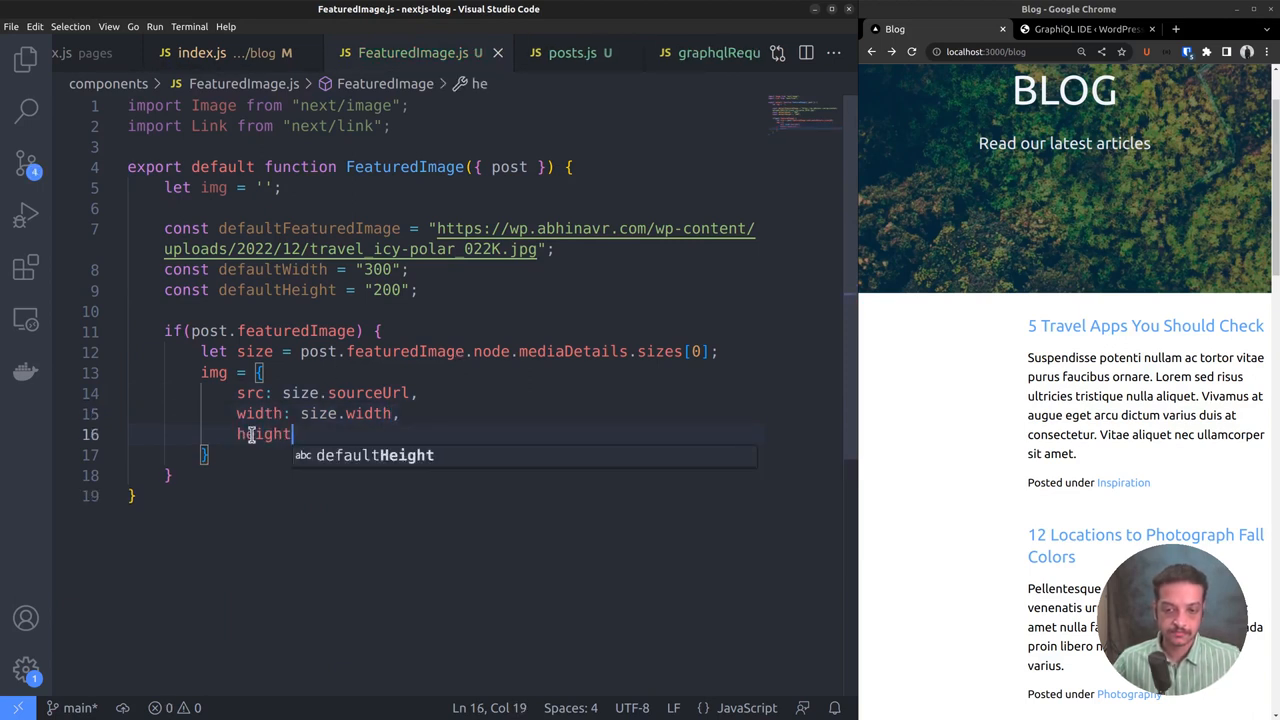
{"action": "type", "text": ": size.height"}
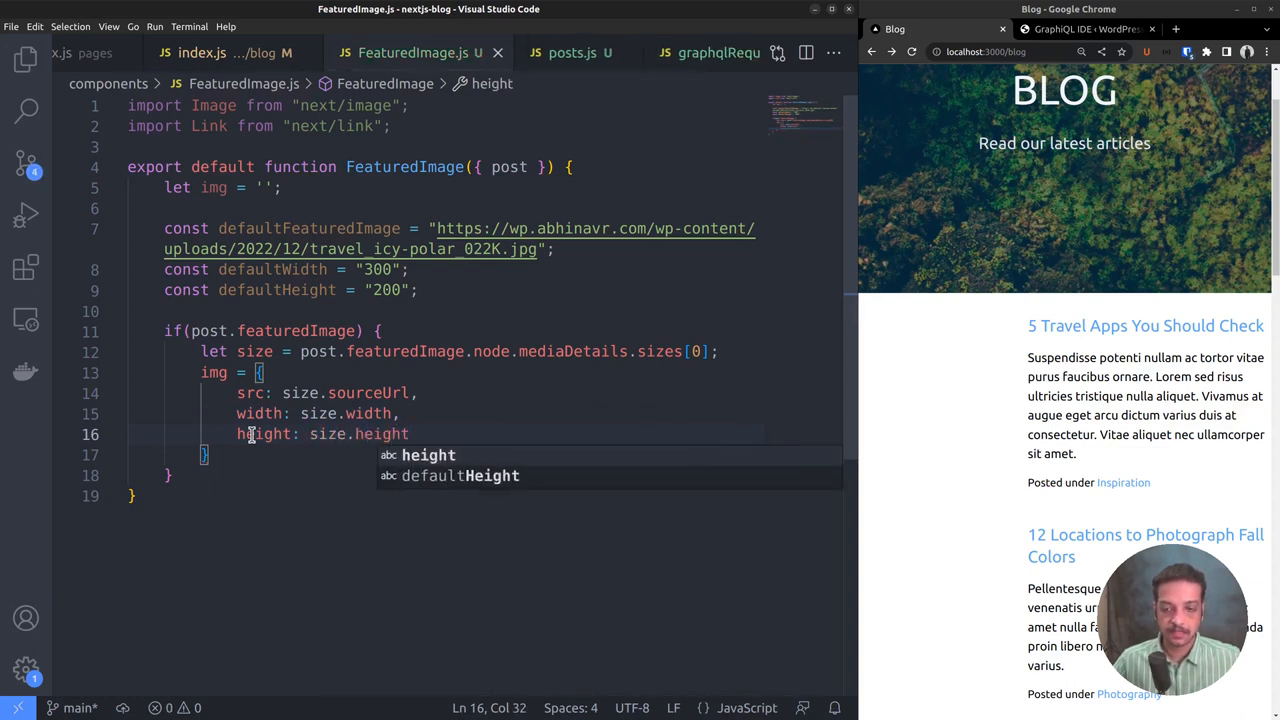
Begin an else branch assigning img for posts without a featured image.
{"action": "type", "text": "else"}
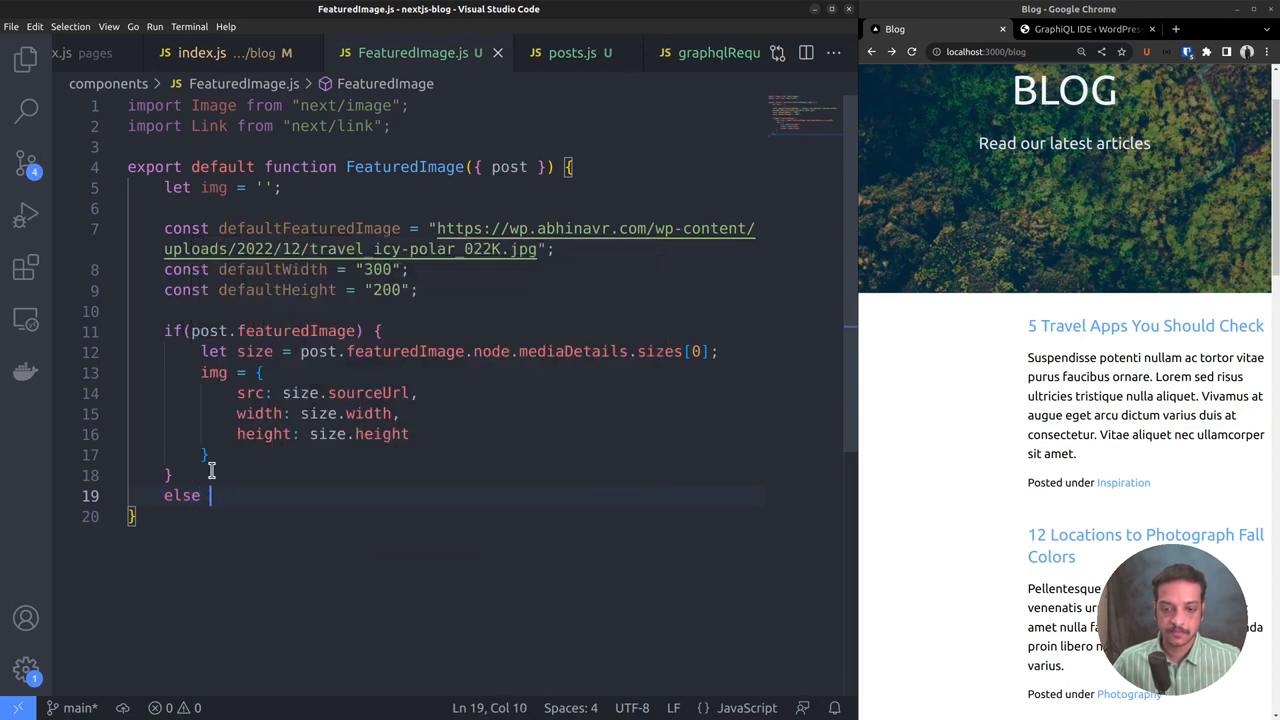
{"action": "type", "text": "{"}
{"action": "type", "text": "img"}
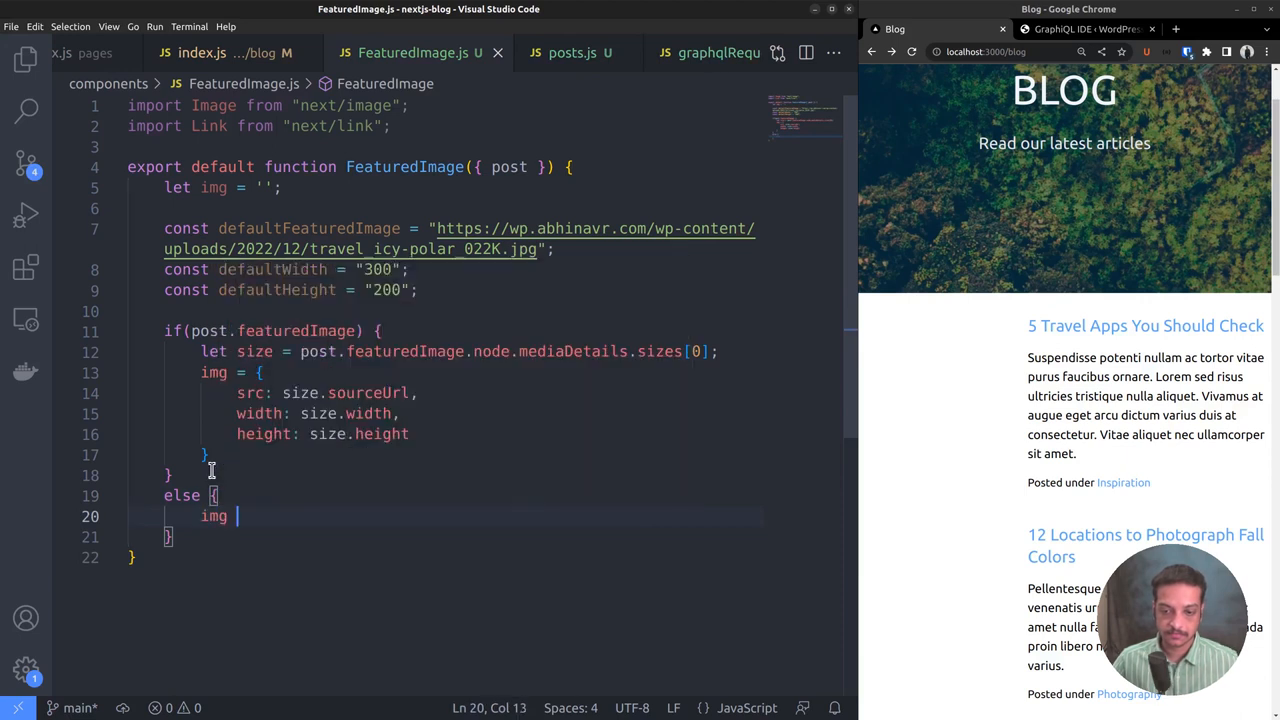
{"action": "type", "text": "= {"}
{"action": "type", "text": "src: defaultFeaturedImage,"}
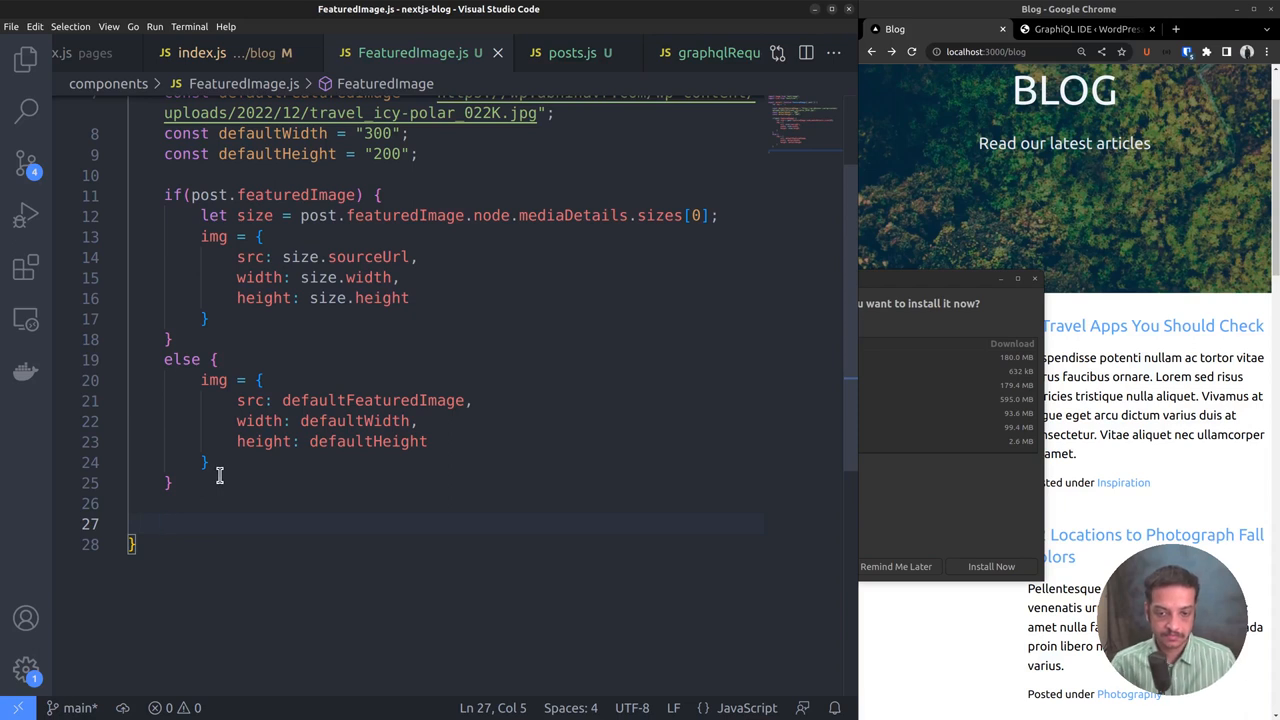
Return a Link to /blog/ wrapping an Image with src, width, height from img and alt={post.title}.
{"action": "type", "text": "return ("}
{"action": "type", "text": "<Link></Link>"}
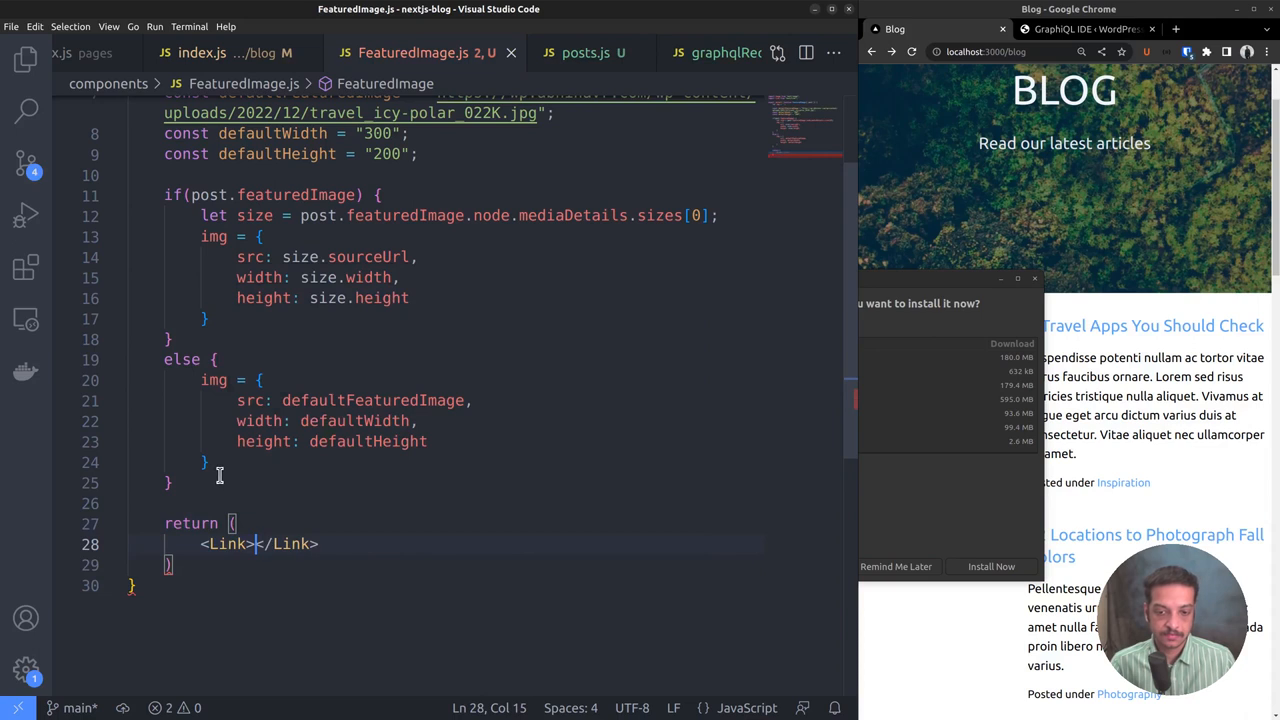
{"action": "type", "text": "h"}
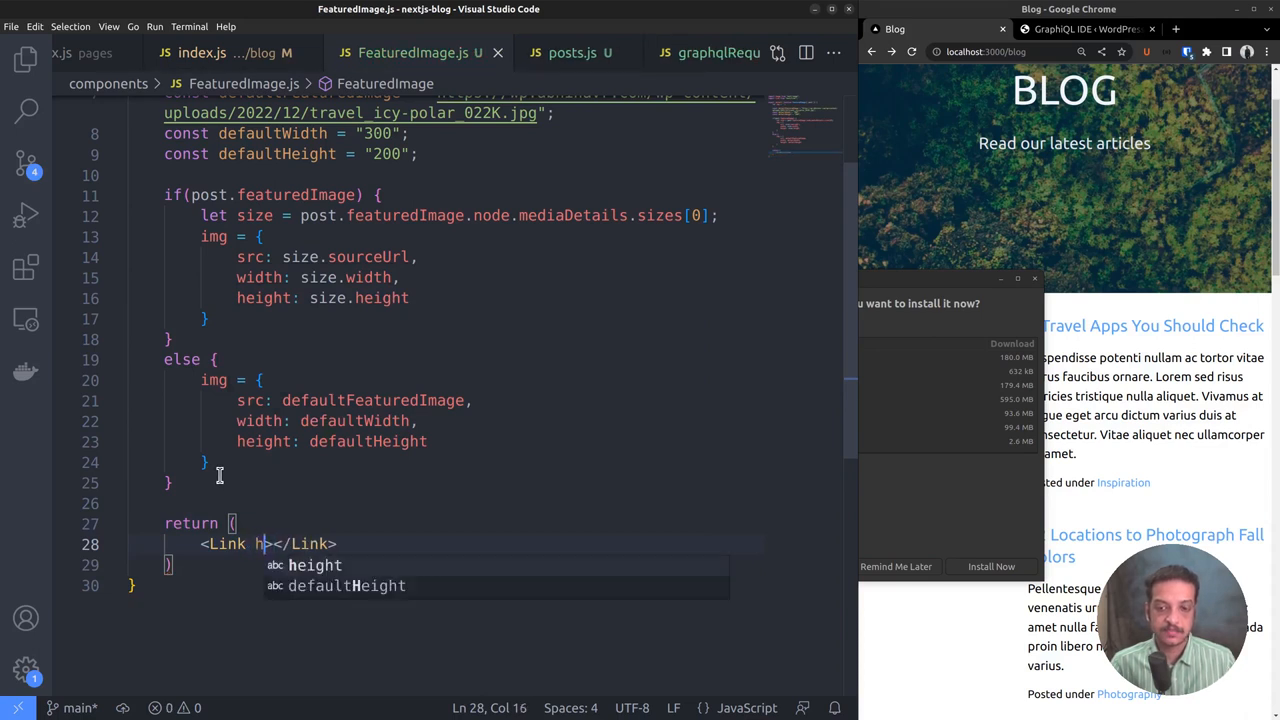
{"action": "type", "text": "ref={`/blog/`}"}
{"action": "type", "text": "<Image"}
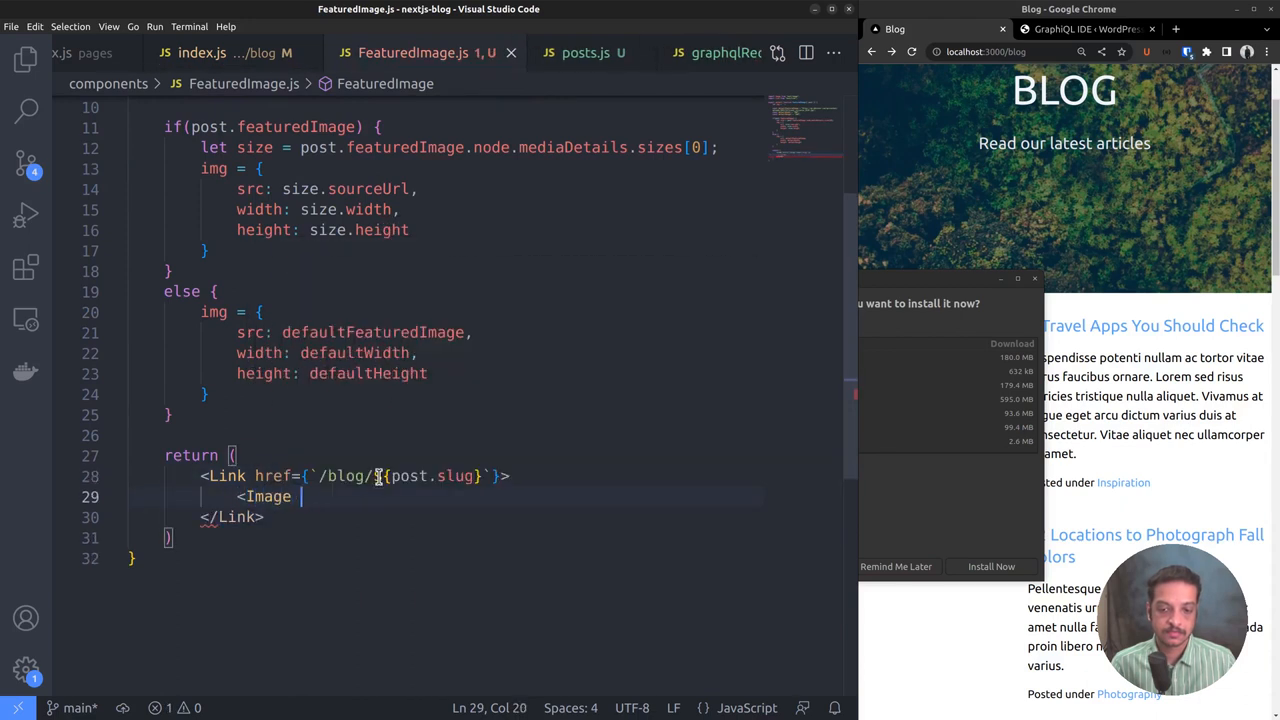
{"action": "type", "text": "/>"}
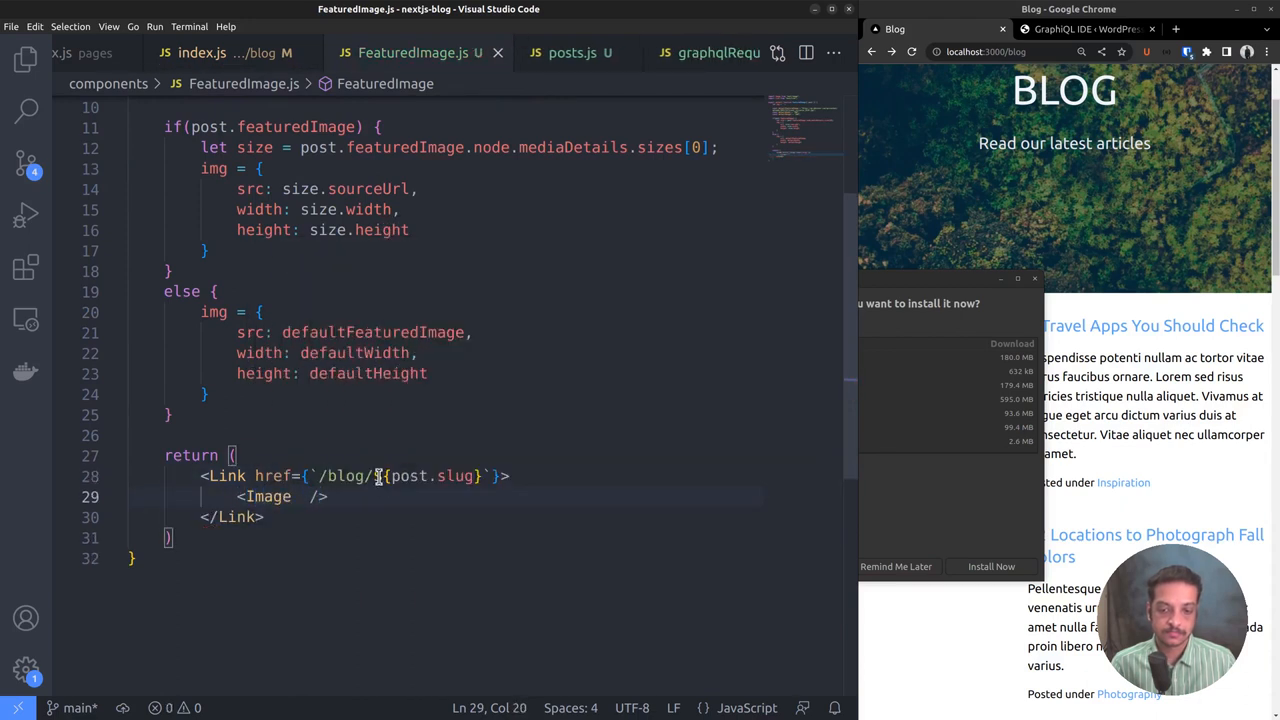
{"action": "type", "text": "src={img.src}"}
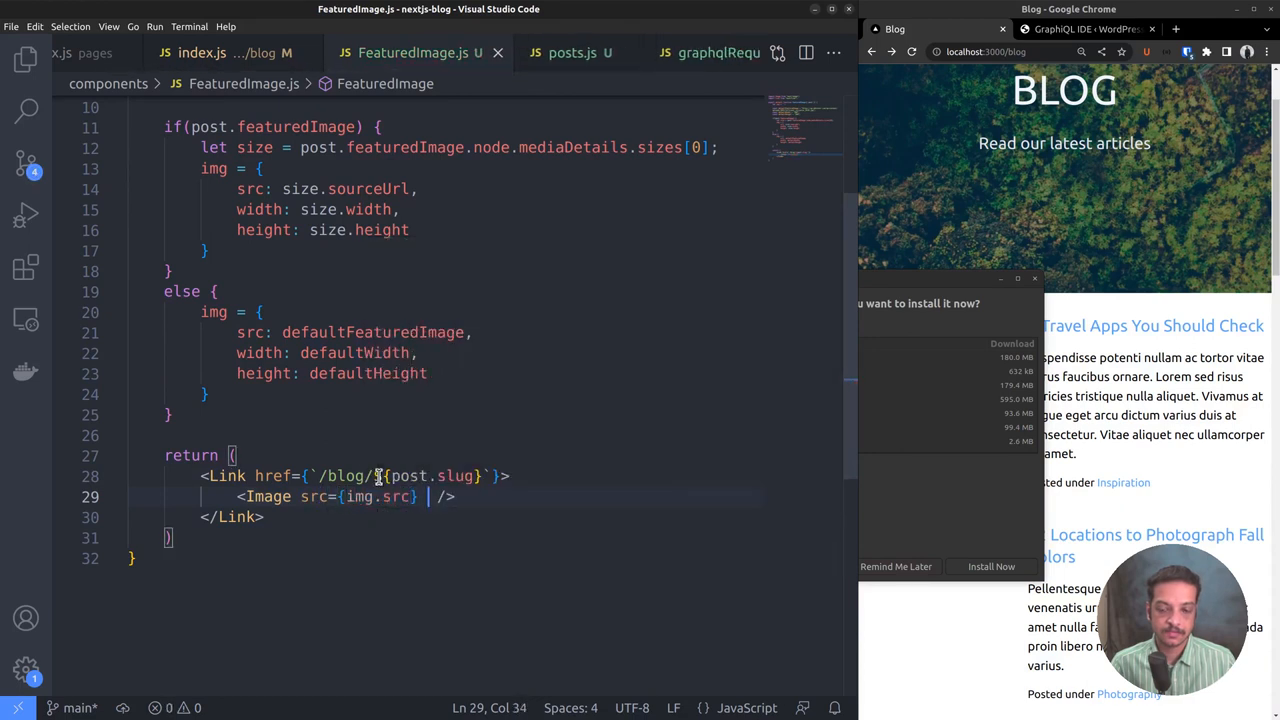
{"action": "type", "text": "width={img.width} height={img.height"}
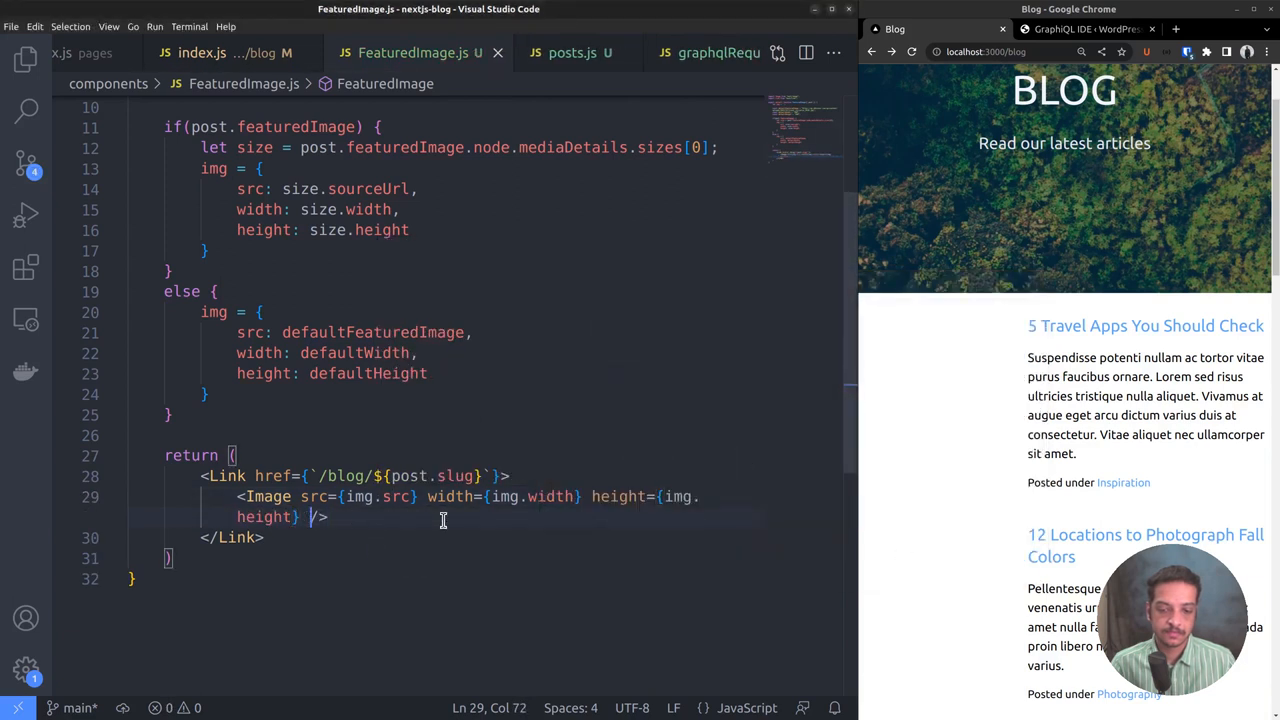
{"action": "type", "text": "alt={post.title}"}
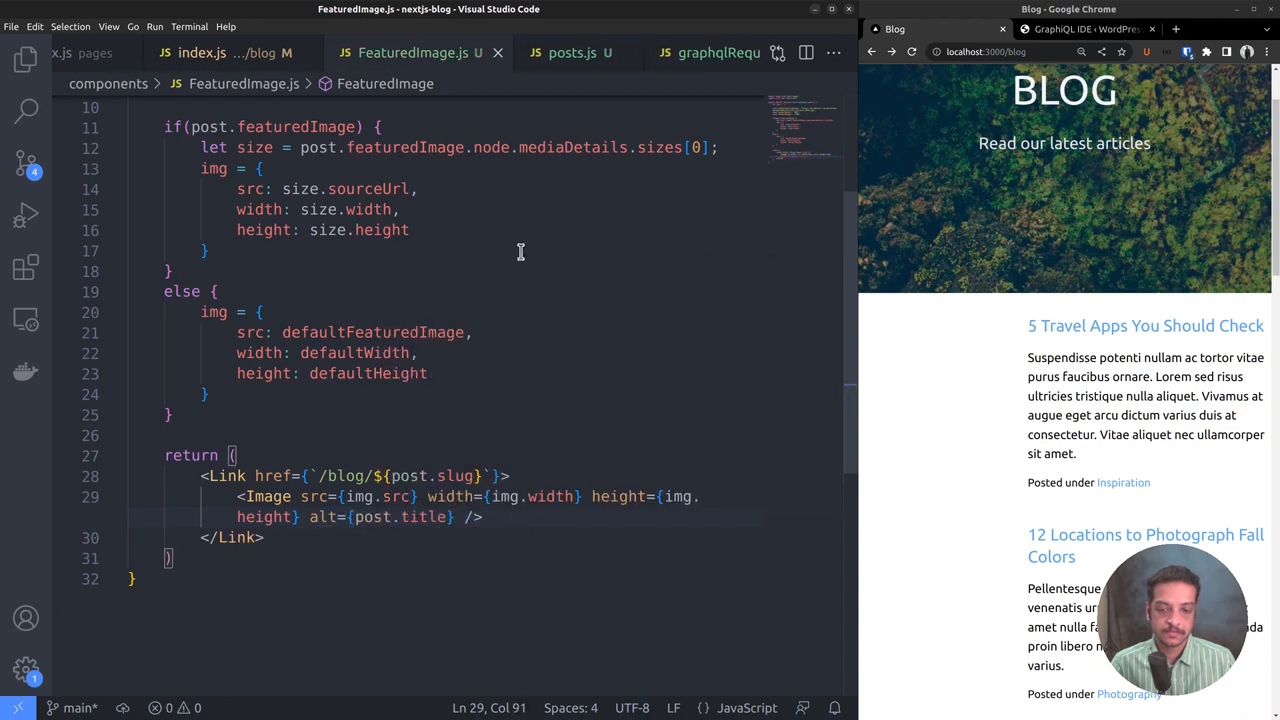
Open pages/blog/index.js via the quick file search.
{"action": "key", "text": "Ctrl+p"}
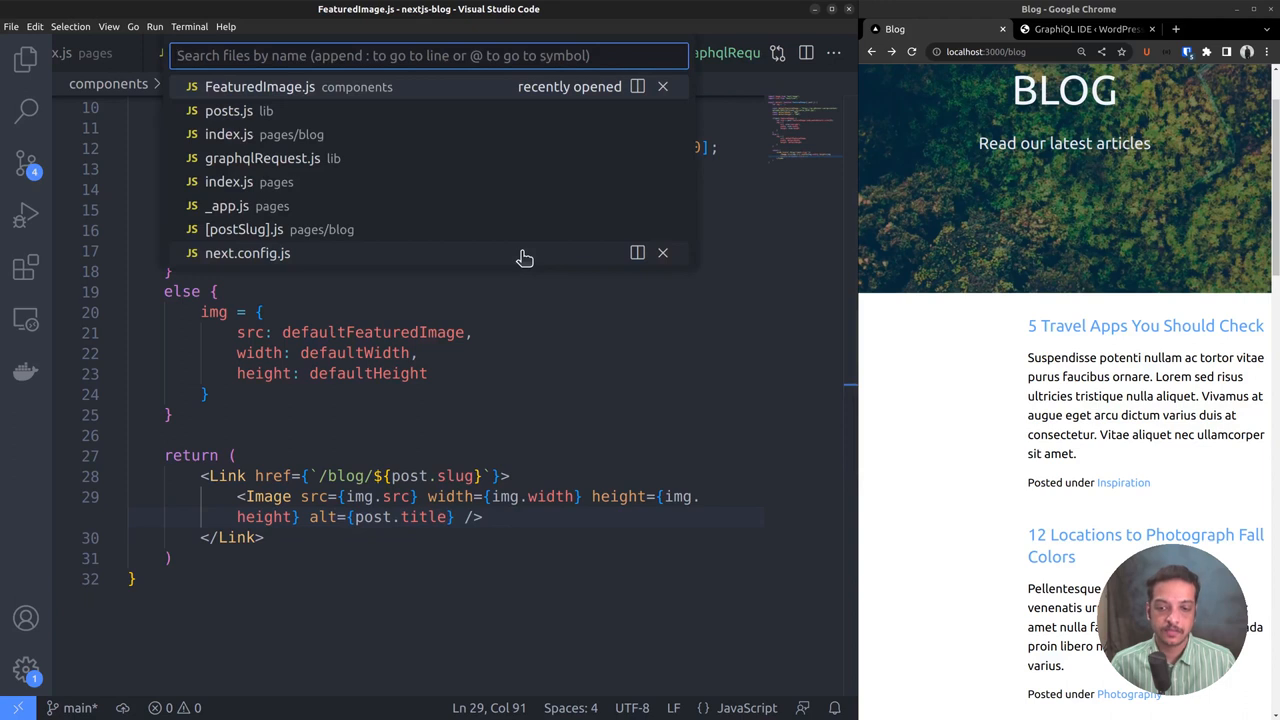
{"action": "type", "text": "inde"}
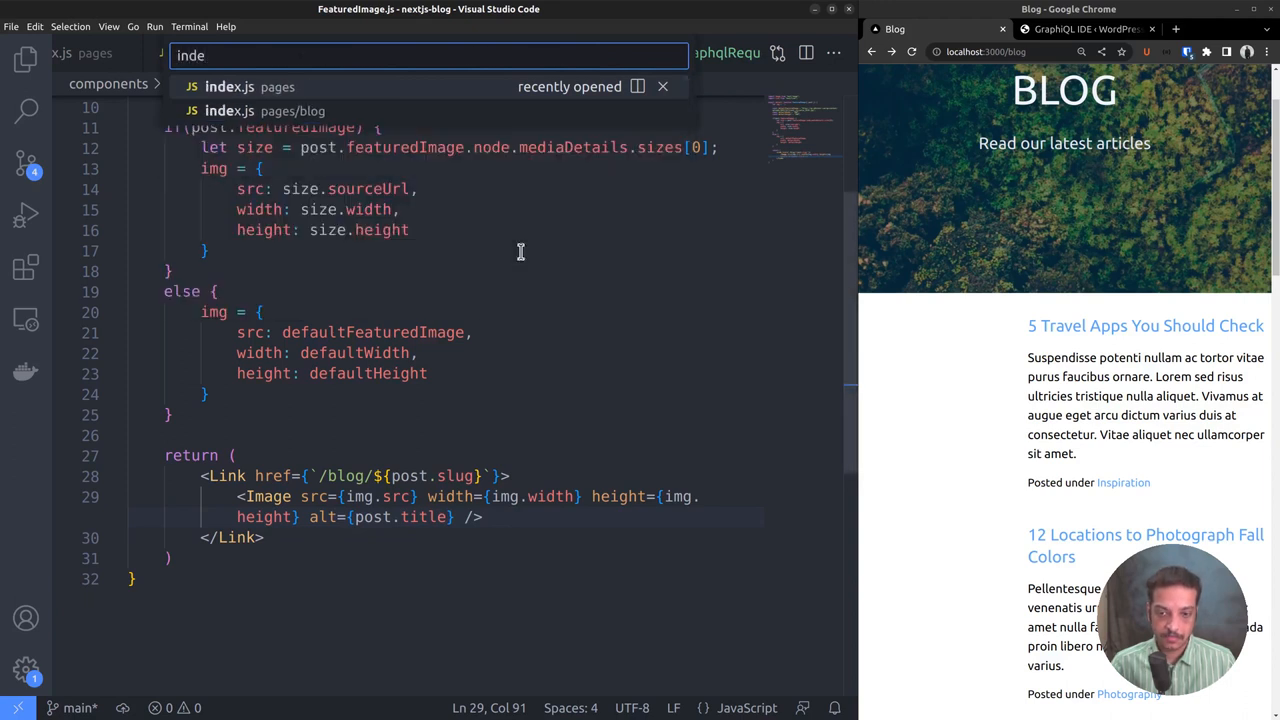
{"action": "left_click", "coordinate": [228, 112]}
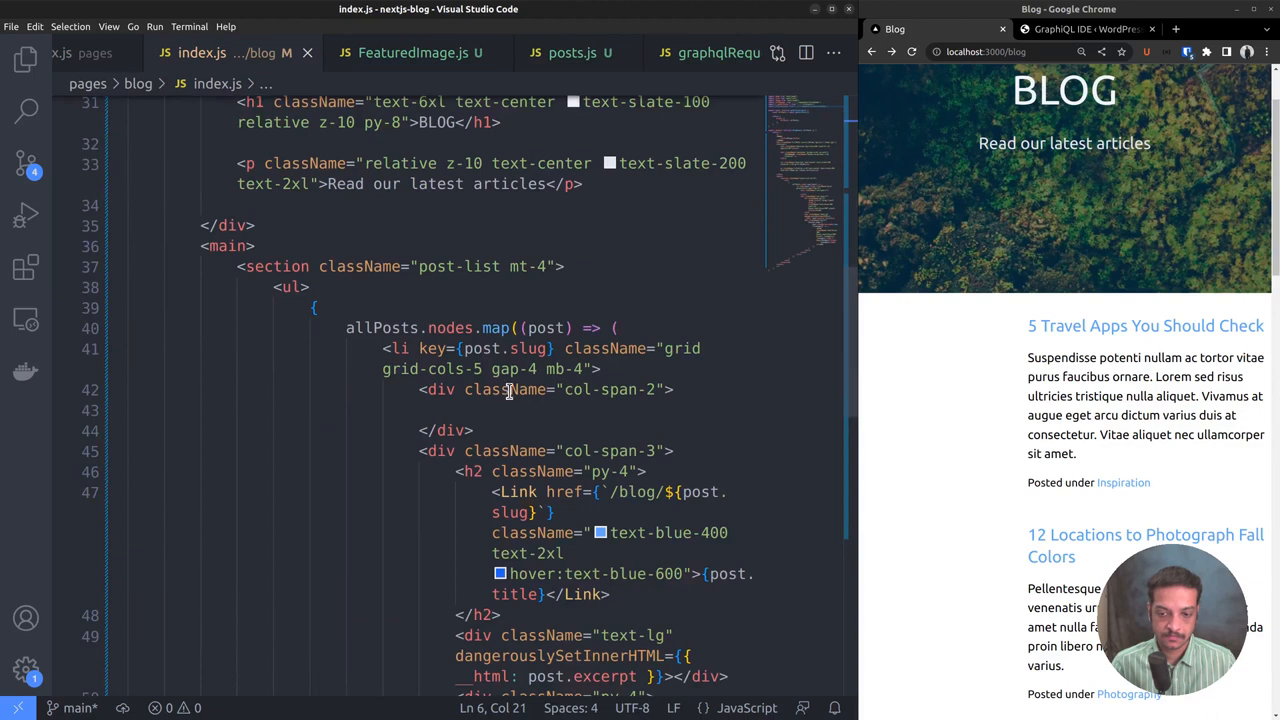
Render <FeaturedImage post={post} /> inside each post's empty col-span-2 div.
{"action": "left_click", "coordinate": [630, 410]}
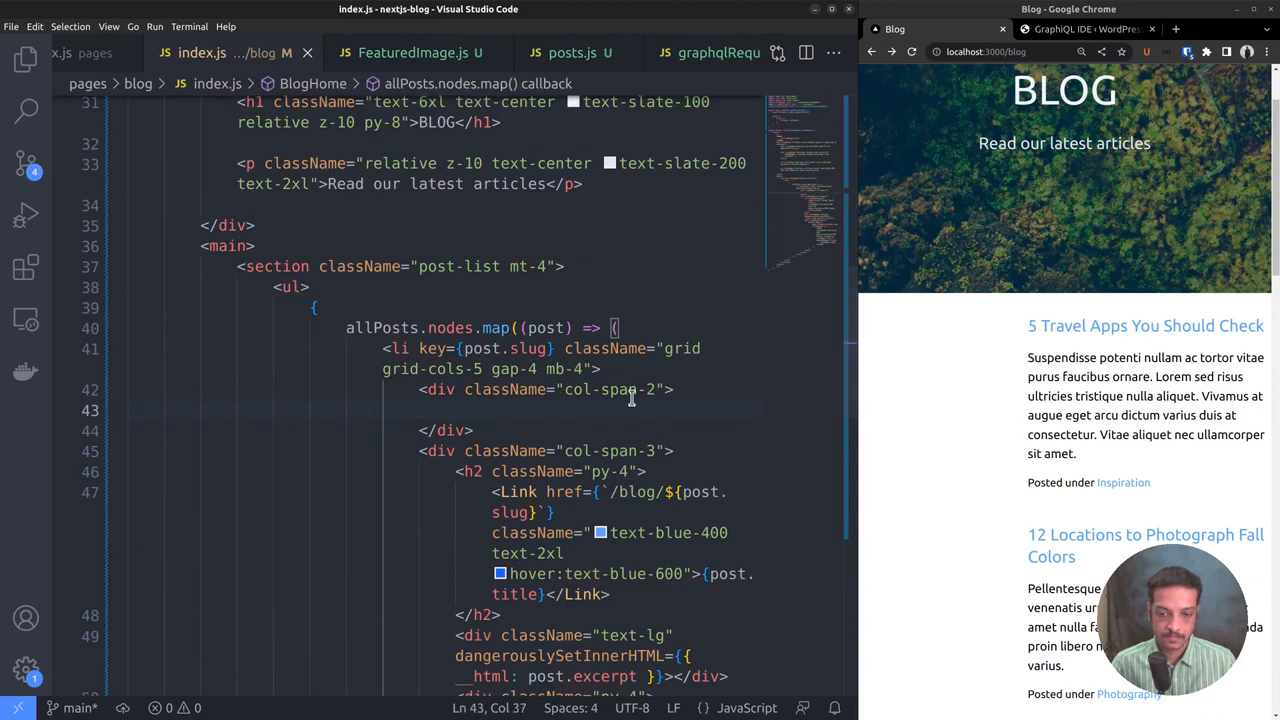
{"action": "type", "text": "<Featured"}
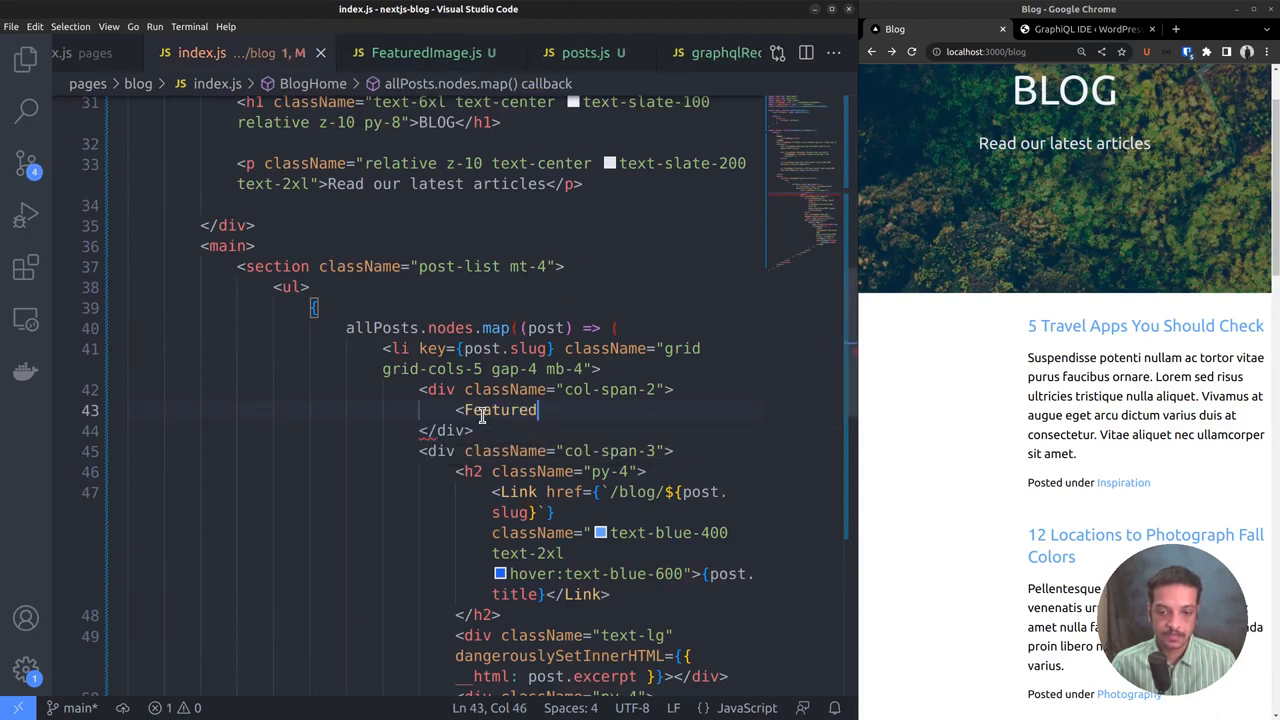
{"action": "type", "text": "Image />"}
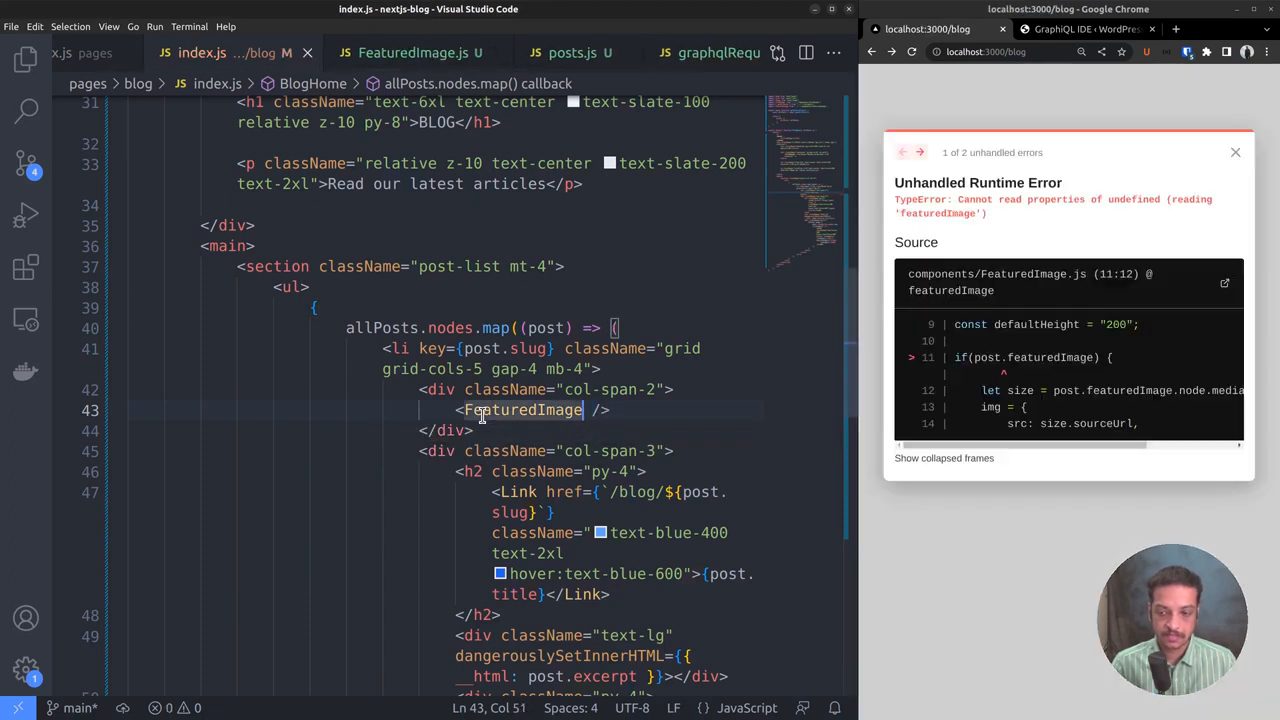
{"action": "type", "text": "post={post}"}
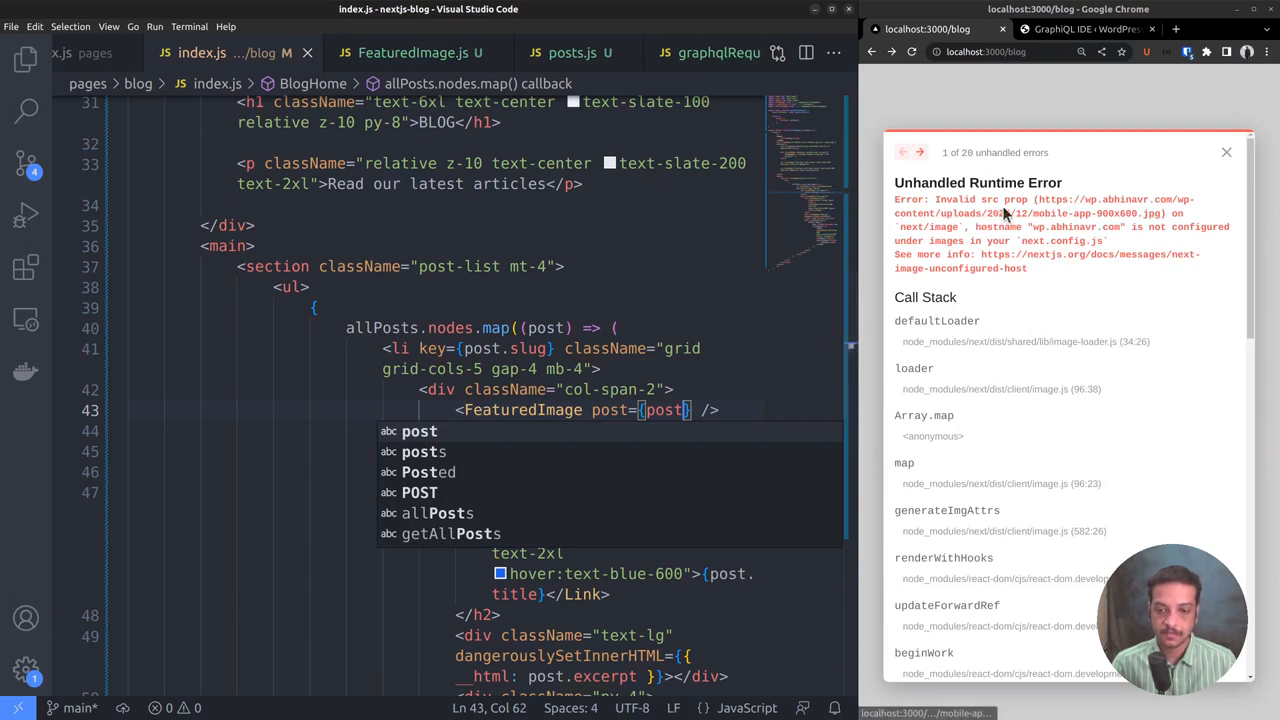
{"action": "mouse_move", "coordinate": [1040, 230]}
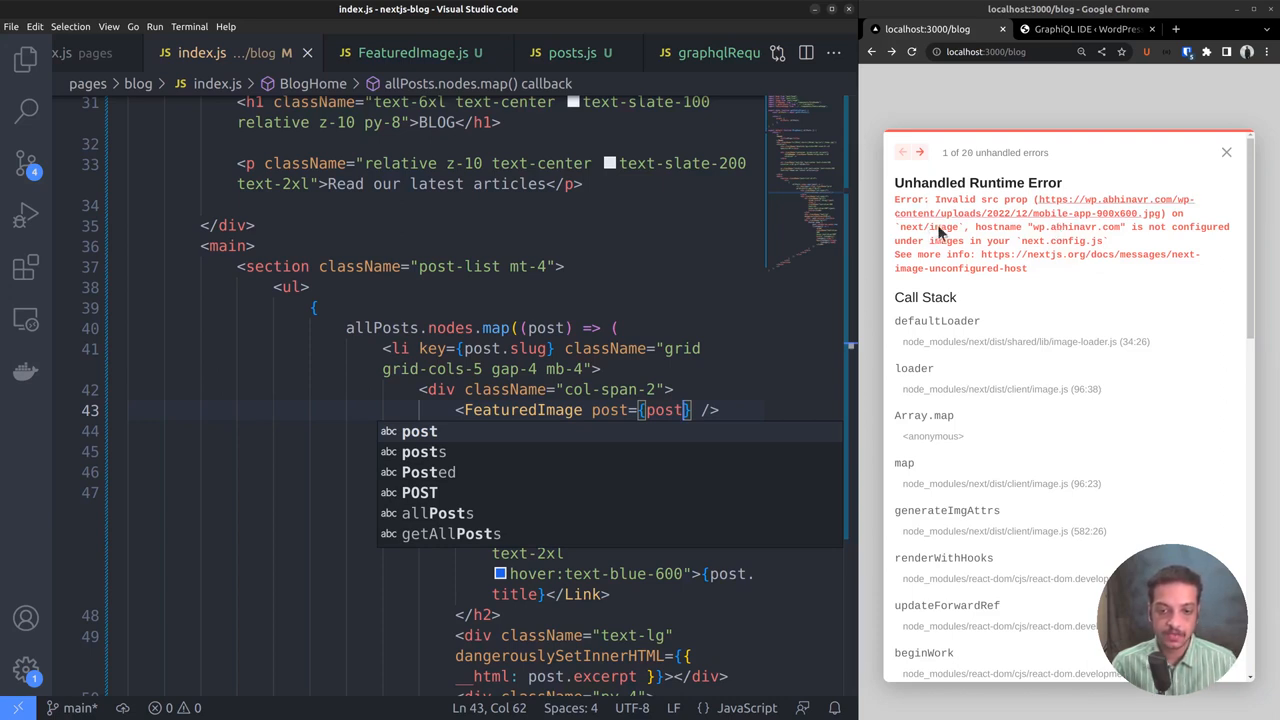
{"action": "mouse_move", "coordinate": [940, 228]}
{"action": "type", "text": "next"}
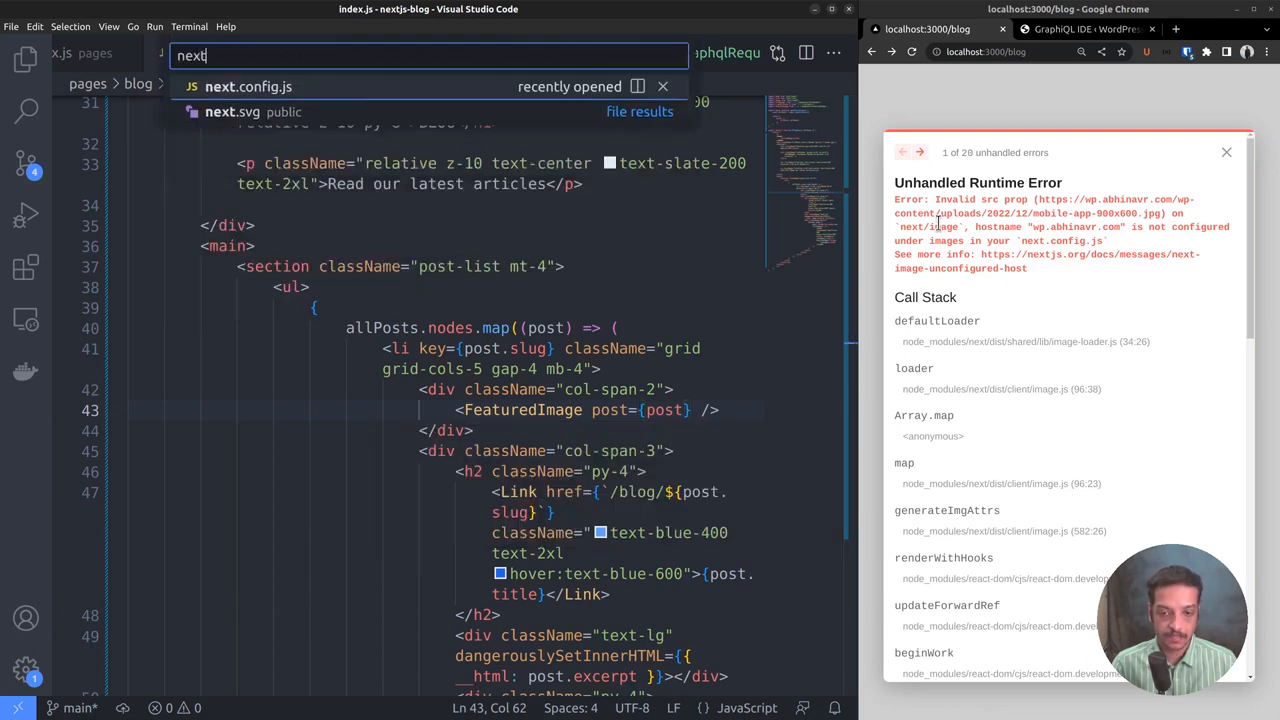
In next.config.js, start an images.remotePatterns entry with protocol 'https'.
{"action": "left_click", "coordinate": [248, 86]}
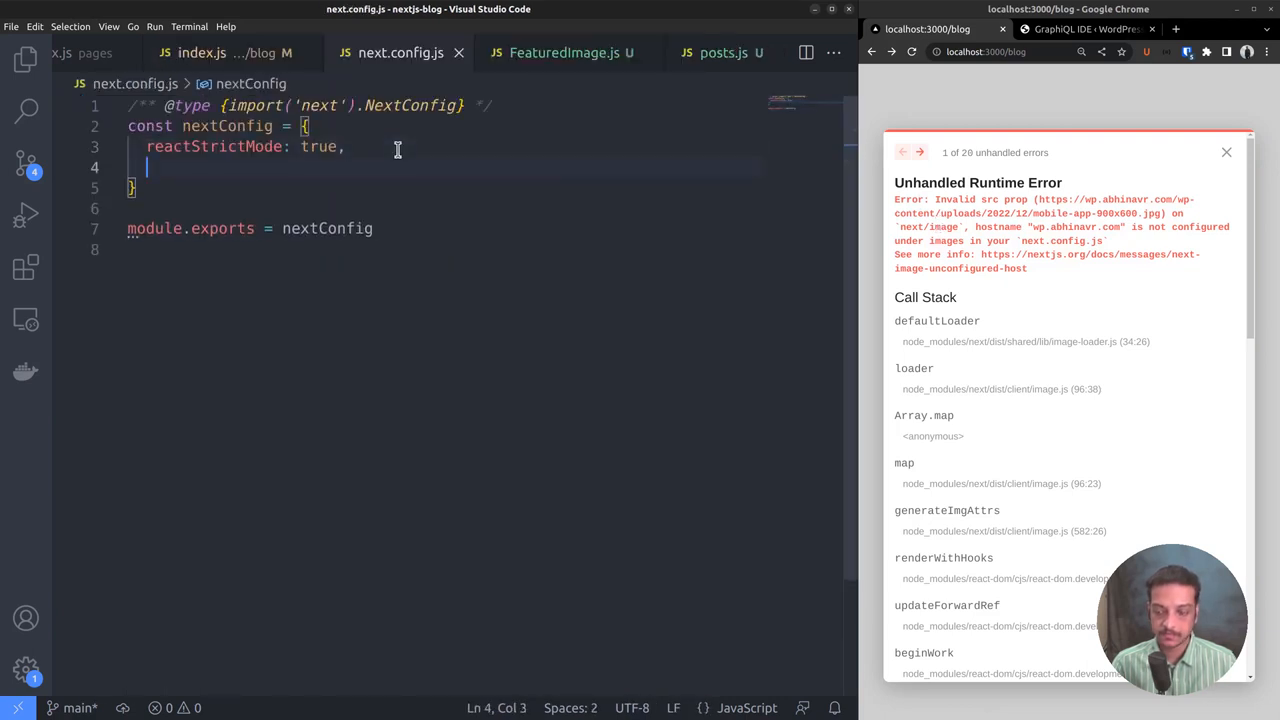
{"action": "type", "text": "images: {"}
{"action": "type", "text": "remotePatterns"}
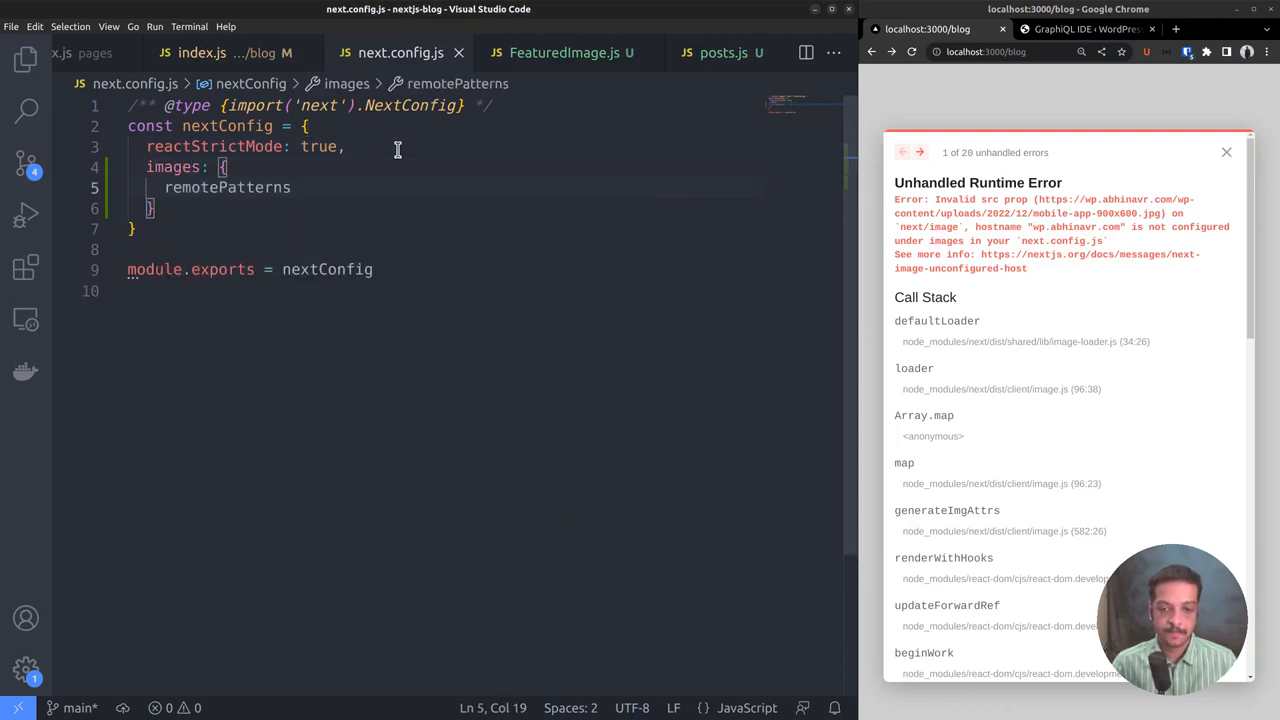
{"action": "type", "text": ": ["}
{"action": "type", "text": "protocol"}
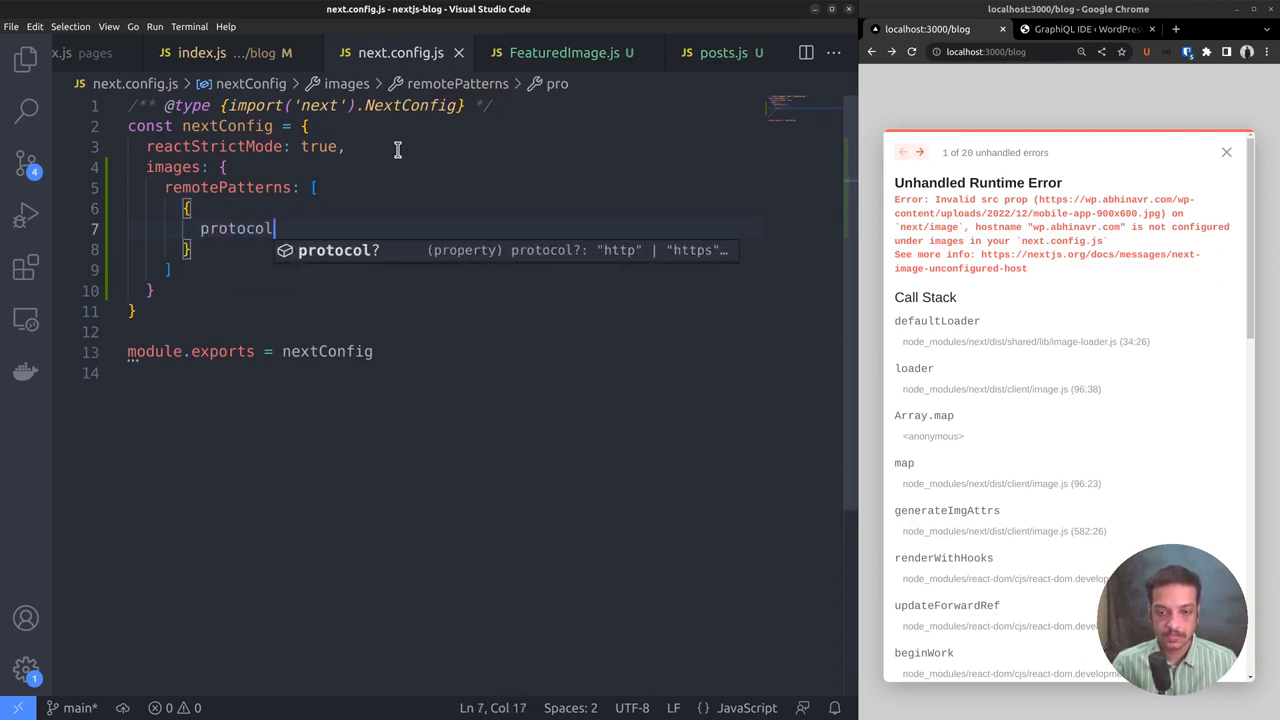
{"action": "type", "text": ": 'https'"}
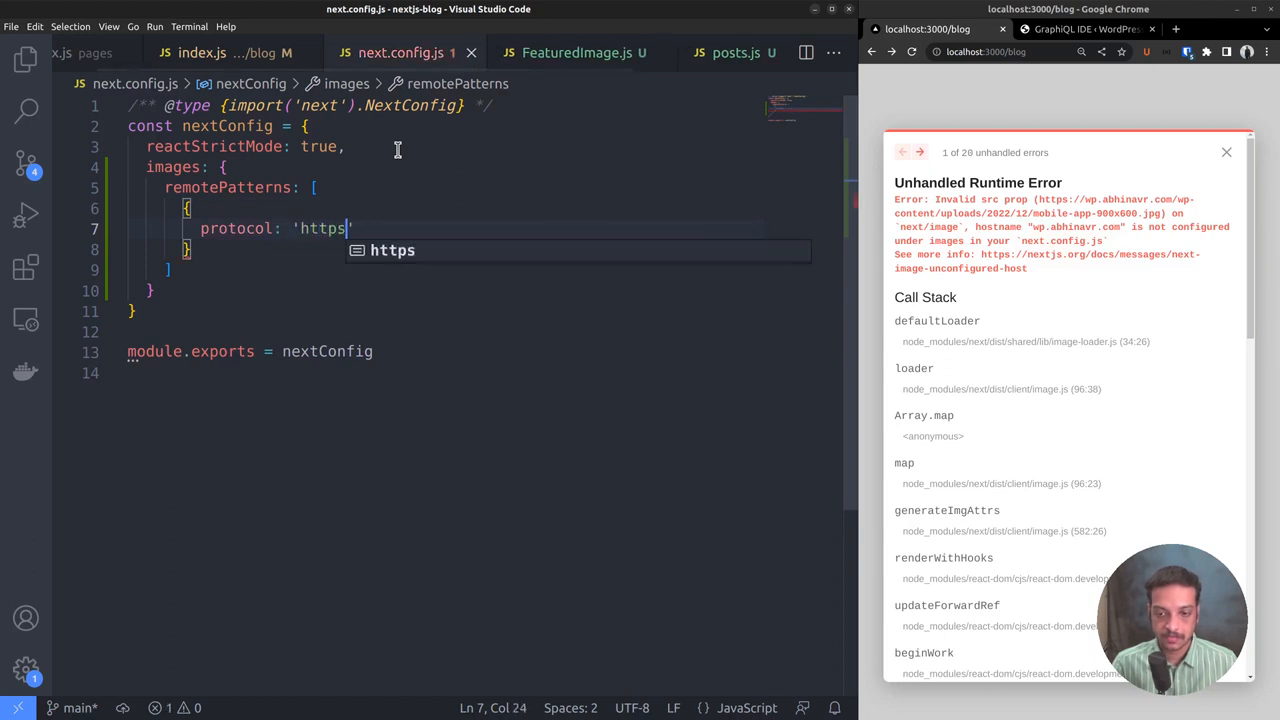
{"action": "key", "text": "Enter"}
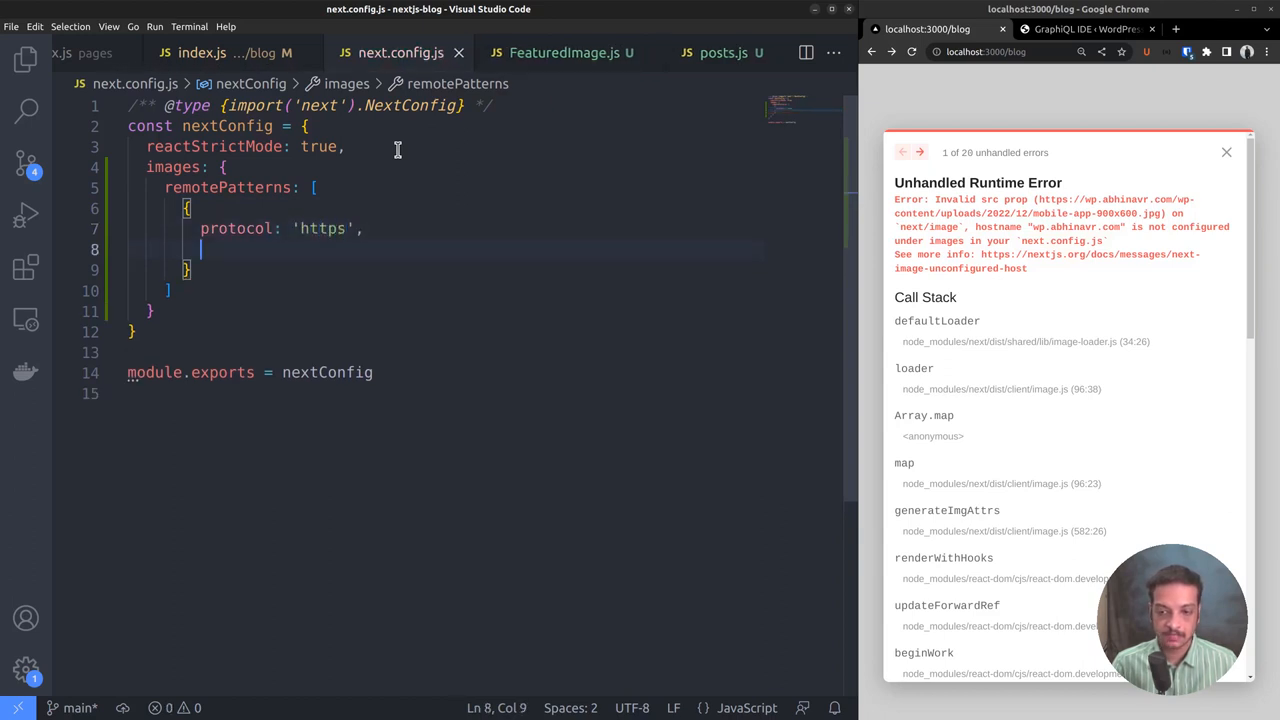
Complete the pattern with hostname 'wp.abhinavr.com', empty port and a pathname.
{"action": "type", "text": "hostname:"}
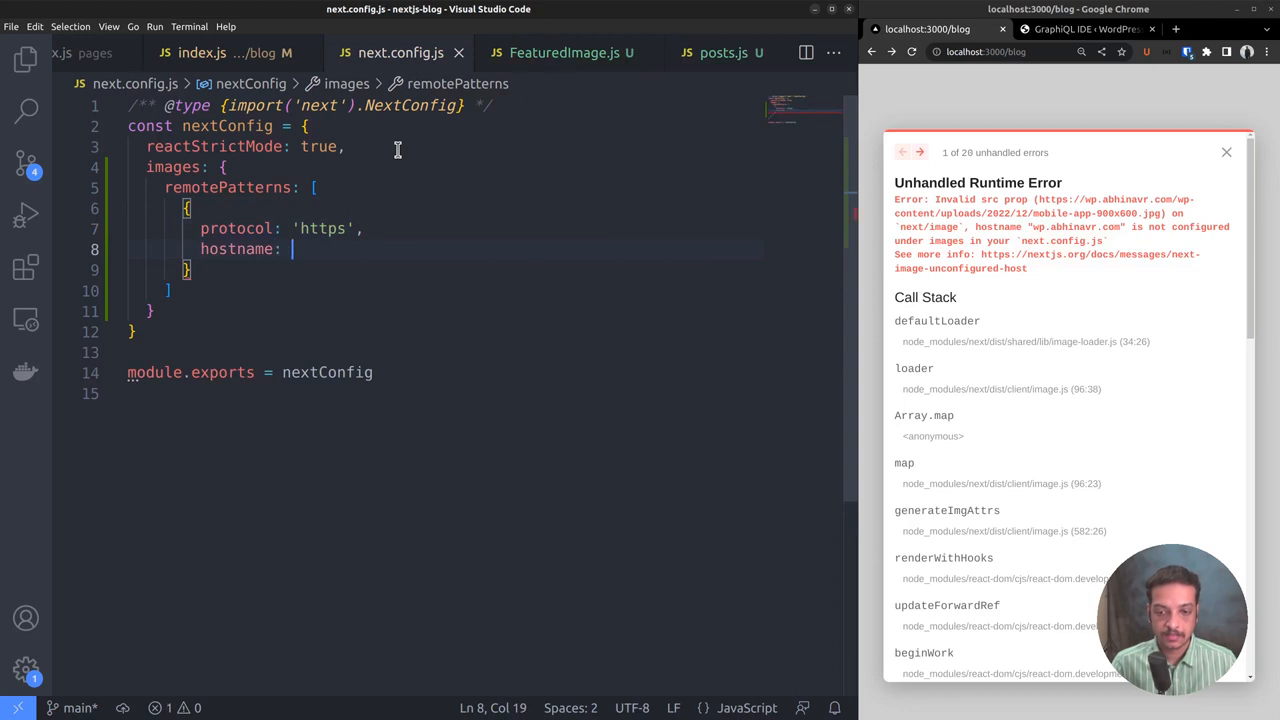
{"action": "type", "text": "wp.'"}
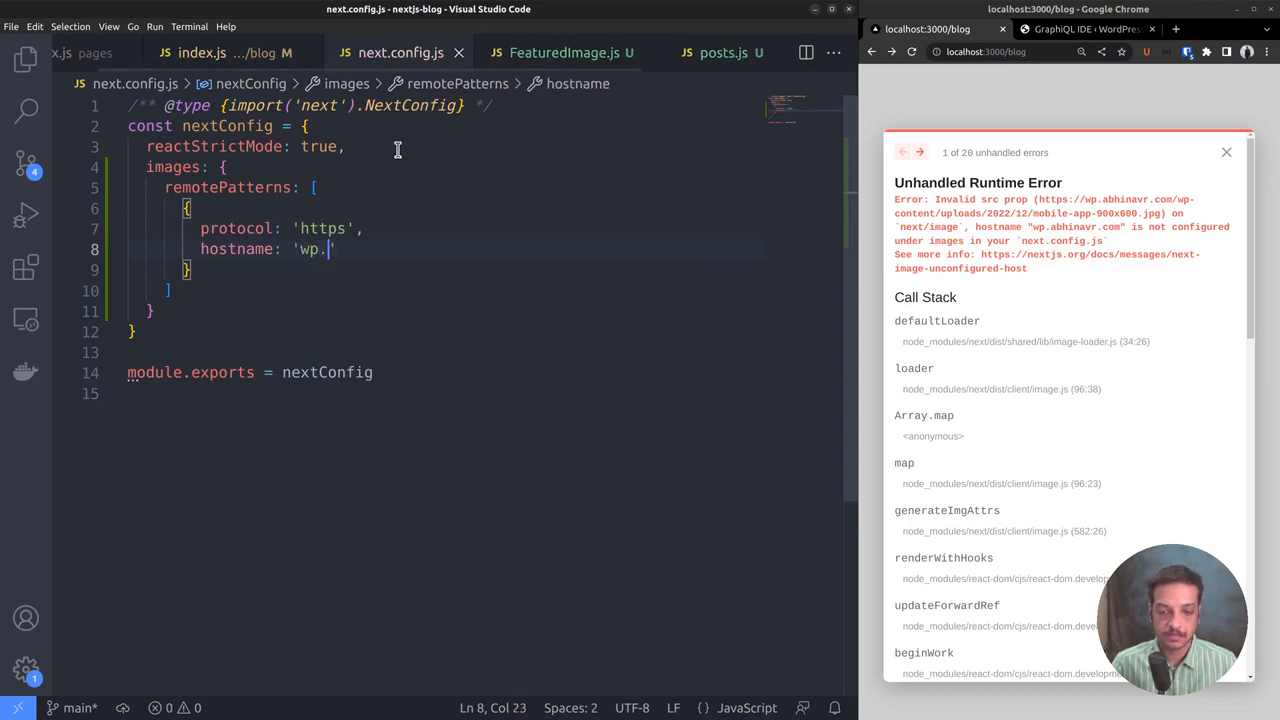
{"action": "type", "text": "abhinavr"}
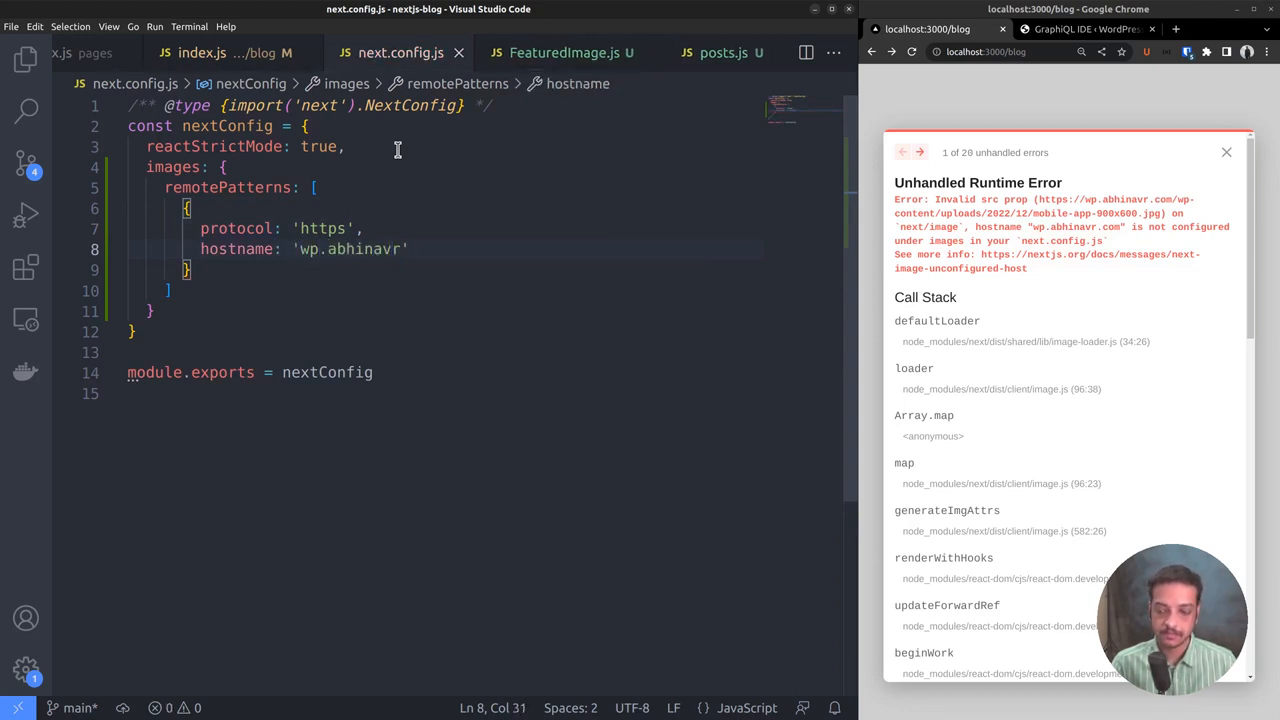
{"action": "type", "text": ".com',"}
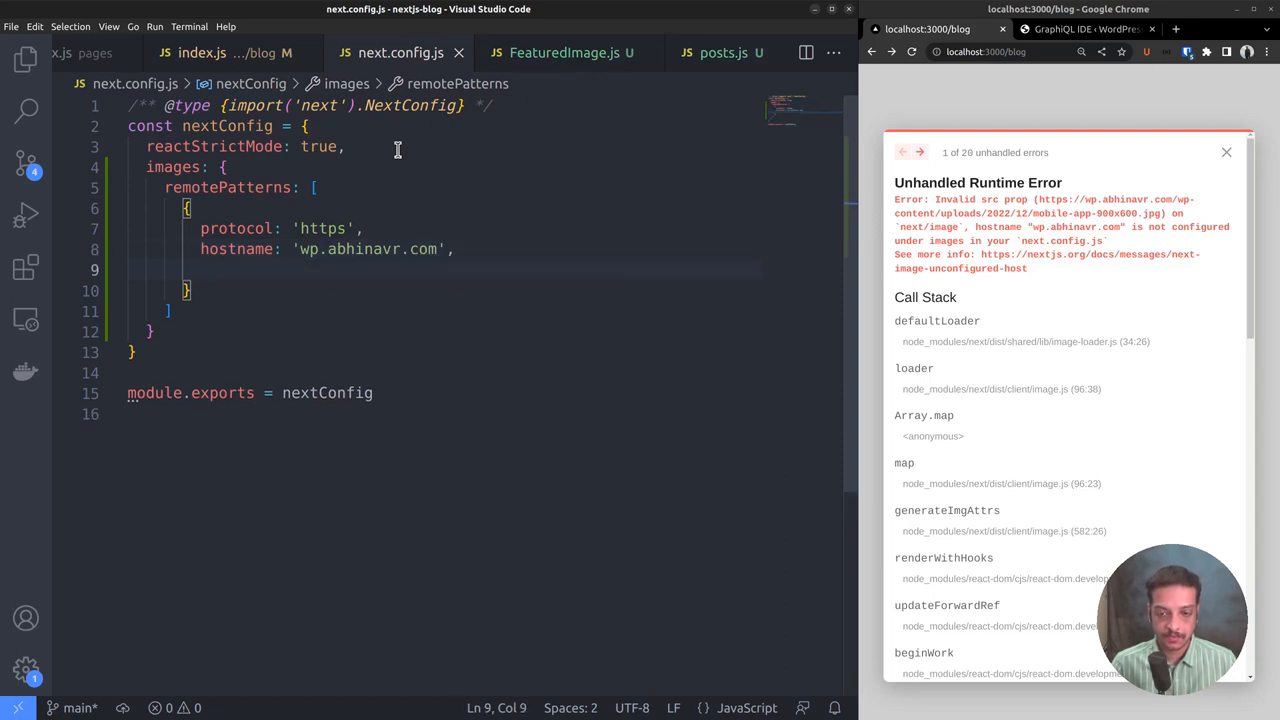
{"action": "type", "text": "port\""}
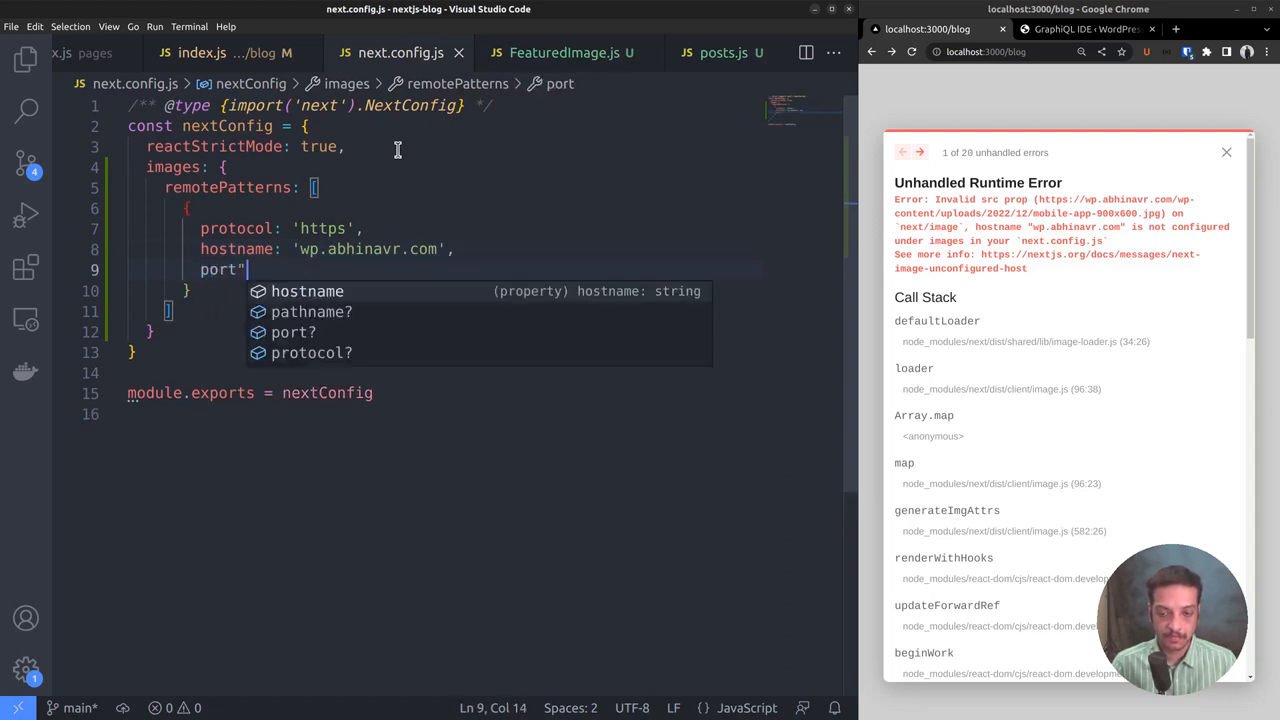
{"action": "type", "text": ": '"}
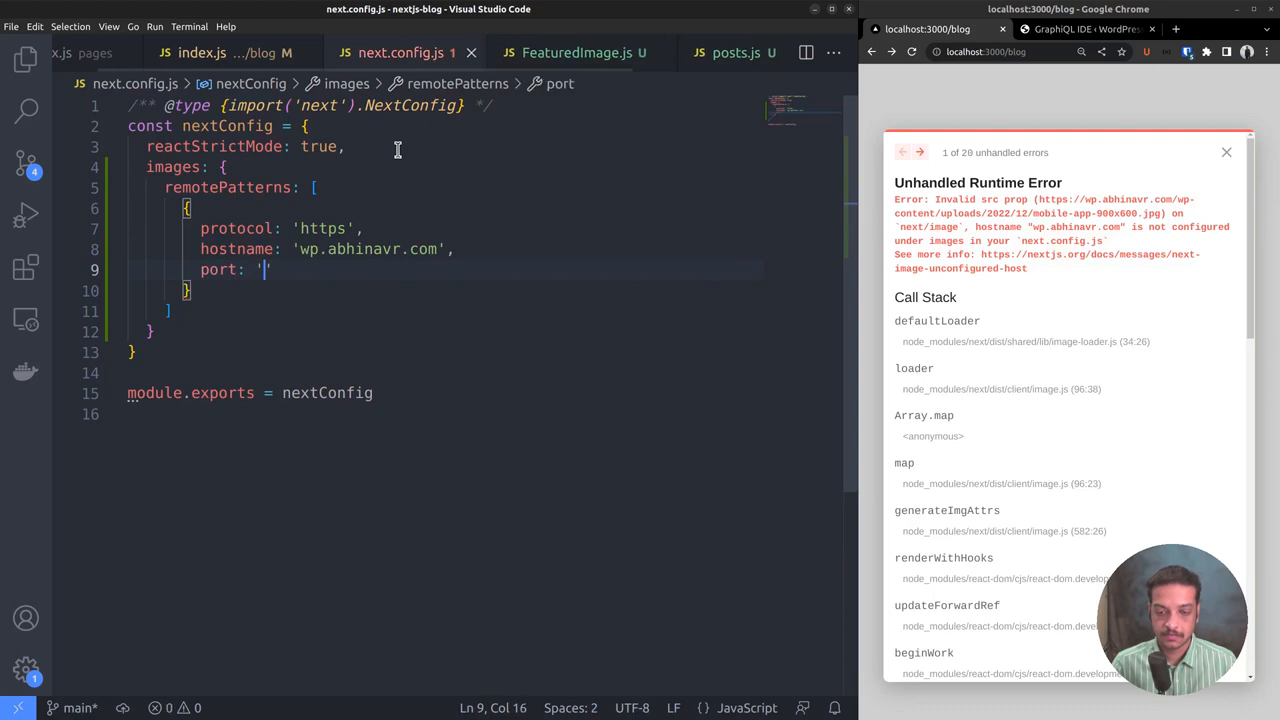
{"action": "type", "text": "'"}
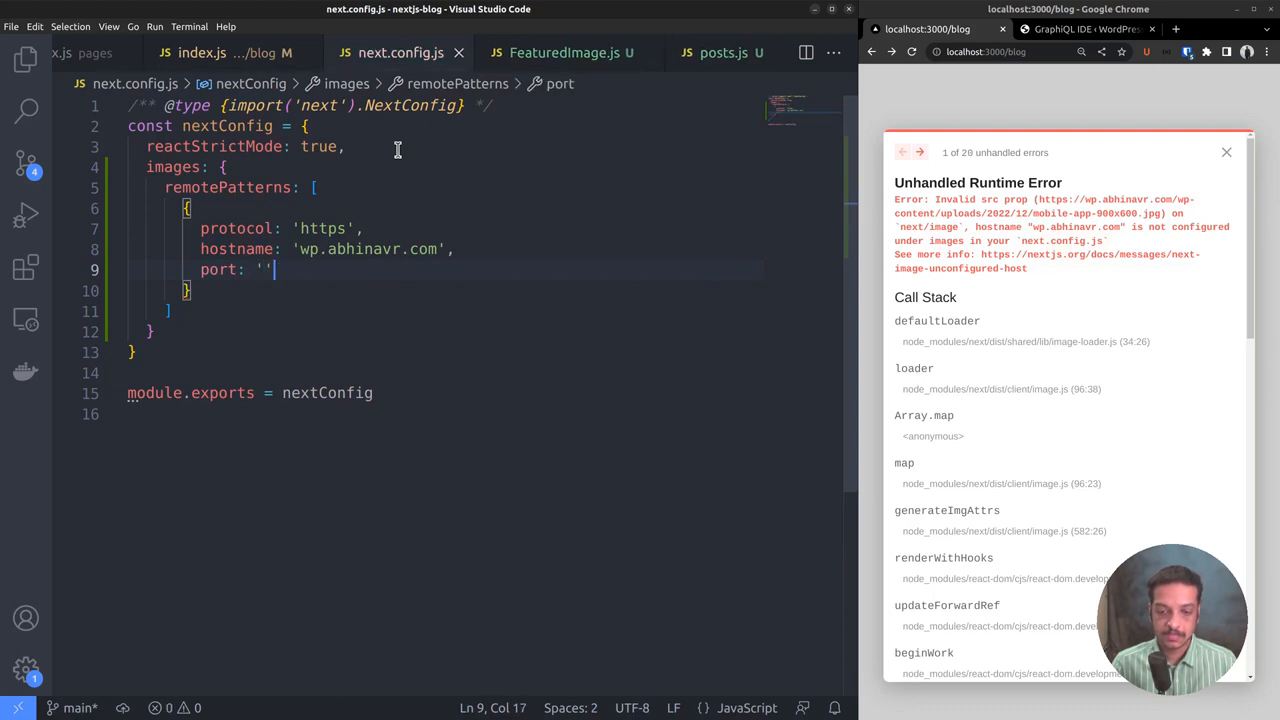
{"action": "type", "text": "pathname: '/**',"}
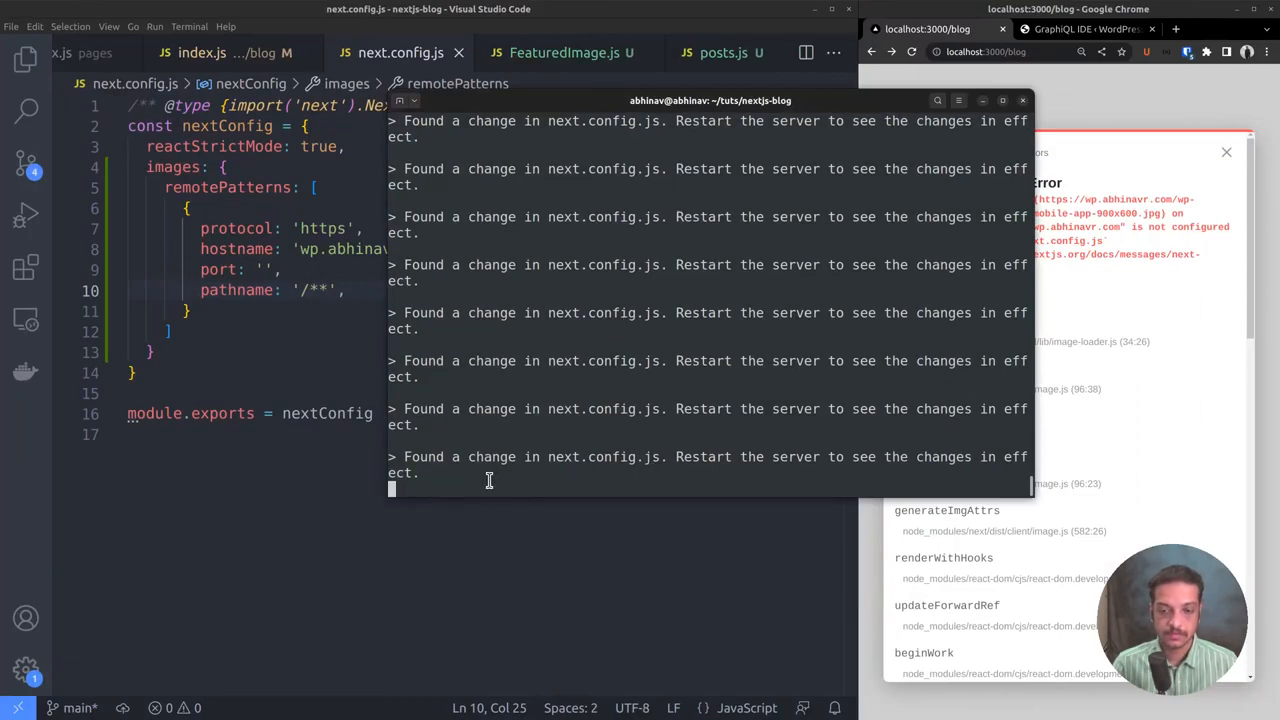
Stop the dev server with Ctrl+C and relaunch it with npm run dev.
{"action": "key", "text": "ctrl+c"}
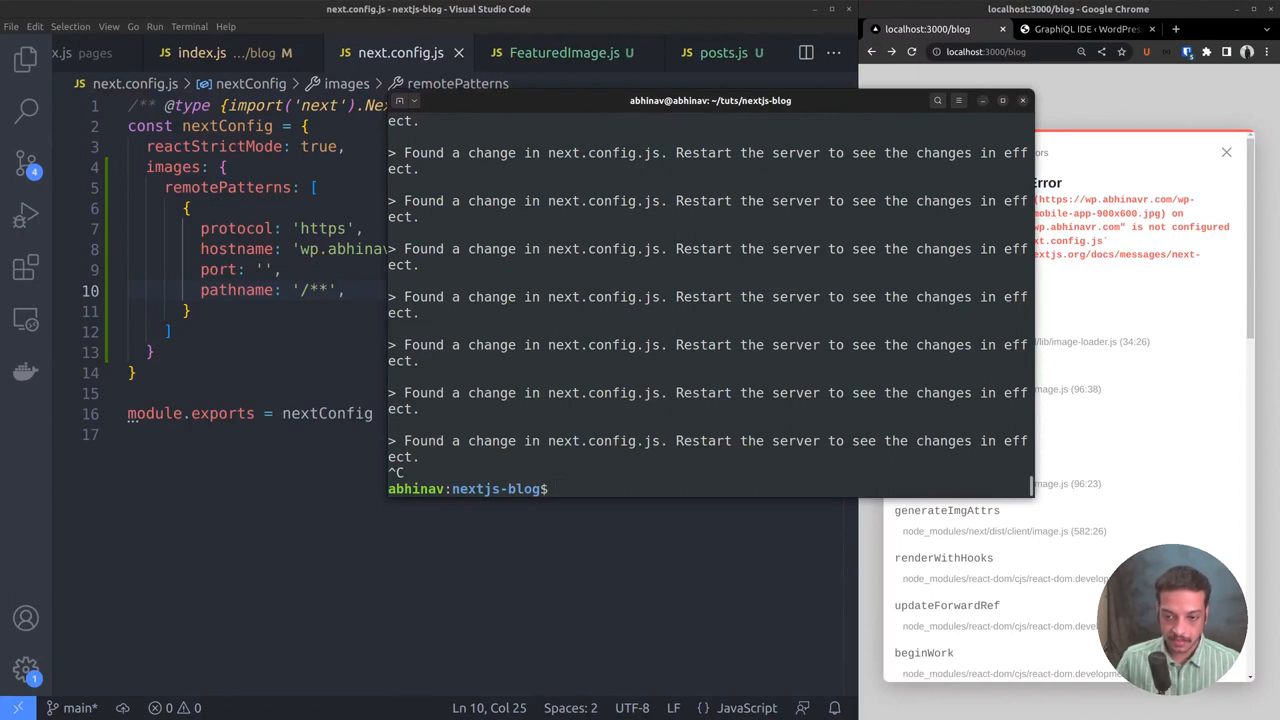
{"action": "type", "text": "npm run dev"}
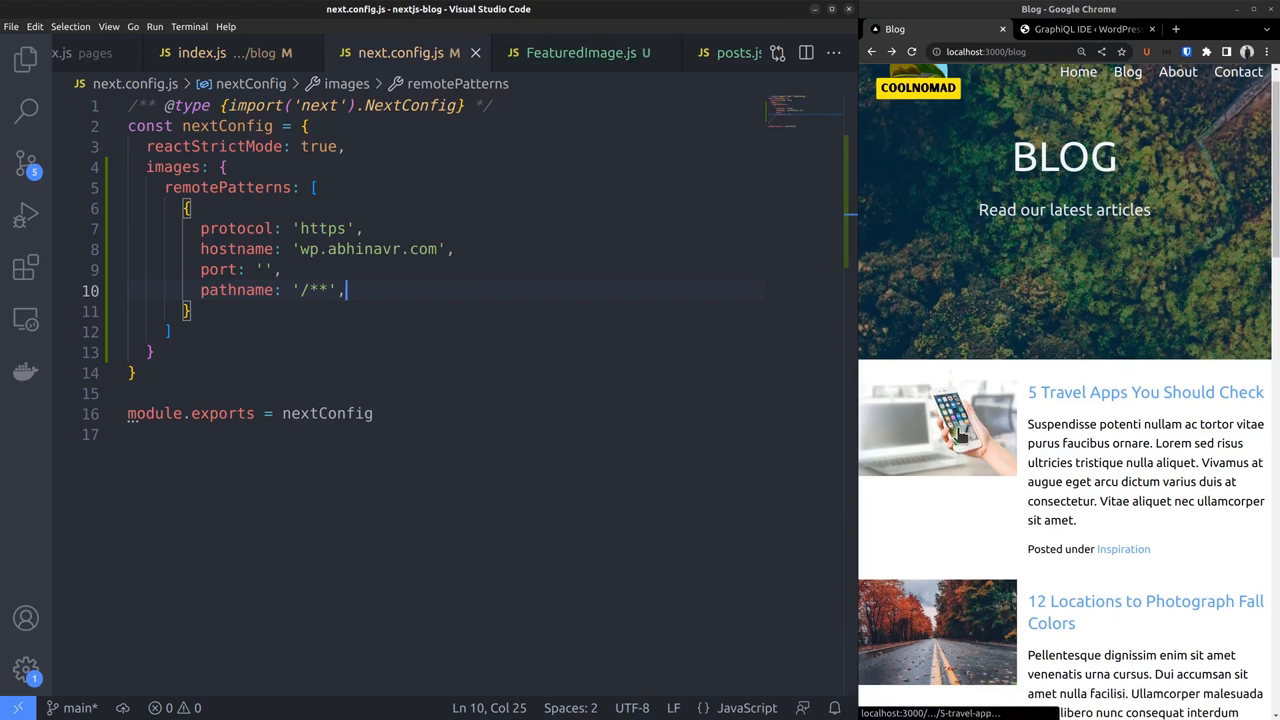
{"action": "scroll", "scroll_direction": "down", "scroll_amount": 3}
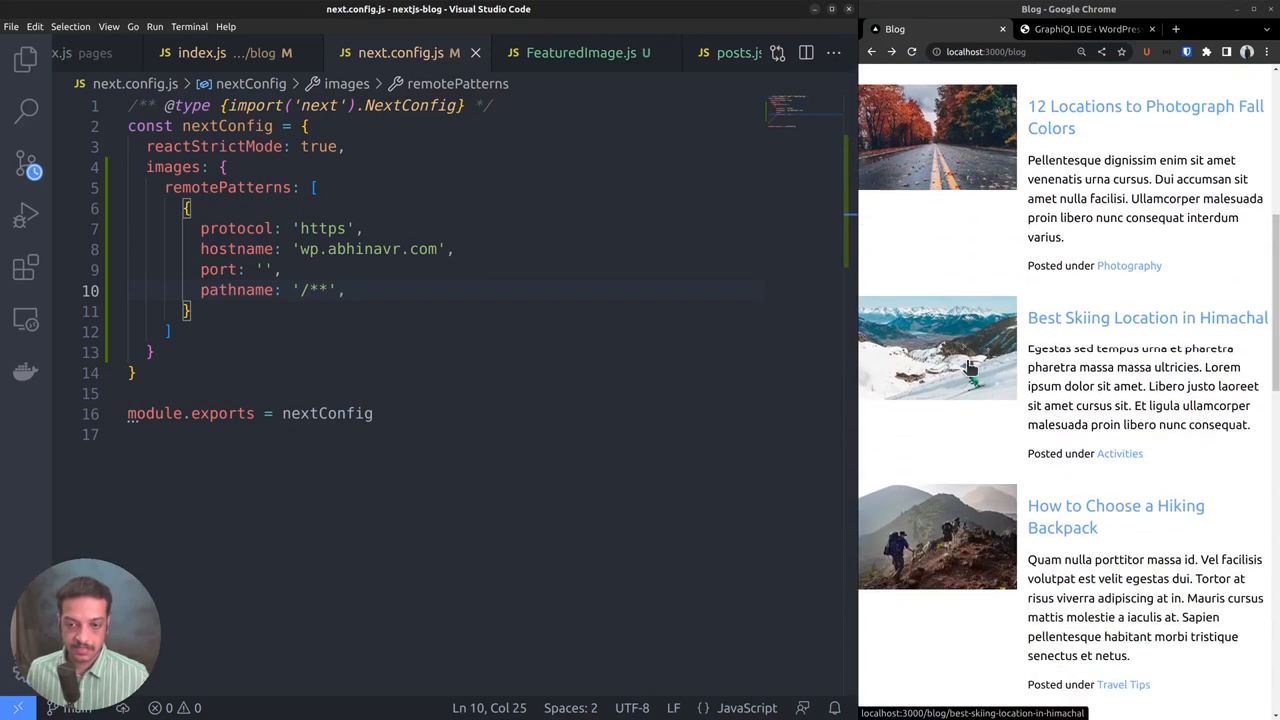
{"action": "scroll", "scroll_direction": "down", "scroll_amount": 3}
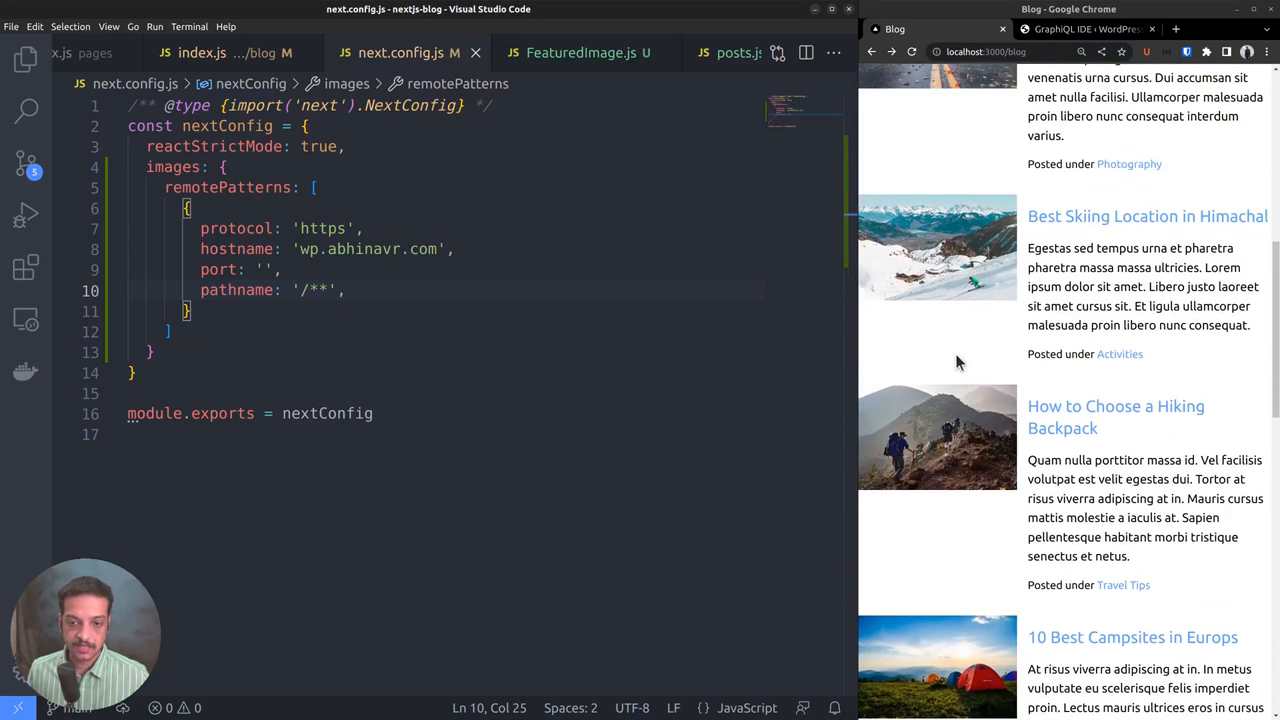
{"action": "mouse_move", "coordinate": [944, 240]}
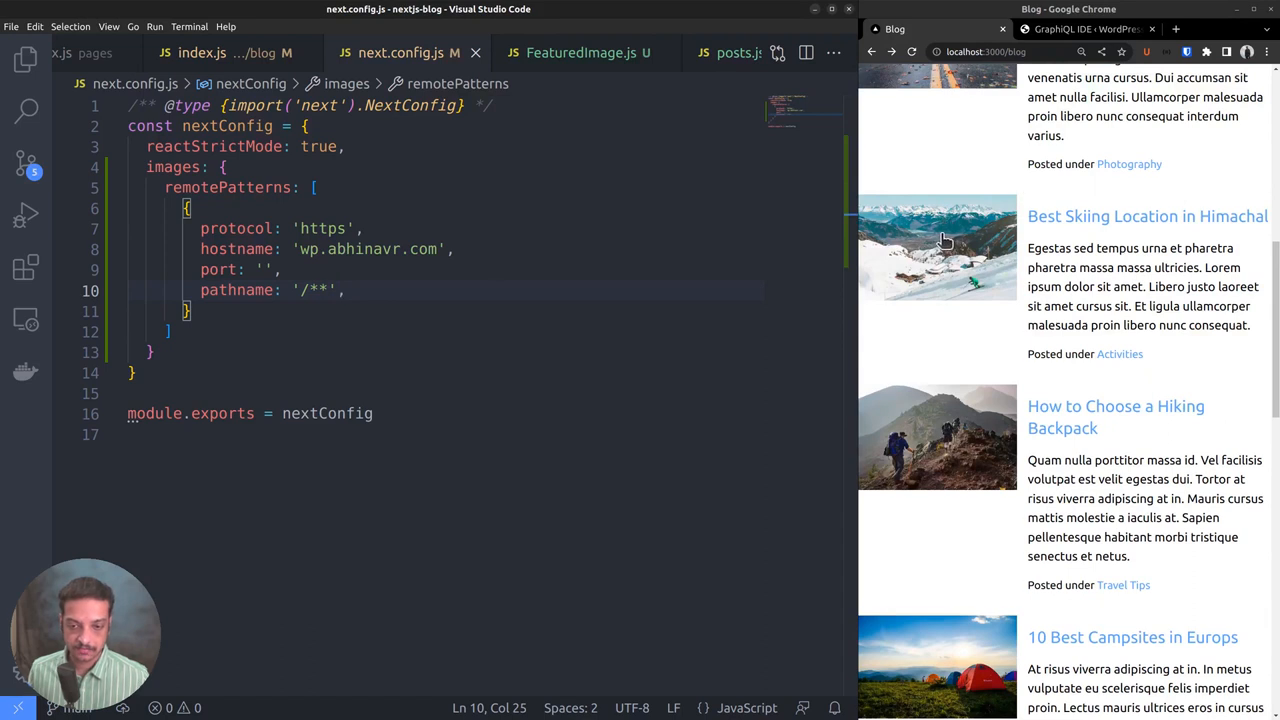
{"action": "scroll", "scroll_direction": "up", "scroll_amount": 3}
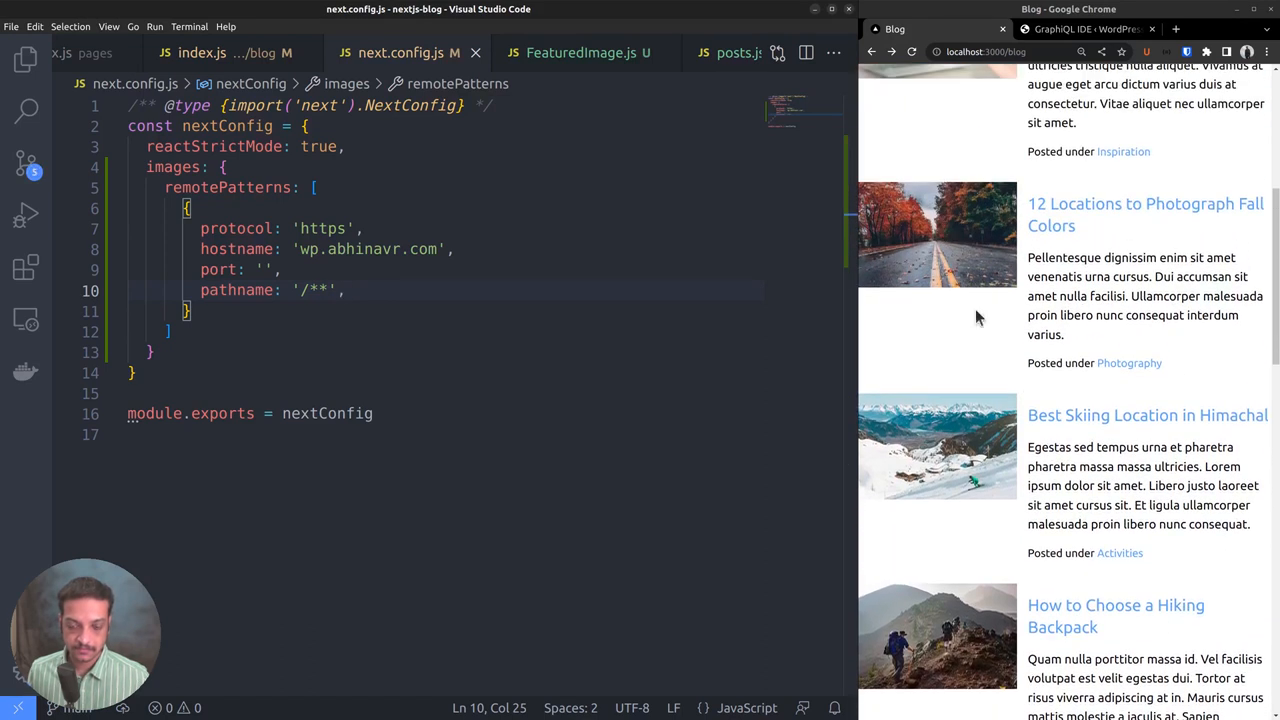
{"action": "scroll", "scroll_direction": "up", "scroll_amount": 3}
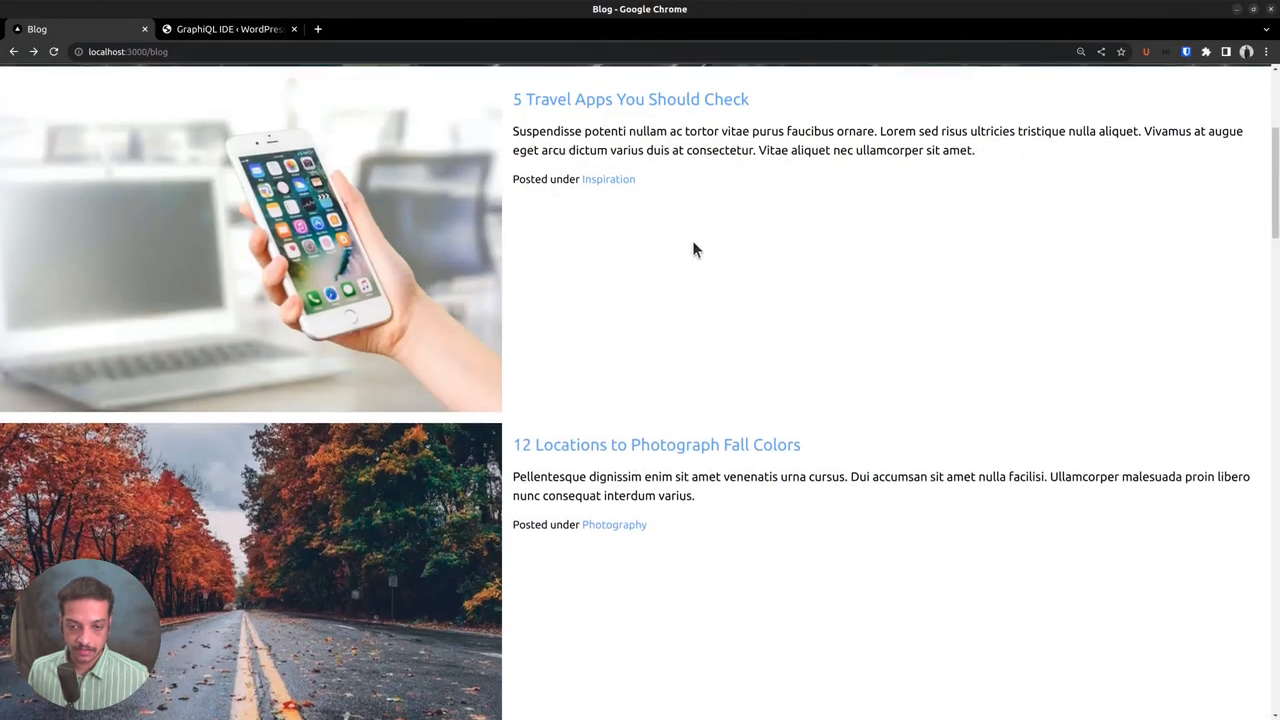
{"action": "scroll", "scroll_direction": "up", "scroll_amount": 3}
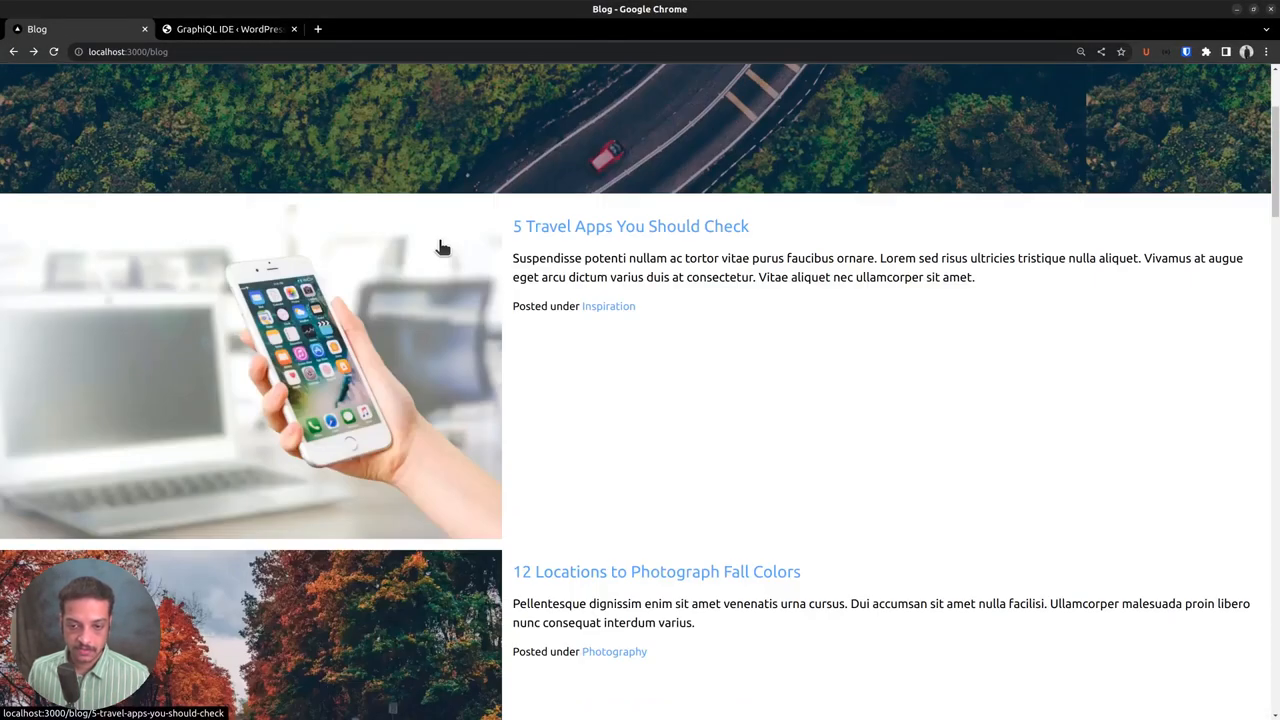
{"action": "mouse_move", "coordinate": [188, 468]}
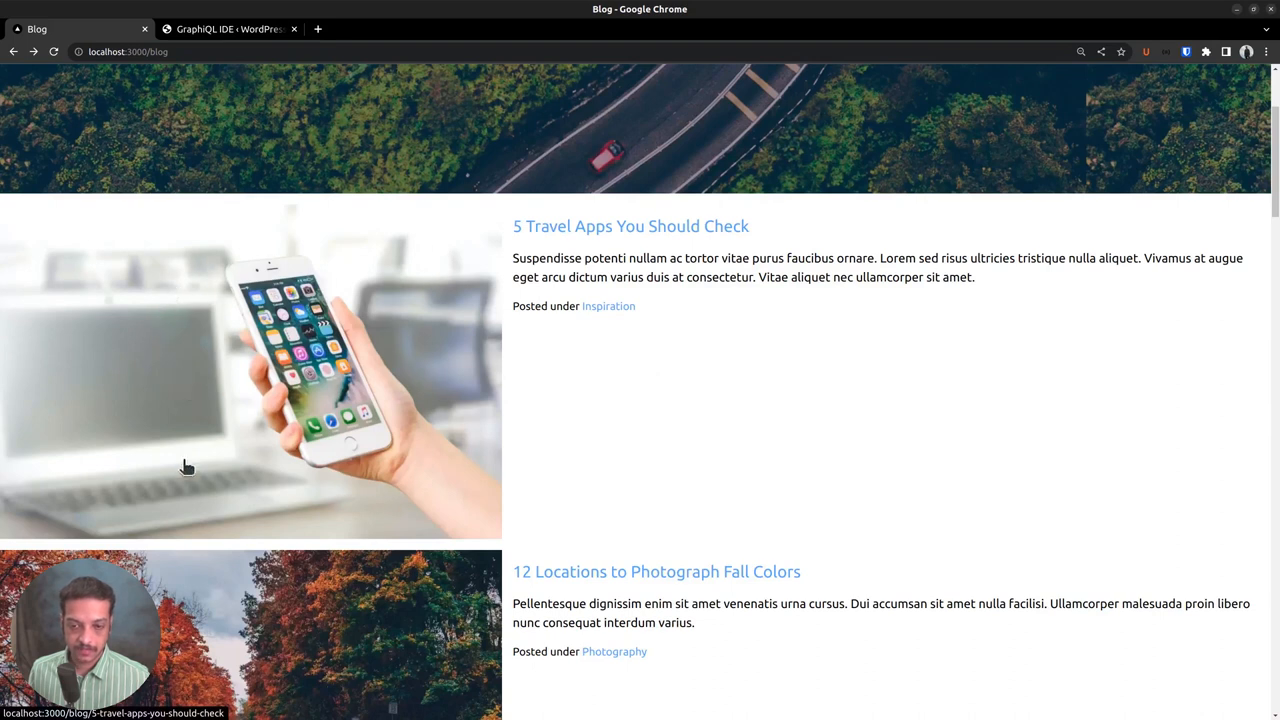
{"action": "mouse_move", "coordinate": [180, 448]}
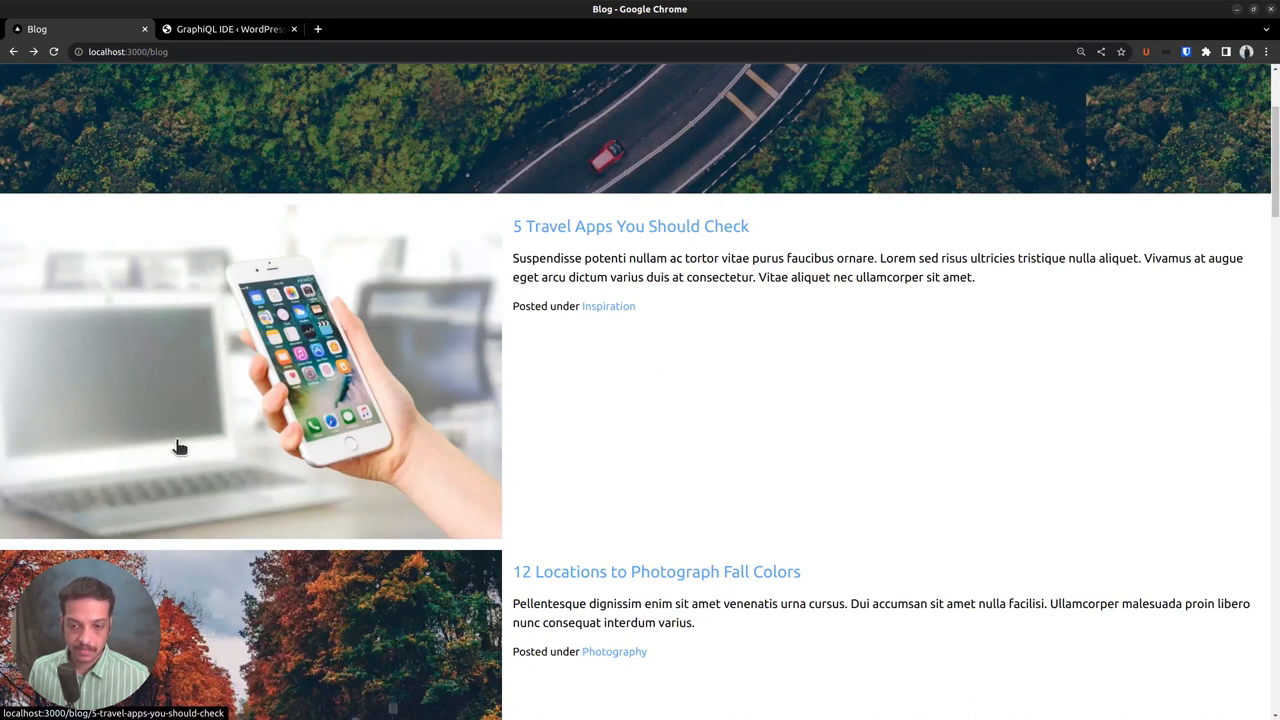
{"action": "mouse_move", "coordinate": [668, 464]}
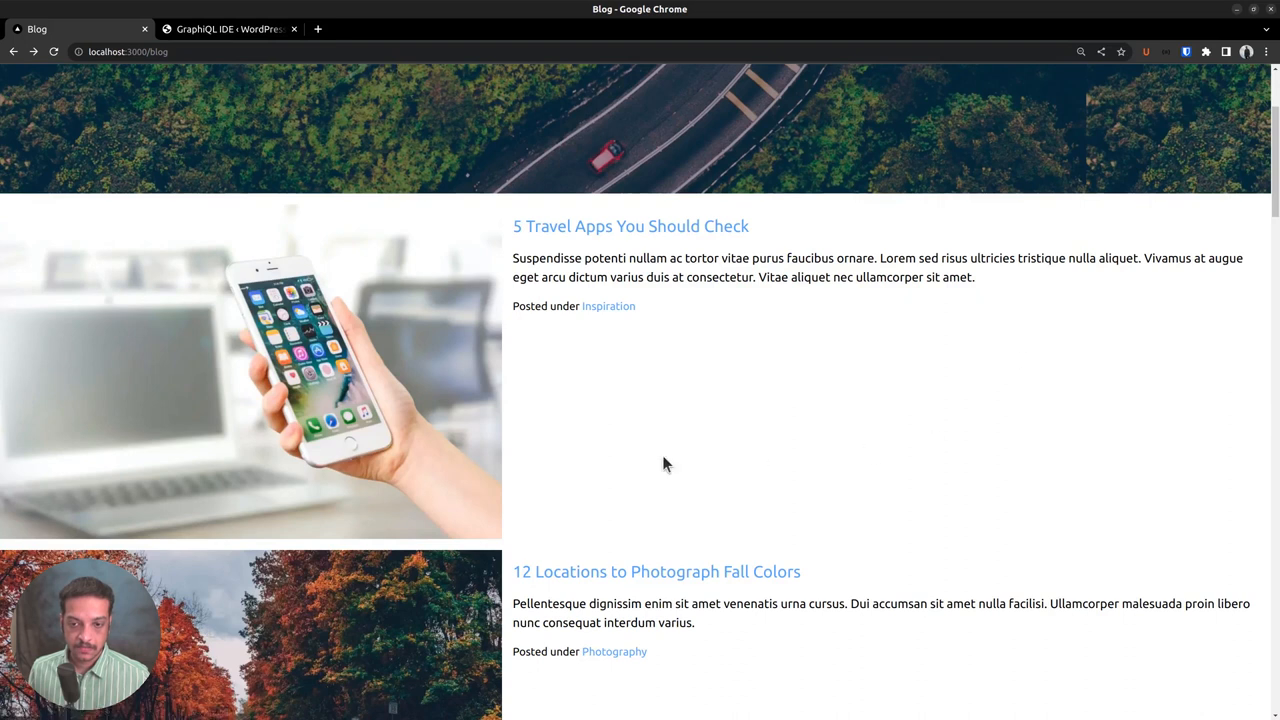
{"action": "mouse_move", "coordinate": [540, 364]}
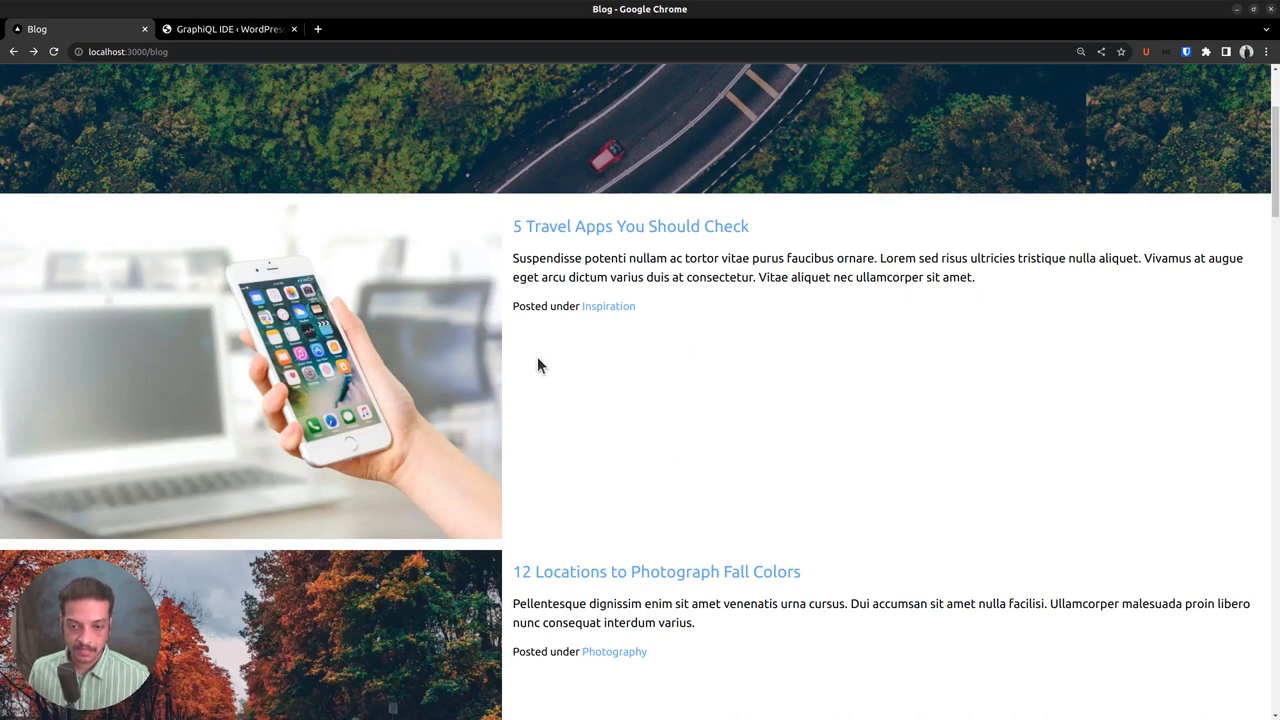
{"action": "mouse_move", "coordinate": [848, 508]}
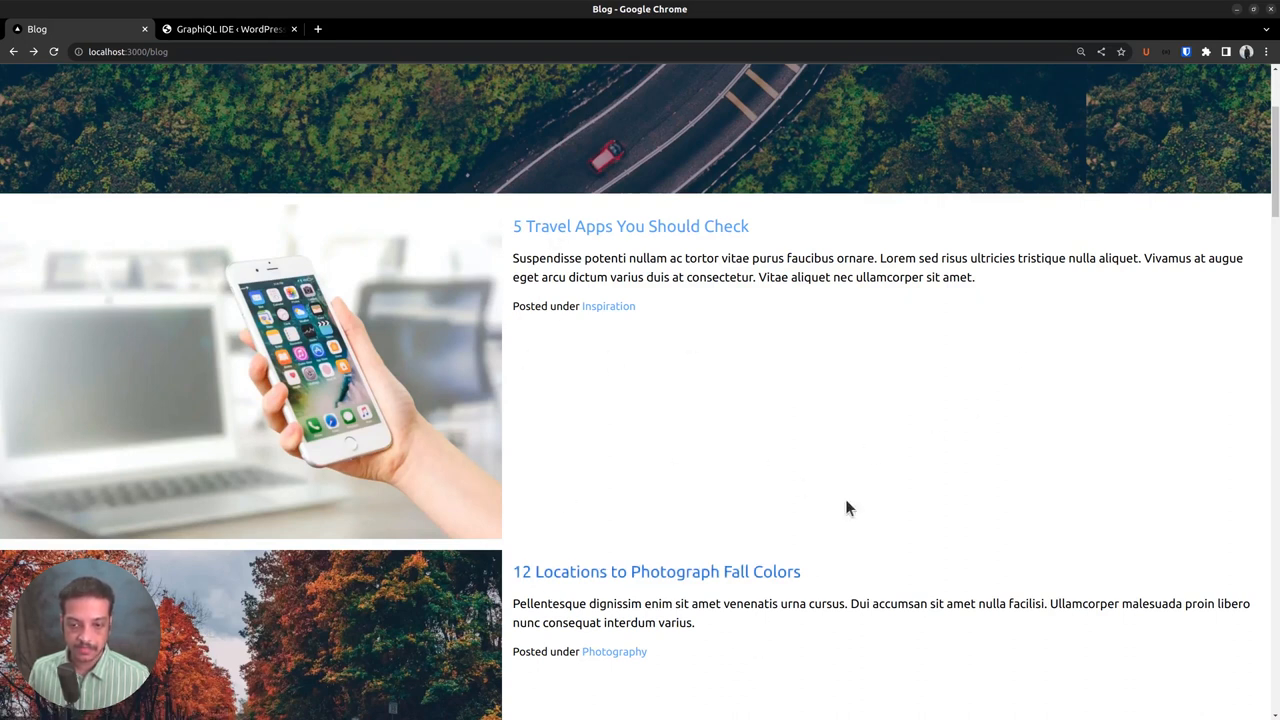
{"action": "mouse_move", "coordinate": [1076, 238]}
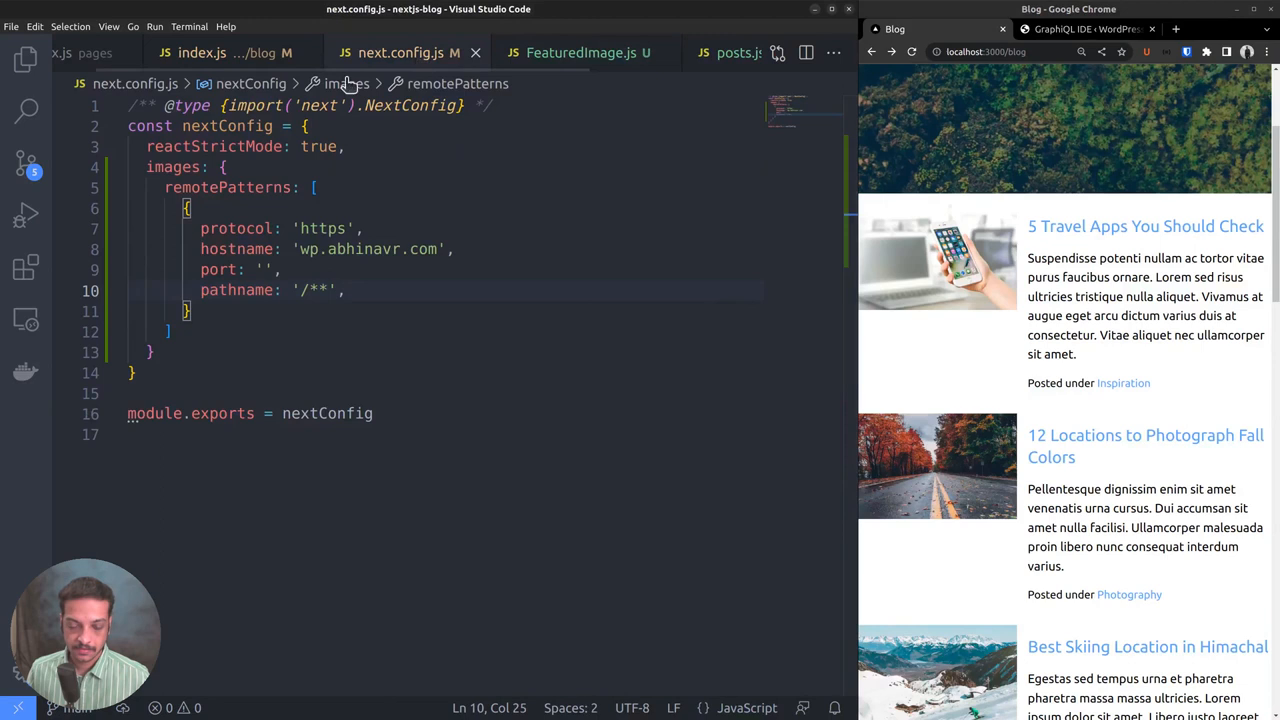
Add 'container mx-auto lg:max-w-5xl' to the post-list section's className in pages/blog/index.js.
{"action": "left_click", "coordinate": [200, 52]}
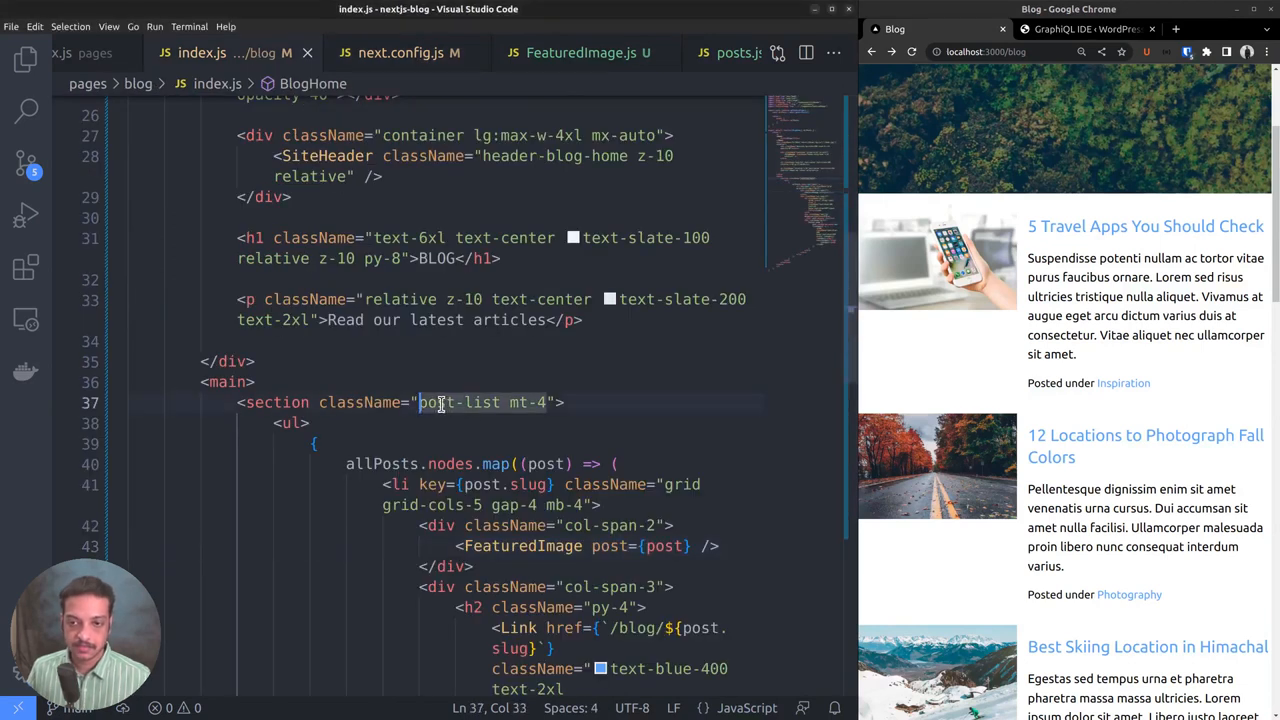
{"action": "type", "text": "container"}
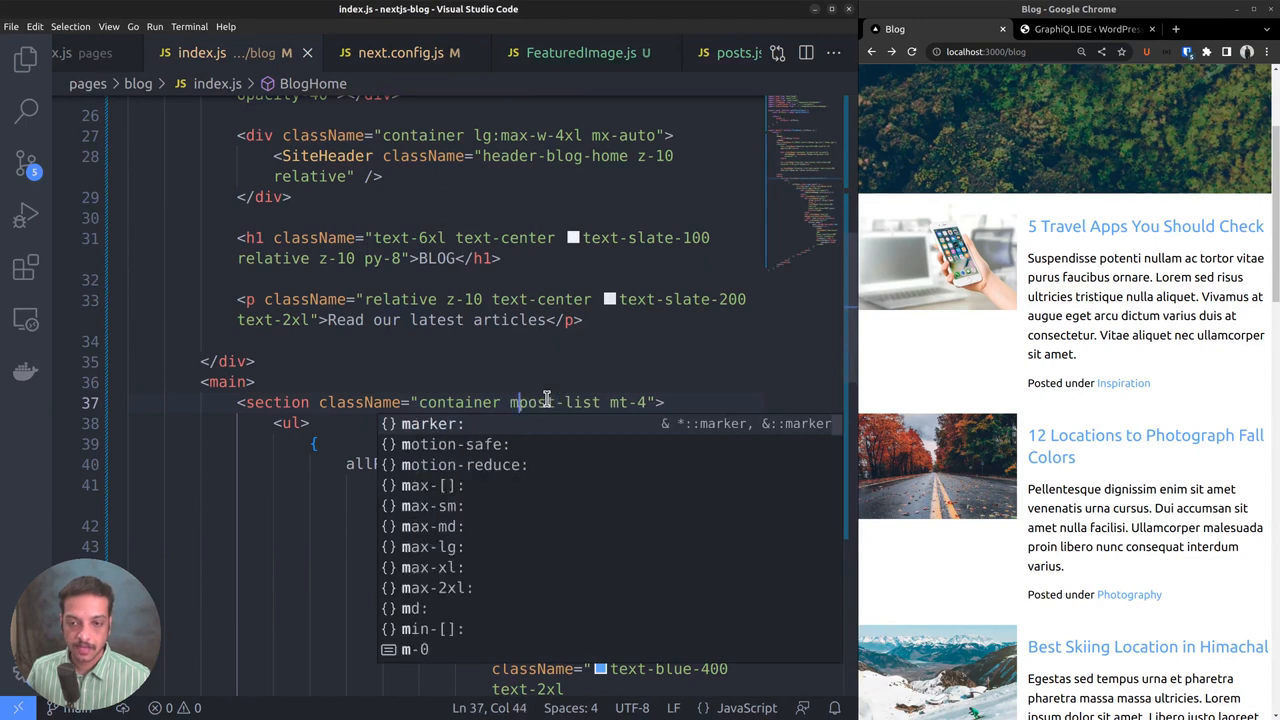
{"action": "type", "text": "mx-auto"}
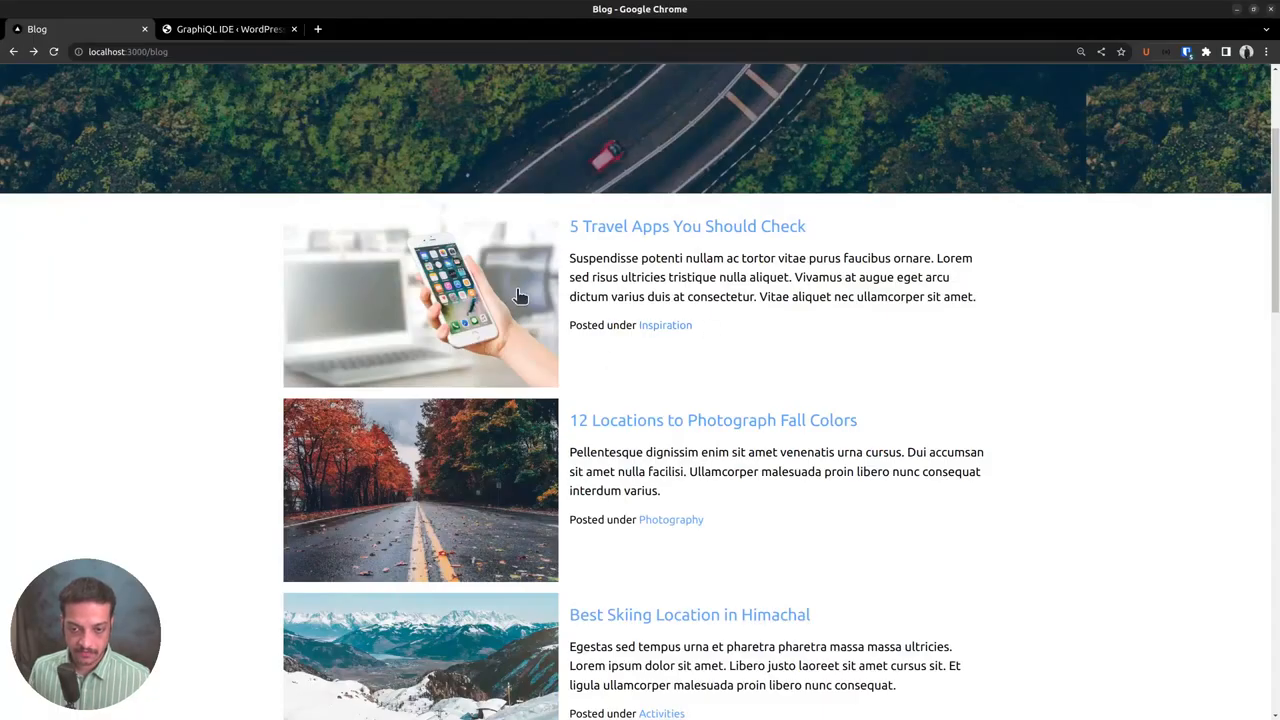
{"action": "mouse_move", "coordinate": [492, 338]}
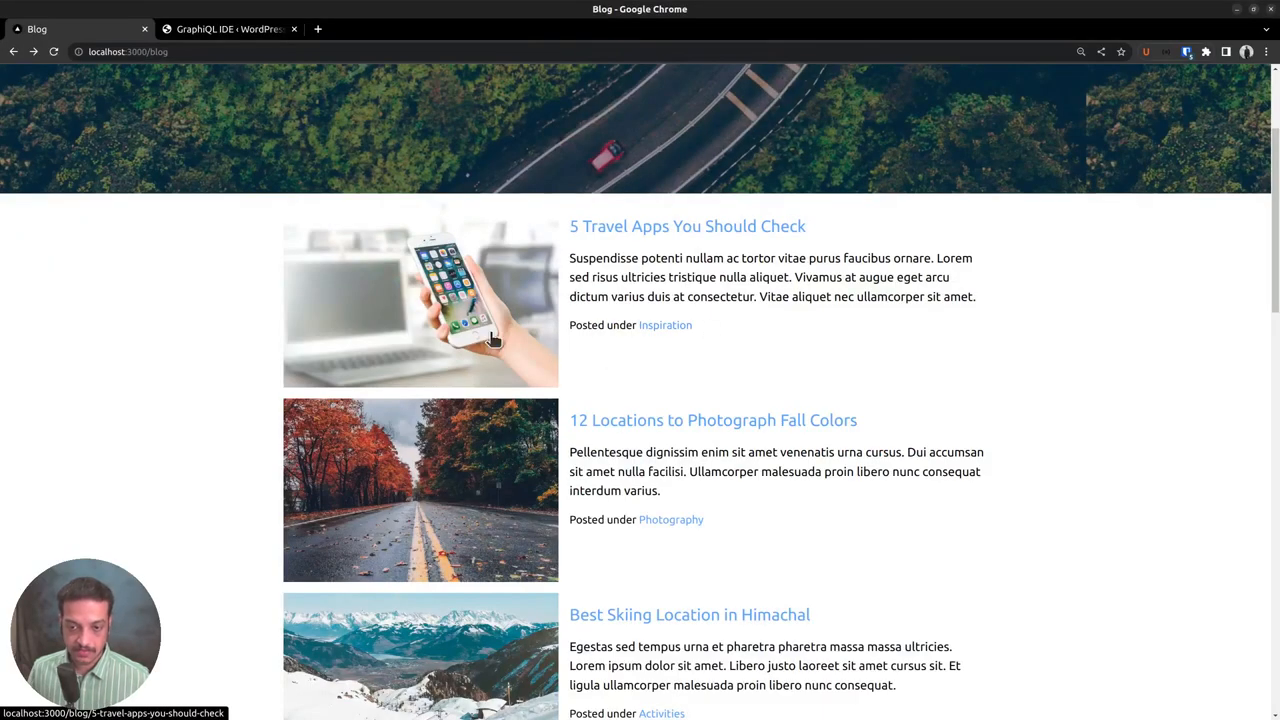
{"action": "mouse_move", "coordinate": [510, 304]}
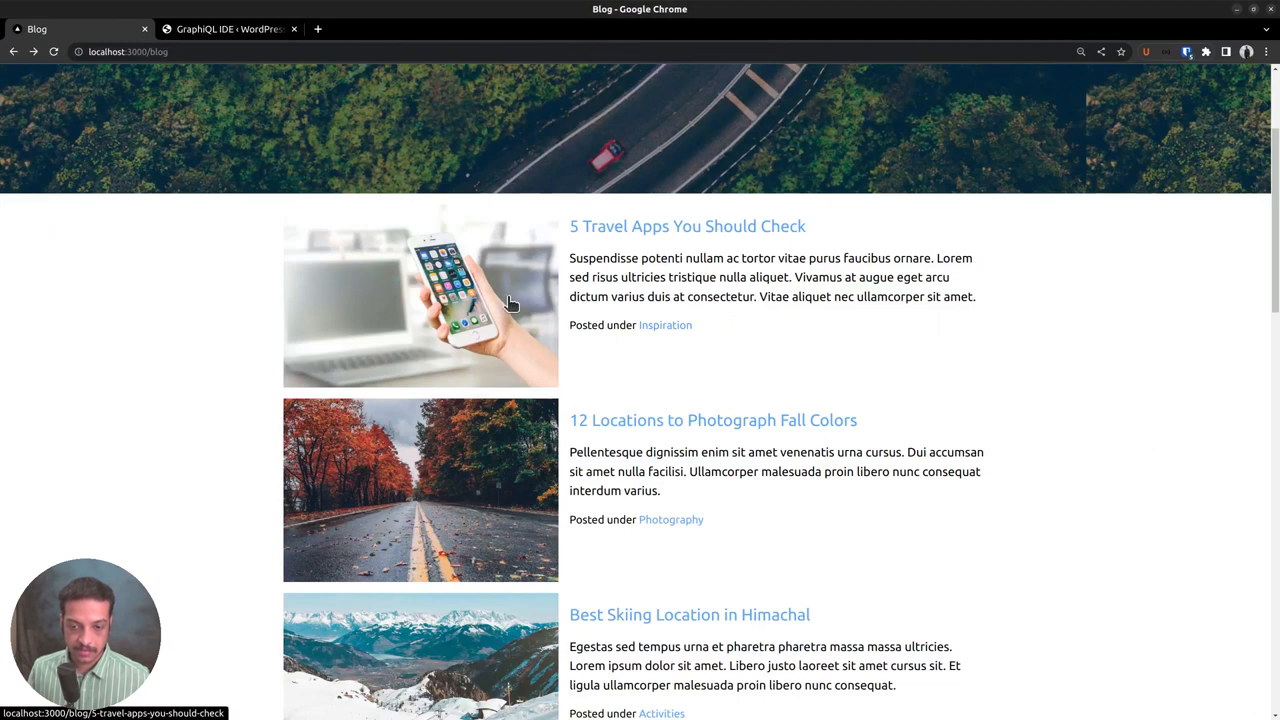
{"action": "mouse_move", "coordinate": [1256, 16]}
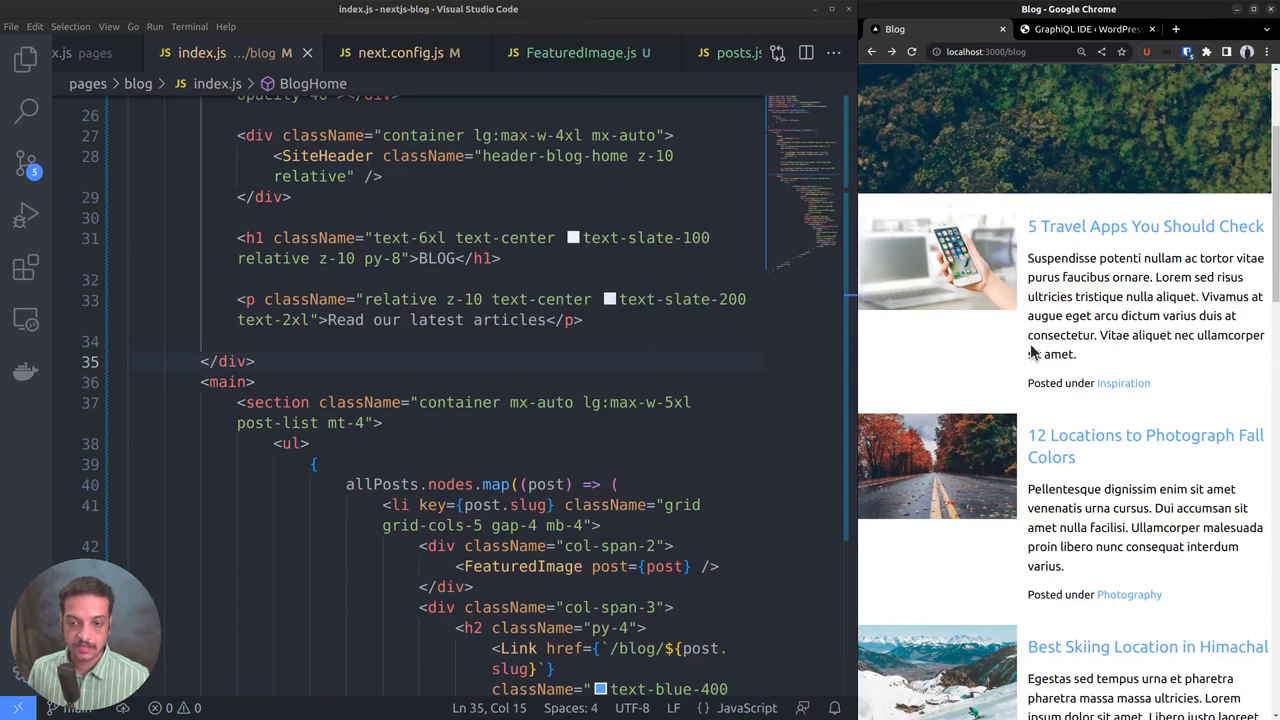
{"action": "mouse_move", "coordinate": [944, 244]}
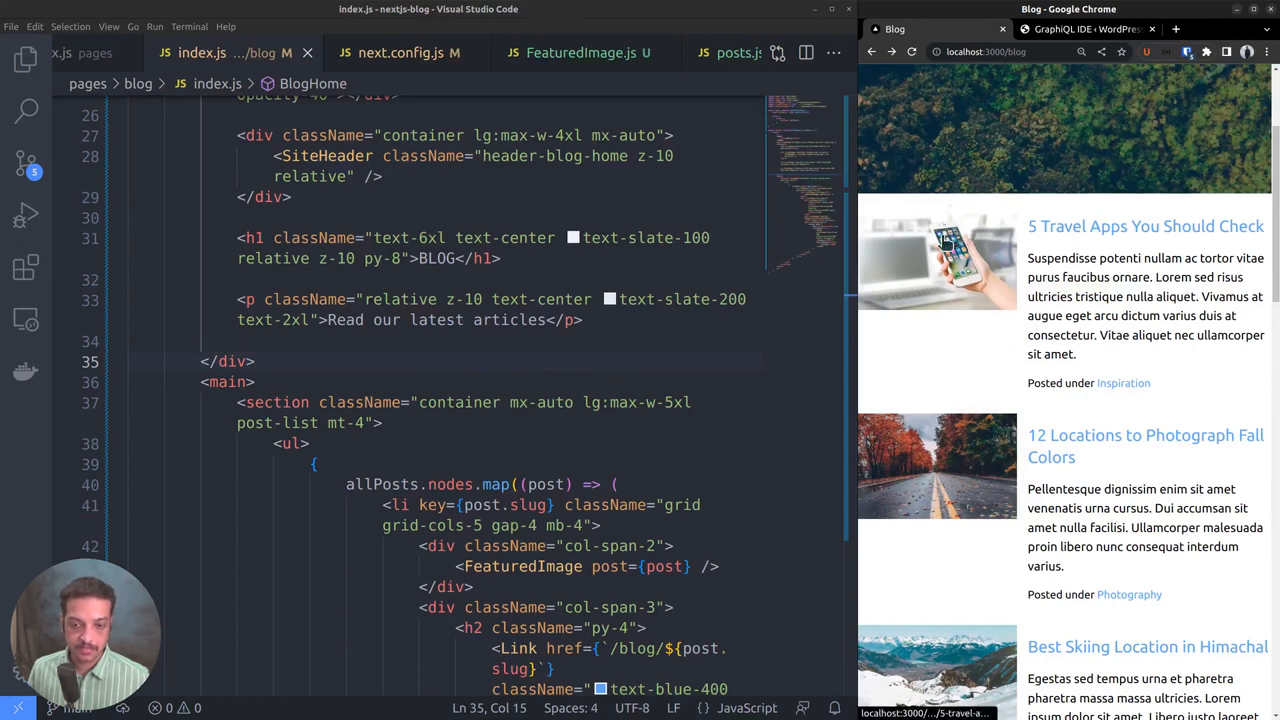
{"action": "mouse_move", "coordinate": [958, 380]}
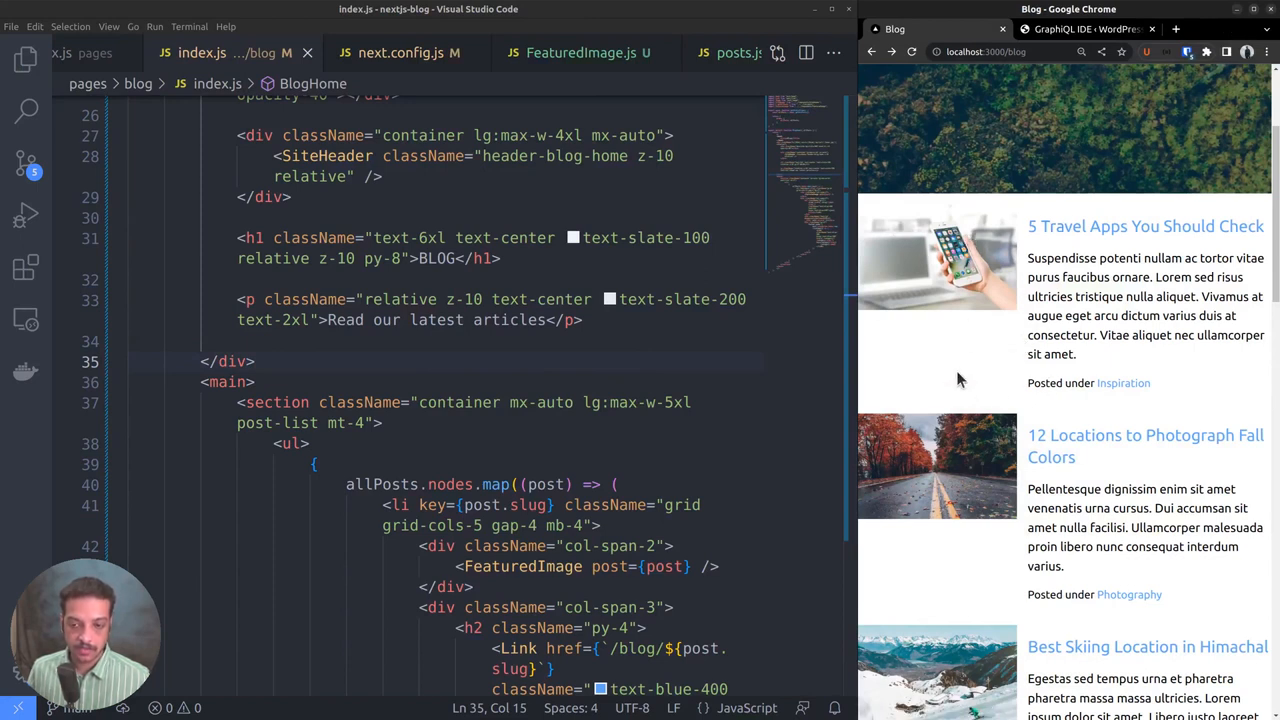
{"action": "left_click", "coordinate": [580, 52]}
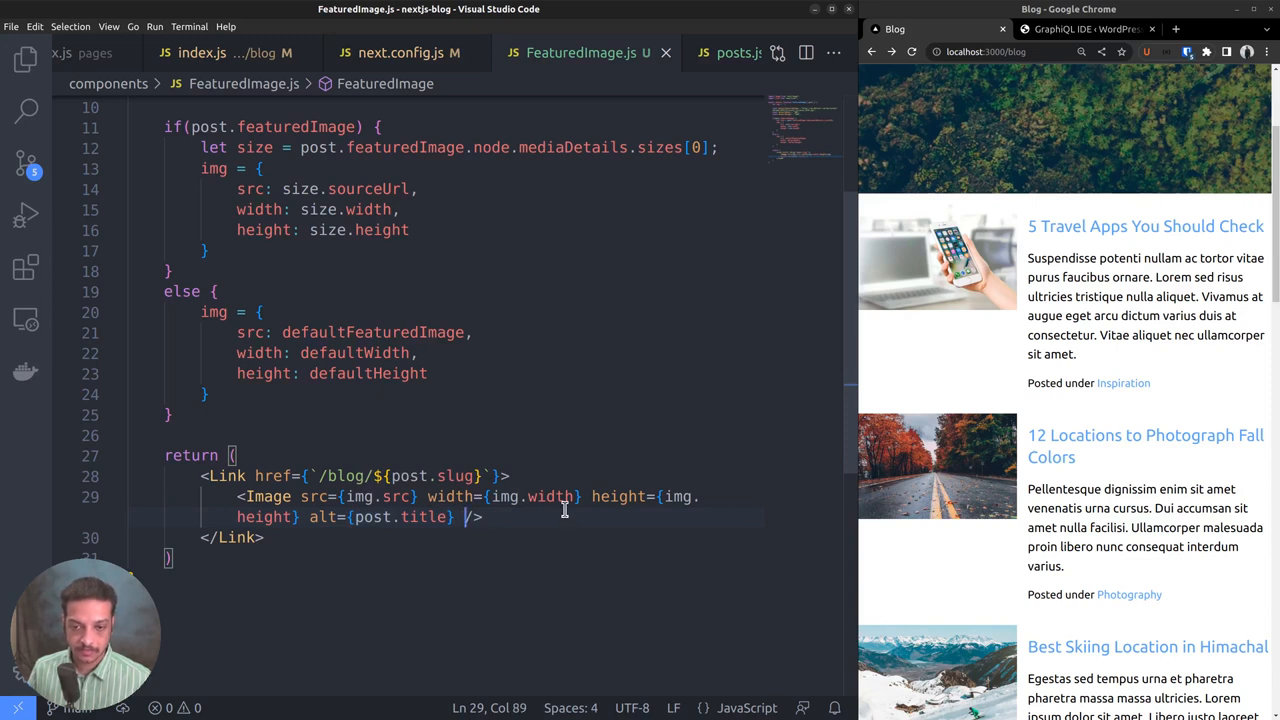
Give the FeaturedImage Image element className="h-full object-cover rounded-xl".
{"action": "type", "text": "className"}
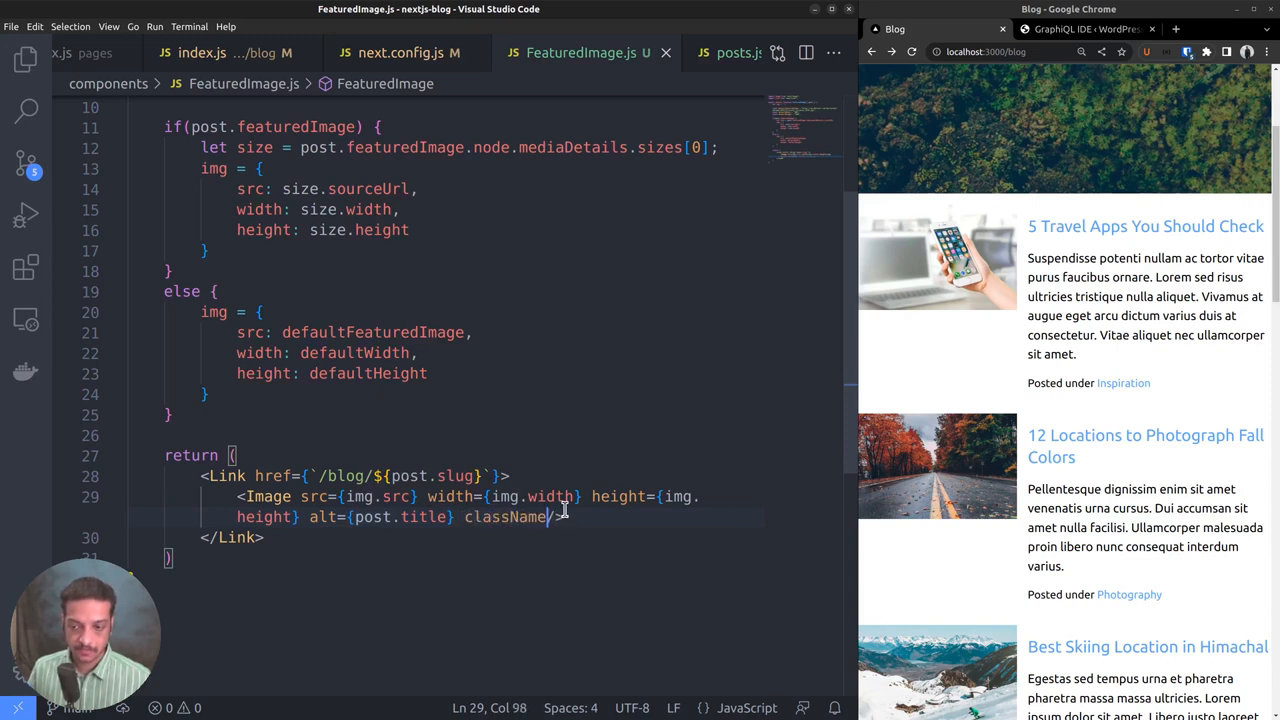
{"action": "type", "text": "=\""}
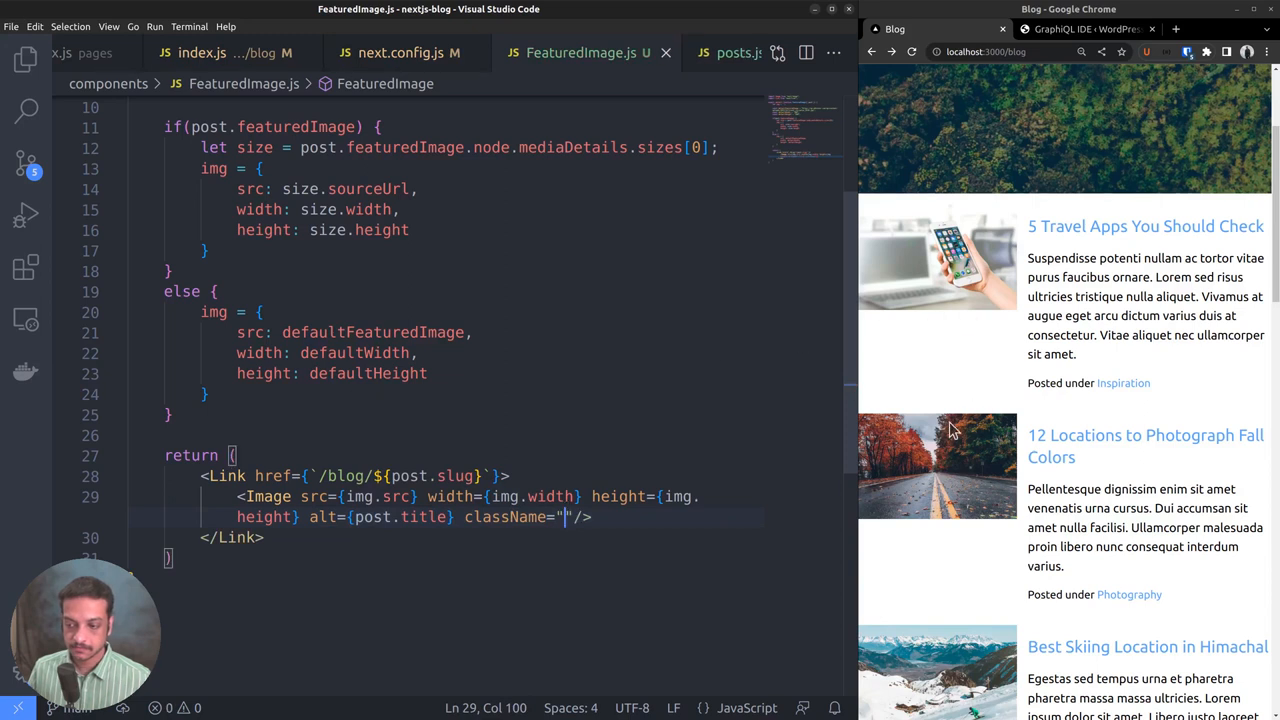
{"action": "type", "text": "he"}
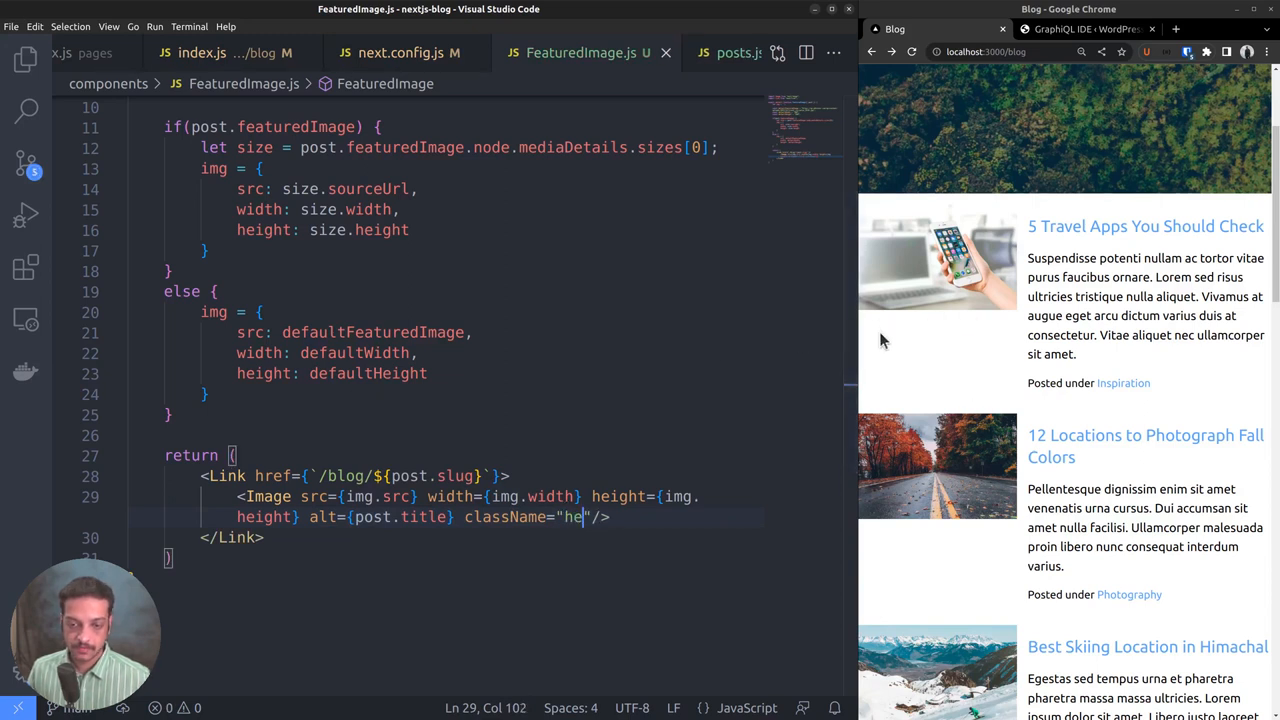
{"action": "type", "text": "-full"}
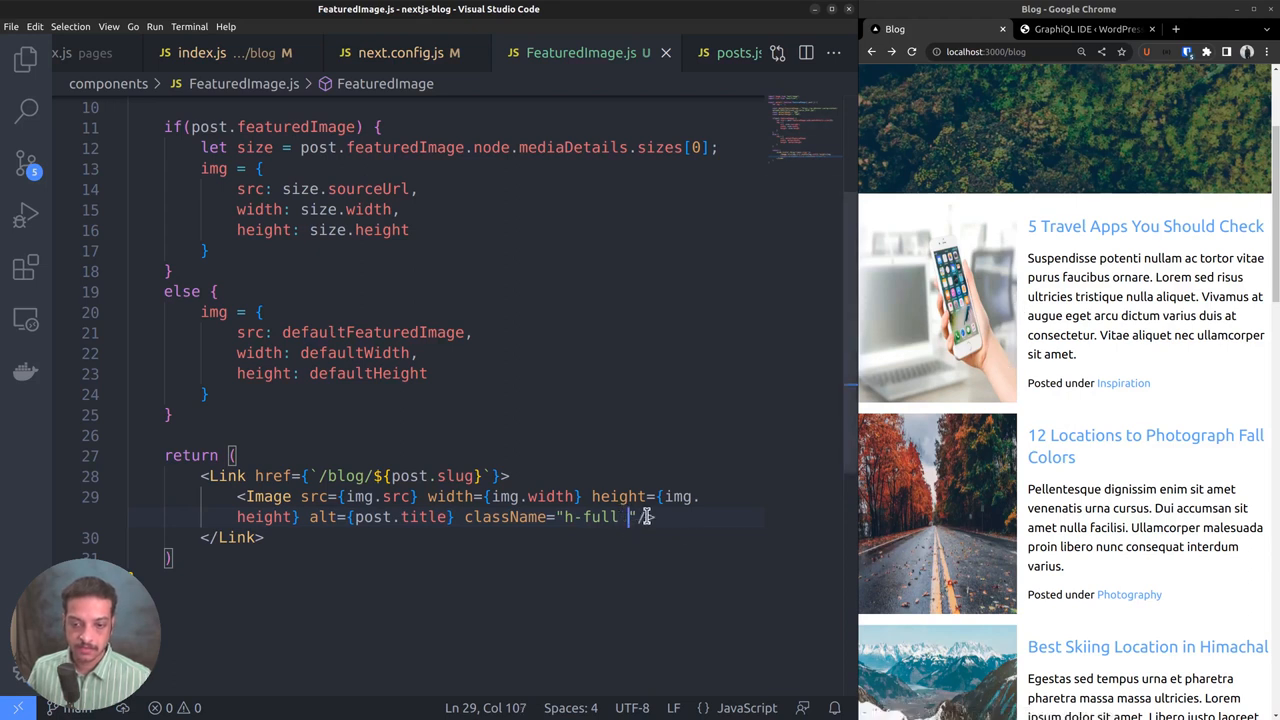
{"action": "type", "text": "object-cove"}
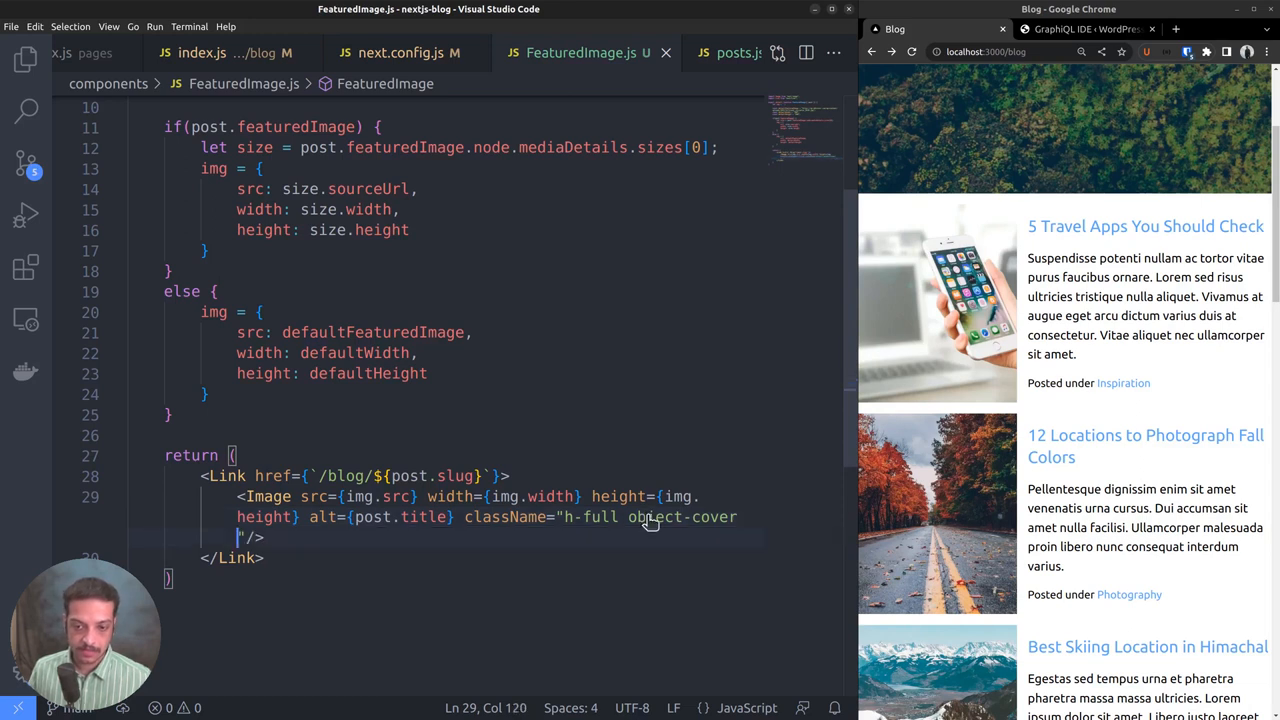
{"action": "type", "text": "rounded-xl"}
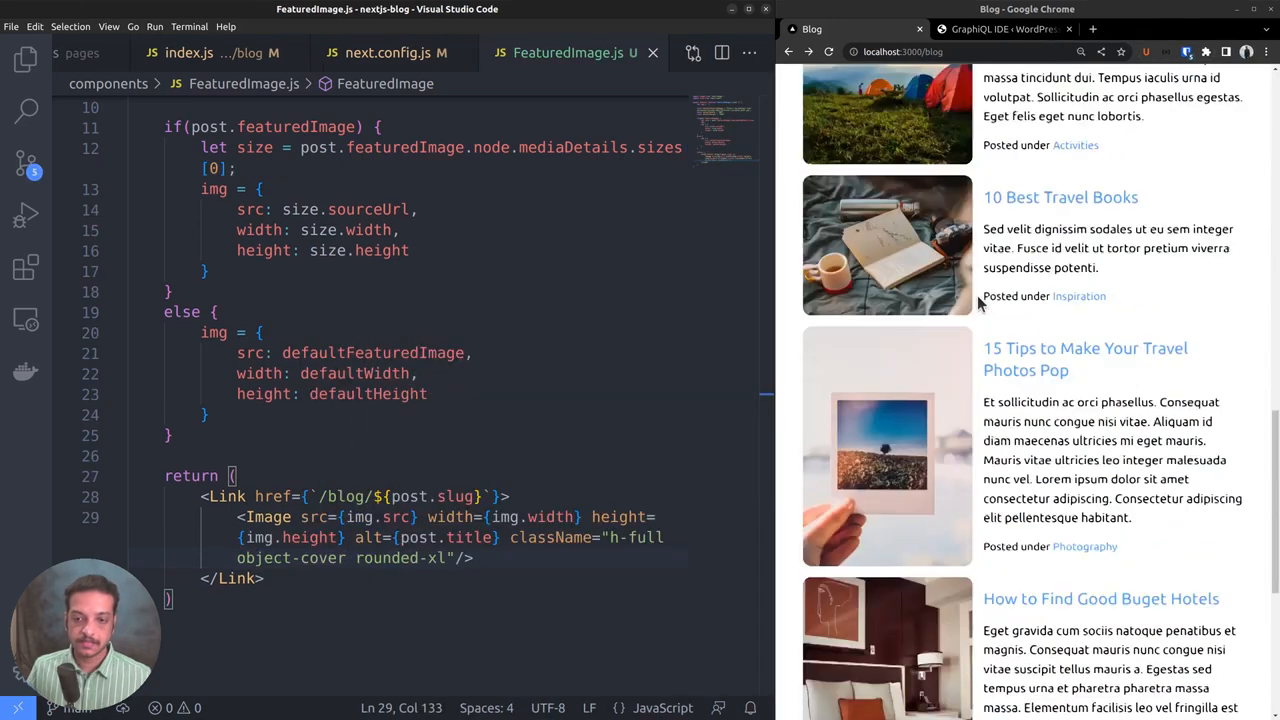
{"action": "scroll", "scroll_direction": "down", "scroll_amount": 3}
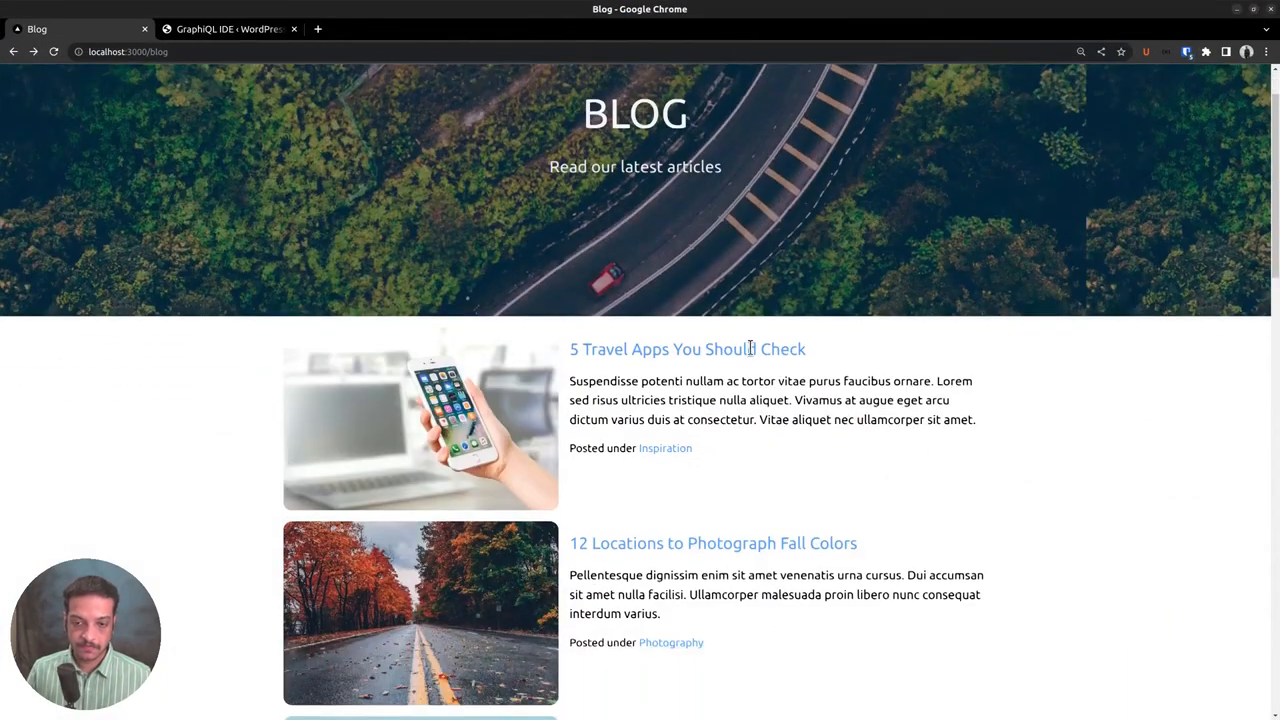
{"action": "scroll", "scroll_direction": "down", "scroll_amount": 3}
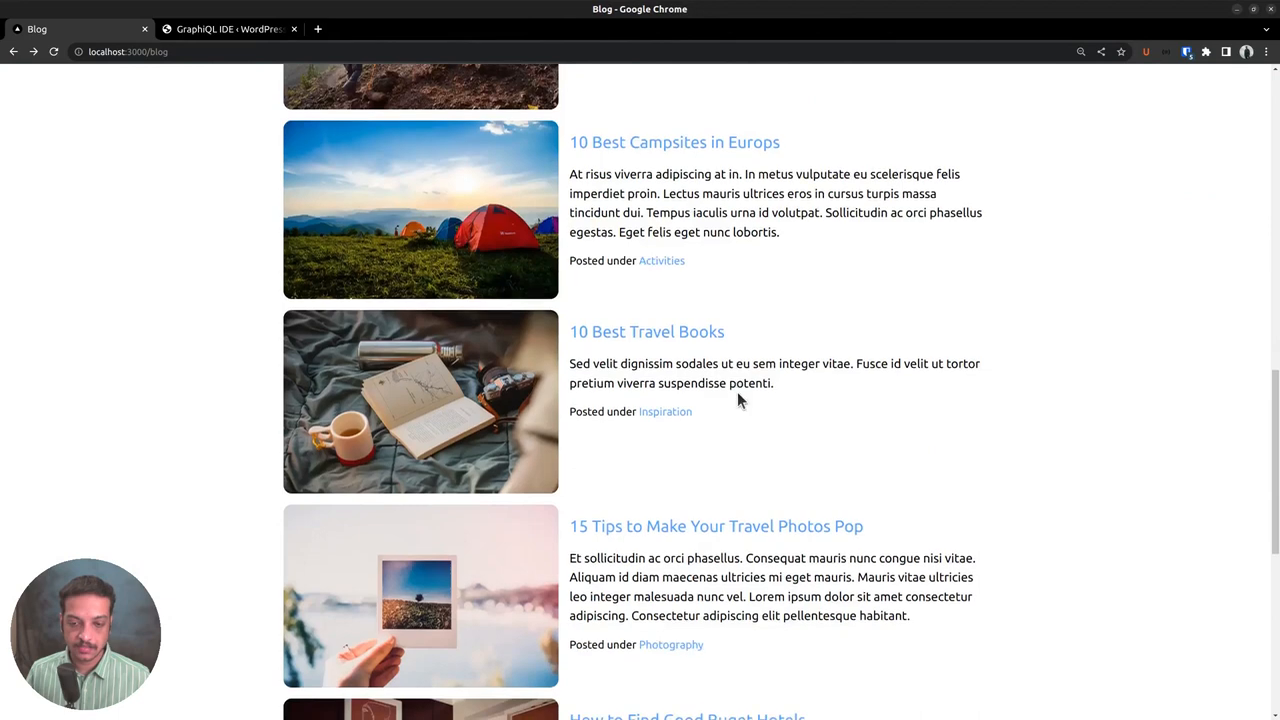
{"action": "scroll", "scroll_direction": "down", "scroll_amount": 3}
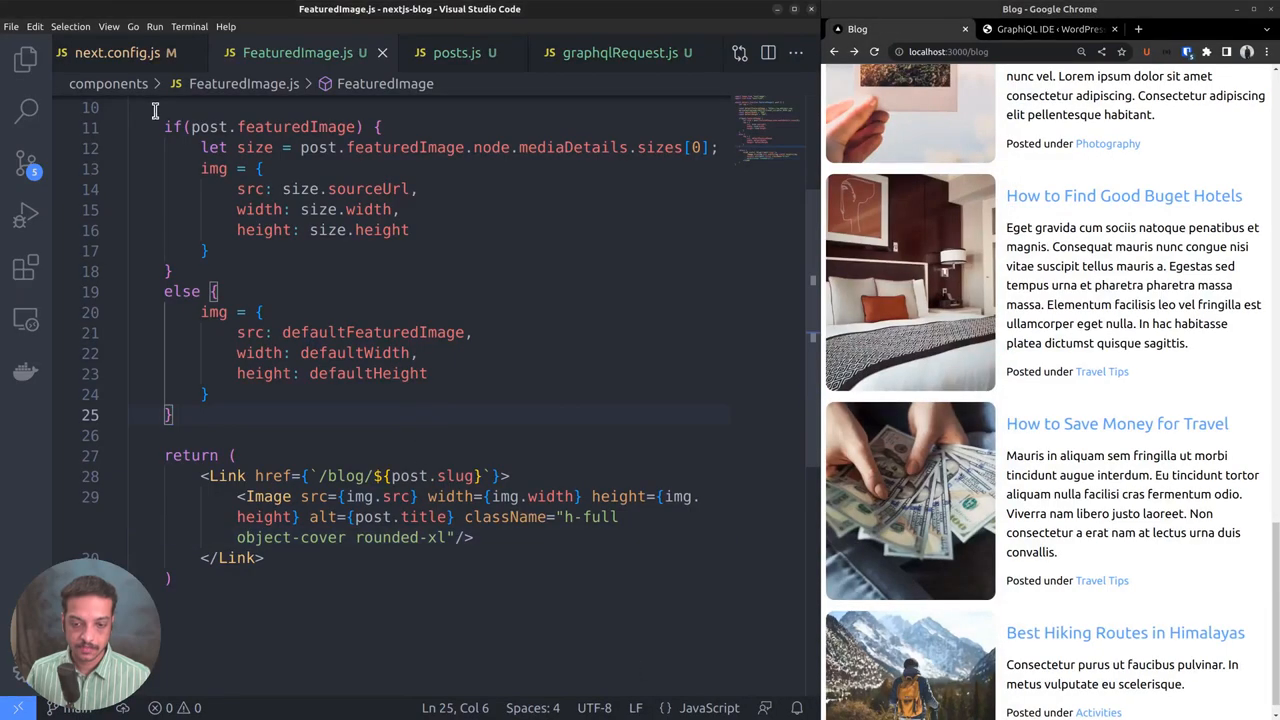
Create components/SiteFooter.js with a default function component.
{"action": "left_click", "coordinate": [24, 60]}
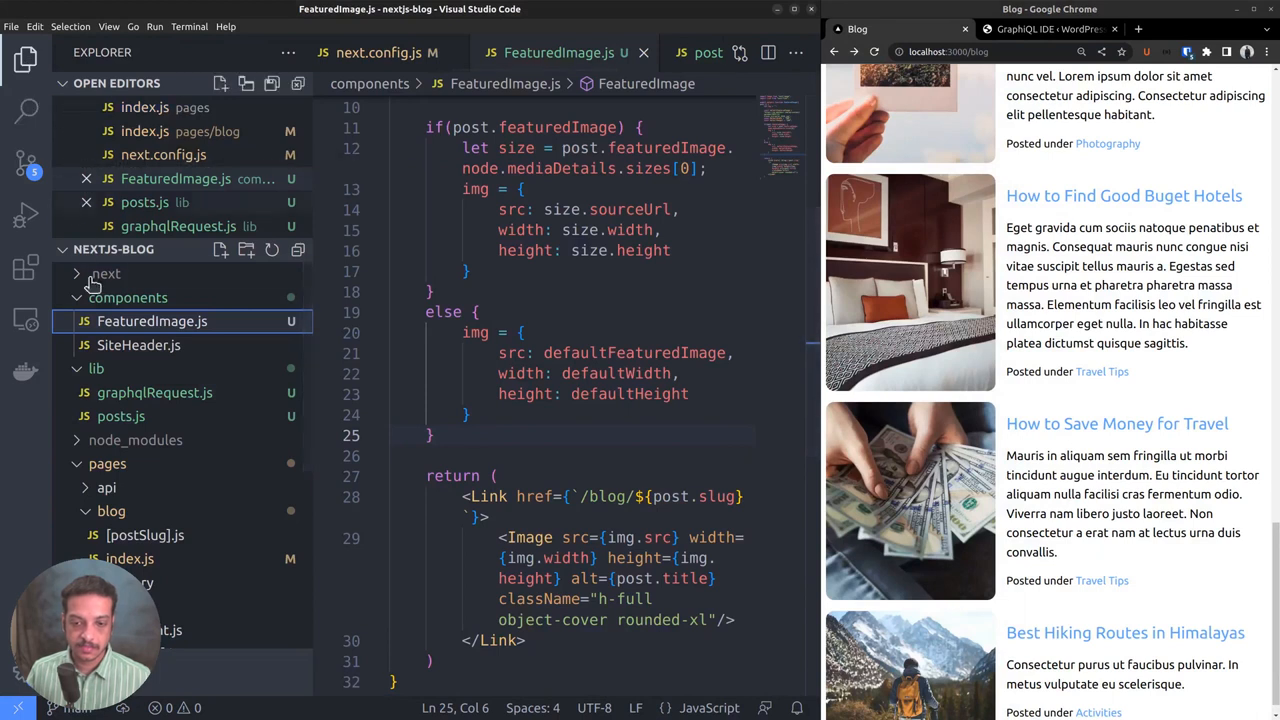
{"action": "right_click", "coordinate": [128, 296]}
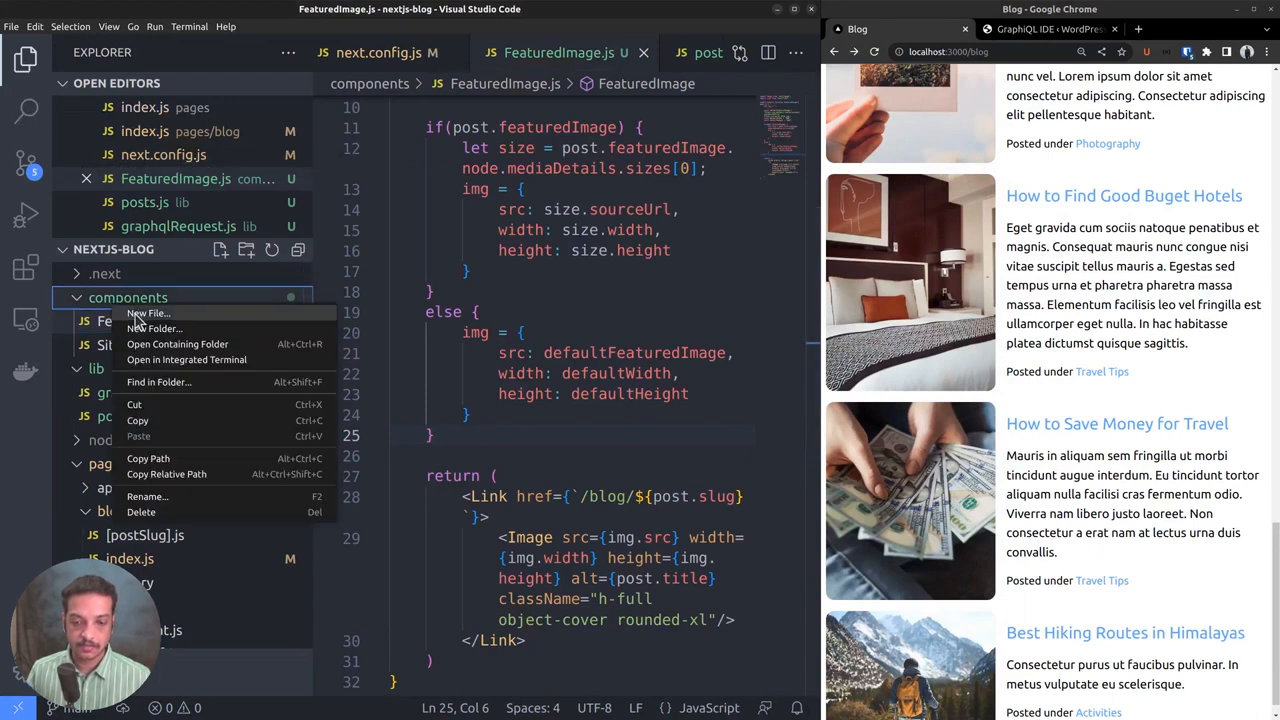
{"action": "left_click", "coordinate": [148, 312]}
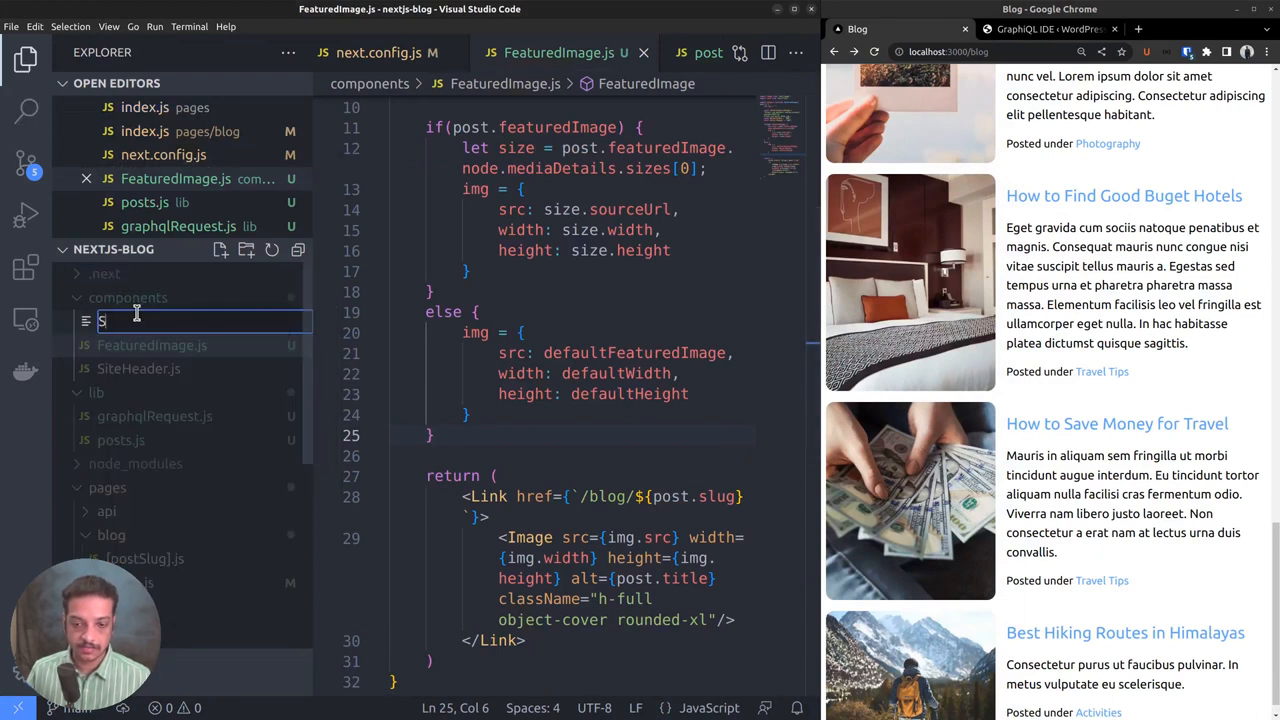
{"action": "type", "text": "iteFooter.js"}
{"action": "type", "text": "export d"}
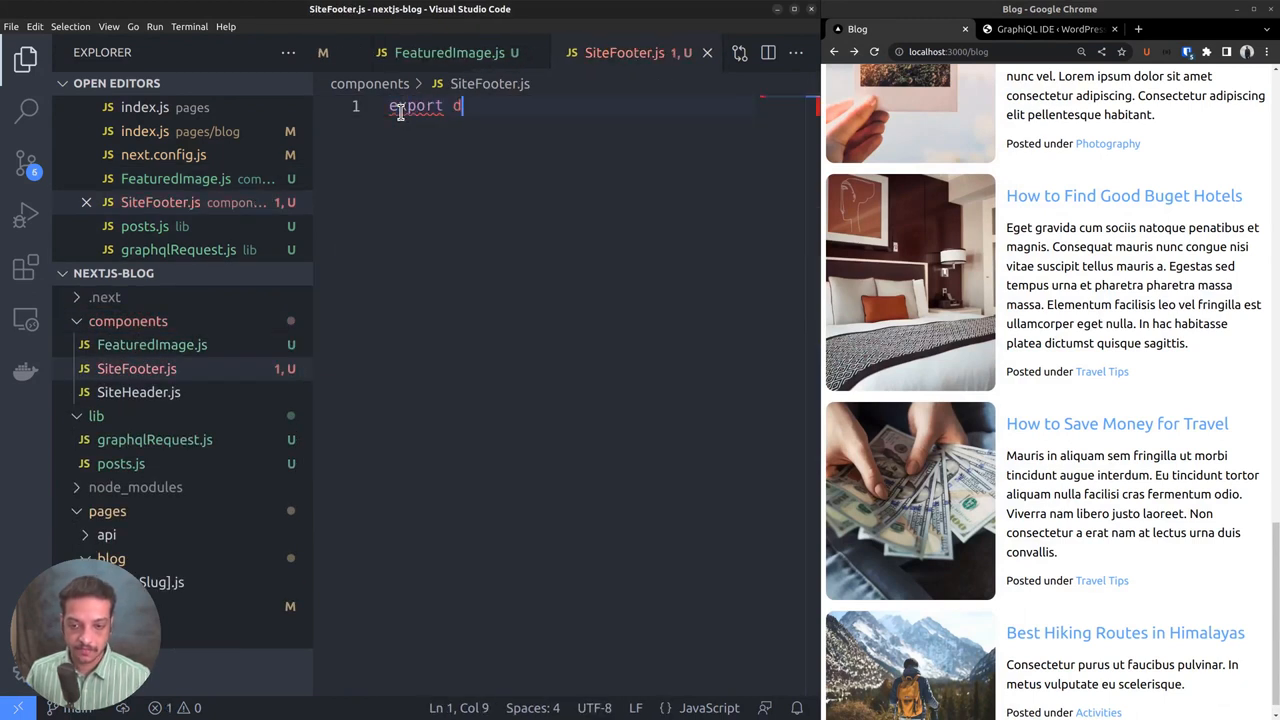
{"action": "type", "text": "efault function SiteFooter() {"}
{"action": "type", "text": "return ("}
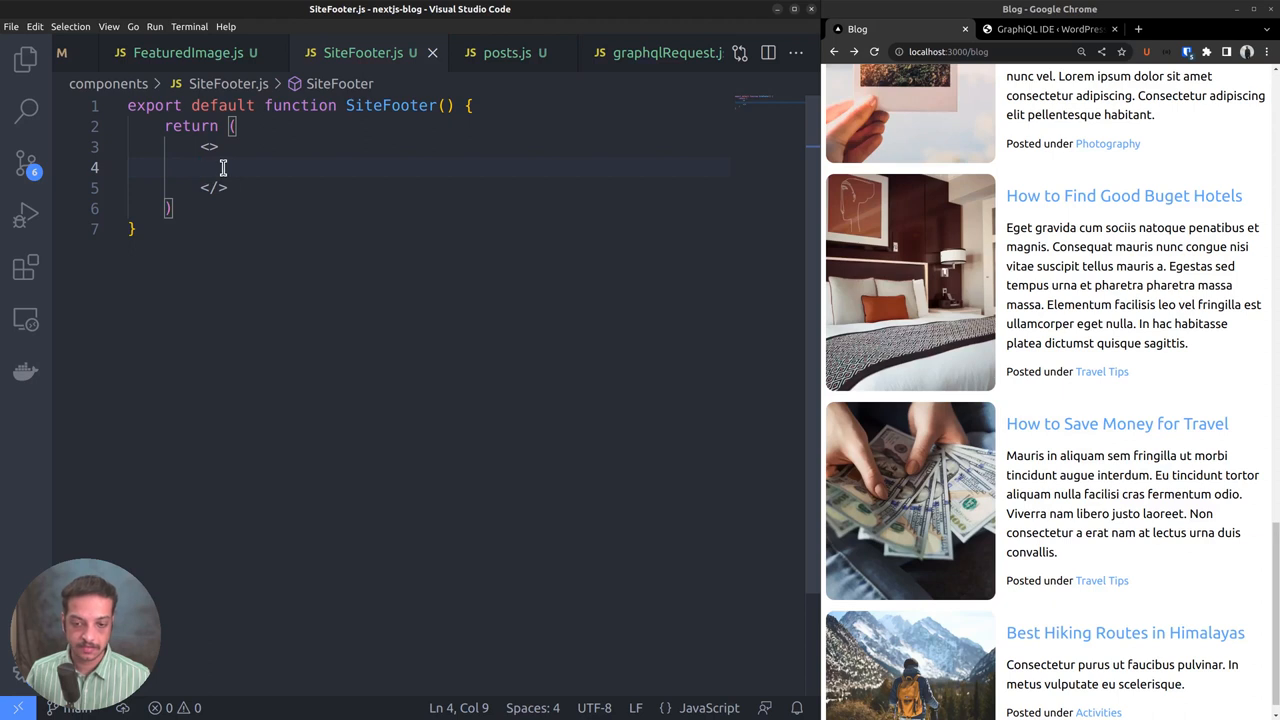
Return <footer id="site-footer"> containing &copy; 2022-2023 CoolNomad.
{"action": "type", "text": "<footer >"}
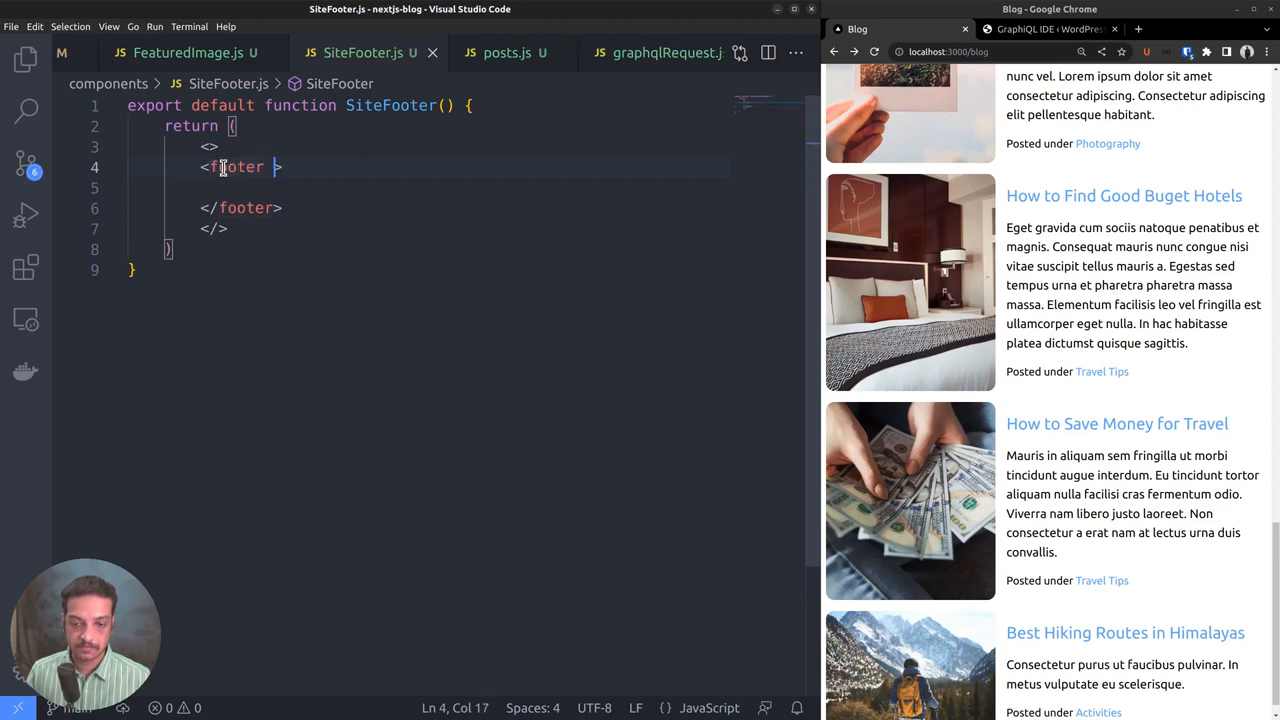
{"action": "key", "text": "Backspace"}
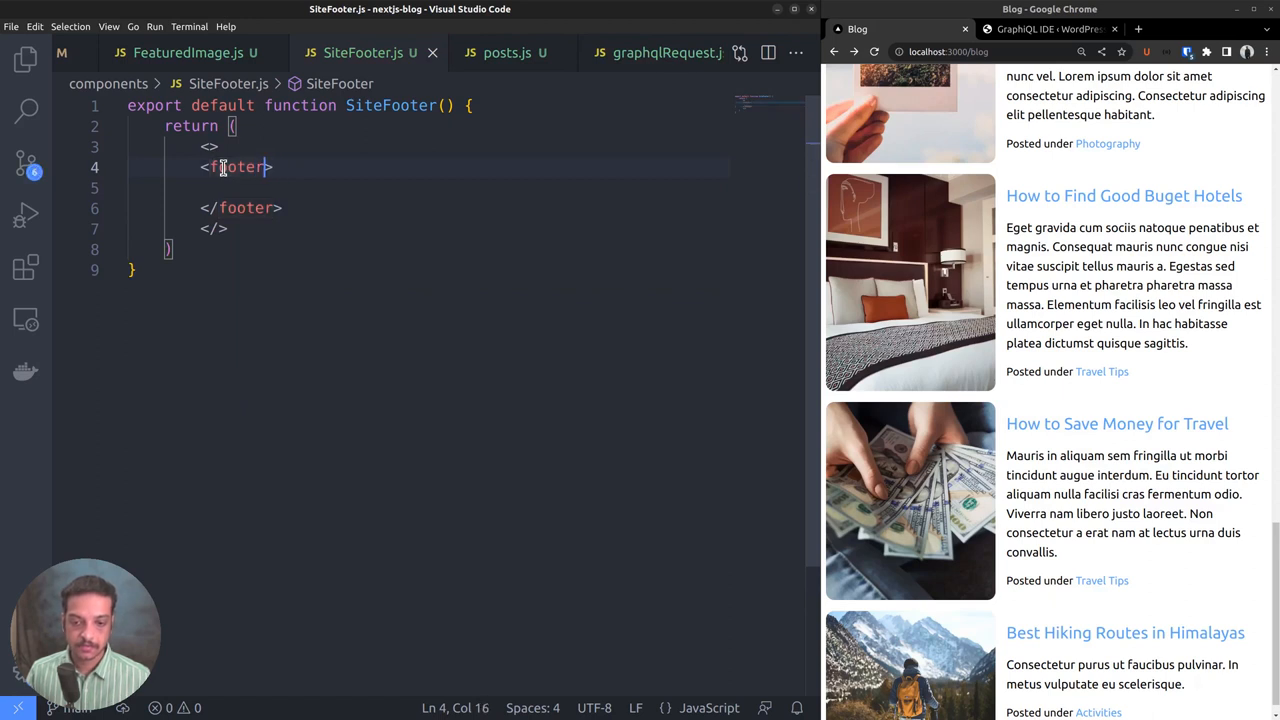
{"action": "type", "text": "id="}
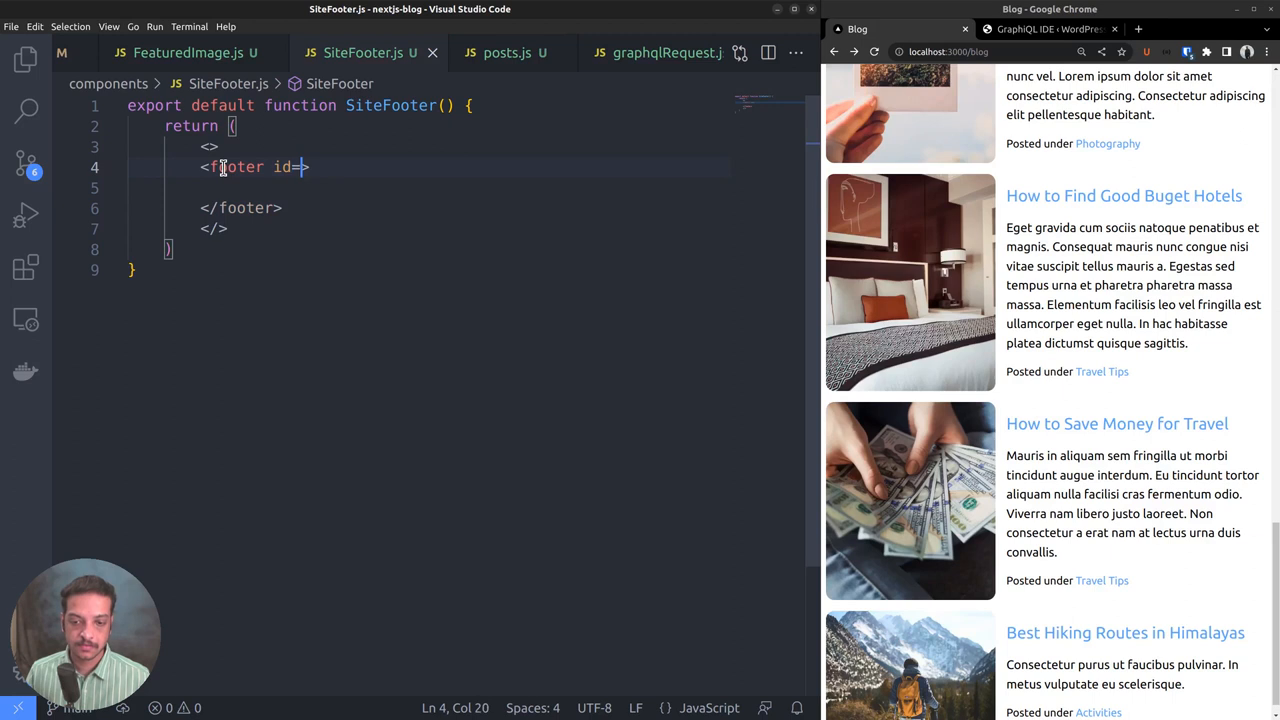
{"action": "type", "text": "\"site-footer\""}
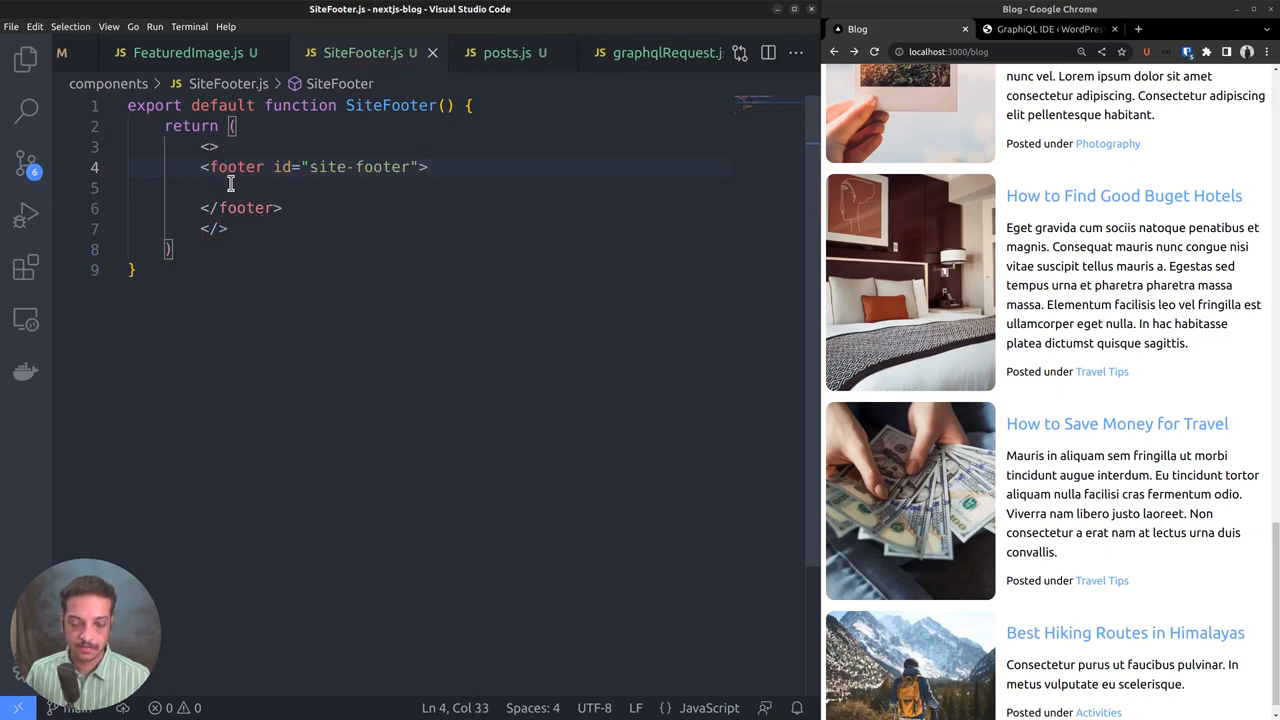
{"action": "type", "text": "&copy;"}
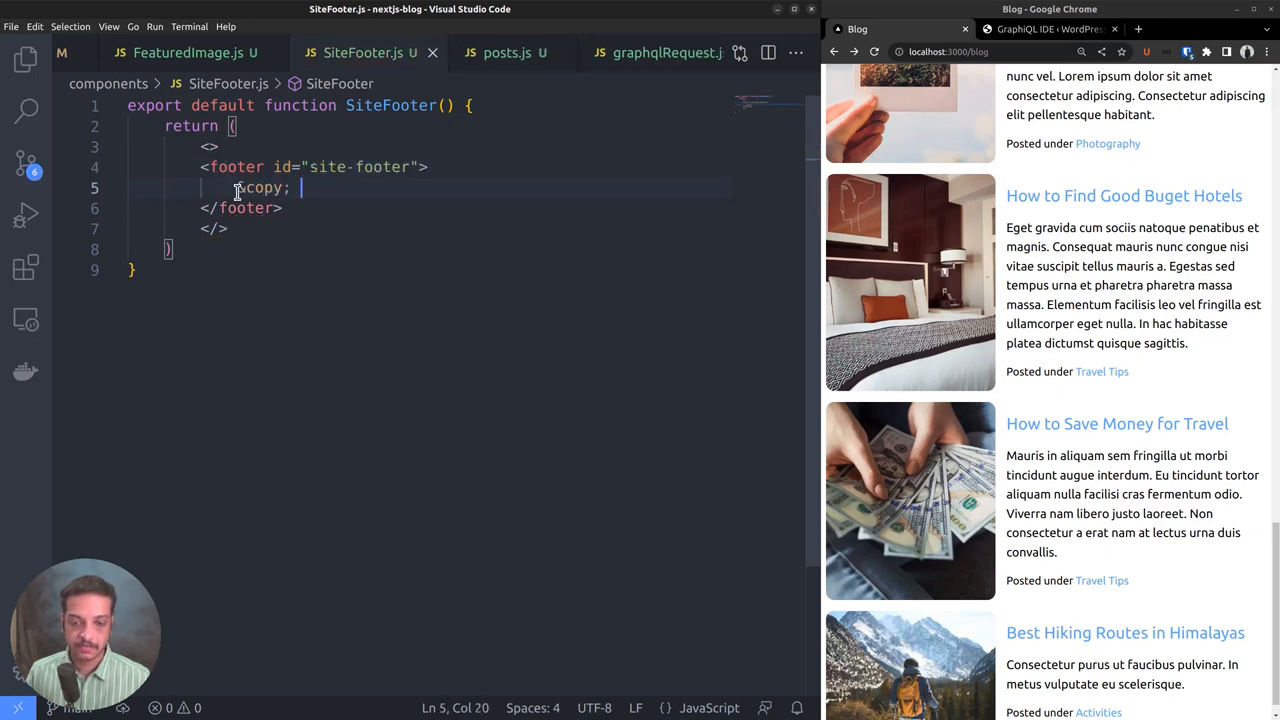
{"action": "type", "text": "2022"}
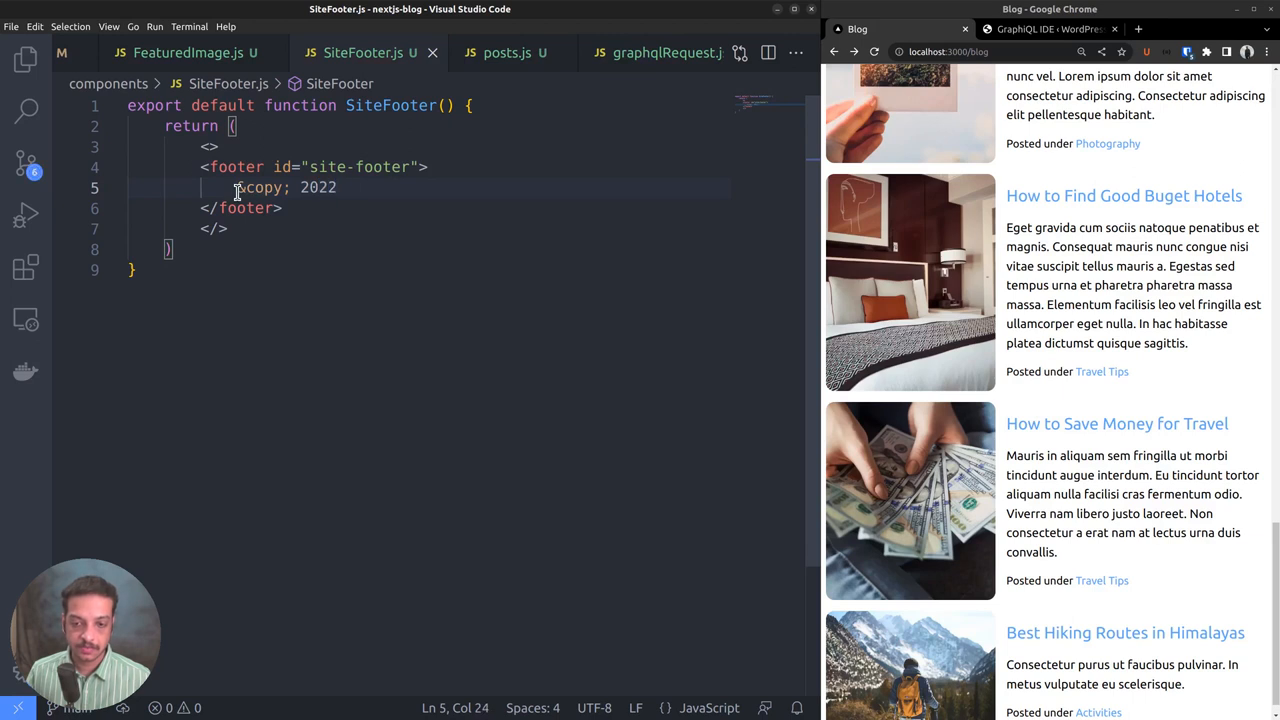
{"action": "type", "text": "-2023"}
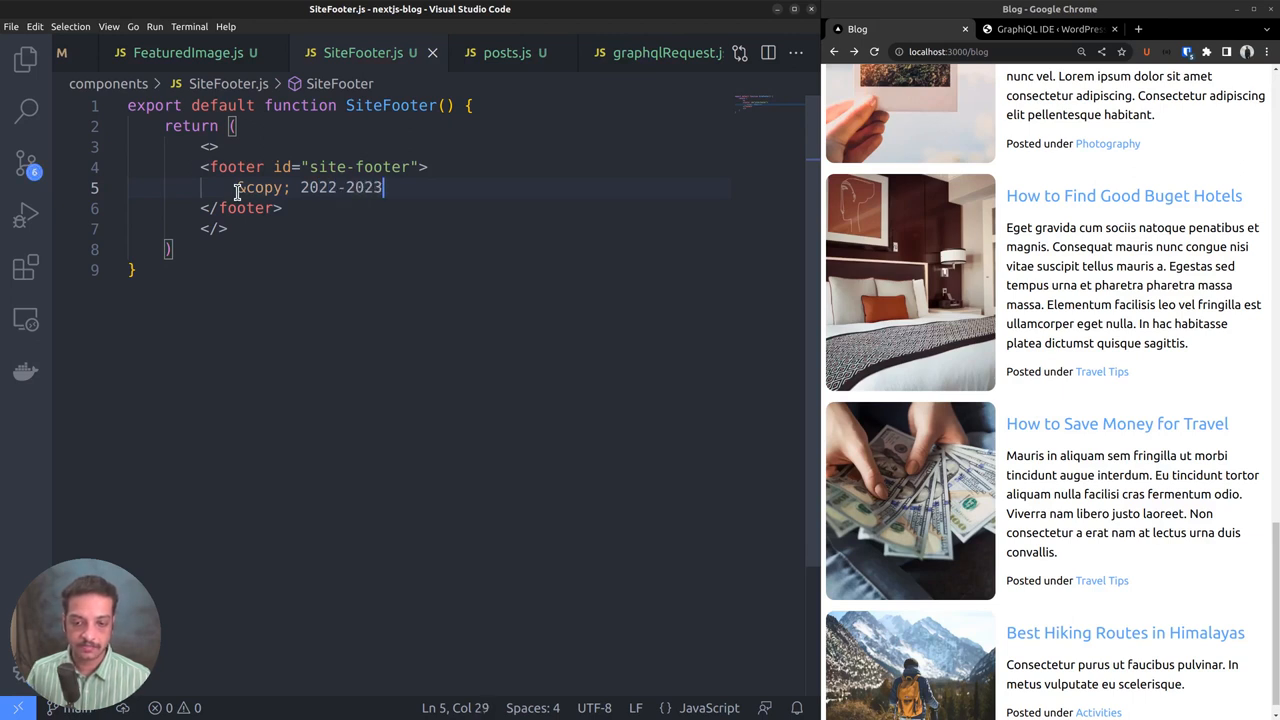
{"action": "type", "text": "CoolNomad"}
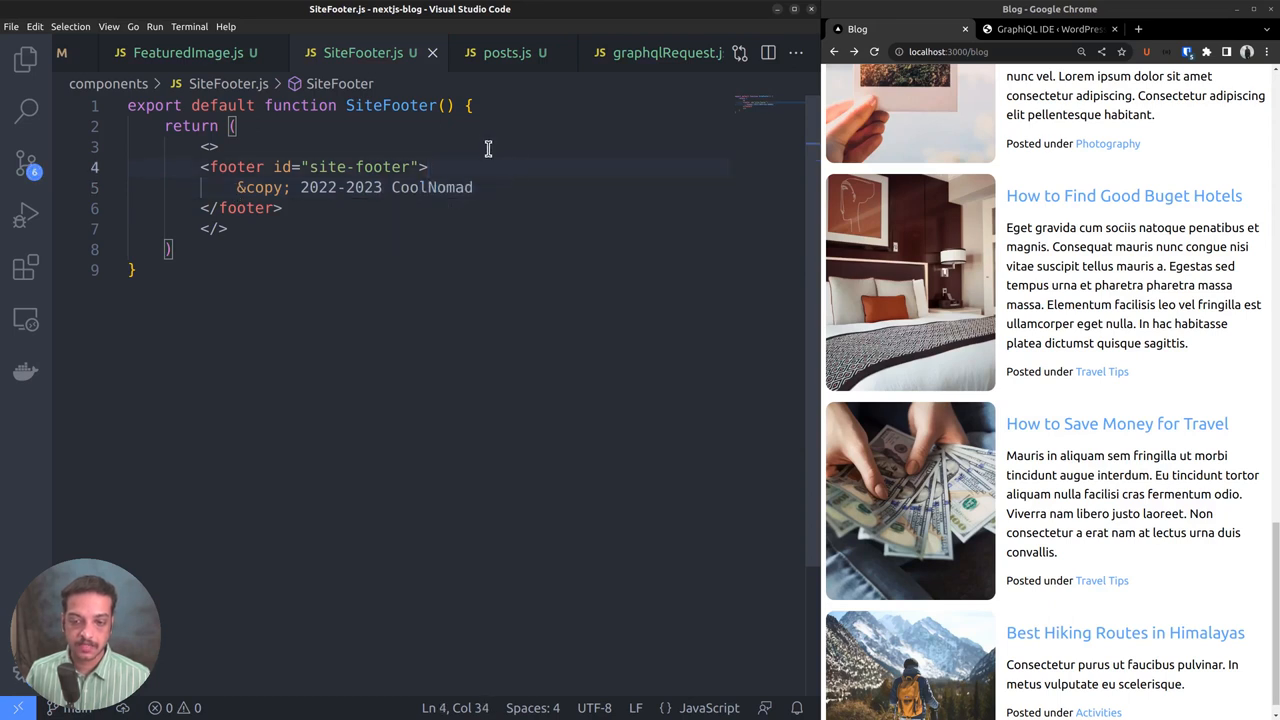
Import SiteFooter at the top of pages/blog/index.js.
{"action": "left_click", "coordinate": [130, 52]}
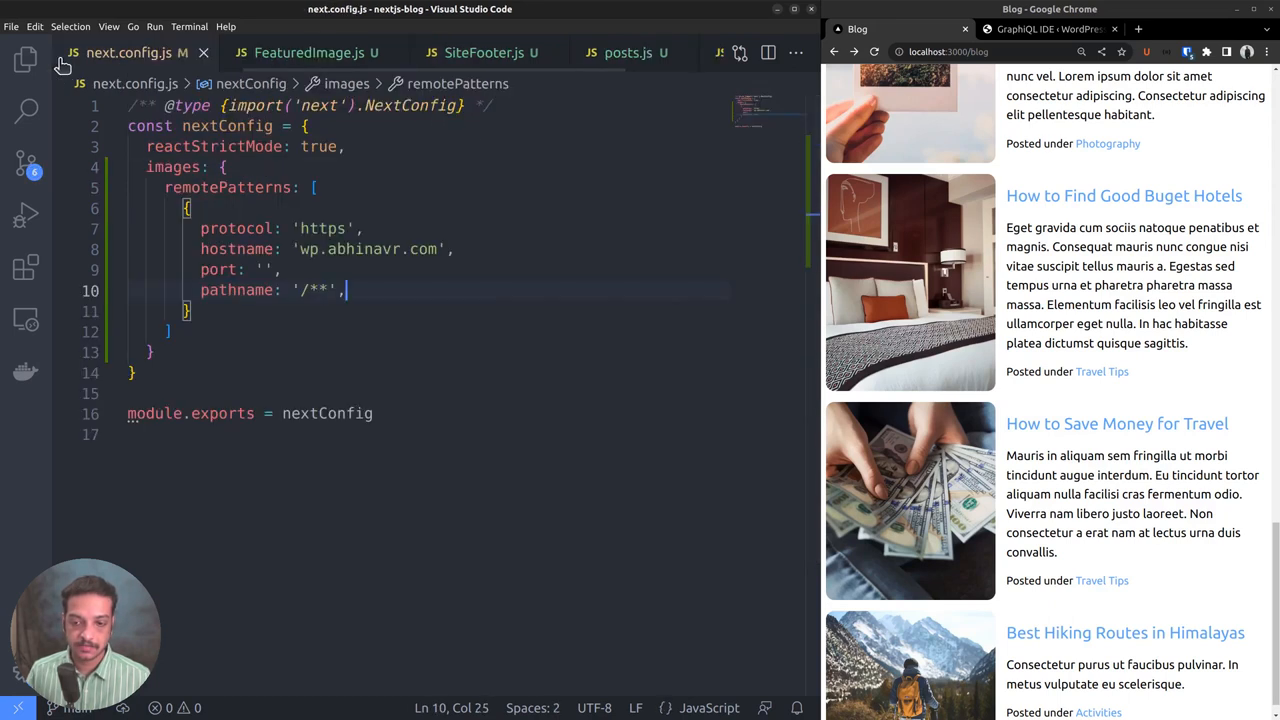
{"action": "left_click", "coordinate": [110, 52]}
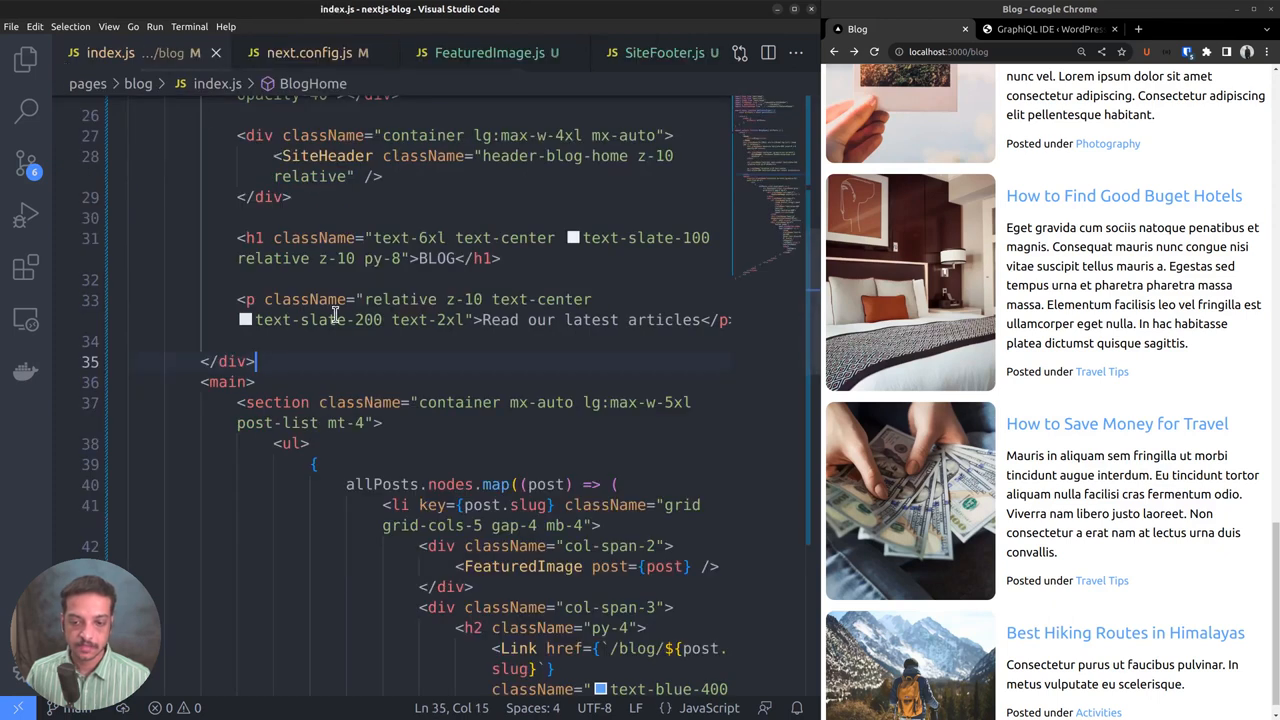
{"action": "scroll", "scroll_direction": "up", "scroll_amount": 3}
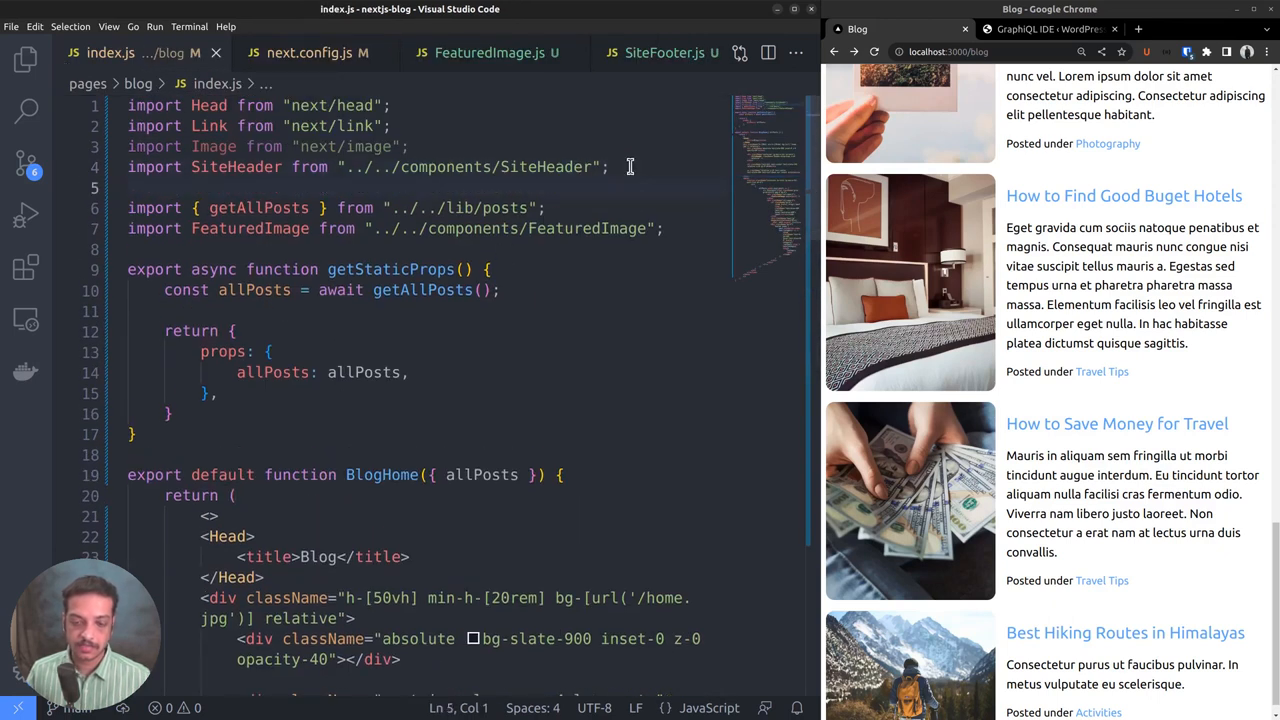
{"action": "type", "text": "import S"}
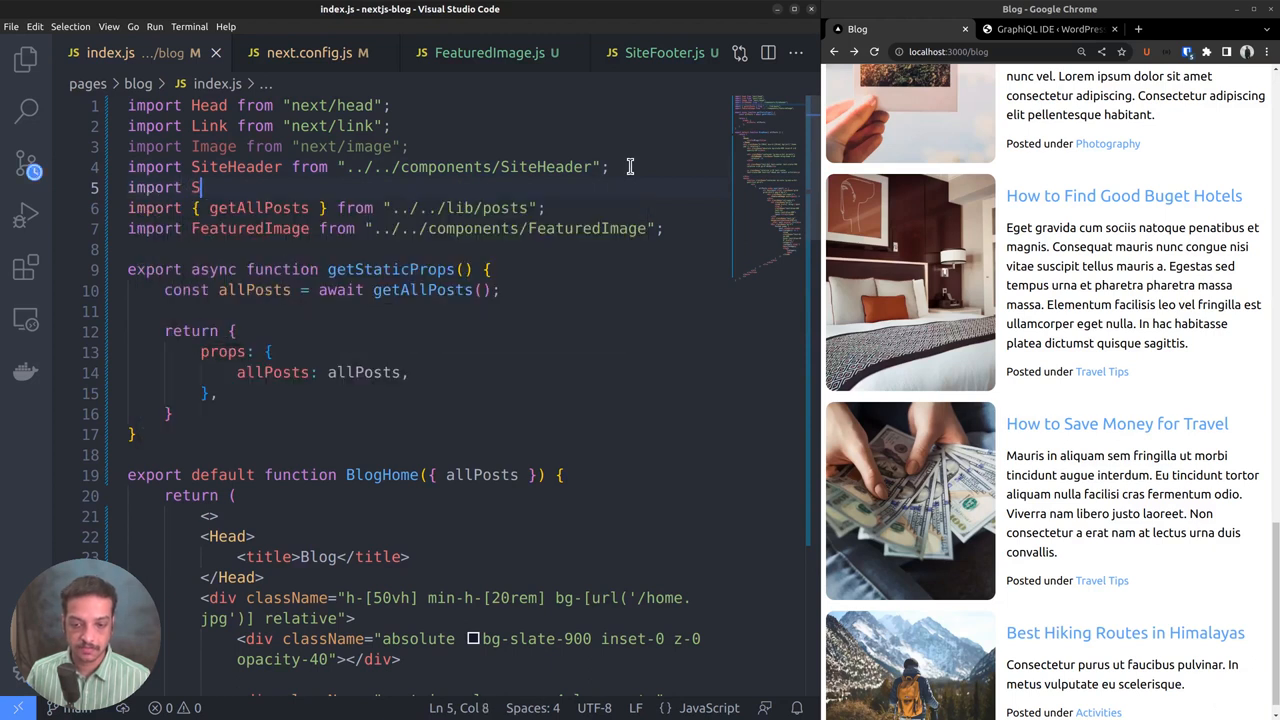
Render <SiteFooter /> right after the closing </main> tag.
{"action": "scroll", "scroll_direction": "down", "scroll_amount": 3}
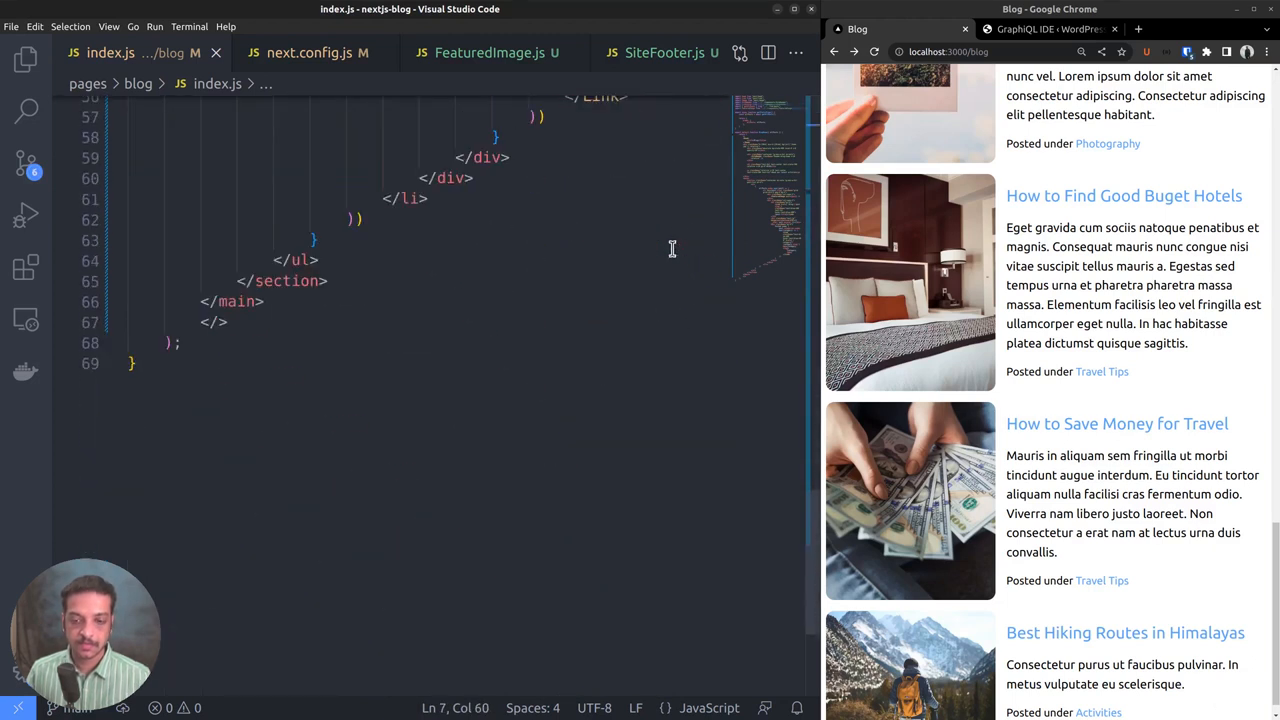
{"action": "left_click", "coordinate": [276, 370]}
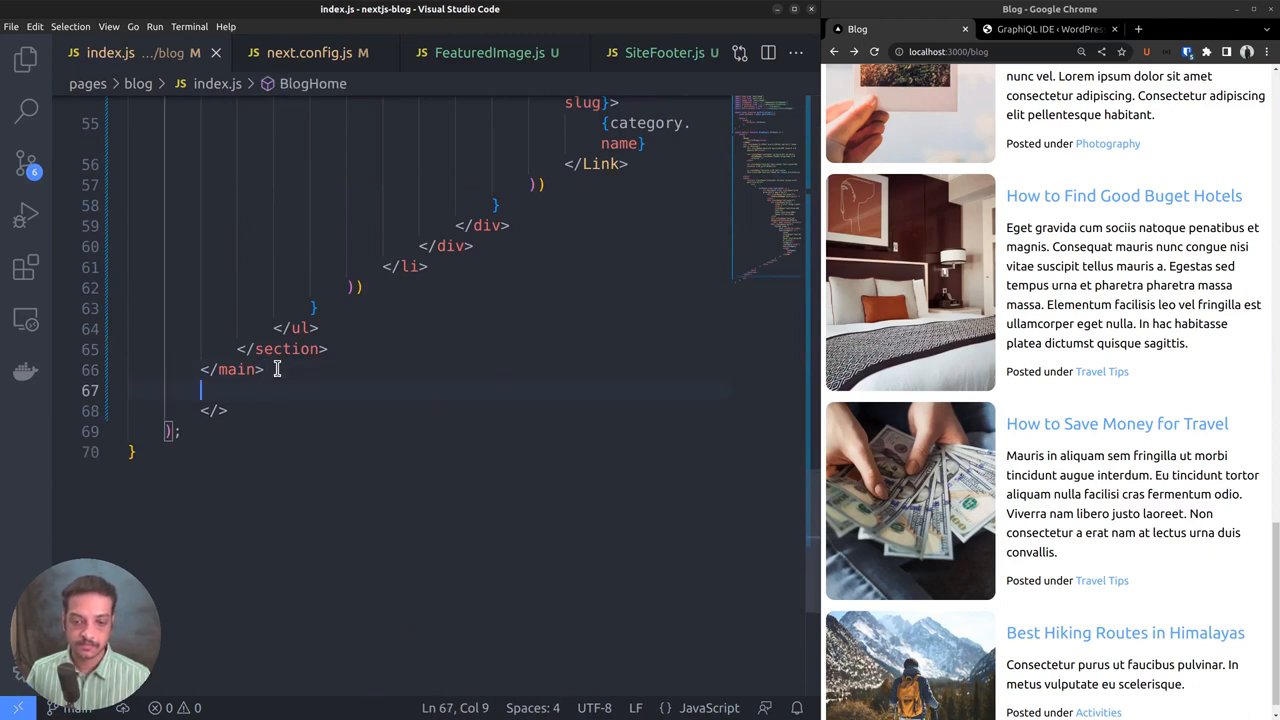
{"action": "type", "text": "<SiteFooter /"}
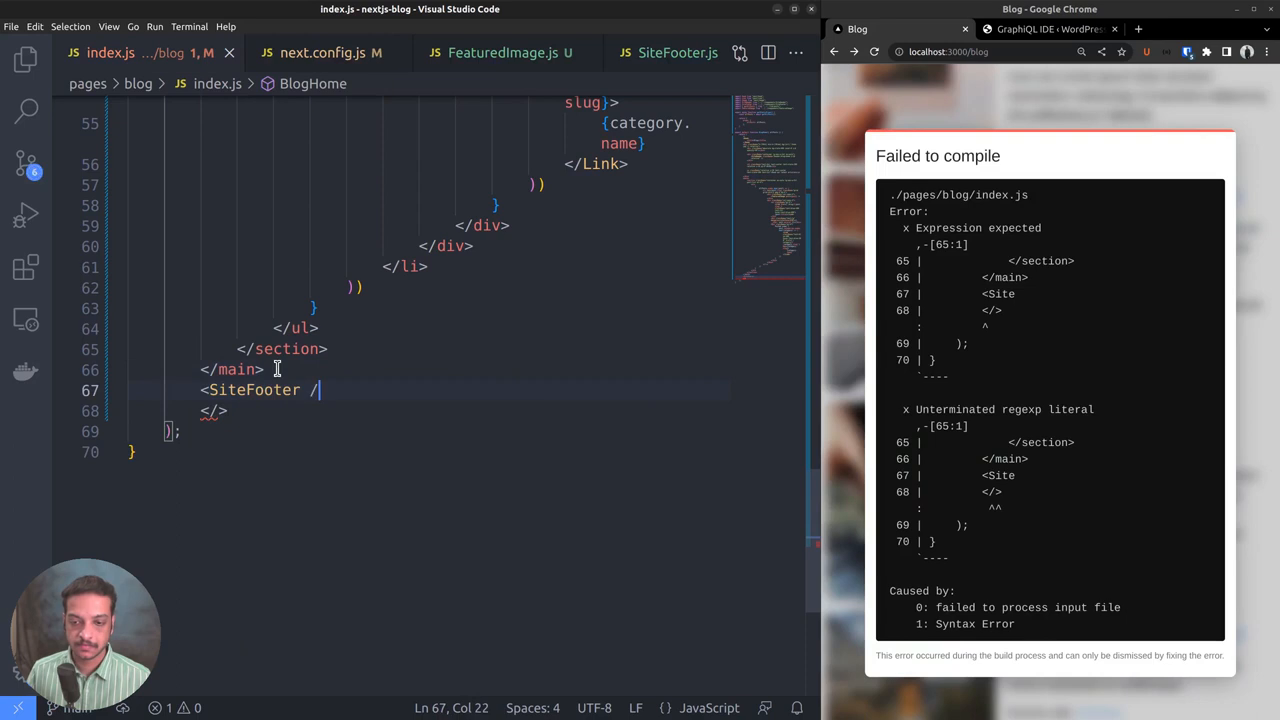
{"action": "type", "text": ">"}
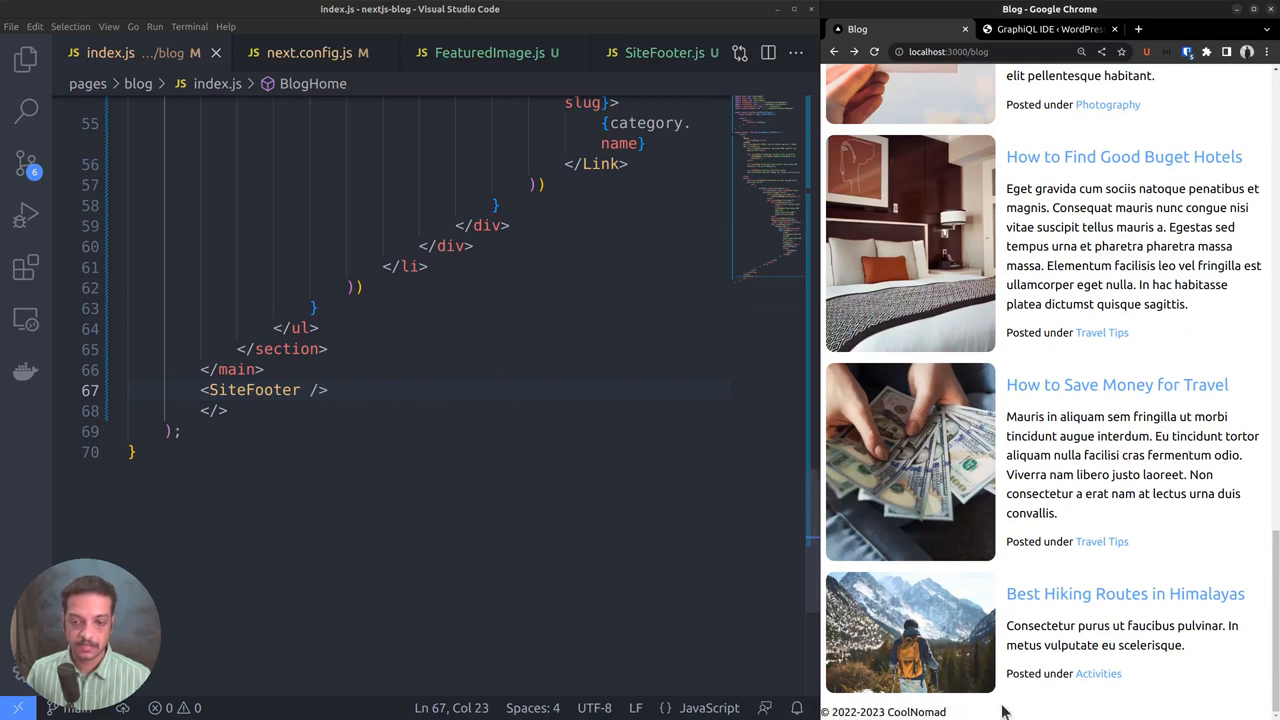
{"action": "mouse_move", "coordinate": [464, 88]}
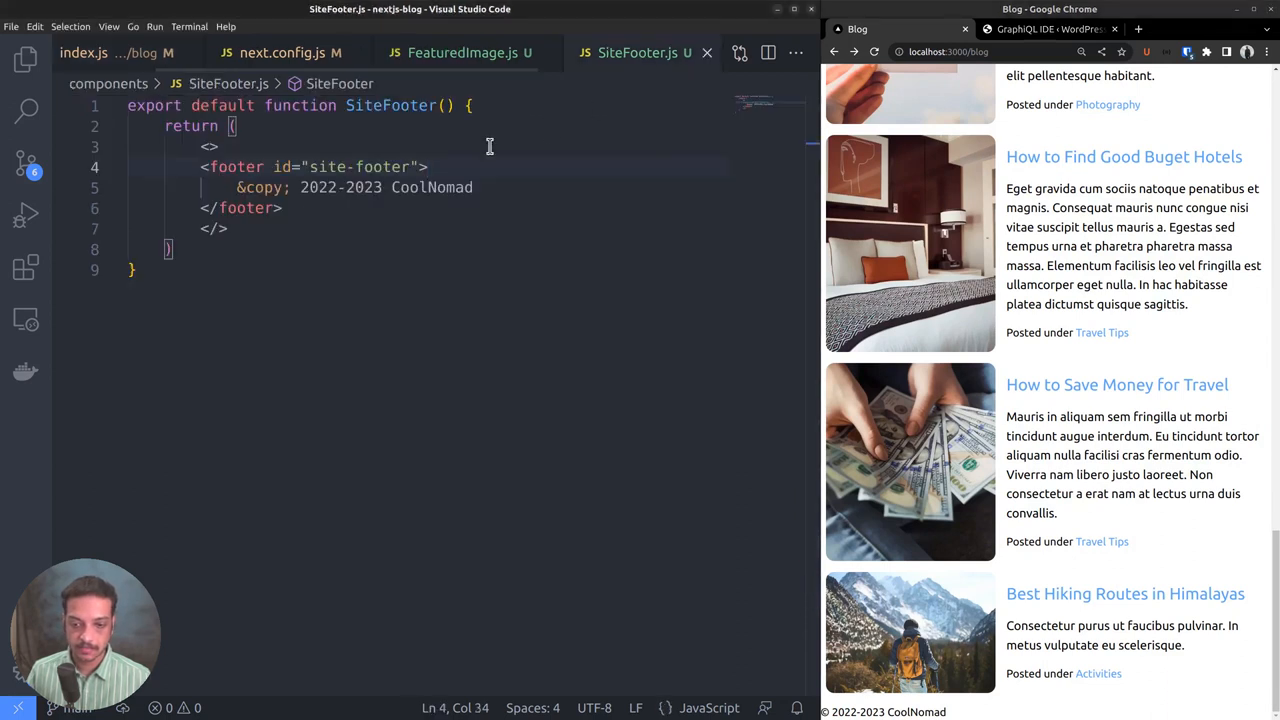
Wrap the copyright text in a <div className="py-3"> inside the footer.
{"action": "key", "text": "Enter"}
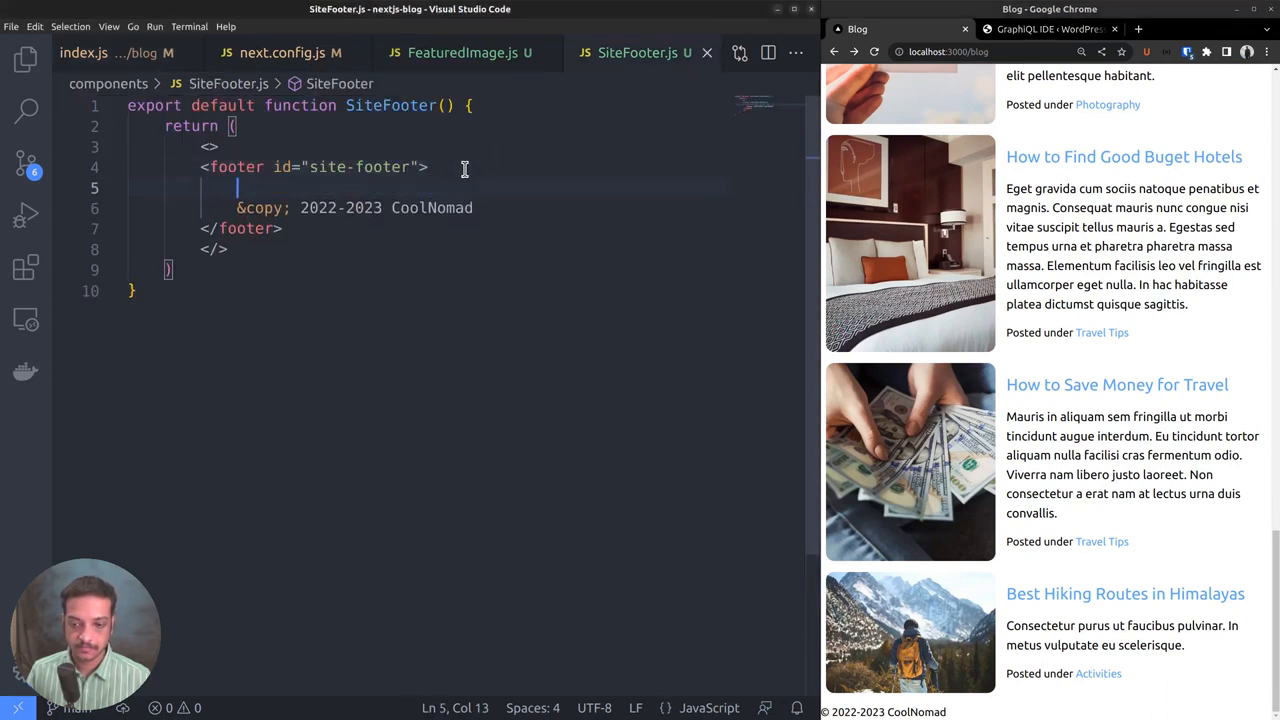
{"action": "type", "text": "<div></div>"}
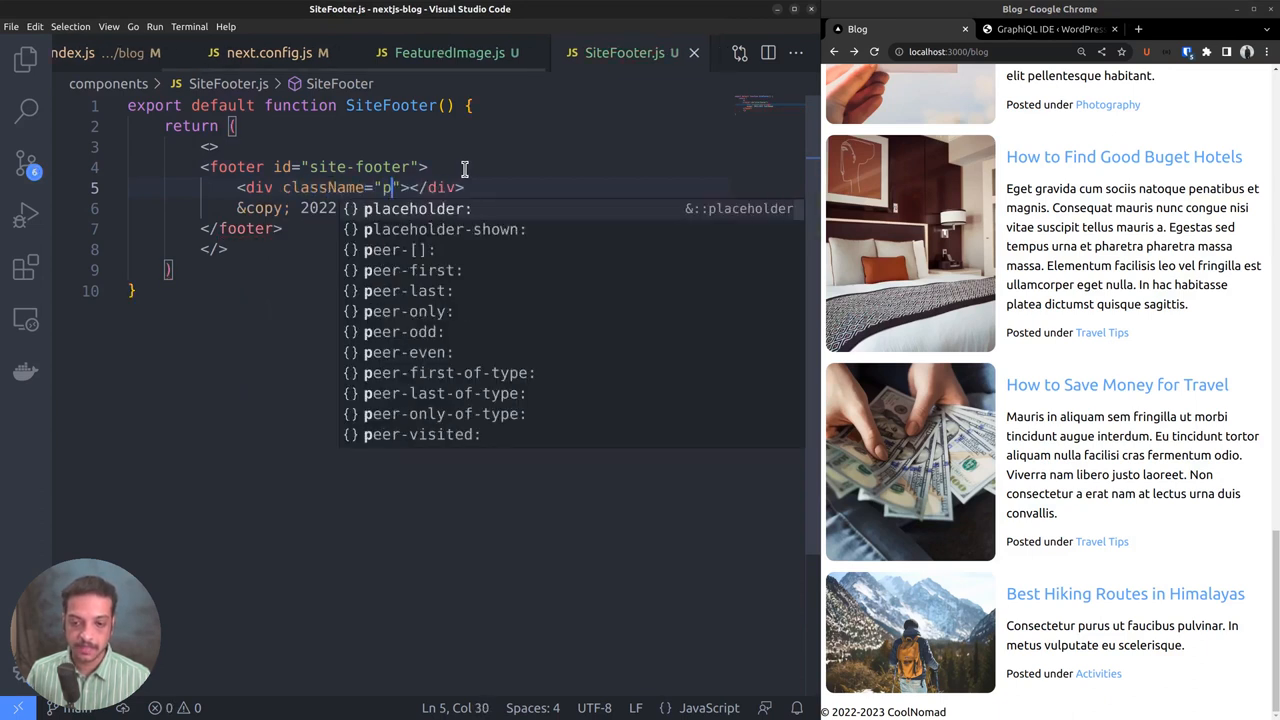
{"action": "type", "text": "y"}
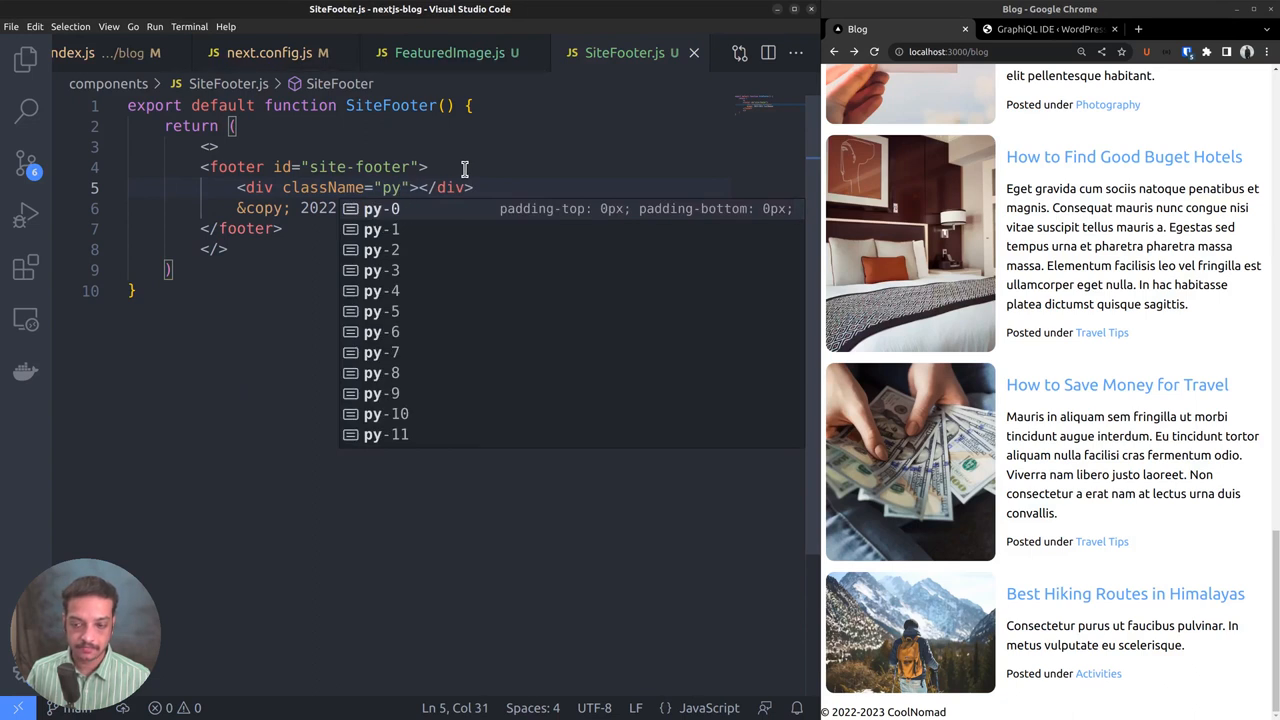
{"action": "type", "text": "-3"}
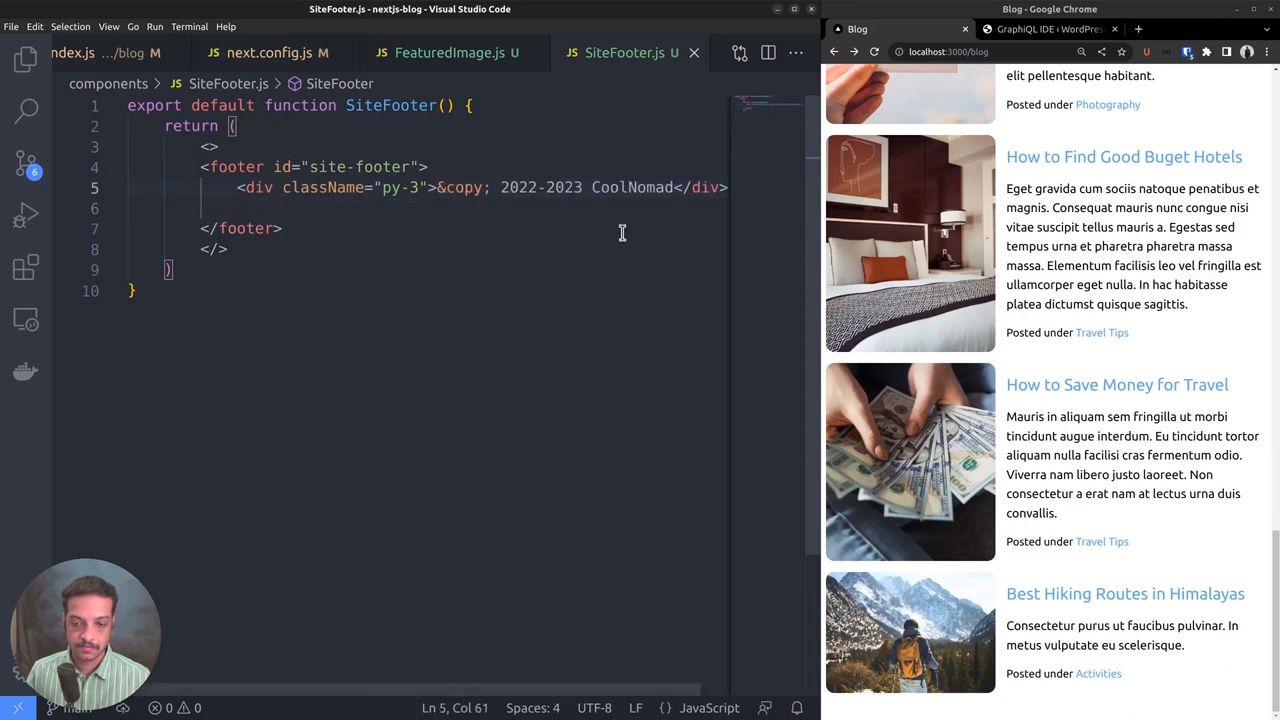
Give the footer className="flex justify-center bg-slate-200".
{"action": "type", "text": "class"}
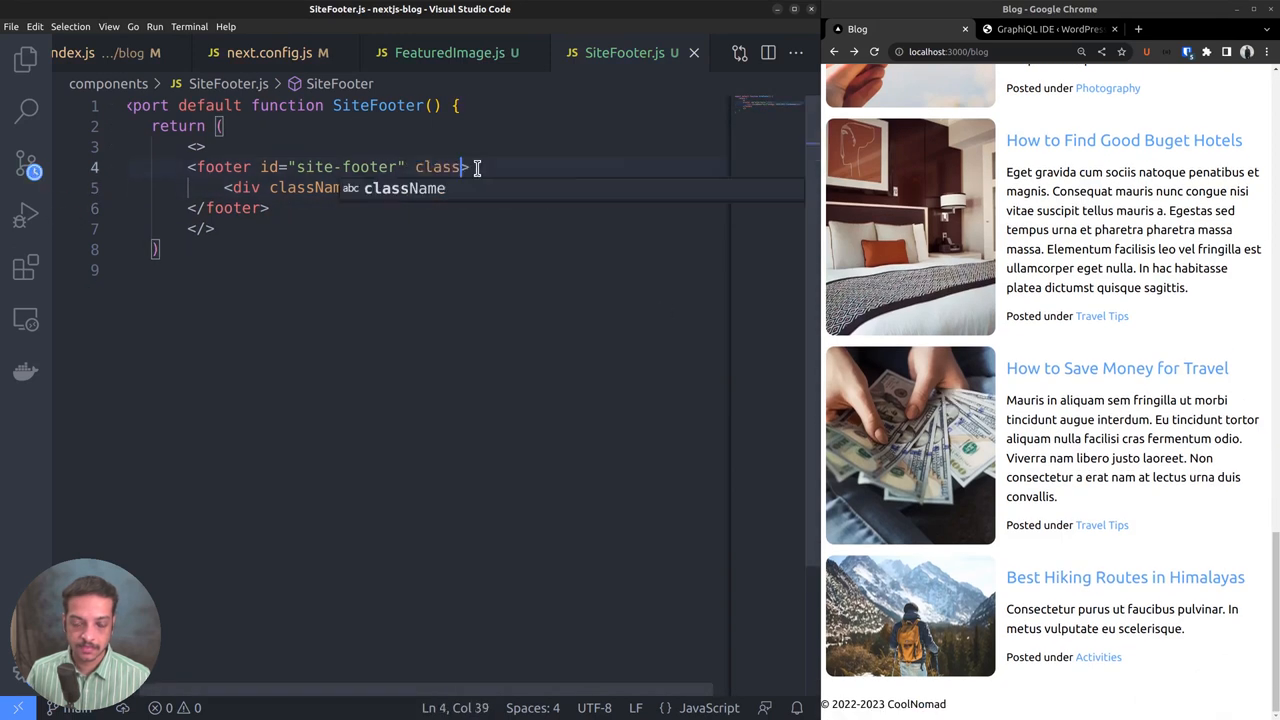
{"action": "type", "text": "Name="}
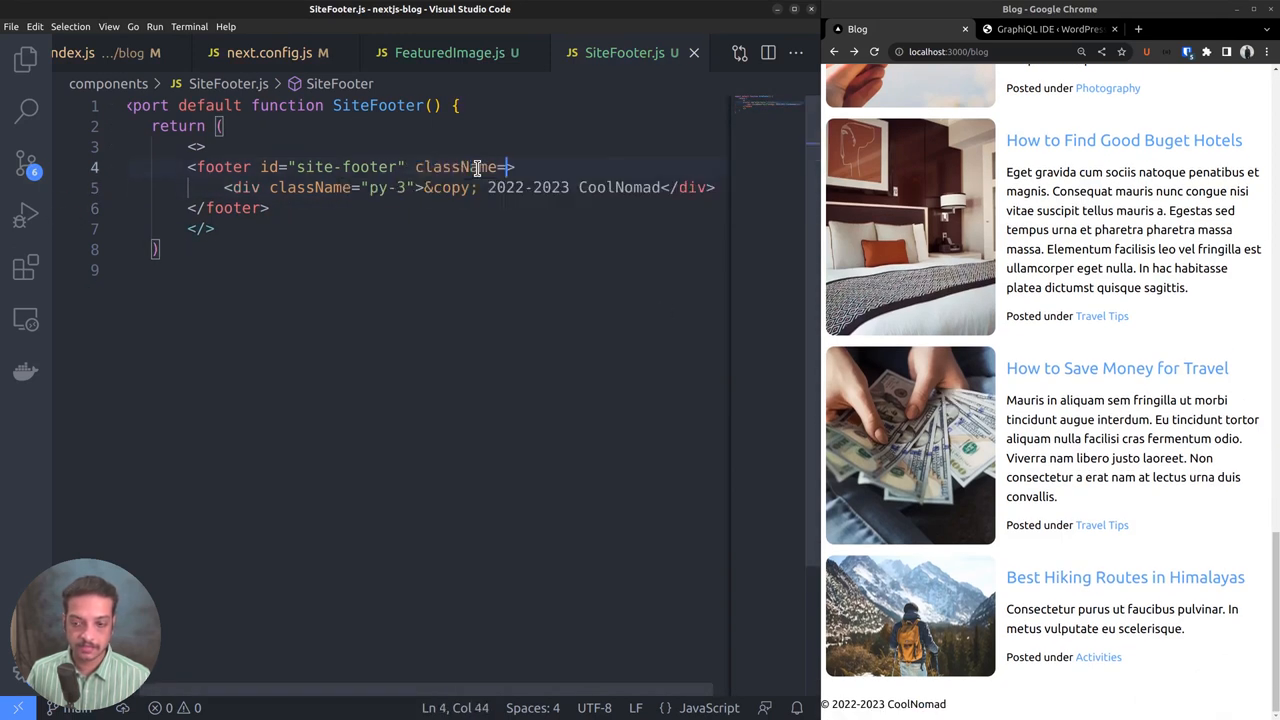
{"action": "type", "text": "flex justify-center \""}
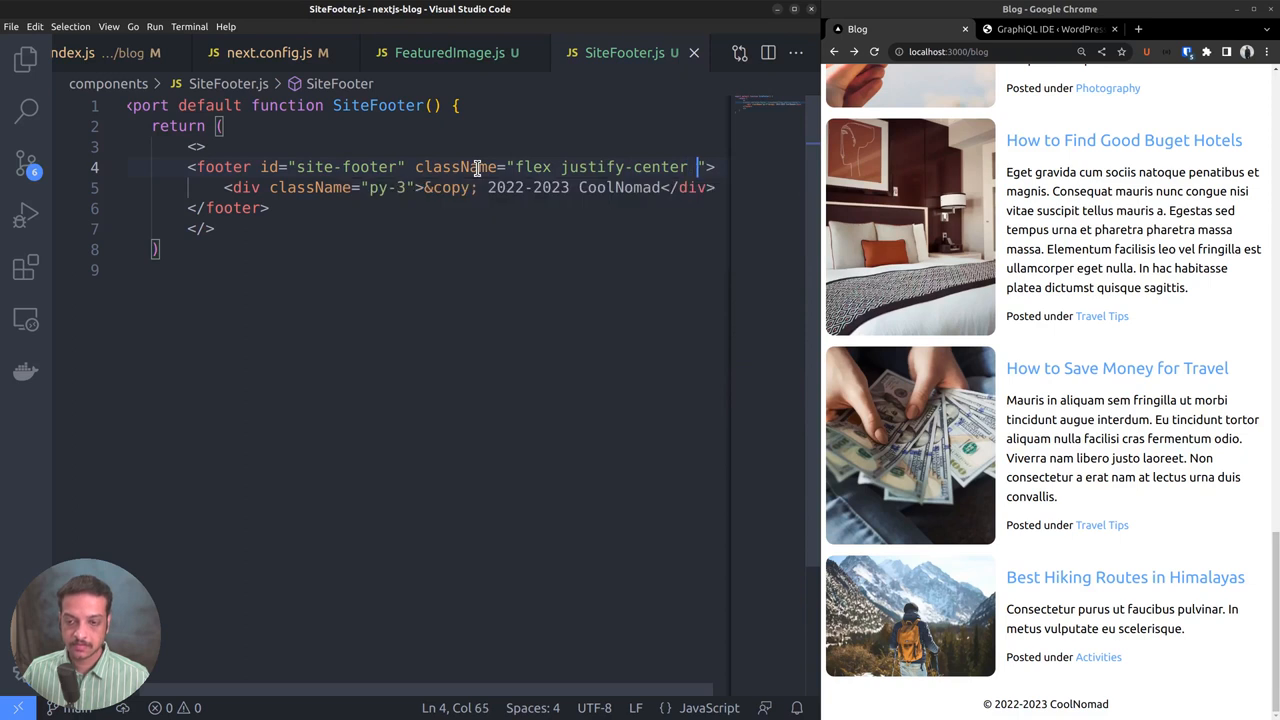
{"action": "type", "text": "bg-slate-200"}
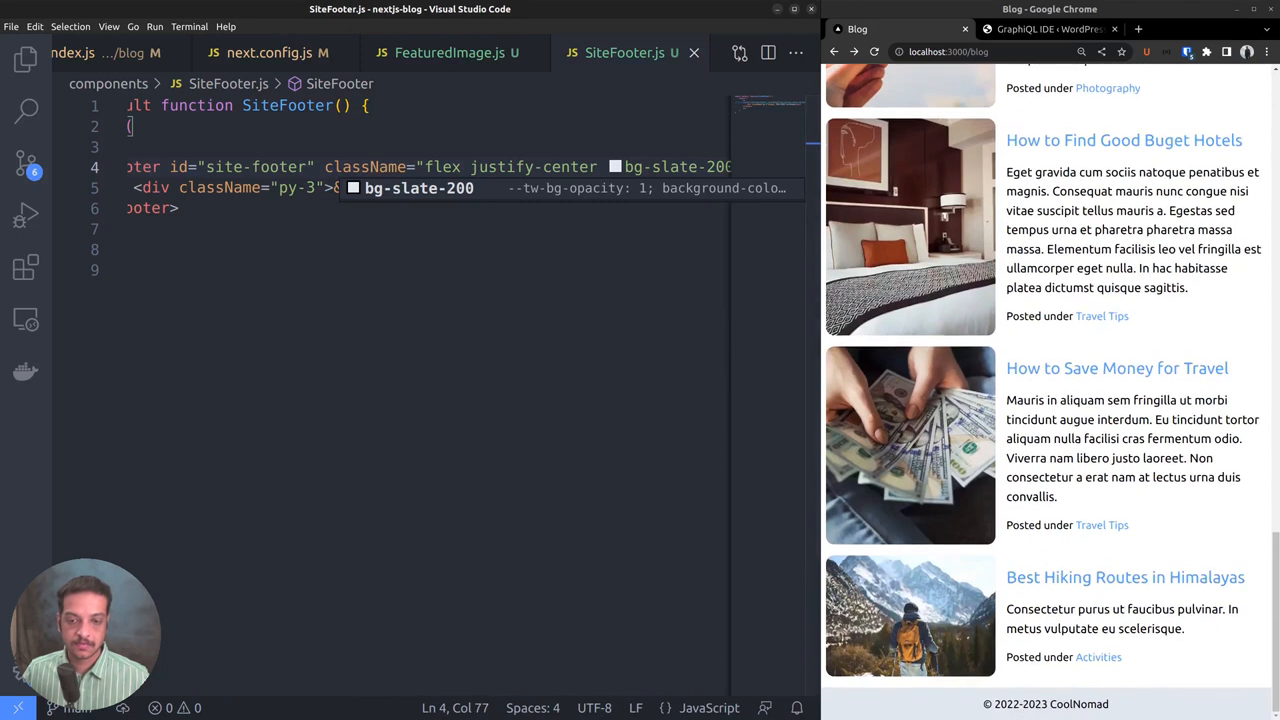
{"action": "scroll", "scroll_direction": "up", "scroll_amount": 3}
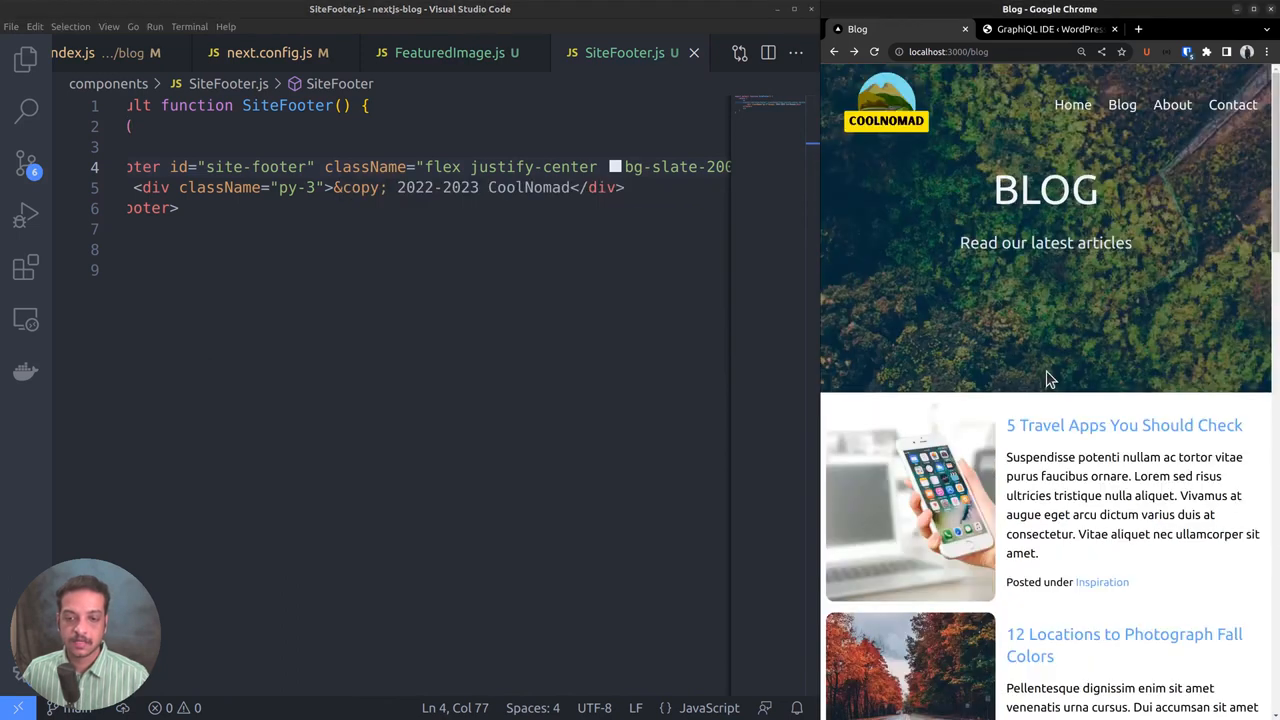
{"action": "mouse_move", "coordinate": [1080, 436]}
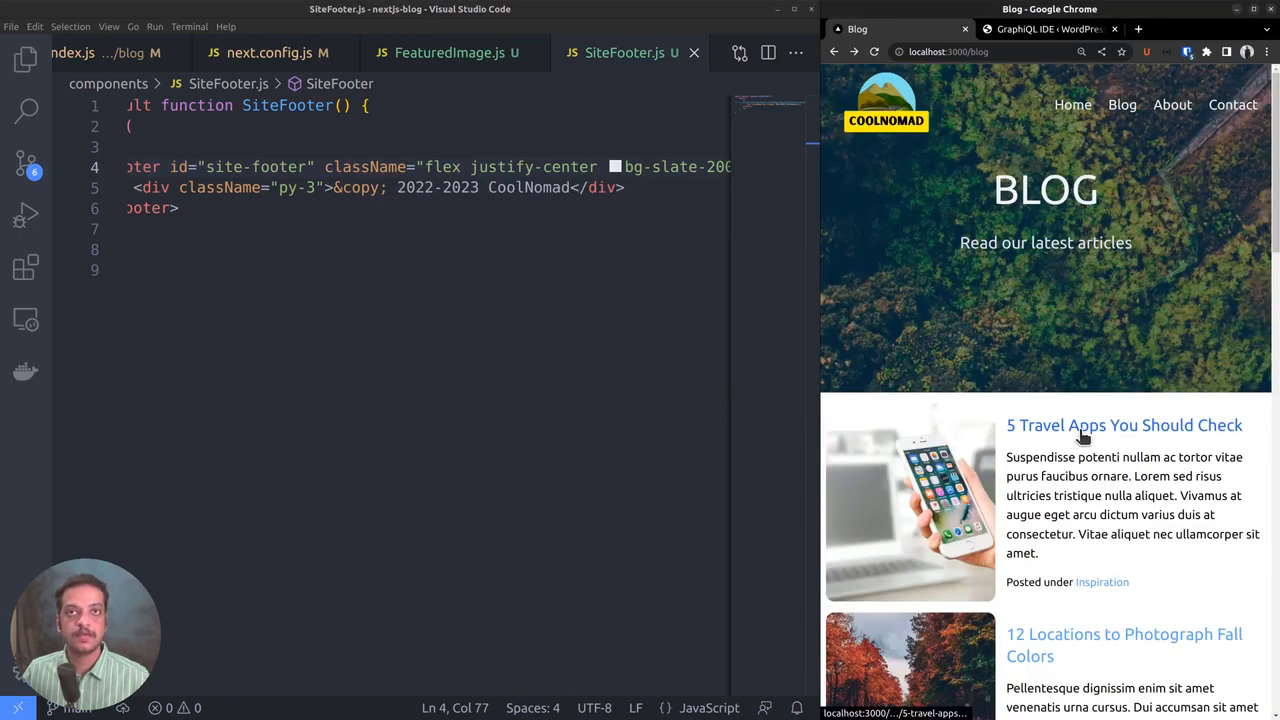